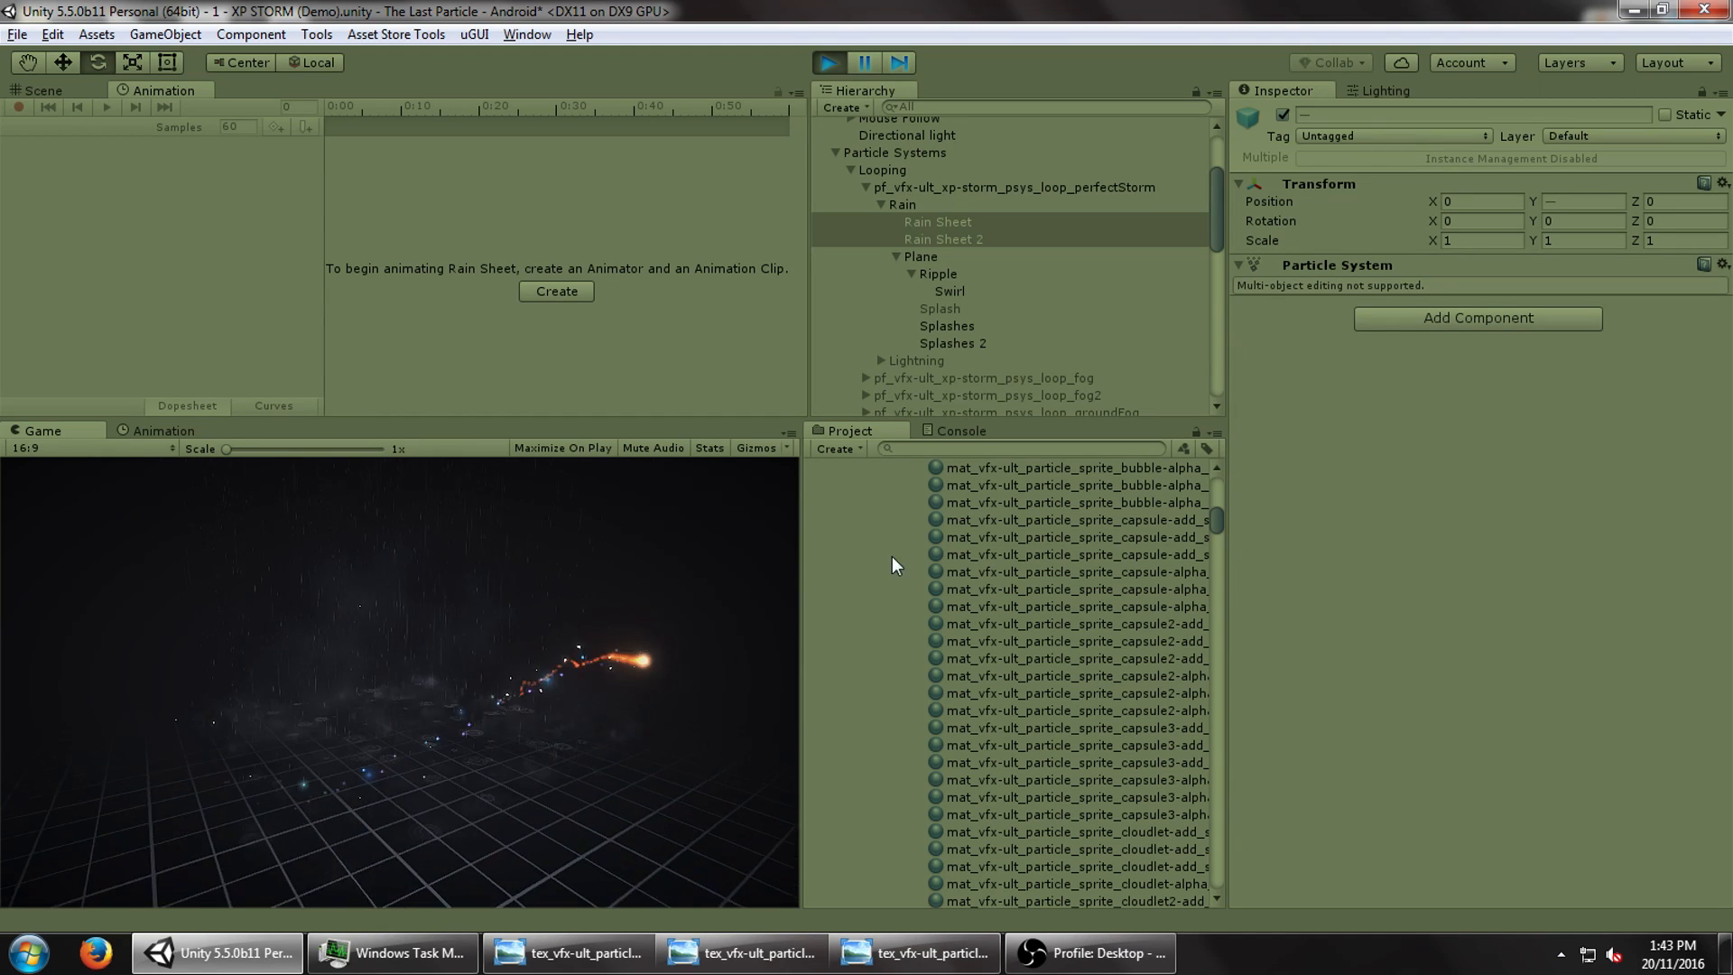
- In the playing storm demo, disable Lightning, both Splashes, Plane and the Rain Sheets
{"action": "left_click", "coordinate": [915, 360]}
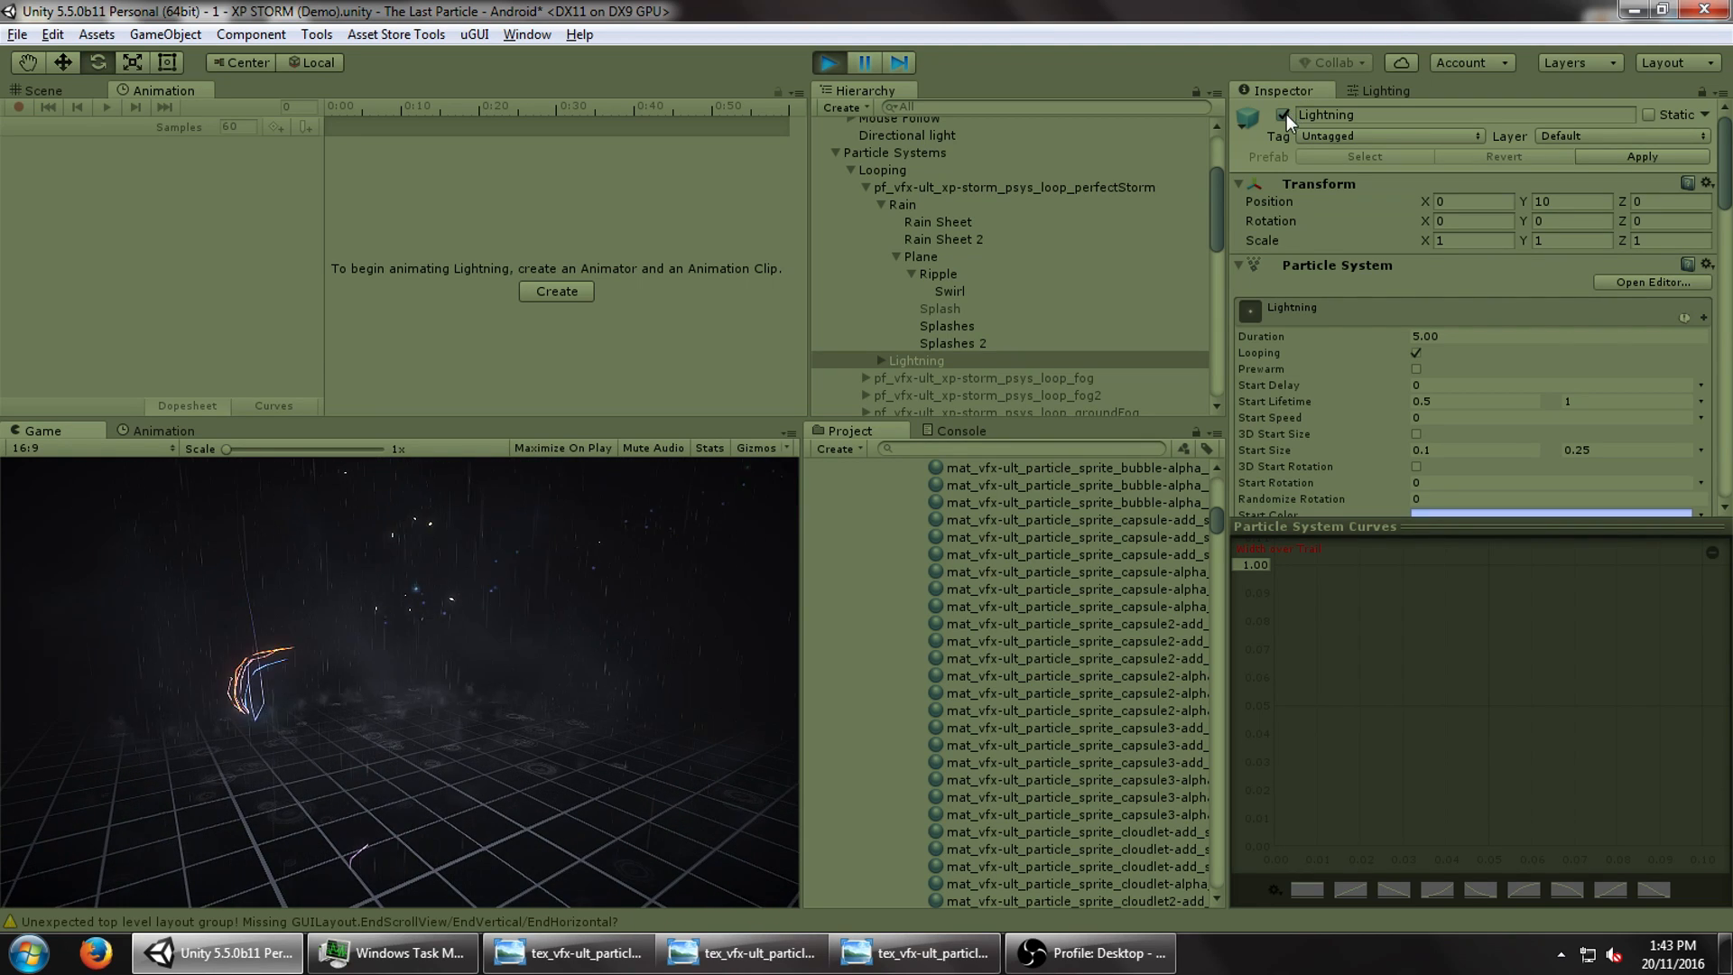
{"action": "left_click", "coordinate": [951, 343]}
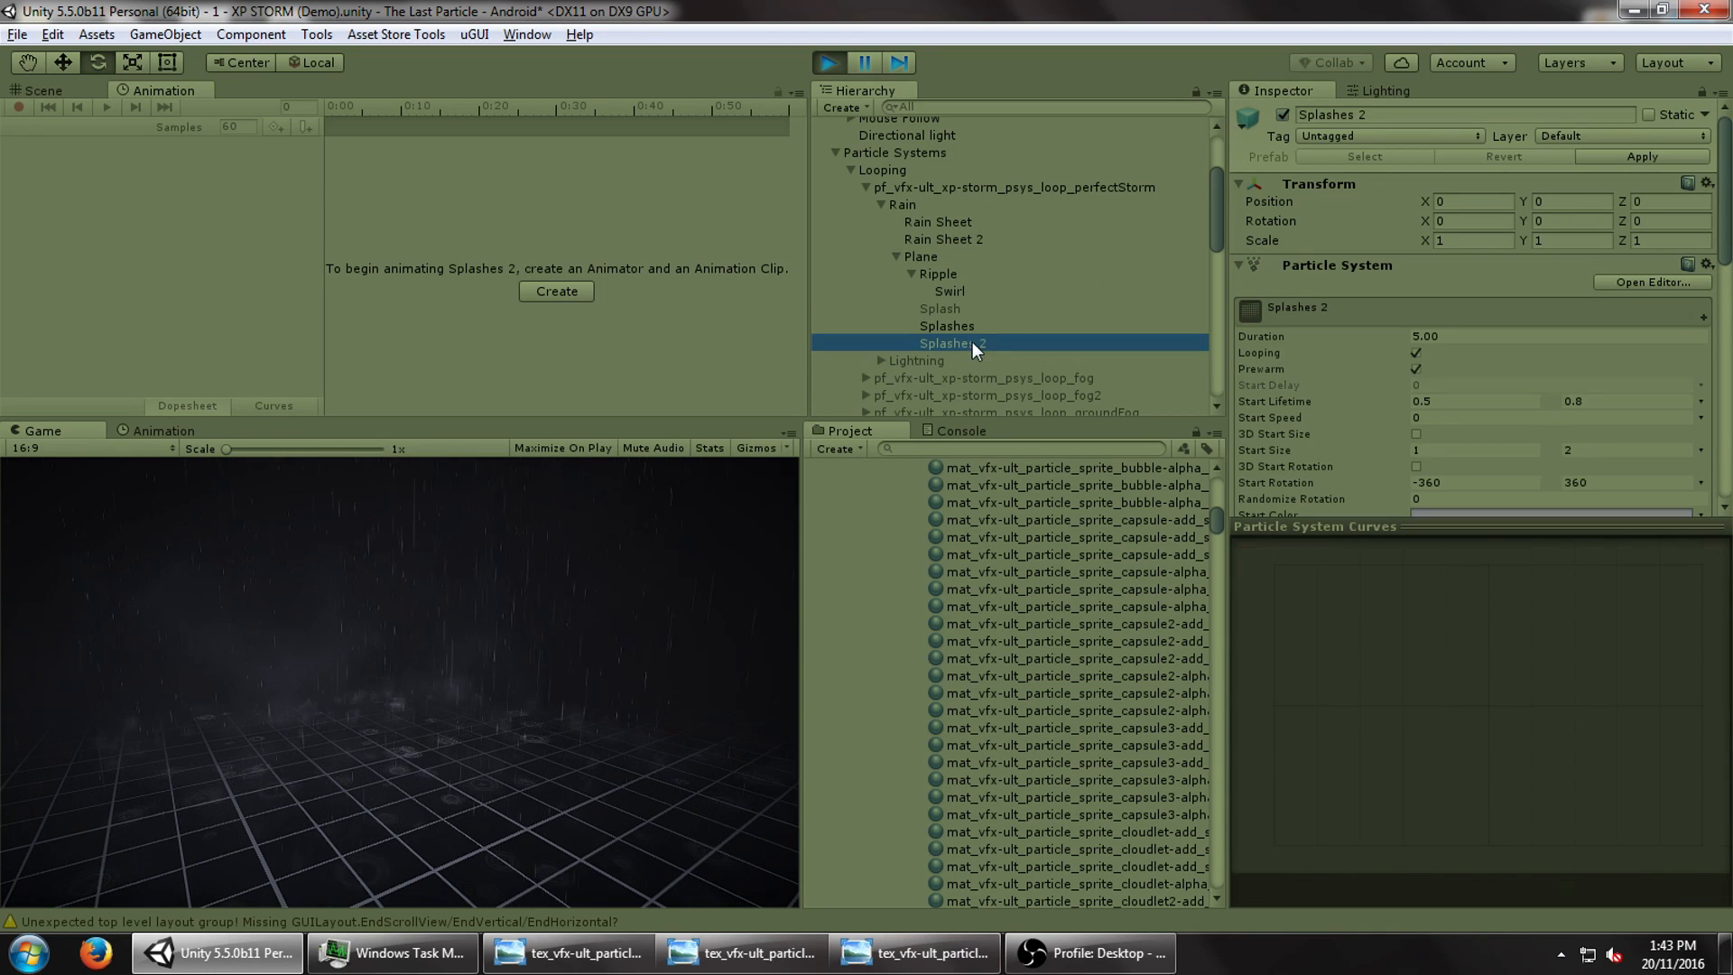
{"action": "left_click", "coordinate": [920, 256]}
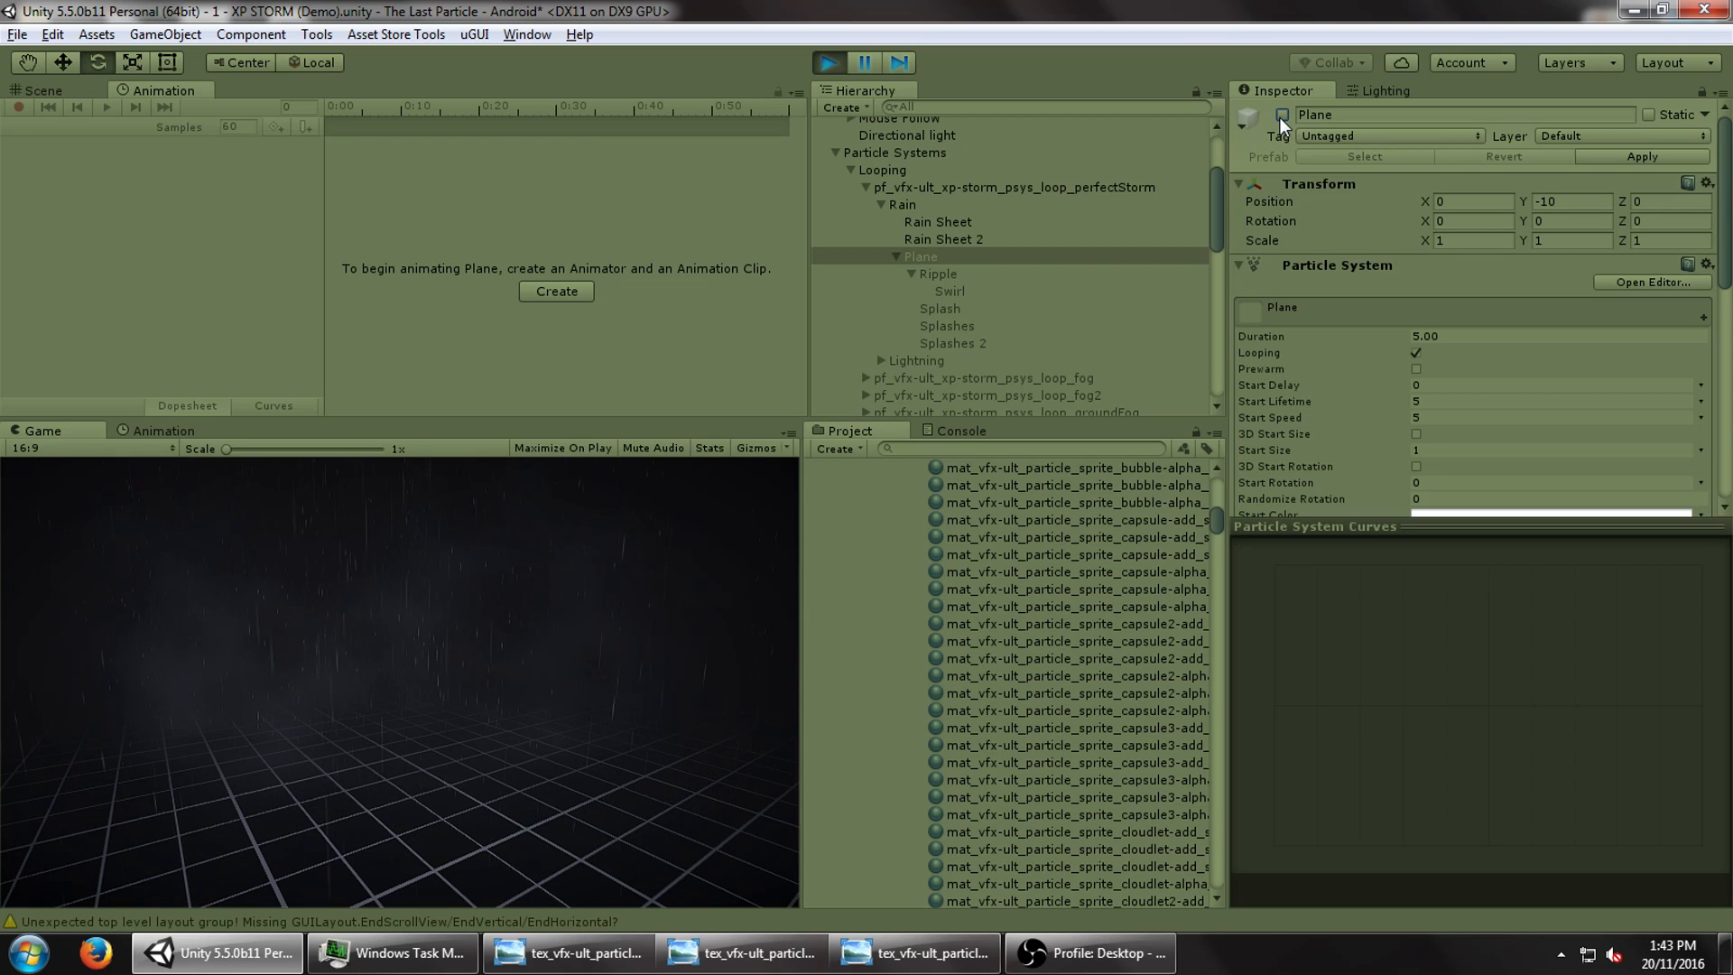
{"action": "left_click", "coordinate": [937, 238]}
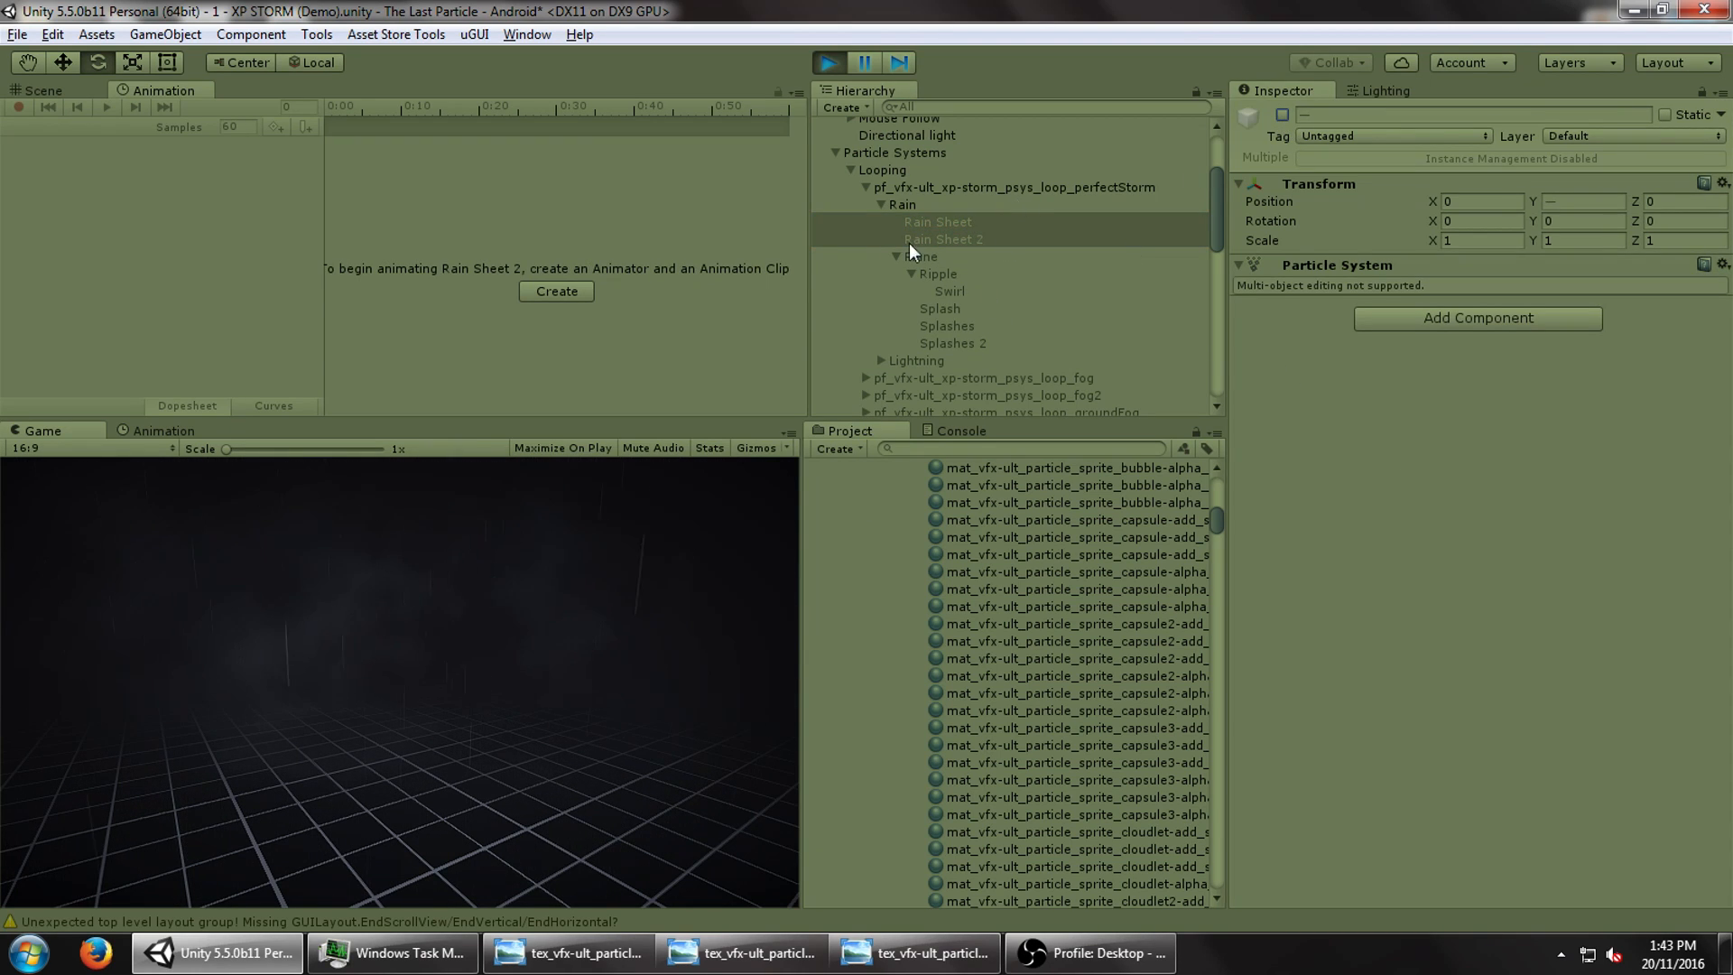
{"action": "mouse_move", "coordinate": [964, 217]}
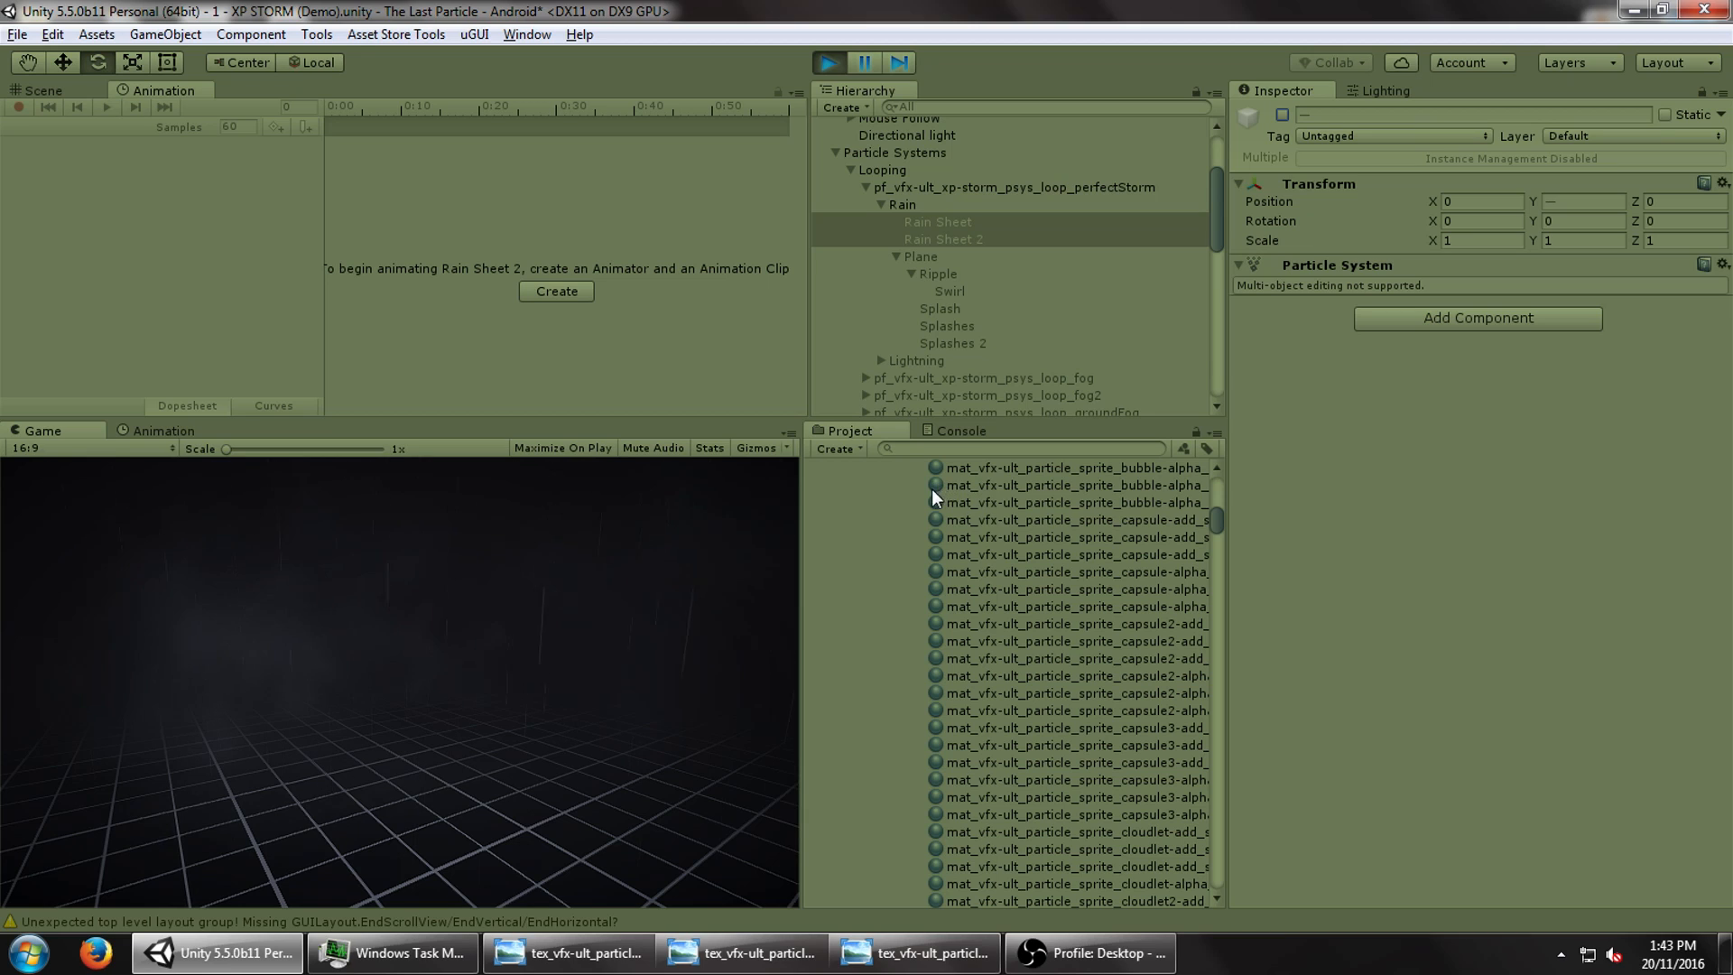
{"action": "left_click", "coordinate": [911, 953]}
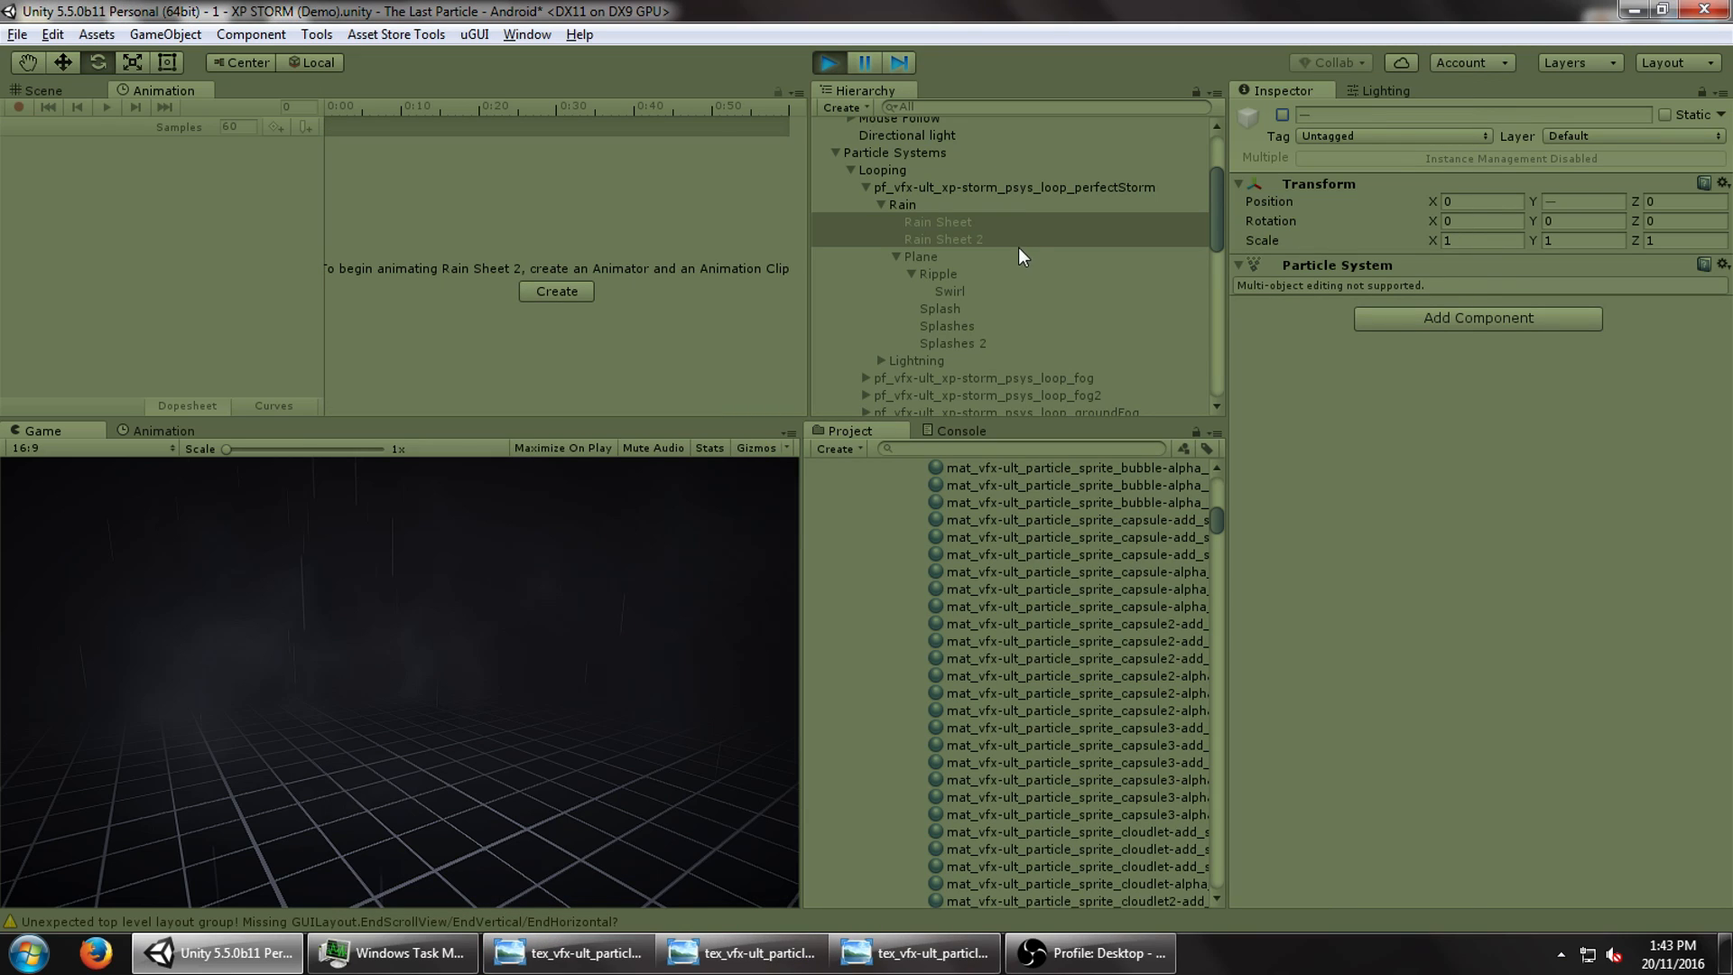
{"action": "left_click", "coordinate": [827, 63]}
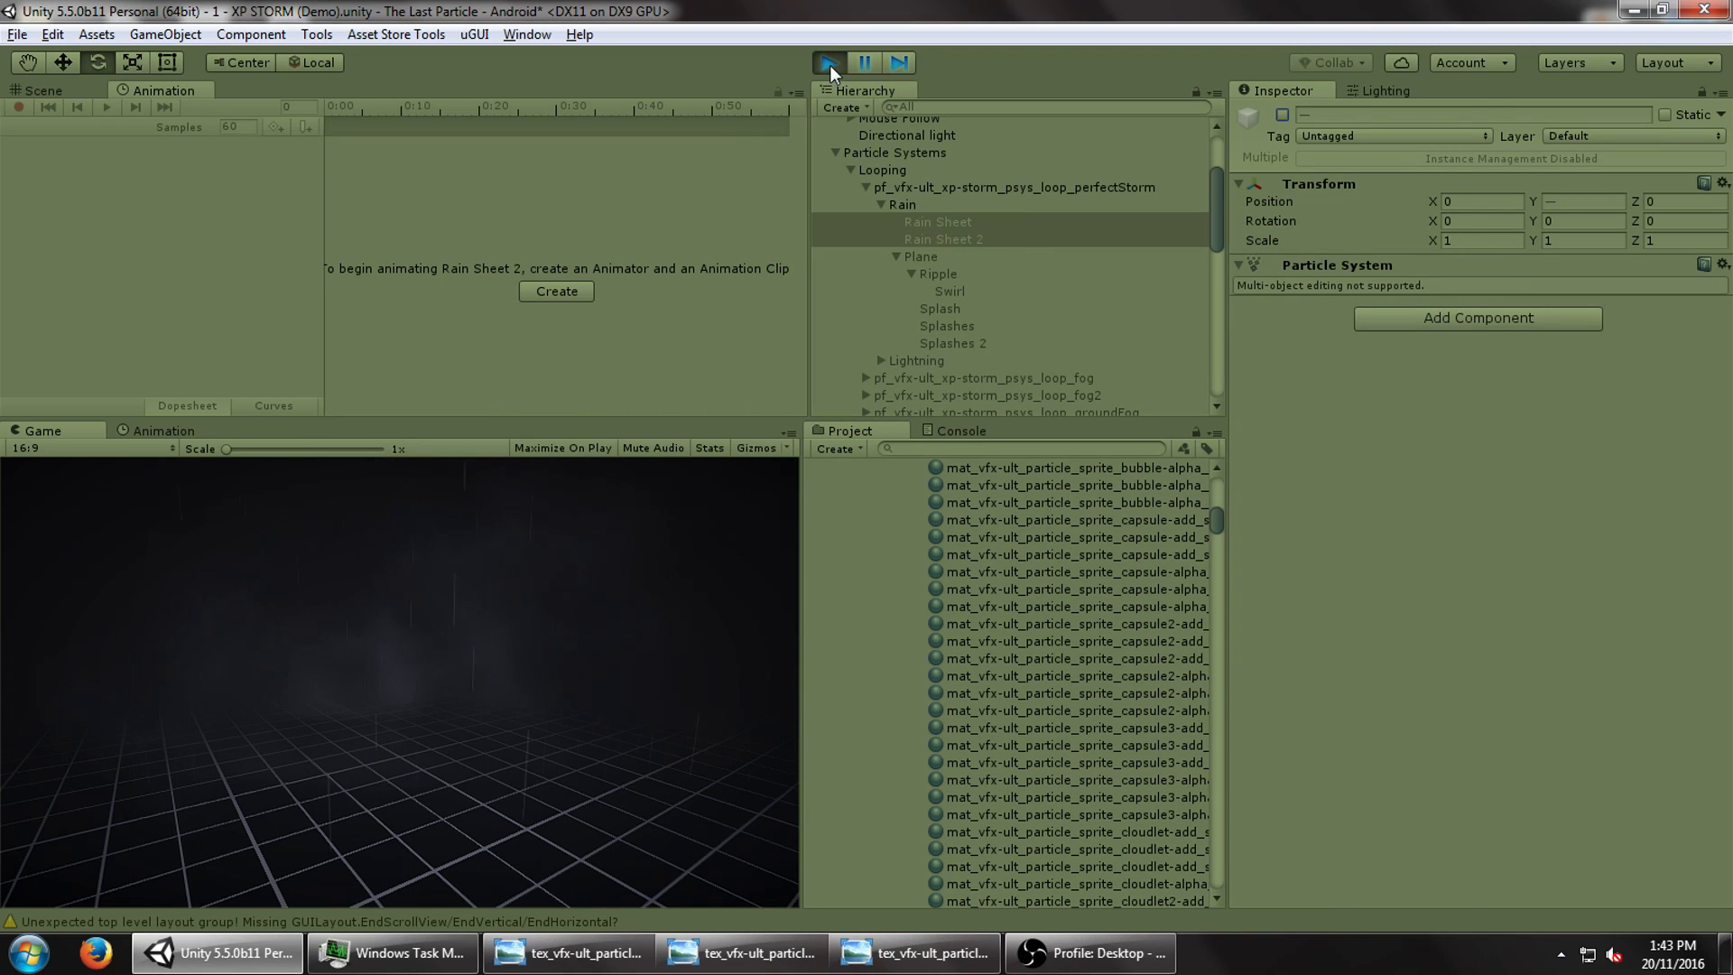
- Exit Play mode and give a new particle system at Y 10 a 10×1×10 box shape
{"action": "left_click", "coordinate": [827, 62]}
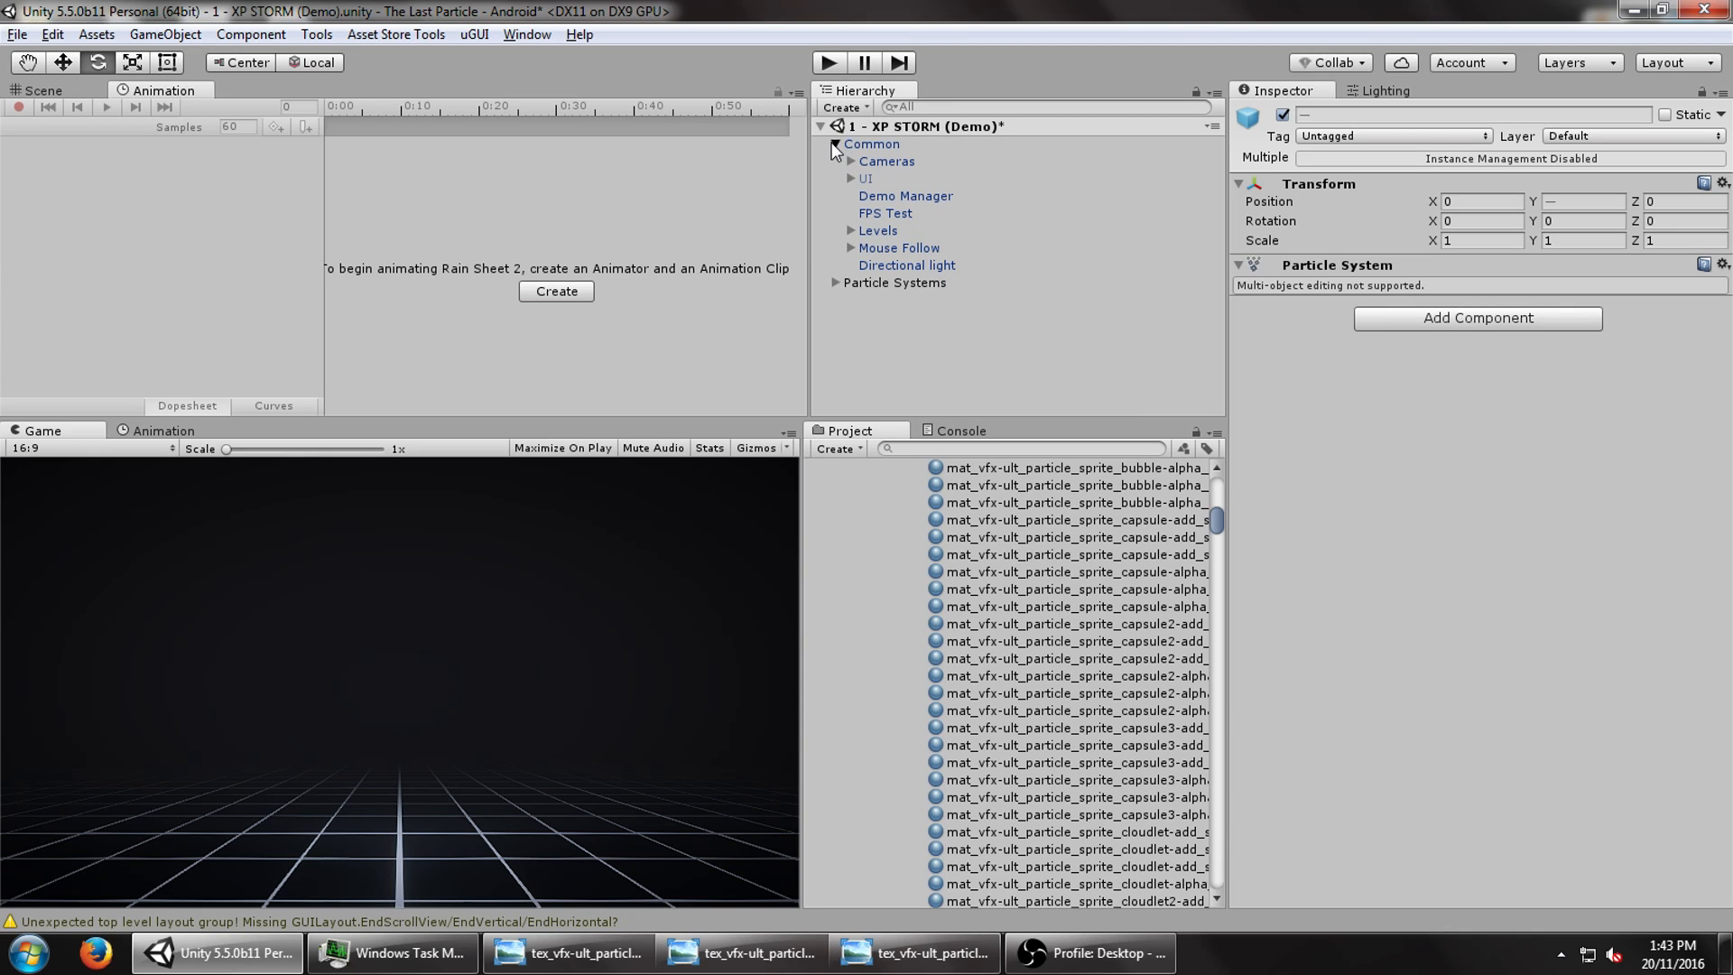
{"action": "left_click", "coordinate": [891, 178]}
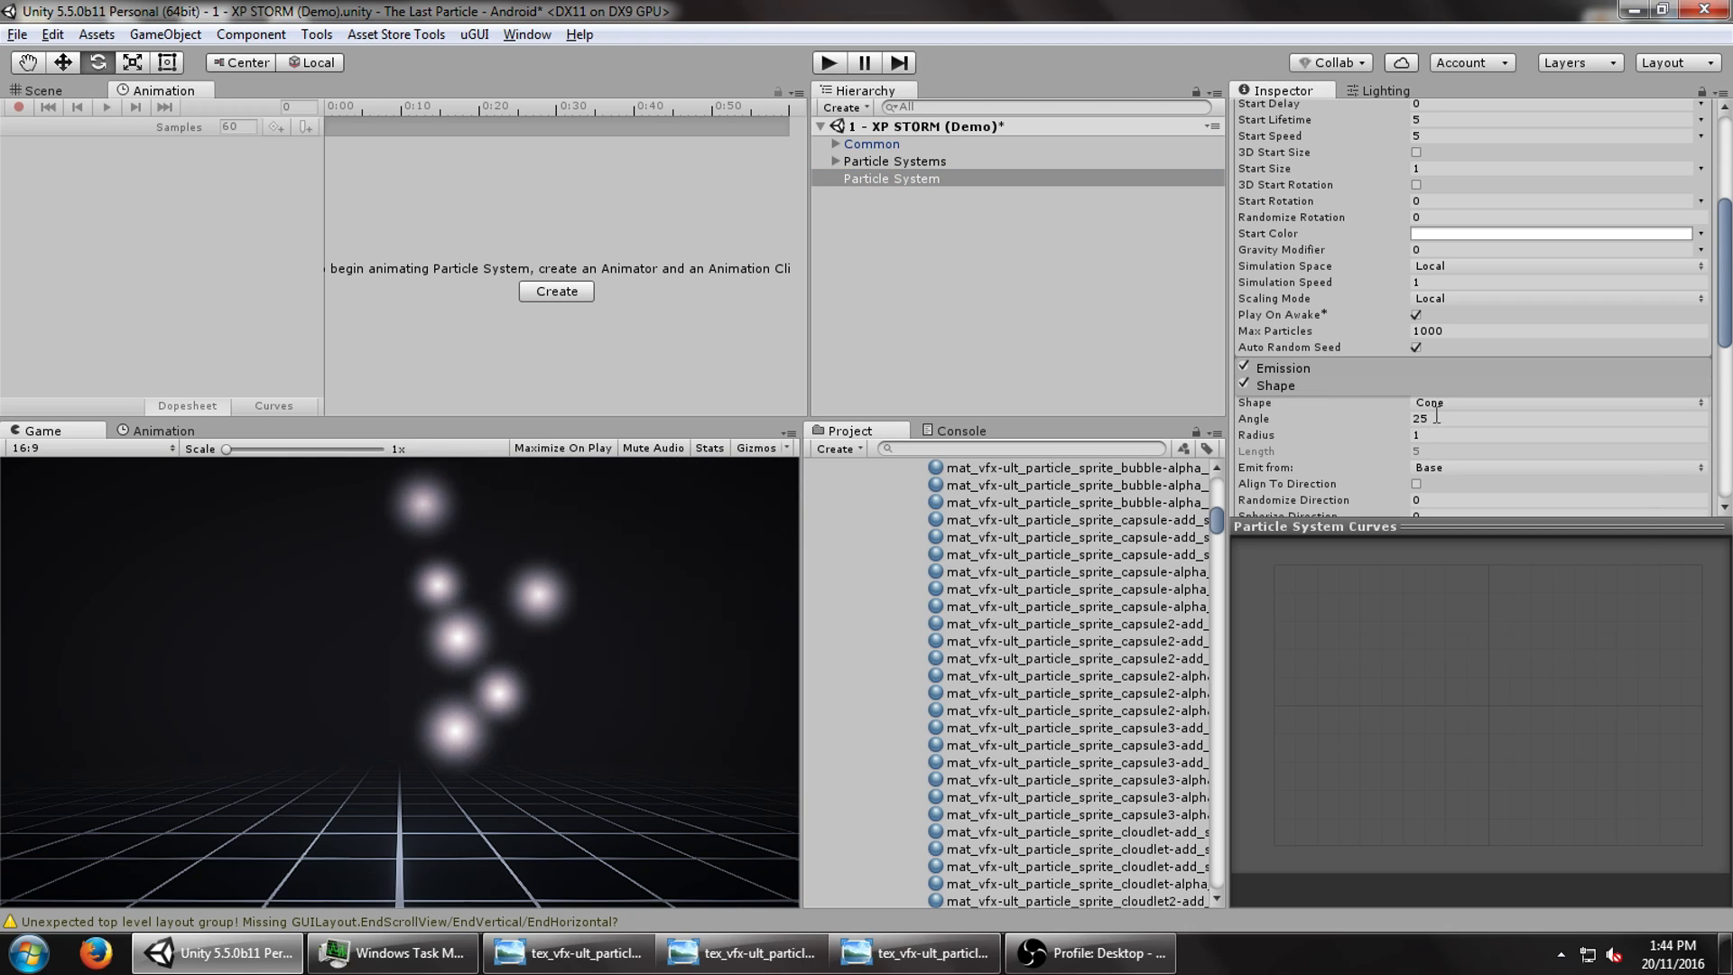
{"action": "left_click", "coordinate": [1553, 402]}
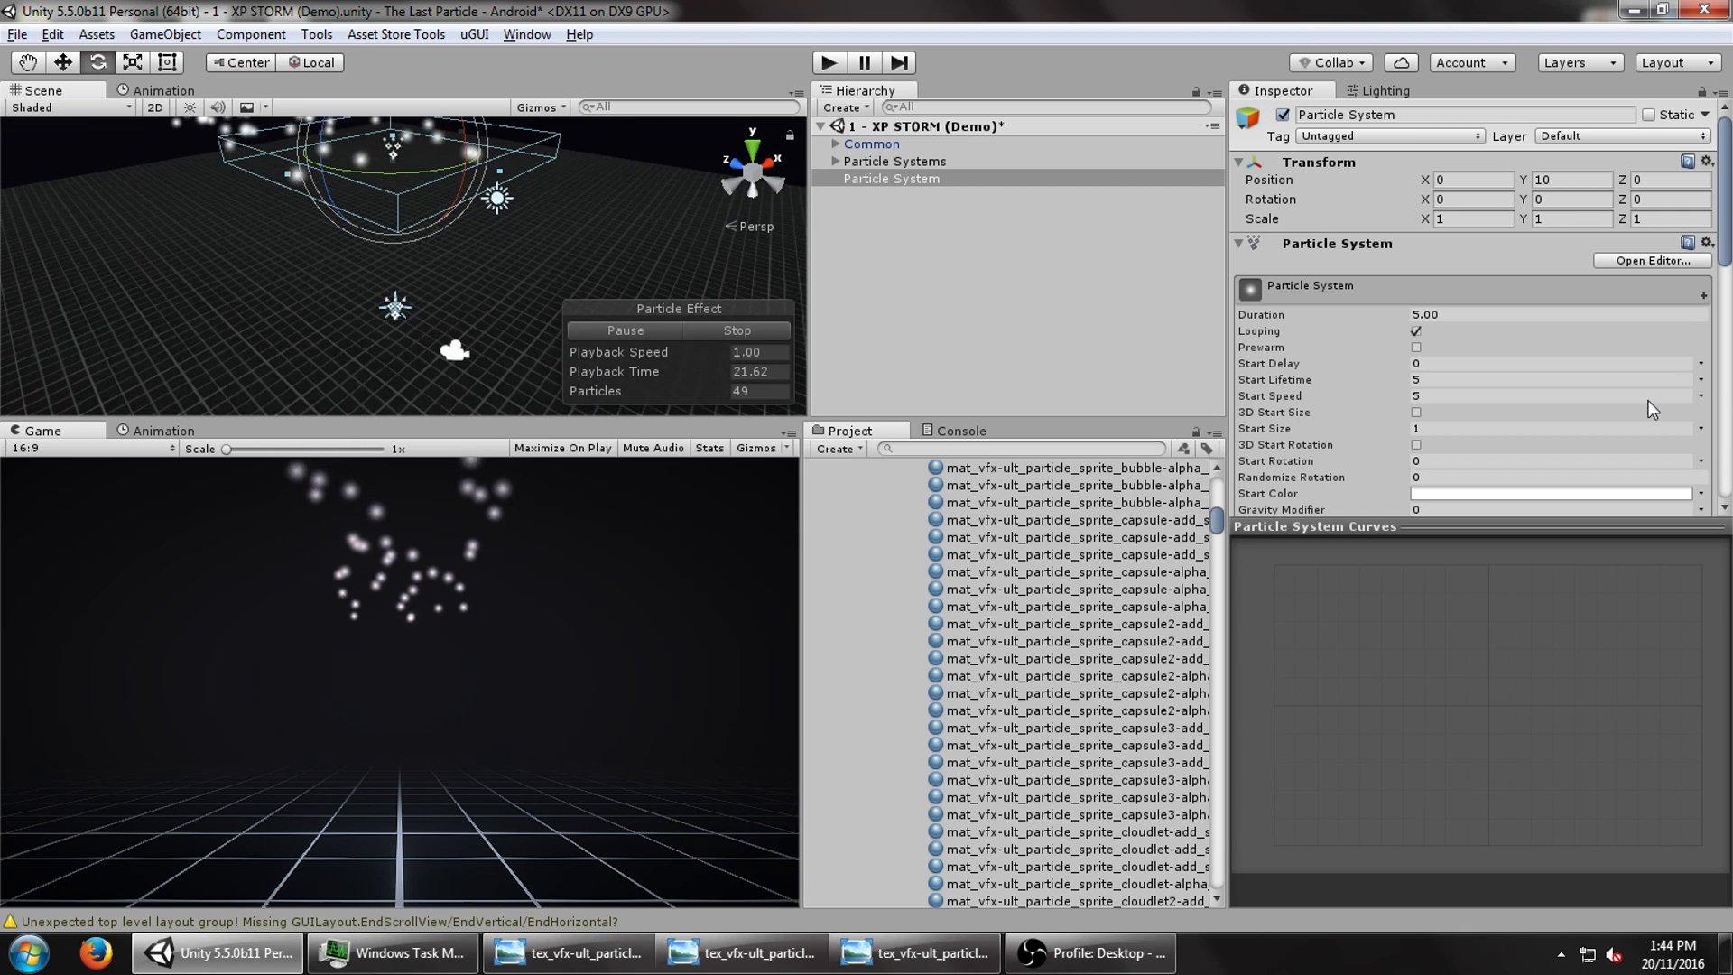
- Set the particle system's Gravity Modifier to 1 and Start Speed to 0
{"action": "scroll", "scroll_direction": "down", "scroll_amount": 3}
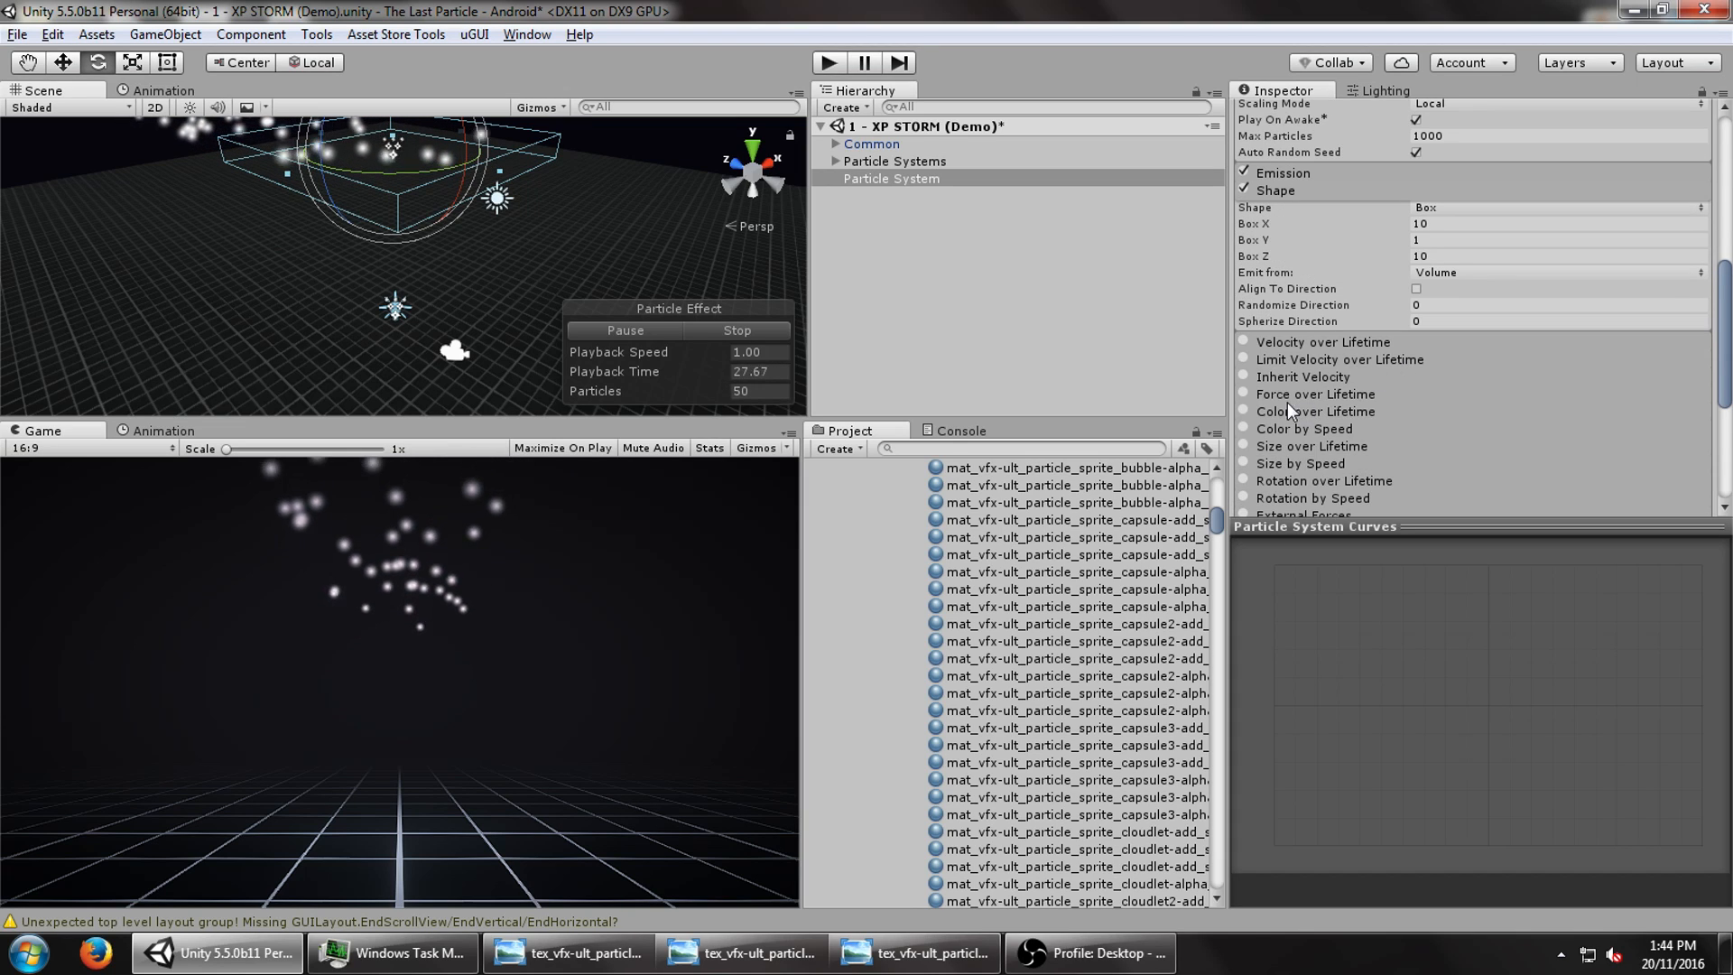
{"action": "left_click", "coordinate": [1243, 341]}
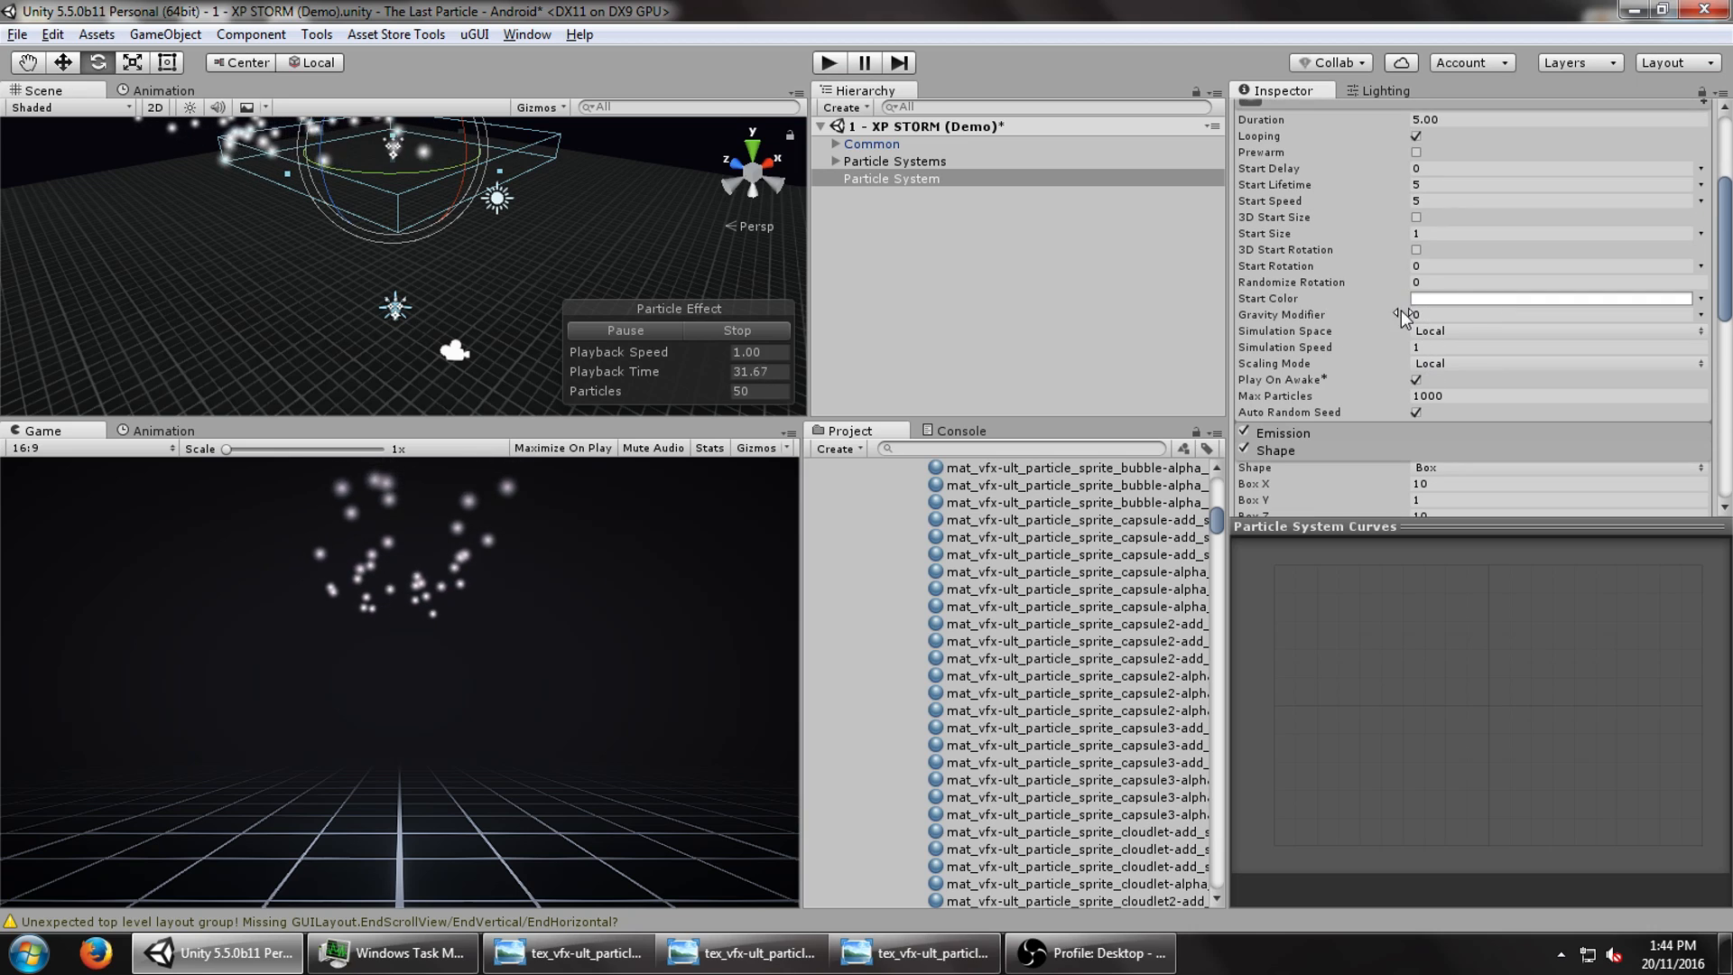
{"action": "left_click", "coordinate": [1547, 314]}
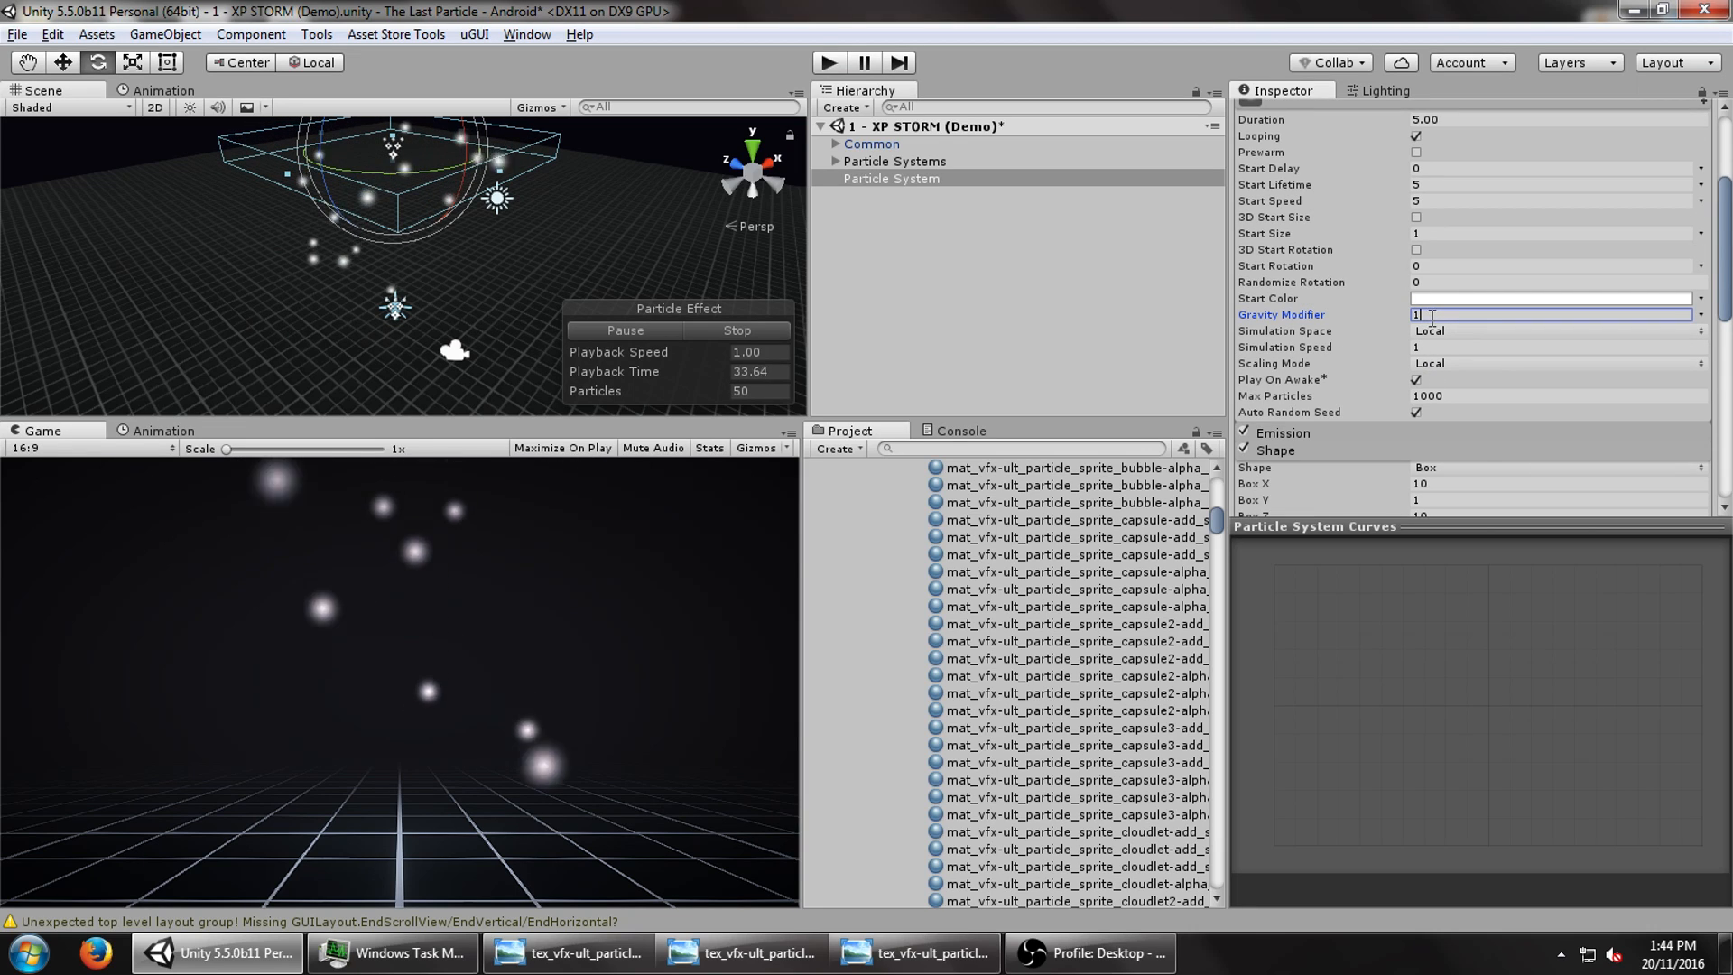
{"action": "left_click", "coordinate": [1547, 201]}
{"action": "type", "text": "0"}
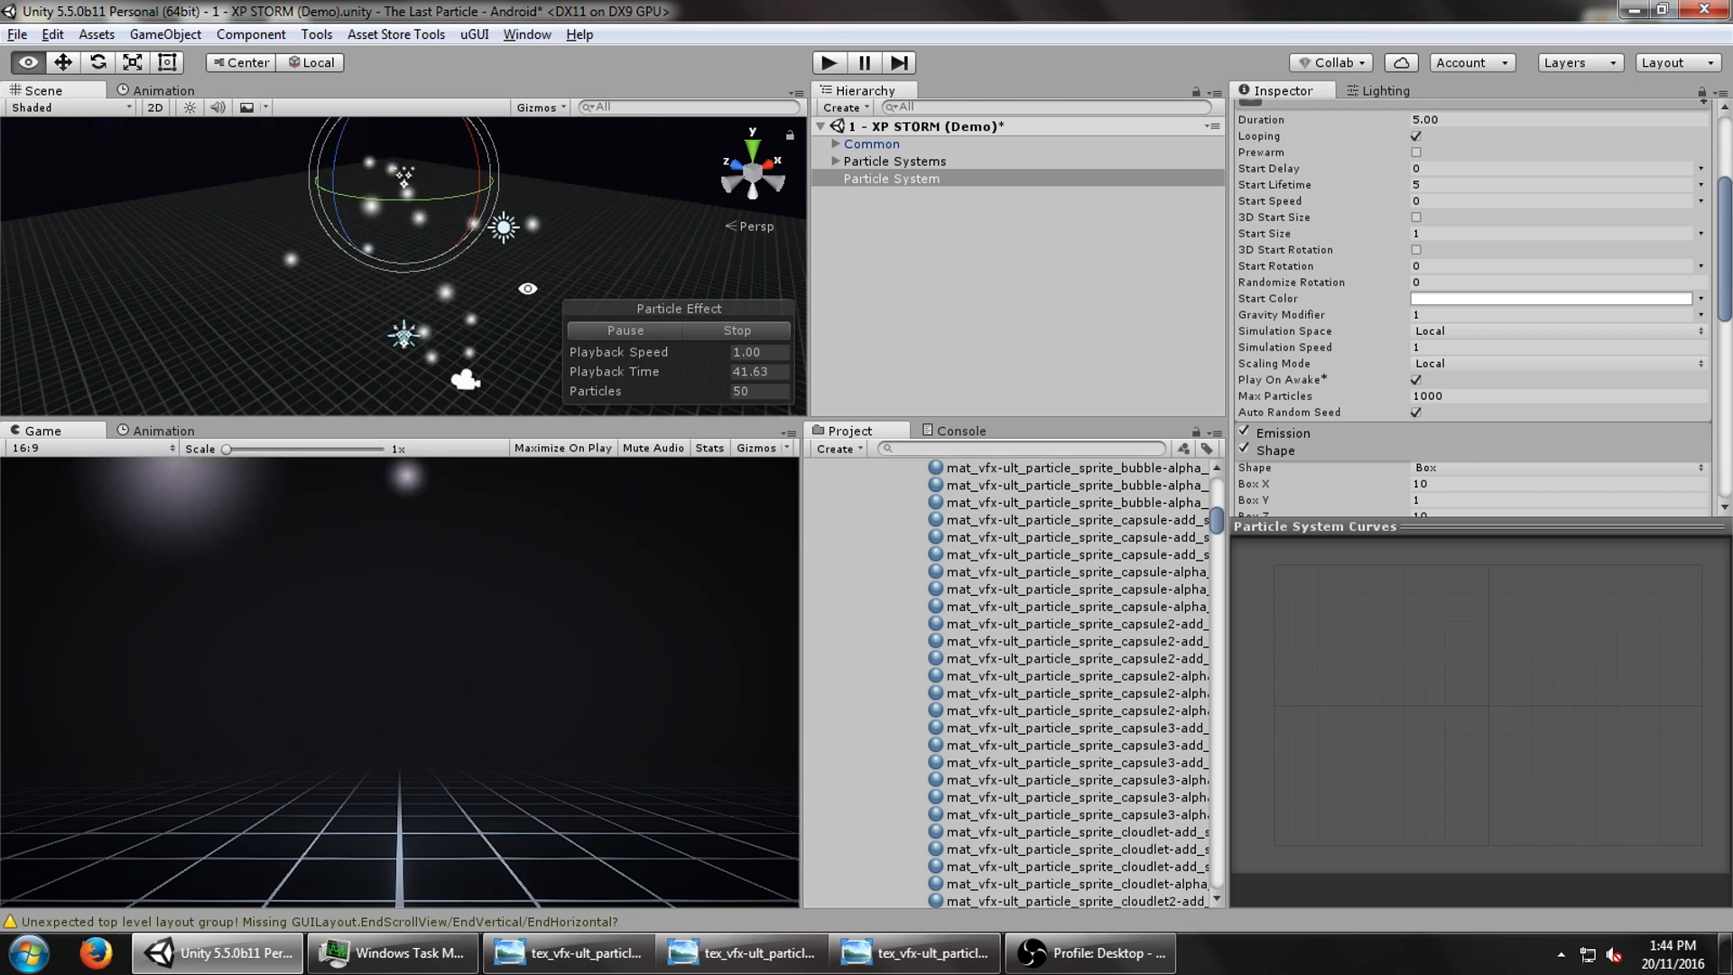
- Enable Velocity over Lifetime with X 0 and Y -25
{"action": "left_click", "coordinate": [891, 178]}
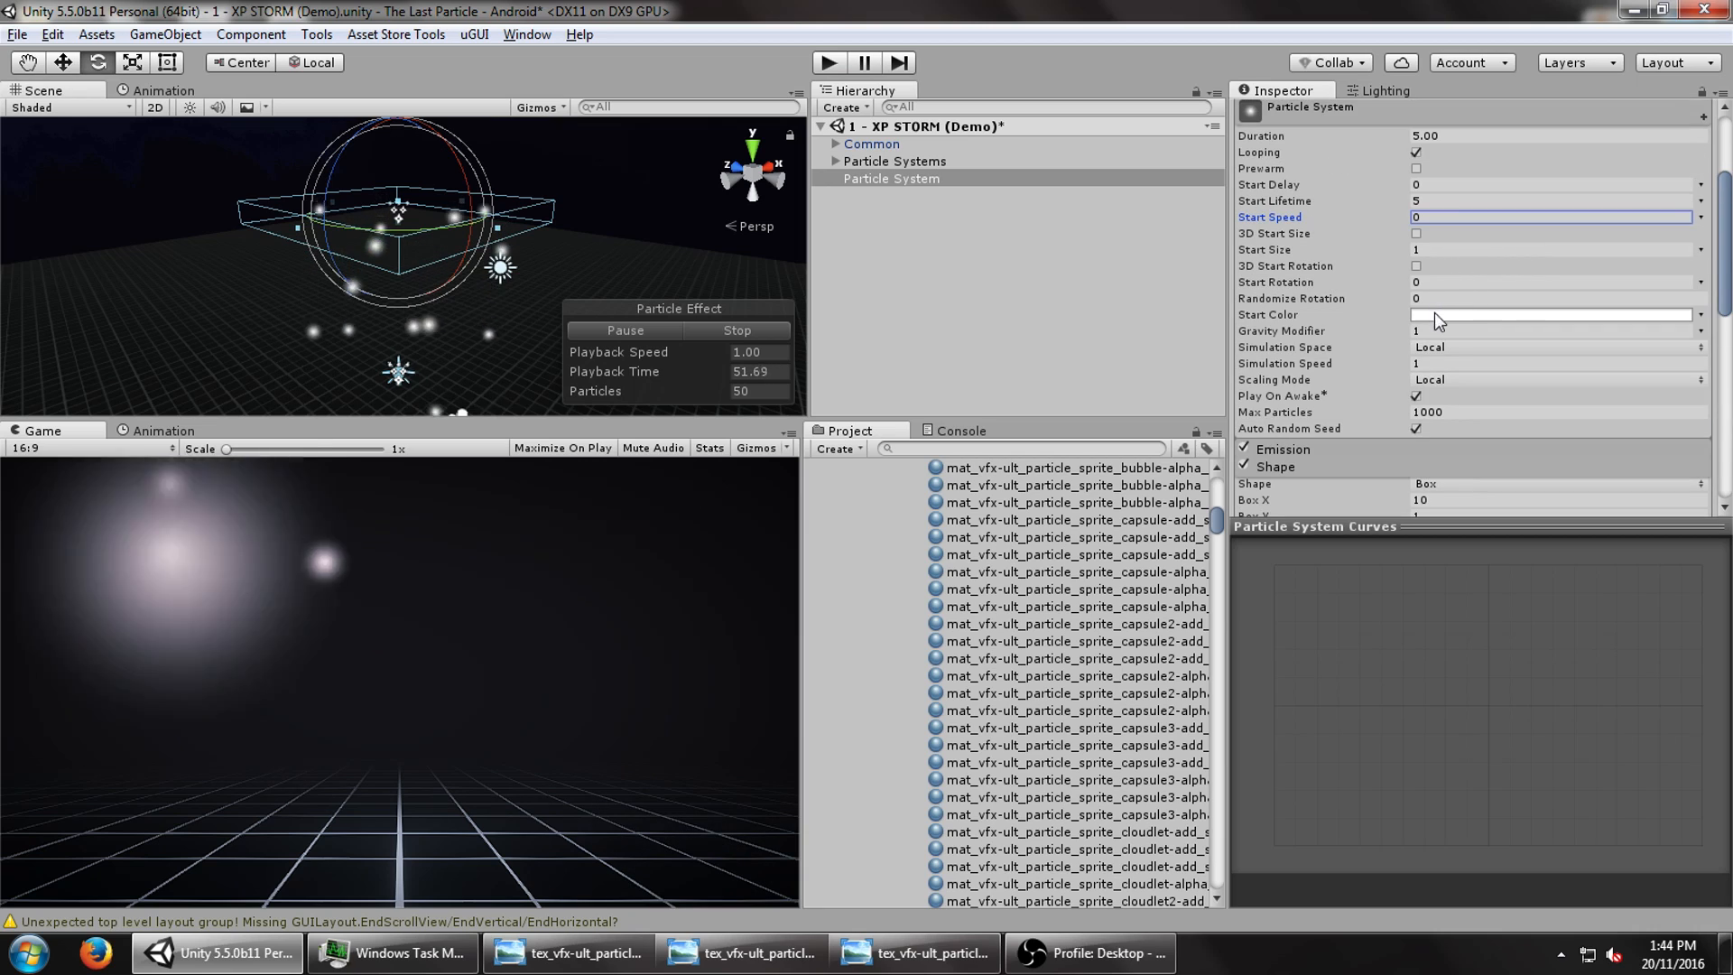
{"action": "scroll", "scroll_direction": "down", "scroll_amount": 3}
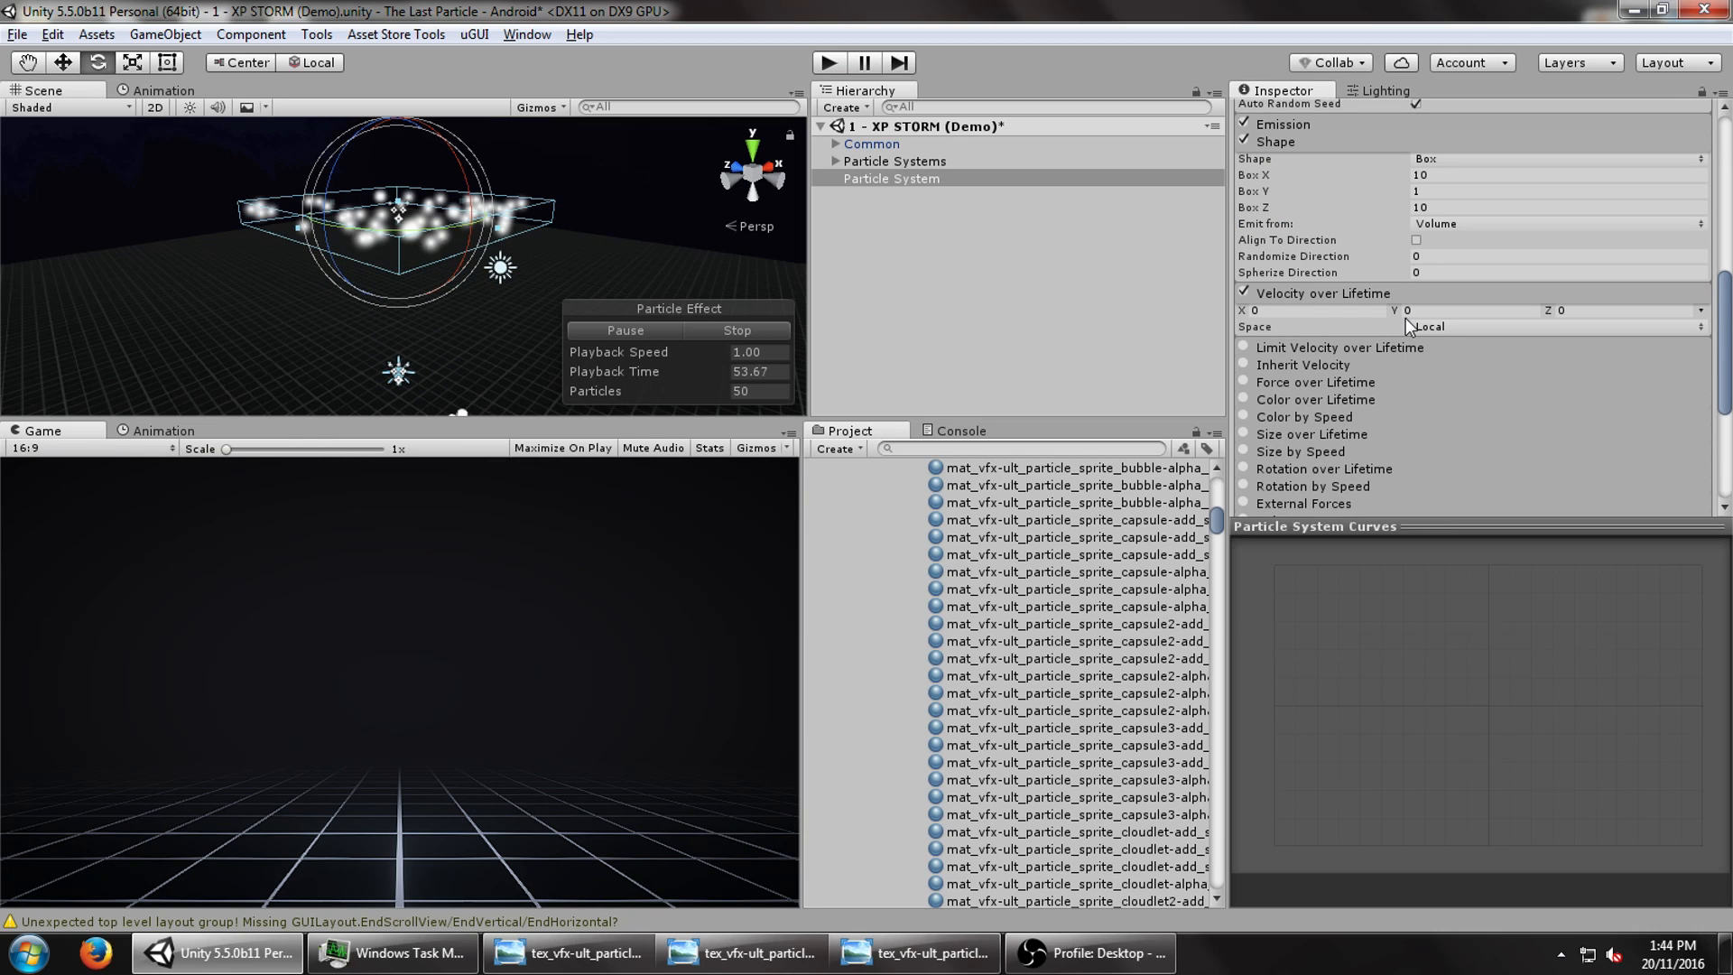
{"action": "type", "text": "-0.94"}
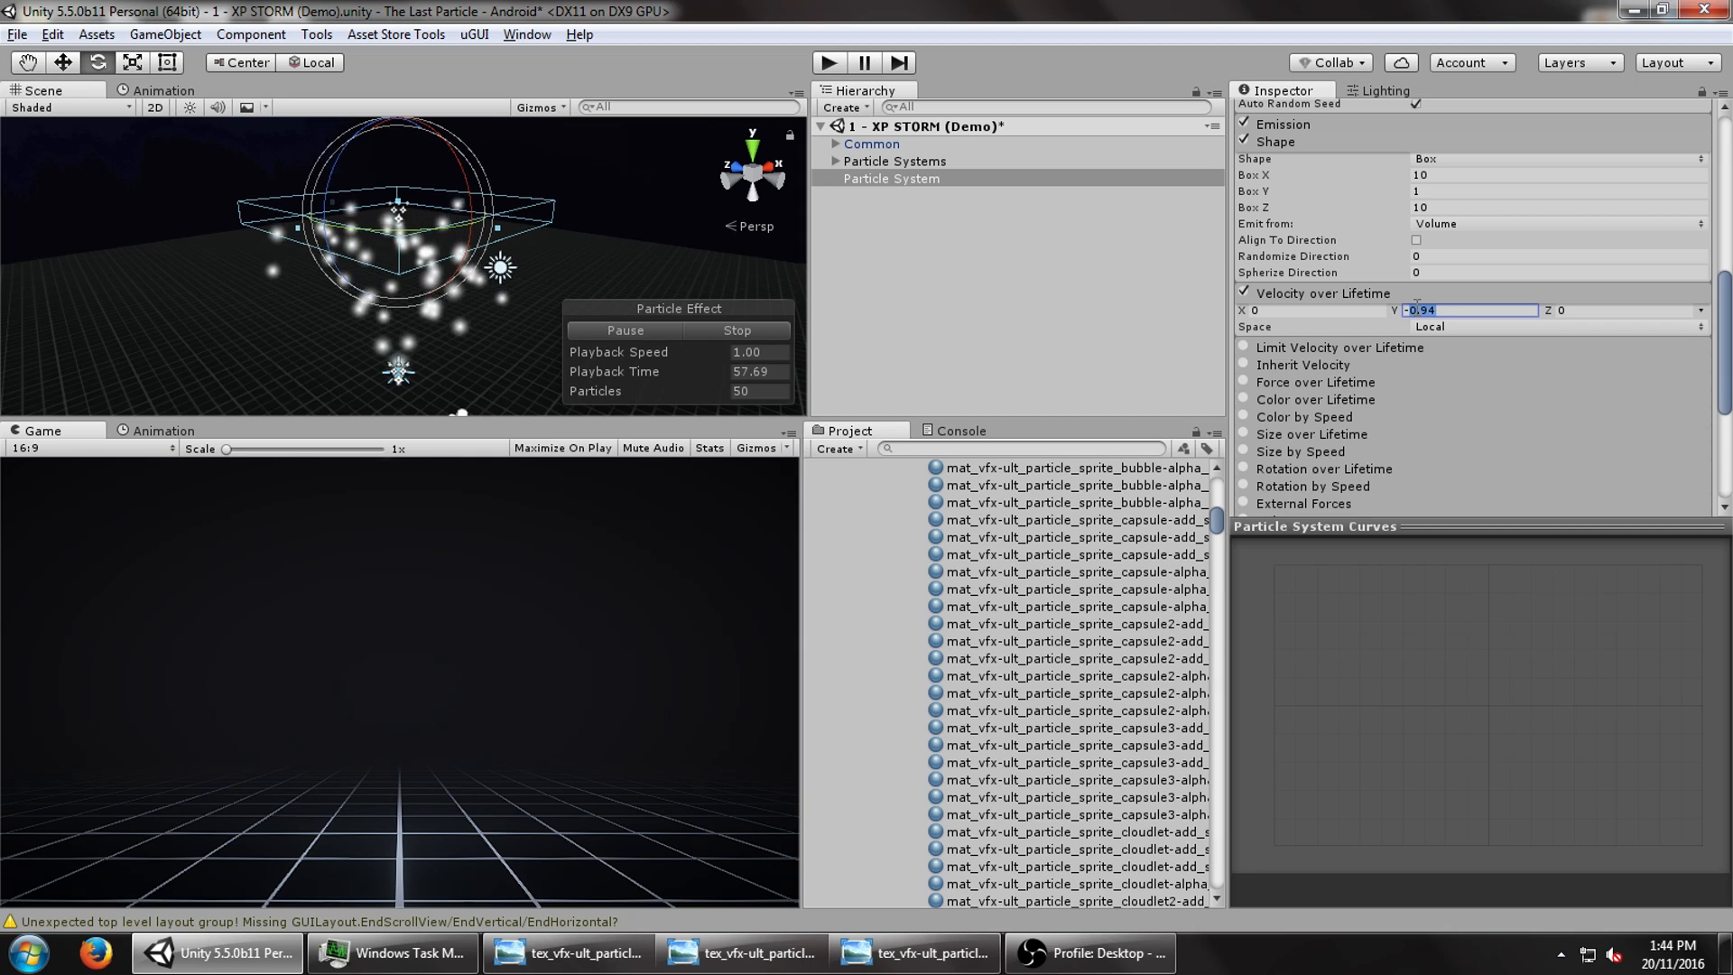
{"action": "type", "text": "-25"}
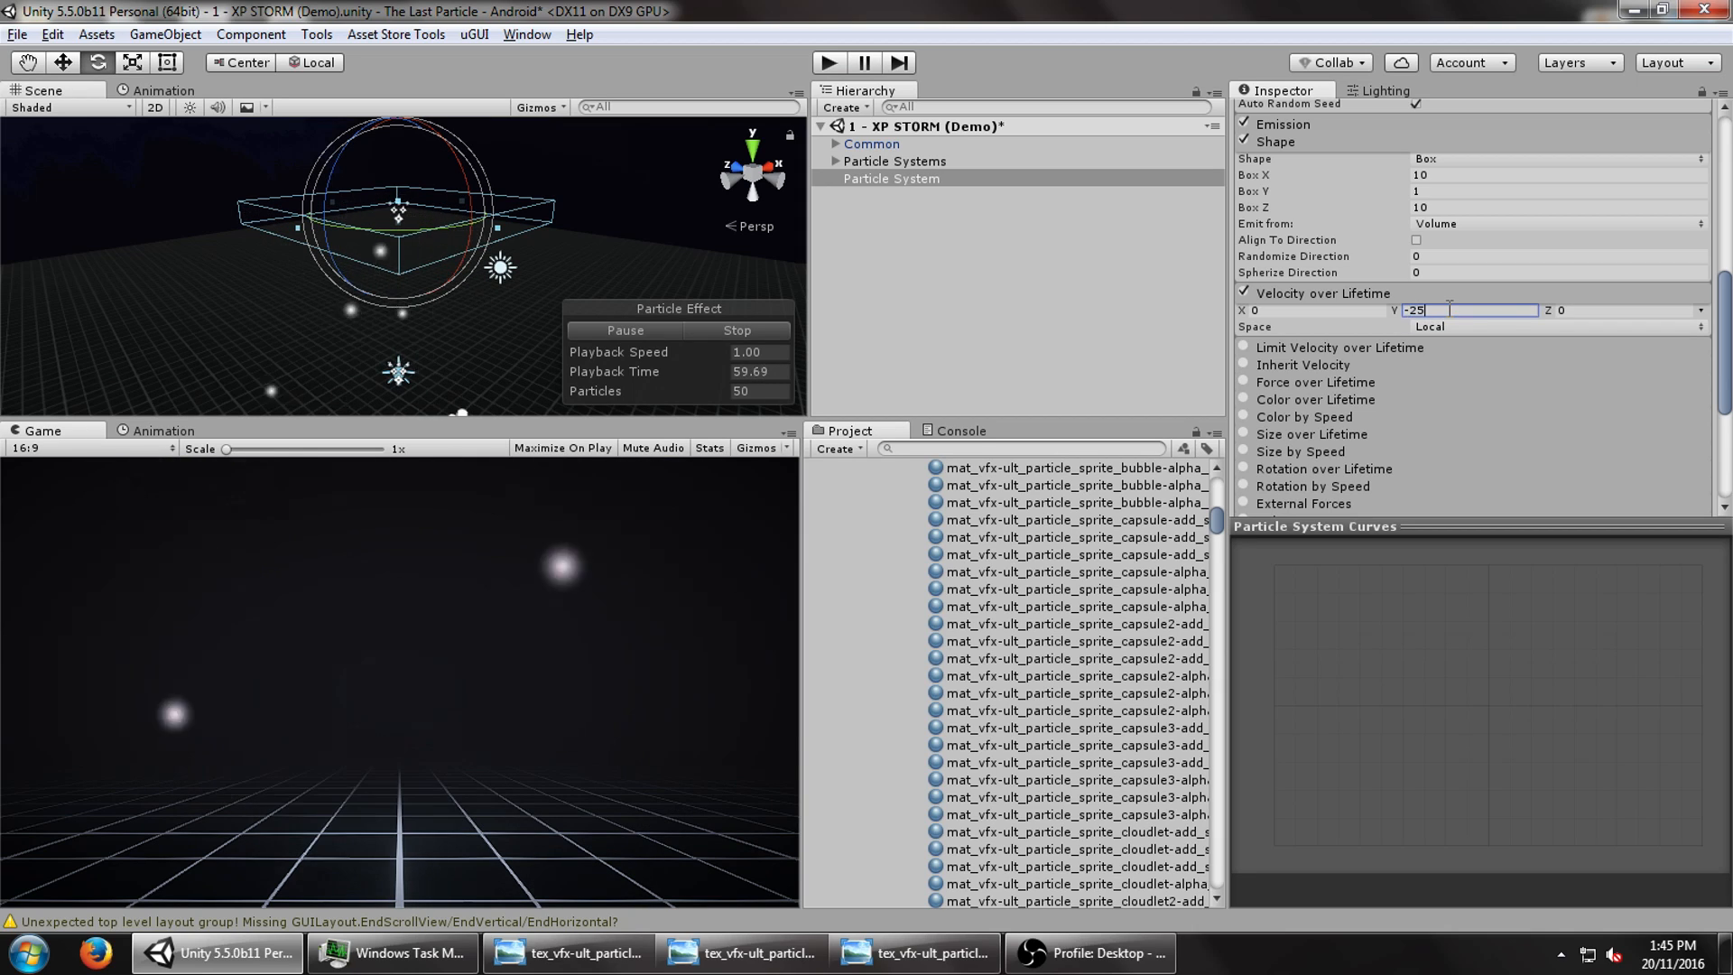
- Render the particles as Stretched Billboards with Length Scale 2
{"action": "scroll", "scroll_direction": "down", "scroll_amount": 3}
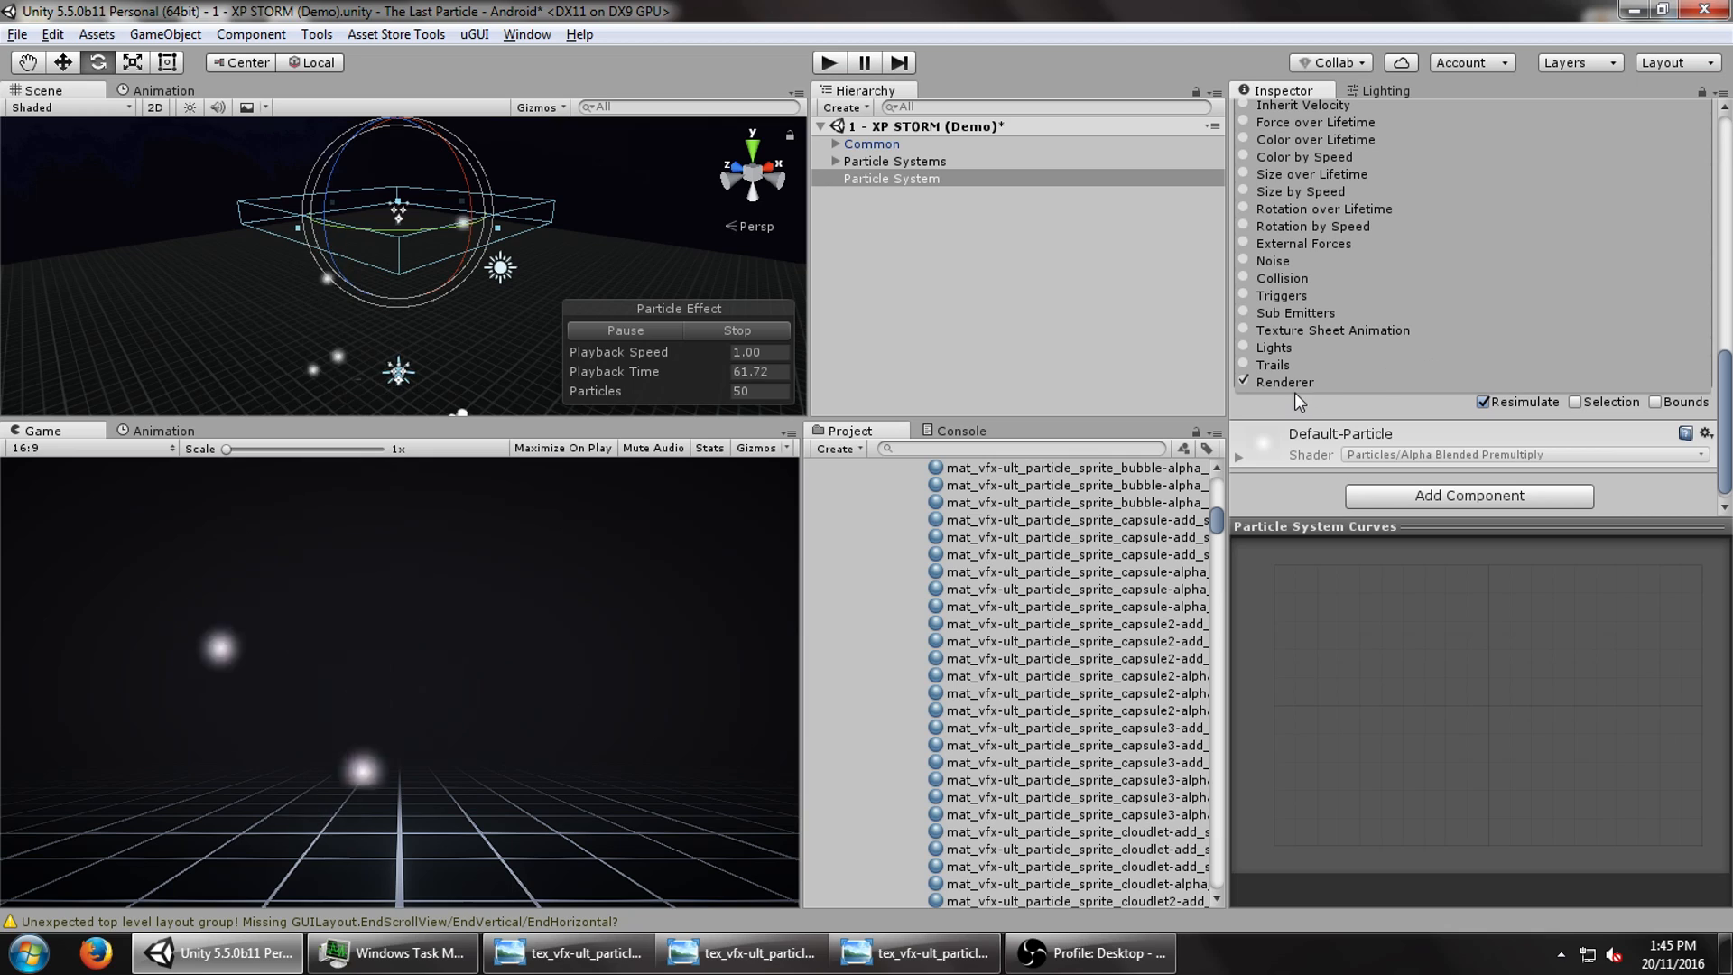
{"action": "left_click", "coordinate": [1286, 381]}
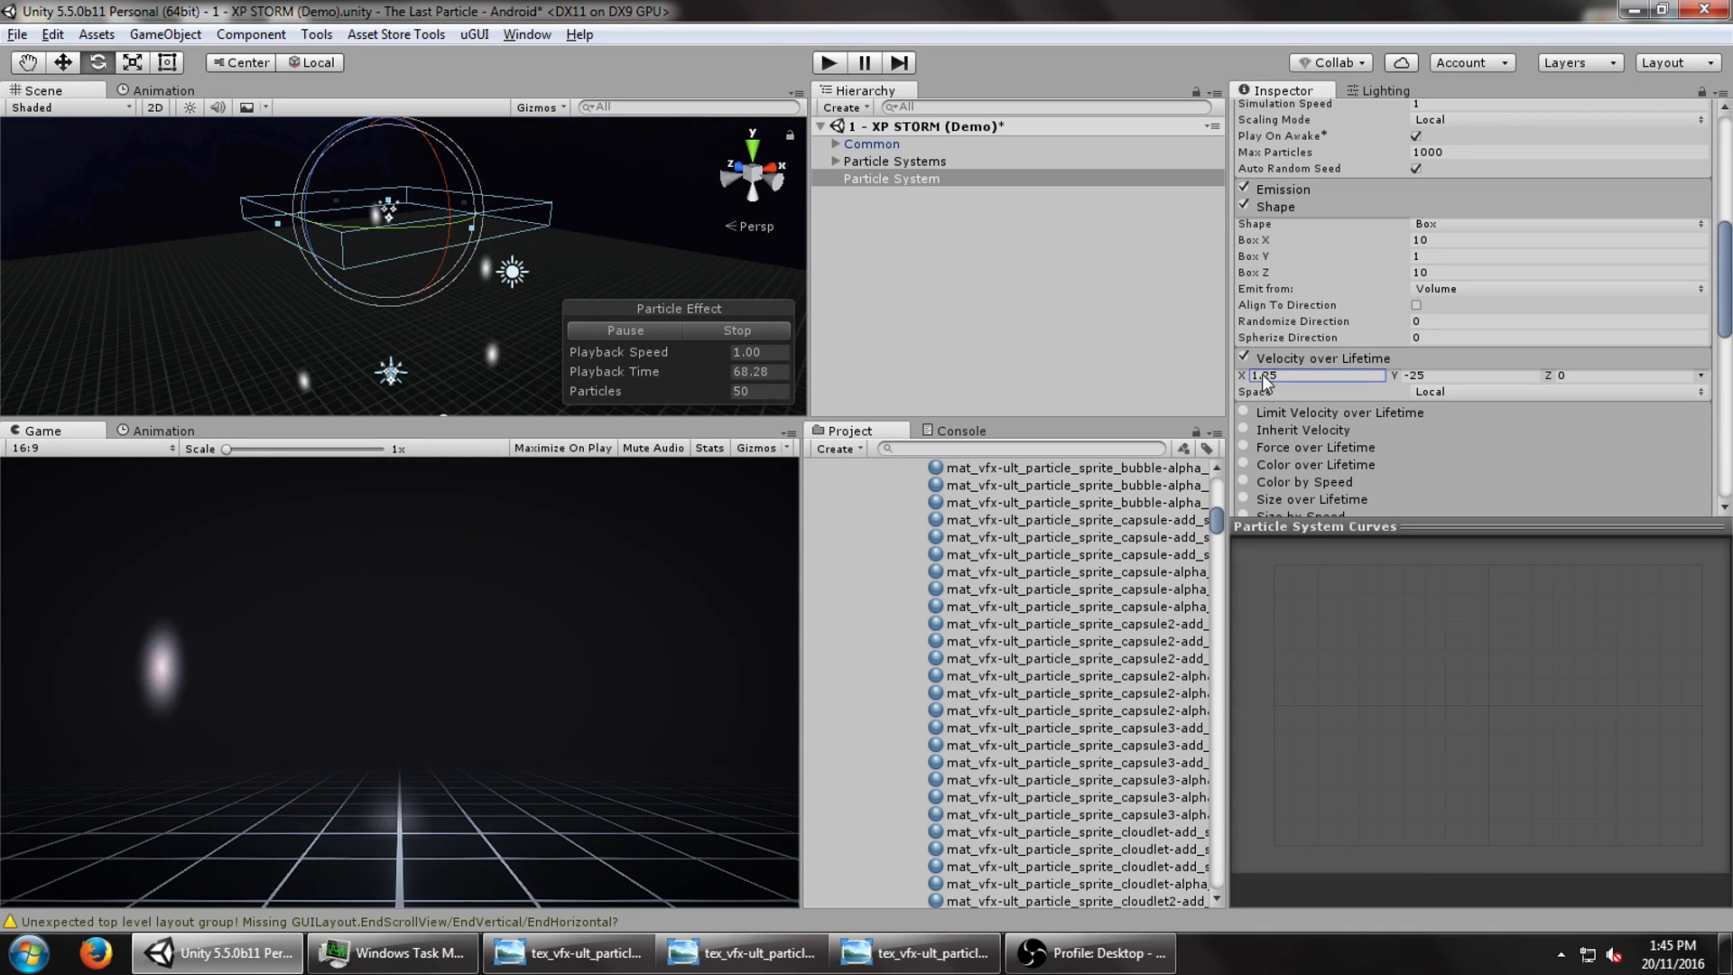
{"action": "type", "text": "0"}
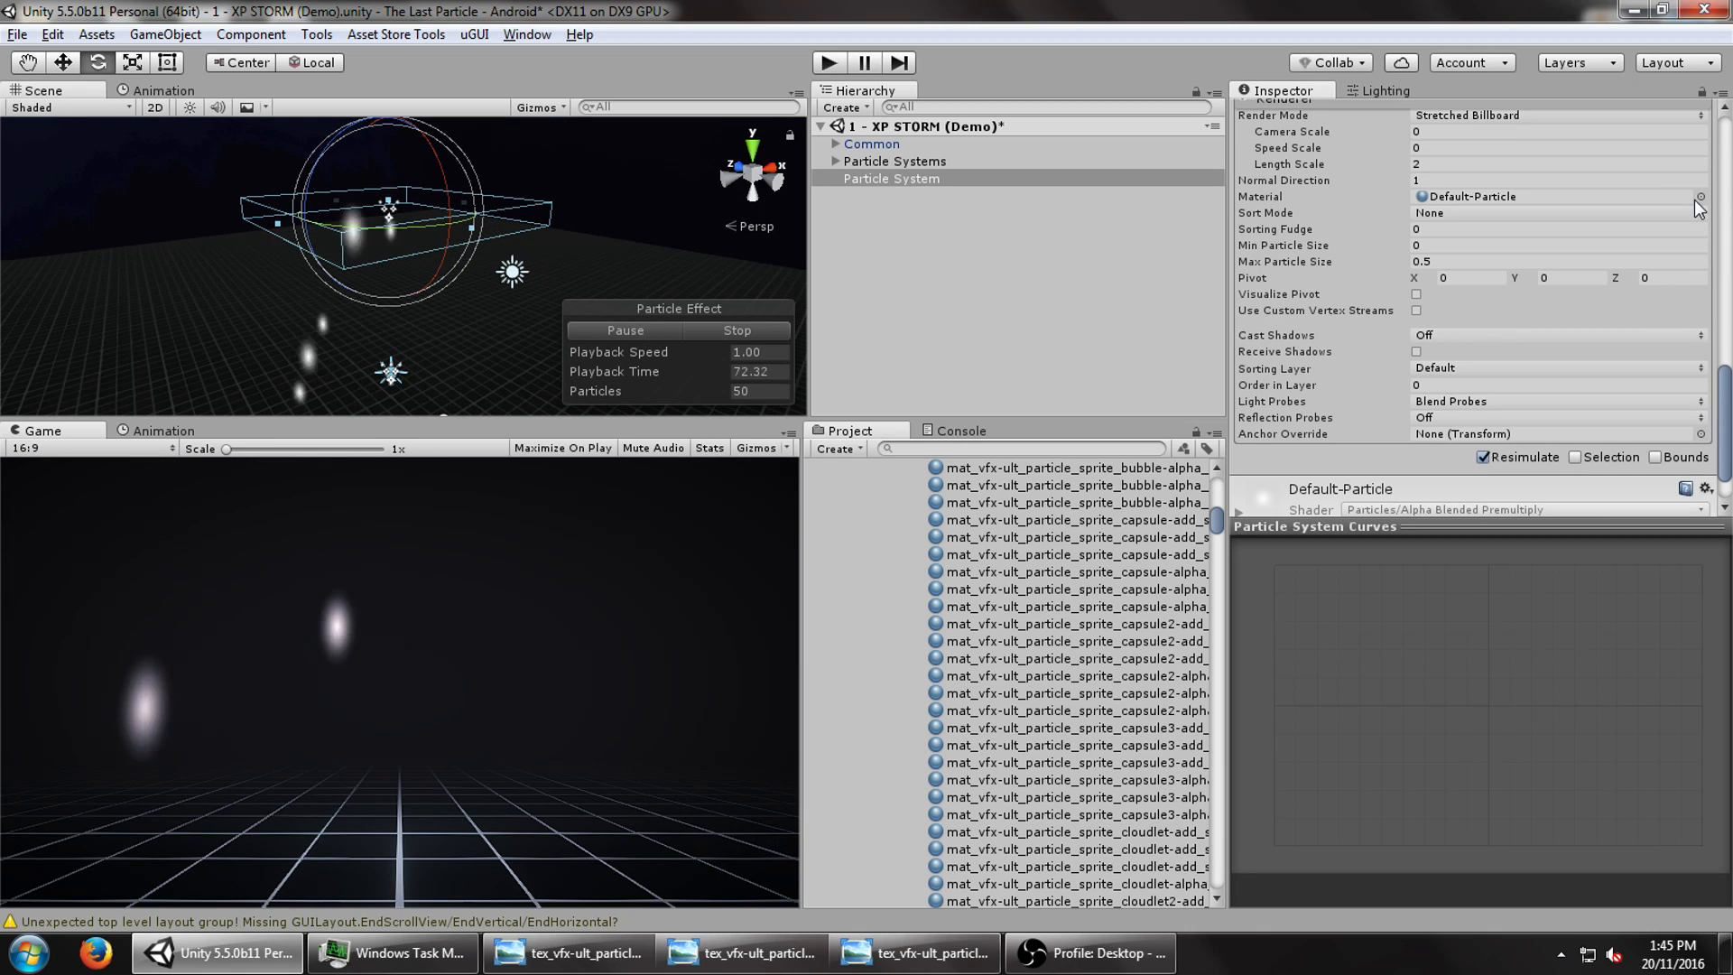
- Search 'capsul' in Select Material and assign the capsule3 alpha sprite material
{"action": "left_click", "coordinate": [1699, 197]}
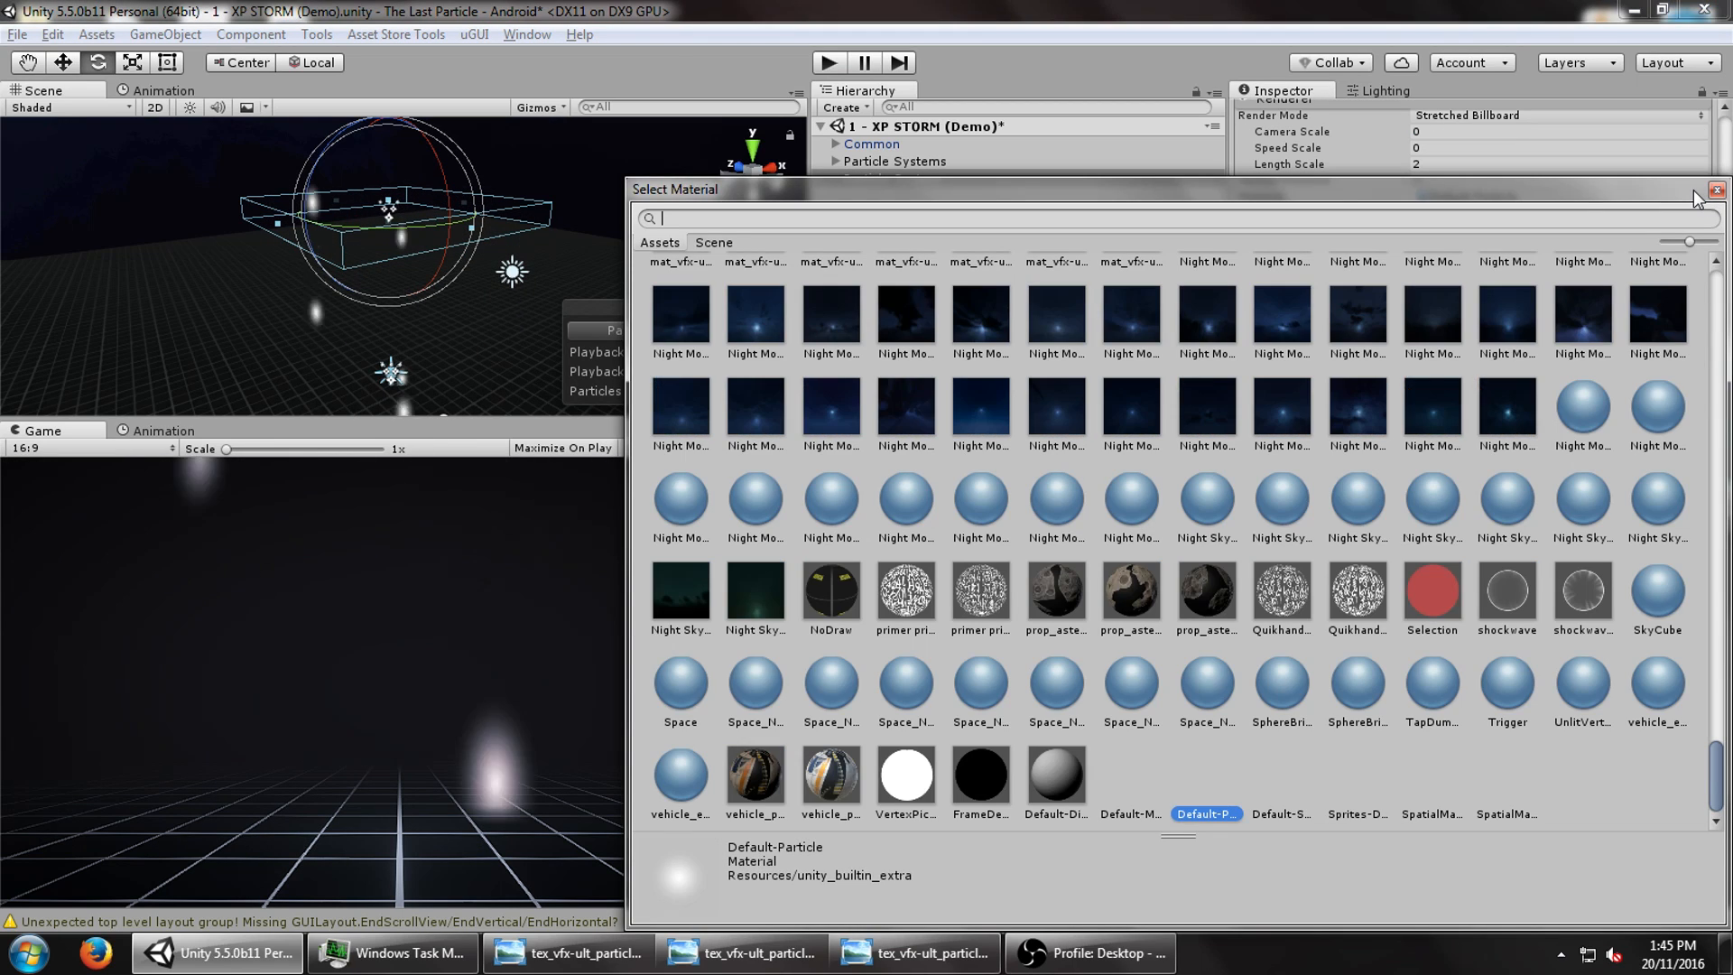
{"action": "type", "text": "capsule alp"}
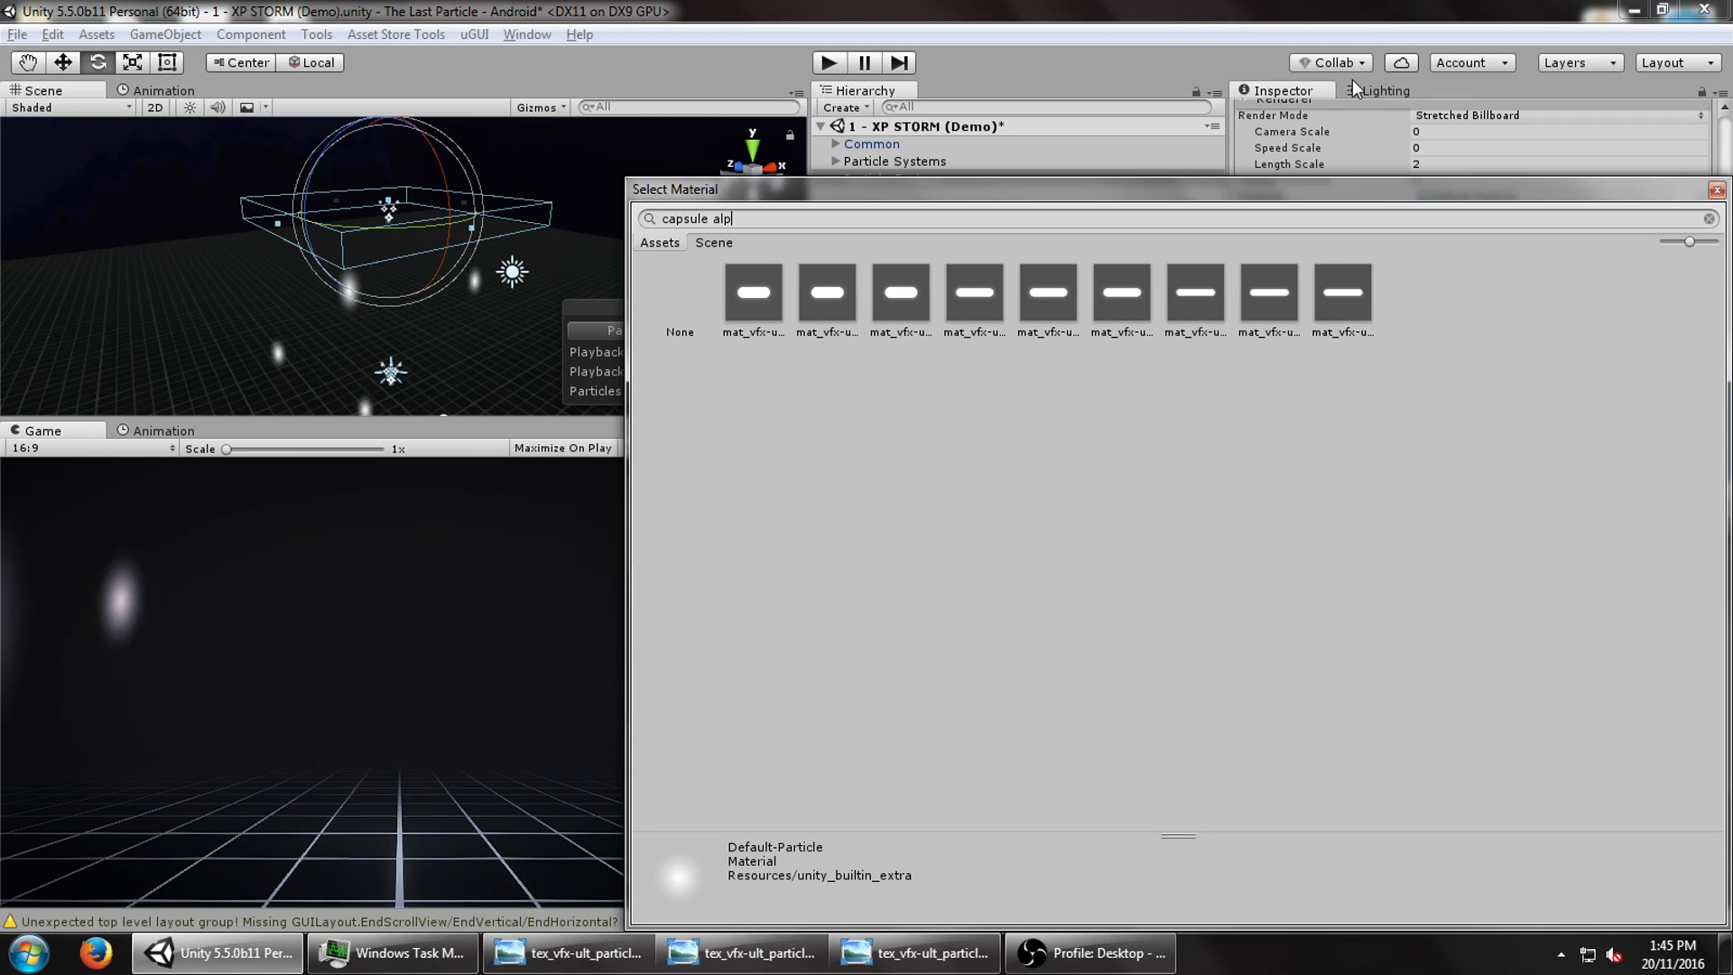
{"action": "left_click", "coordinate": [973, 296]}
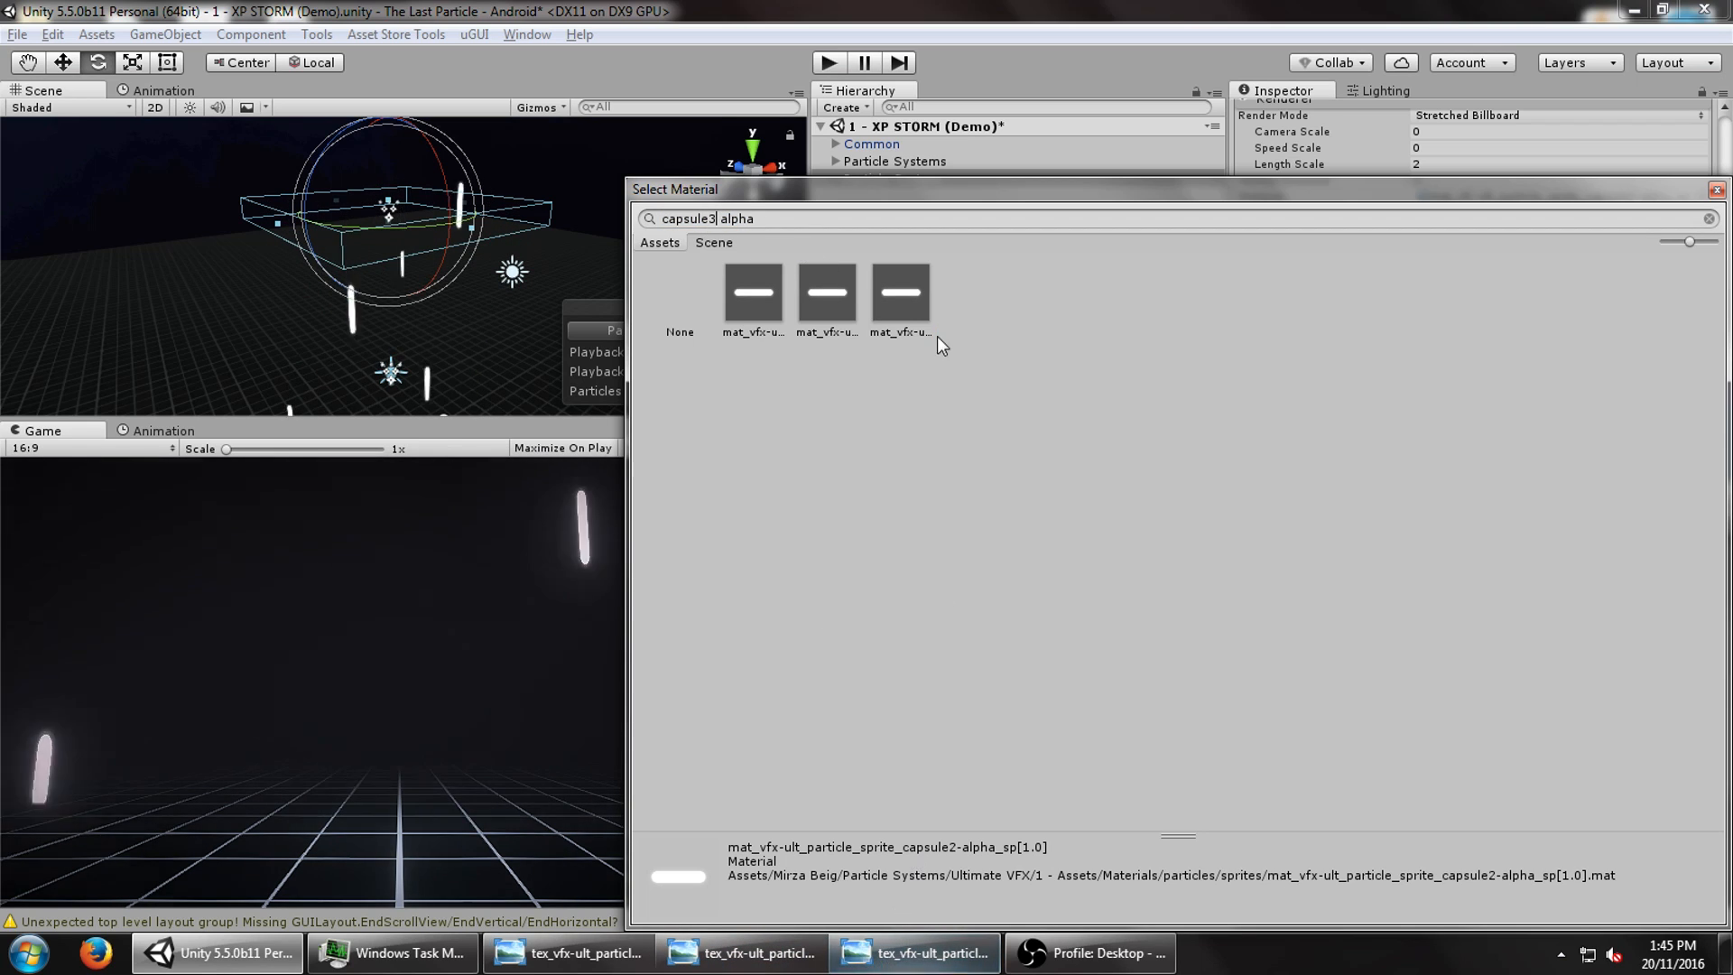
{"action": "left_click", "coordinate": [752, 291]}
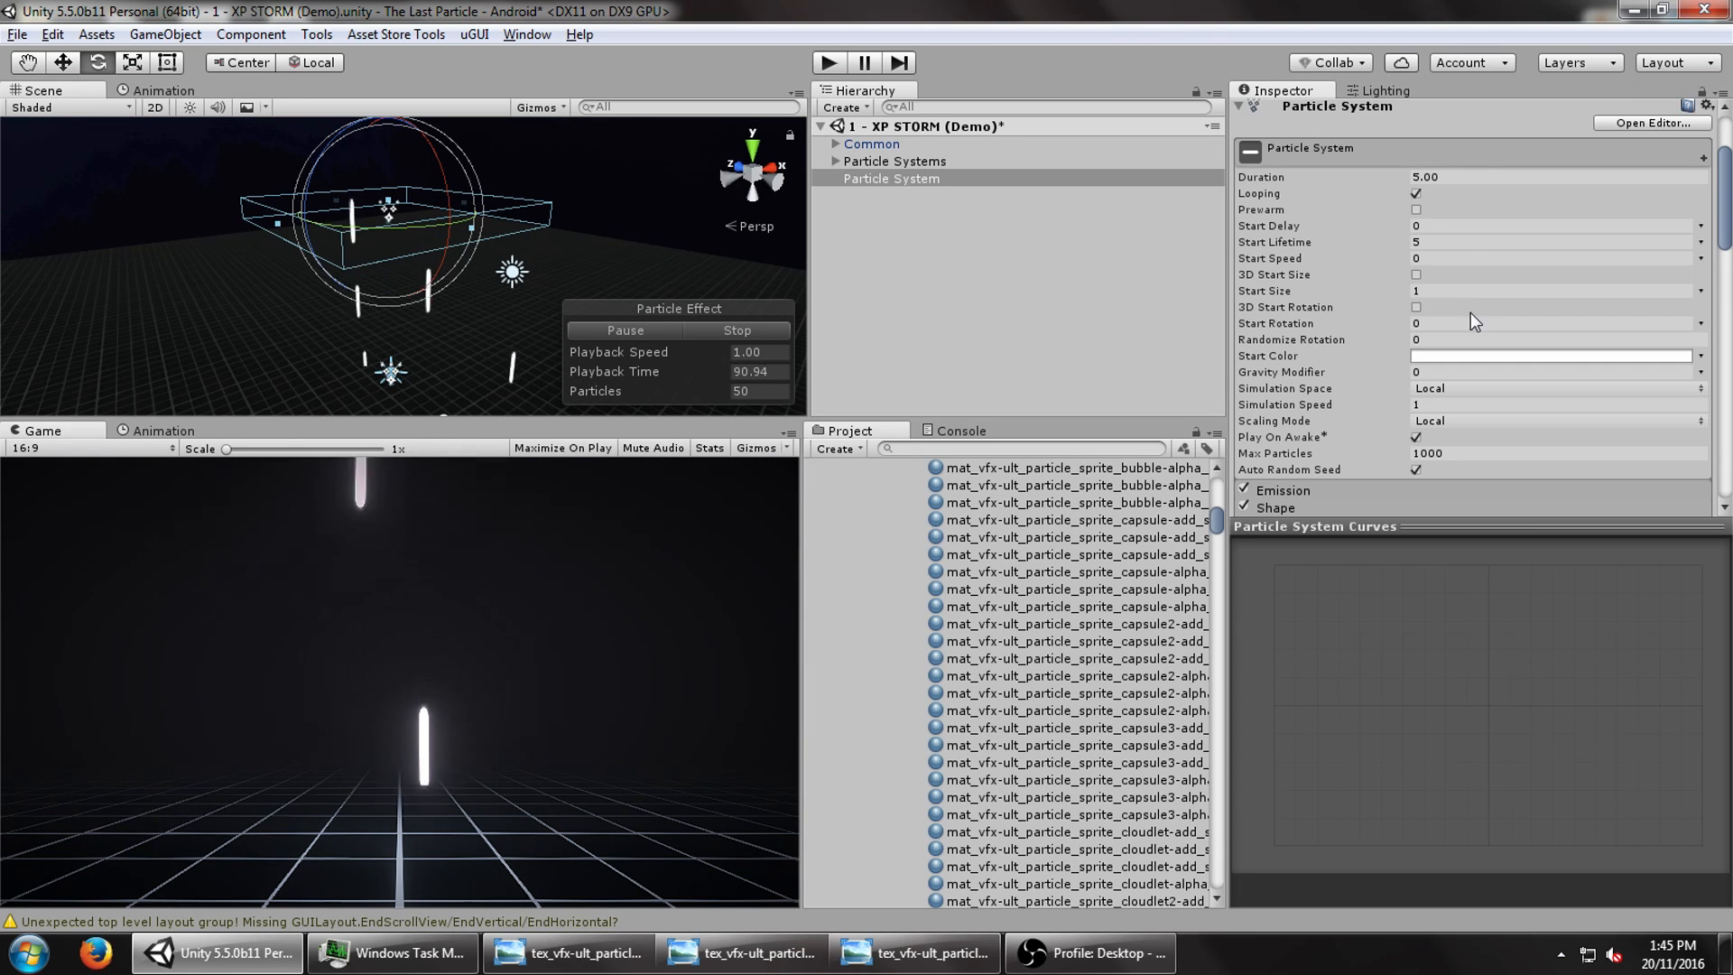
- Adjust streak length, enable 3D Start Size, and enter 100 for emission
{"action": "left_click", "coordinate": [1551, 355]}
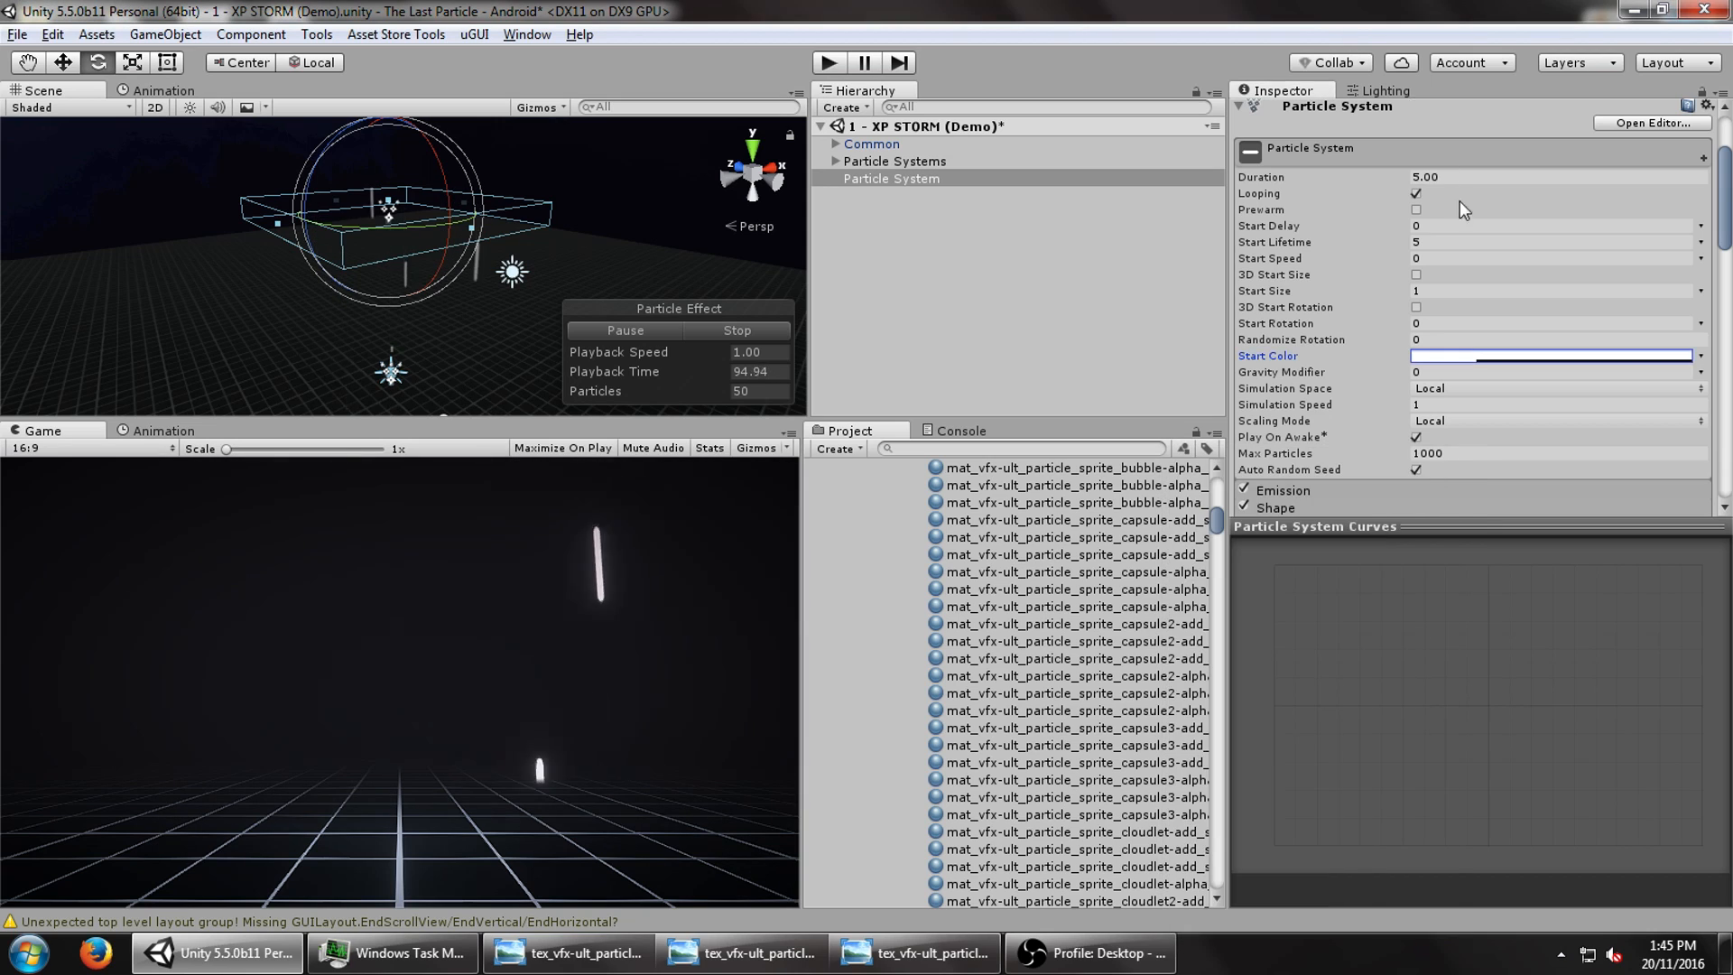
{"action": "scroll", "scroll_direction": "down", "scroll_amount": 3}
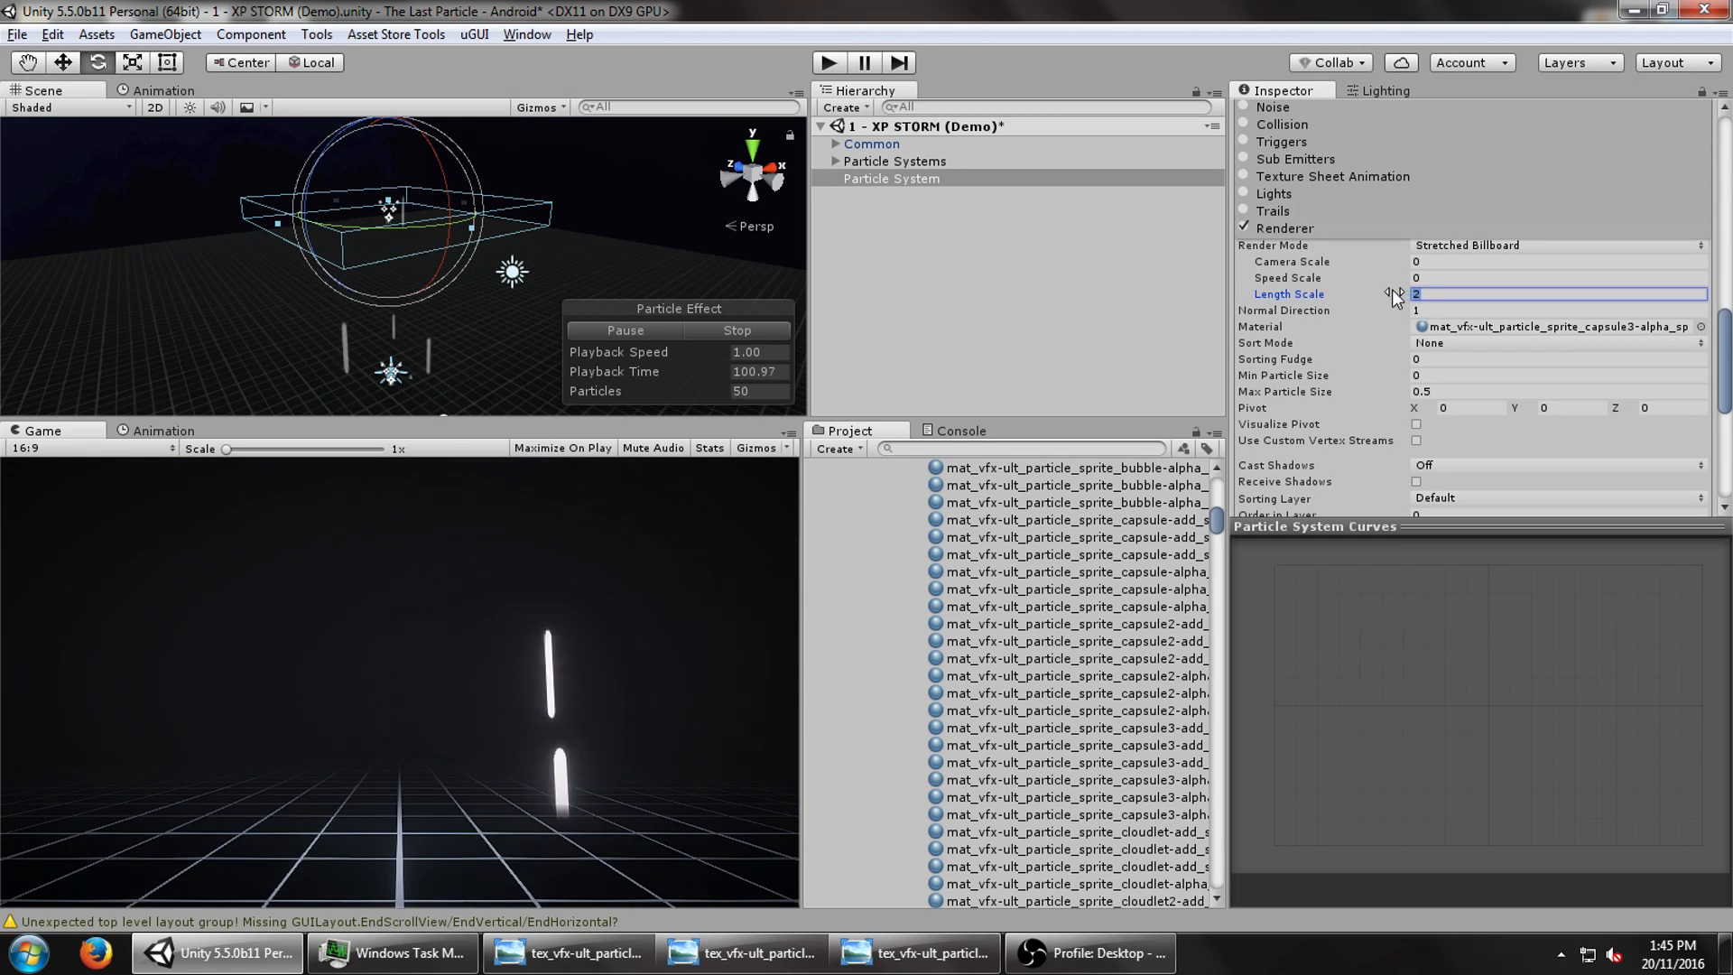
{"action": "left_click_drag", "start_coordinate": [1414, 292], "coordinate": [1375, 293]}
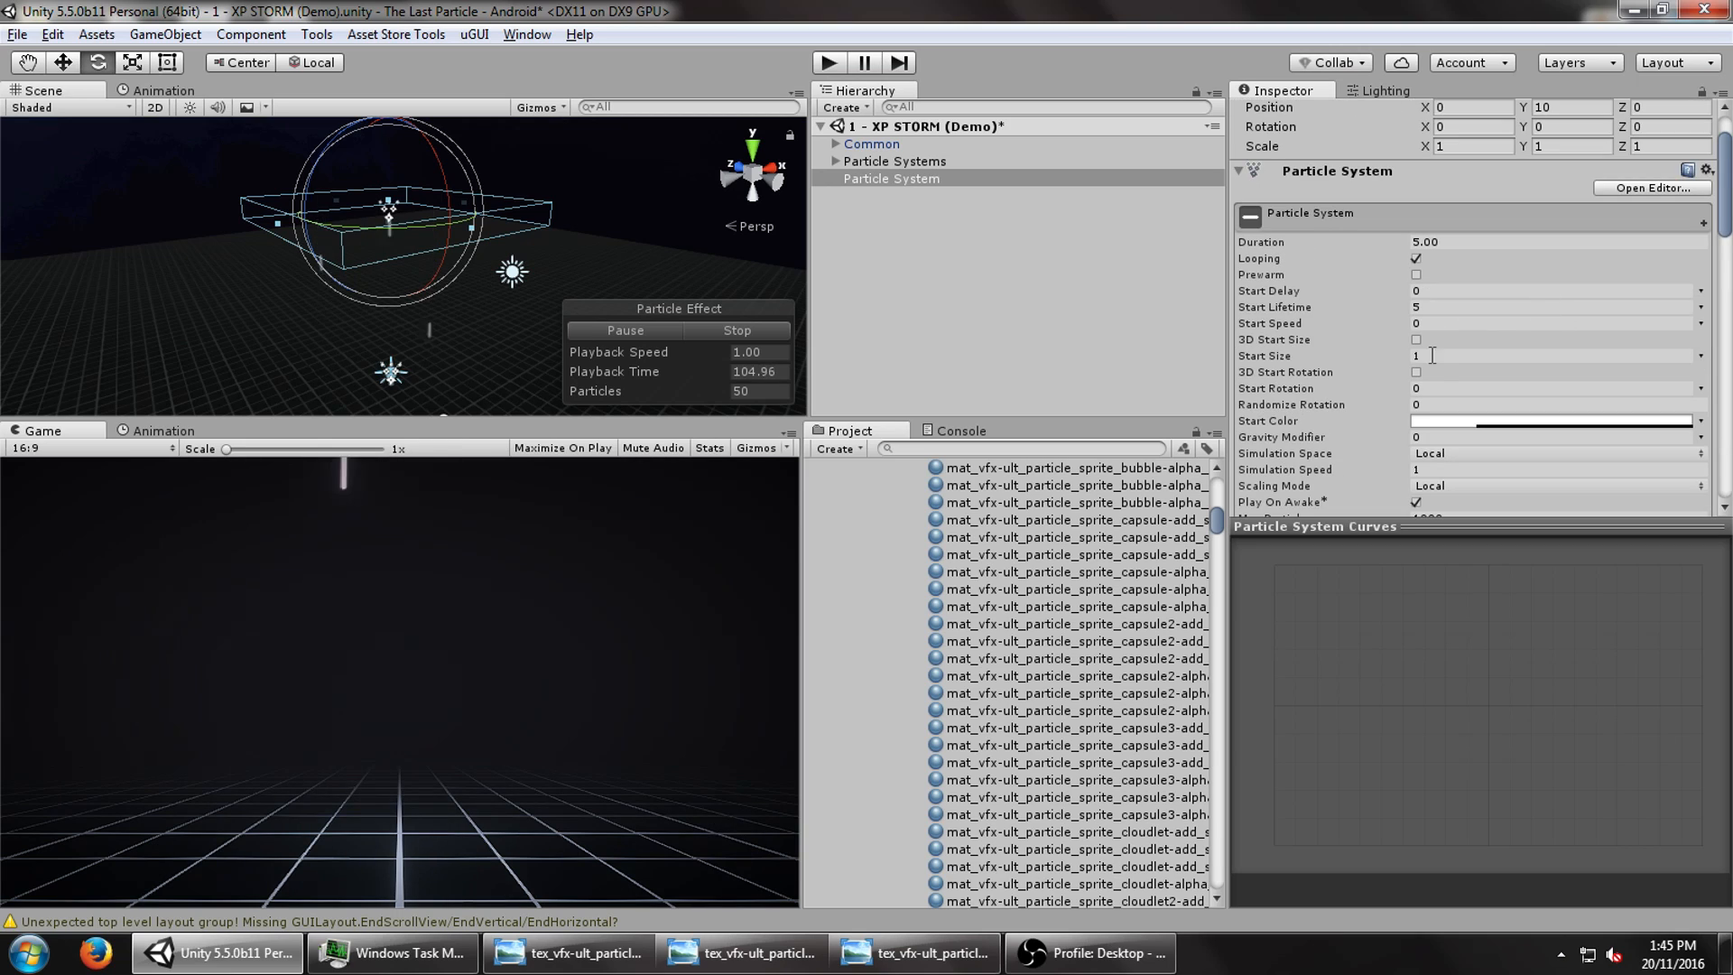
{"action": "left_click", "coordinate": [1417, 339]}
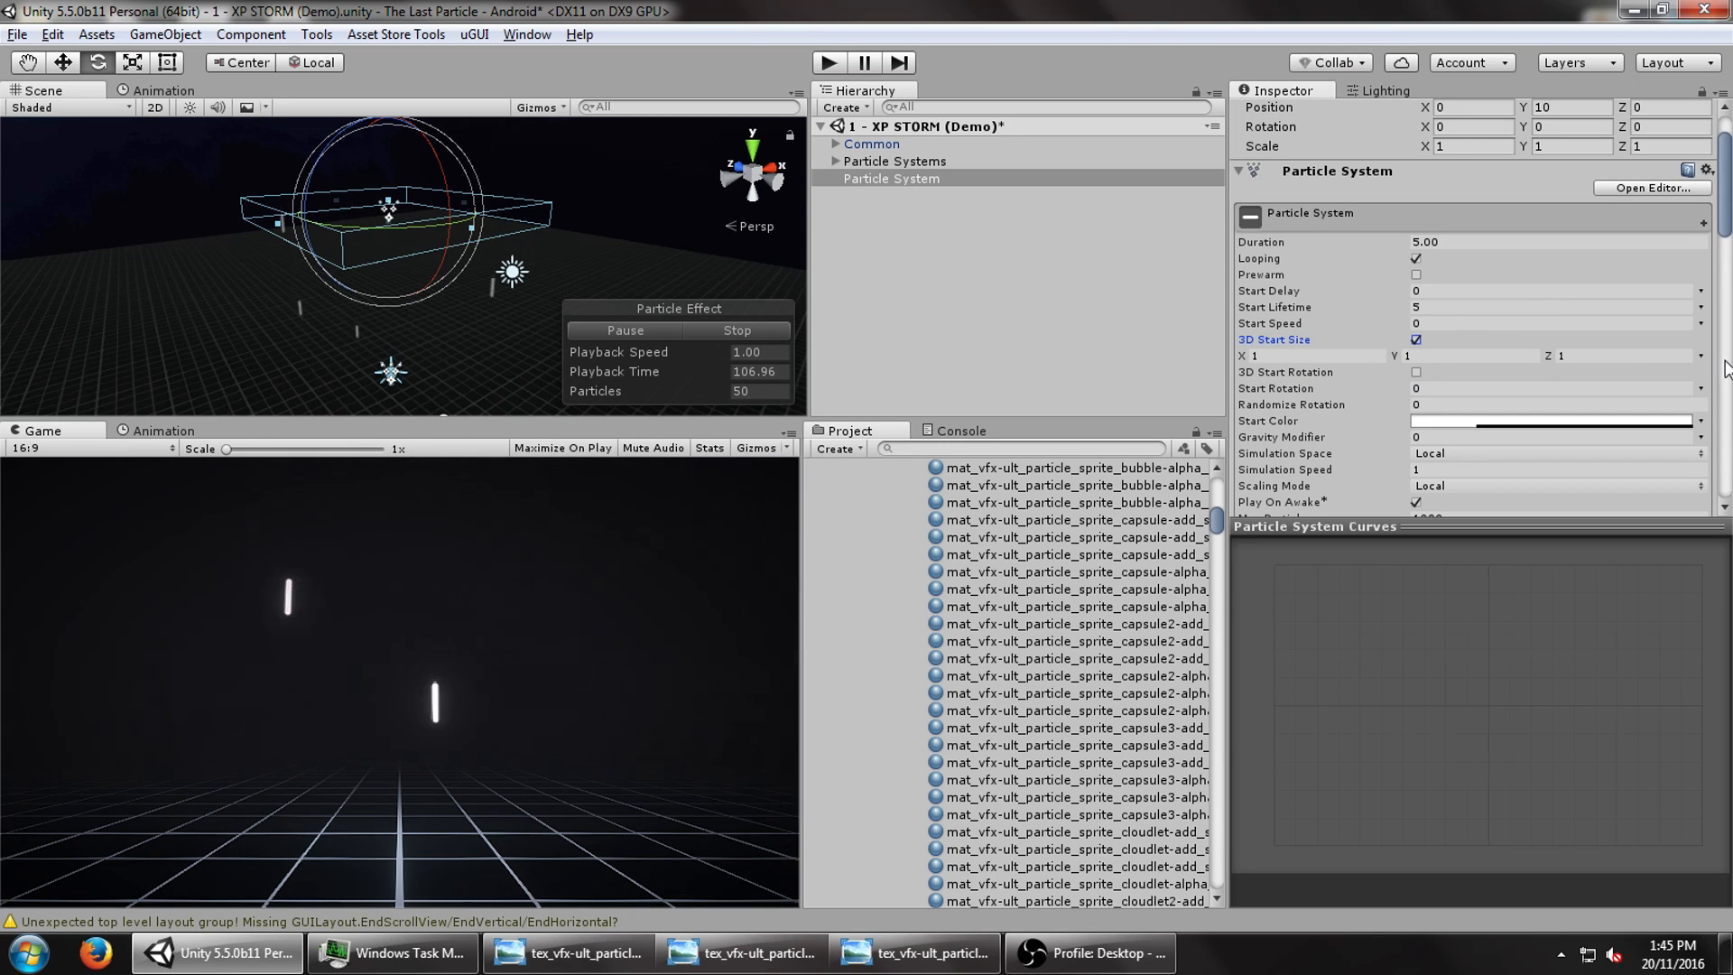
{"action": "left_click", "coordinate": [1315, 354]}
{"action": "type", "text": "2"}
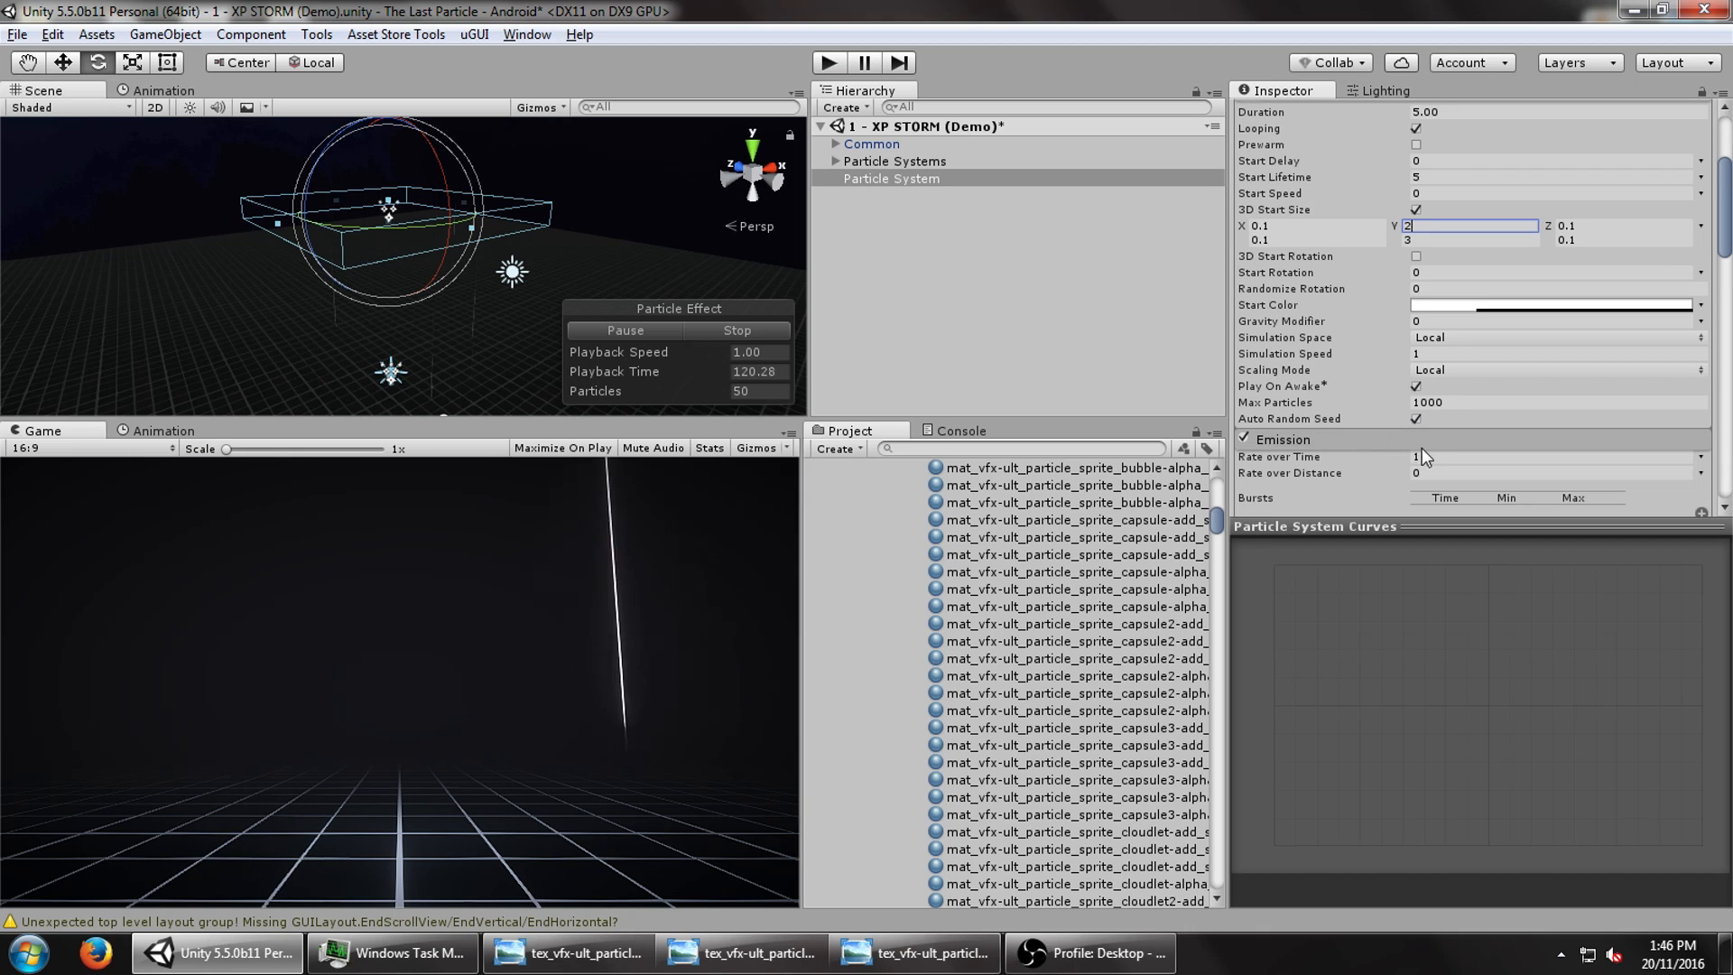
{"action": "type", "text": "100"}
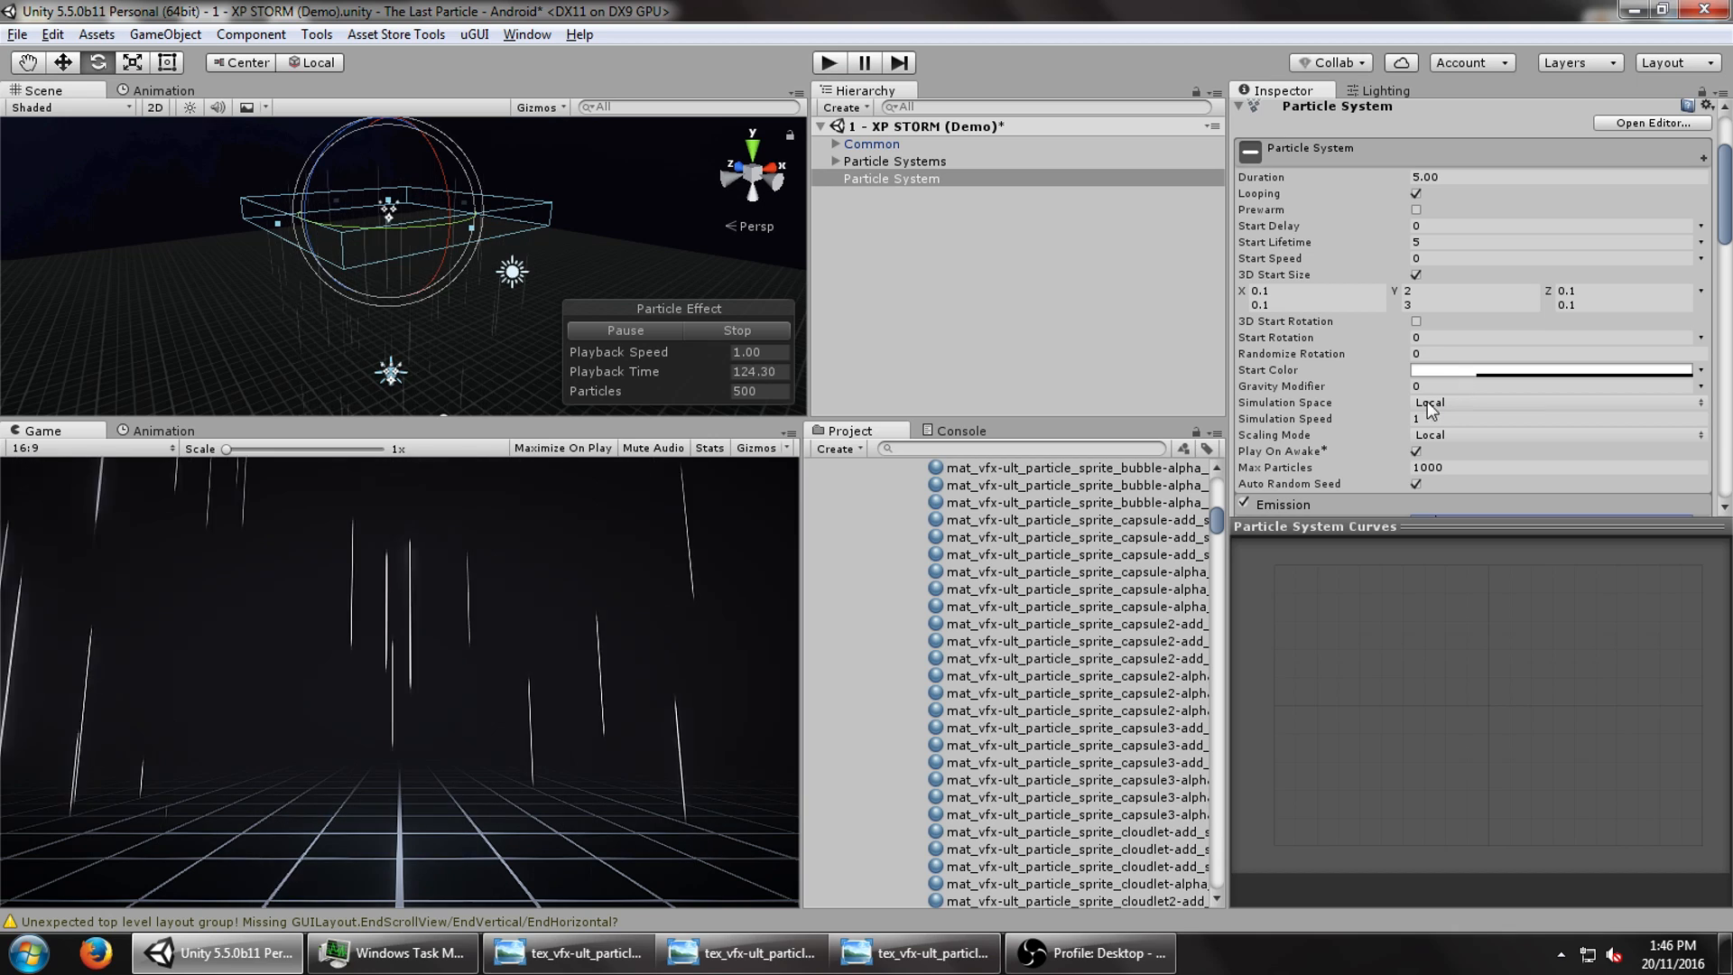
- Lower the Start Color alpha to a faint grey and set size Y max to 2
{"action": "left_click", "coordinate": [1552, 369]}
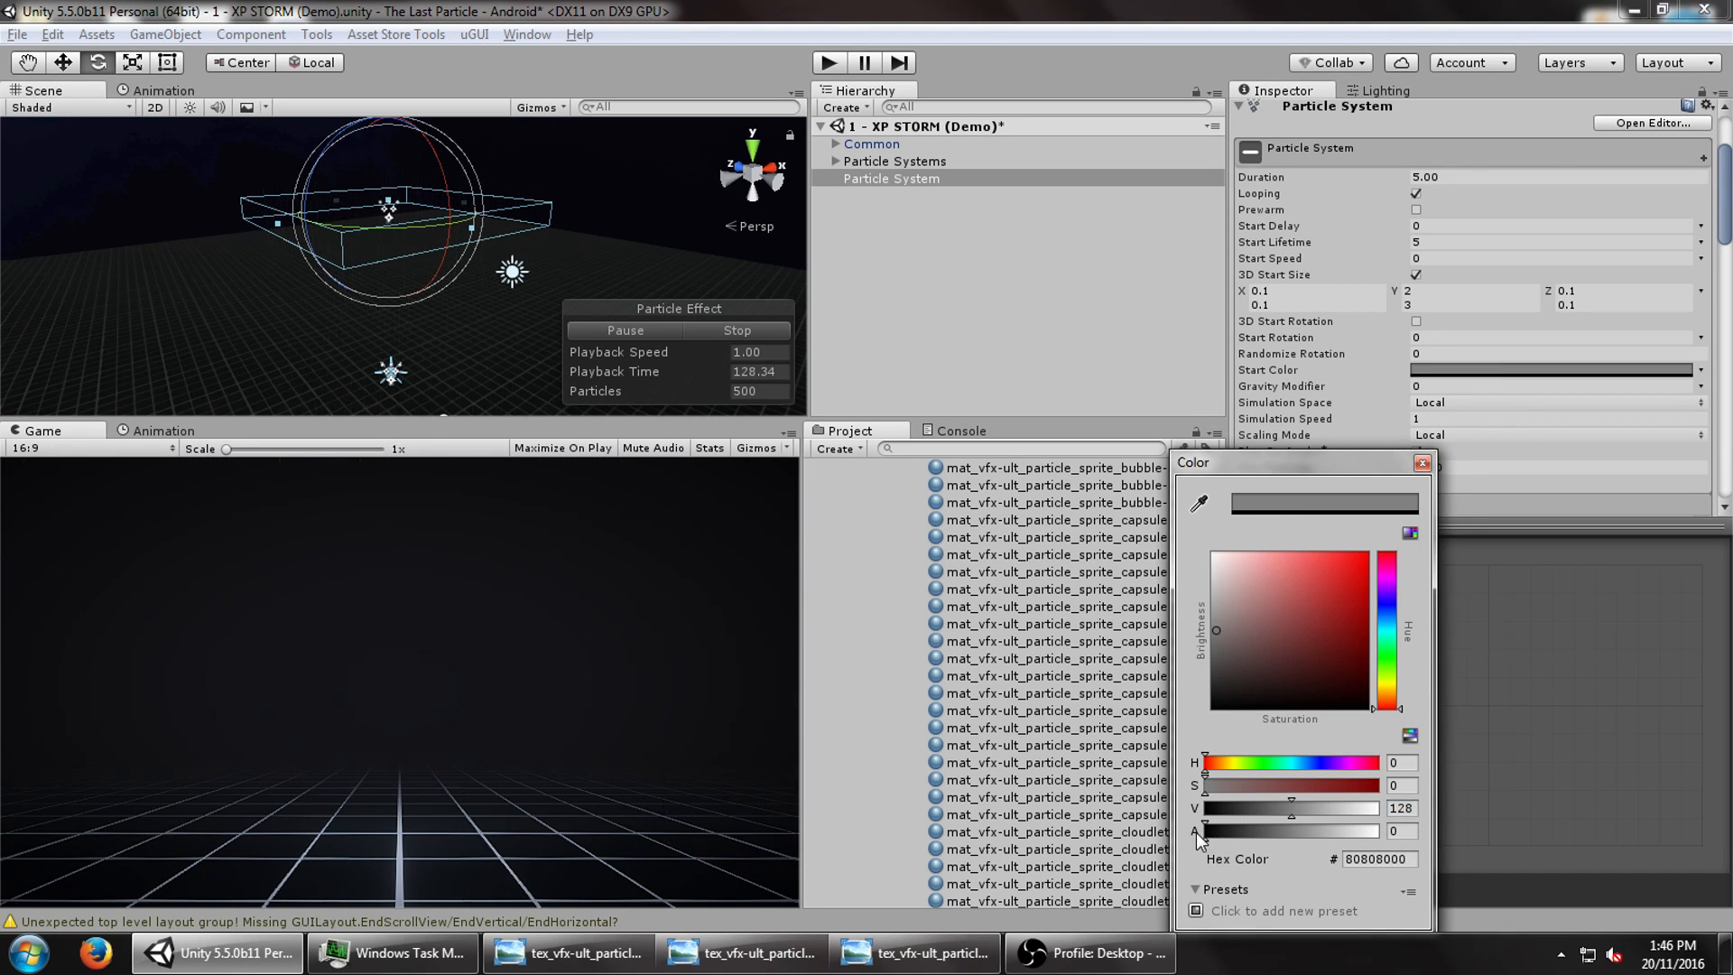
{"action": "left_click_drag", "start_coordinate": [1205, 831], "coordinate": [1216, 831]}
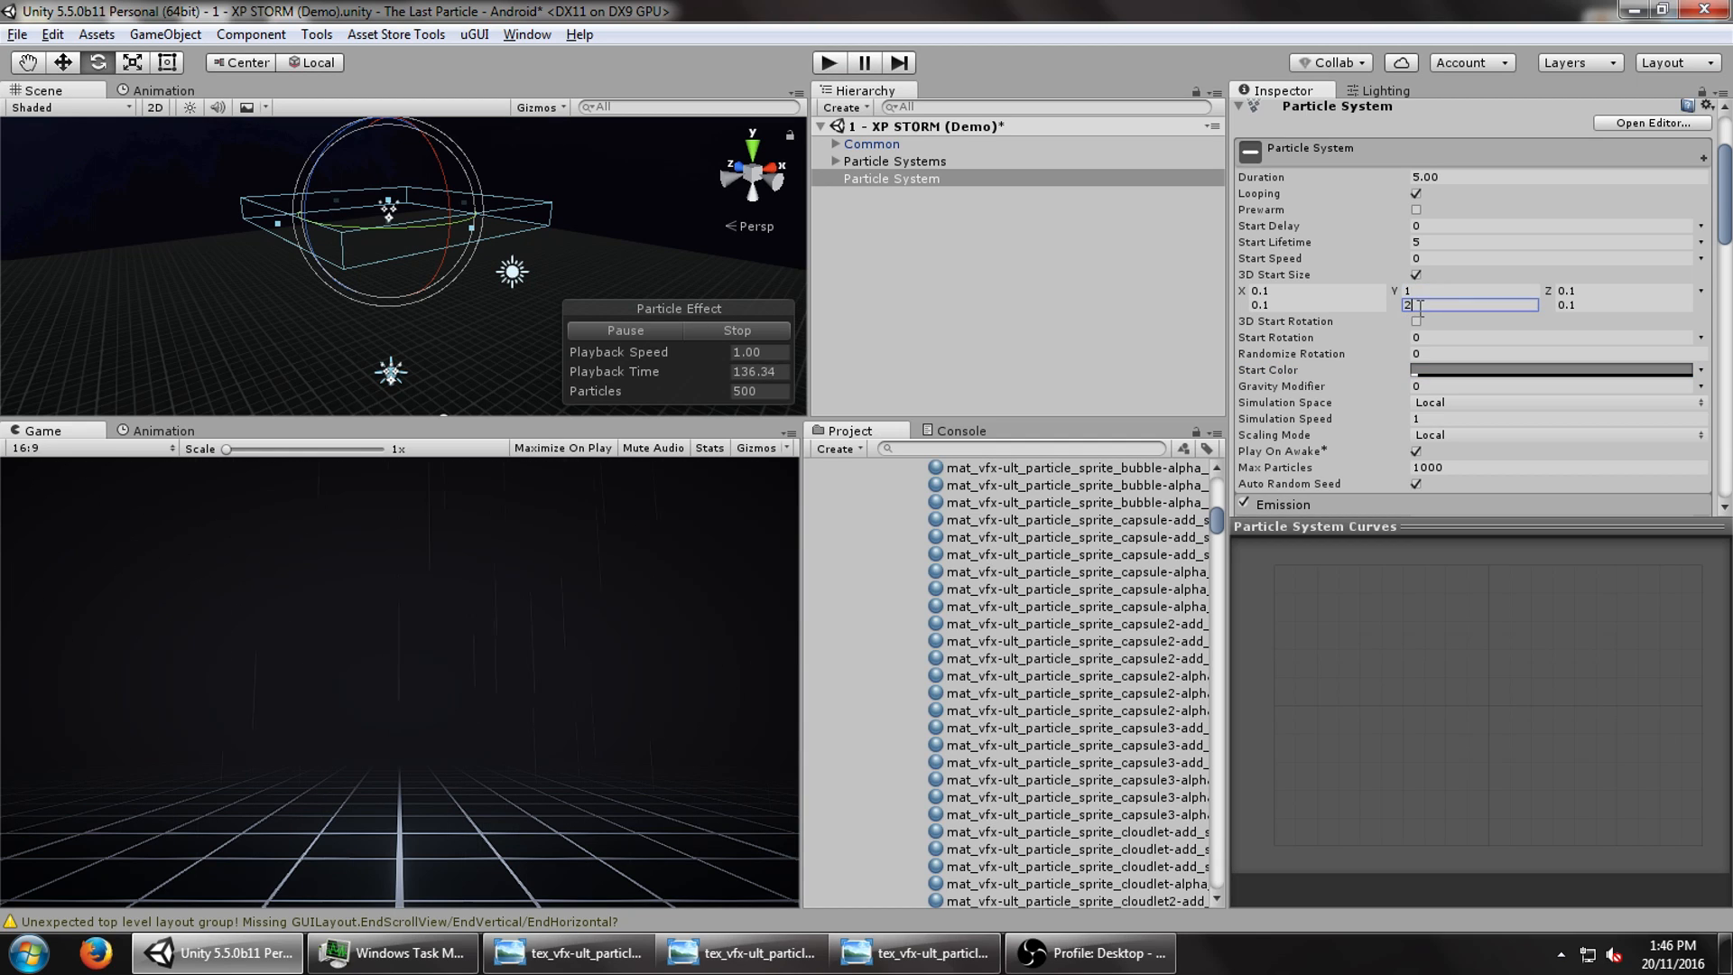
{"action": "type", "text": "2"}
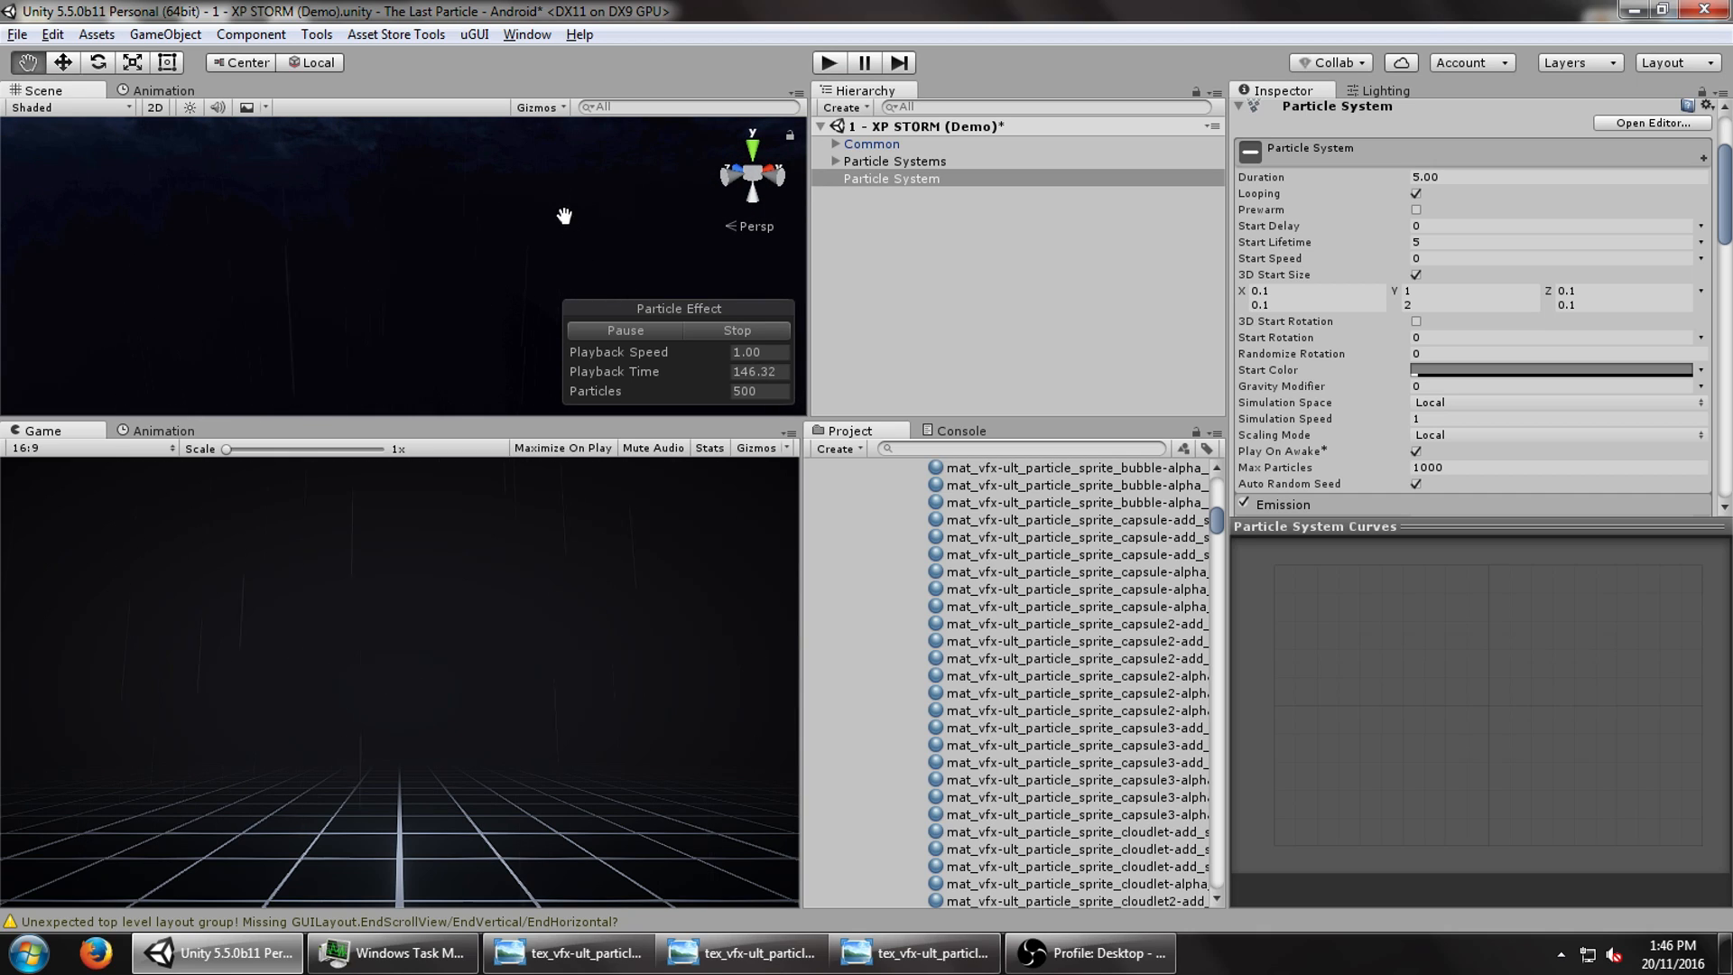
- Set the raindrops' Start Lifetime to 1 second
{"action": "left_click", "coordinate": [1547, 241]}
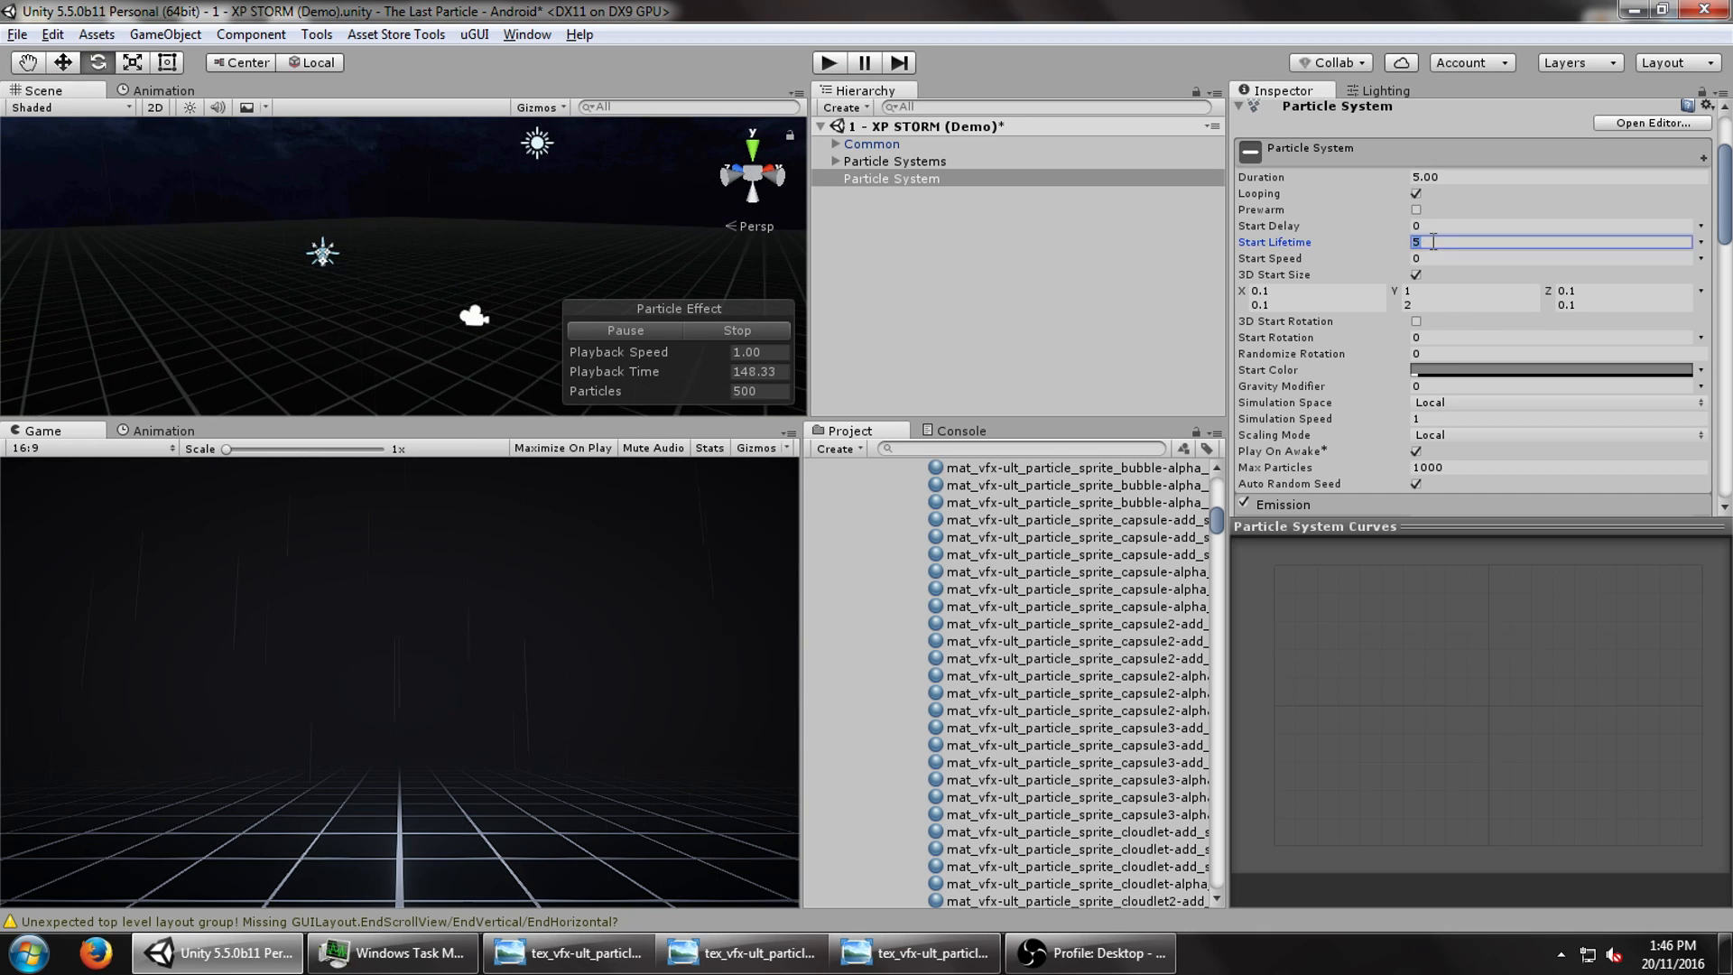
{"action": "type", "text": "2"}
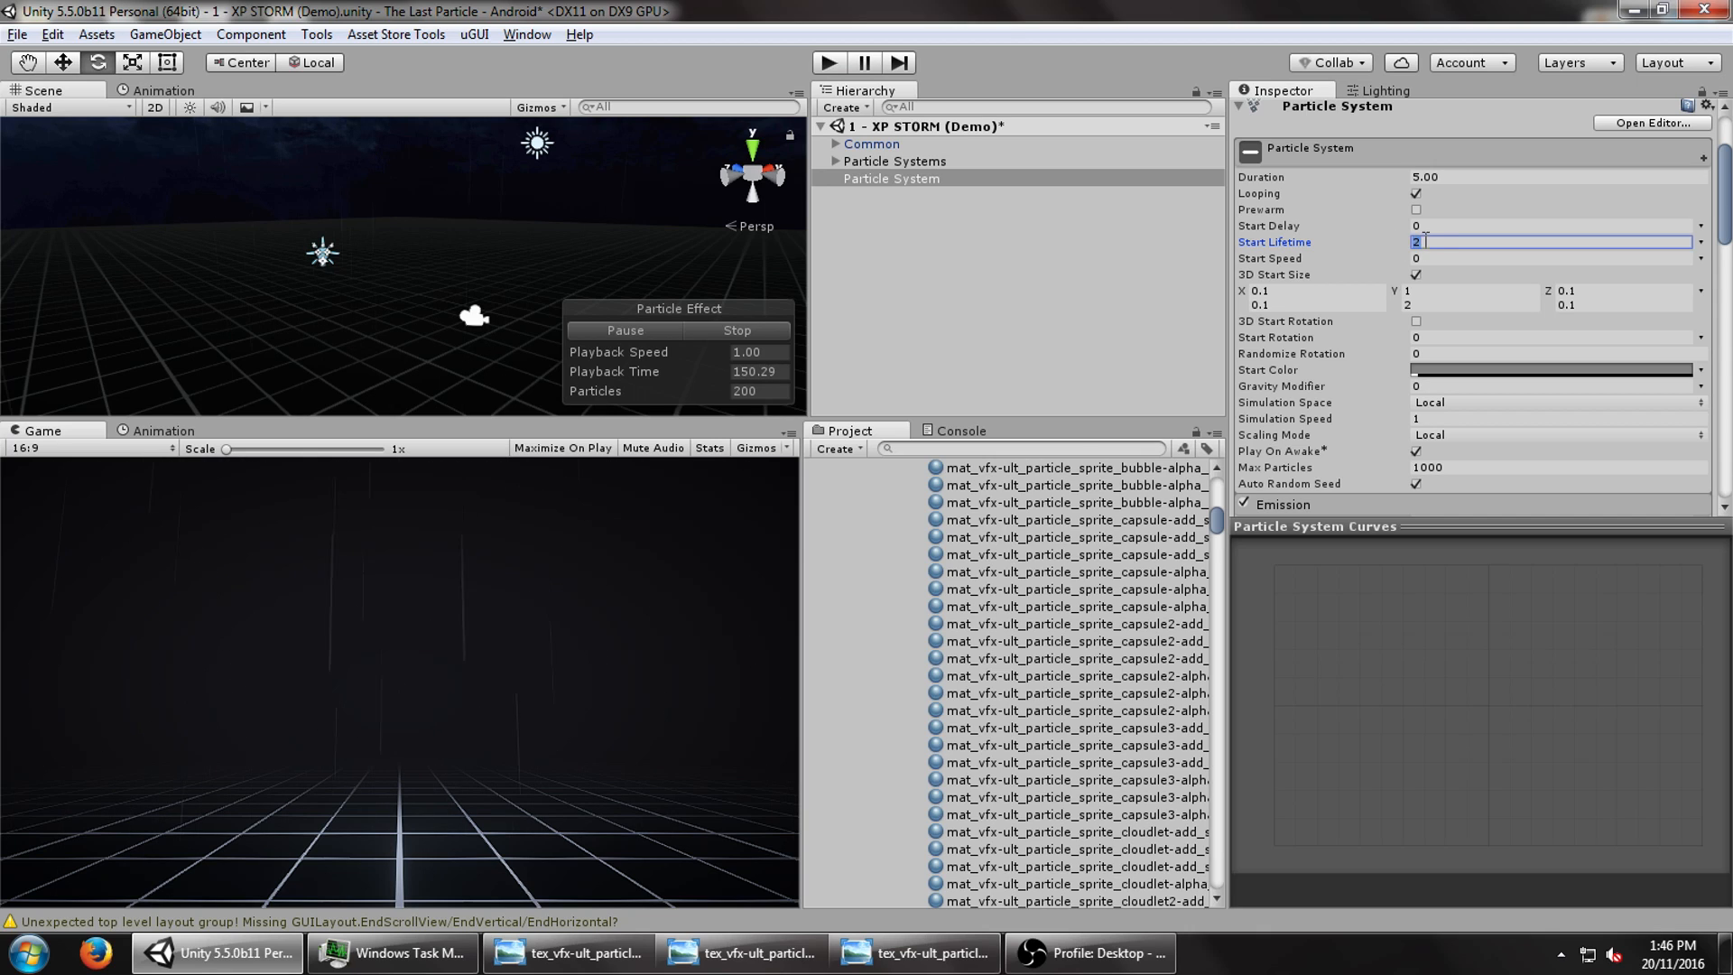
{"action": "type", "text": "1"}
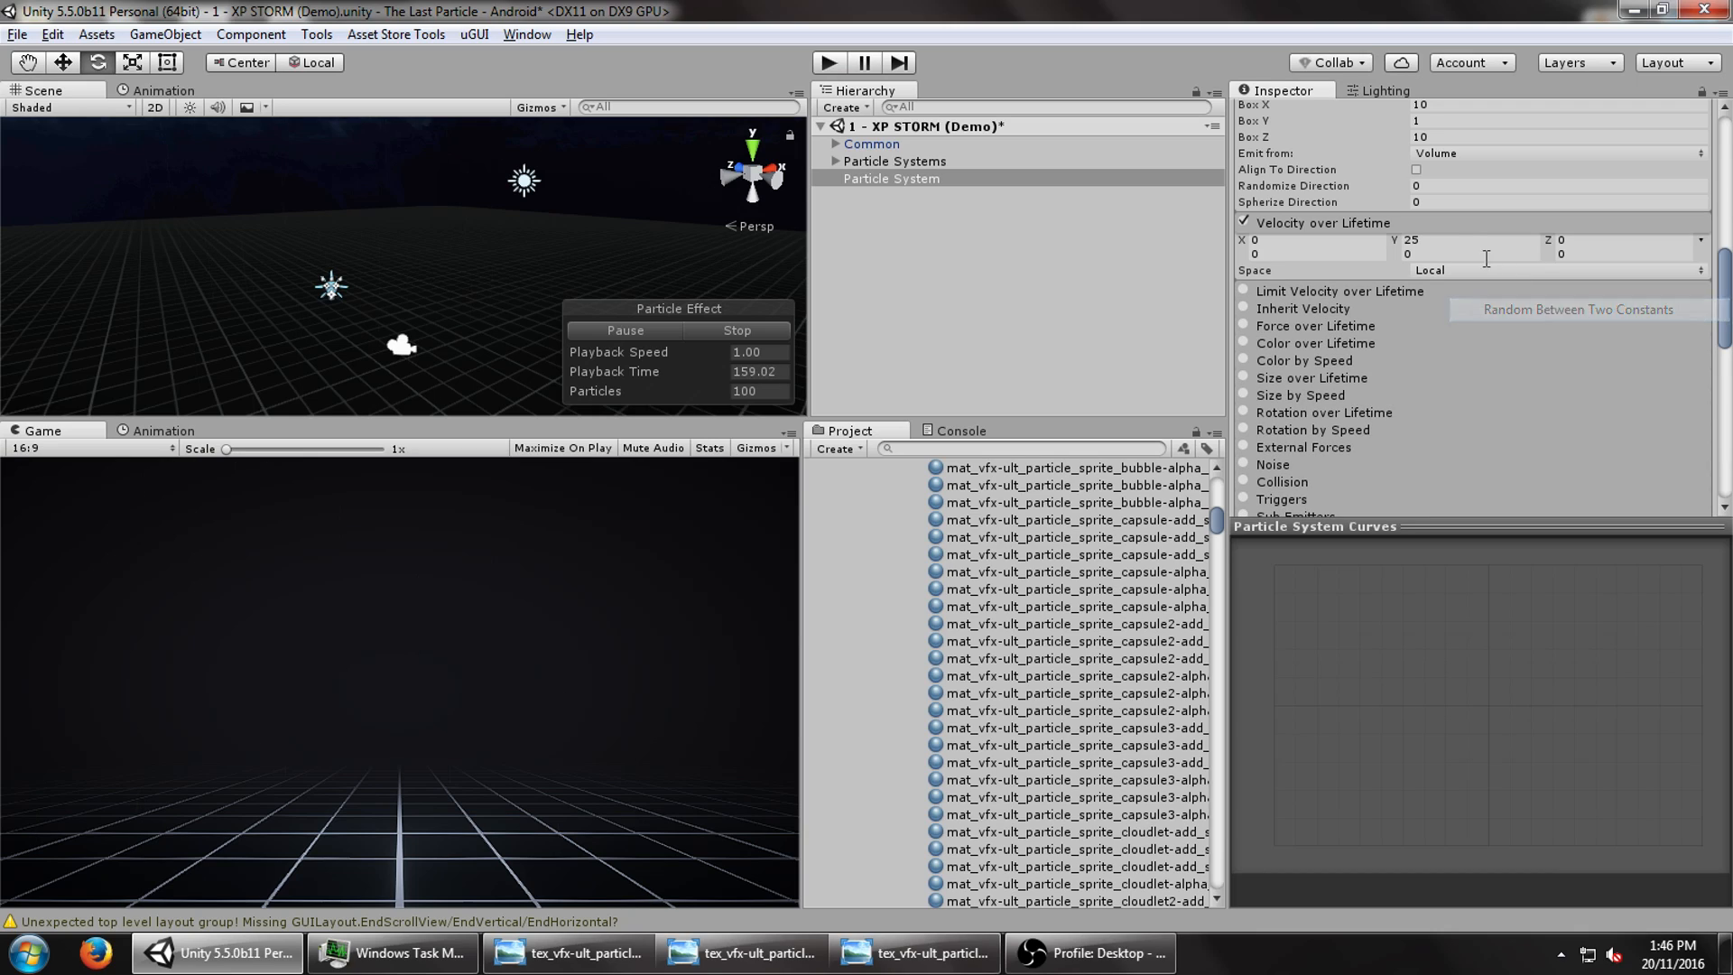
- Set the Velocity over Lifetime Y range to -25 to -35
{"action": "left_click", "coordinate": [1470, 240]}
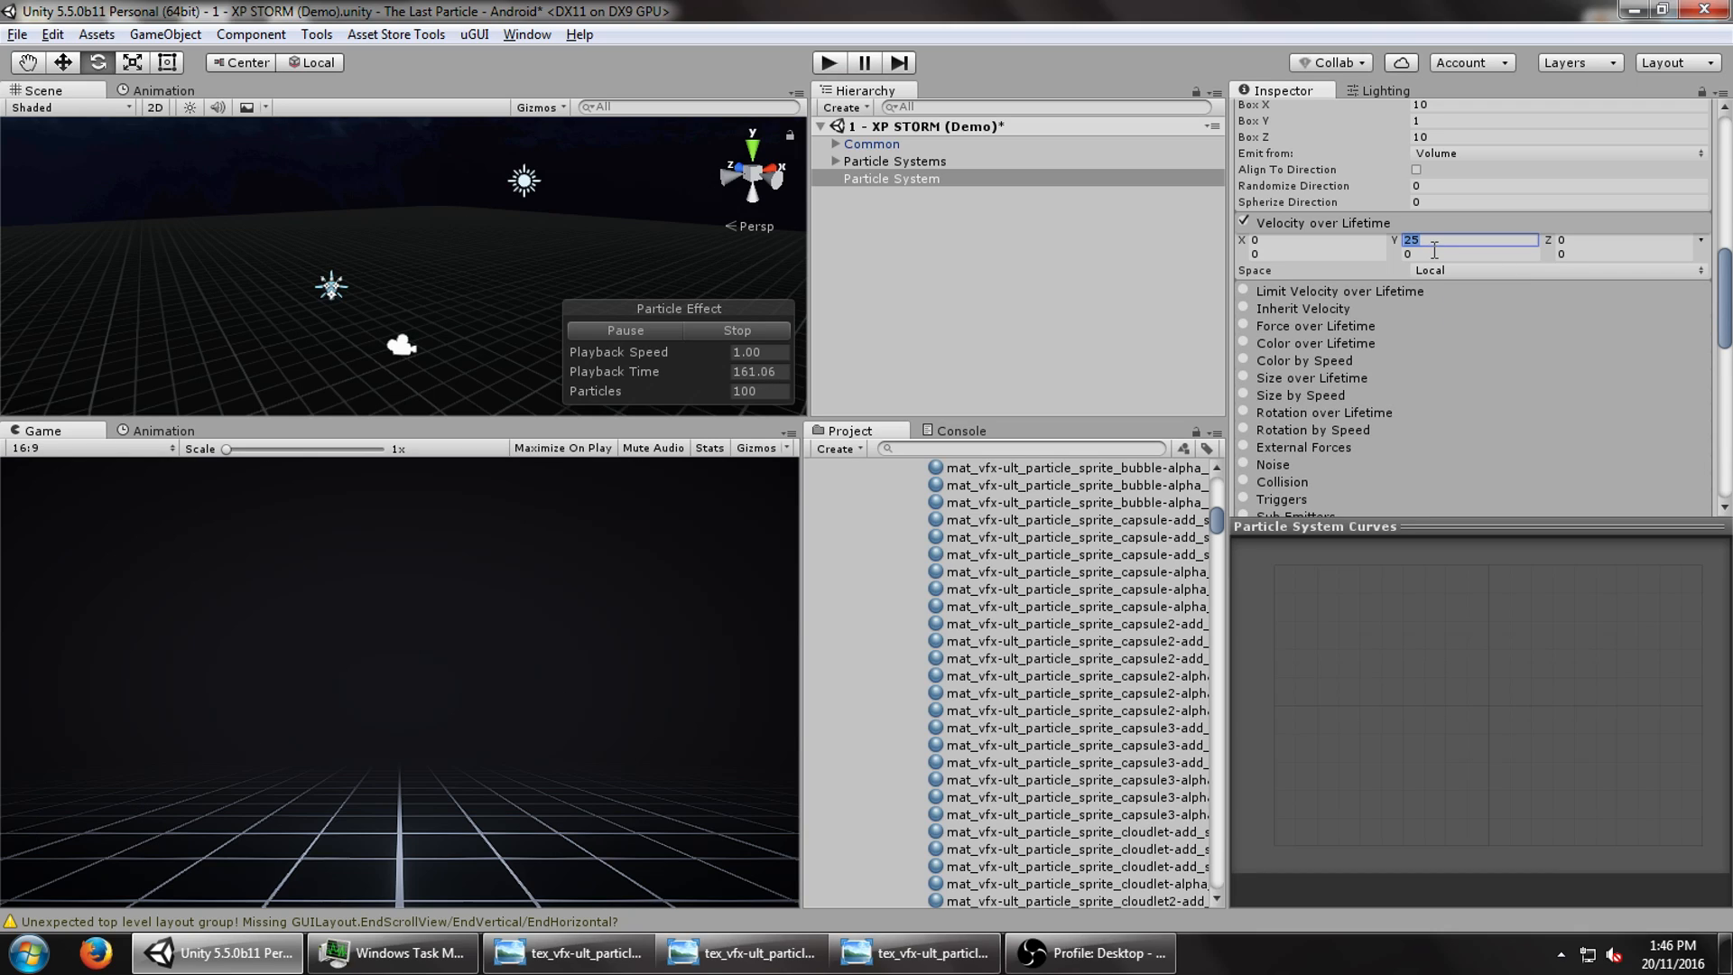
{"action": "type", "text": "-25"}
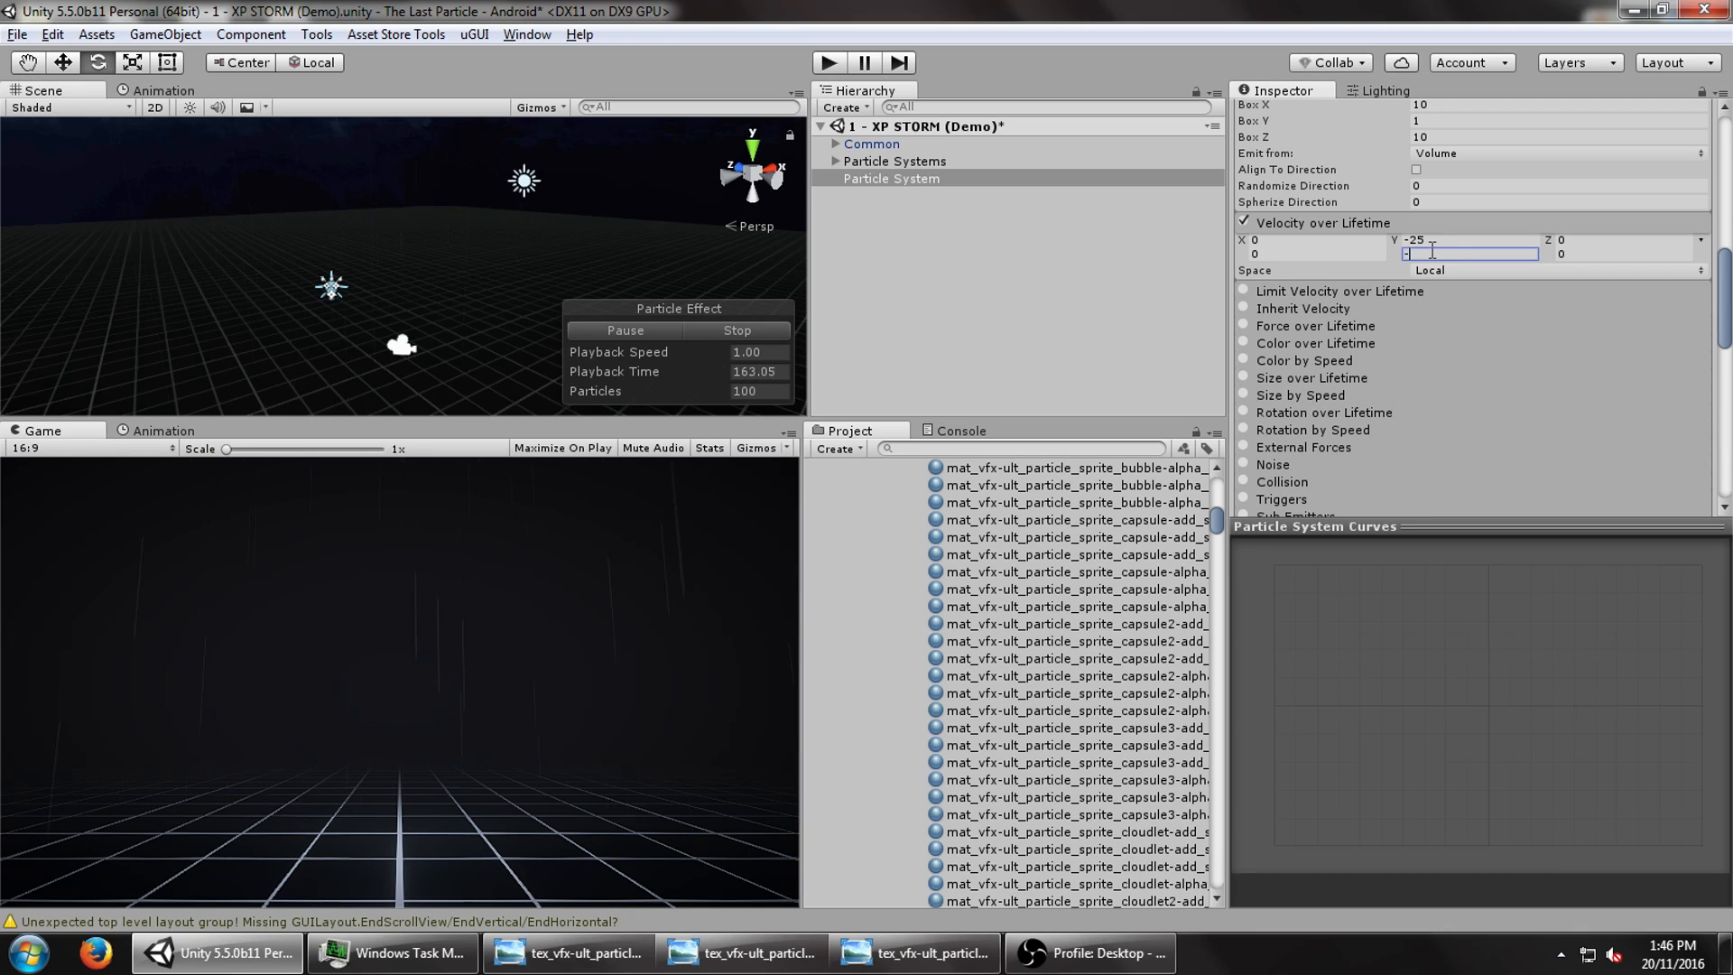
{"action": "type", "text": "-35"}
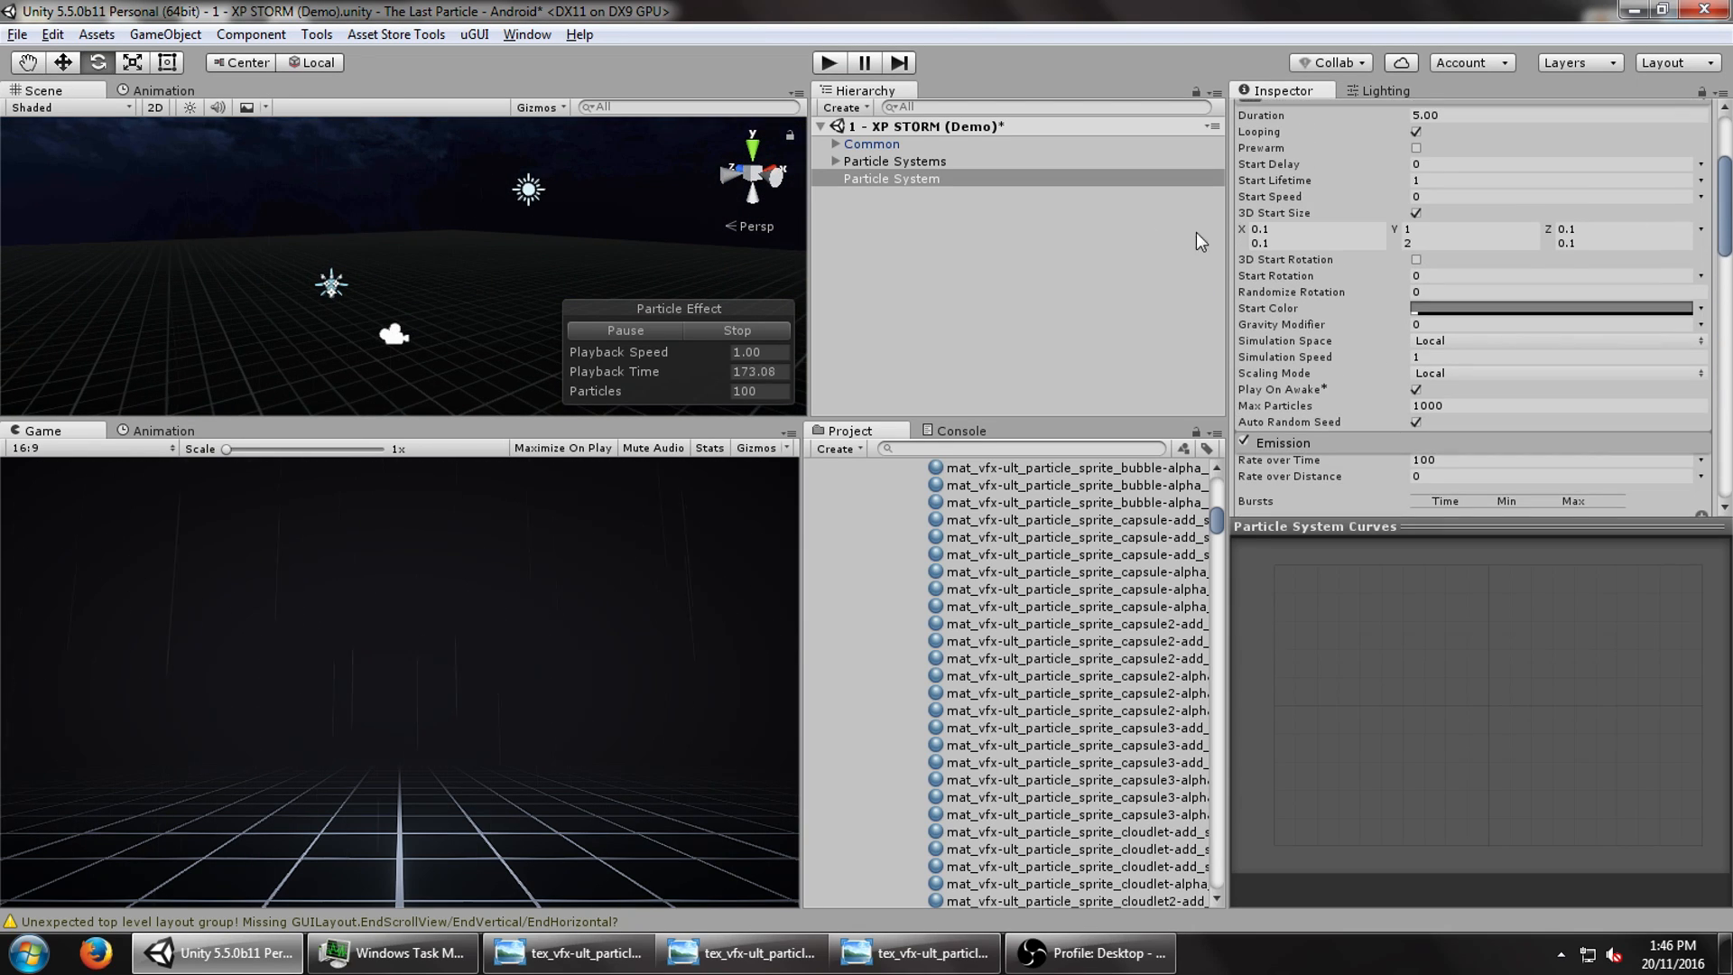
- Set the 3D Start Size X and Z ranges to 0.05–0.1
{"action": "left_click", "coordinate": [1315, 228]}
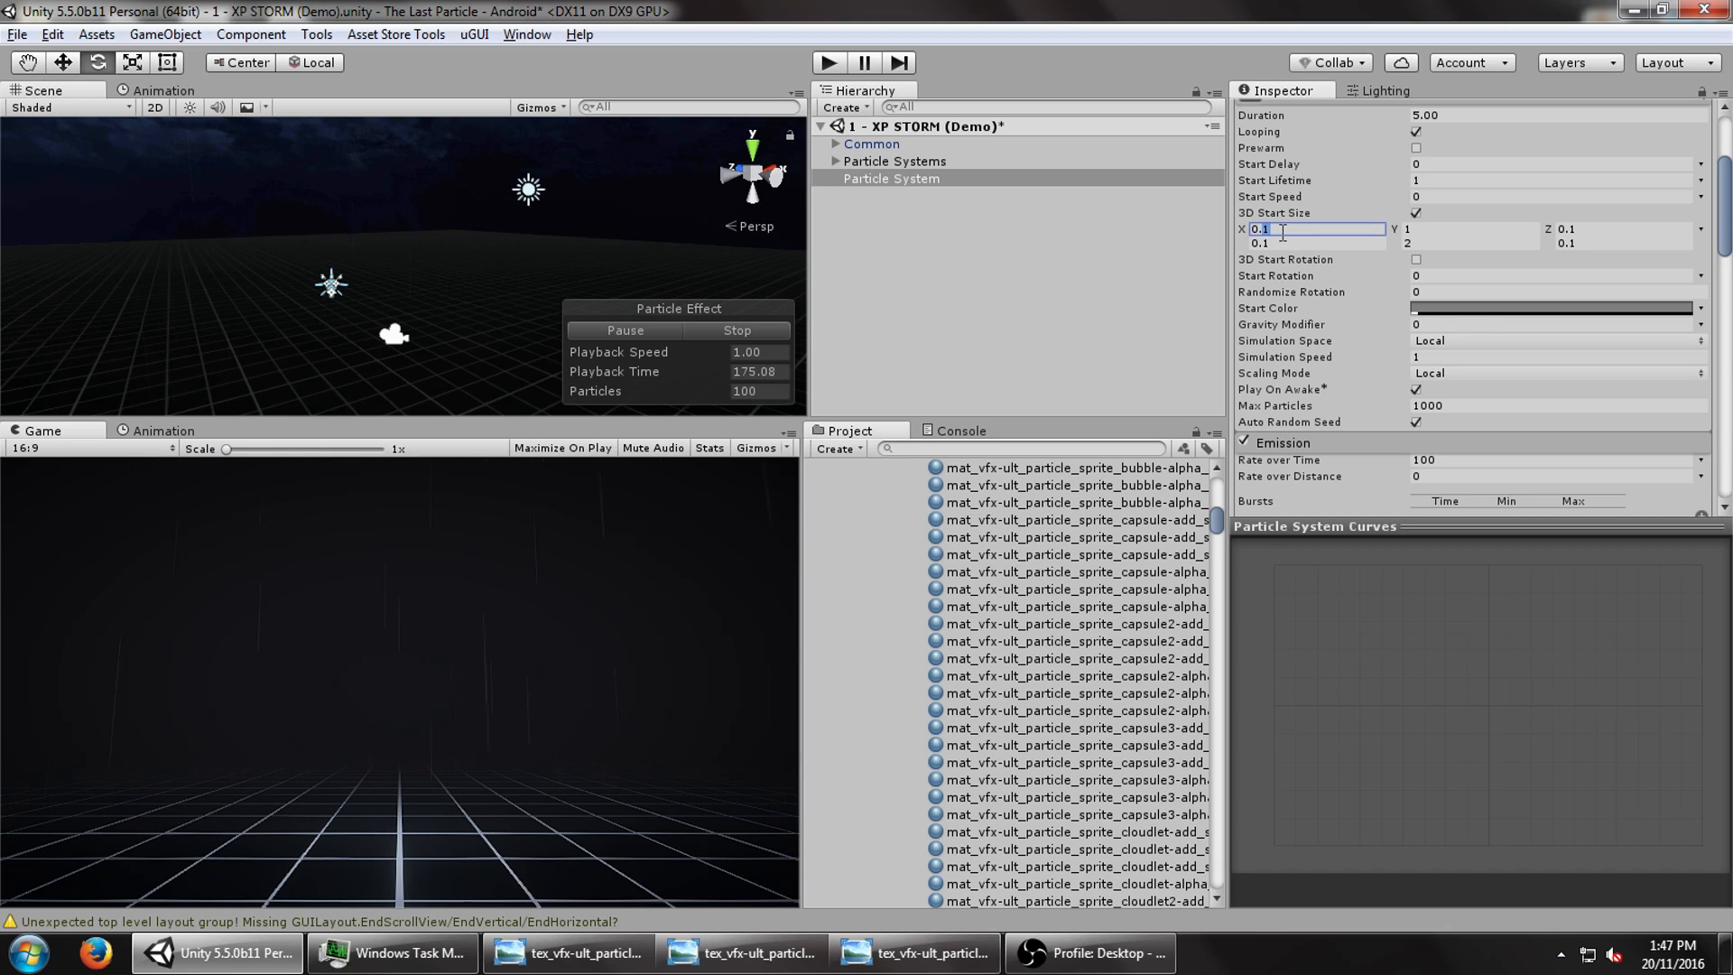
{"action": "type", "text": "0.05"}
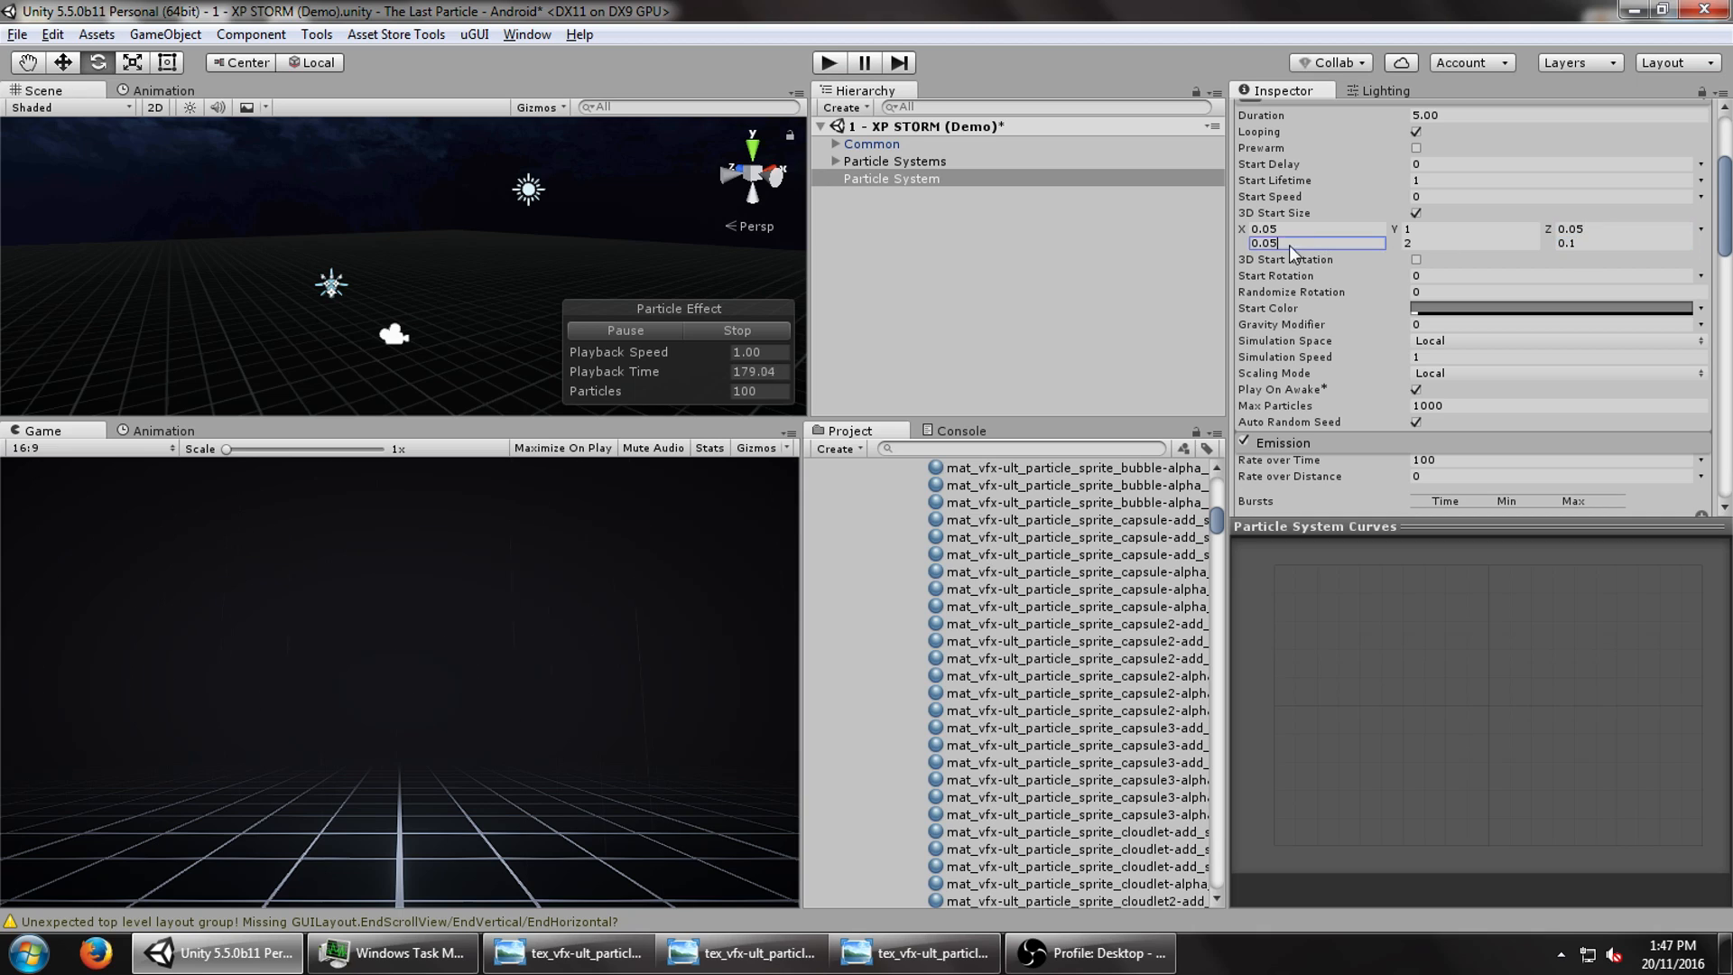
{"action": "type", "text": "0.1"}
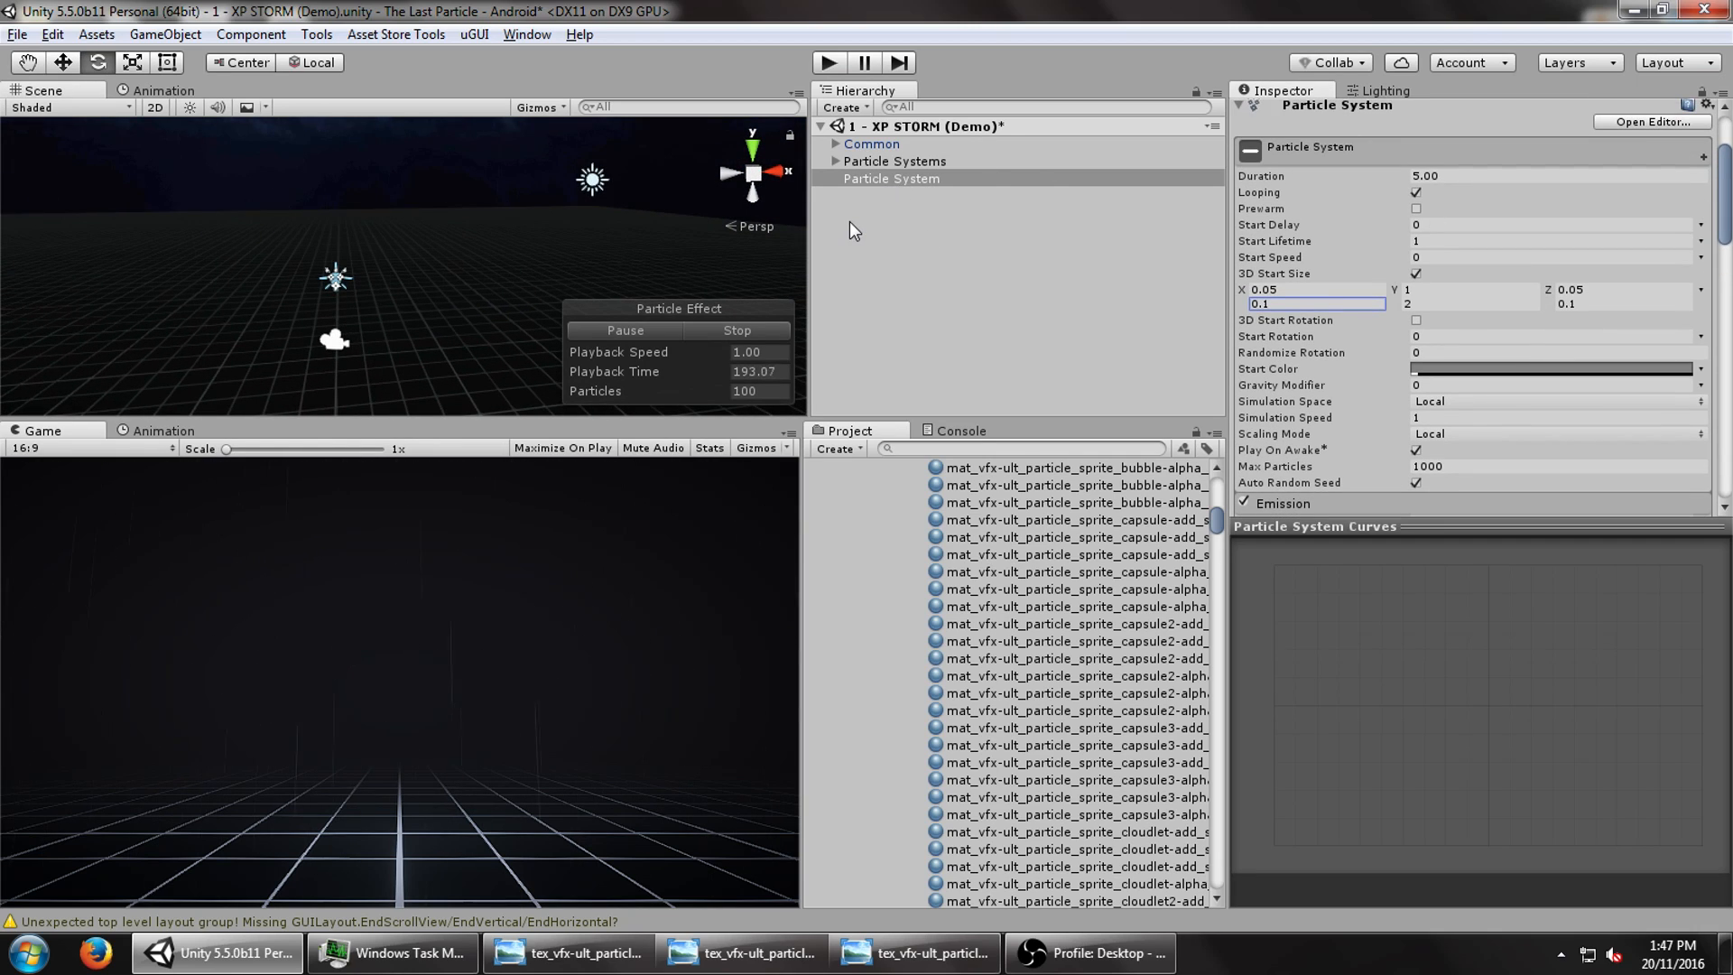
- Add a child particle system under the raindrop system and select it
{"action": "right_click", "coordinate": [891, 178]}
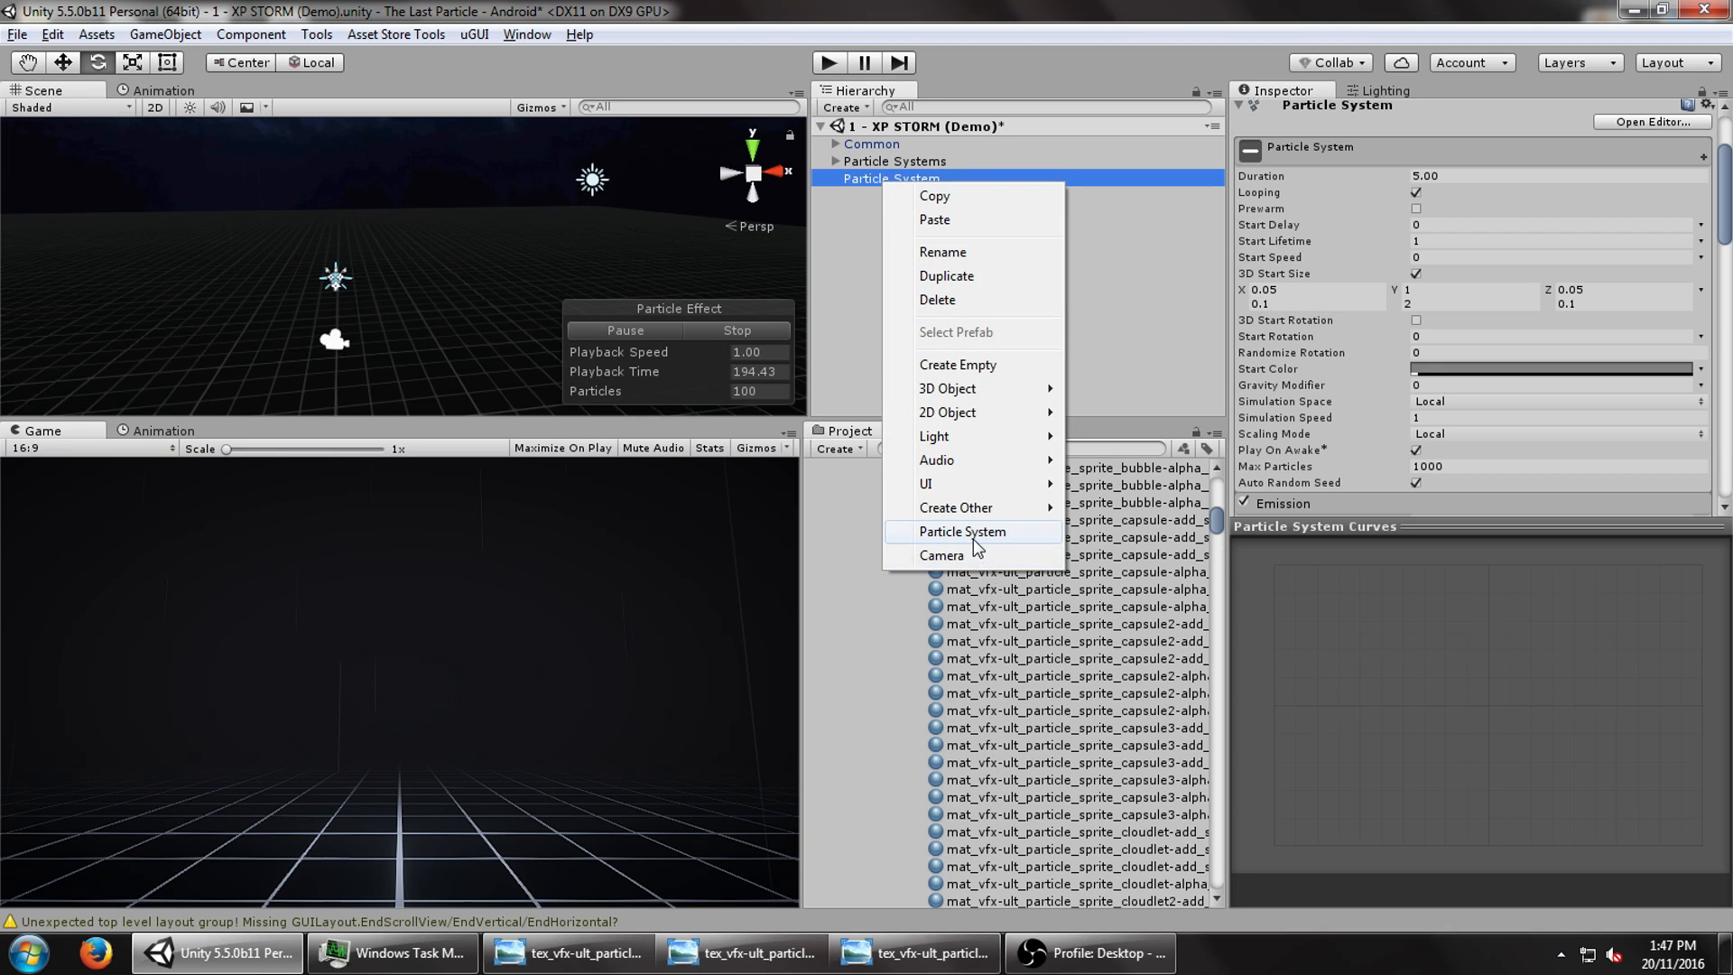
{"action": "left_click", "coordinate": [962, 531]}
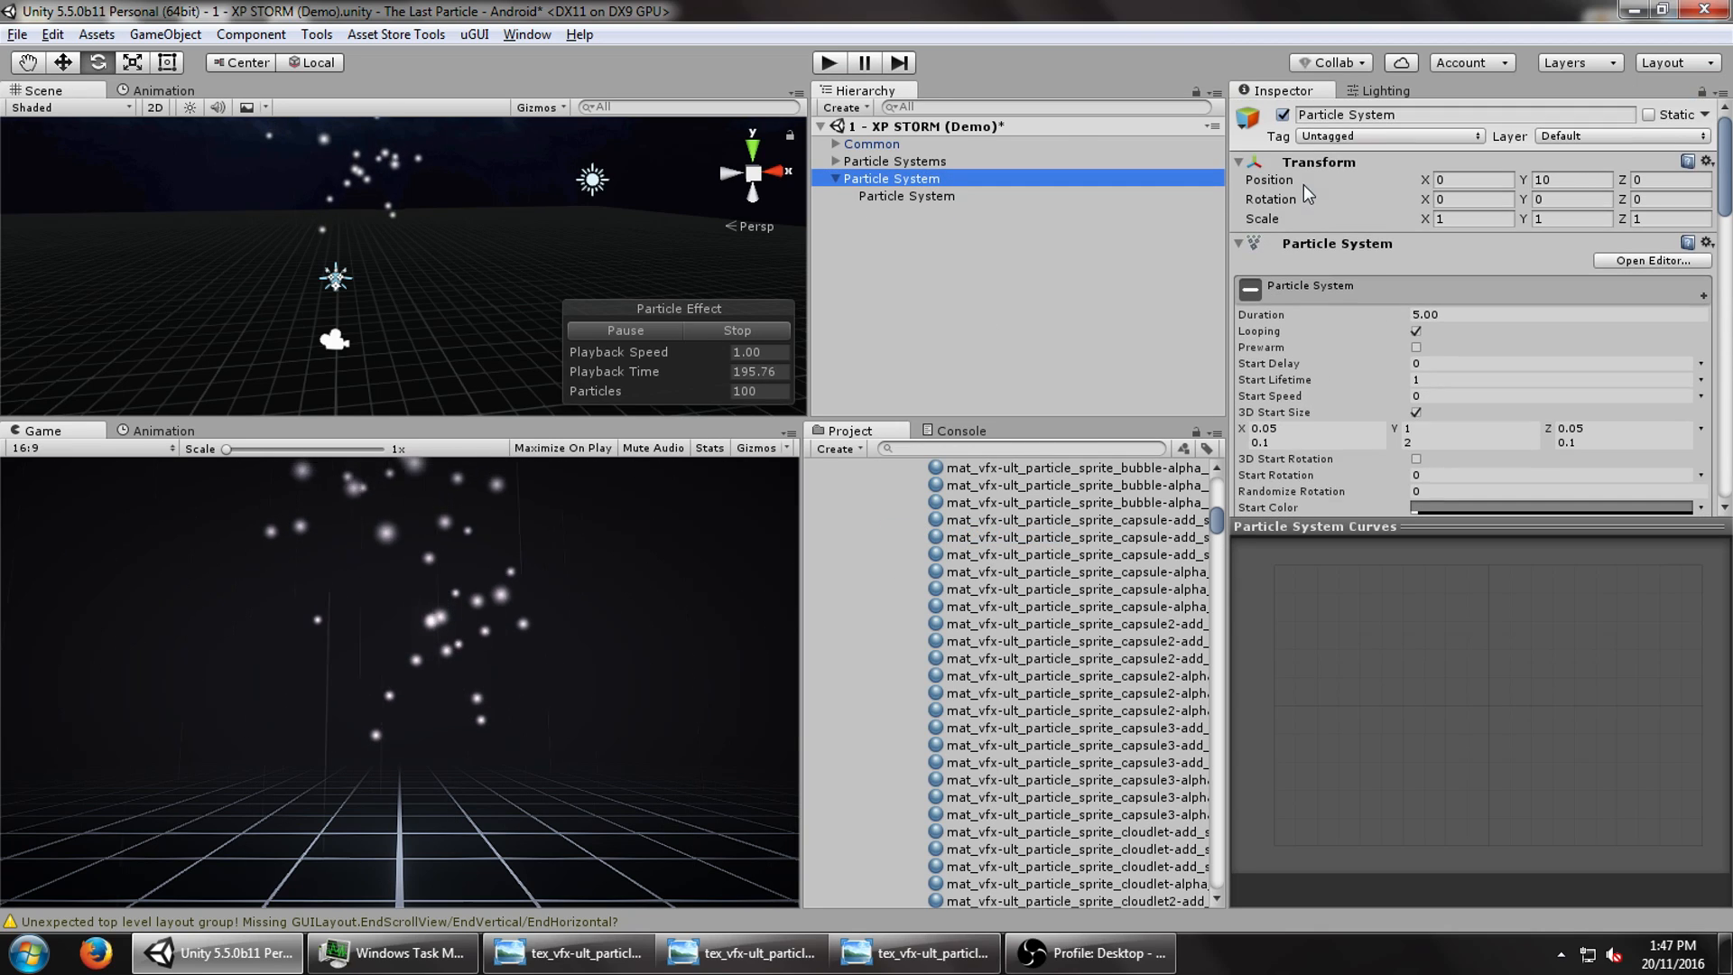
{"action": "left_click", "coordinate": [906, 196]}
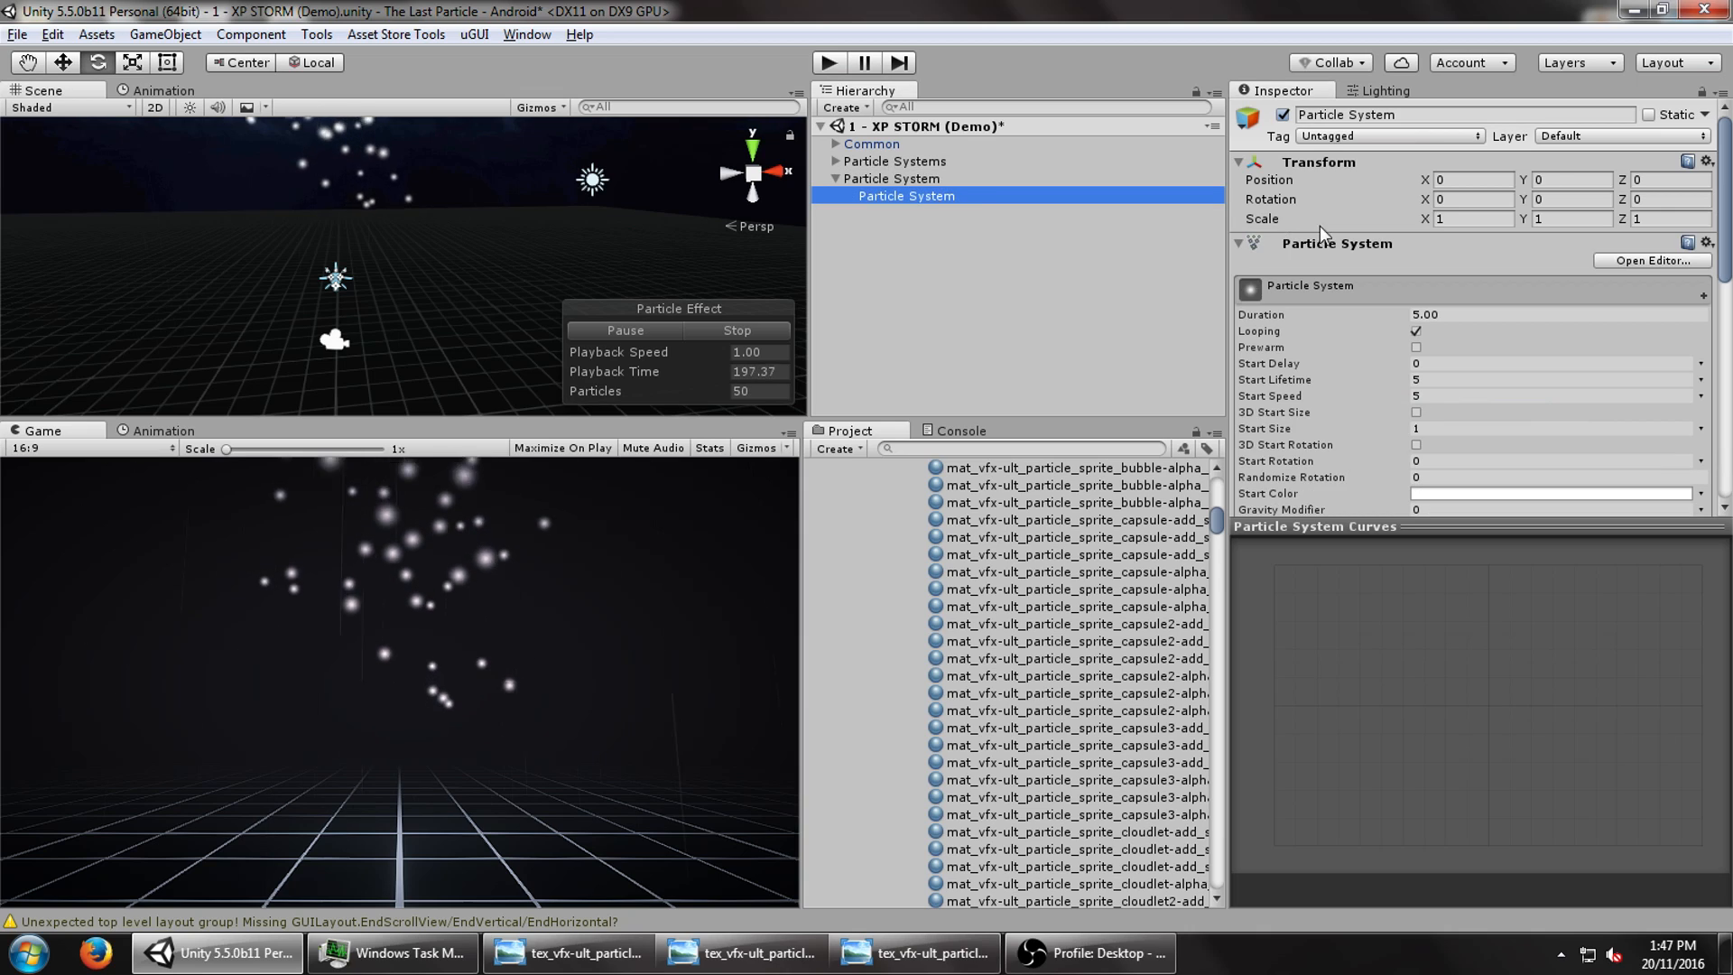
- Search 'rain s1 alpha' in the Renderer material picker and assign it
{"action": "left_click", "coordinate": [1416, 413]}
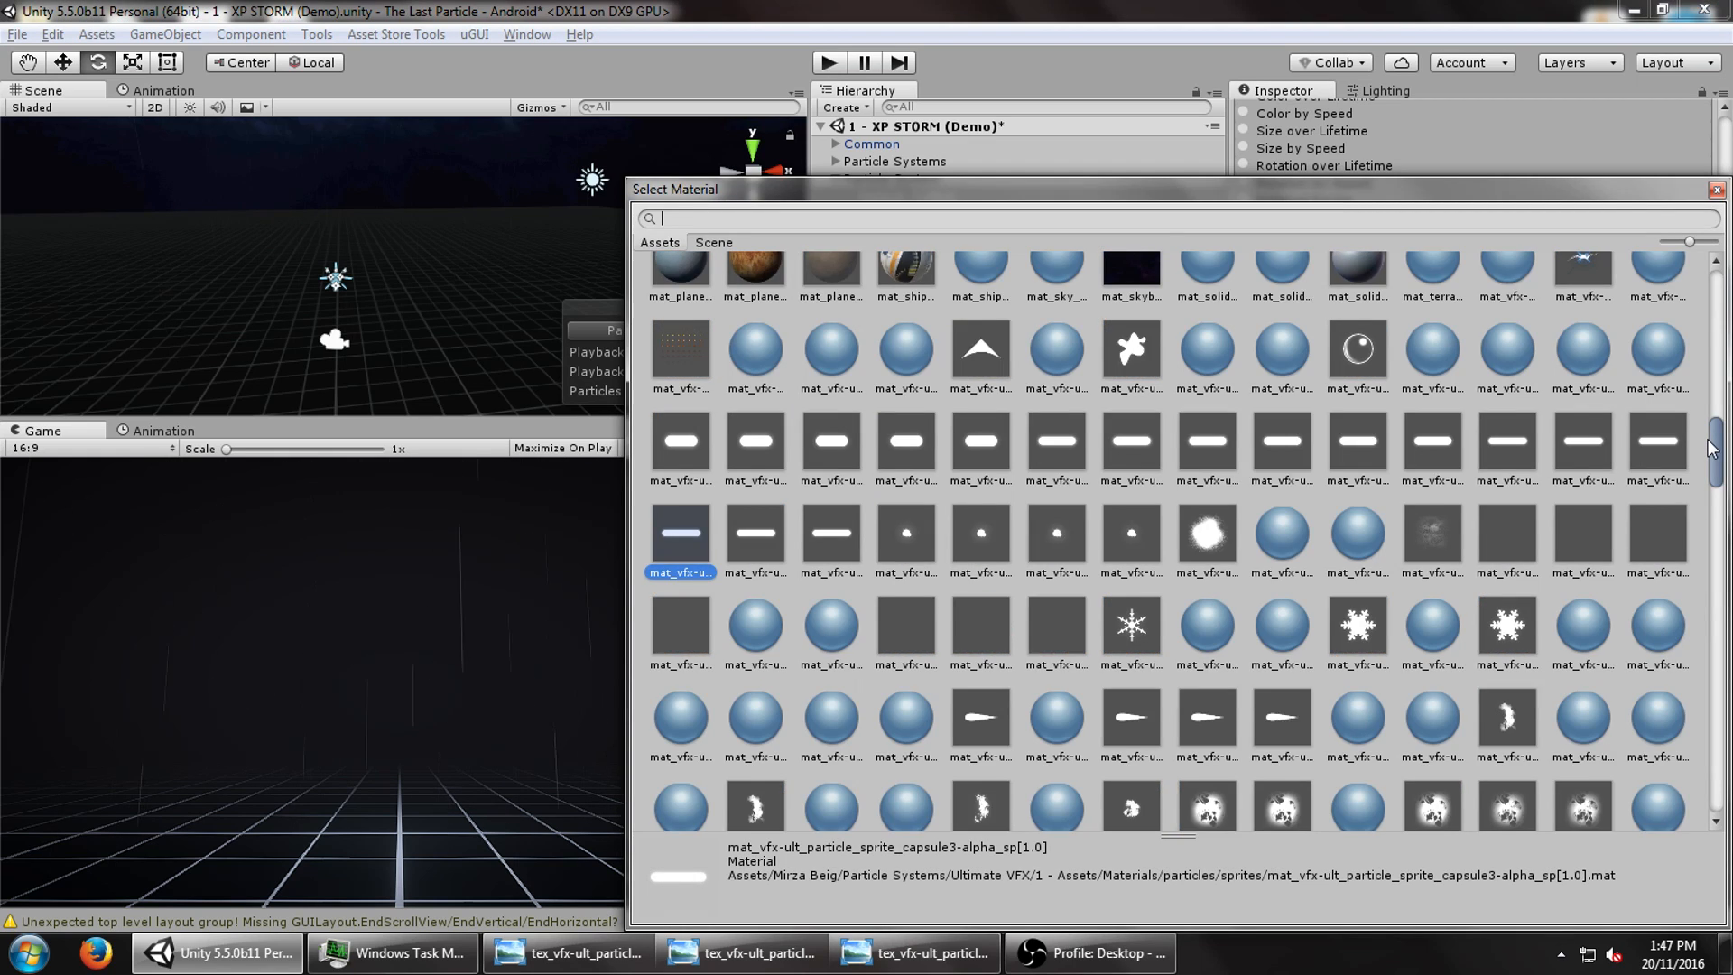
{"action": "type", "text": "rain s"}
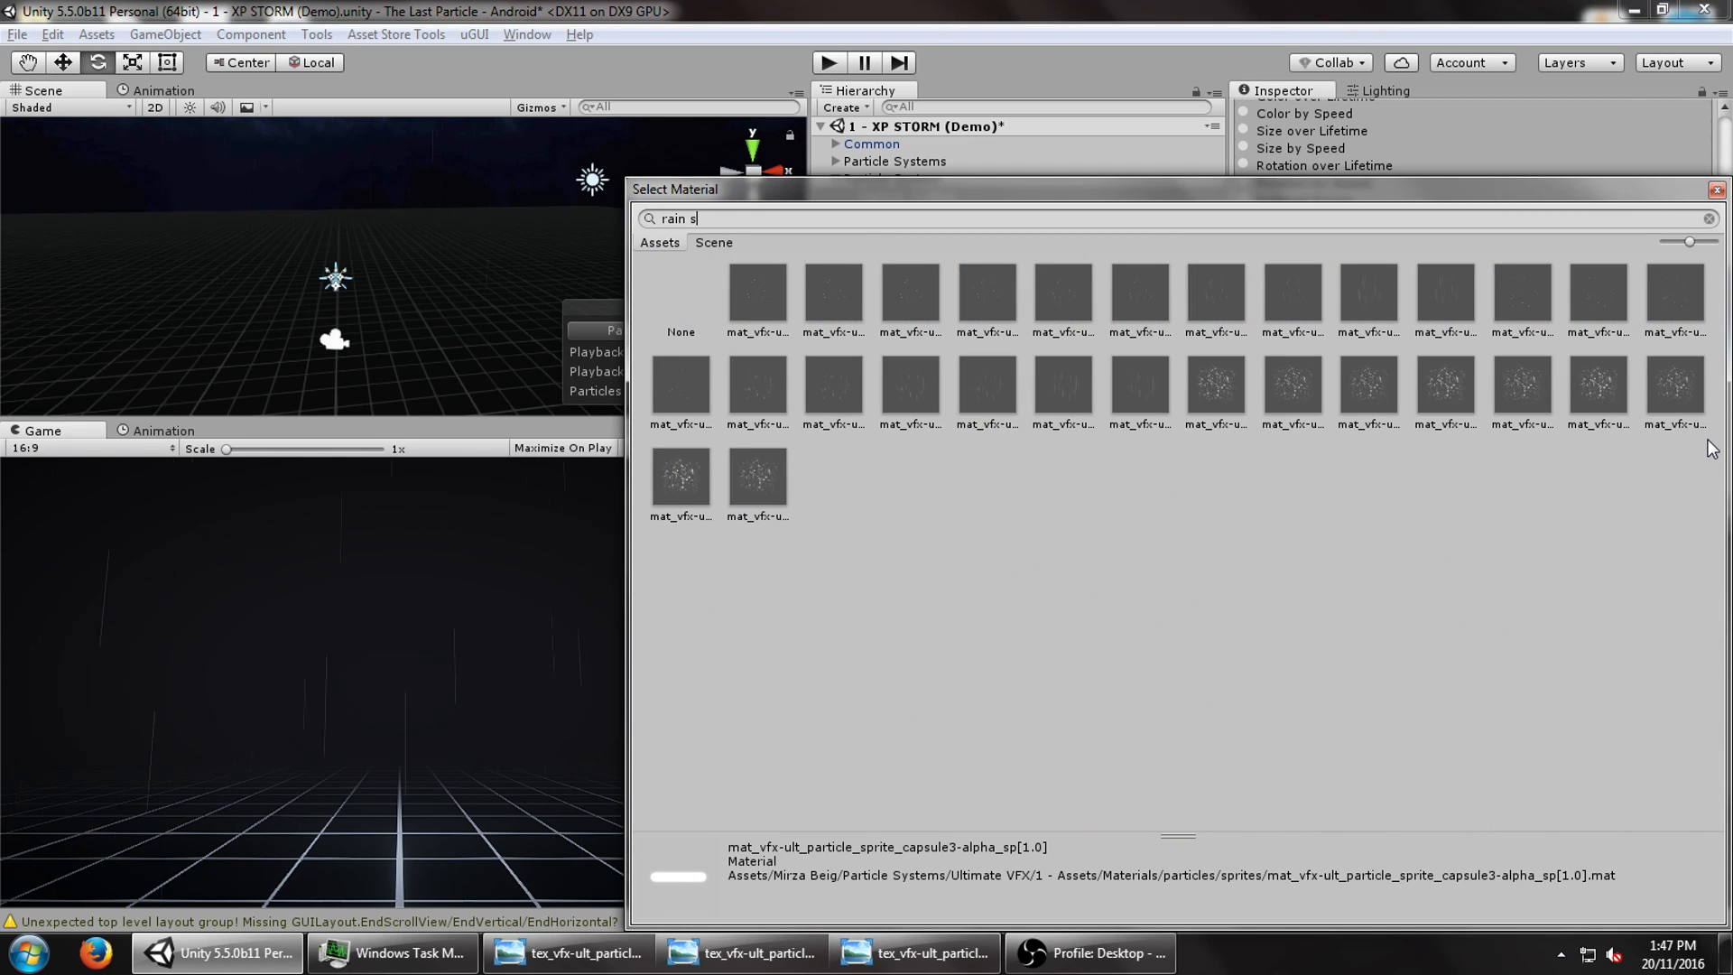
{"action": "type", "text": "1"}
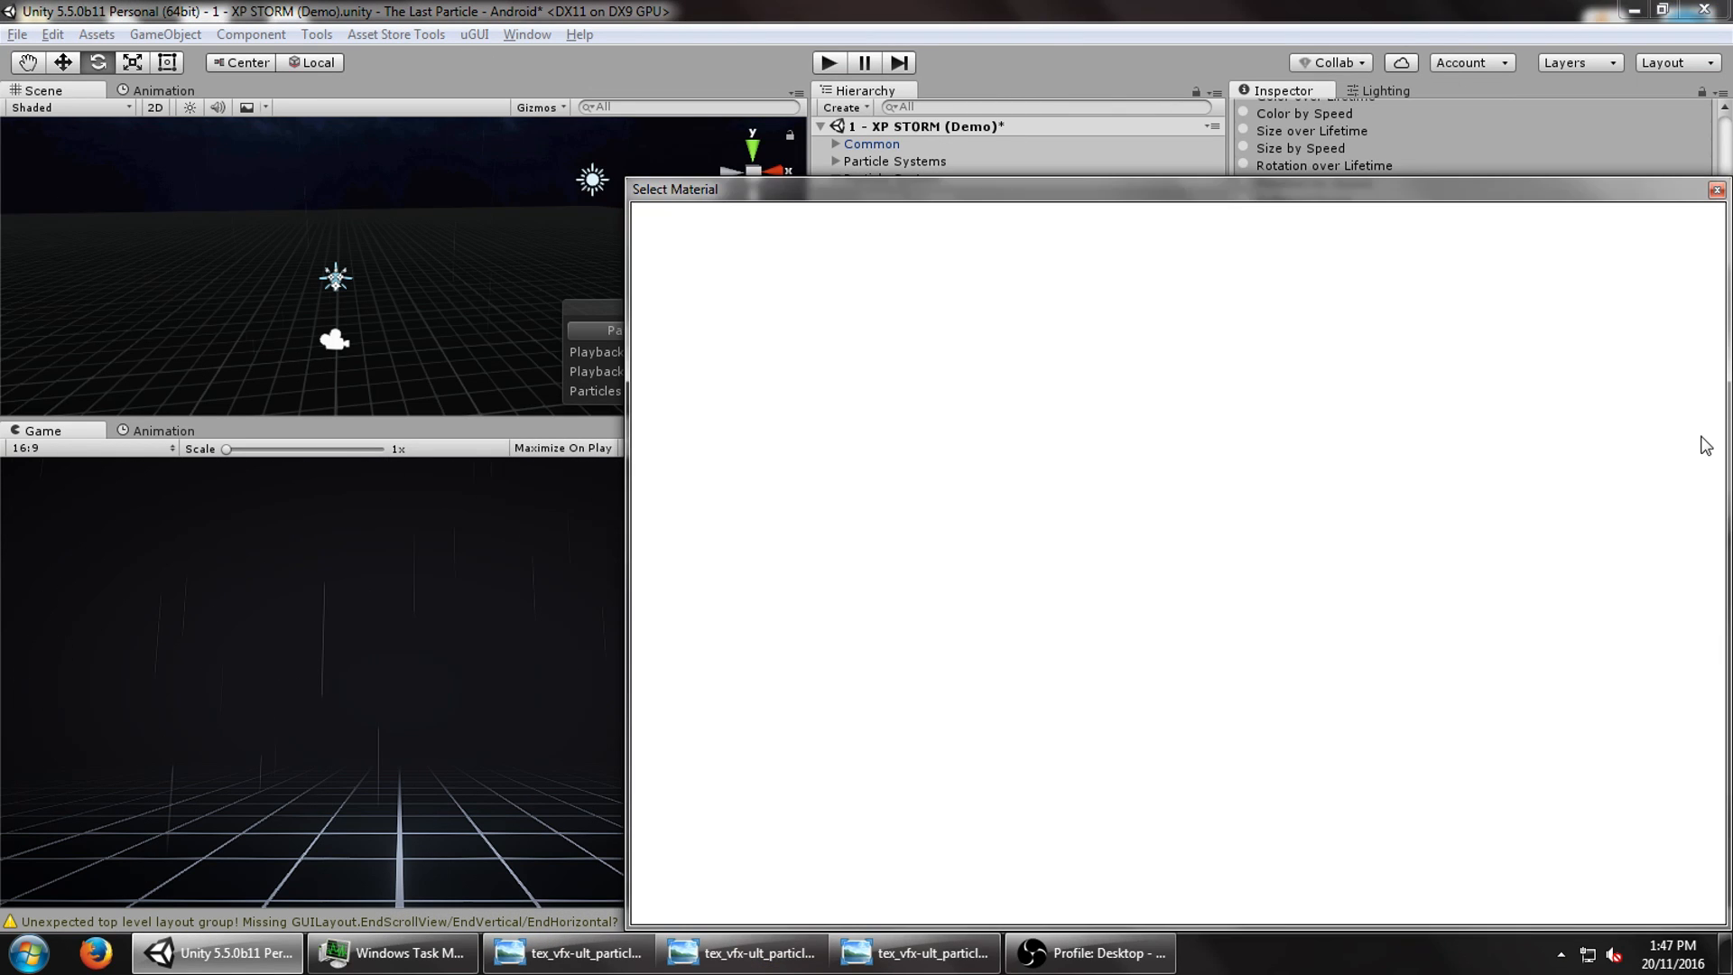
{"action": "type", "text": "rain s1 alpha"}
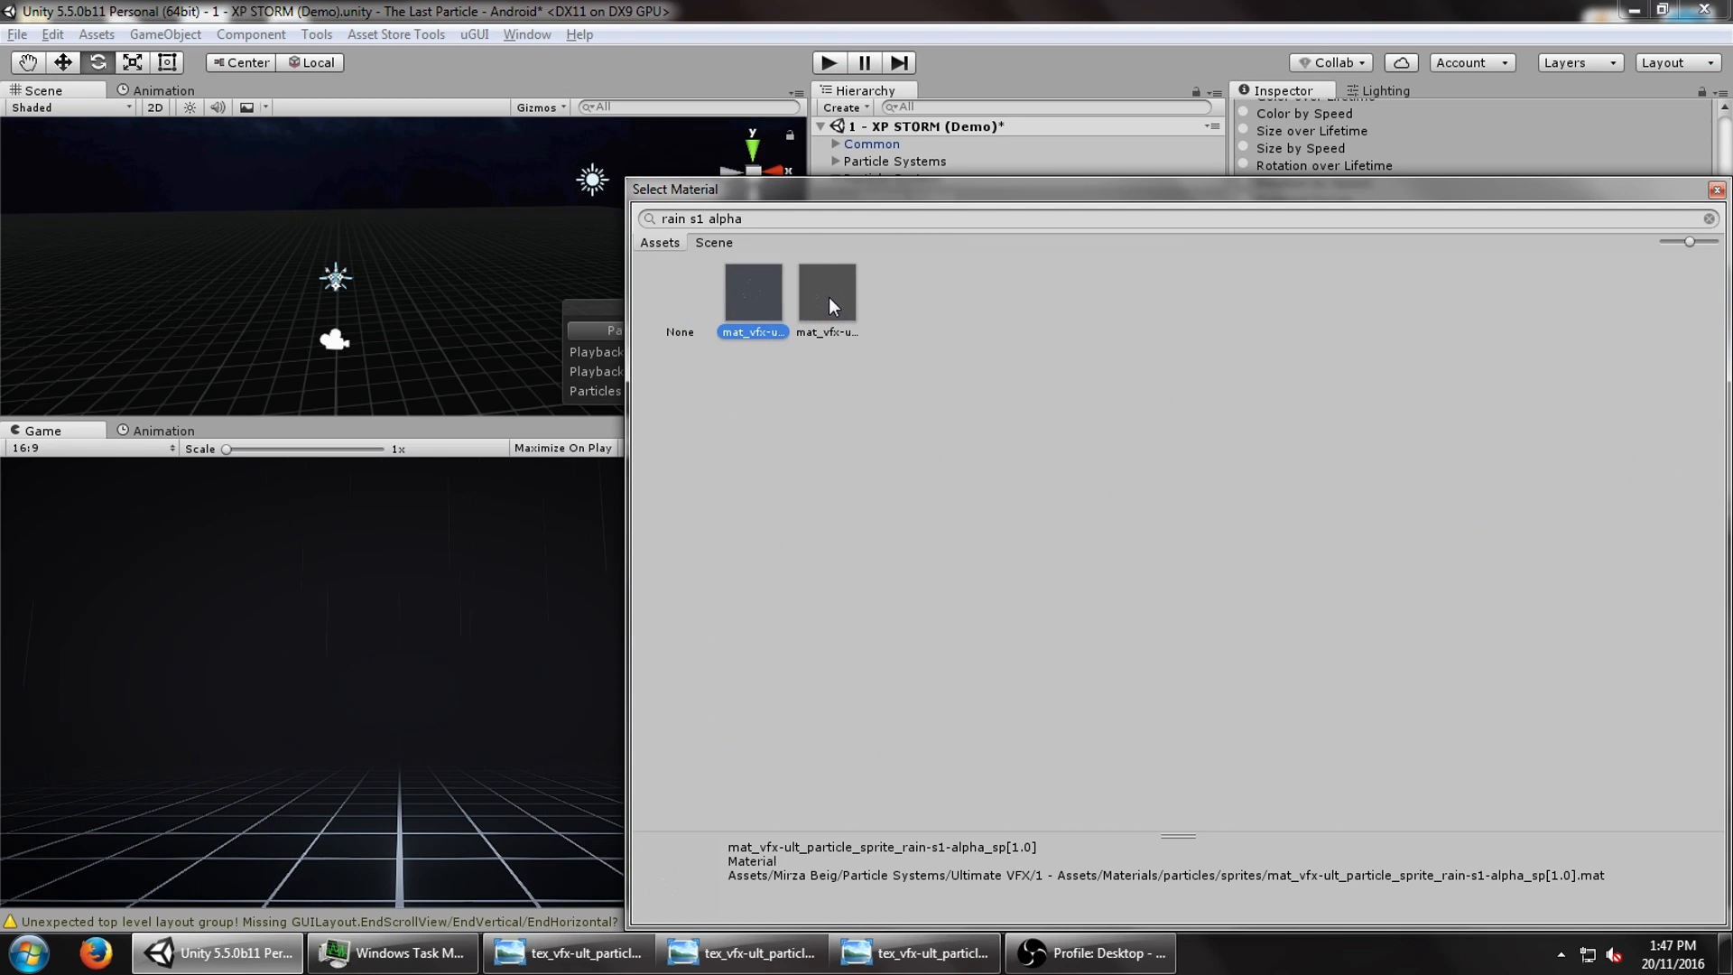
{"action": "mouse_move", "coordinate": [796, 312]}
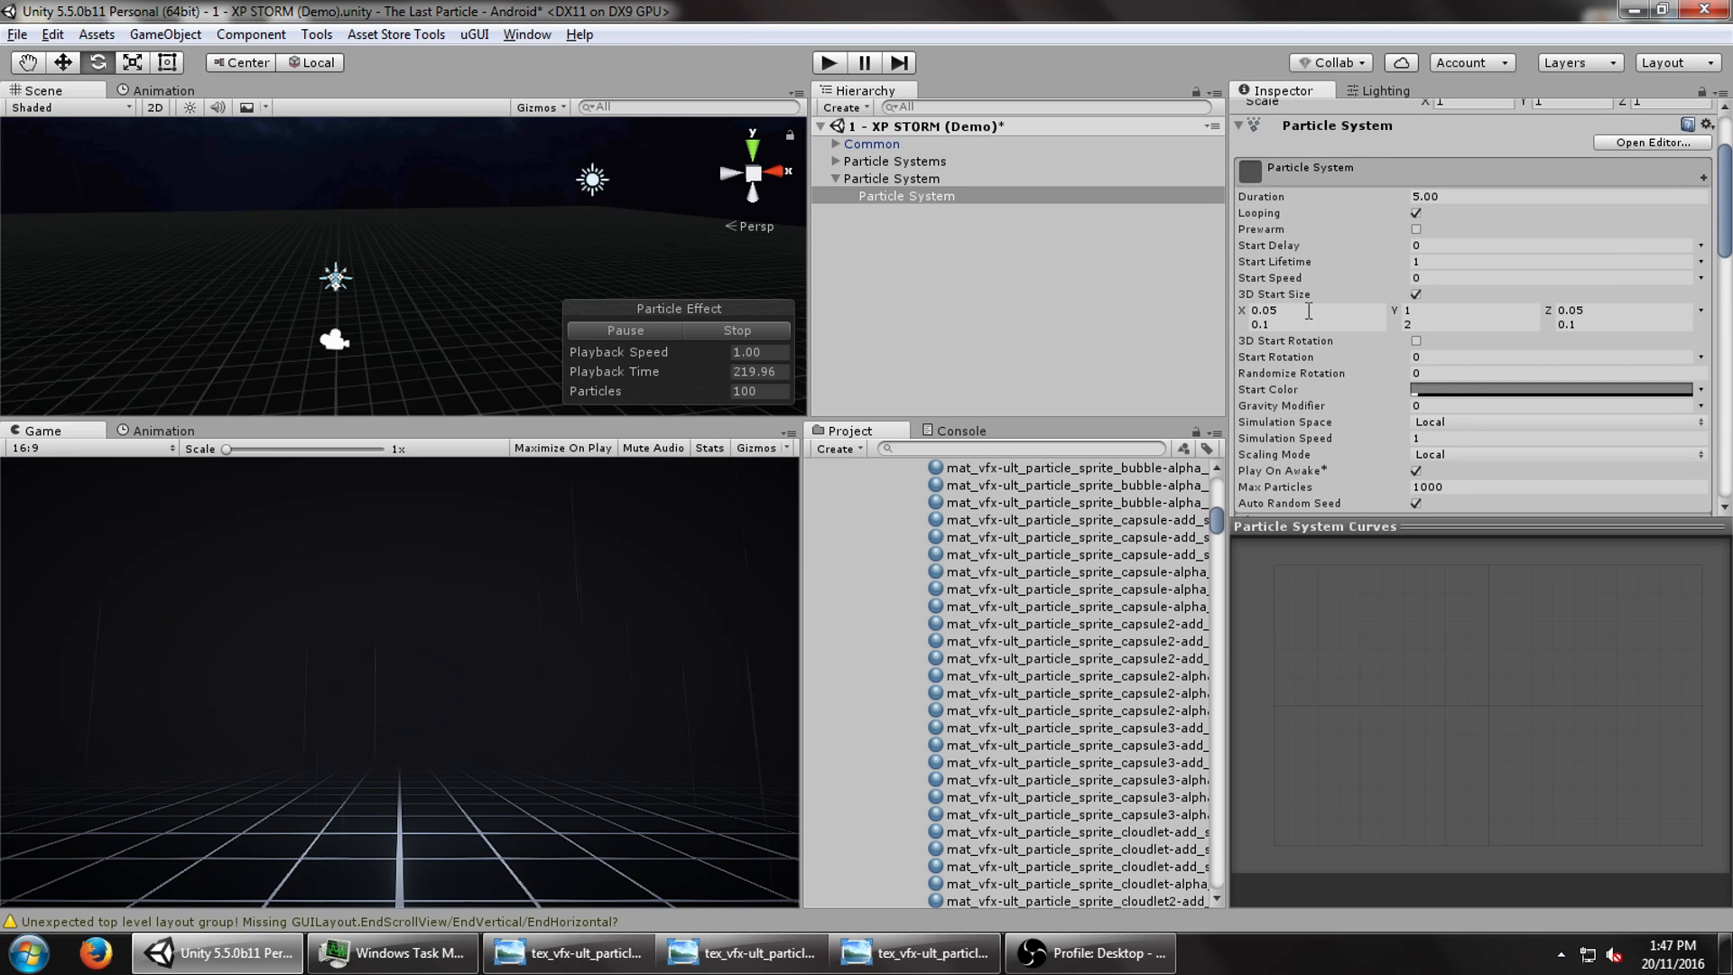
- Set the child system's 3D Start Size X and Z to 8
{"action": "left_click", "coordinate": [1314, 309]}
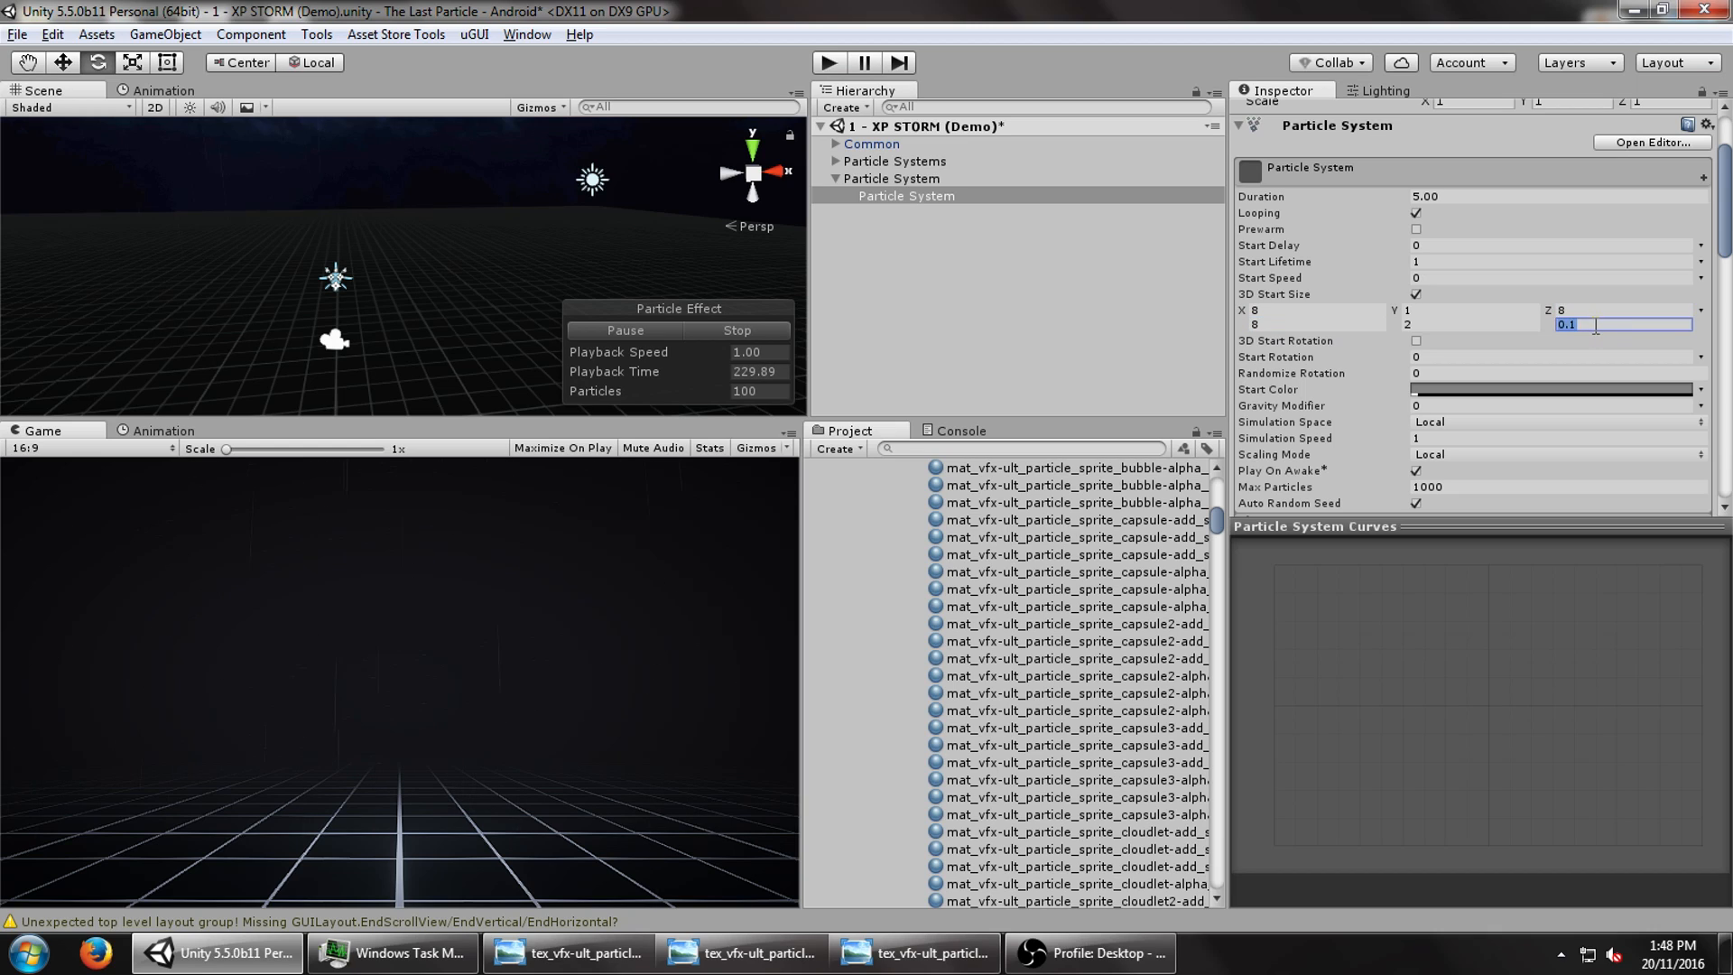
{"action": "type", "text": "8"}
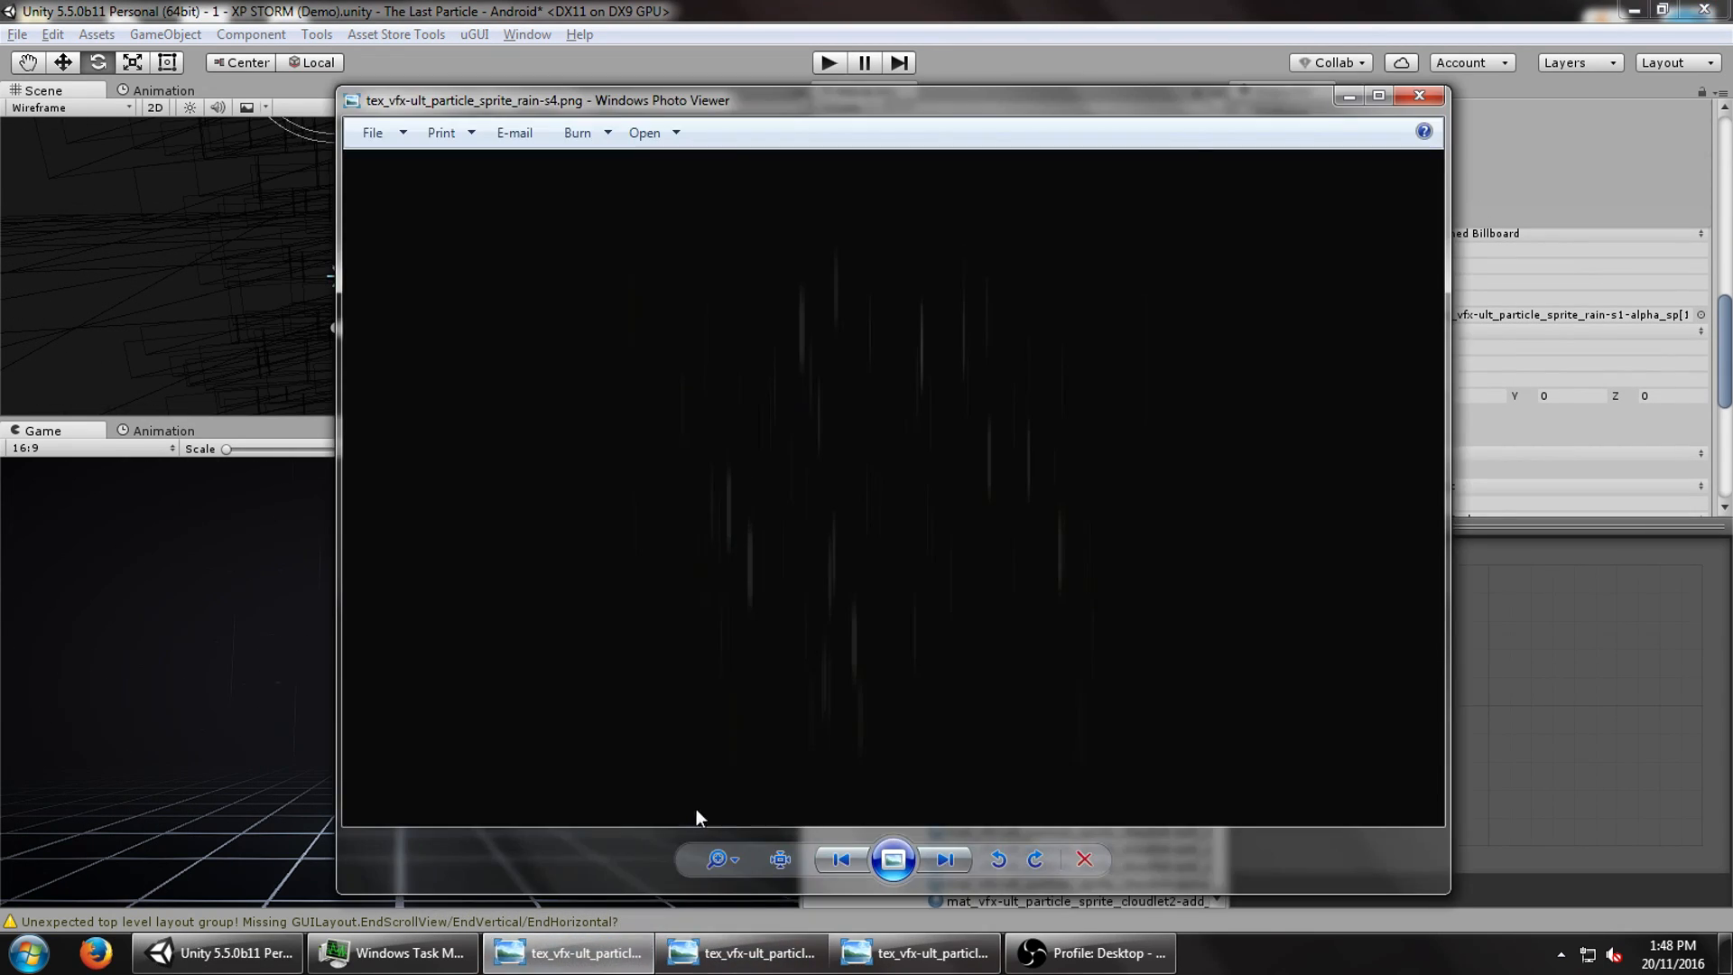
{"action": "left_click", "coordinate": [943, 860]}
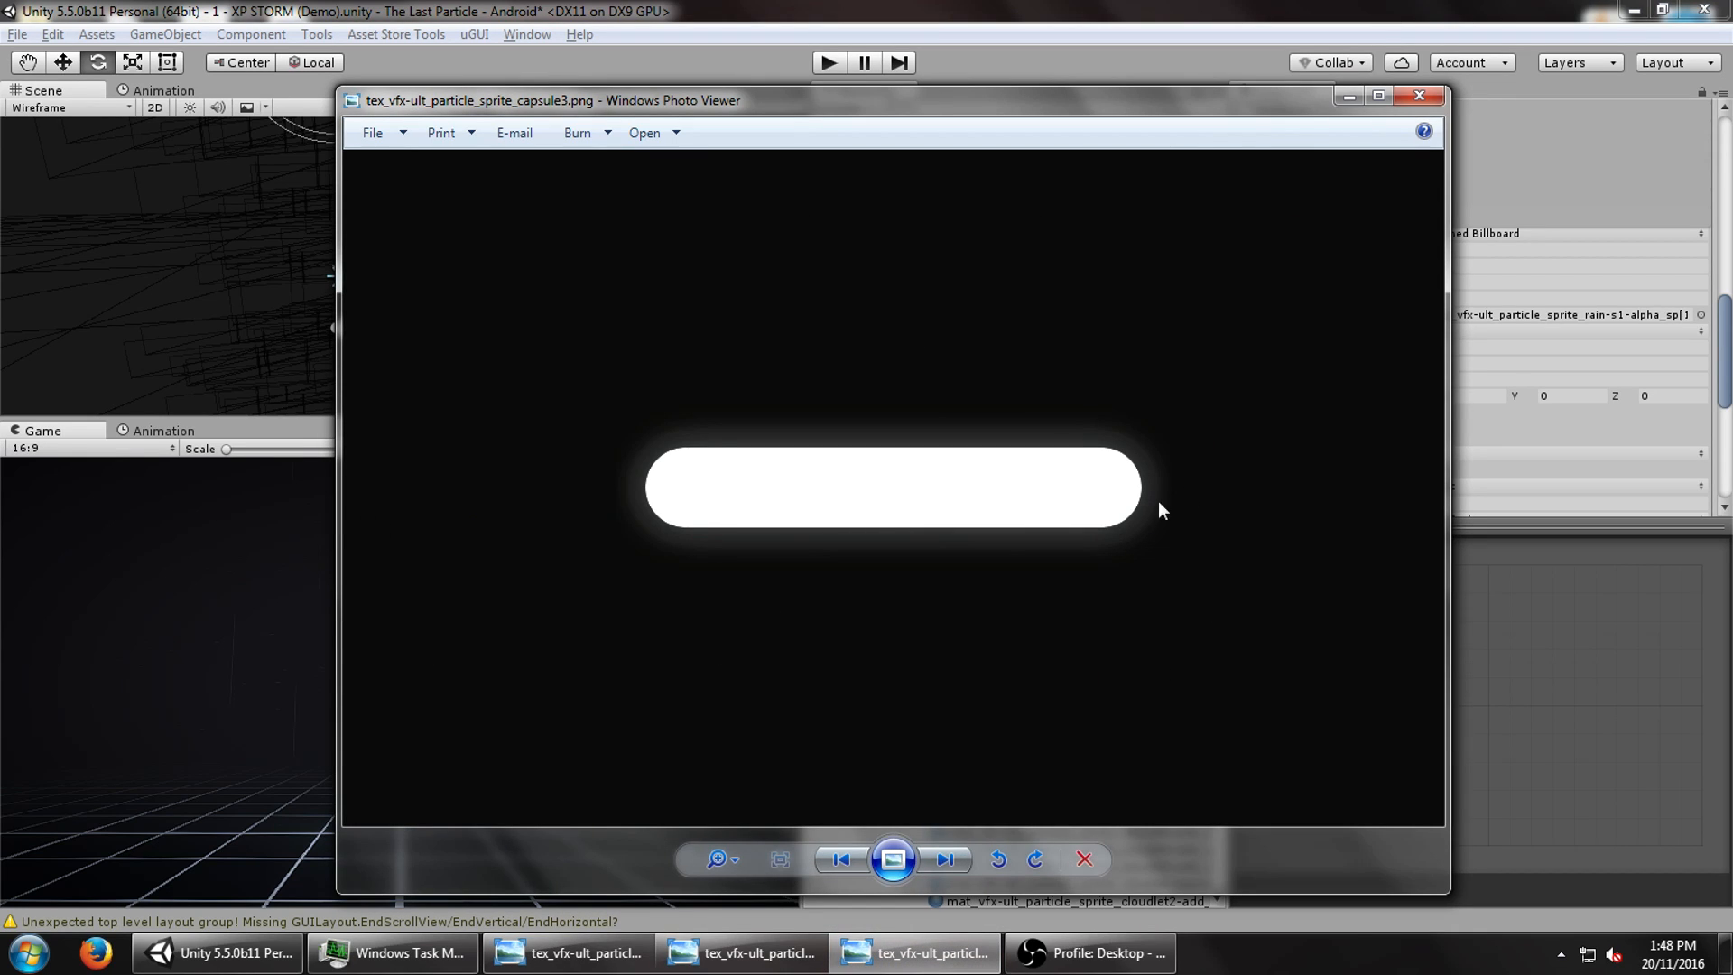
{"action": "left_click", "coordinate": [944, 858]}
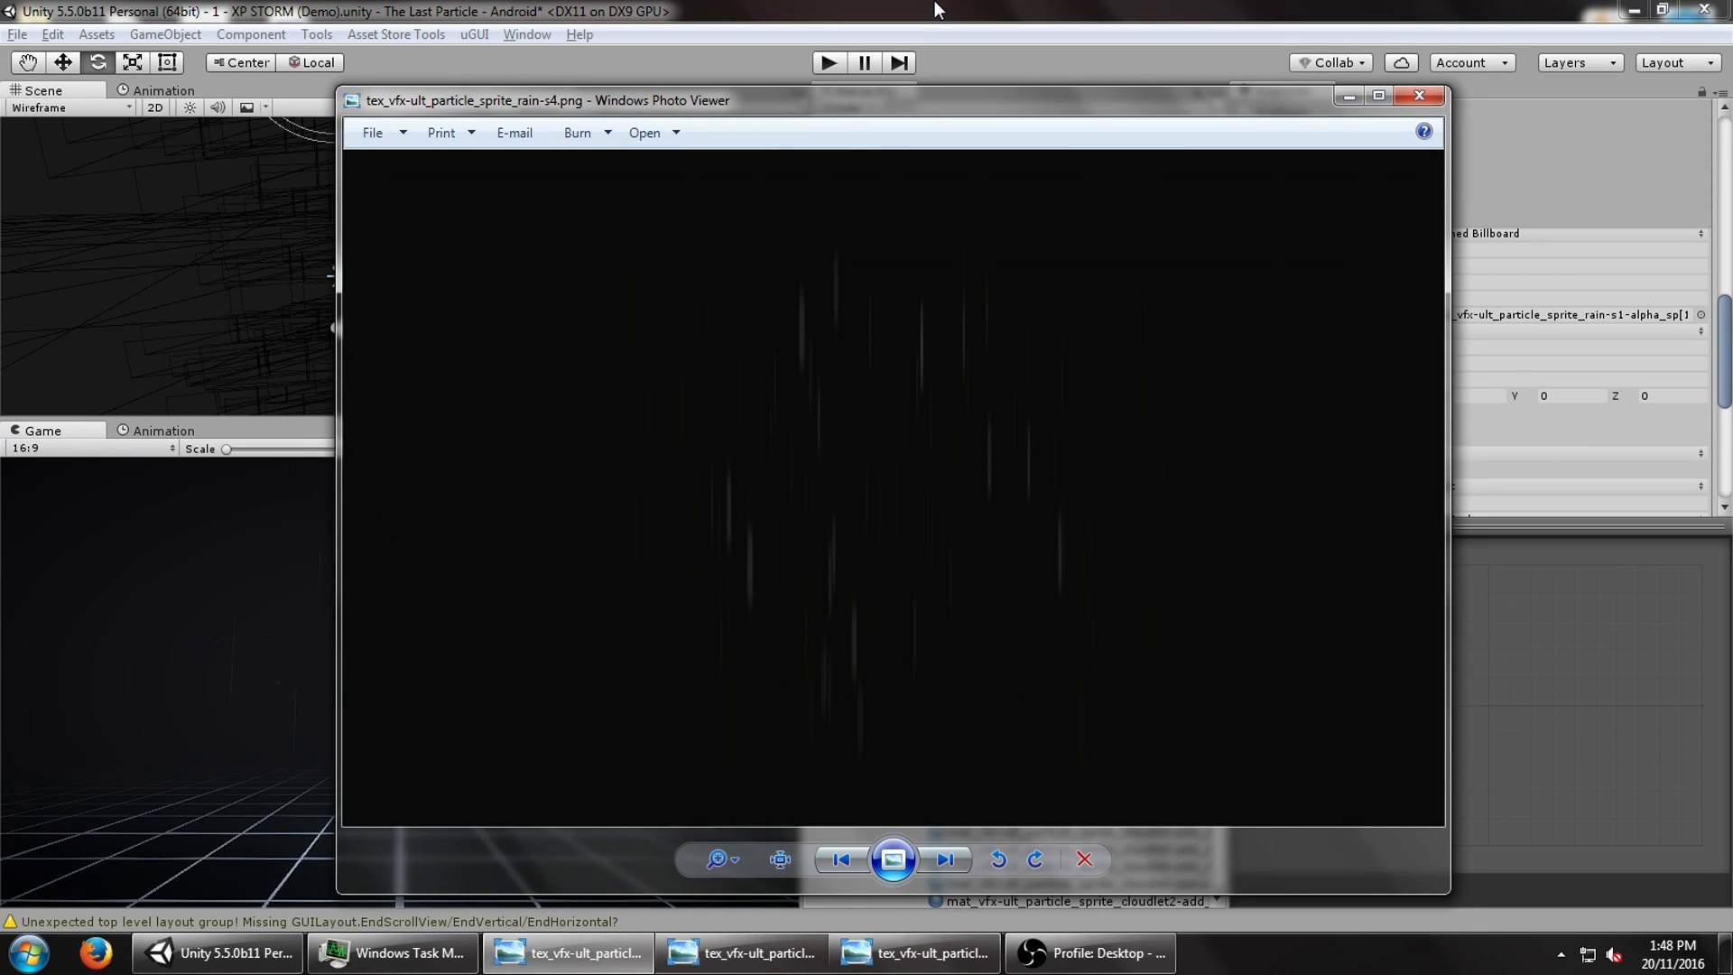
{"action": "mouse_move", "coordinate": [651, 479]}
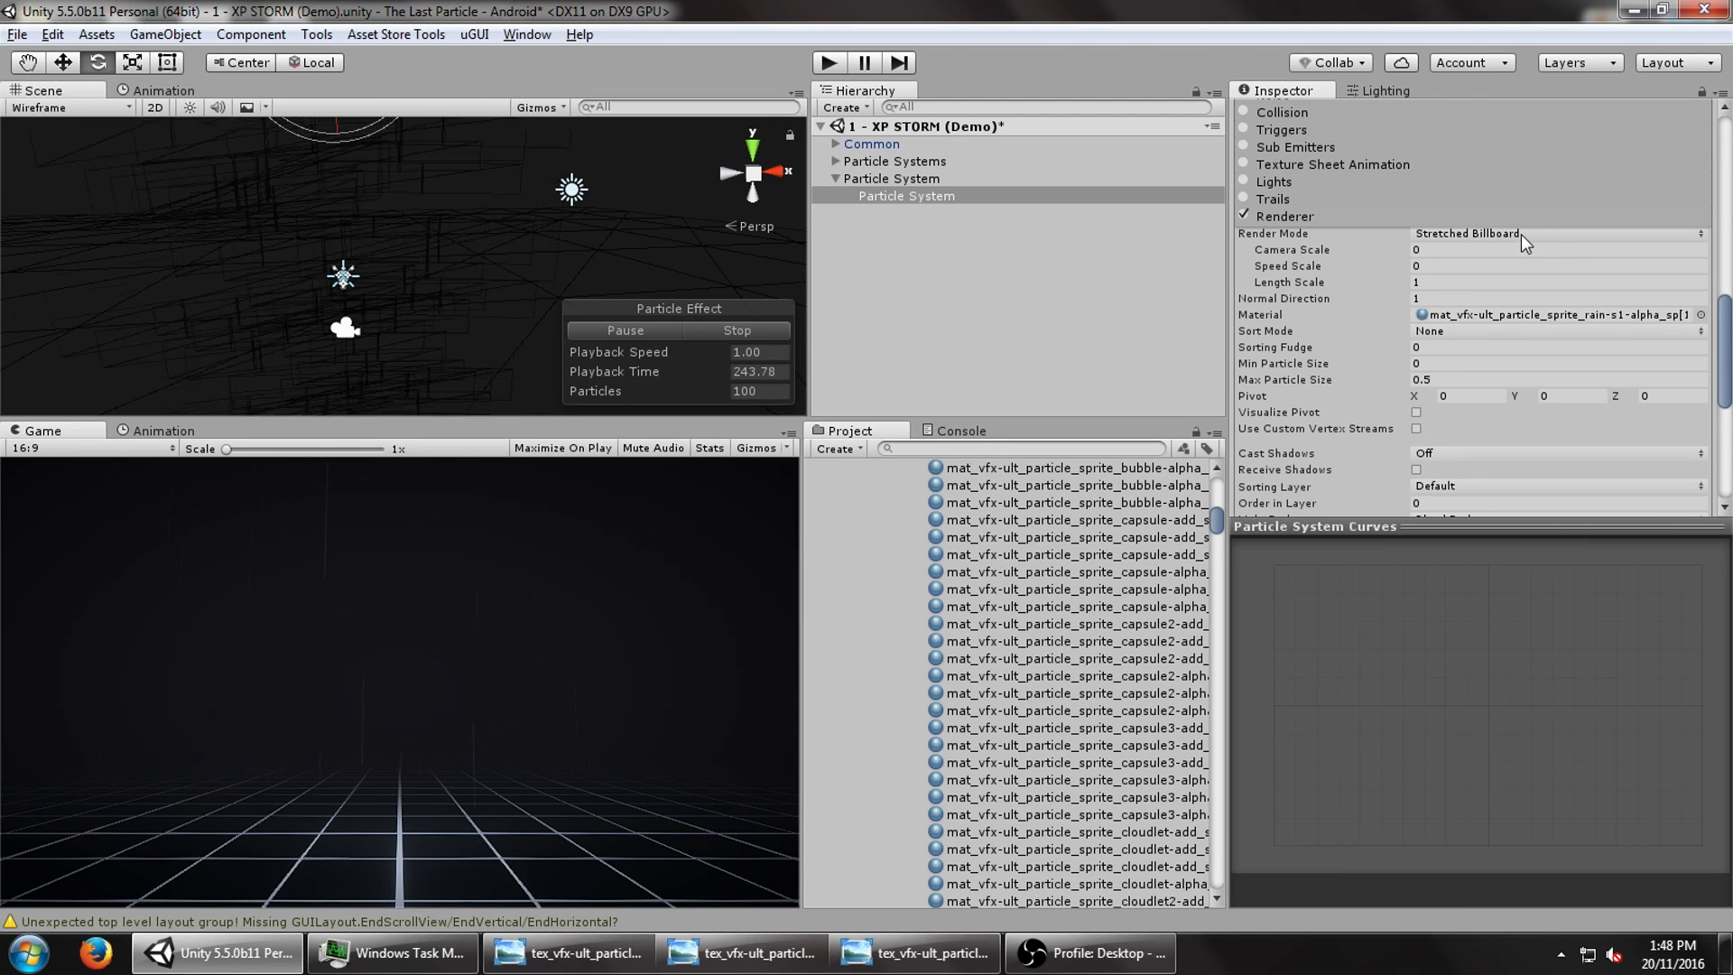
- Render rain sheets as Vertical Billboards, move them to the scene root, and edit Y size to 8
{"action": "left_click", "coordinate": [1556, 233]}
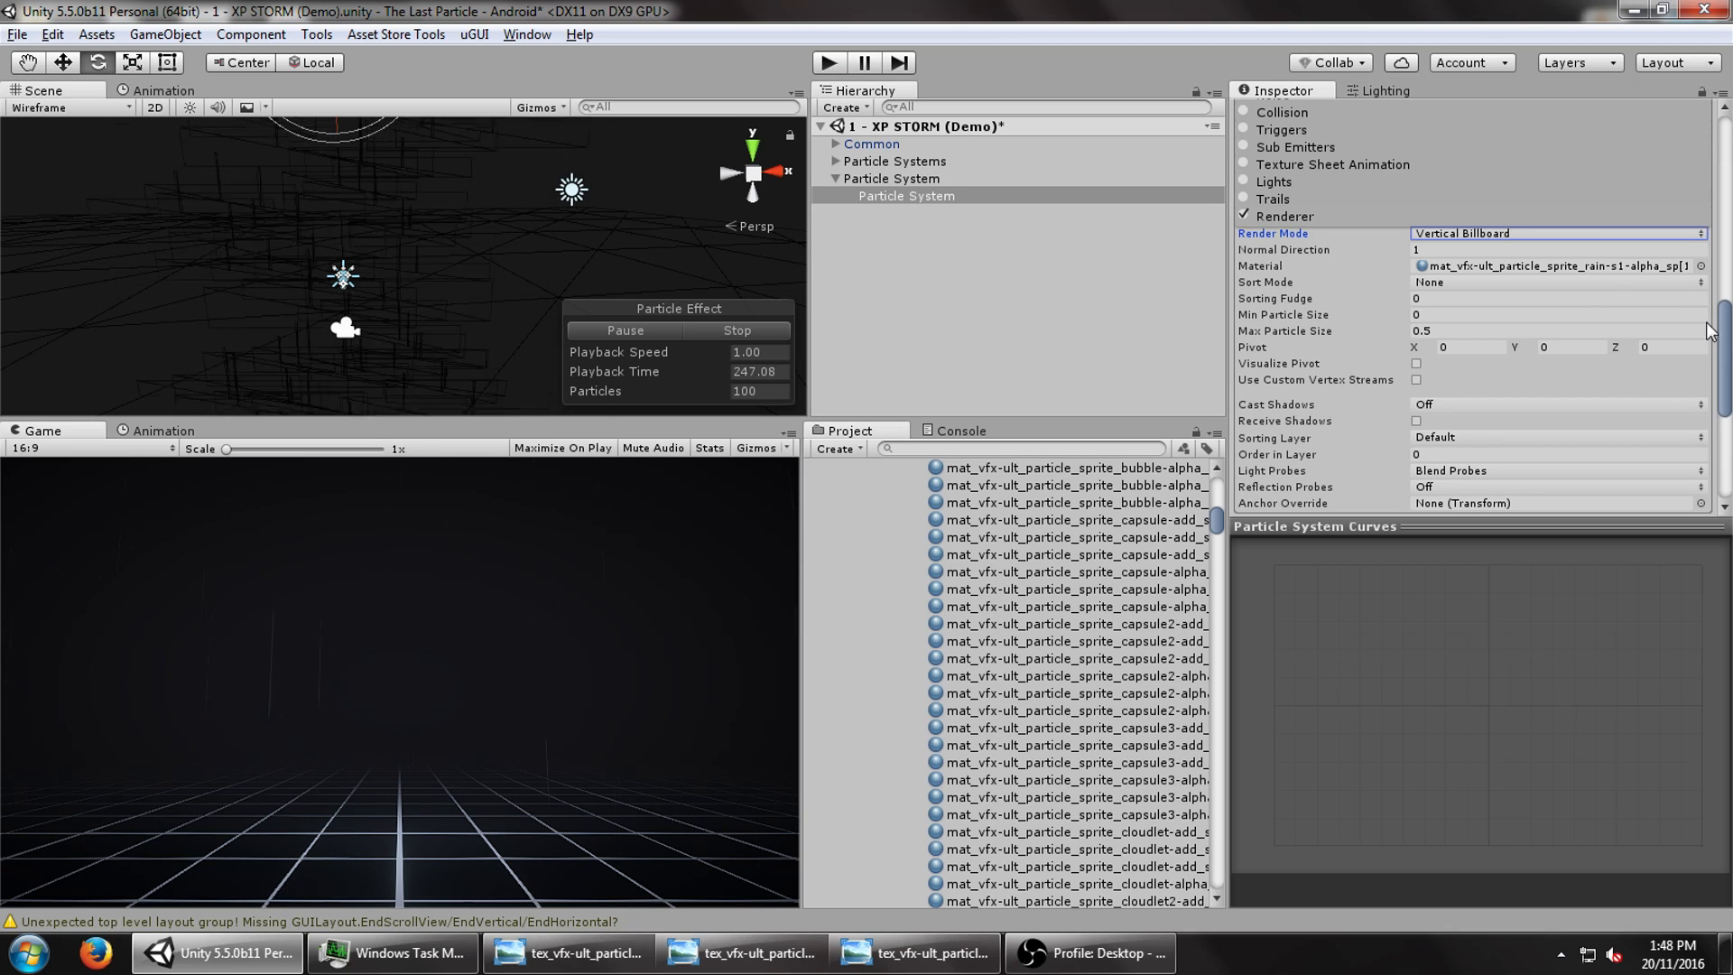
{"action": "left_click", "coordinate": [907, 196]}
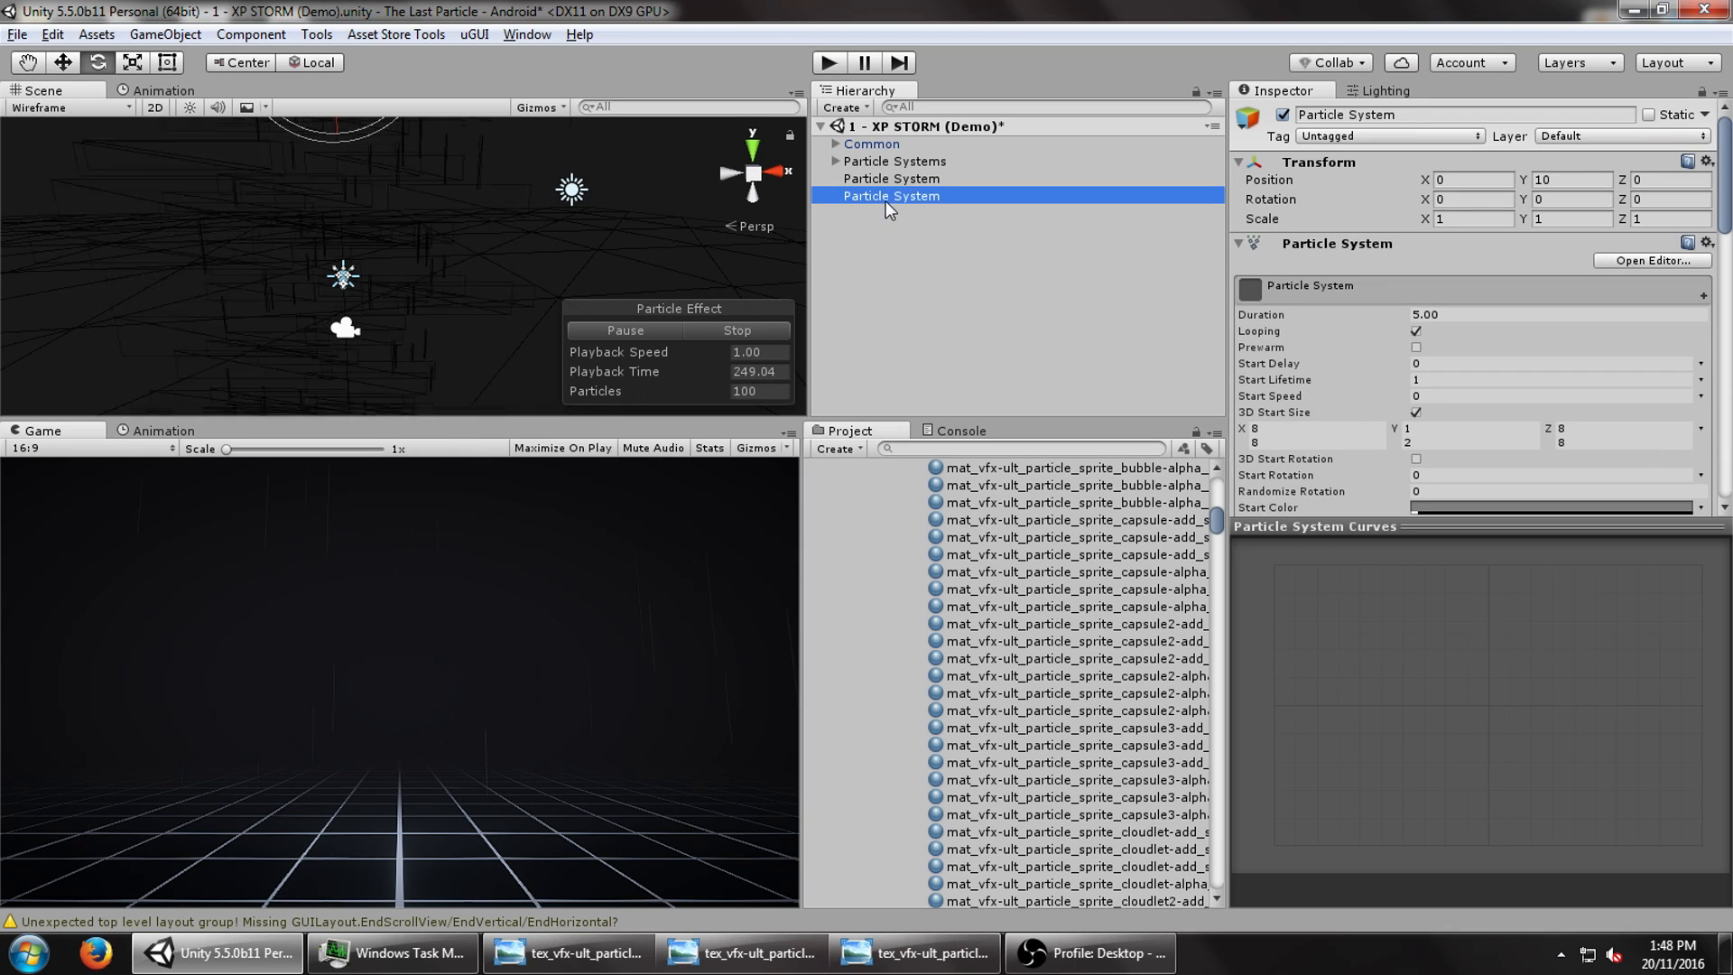
{"action": "left_click", "coordinate": [890, 178]}
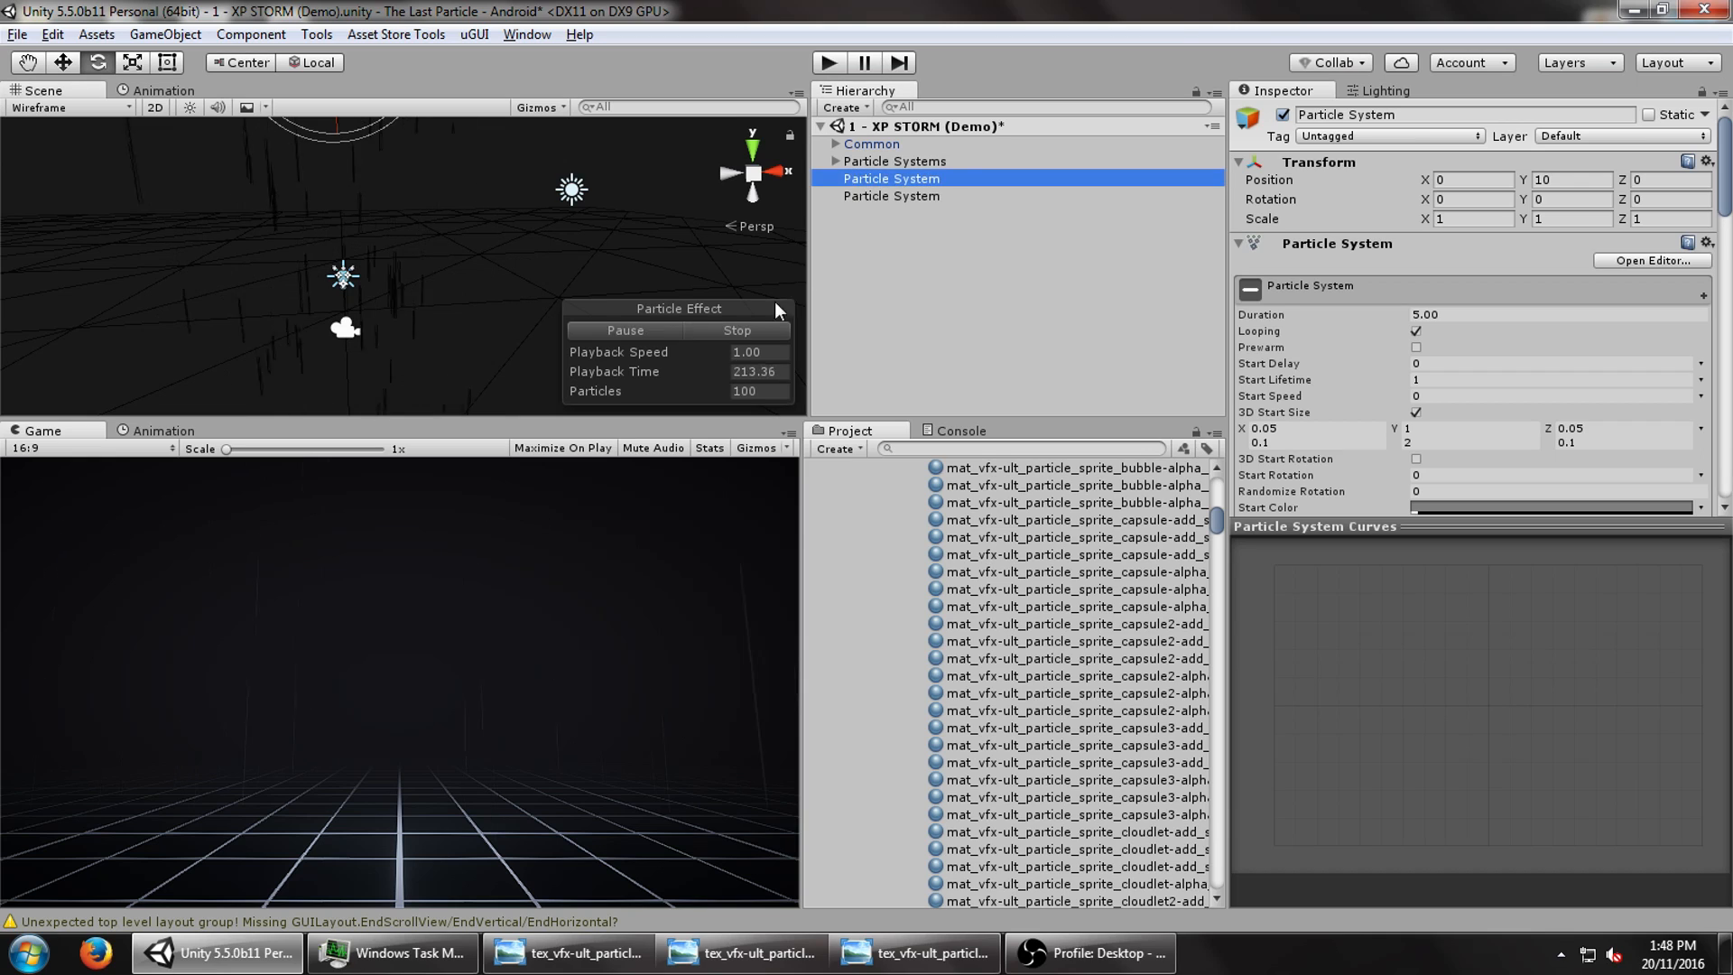
{"action": "left_click", "coordinate": [890, 196]}
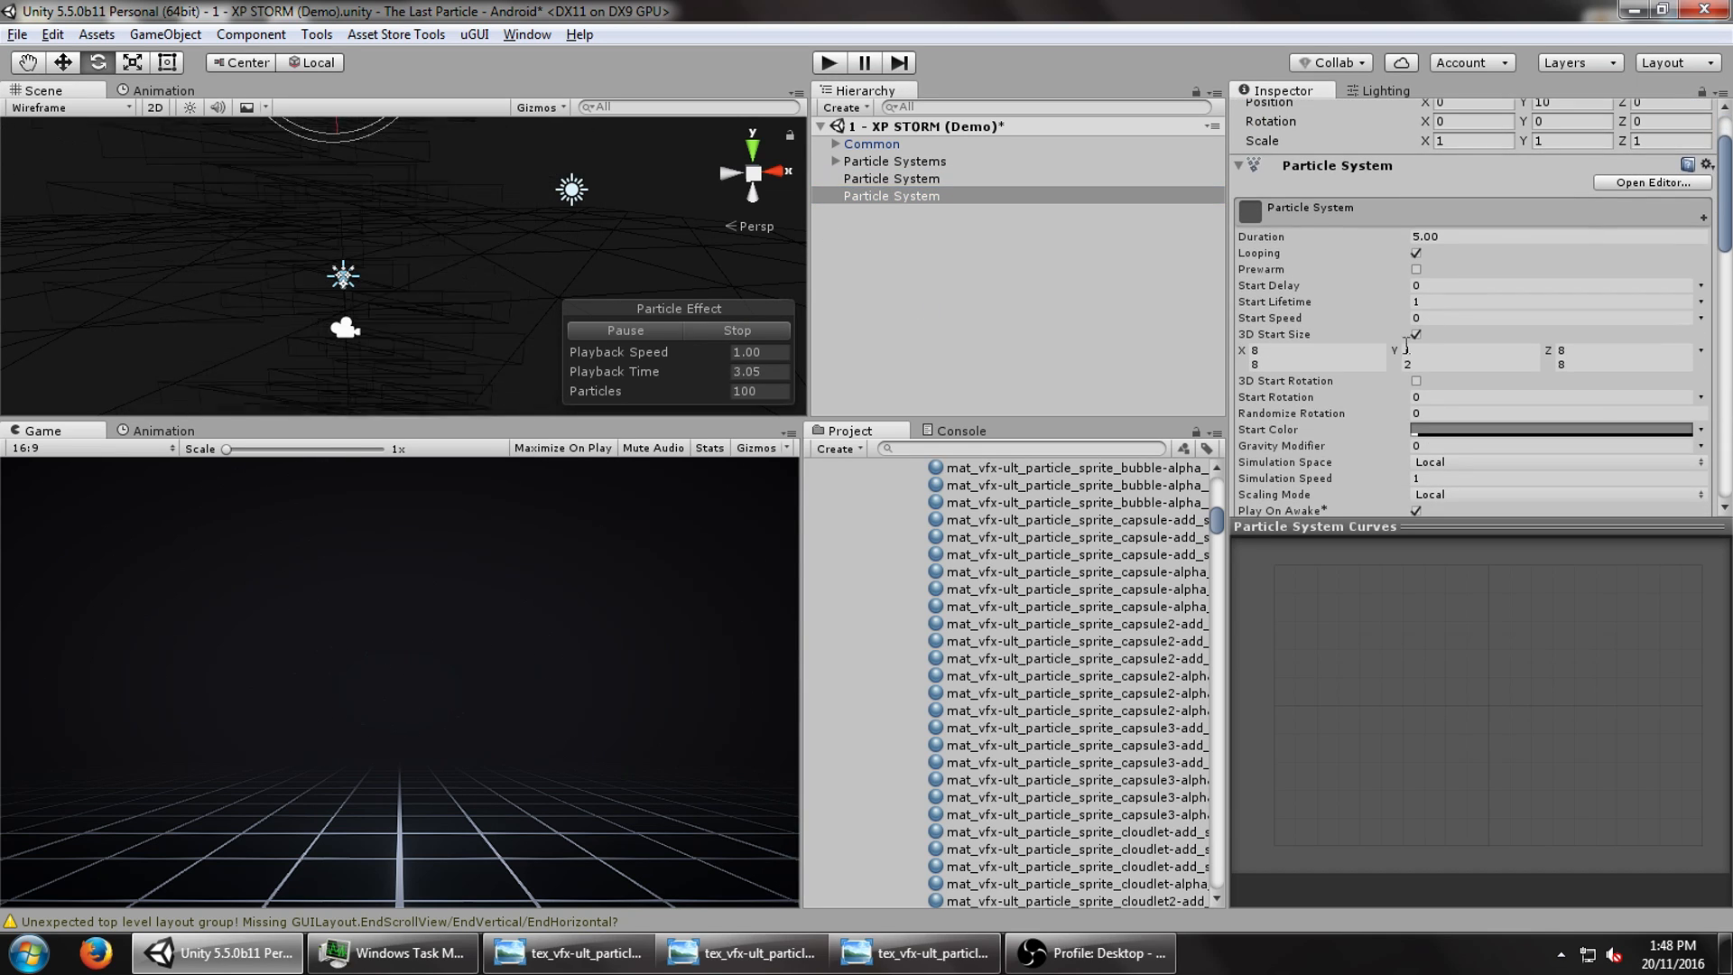
{"action": "left_click", "coordinate": [1470, 364]}
{"action": "type", "text": "8"}
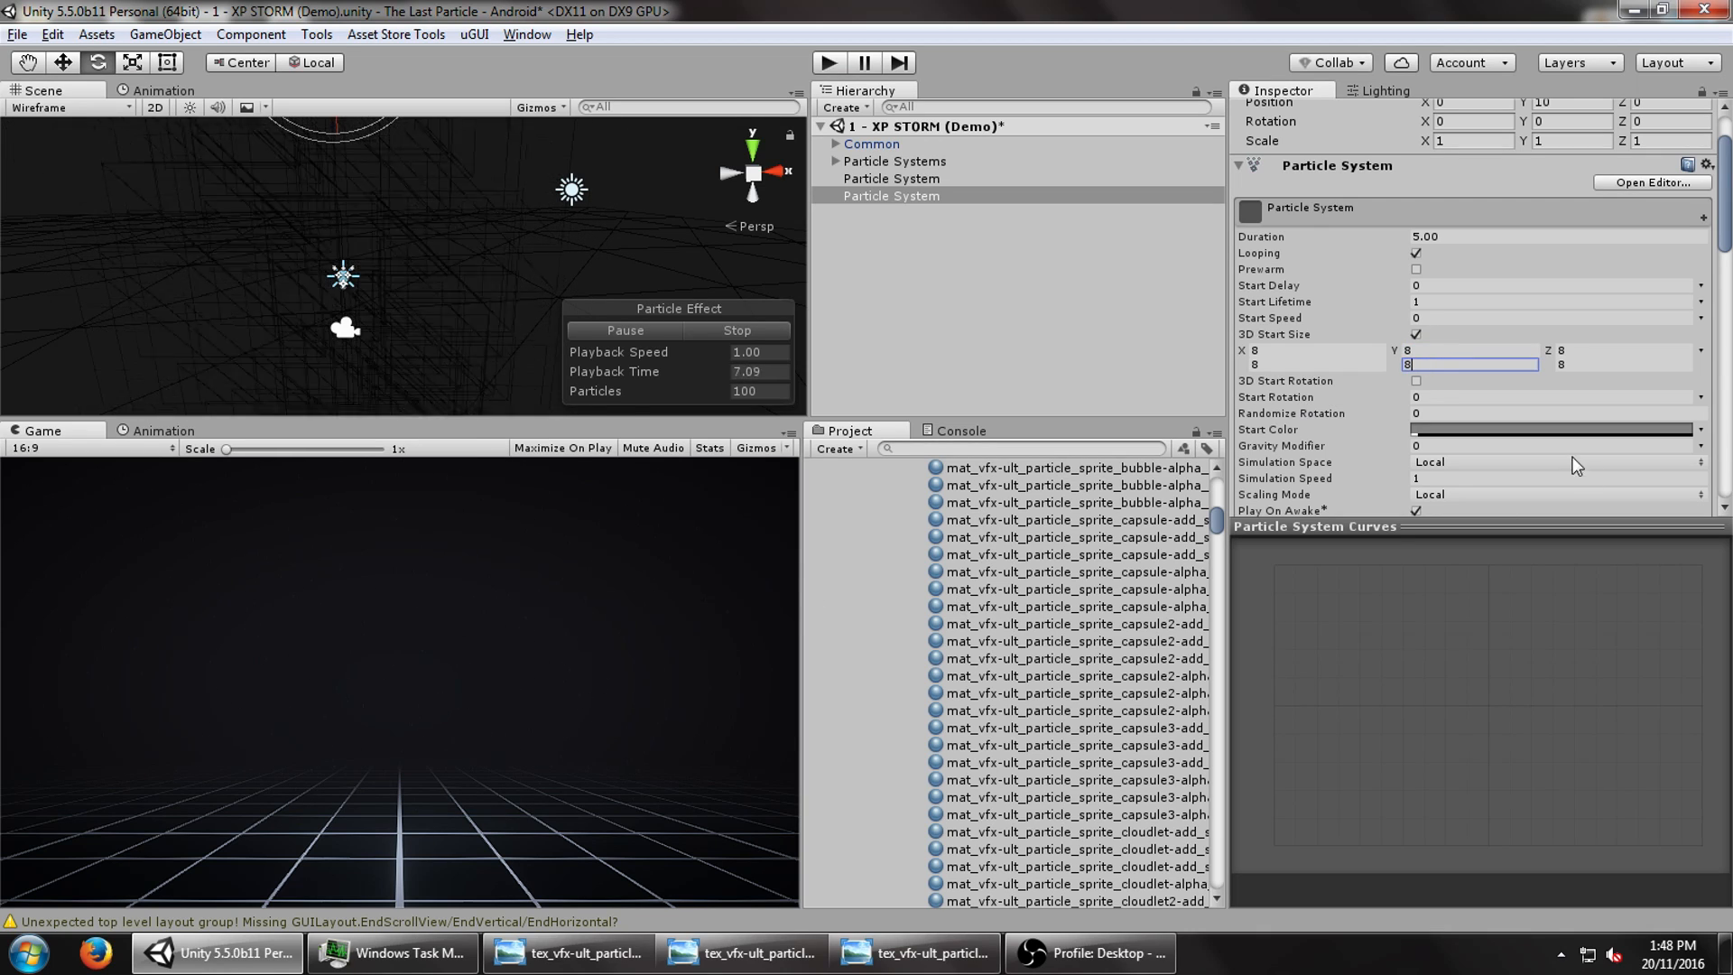
- Make the rain sheet start colour partly transparent and enter a start size of 15
{"action": "left_click", "coordinate": [1558, 429]}
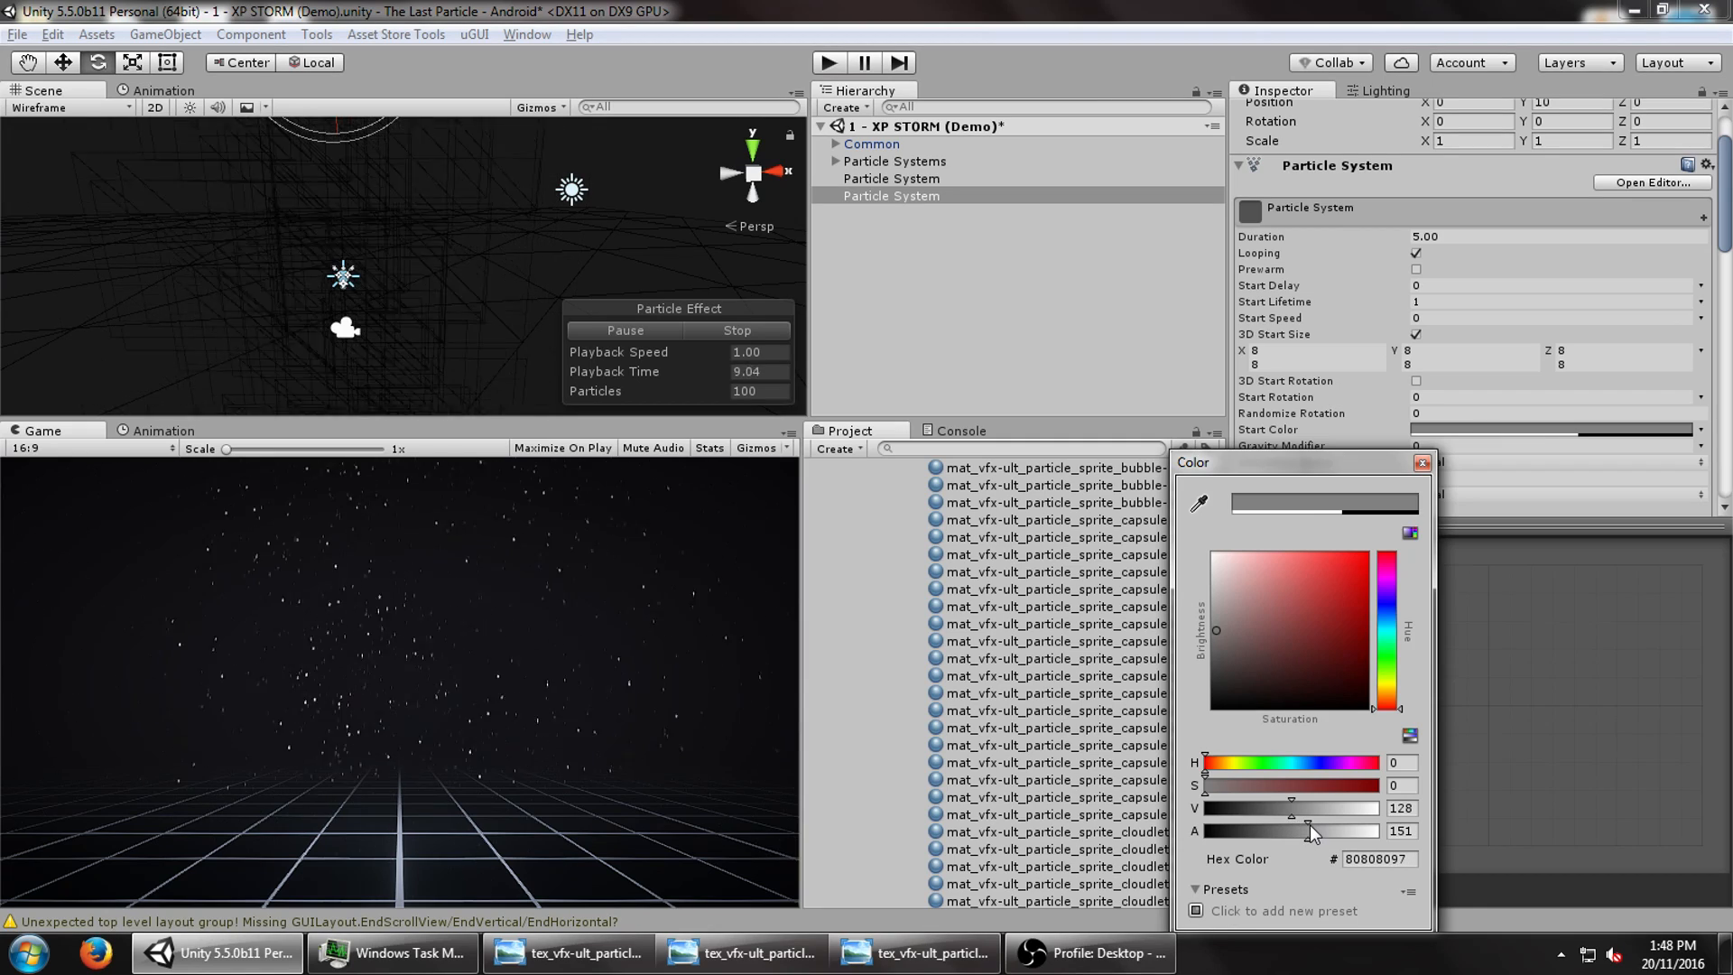
{"action": "left_click", "coordinate": [1471, 351]}
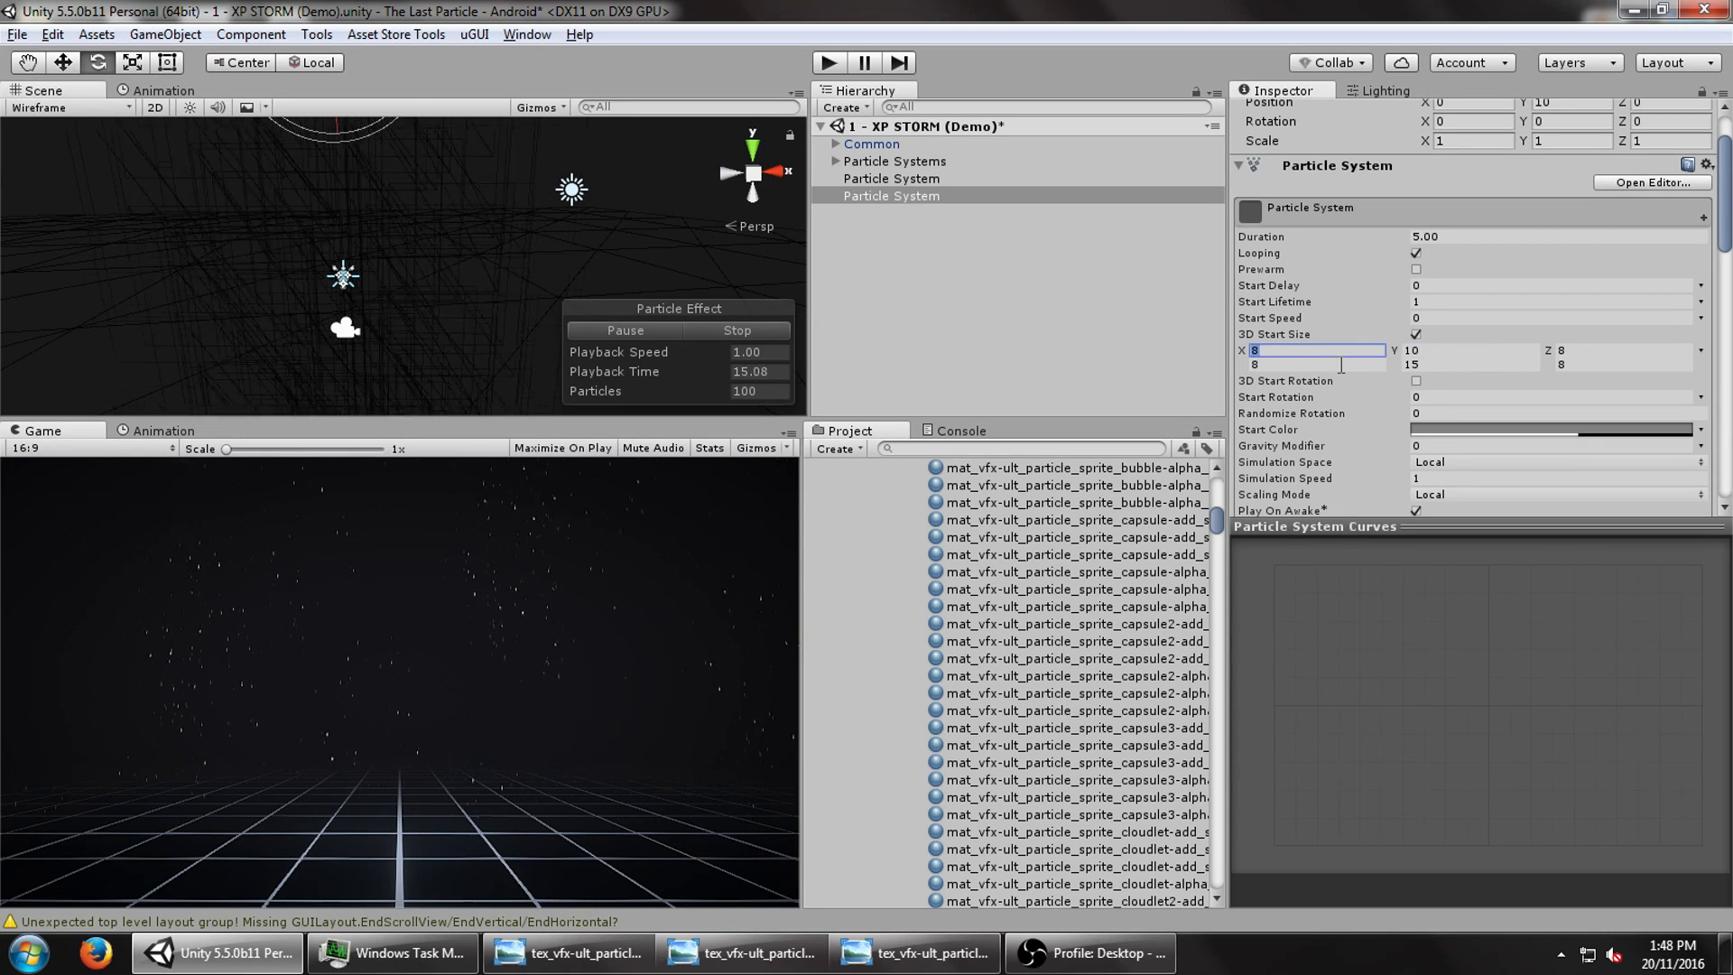
{"action": "left_click", "coordinate": [1621, 349]}
{"action": "type", "text": "5"}
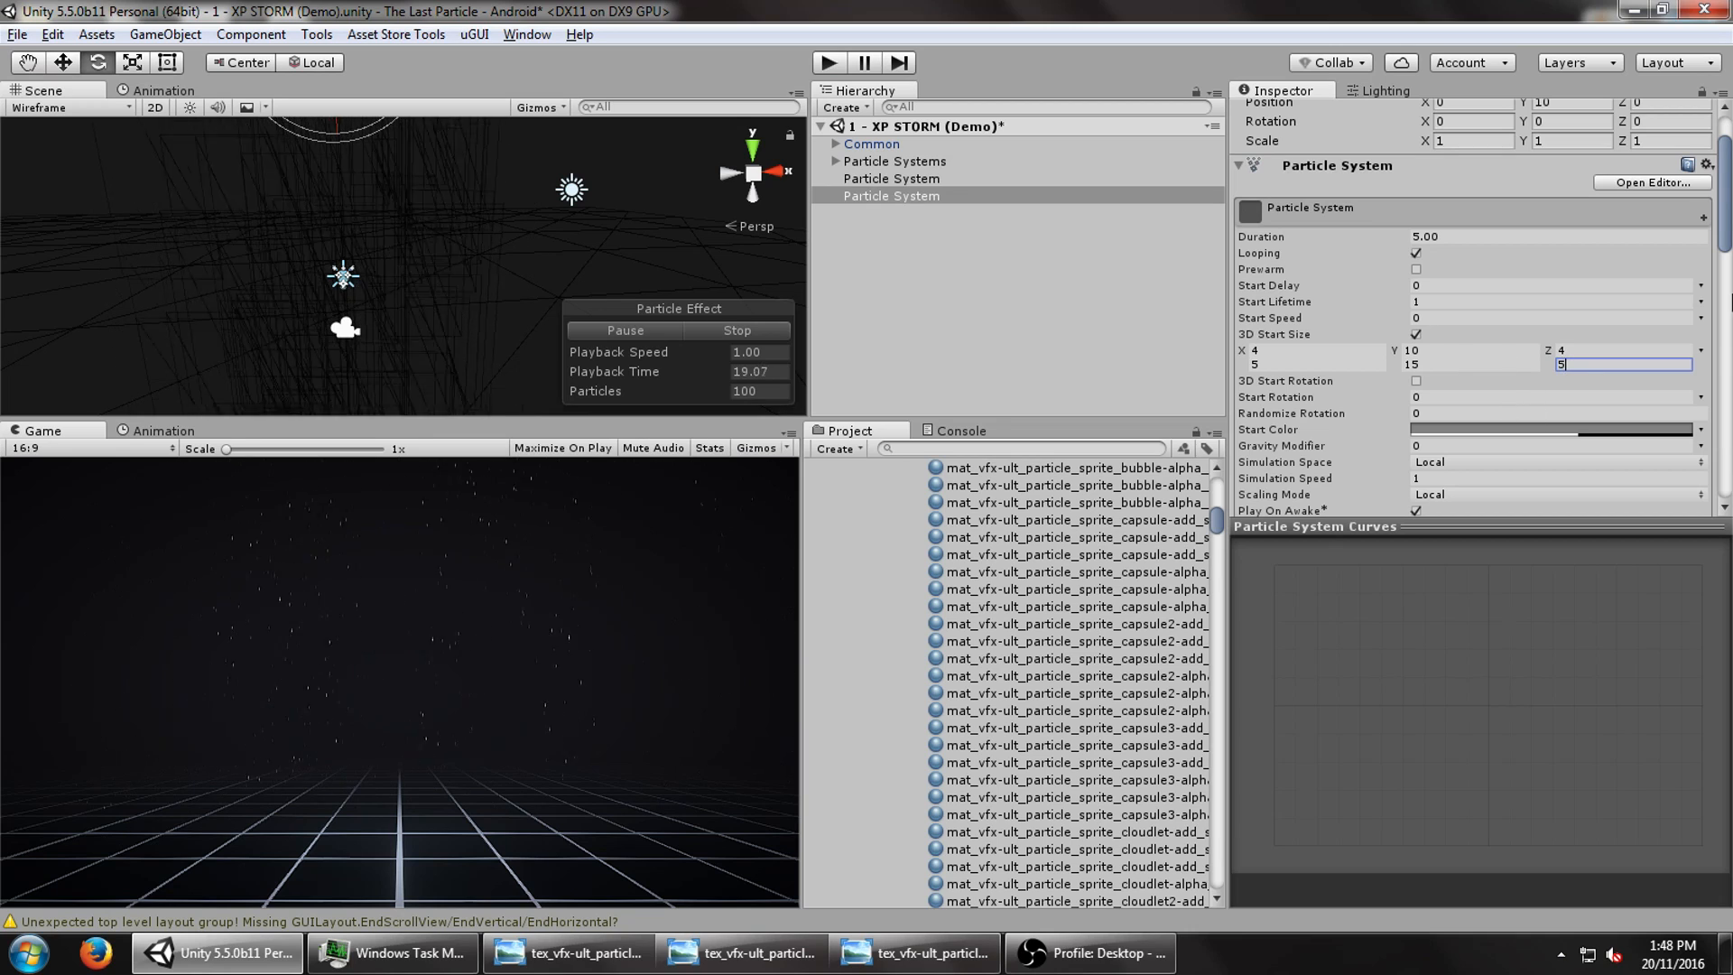
{"action": "scroll", "scroll_direction": "down", "scroll_amount": 3}
{"action": "type", "text": "20"}
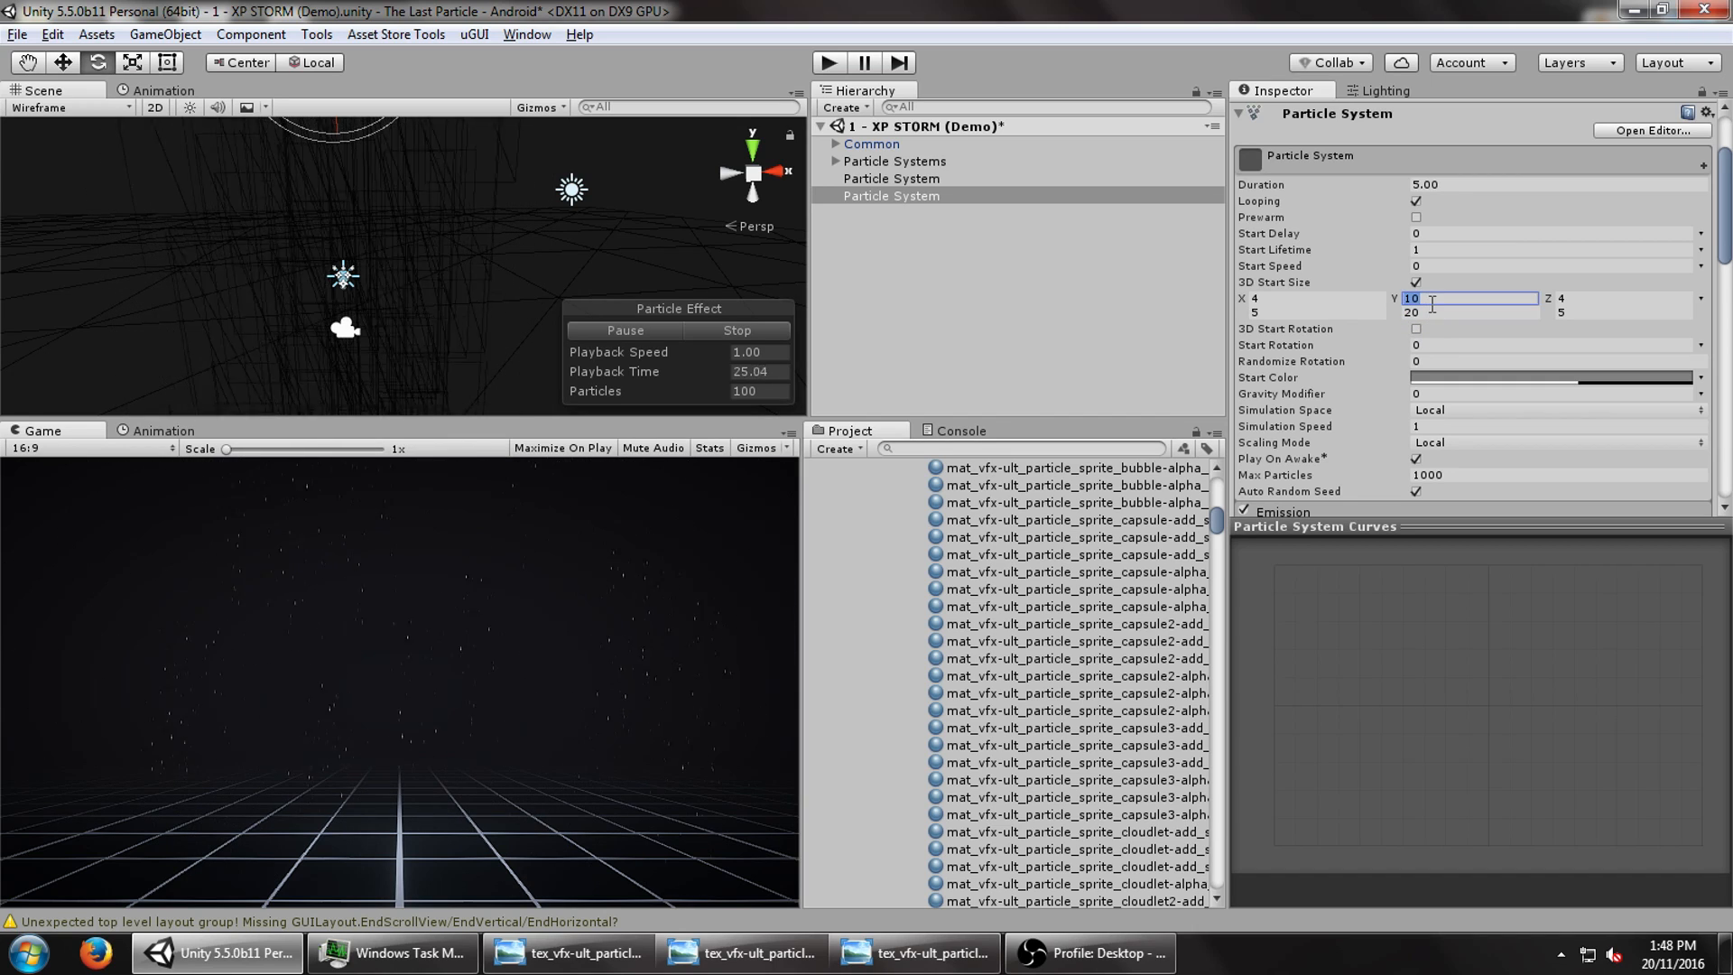
{"action": "type", "text": "15"}
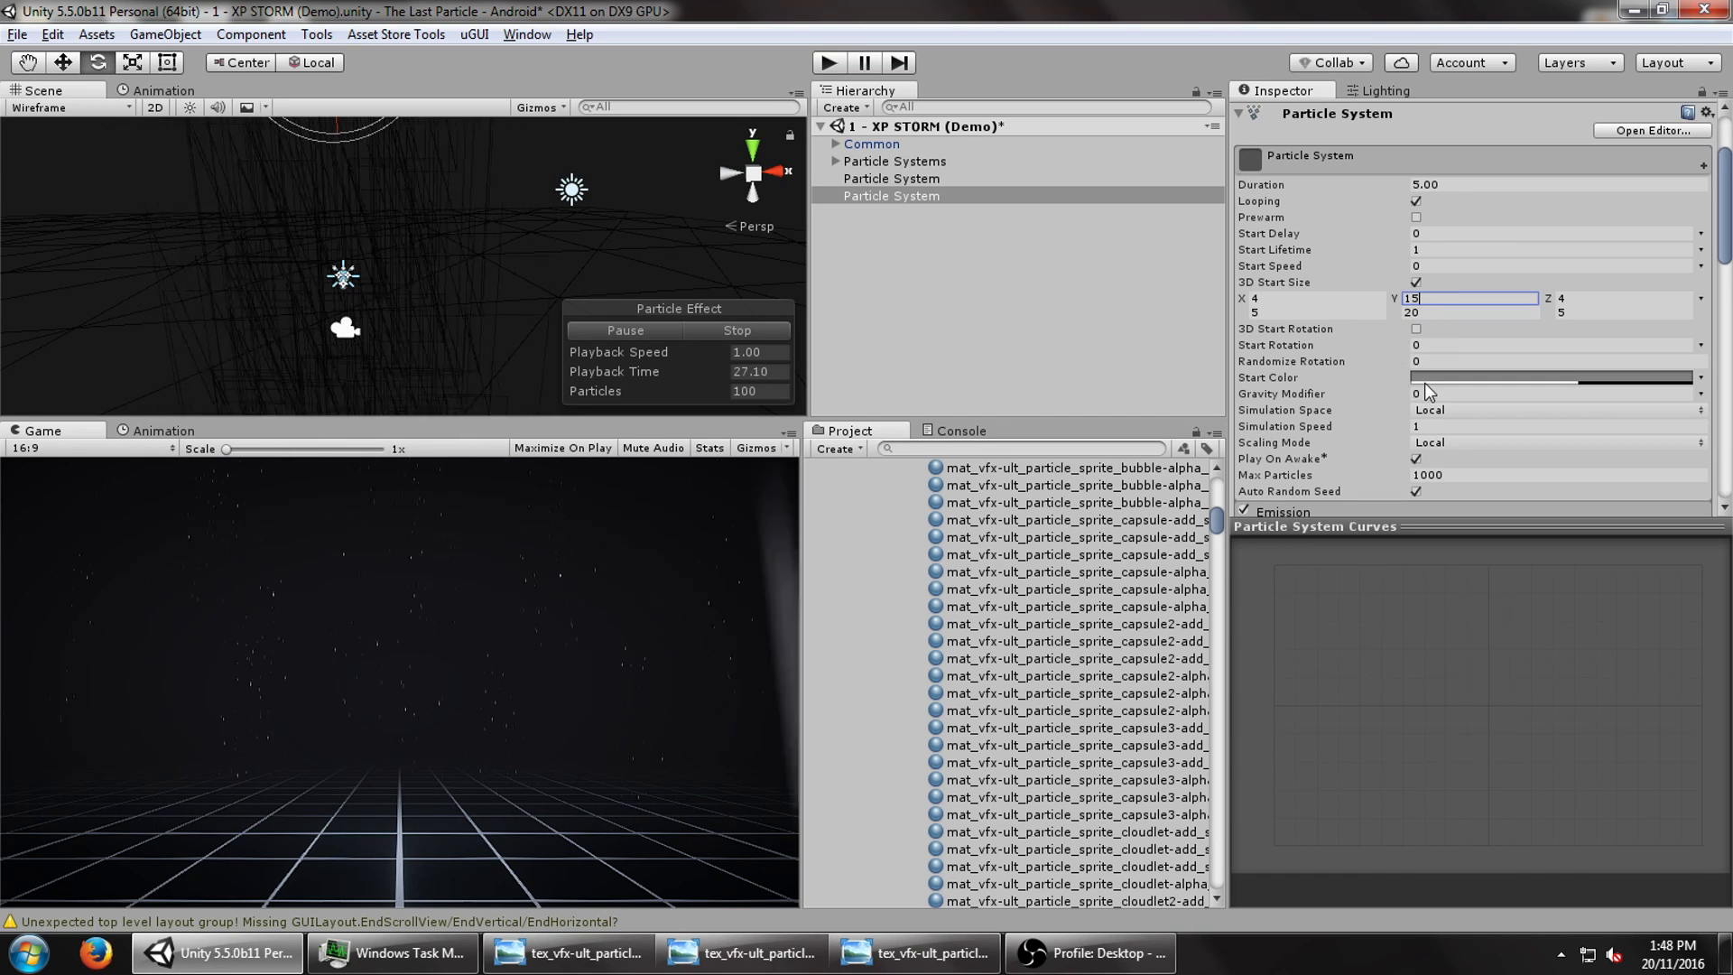
- Set the start size ranges to X 15, Y 15–20 and Z 15
{"action": "scroll", "scroll_direction": "down", "scroll_amount": 3}
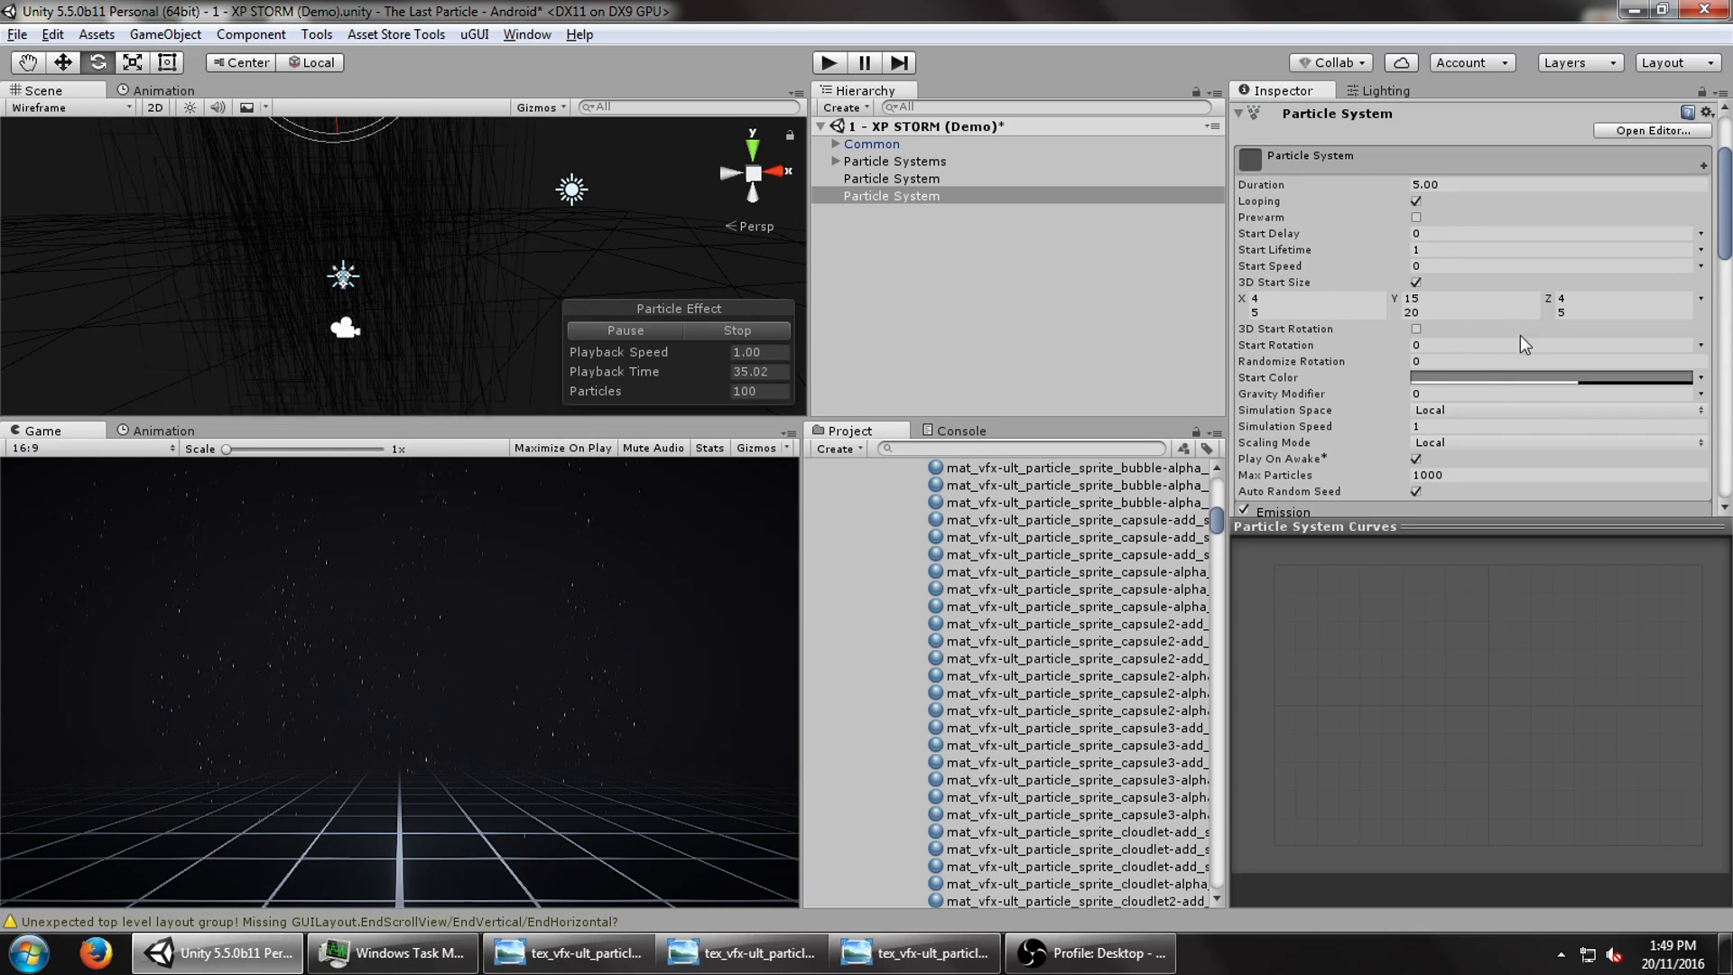
{"action": "left_click", "coordinate": [1547, 377]}
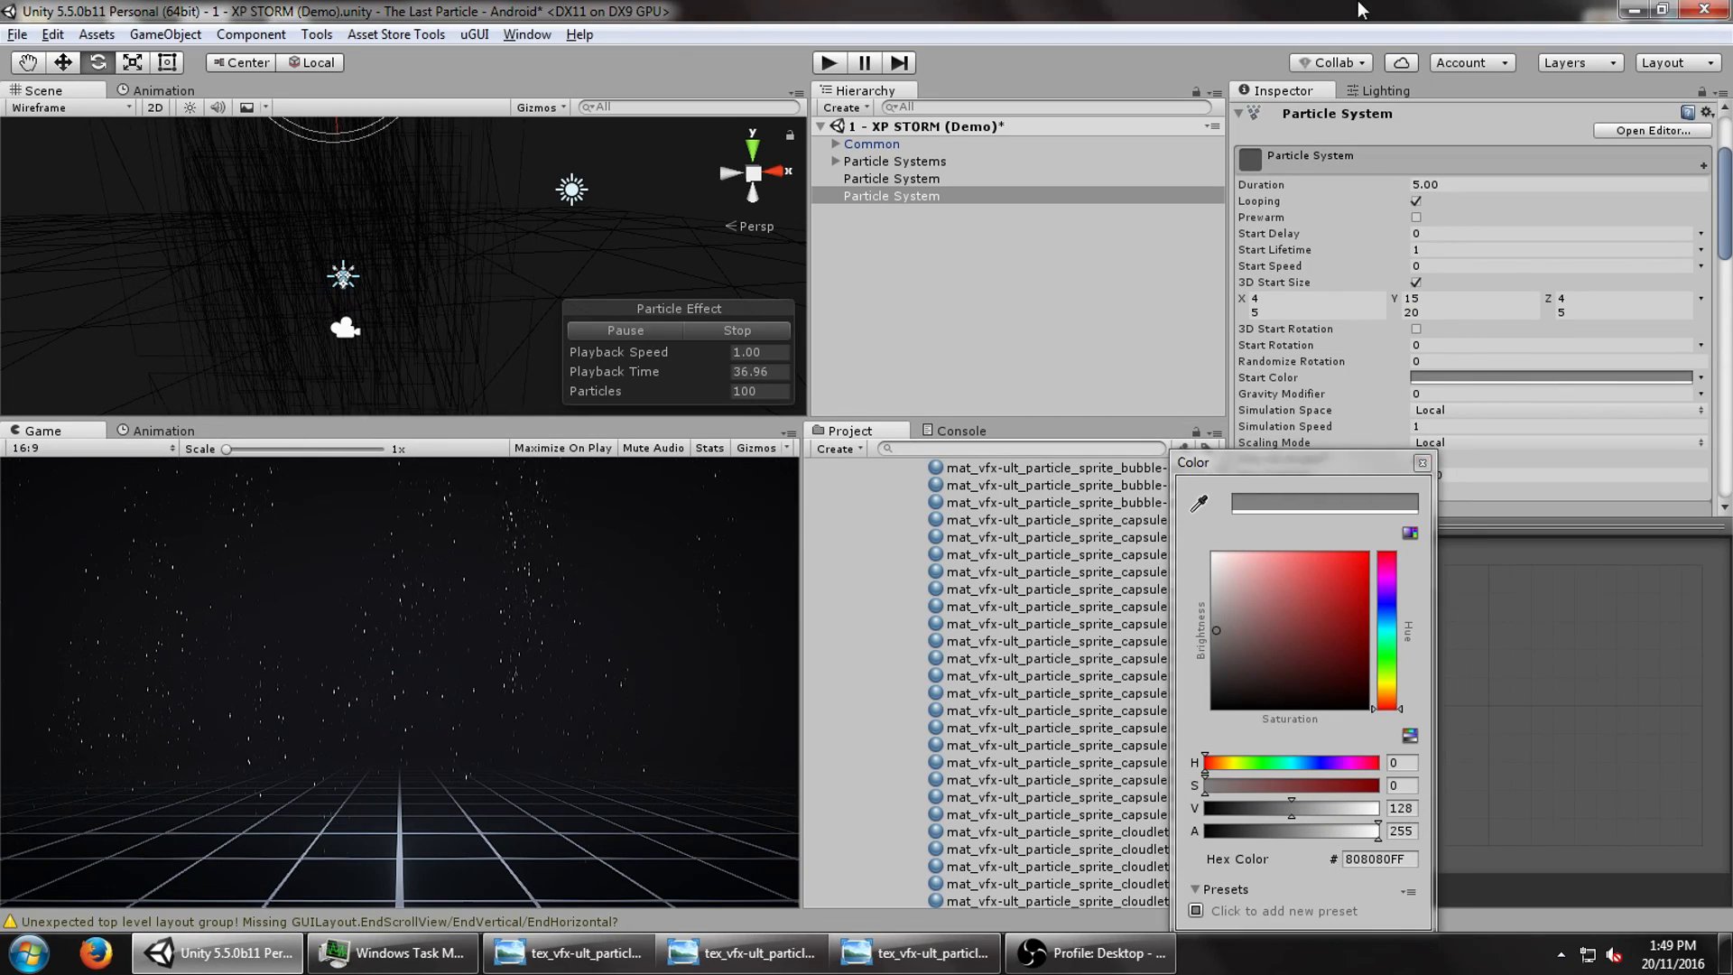
{"action": "left_click", "coordinate": [1315, 298]}
{"action": "type", "text": "8"}
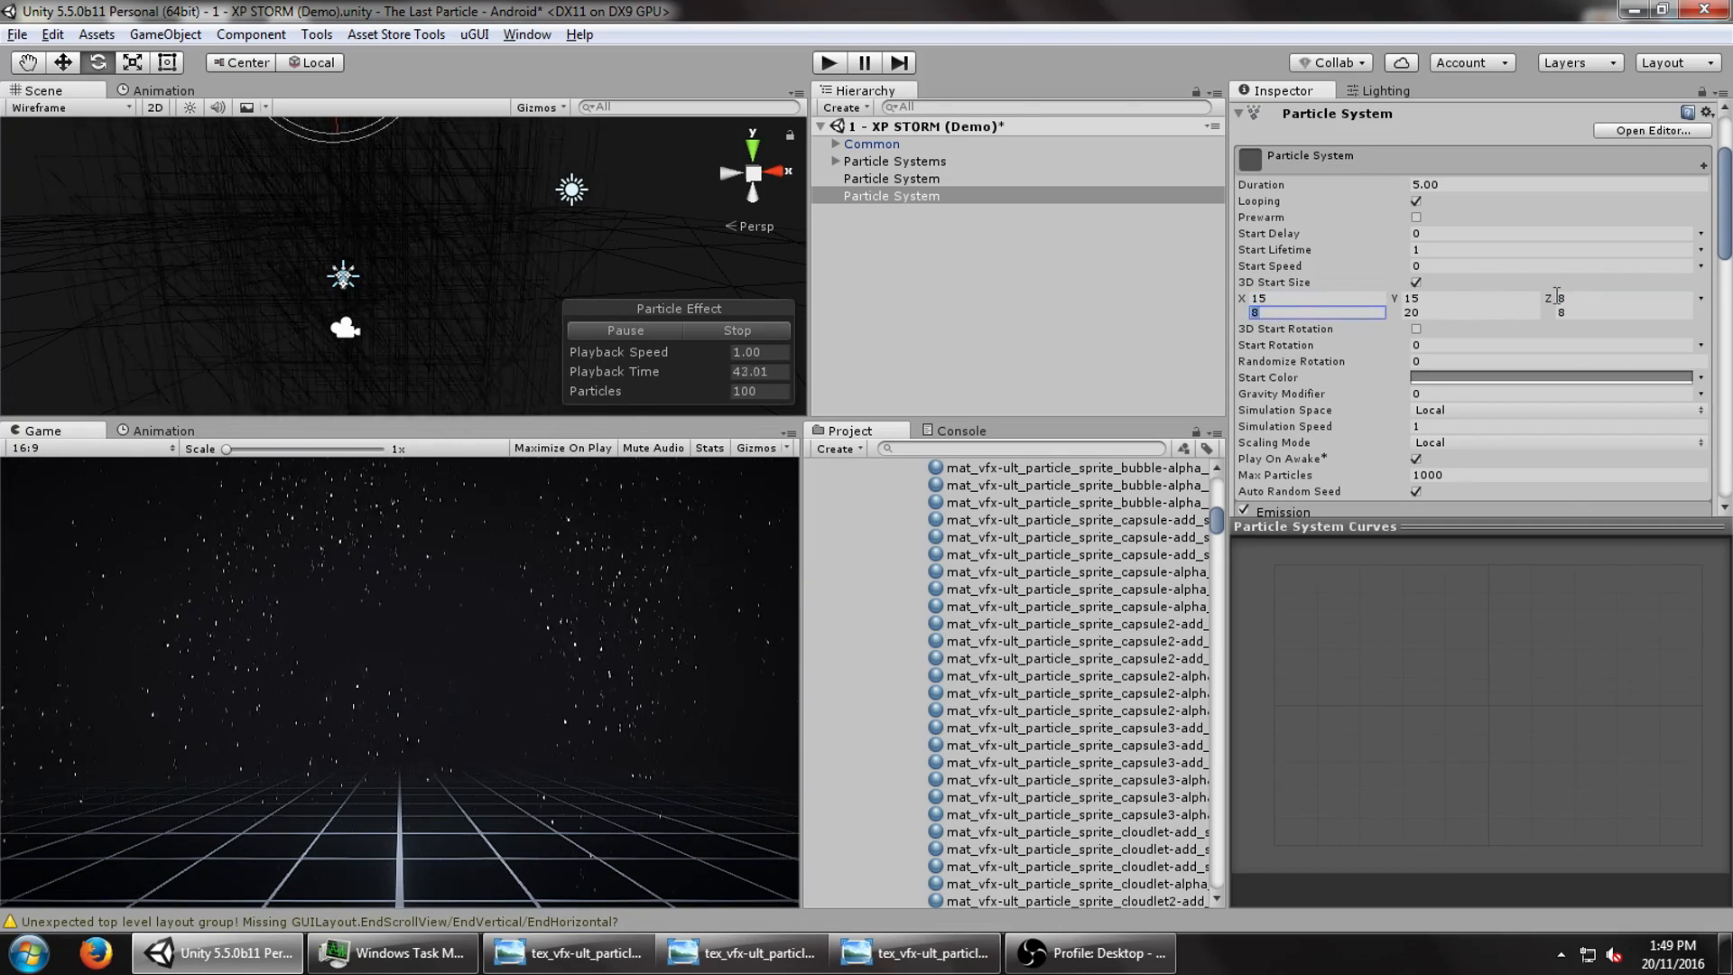
{"action": "scroll", "scroll_direction": "down", "scroll_amount": 3}
{"action": "type", "text": "15"}
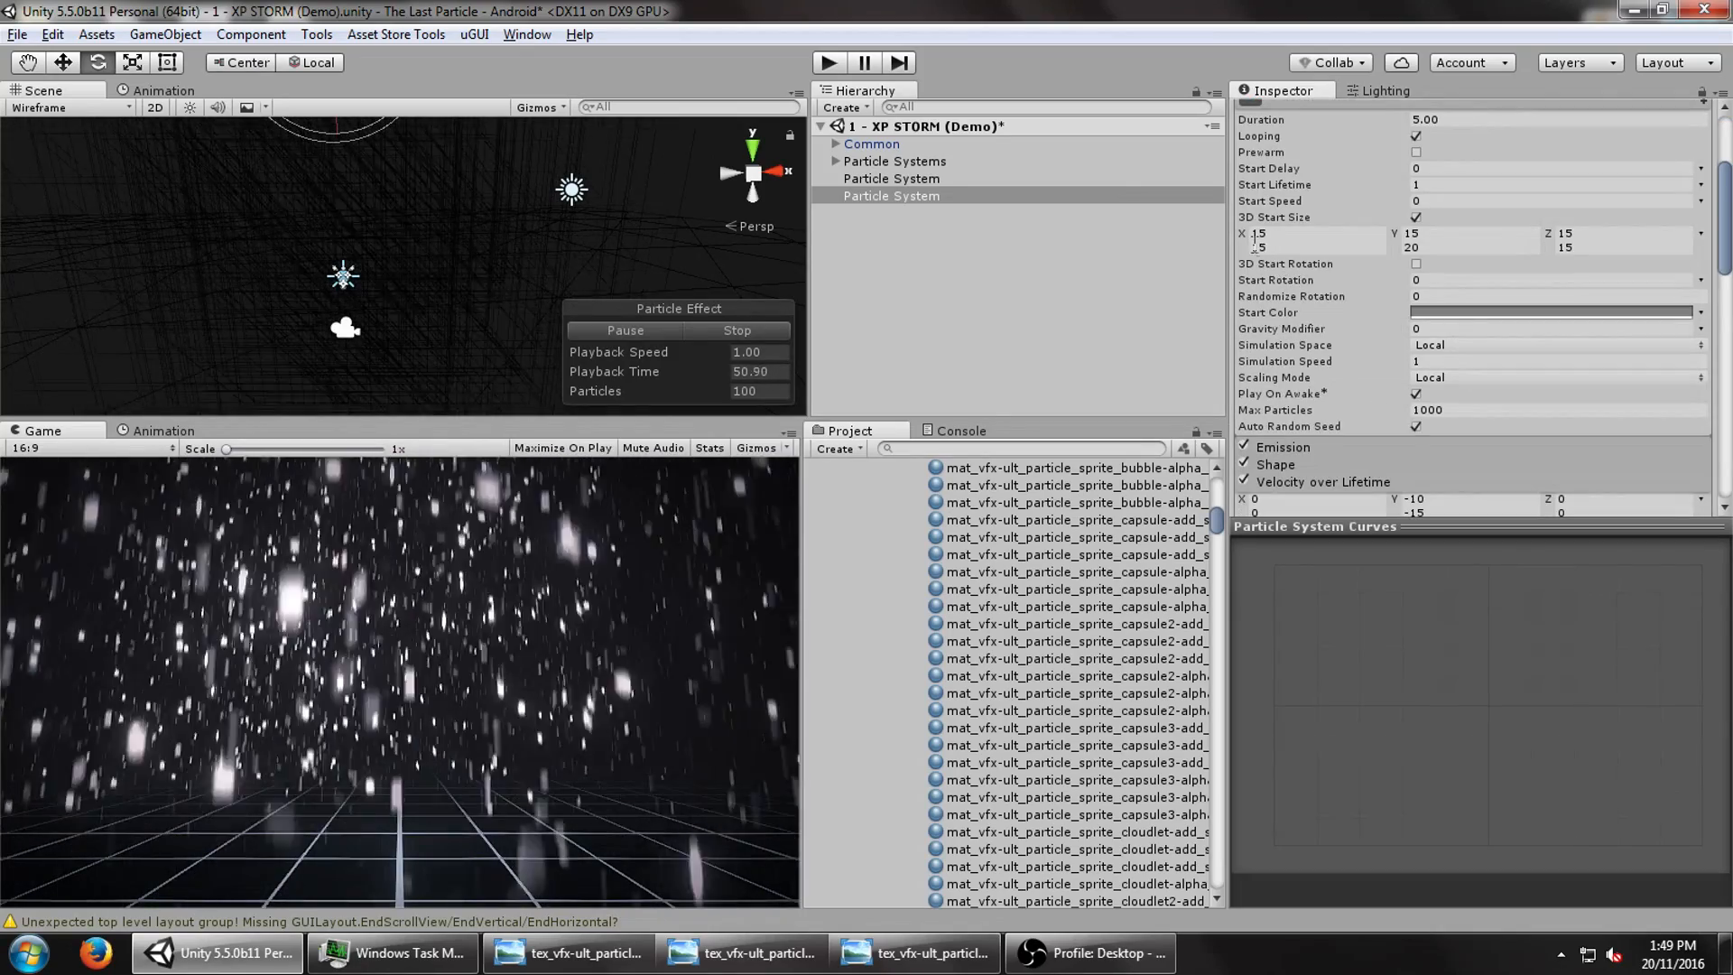
{"action": "left_click", "coordinate": [1315, 233]}
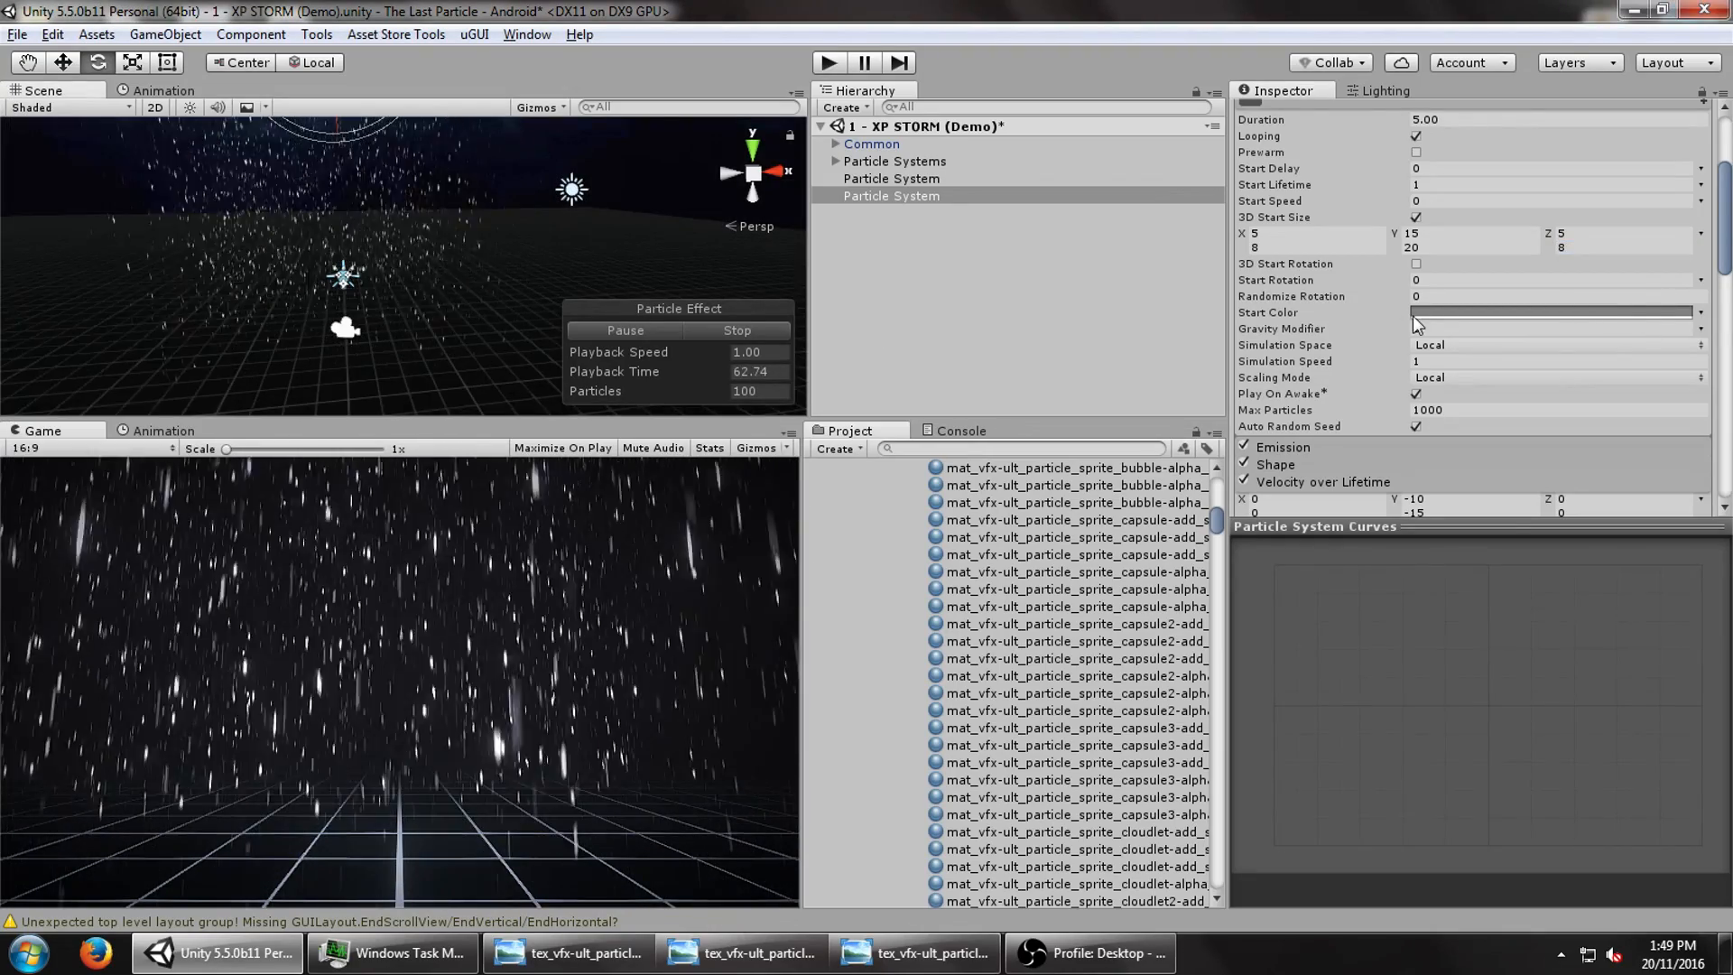
- Lower the sheet start colour alpha to 98, emit 25 per second, and size X/Z 2–5
{"action": "left_click", "coordinate": [1553, 312]}
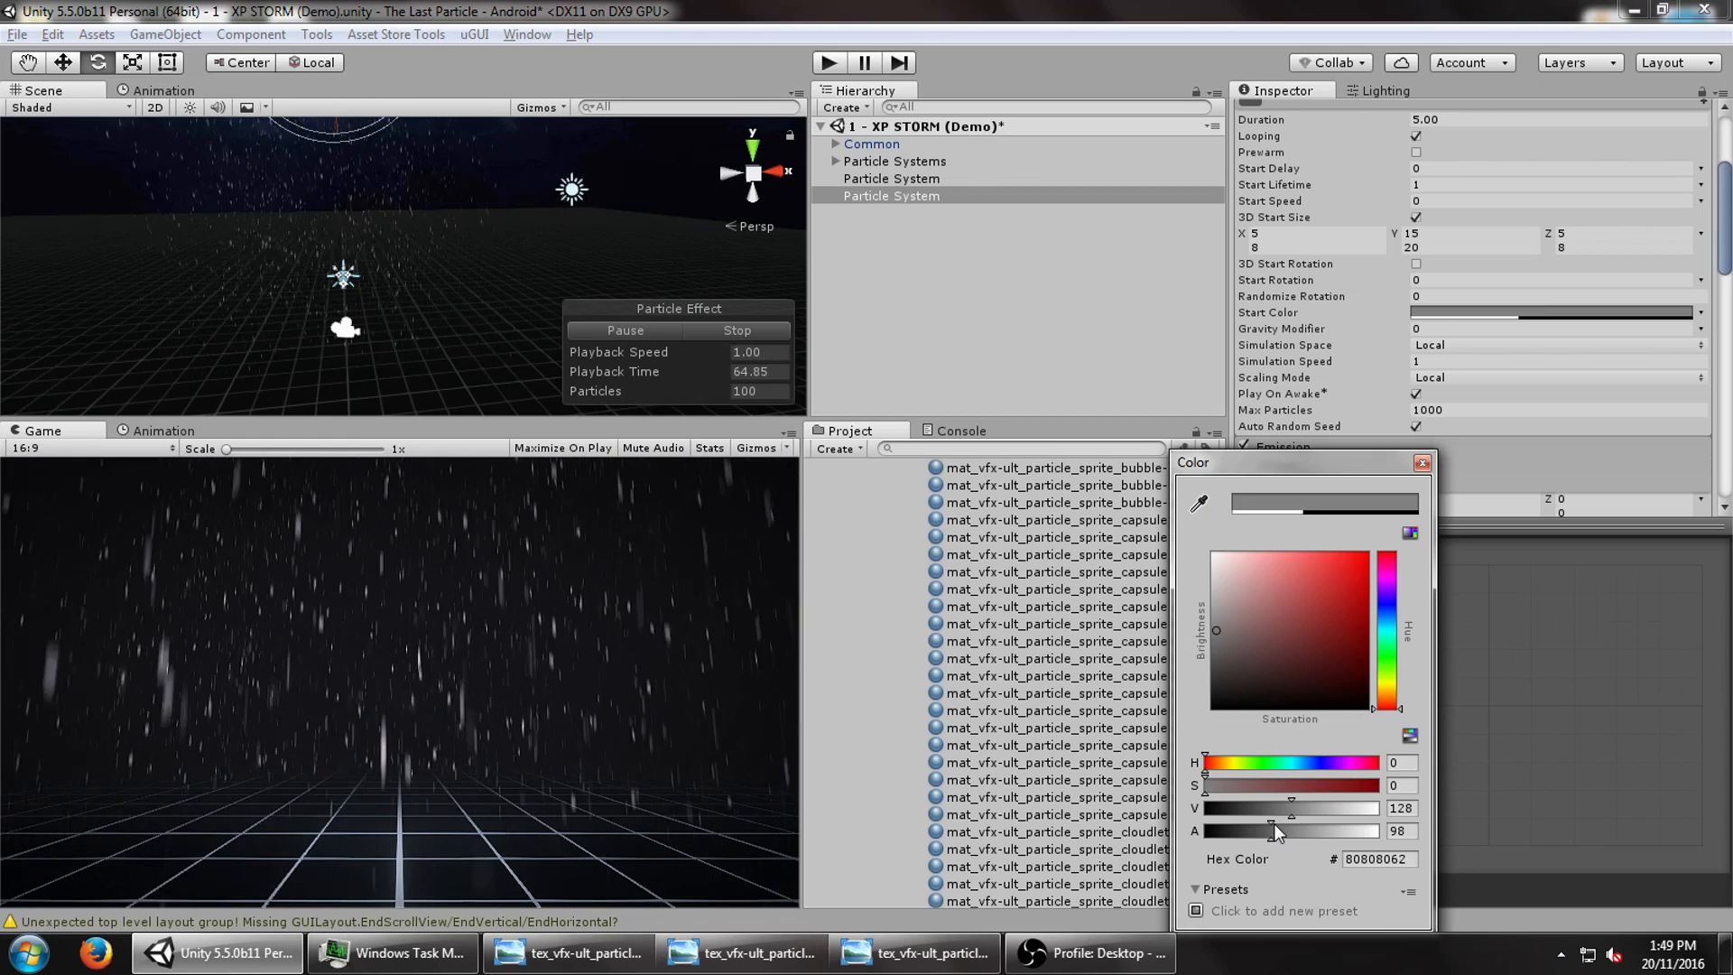
{"action": "left_click_drag", "start_coordinate": [1276, 831], "coordinate": [1225, 831]}
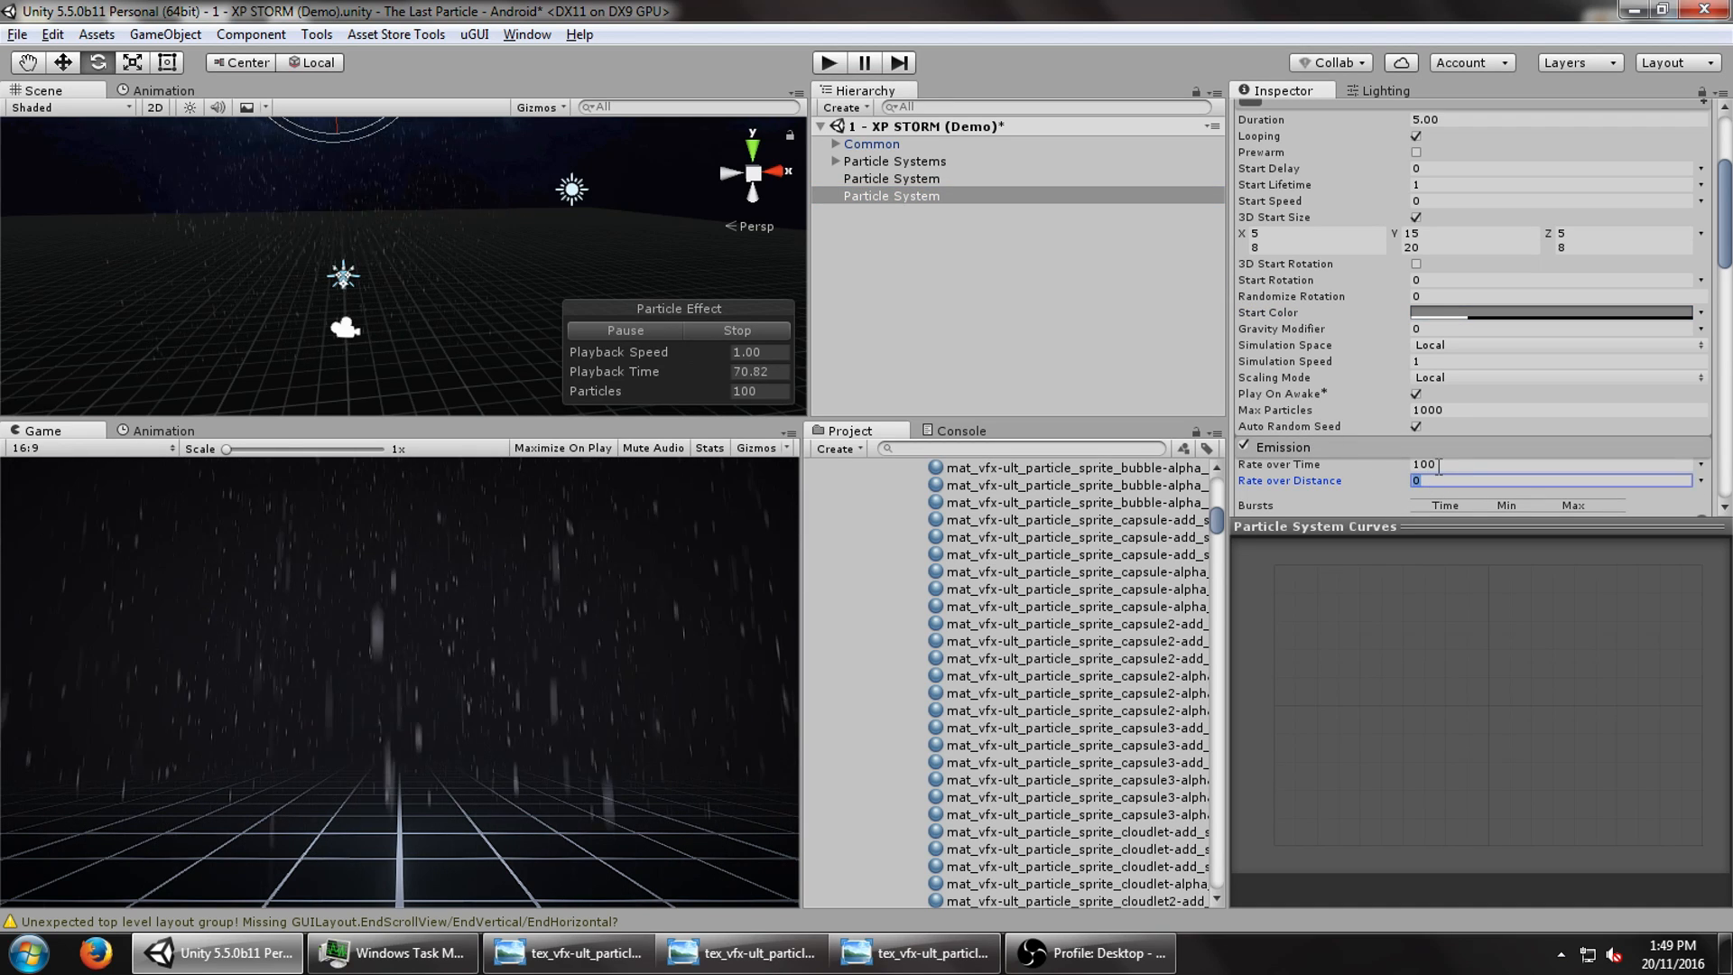
{"action": "type", "text": "25"}
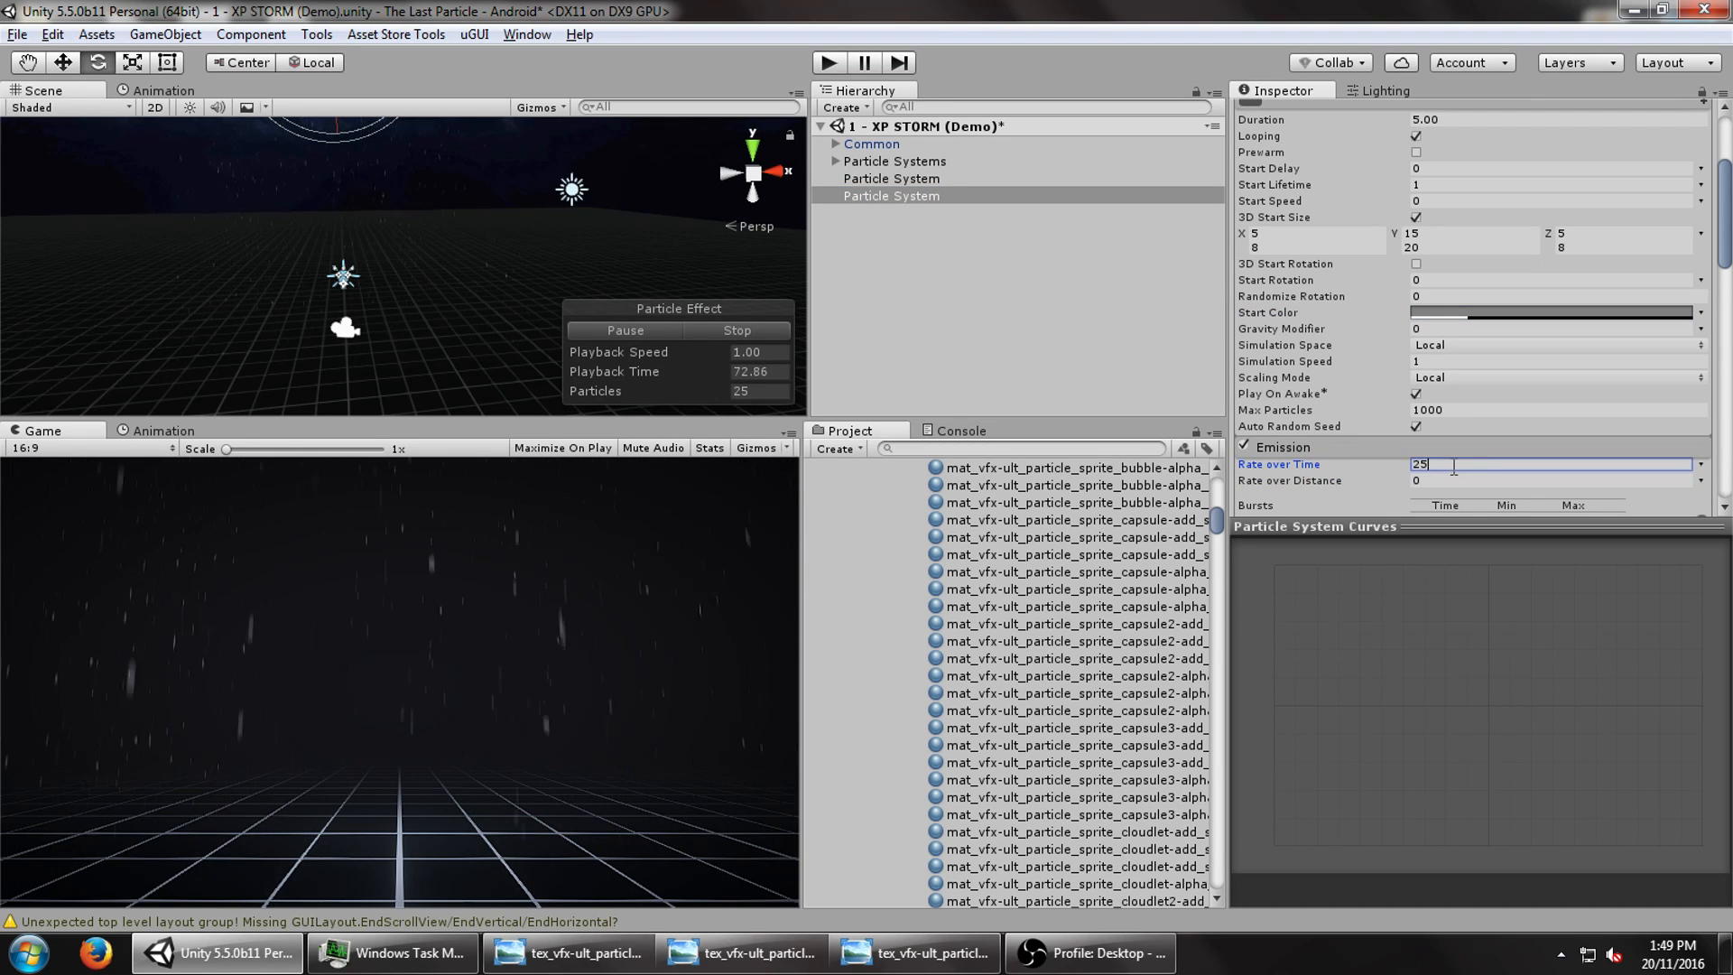
{"action": "left_click", "coordinate": [891, 178]}
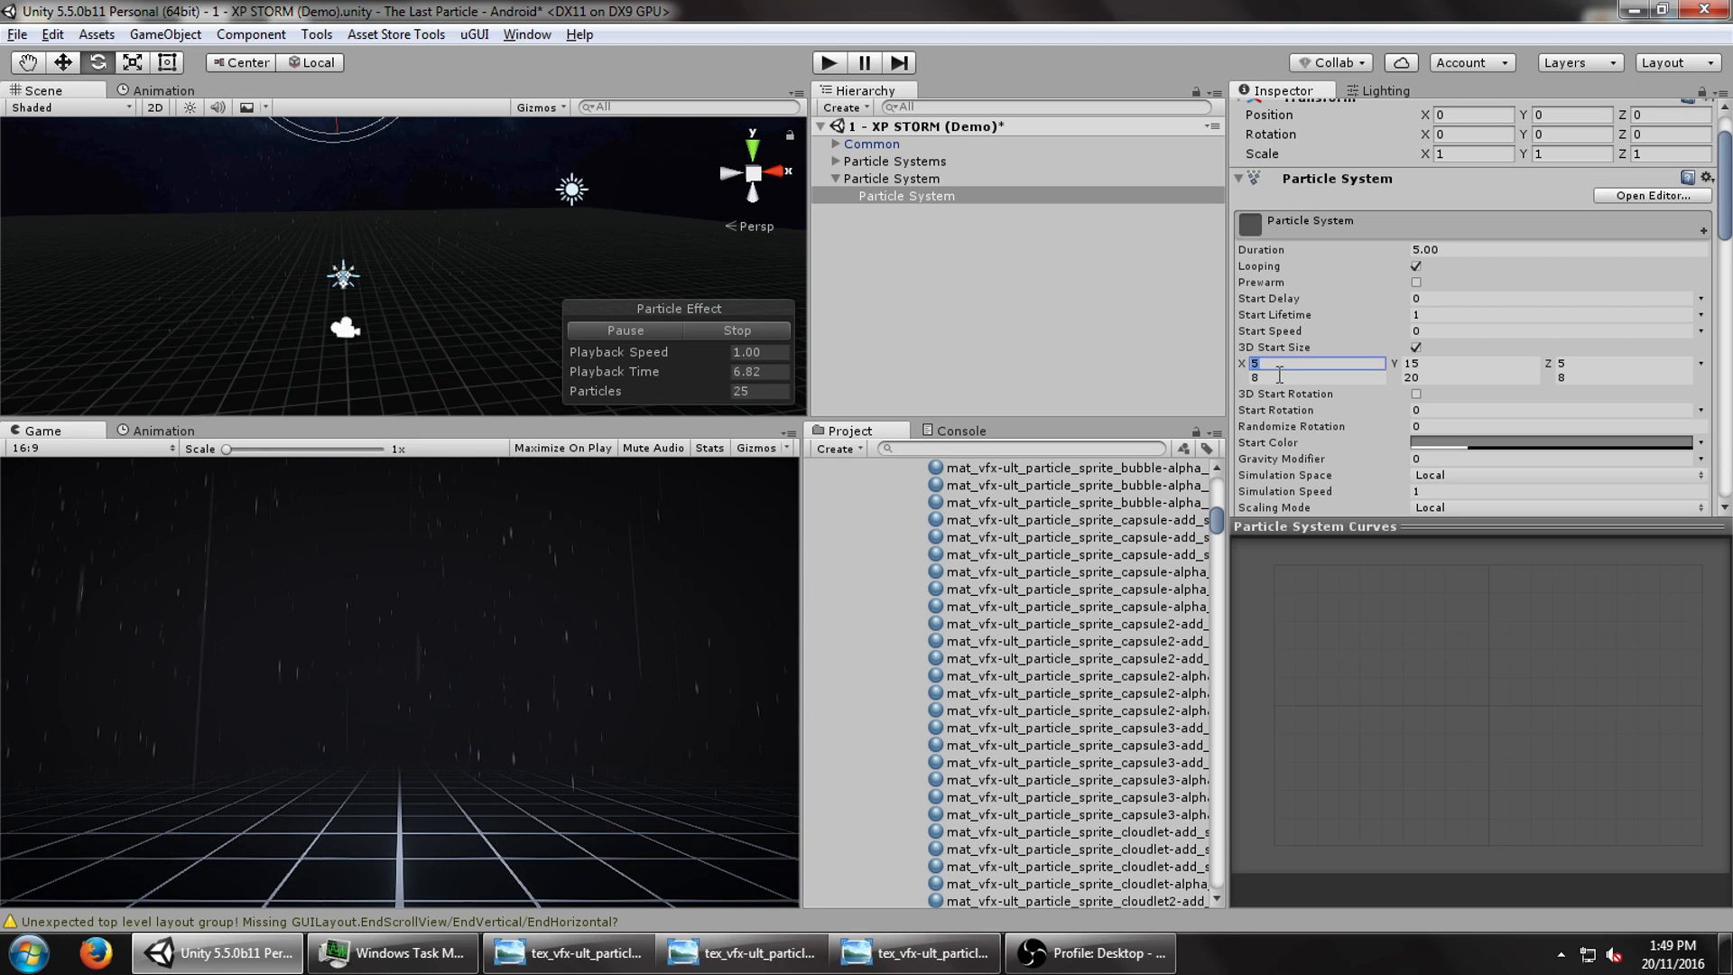
{"action": "type", "text": "2"}
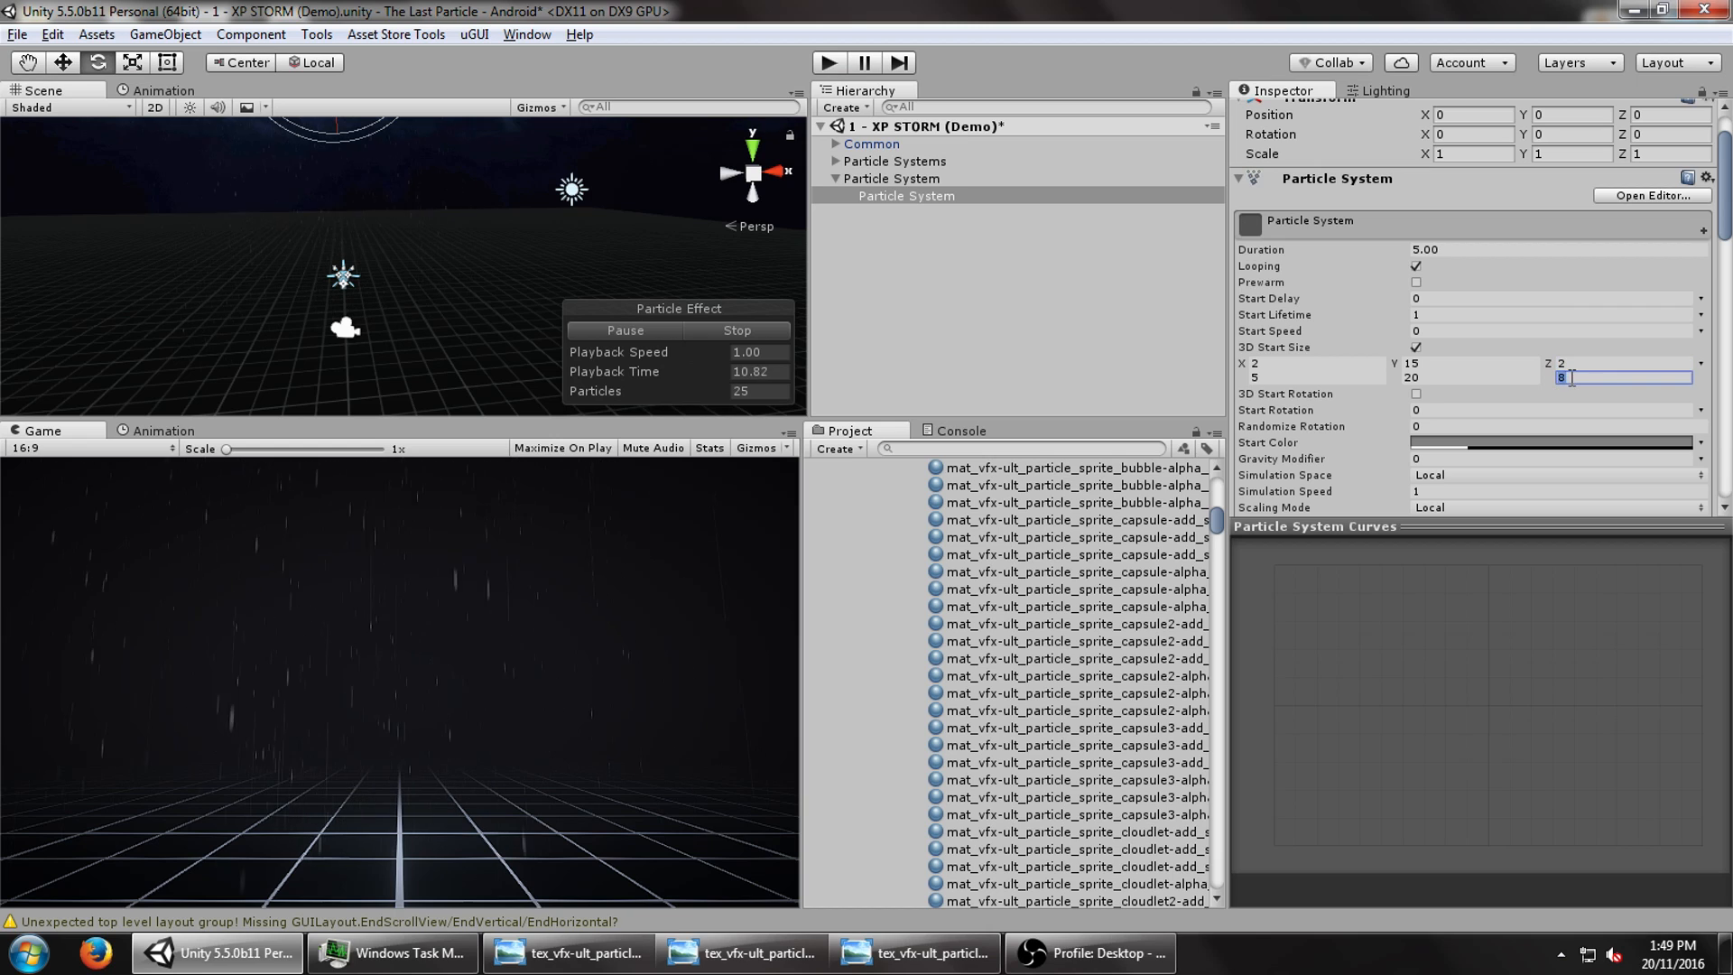
{"action": "type", "text": "5"}
{"action": "type", "text": "rain s4"}
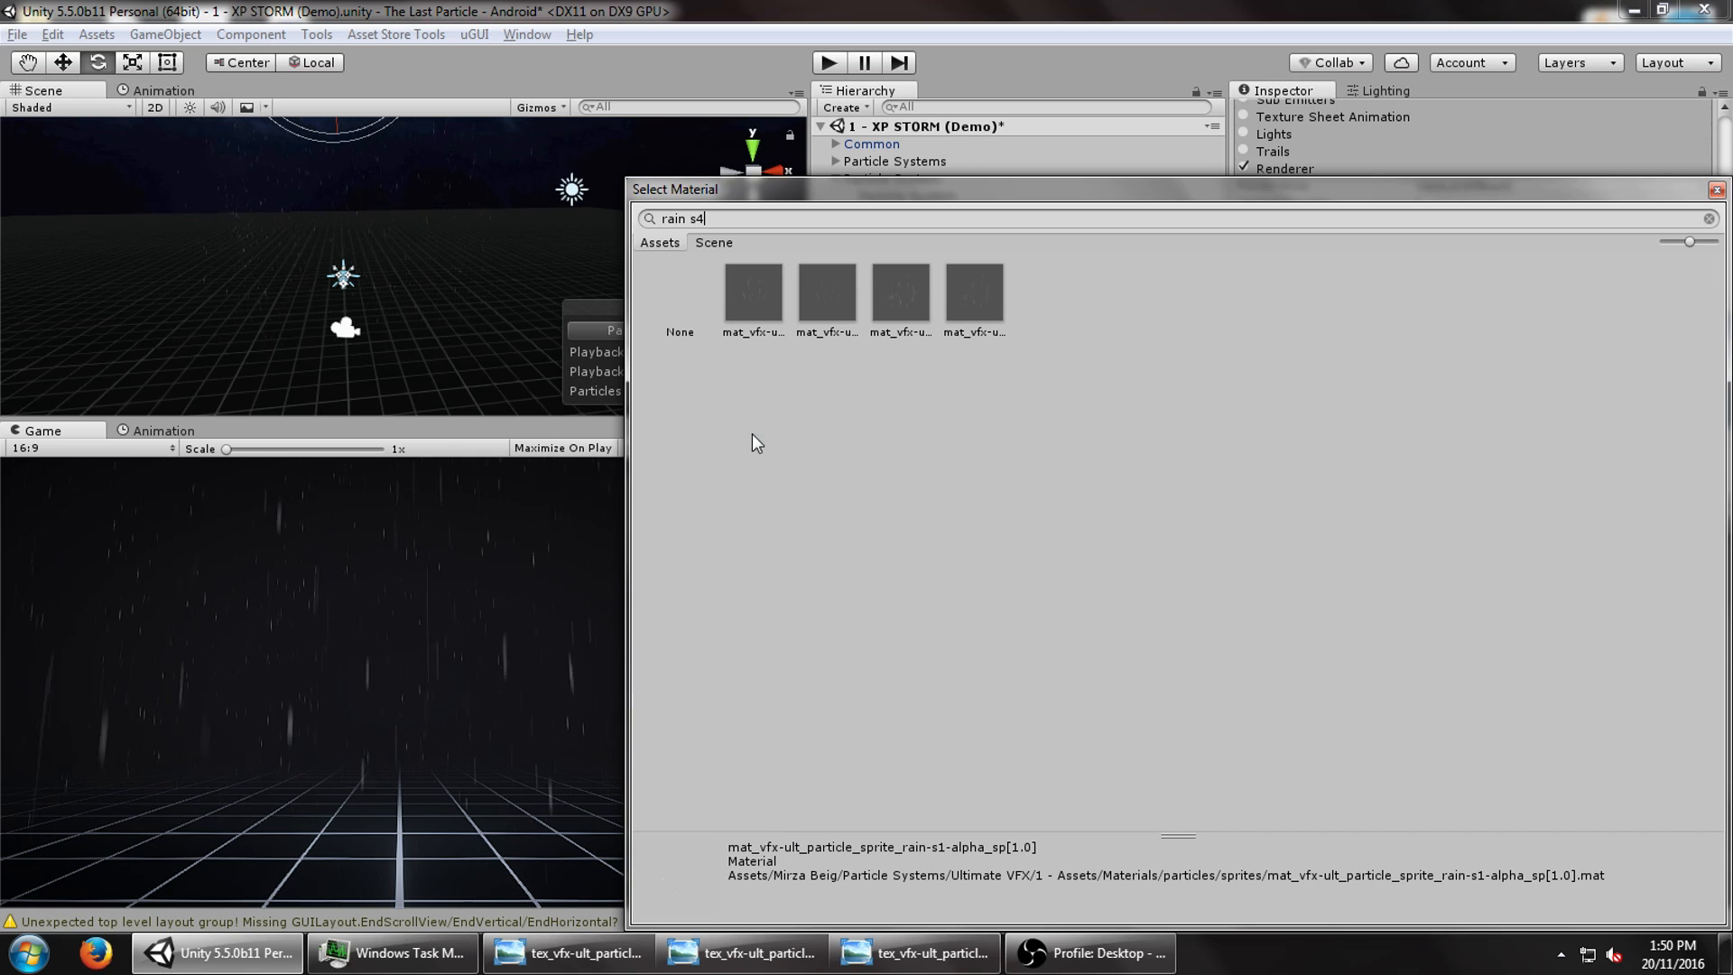
- Give the sheet the rain s4 additive material and duplicate the sheet
{"action": "left_click", "coordinate": [752, 292]}
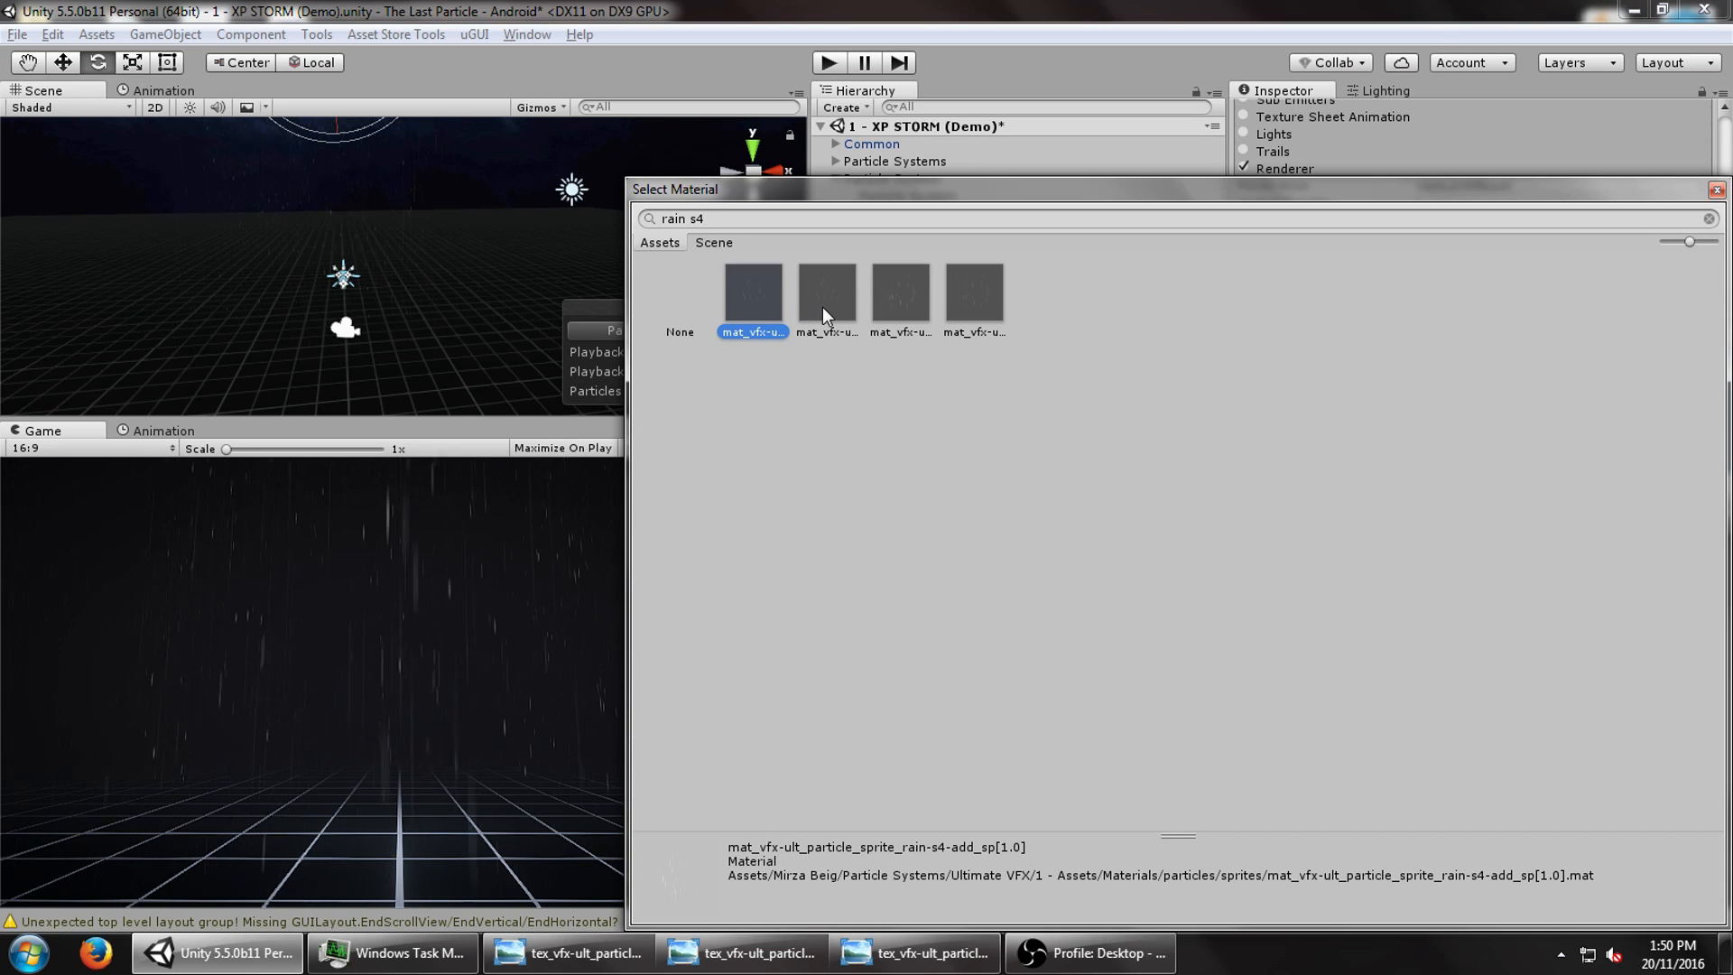
{"action": "left_click", "coordinate": [825, 292]}
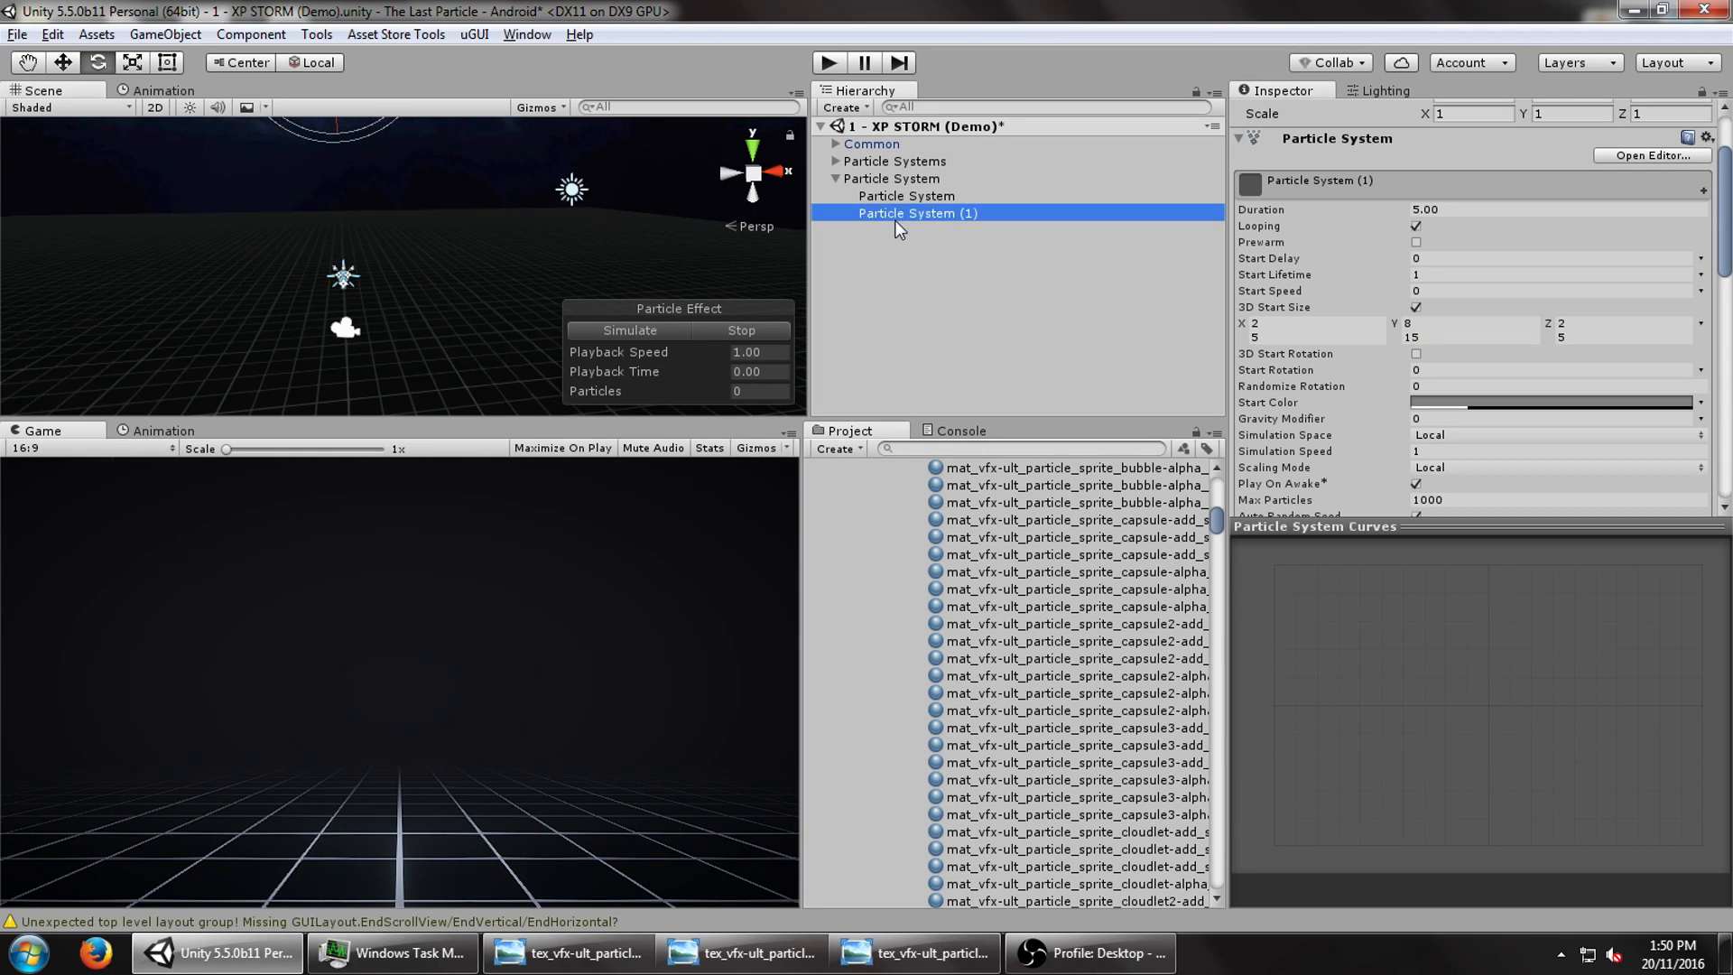
{"action": "left_click", "coordinate": [629, 330]}
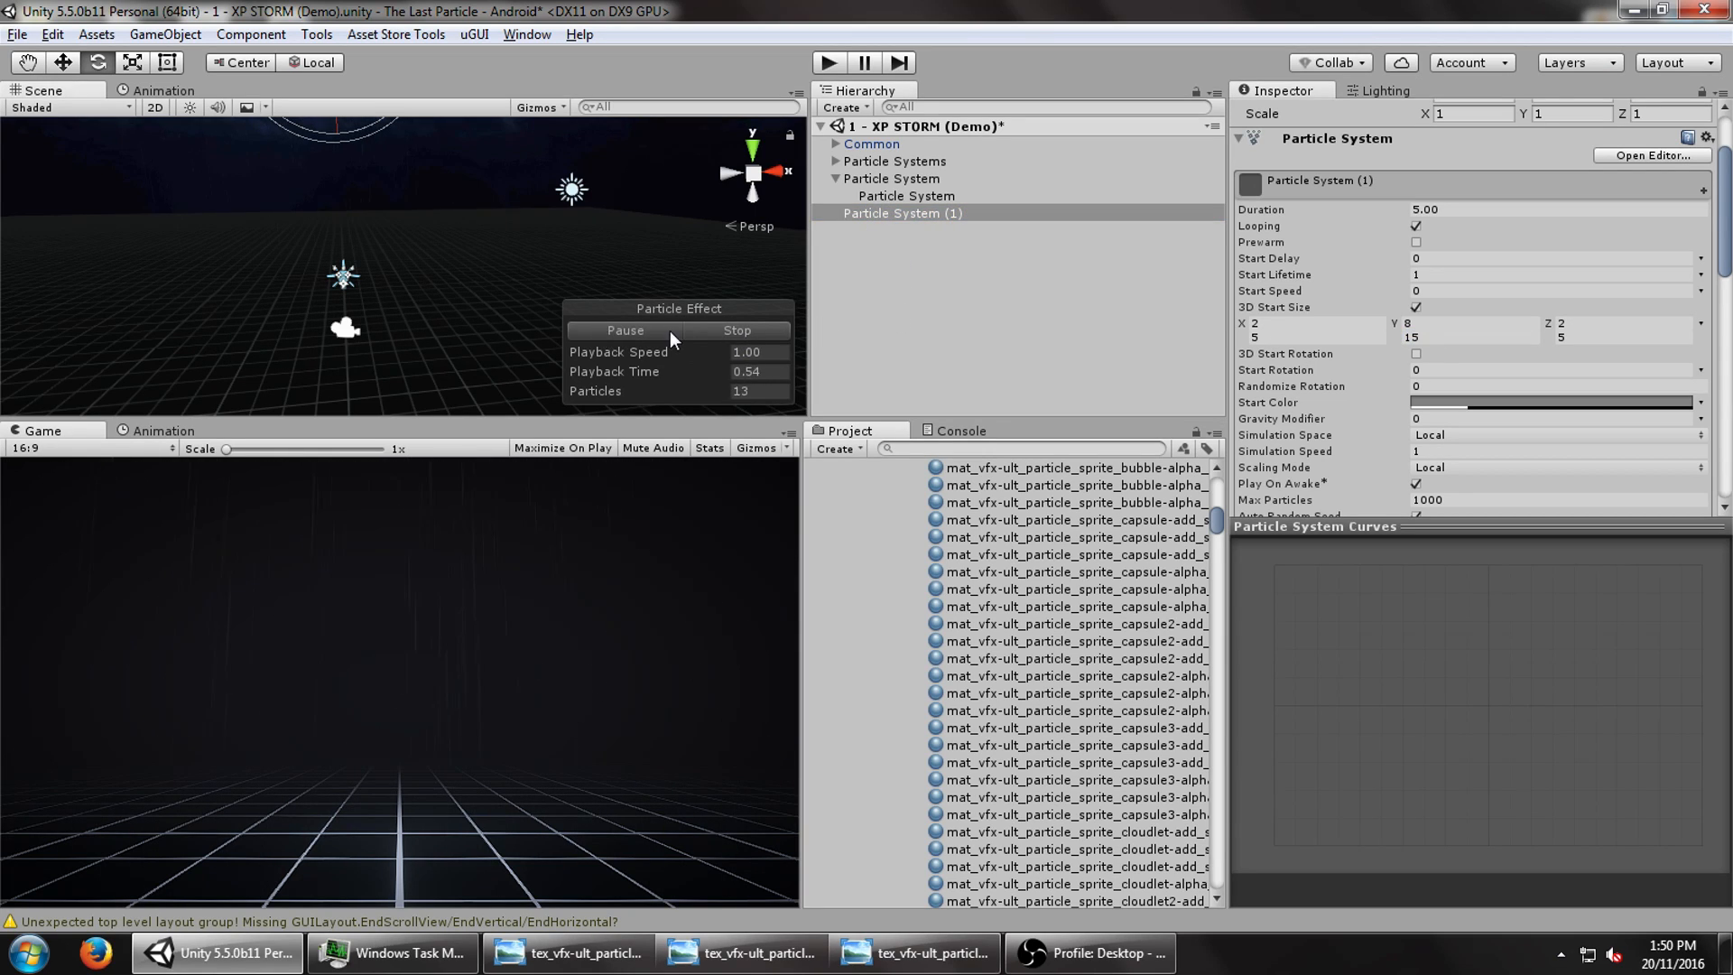
- Raise the duplicate's colour alpha to 141 and nest it under the parent system
{"action": "left_click", "coordinate": [1552, 402]}
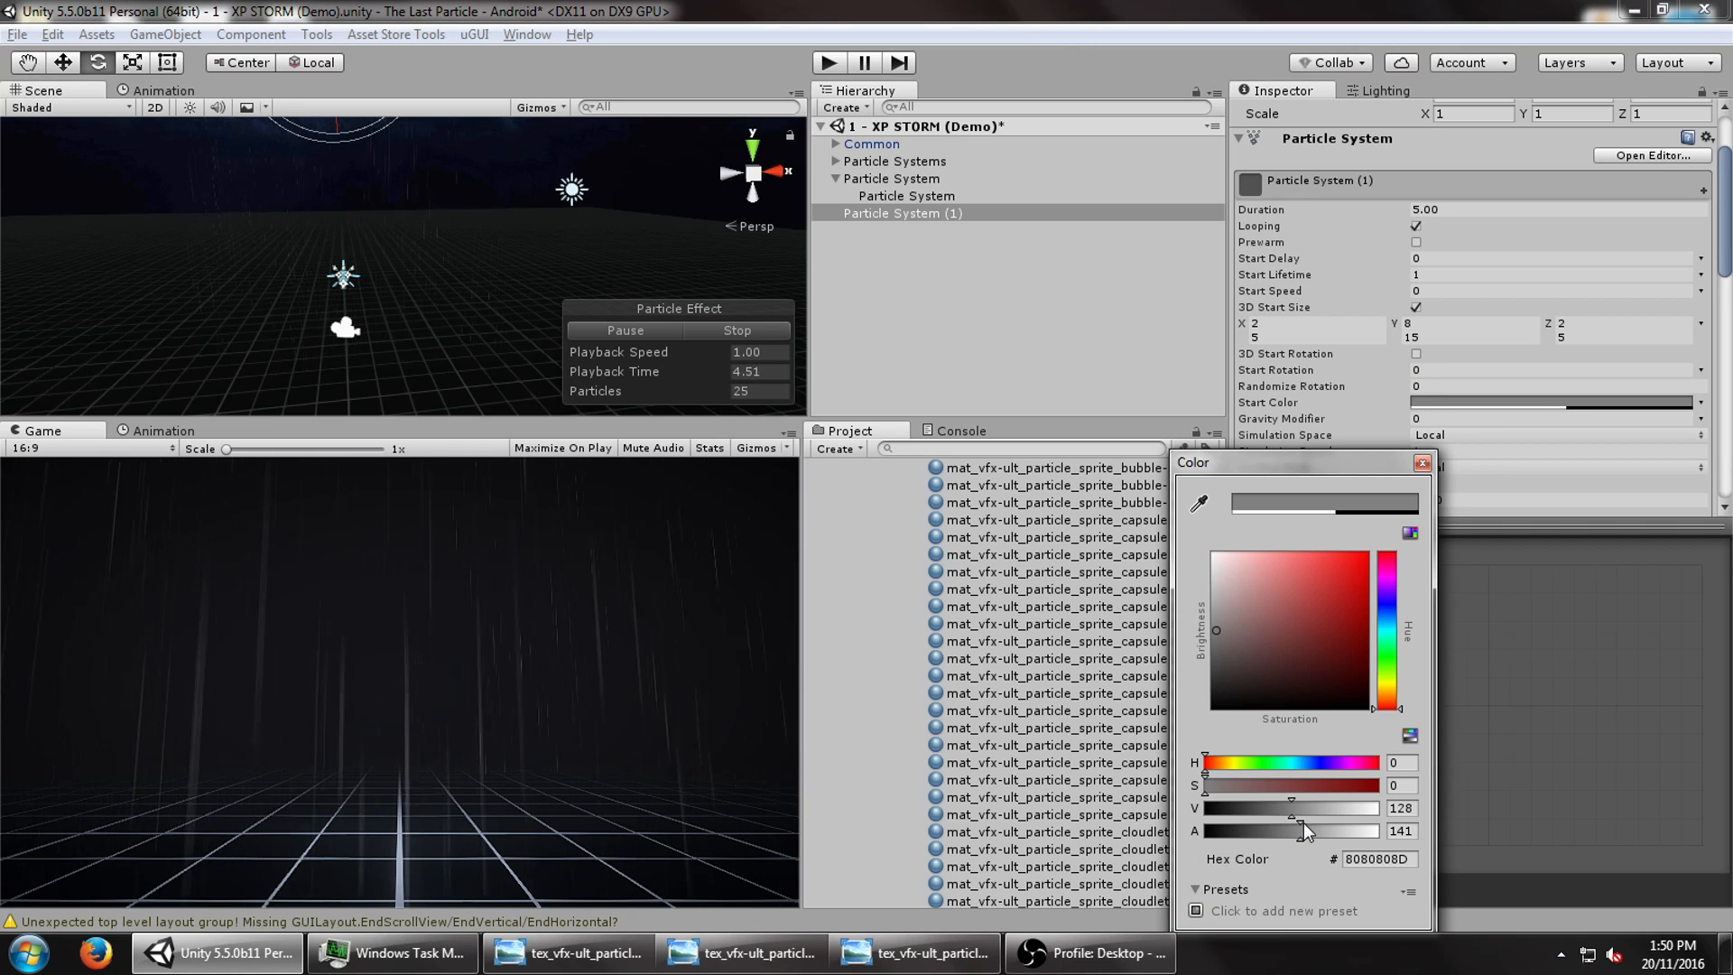
{"action": "left_click", "coordinate": [891, 178]}
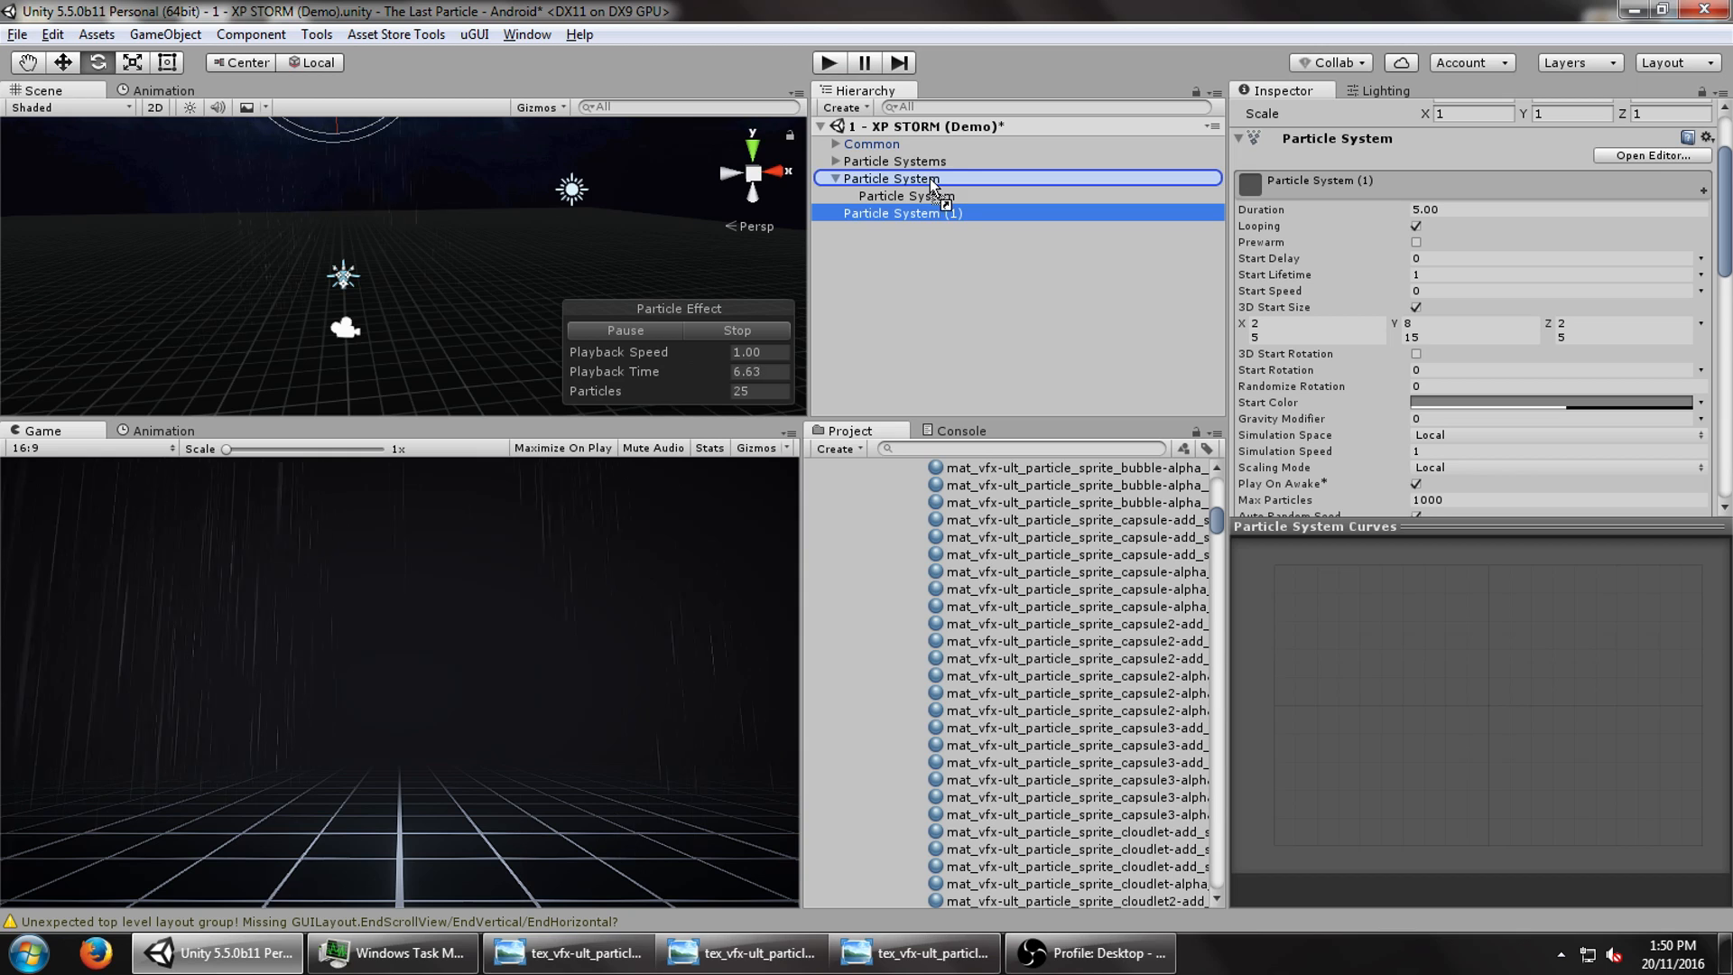
{"action": "left_click", "coordinate": [906, 196]}
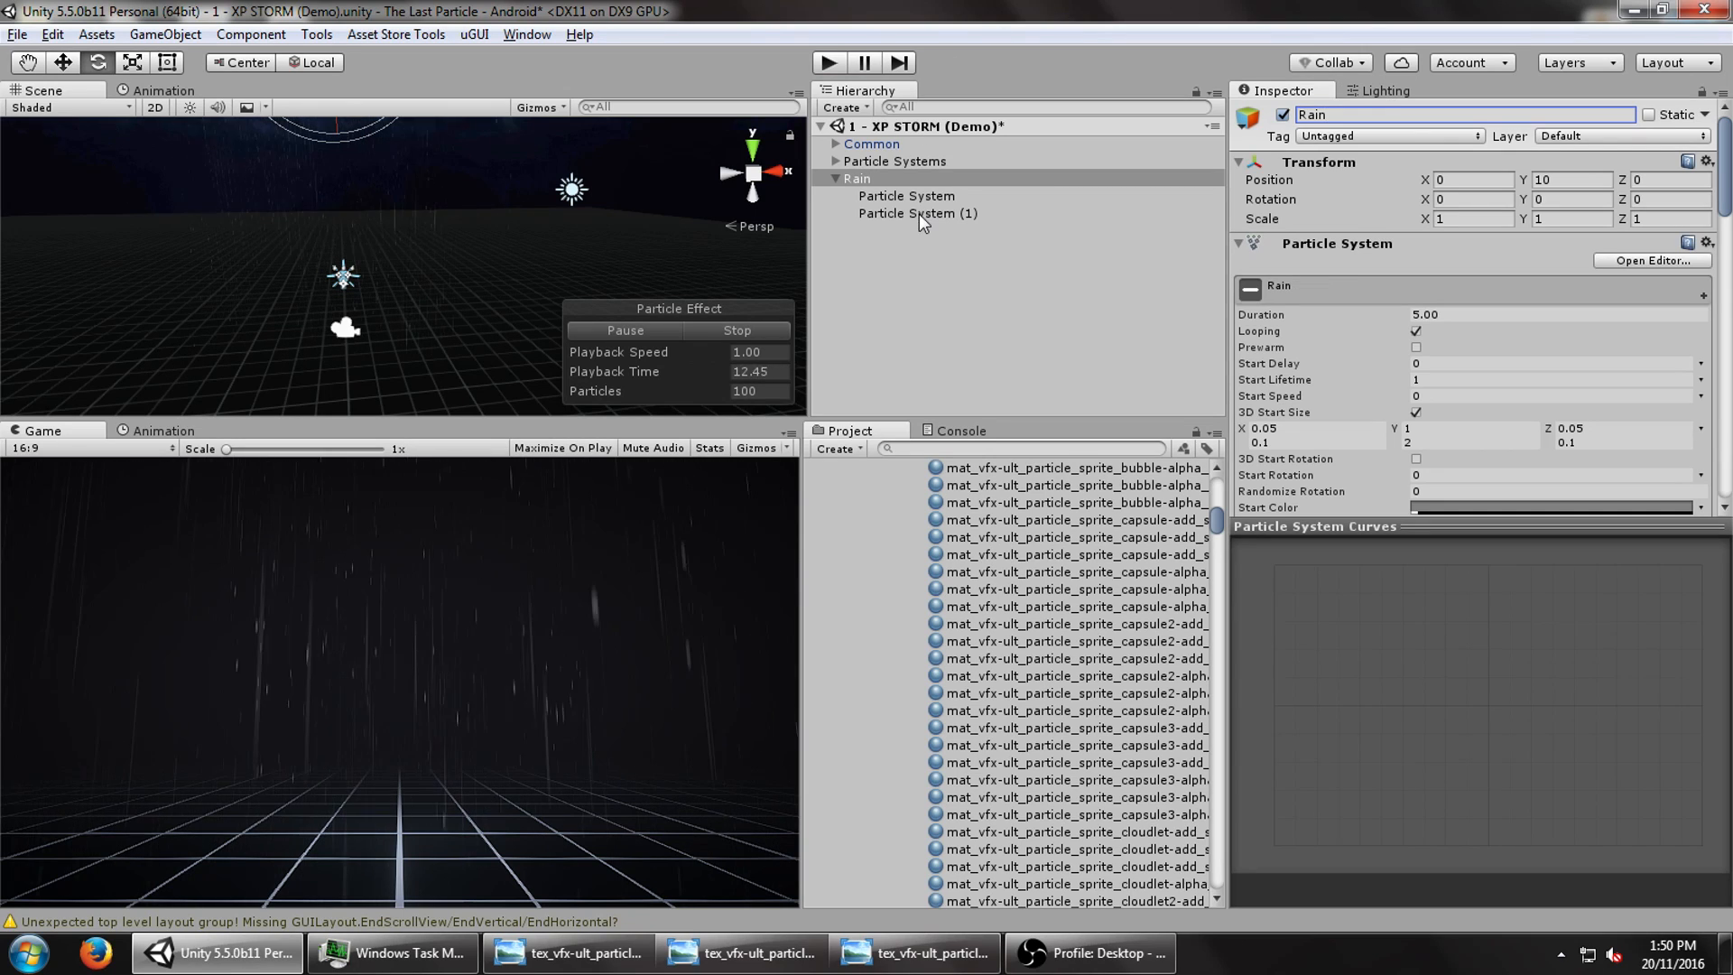
- Rename the two child systems under Rain to Rain Sheet and Rain Sheet 2
{"action": "left_click", "coordinate": [905, 196]}
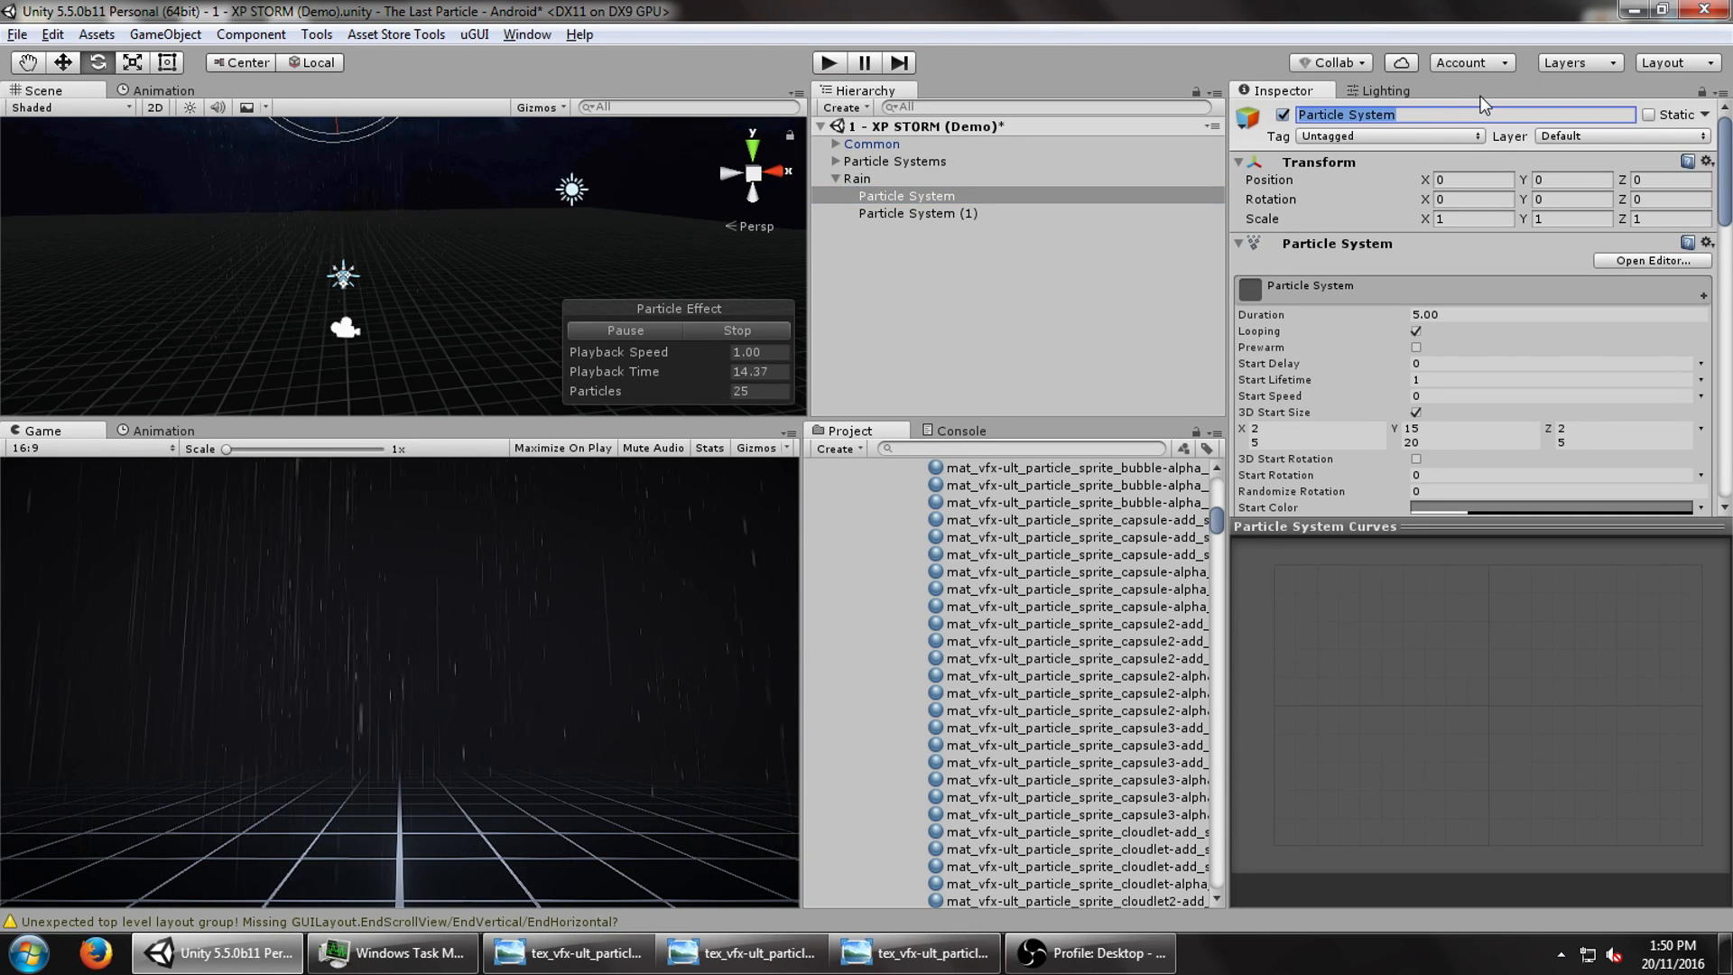
{"action": "type", "text": "Rain Shee"}
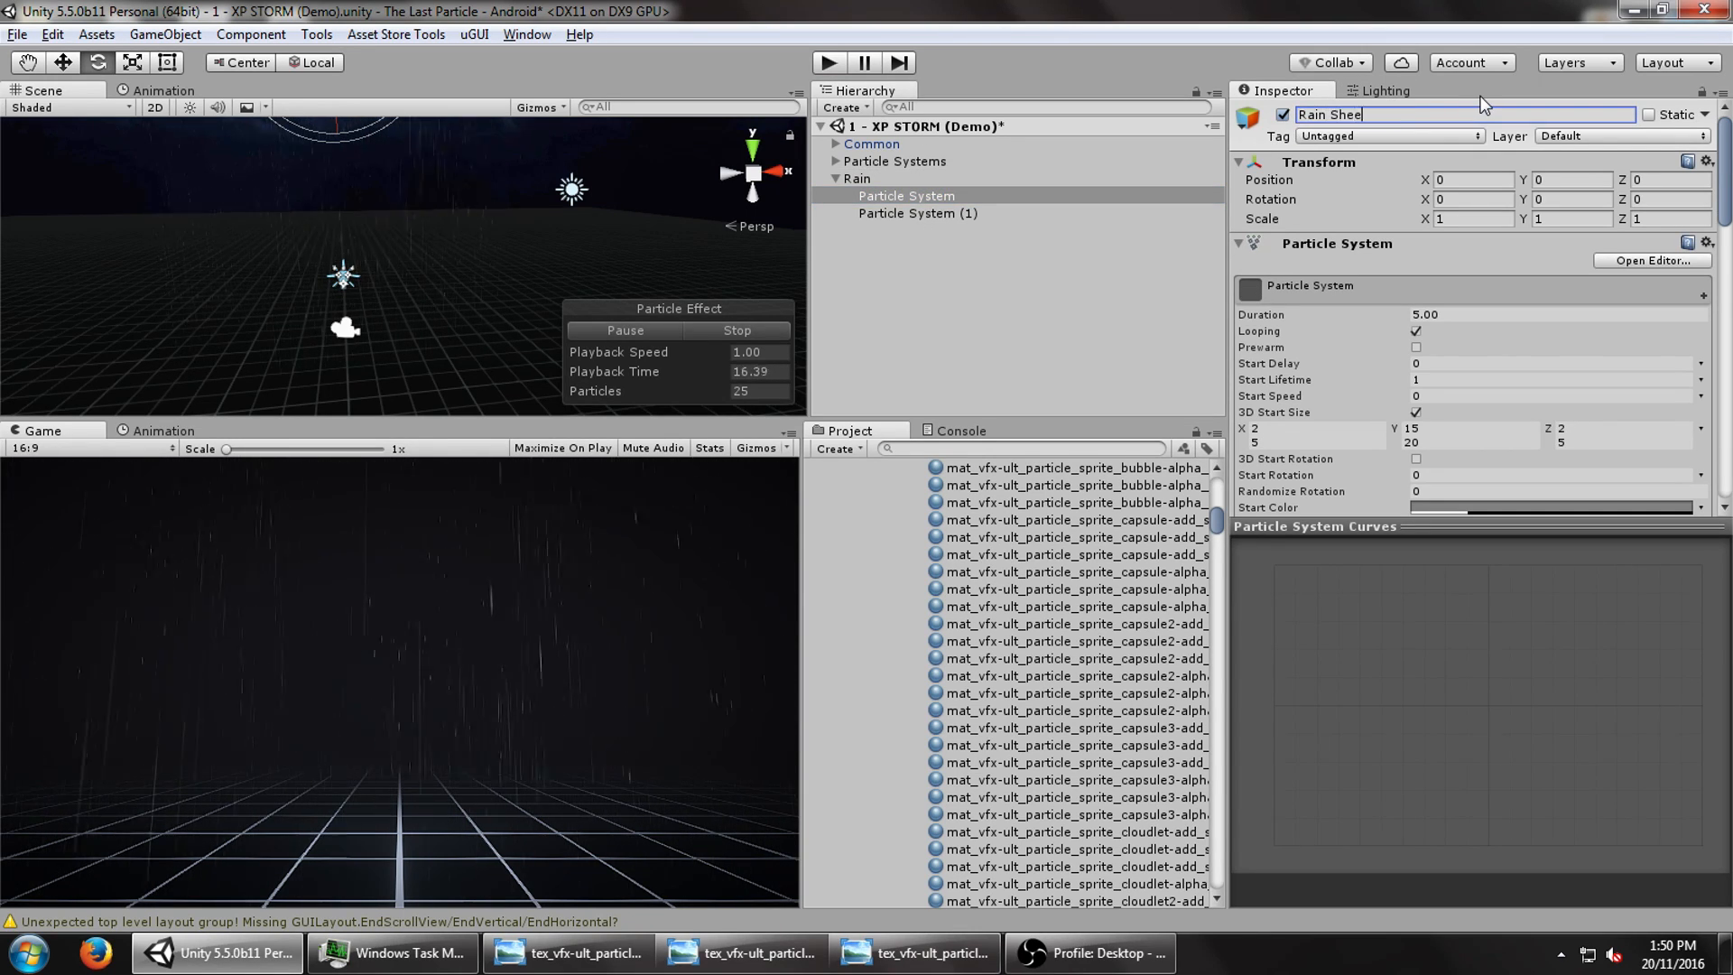
{"action": "left_click", "coordinate": [917, 212]}
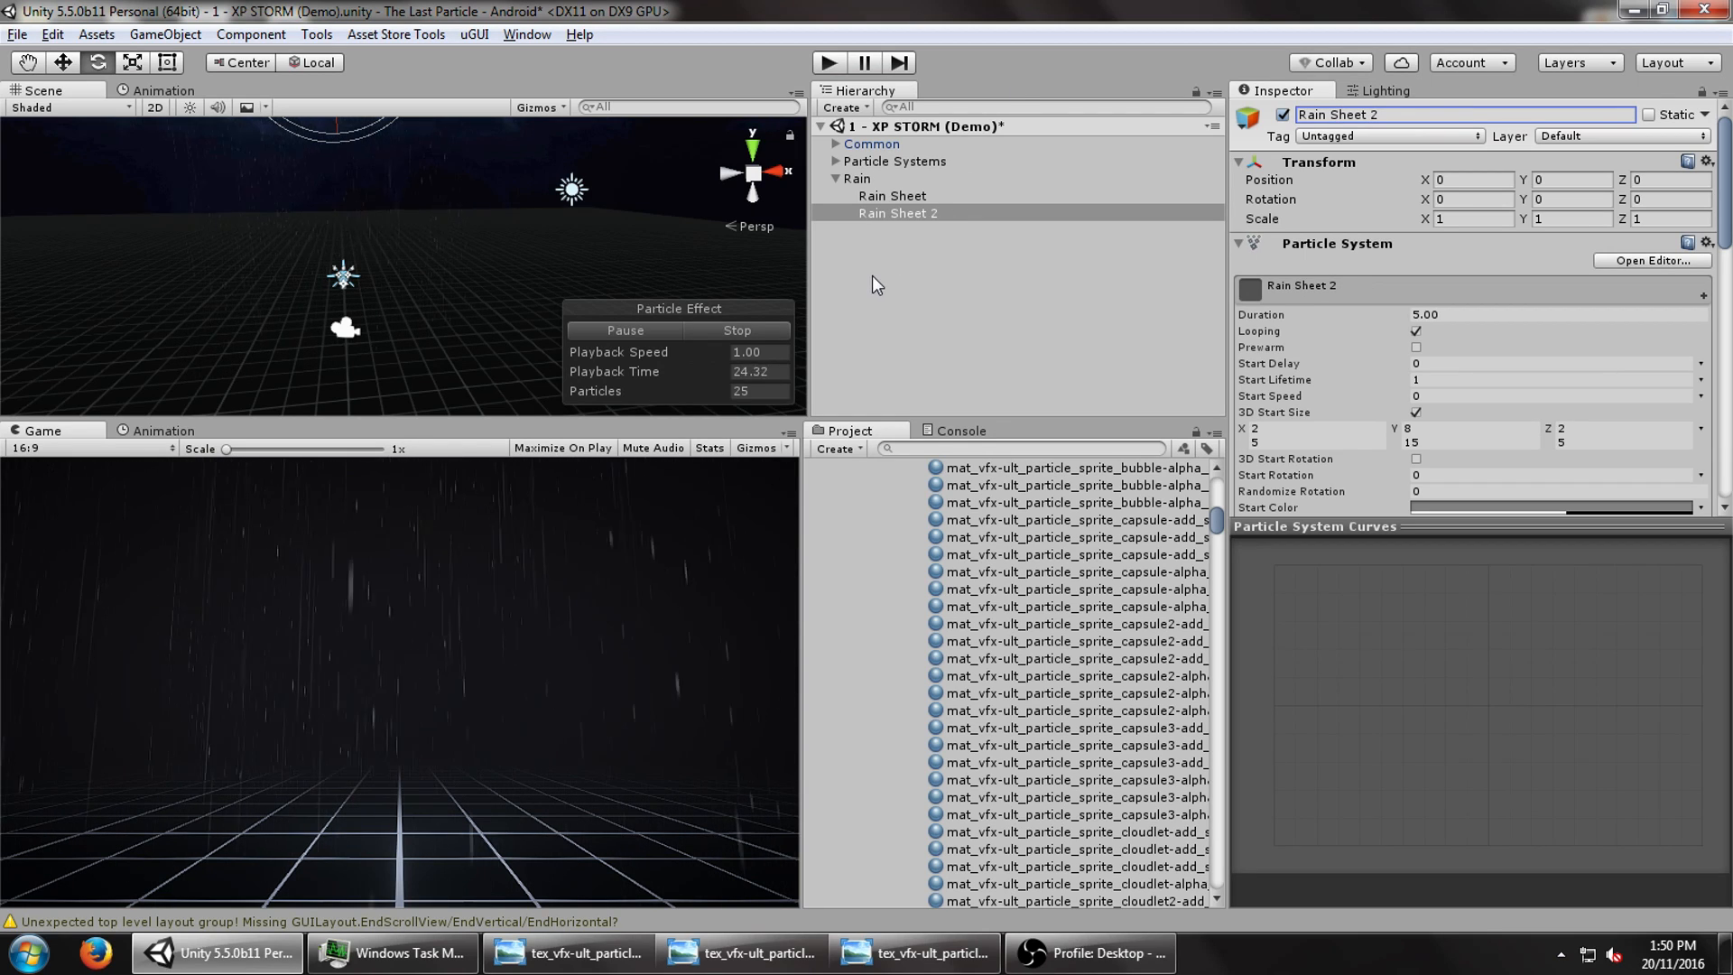
{"action": "left_click", "coordinate": [892, 196]}
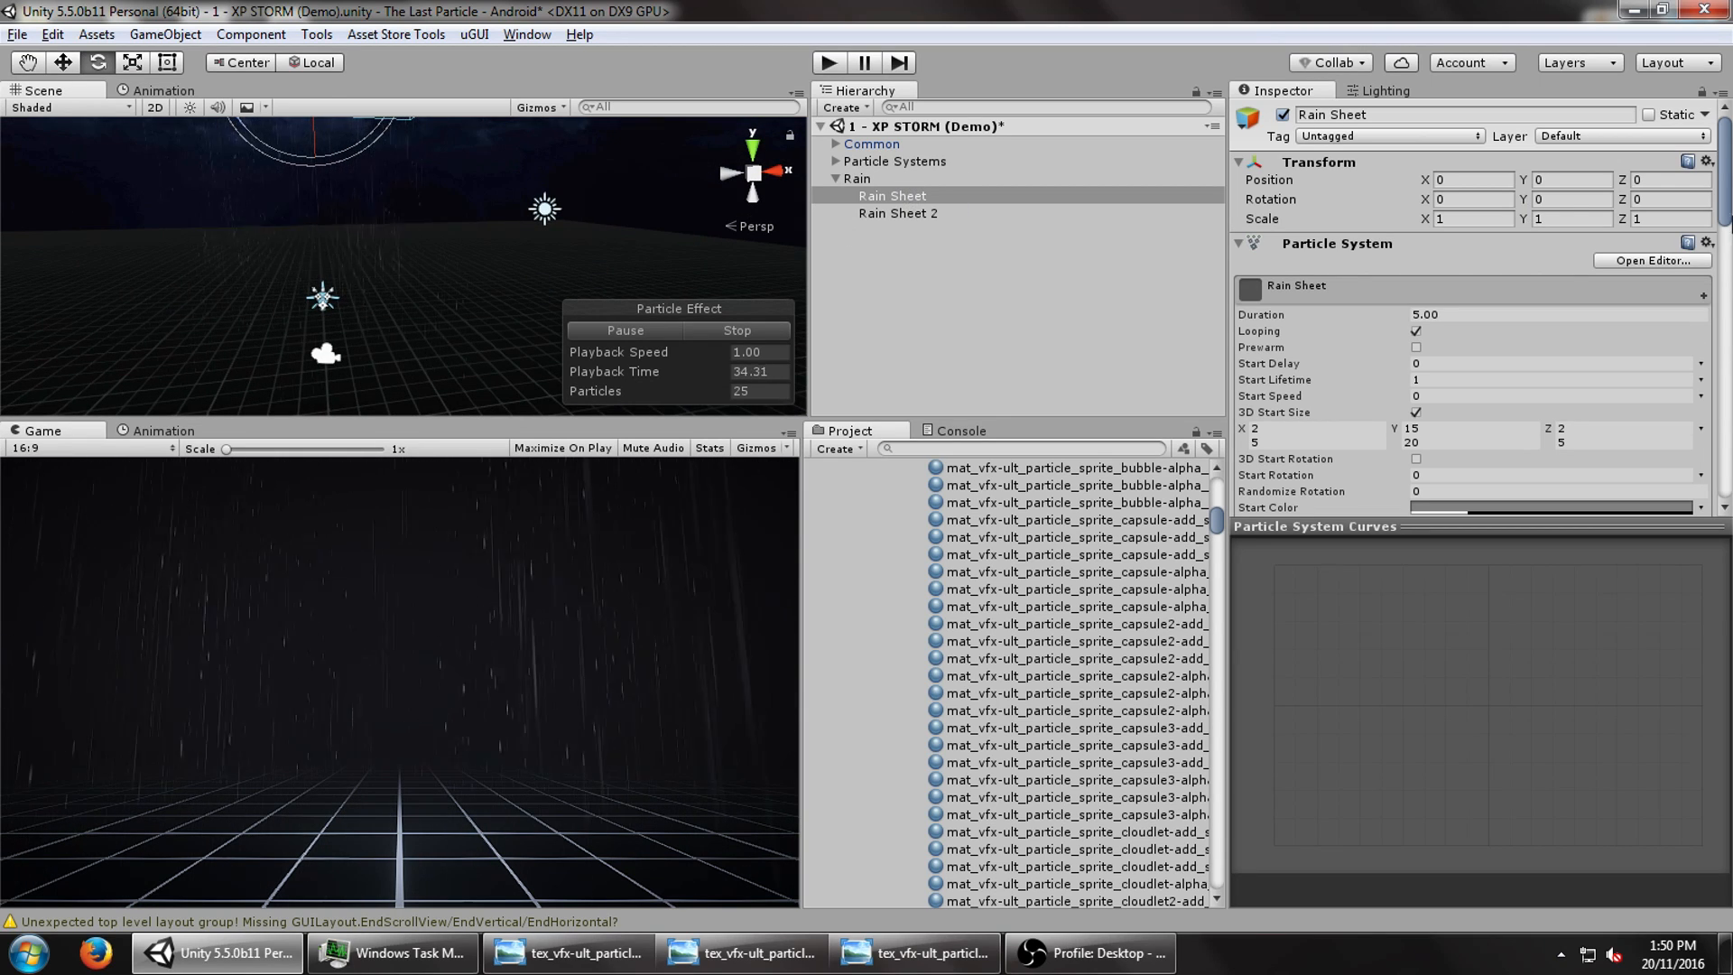
- Add a new Plane particle system as a child of Rain
{"action": "right_click", "coordinate": [856, 178]}
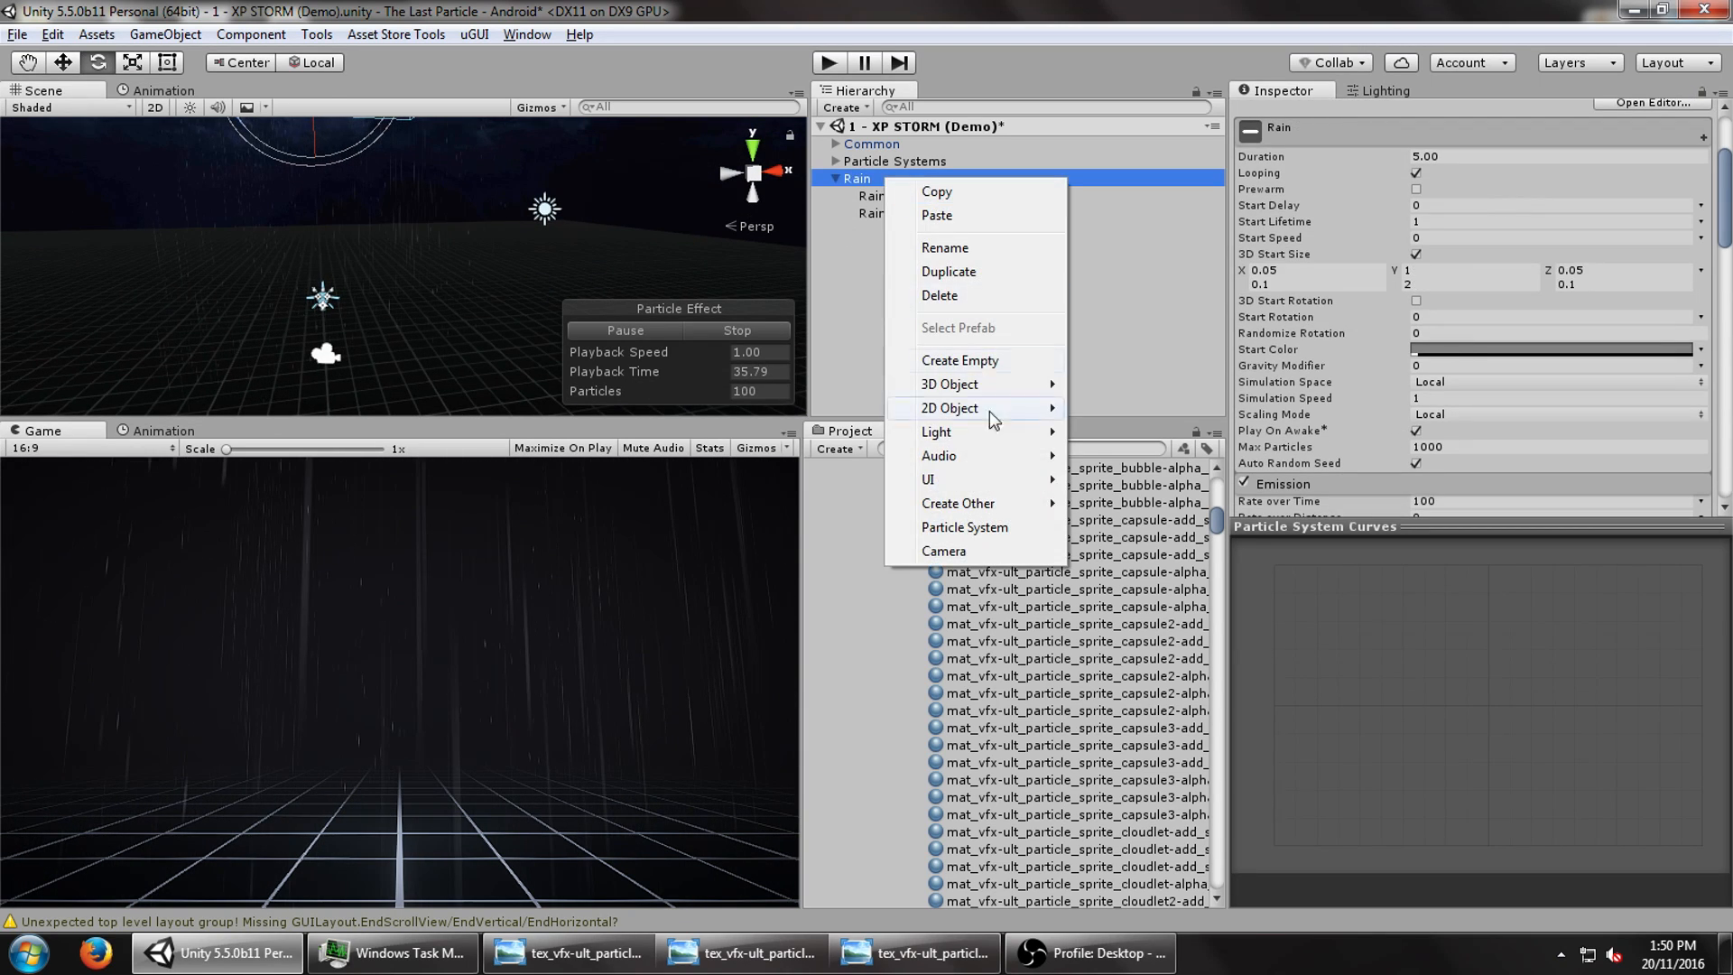
{"action": "mouse_move", "coordinate": [949, 383]}
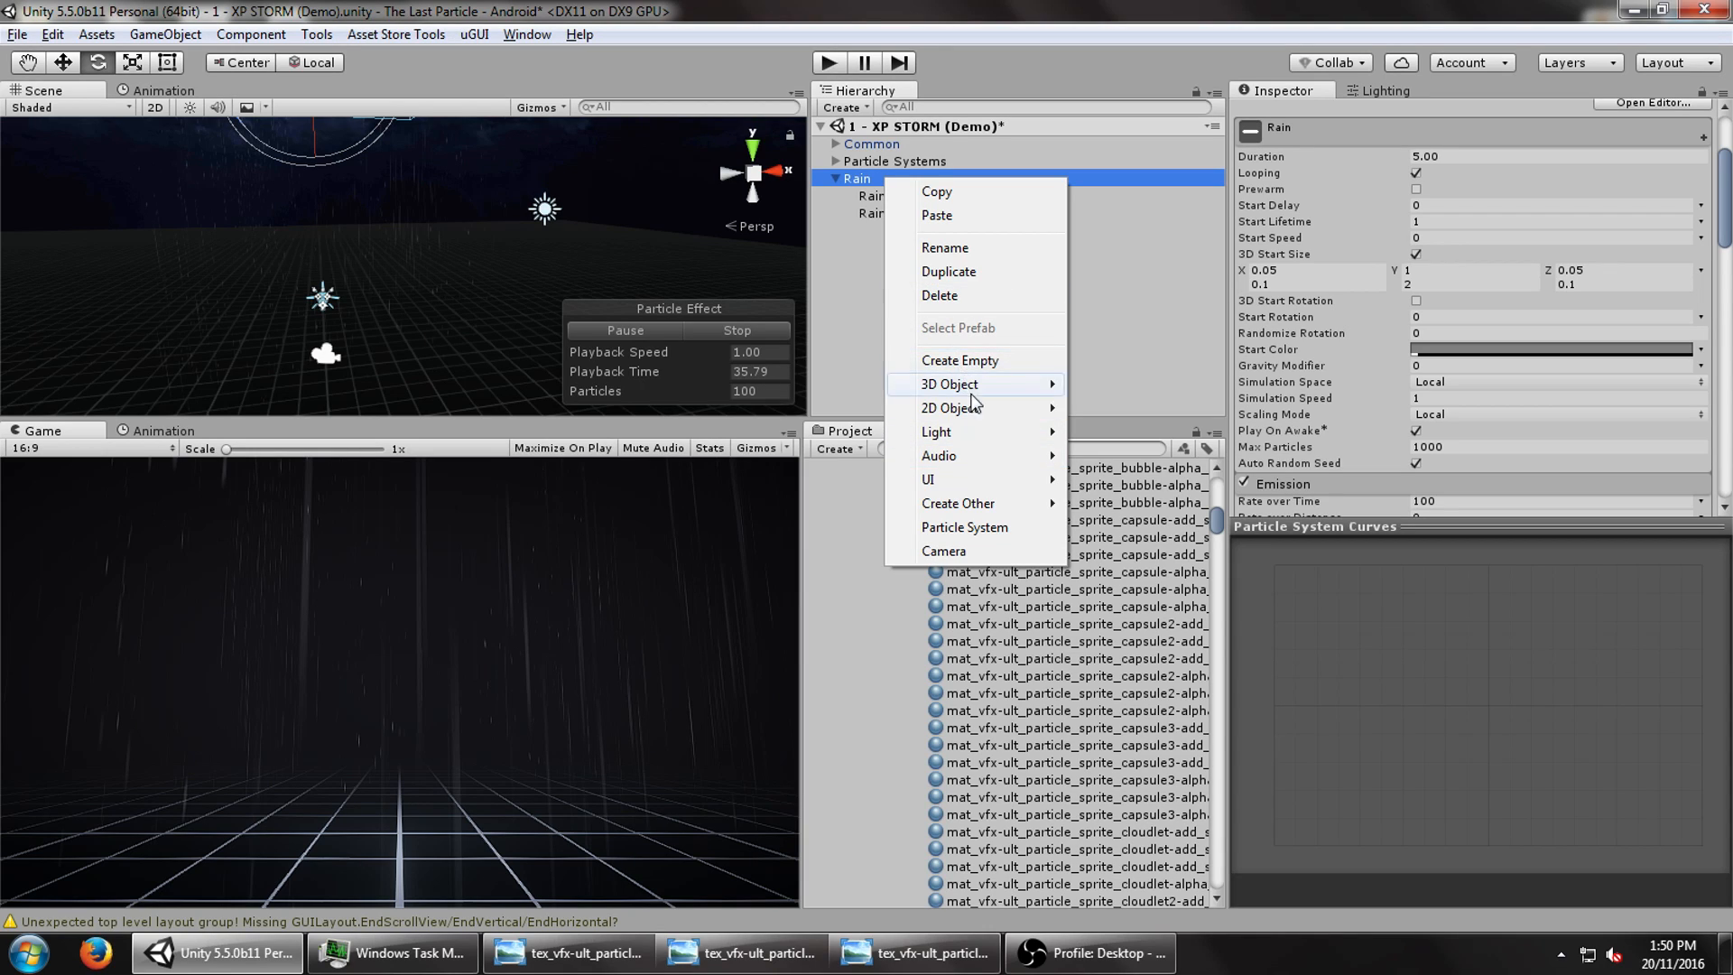
{"action": "mouse_move", "coordinate": [975, 527]}
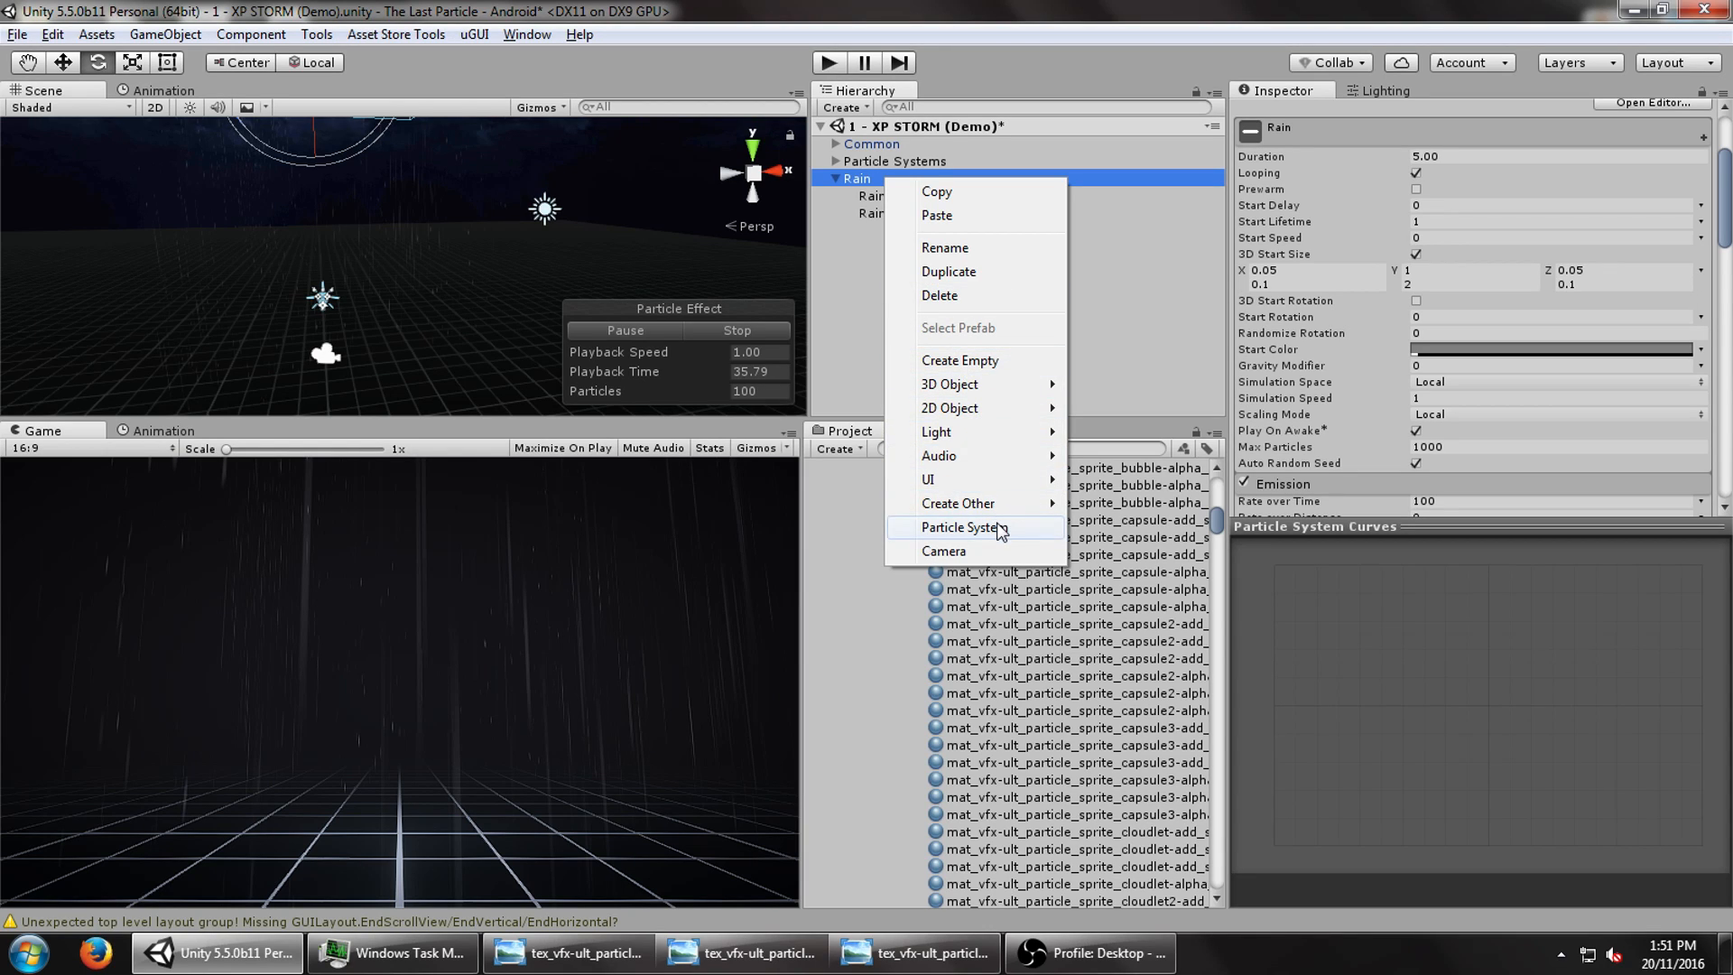
{"action": "left_click", "coordinate": [963, 527]}
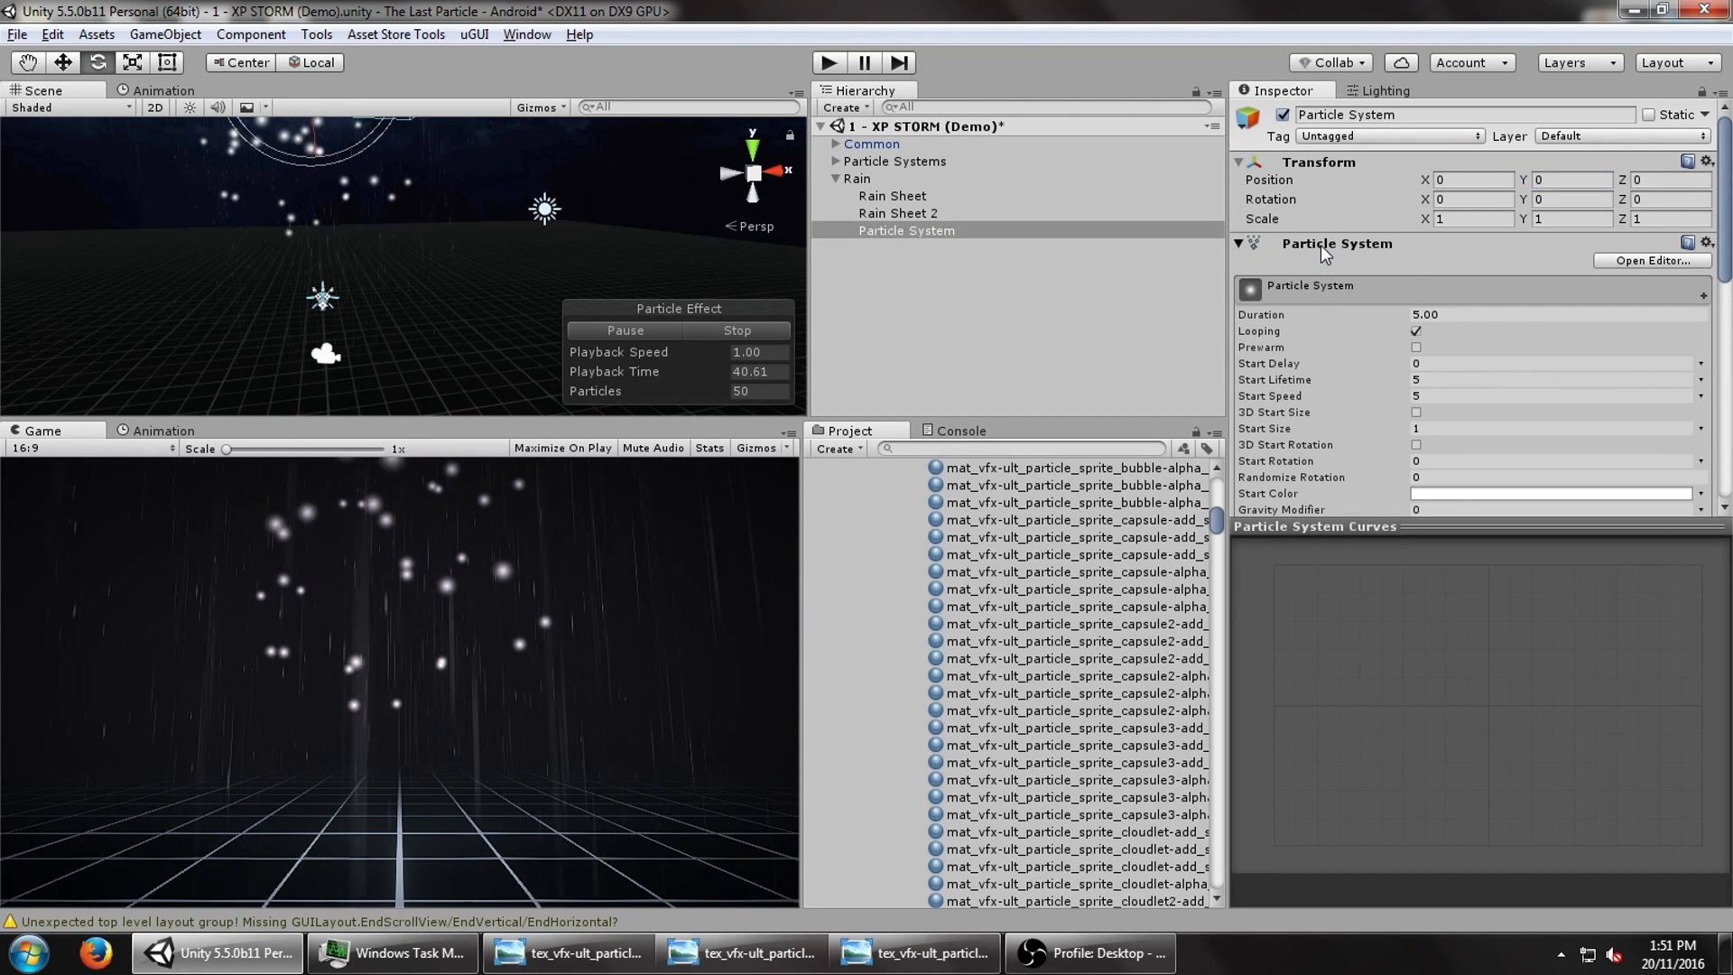
{"action": "scroll", "scroll_direction": "down", "scroll_amount": 3}
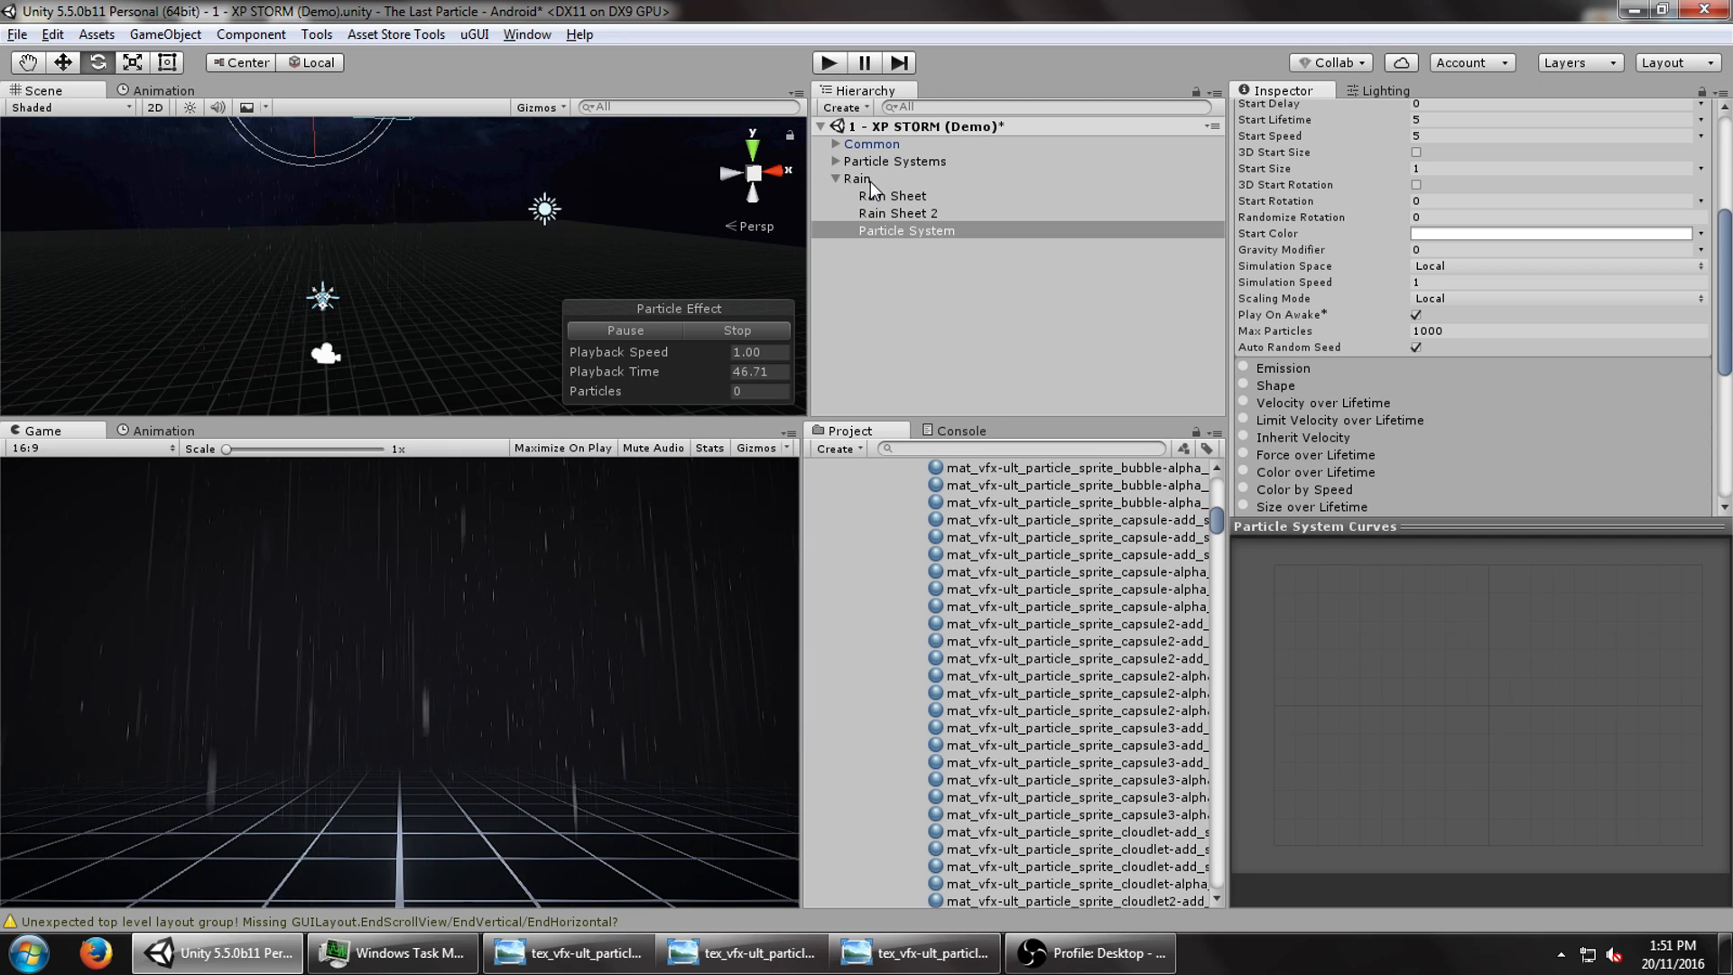
{"action": "left_click", "coordinate": [856, 178]}
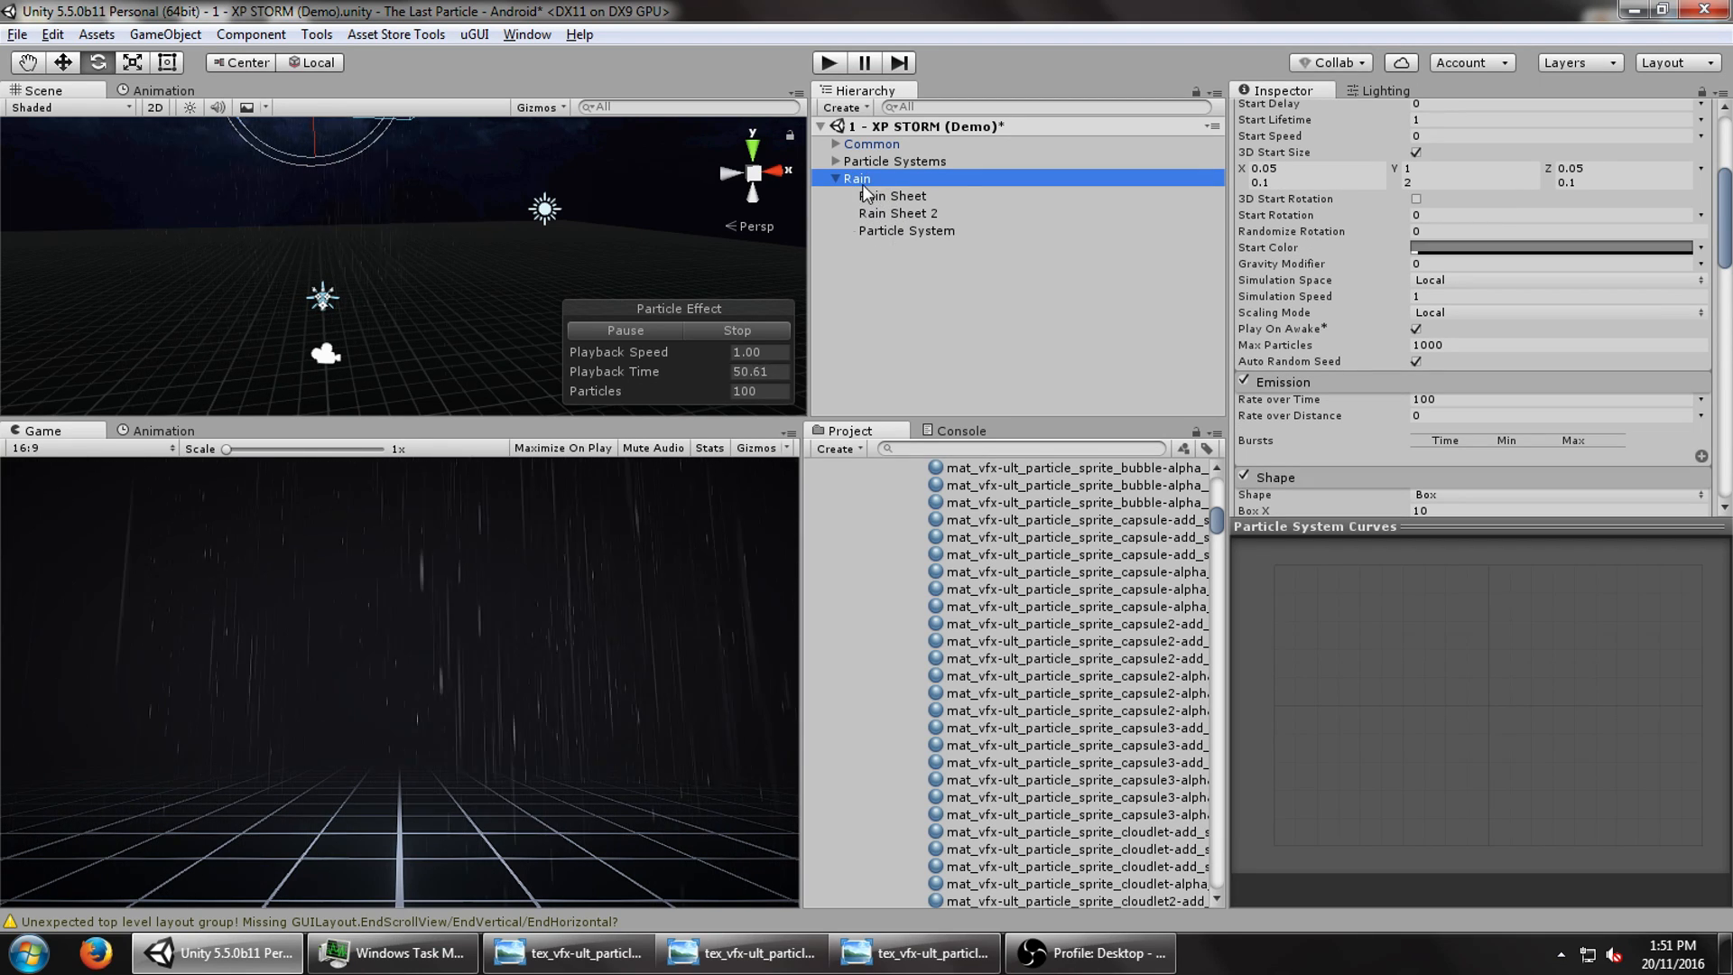
{"action": "left_click", "coordinate": [906, 231]}
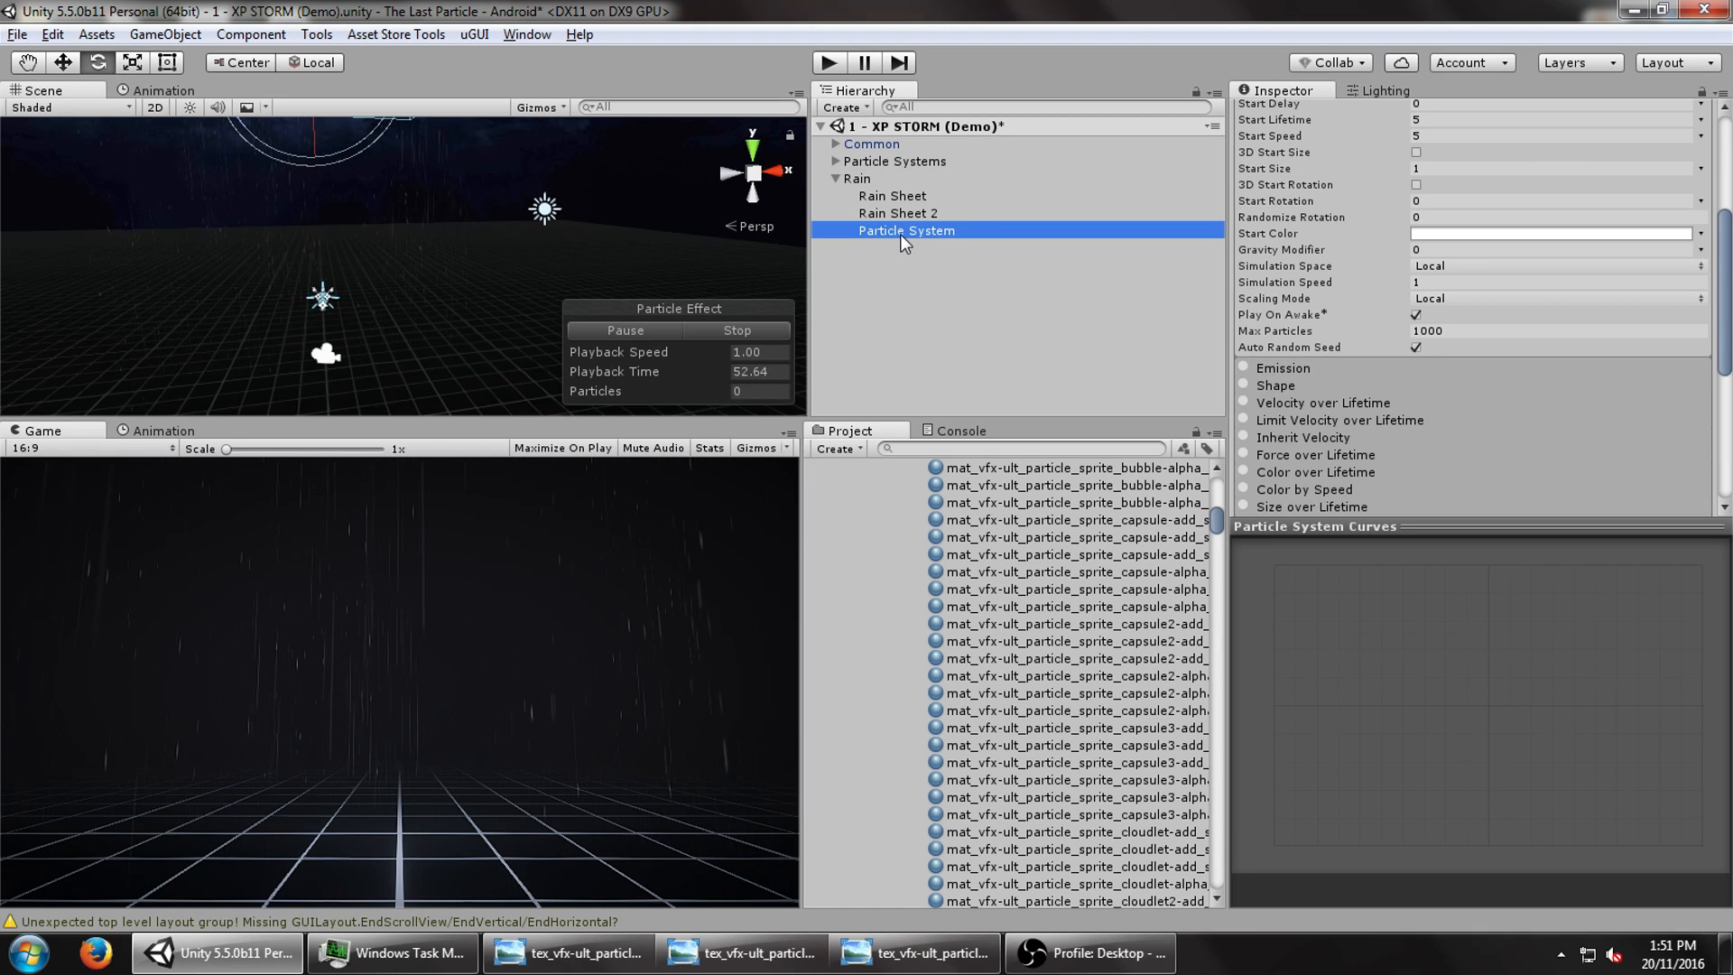
{"action": "double_click", "coordinate": [905, 230]}
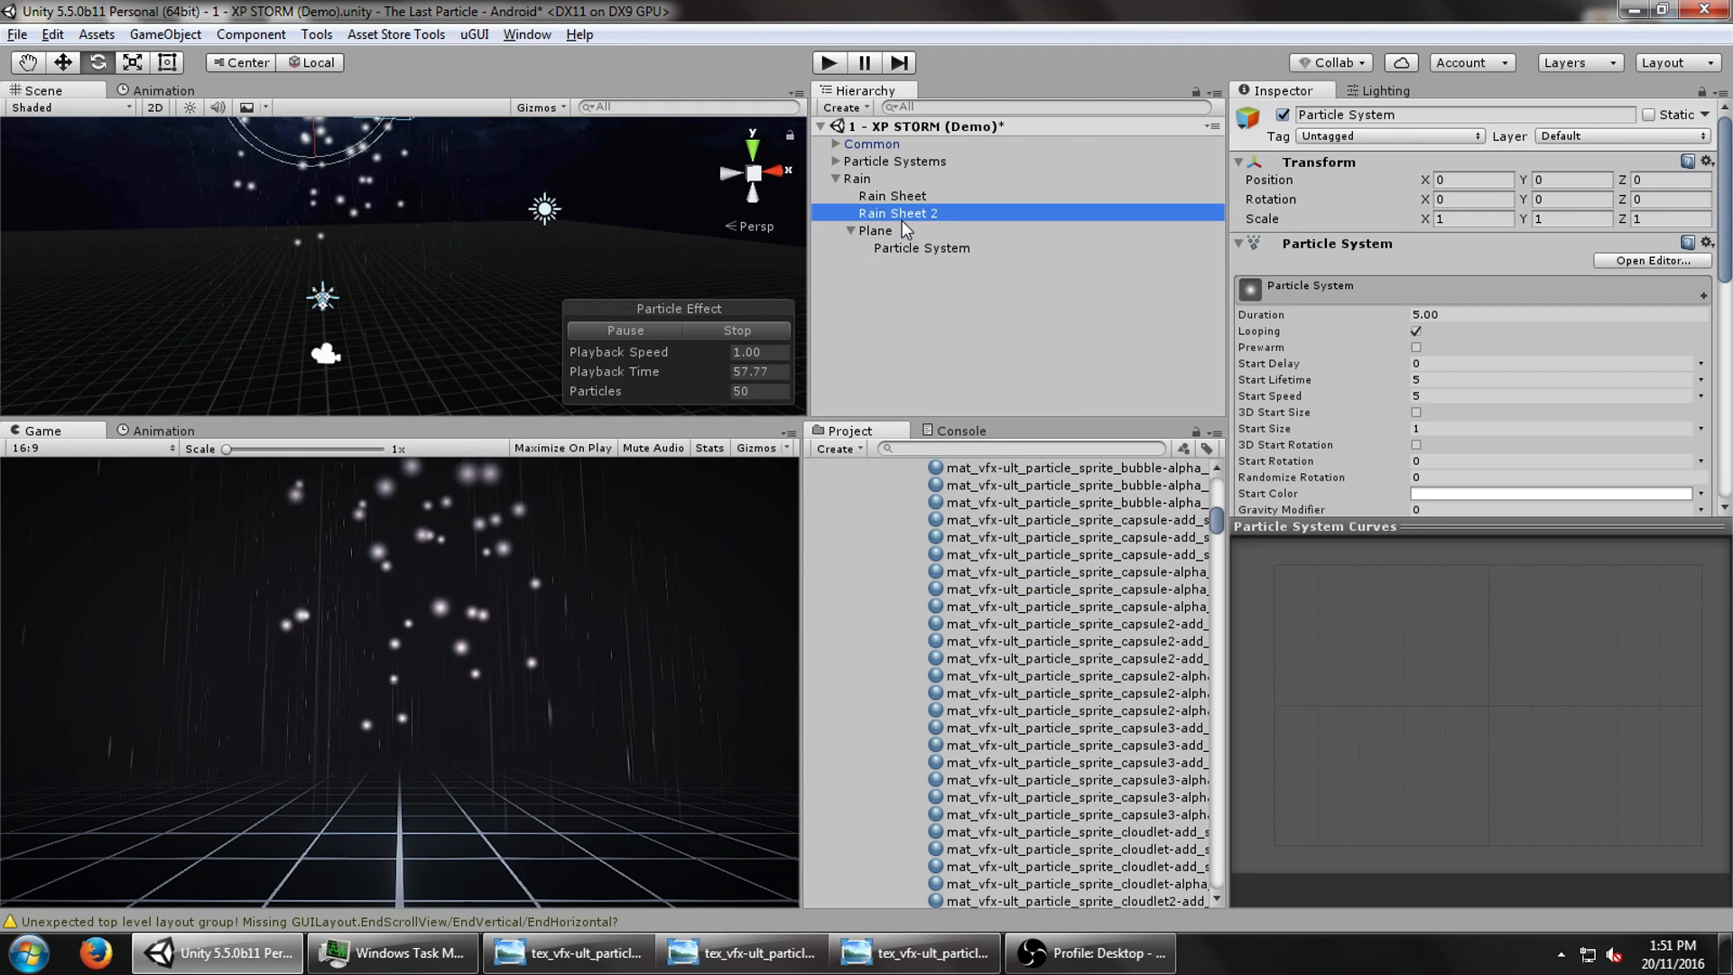
- Compare against the demo prefab's Plane, then lower the Plane to Y −10
{"action": "left_click", "coordinate": [876, 230]}
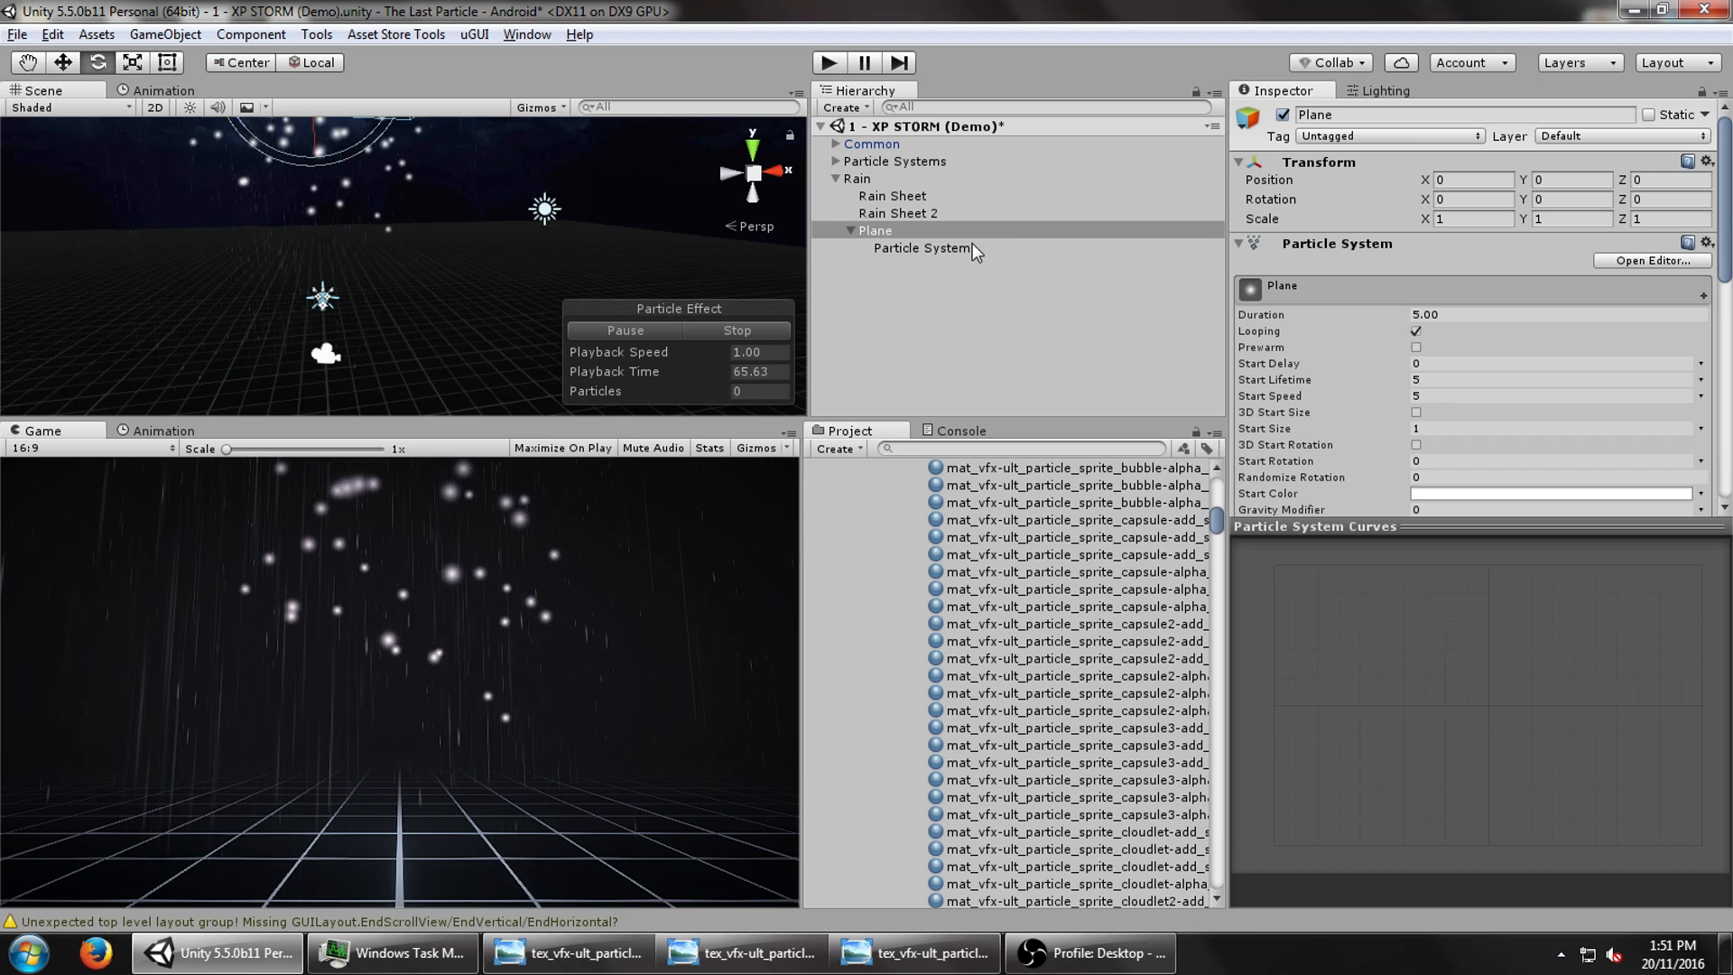
{"action": "left_click", "coordinate": [922, 247]}
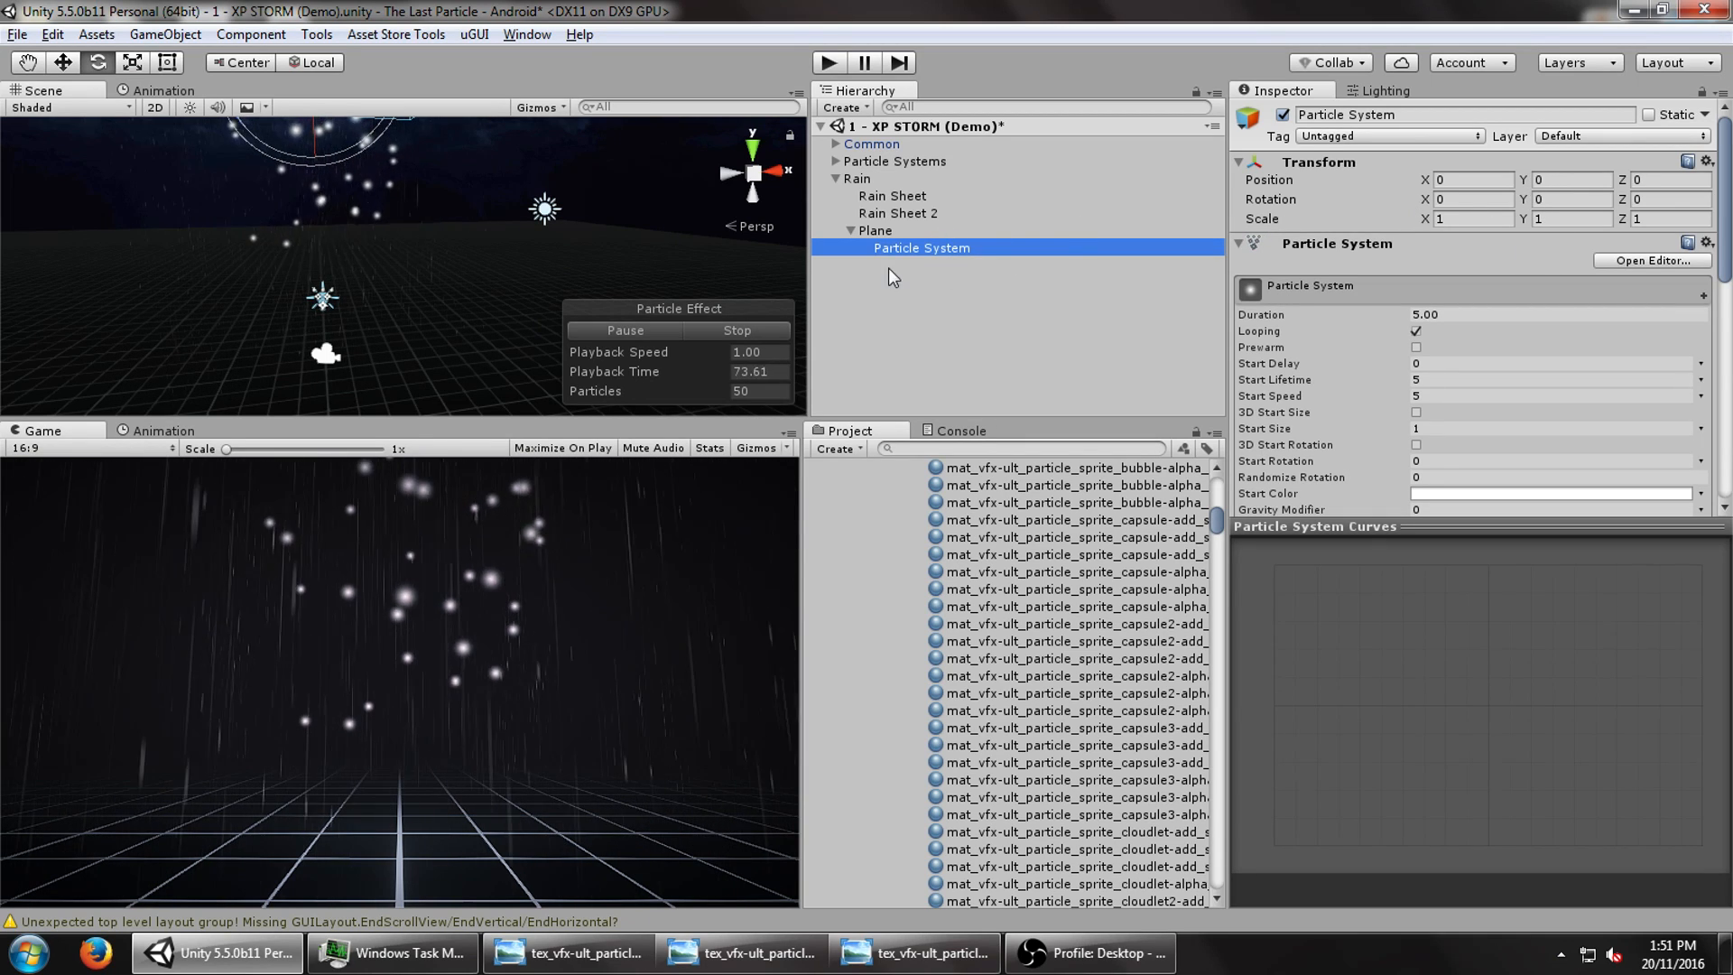
{"action": "left_click", "coordinate": [875, 230]}
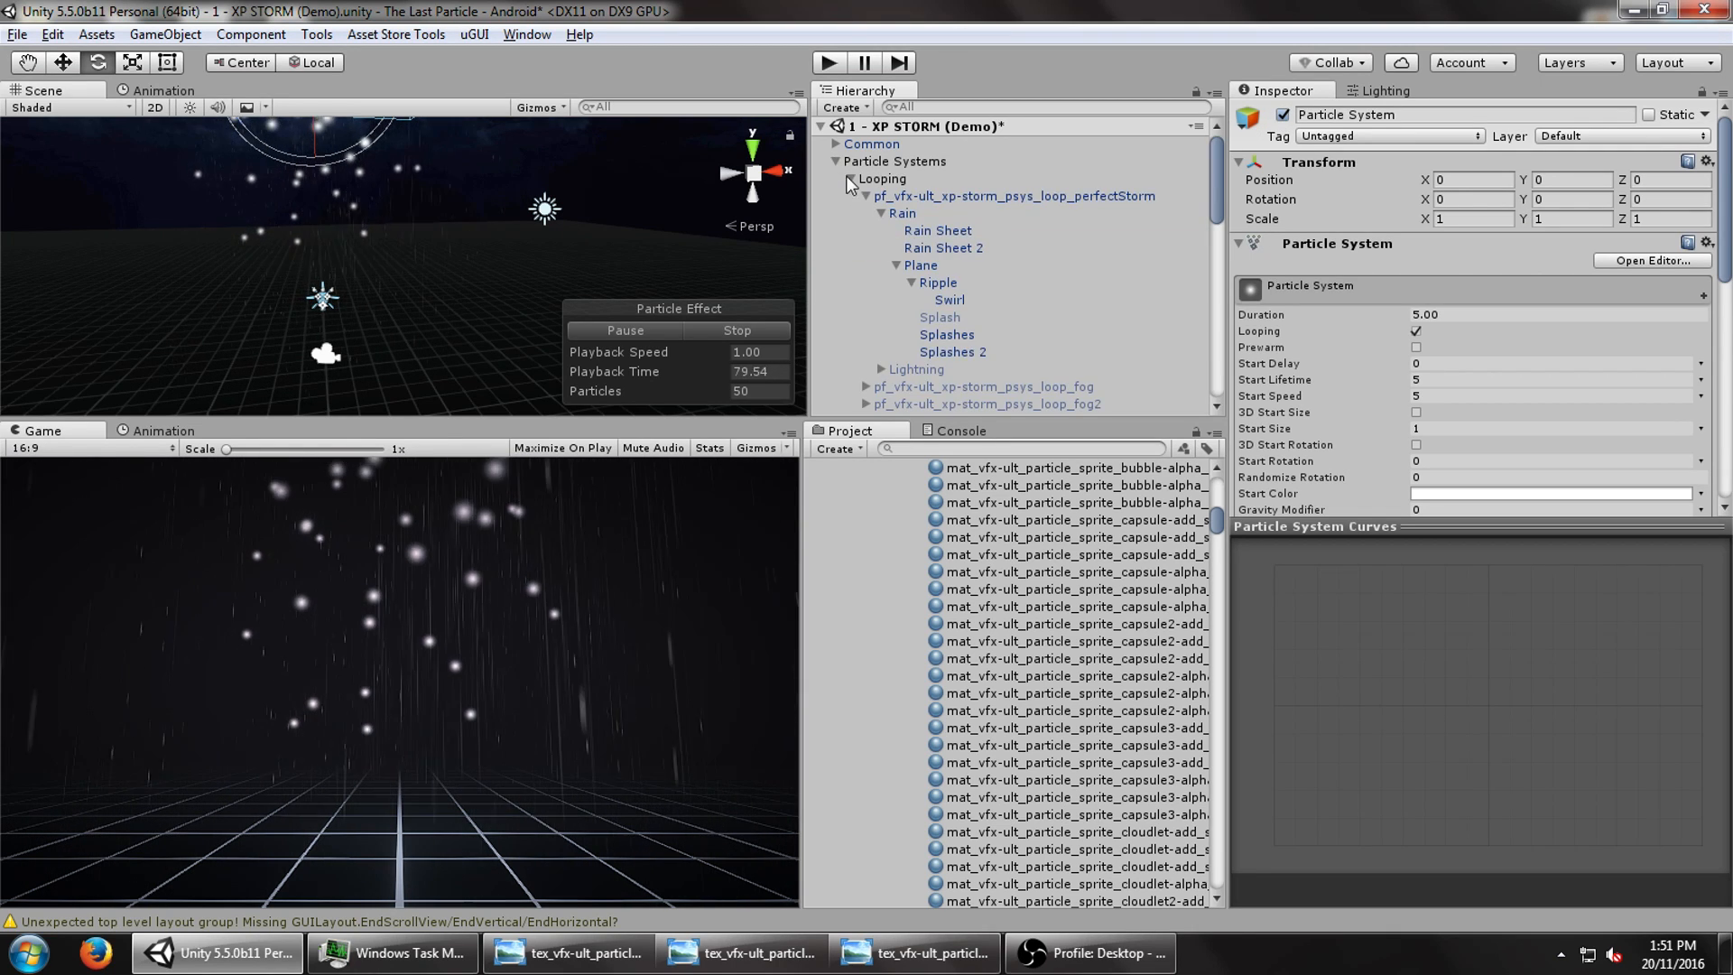
{"action": "left_click", "coordinate": [921, 265]}
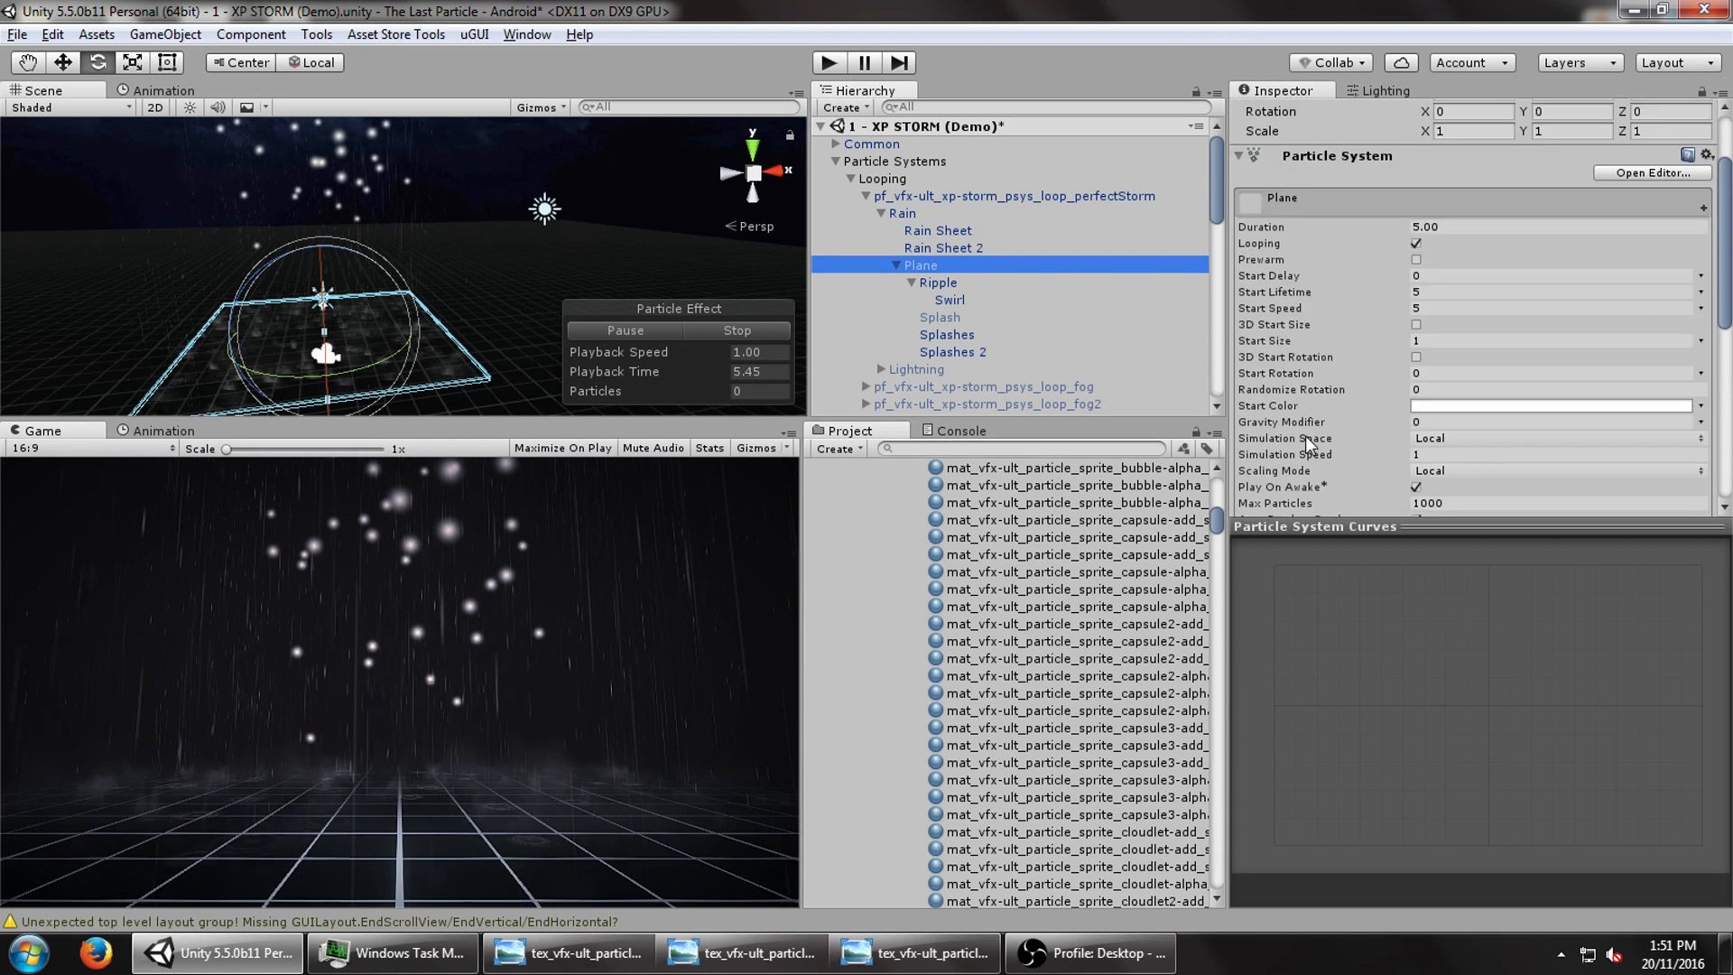
{"action": "left_click", "coordinate": [1011, 196]}
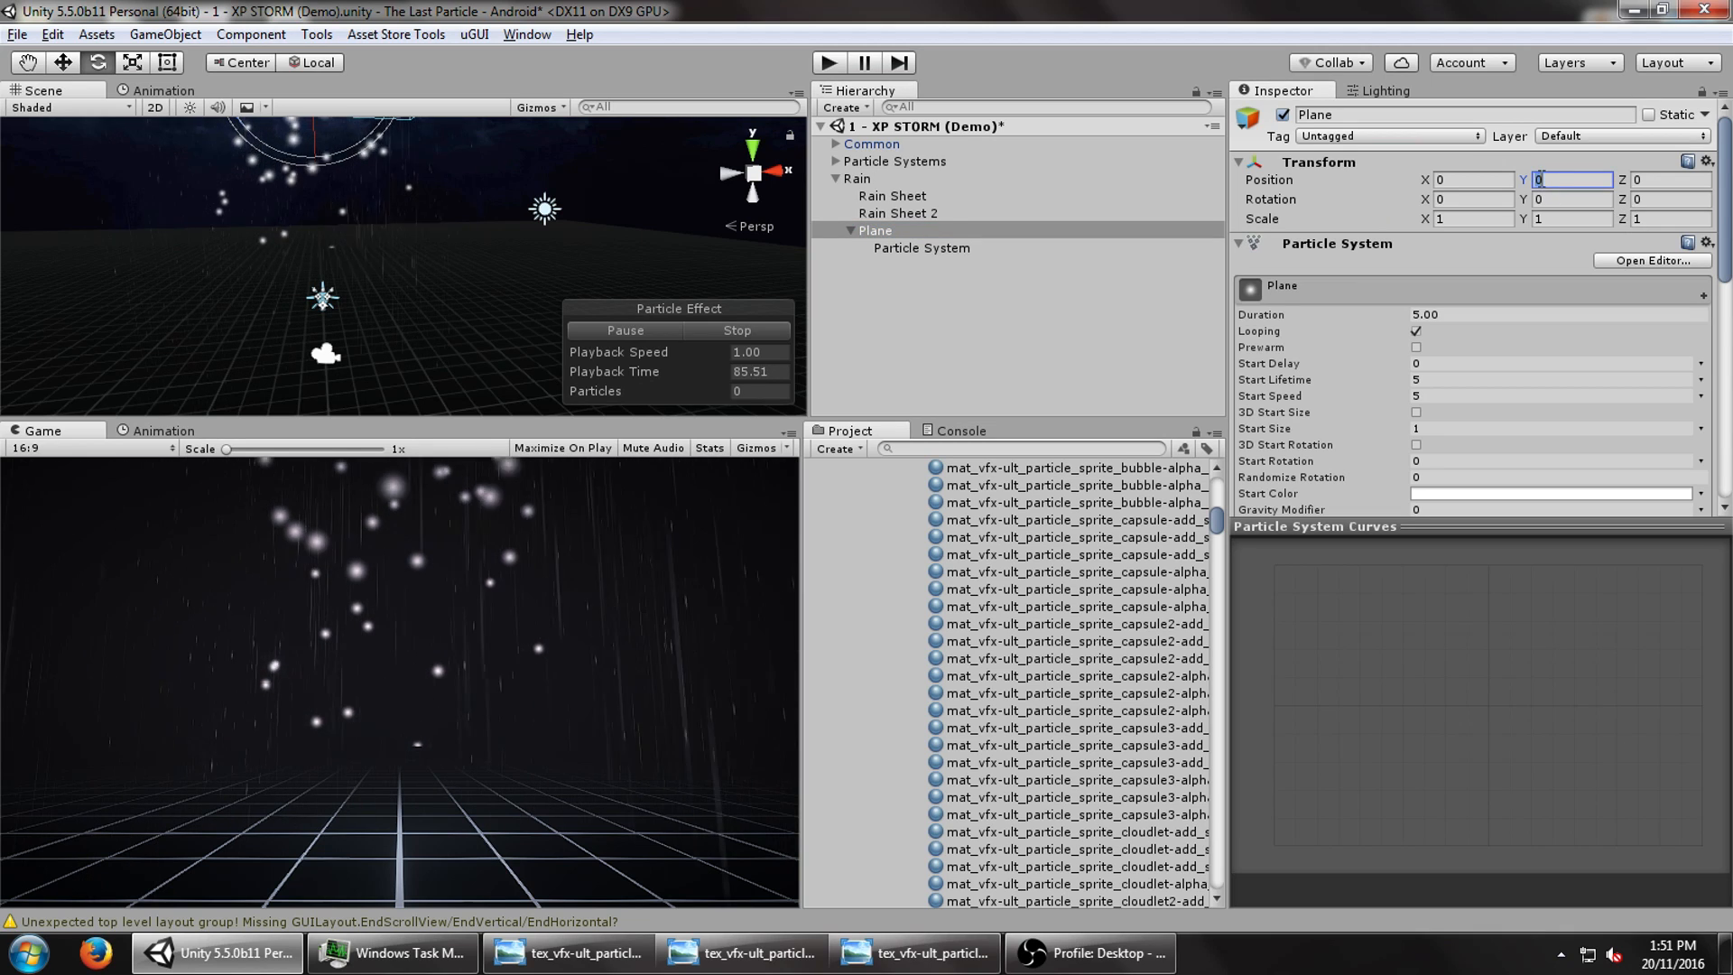
{"action": "left_click", "coordinate": [858, 178]}
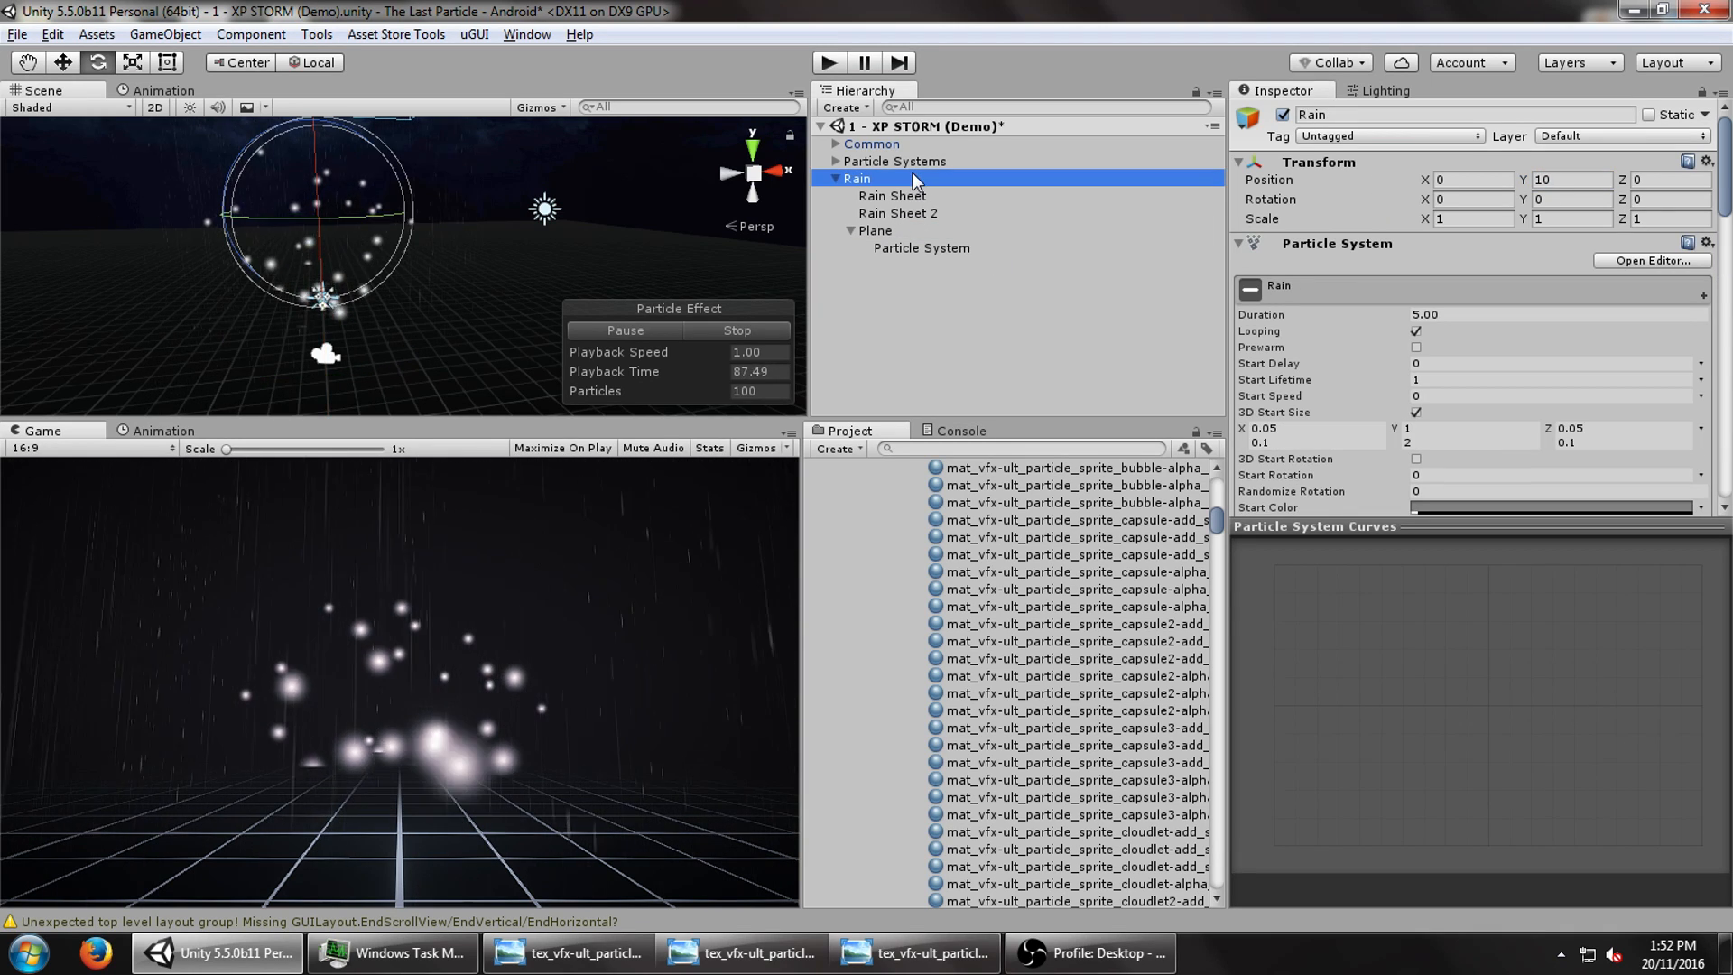
{"action": "left_click", "coordinate": [874, 230]}
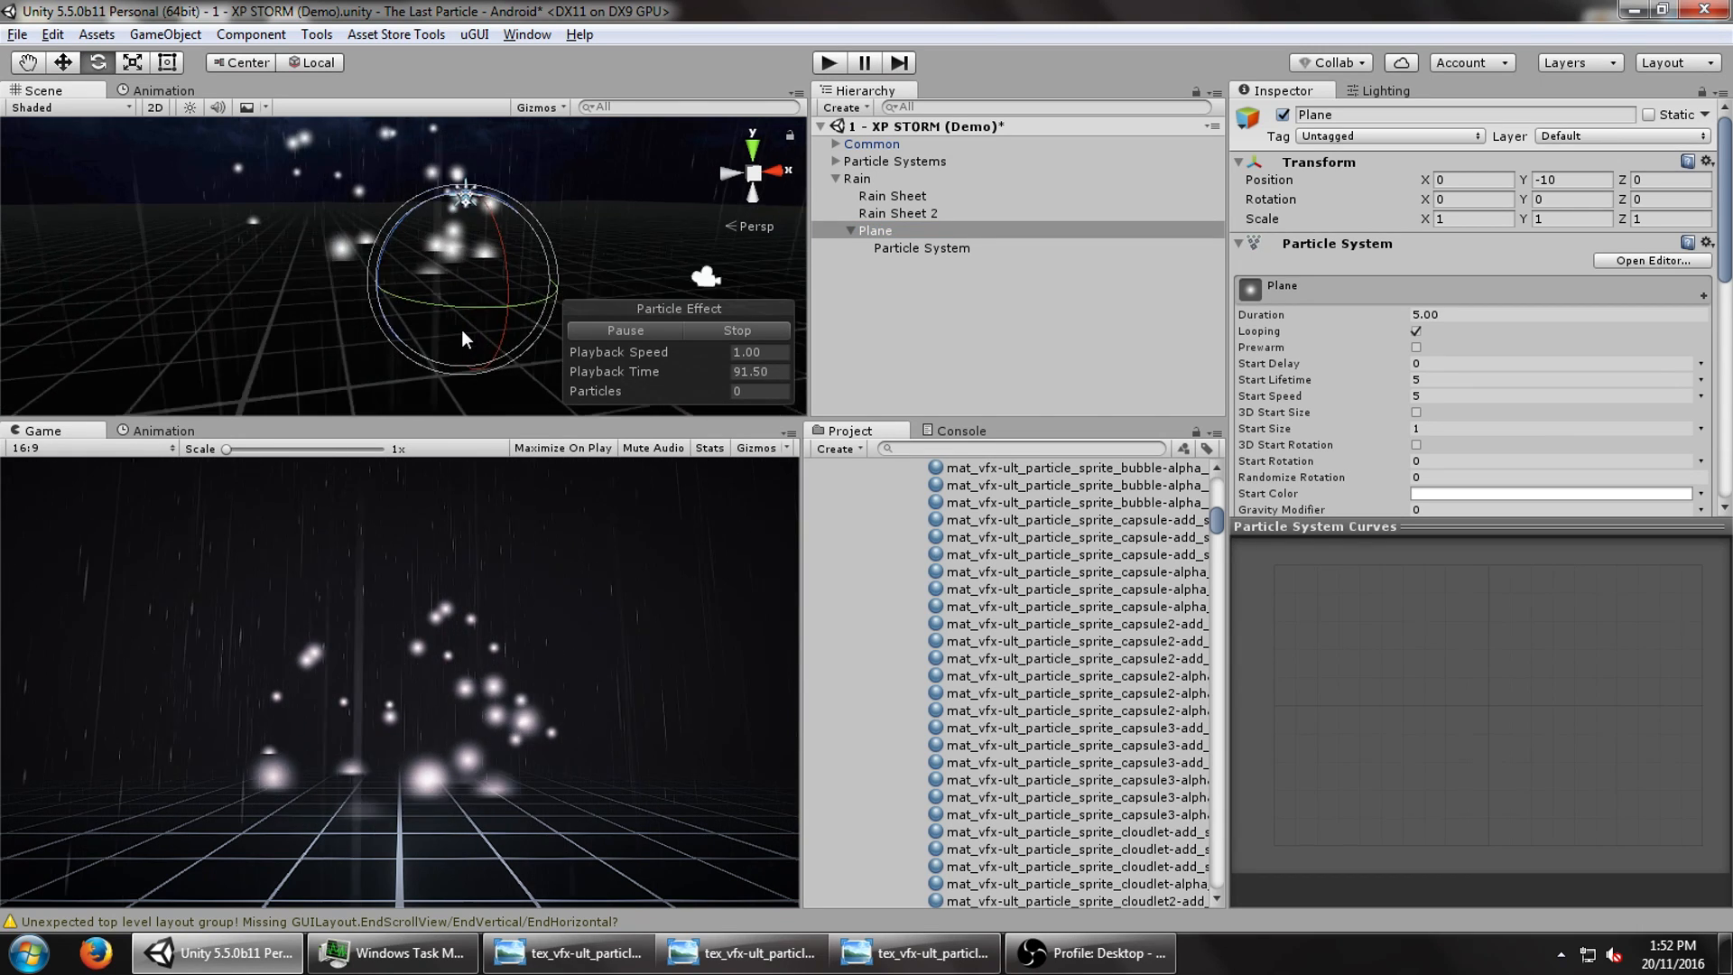
{"action": "left_click", "coordinate": [920, 247]}
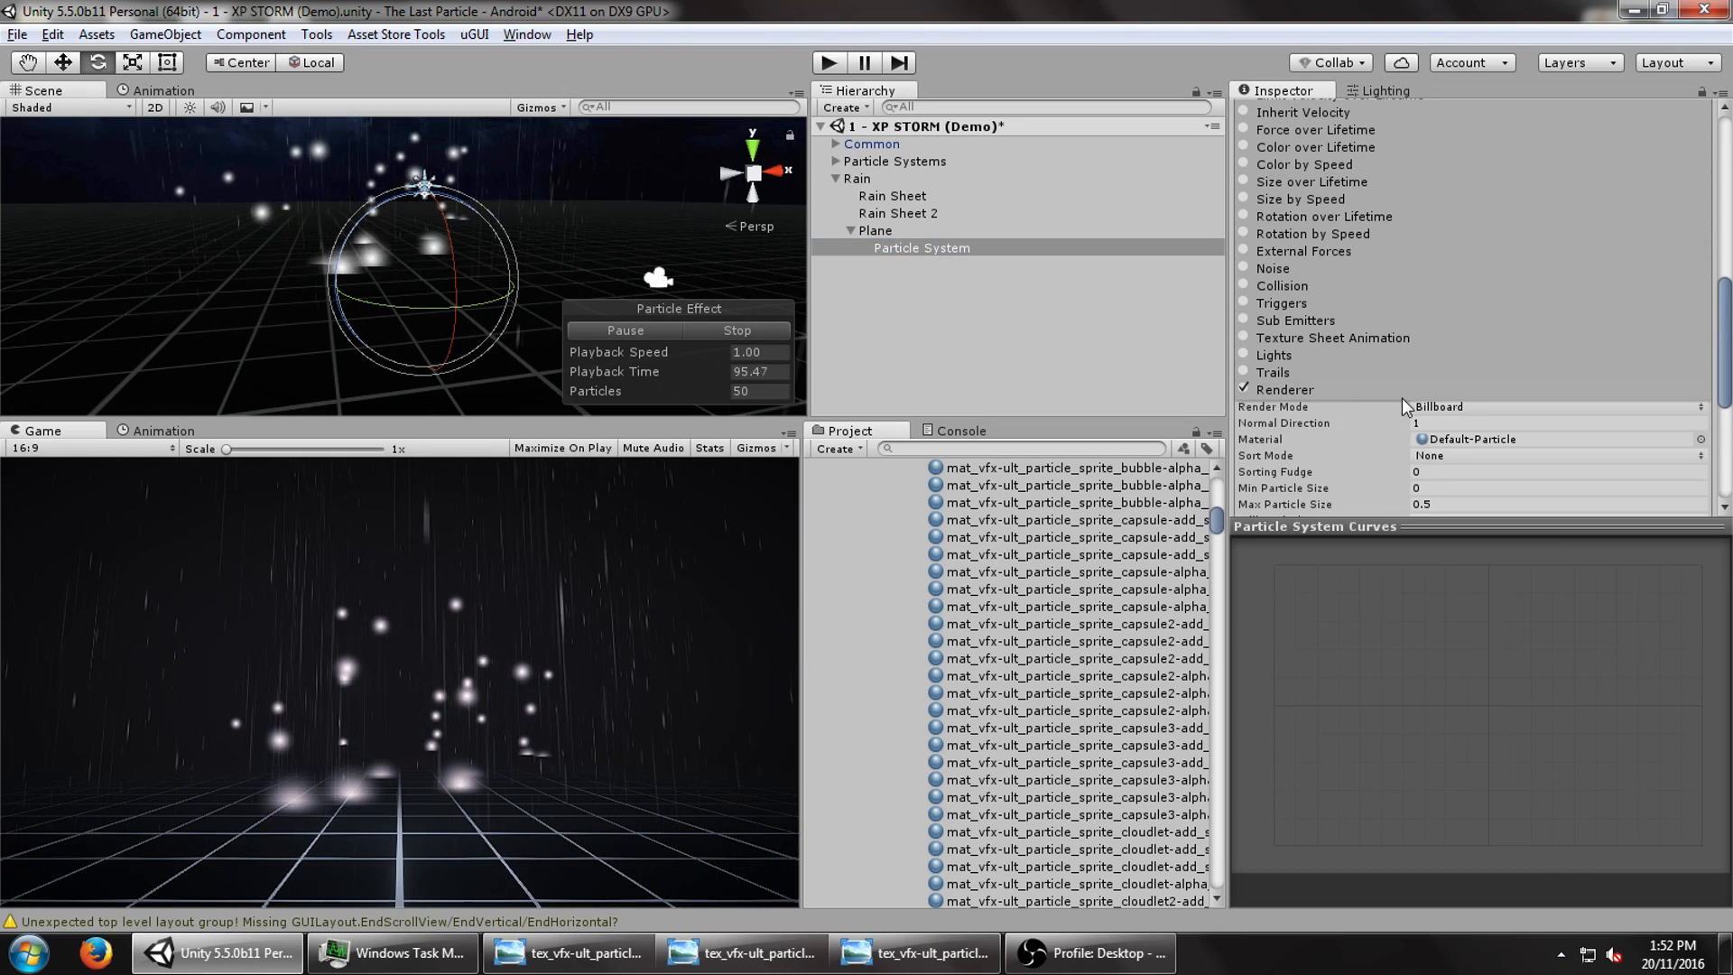
- Give the ground particle system start speed 0, a Box emitter shape, and position Y 0.1
{"action": "left_click", "coordinate": [1559, 407]}
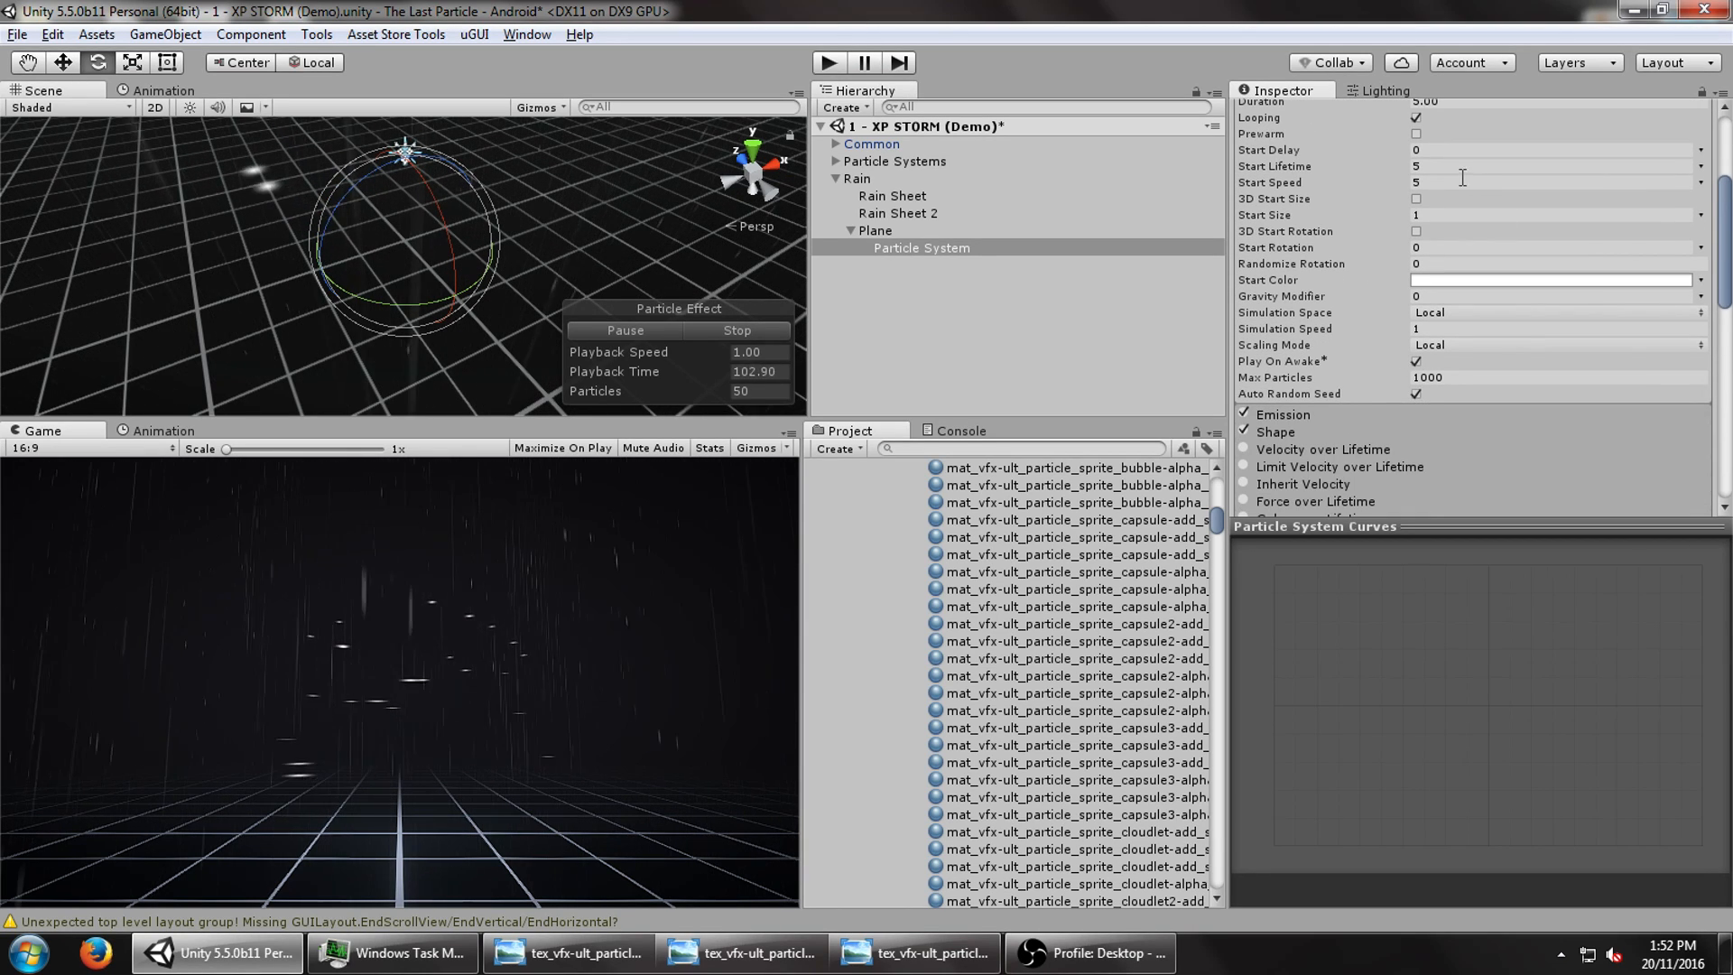
{"action": "left_click", "coordinate": [1556, 448]}
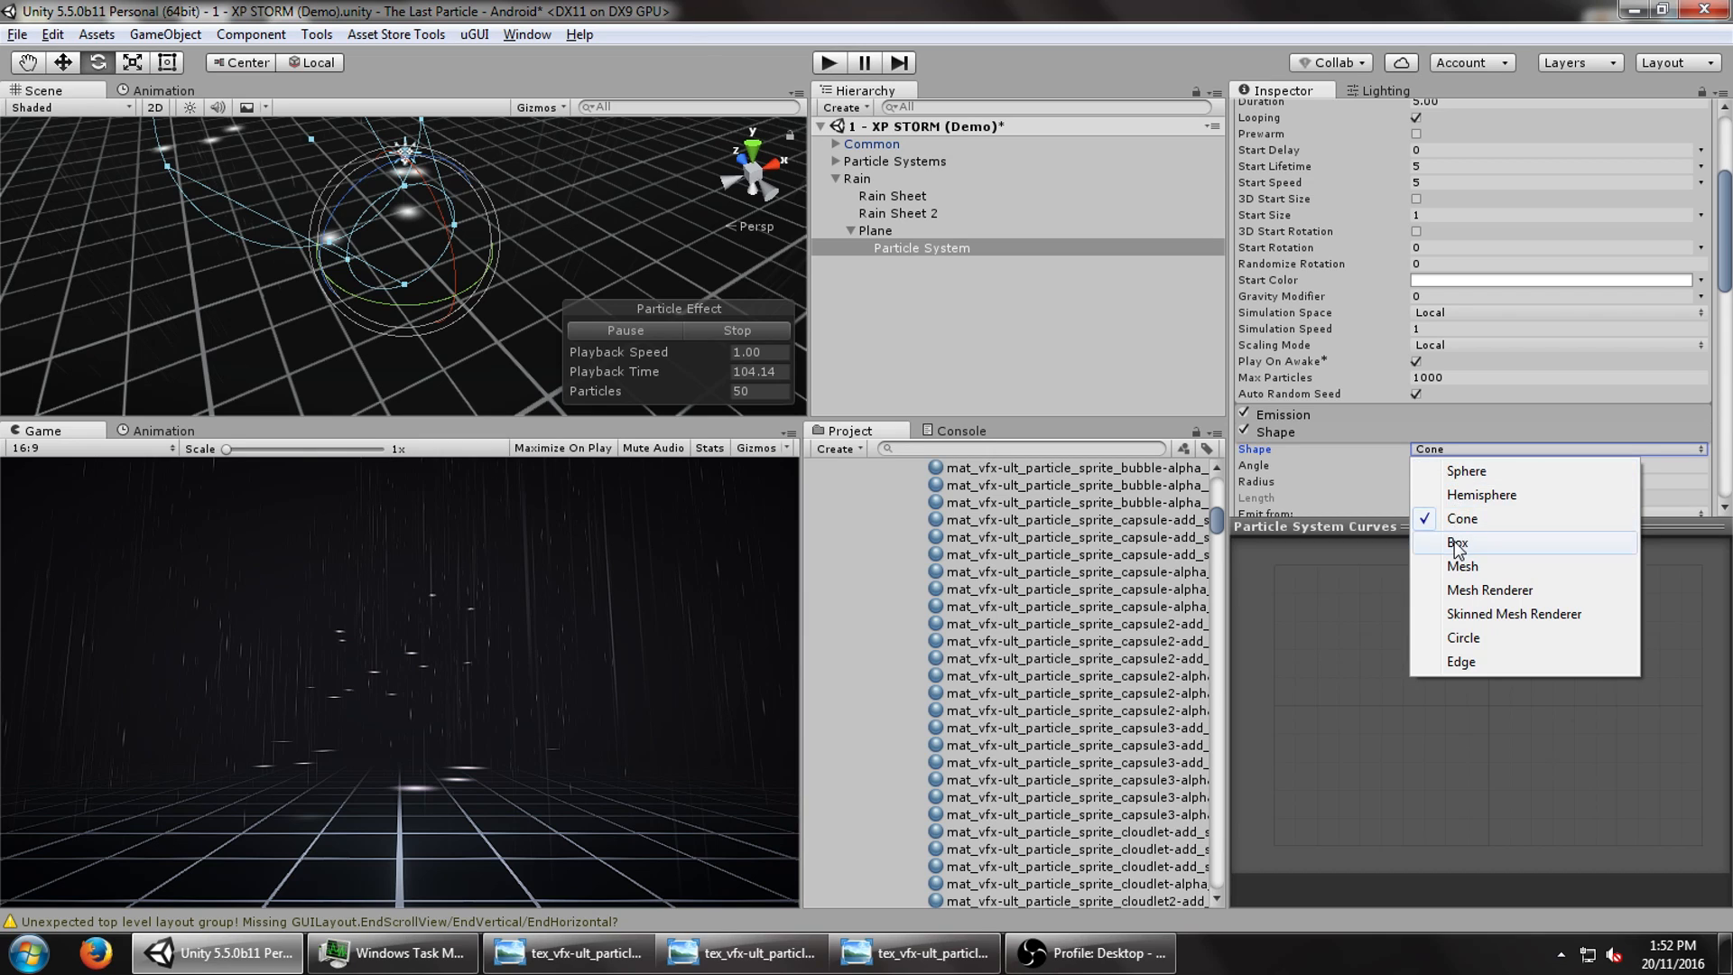
{"action": "left_click", "coordinate": [1458, 541]}
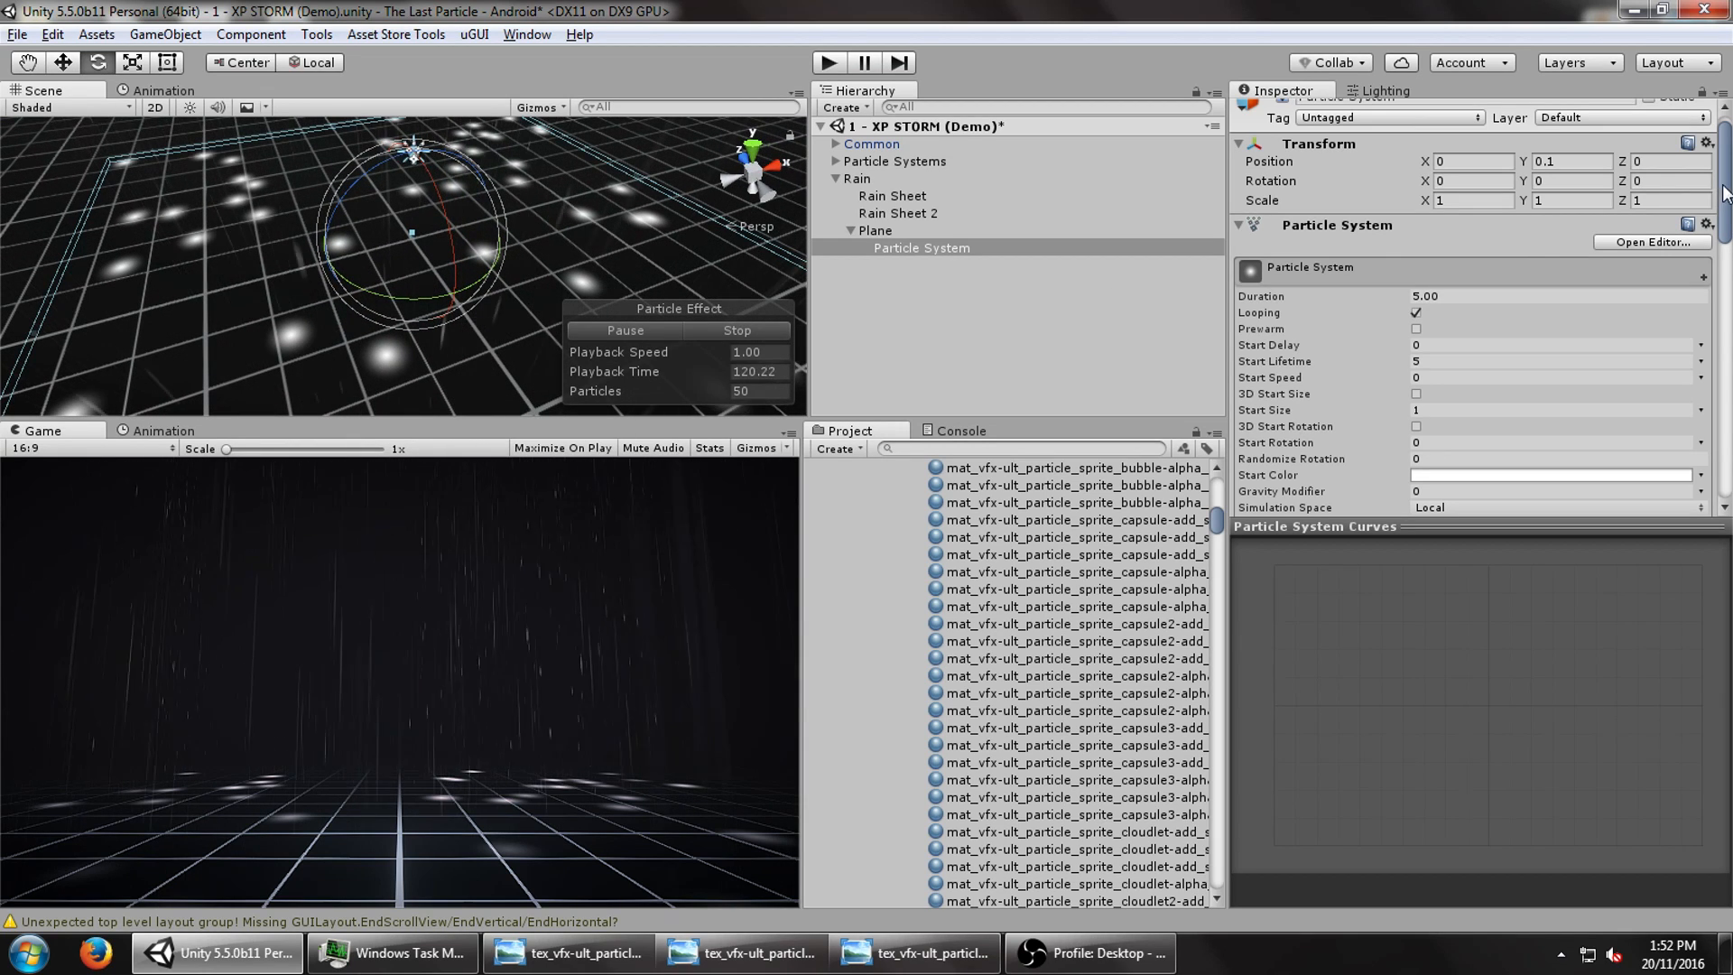
{"action": "scroll", "scroll_direction": "down", "scroll_amount": 3}
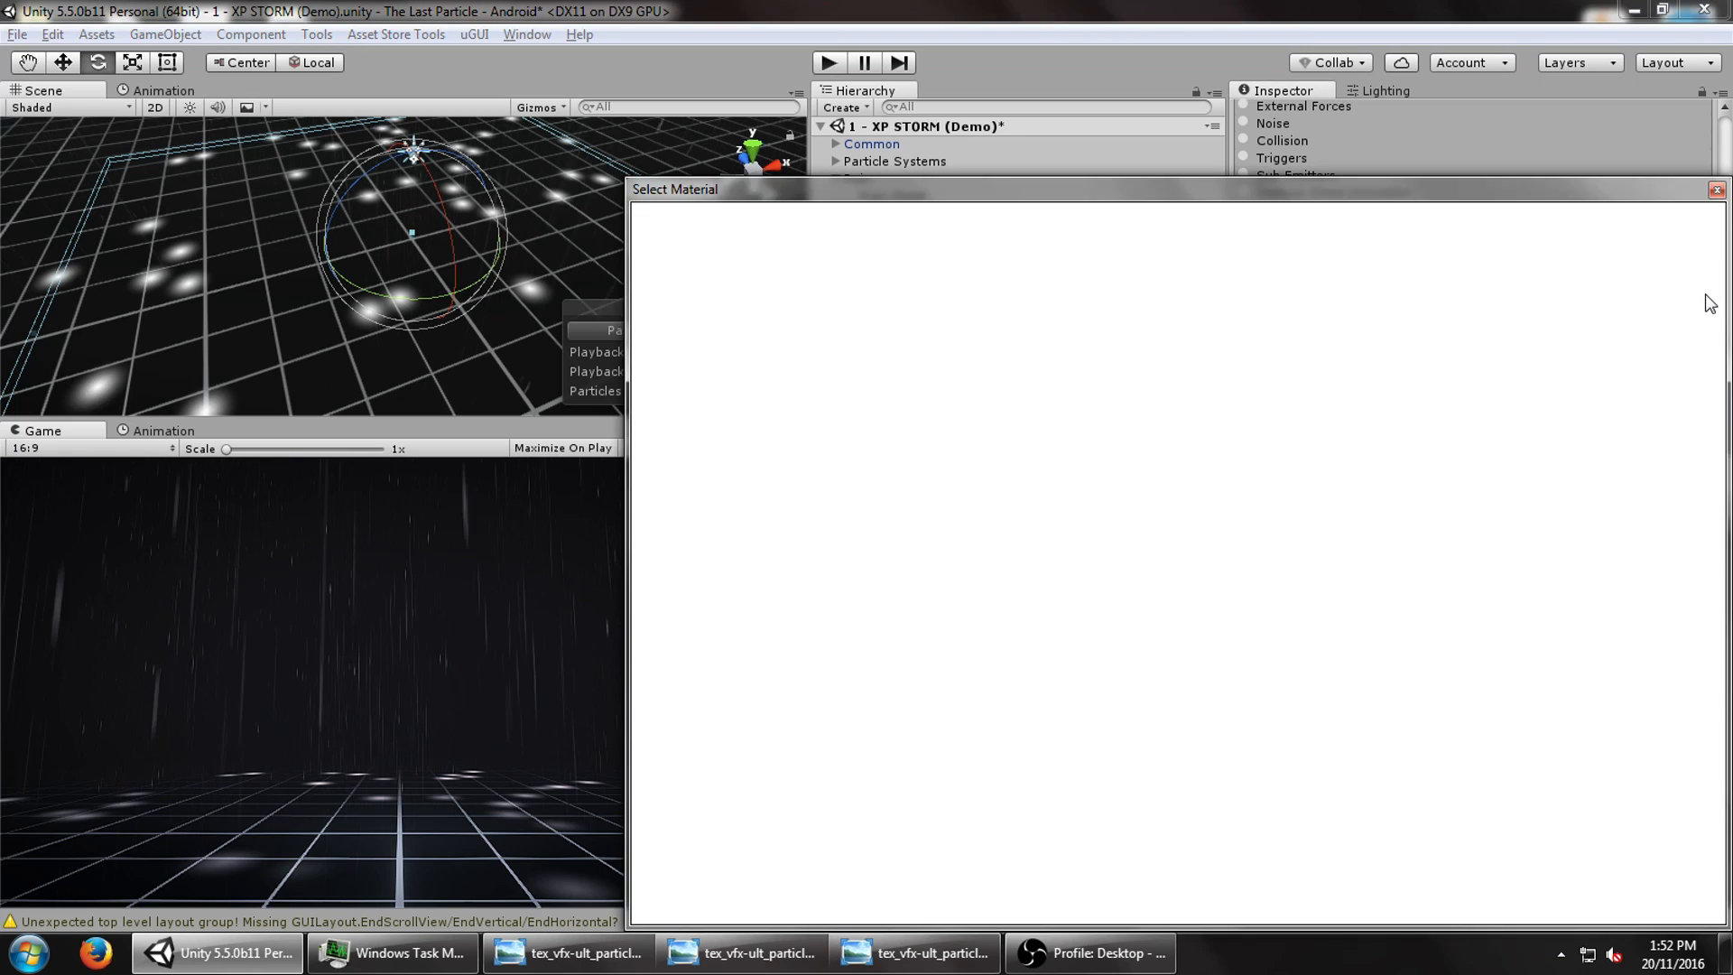
- Assign the ripple material to the ground particles and enable Colour over Lifetime
{"action": "type", "text": "rippl"}
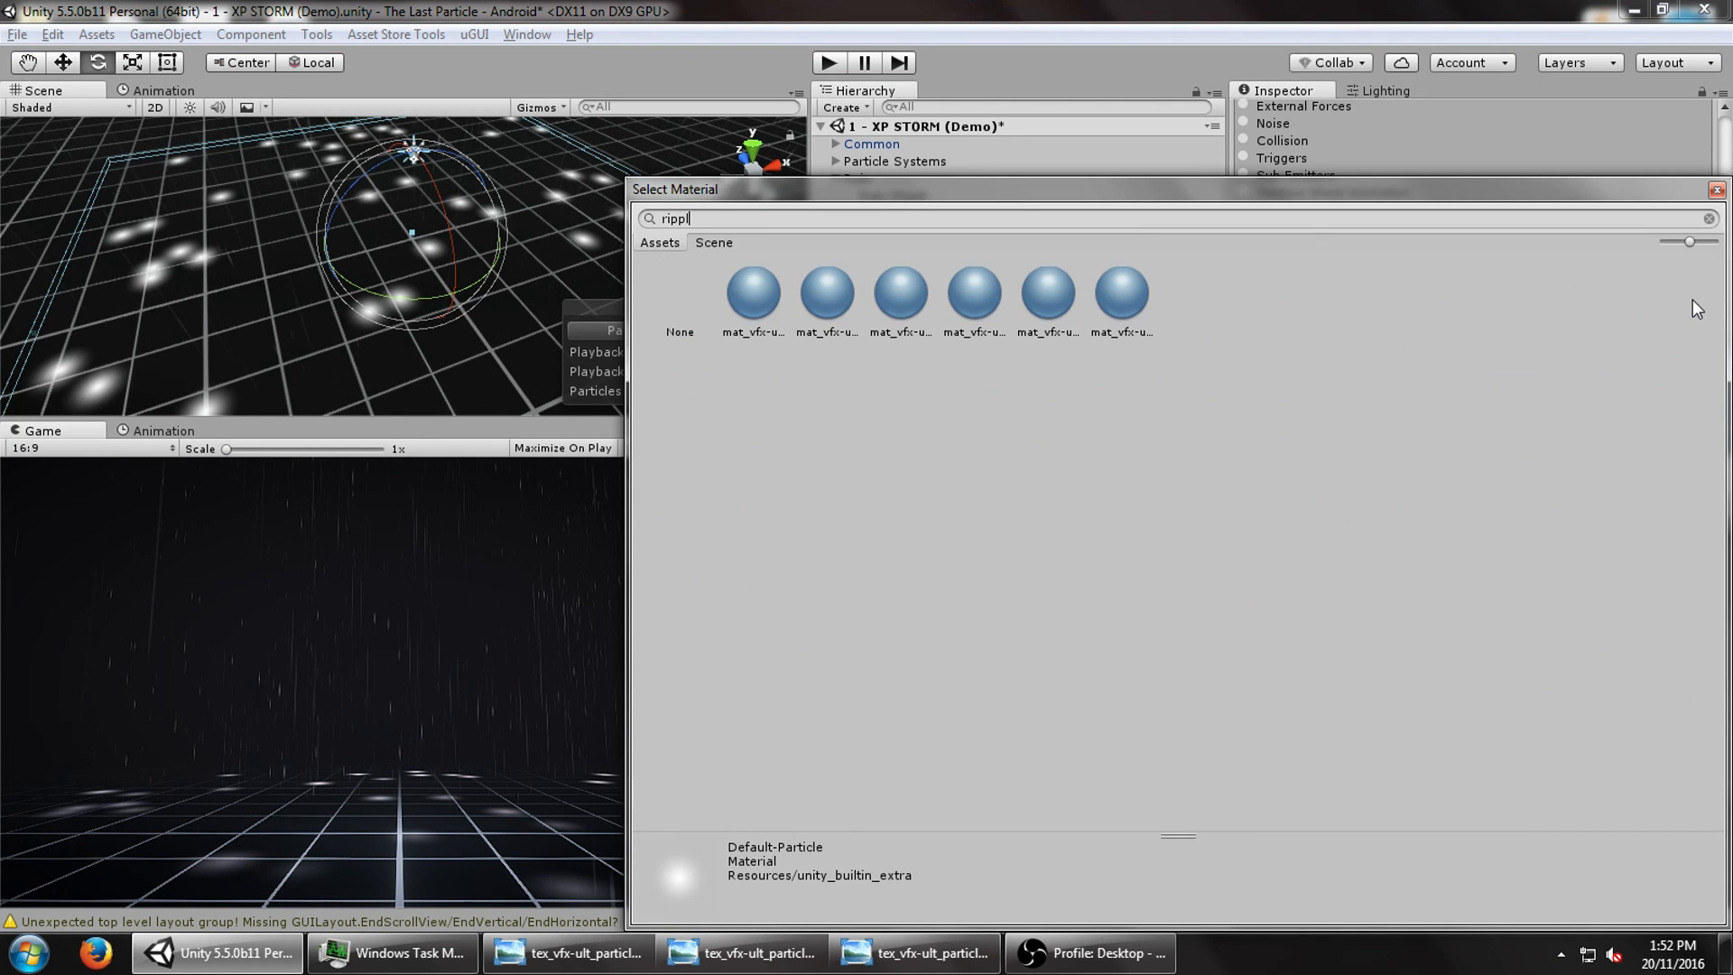
{"action": "left_click", "coordinate": [973, 293]}
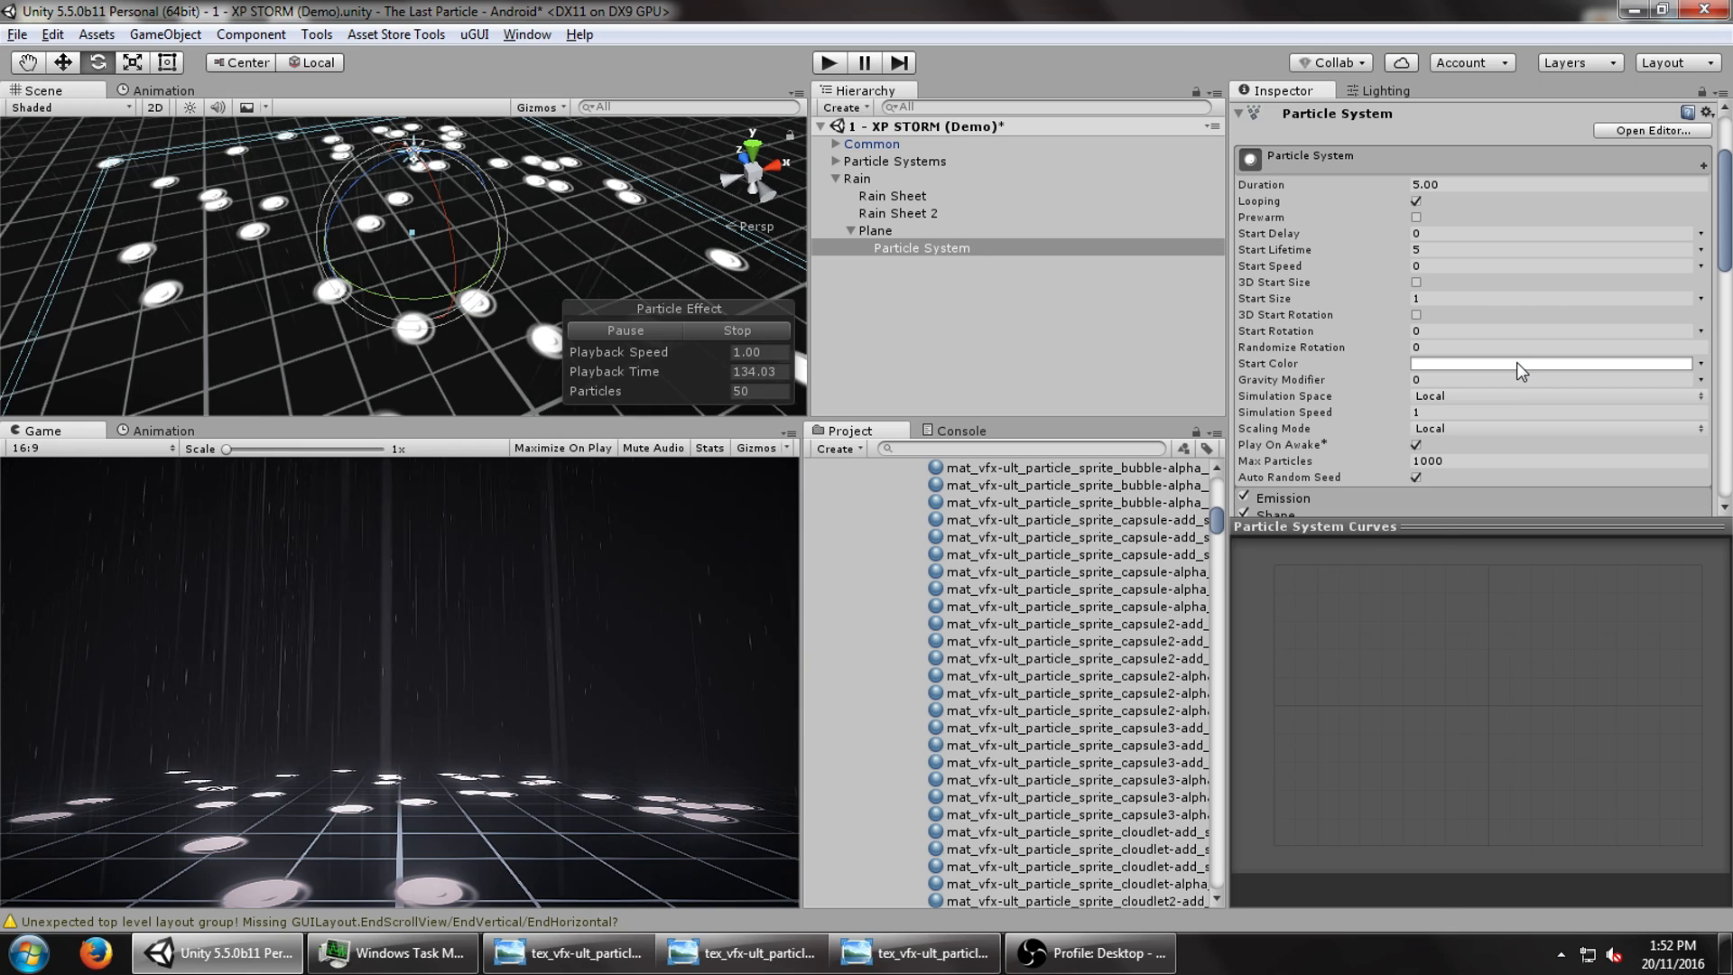
{"action": "left_click", "coordinate": [1551, 363]}
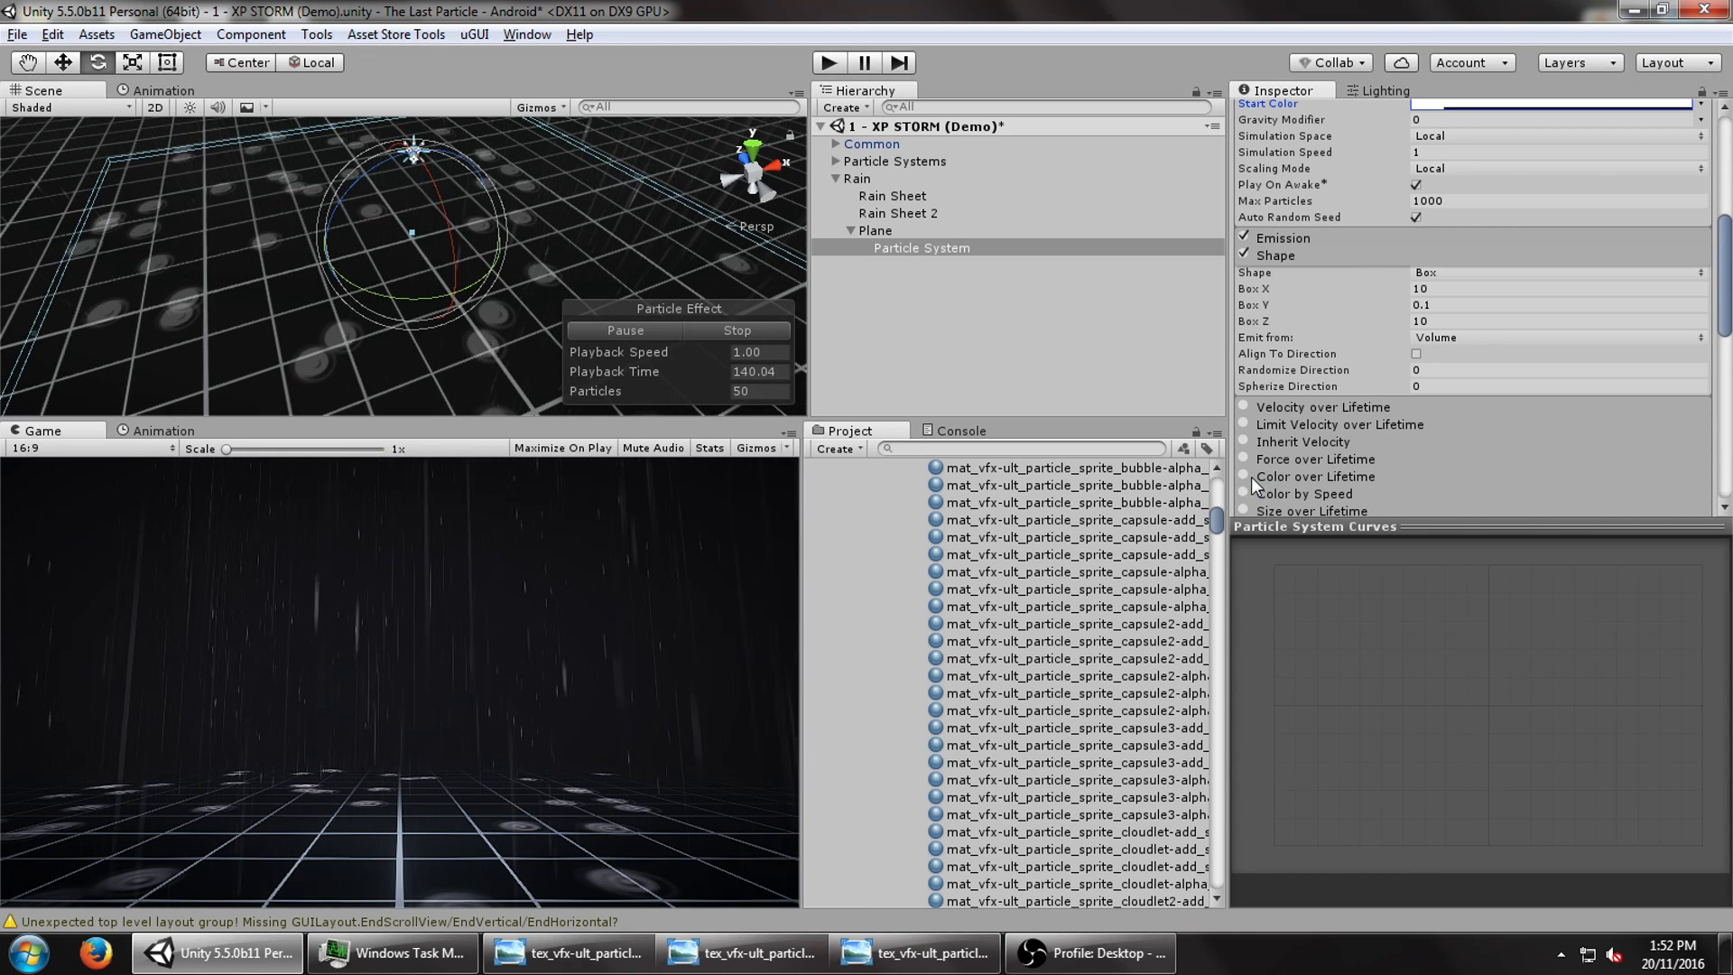
{"action": "left_click", "coordinate": [1552, 493]}
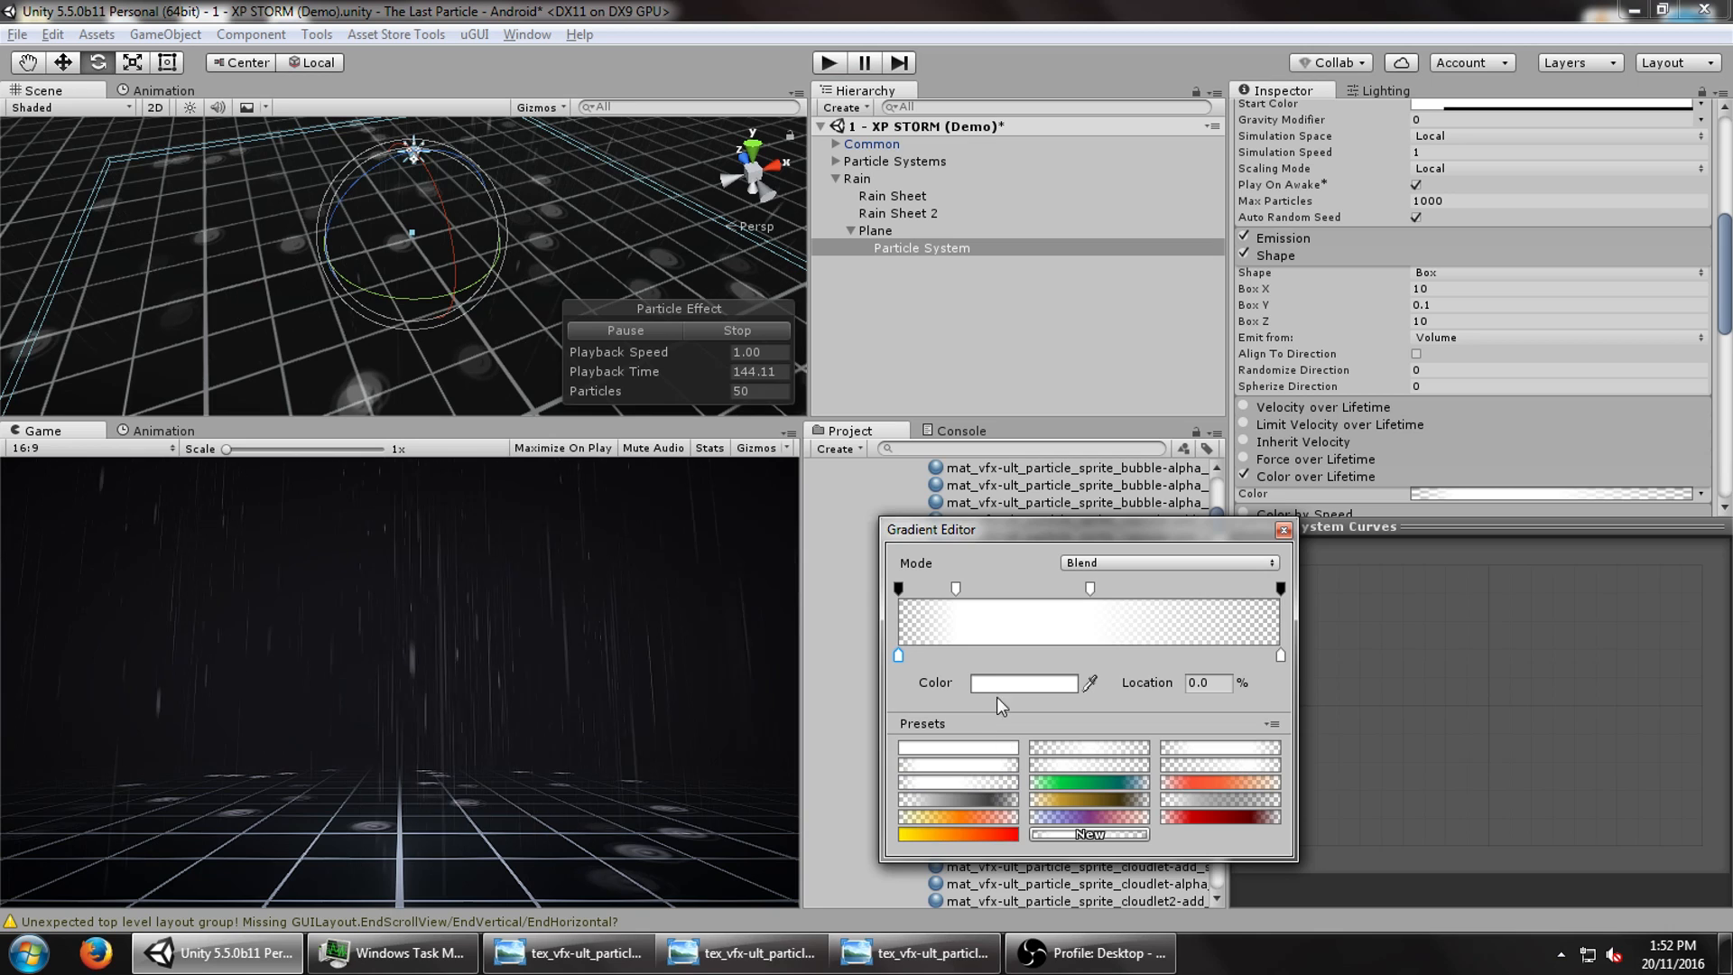
- Edit the Colour over Lifetime gradient alpha so ripples fade out
{"action": "left_click", "coordinate": [956, 749]}
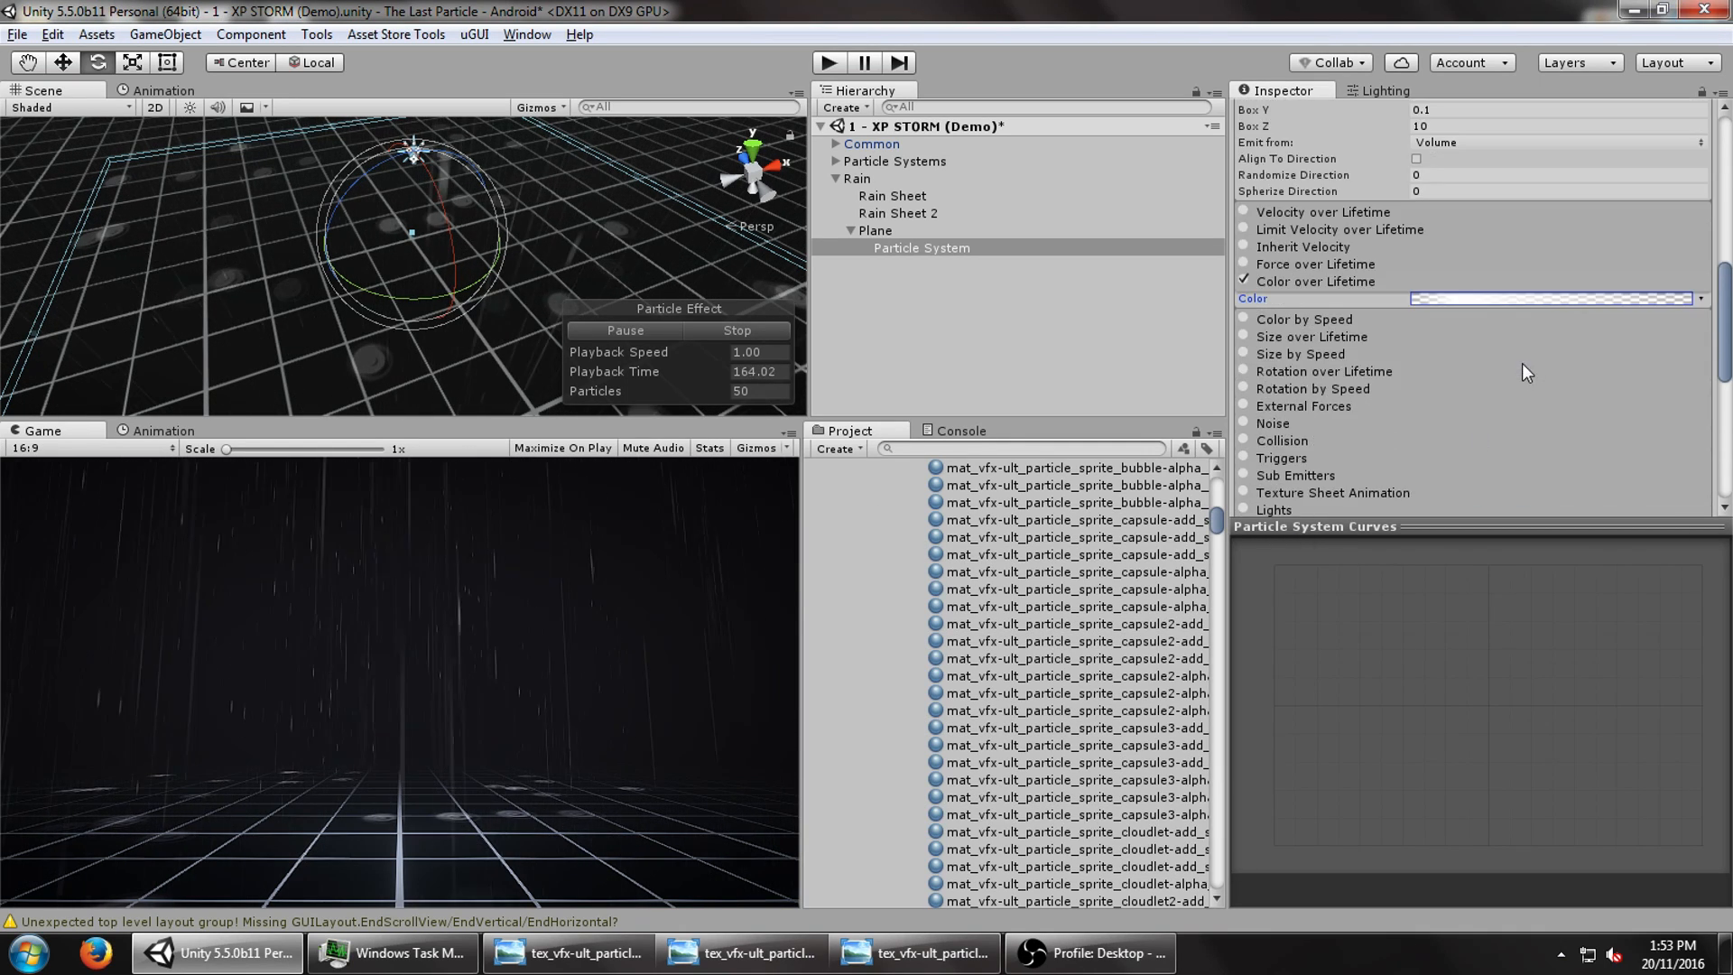
{"action": "mouse_move", "coordinate": [1353, 409]}
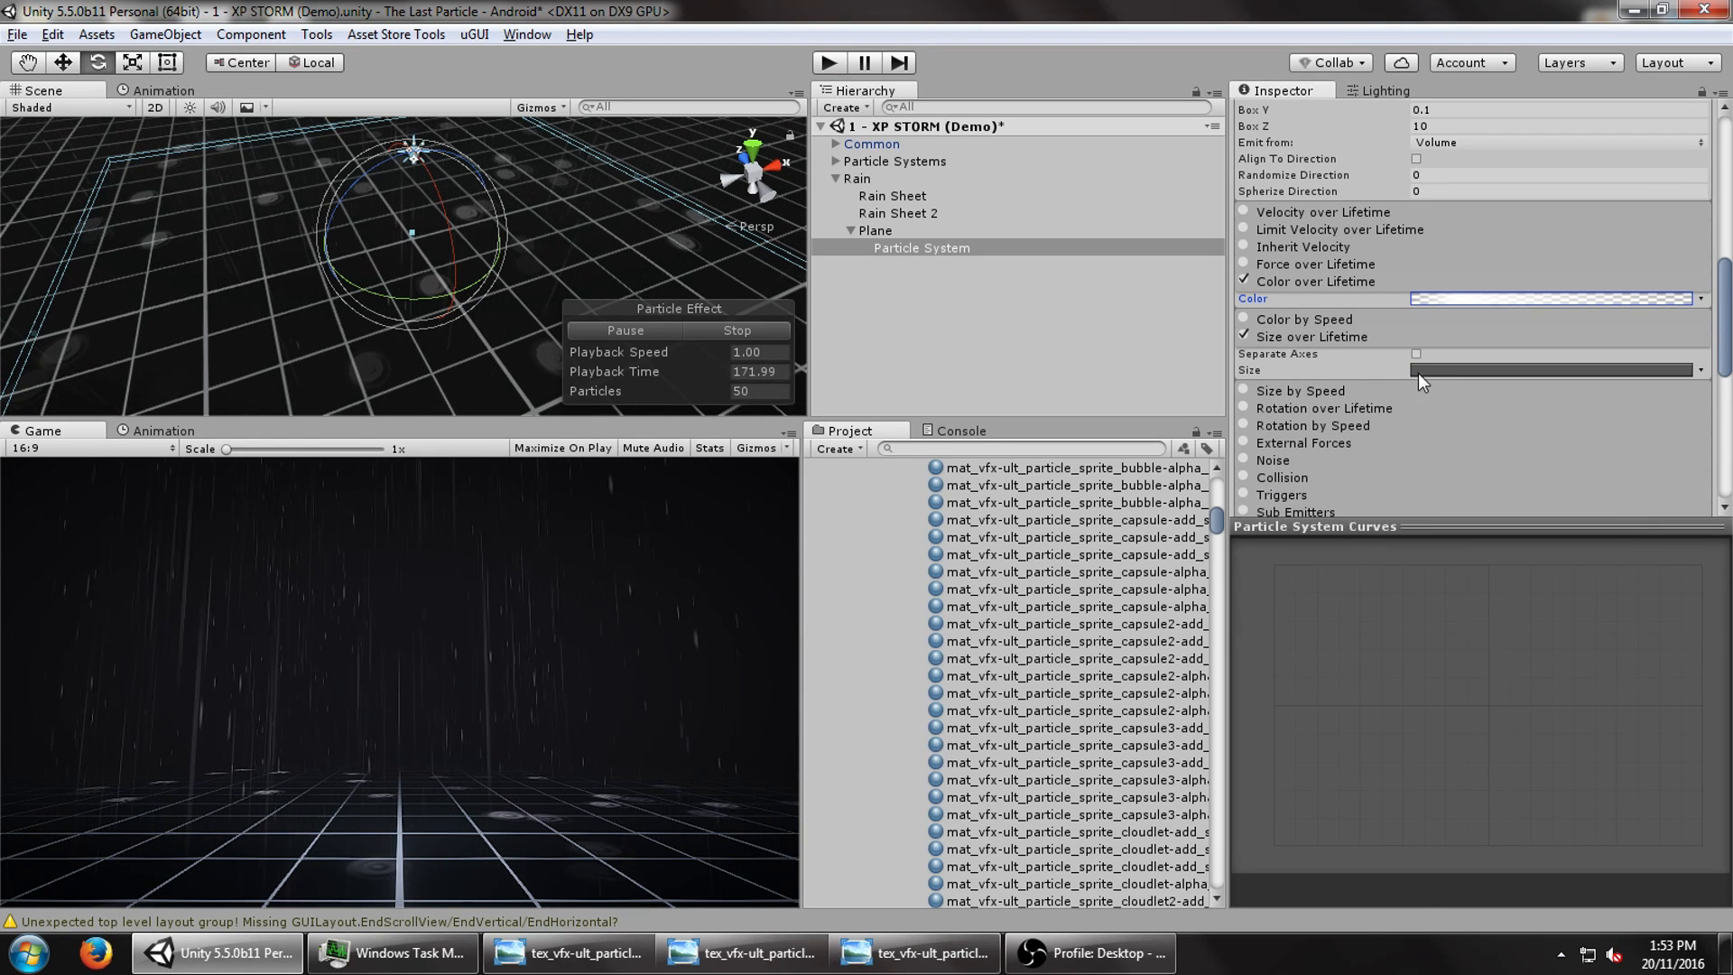
- Make ripples grow over a 1-second lifetime with random start size 0.5–2
{"action": "left_click", "coordinate": [1552, 369]}
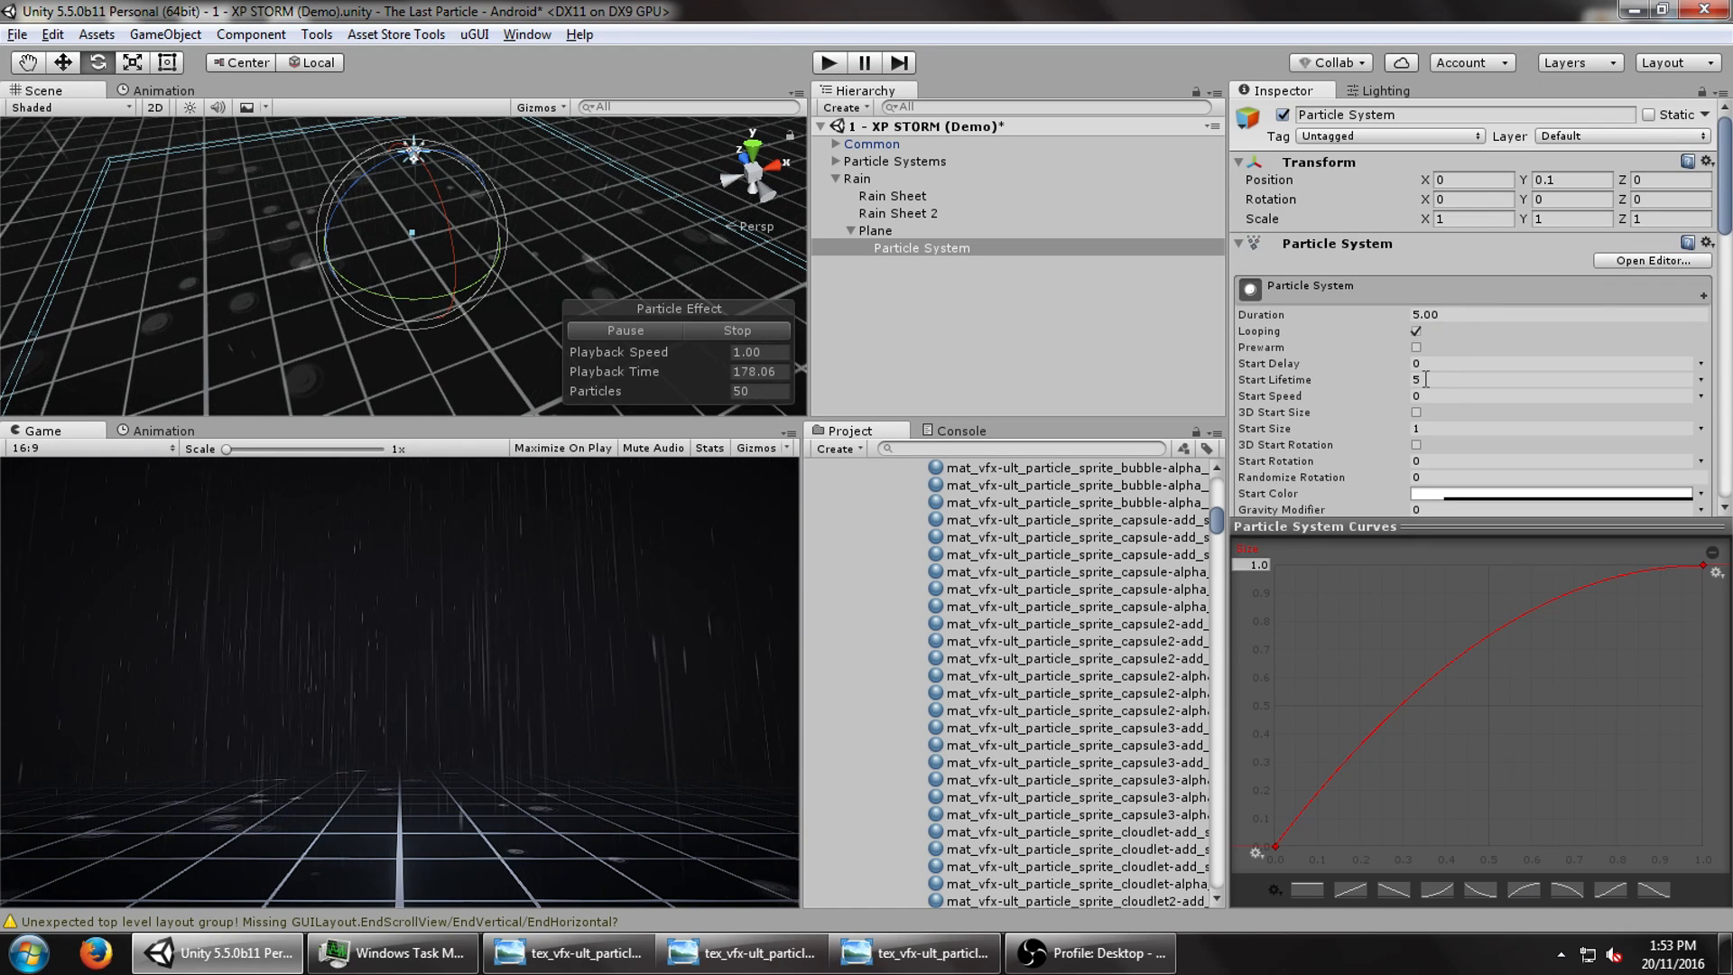
{"action": "left_click", "coordinate": [1547, 379]}
{"action": "type", "text": "1"}
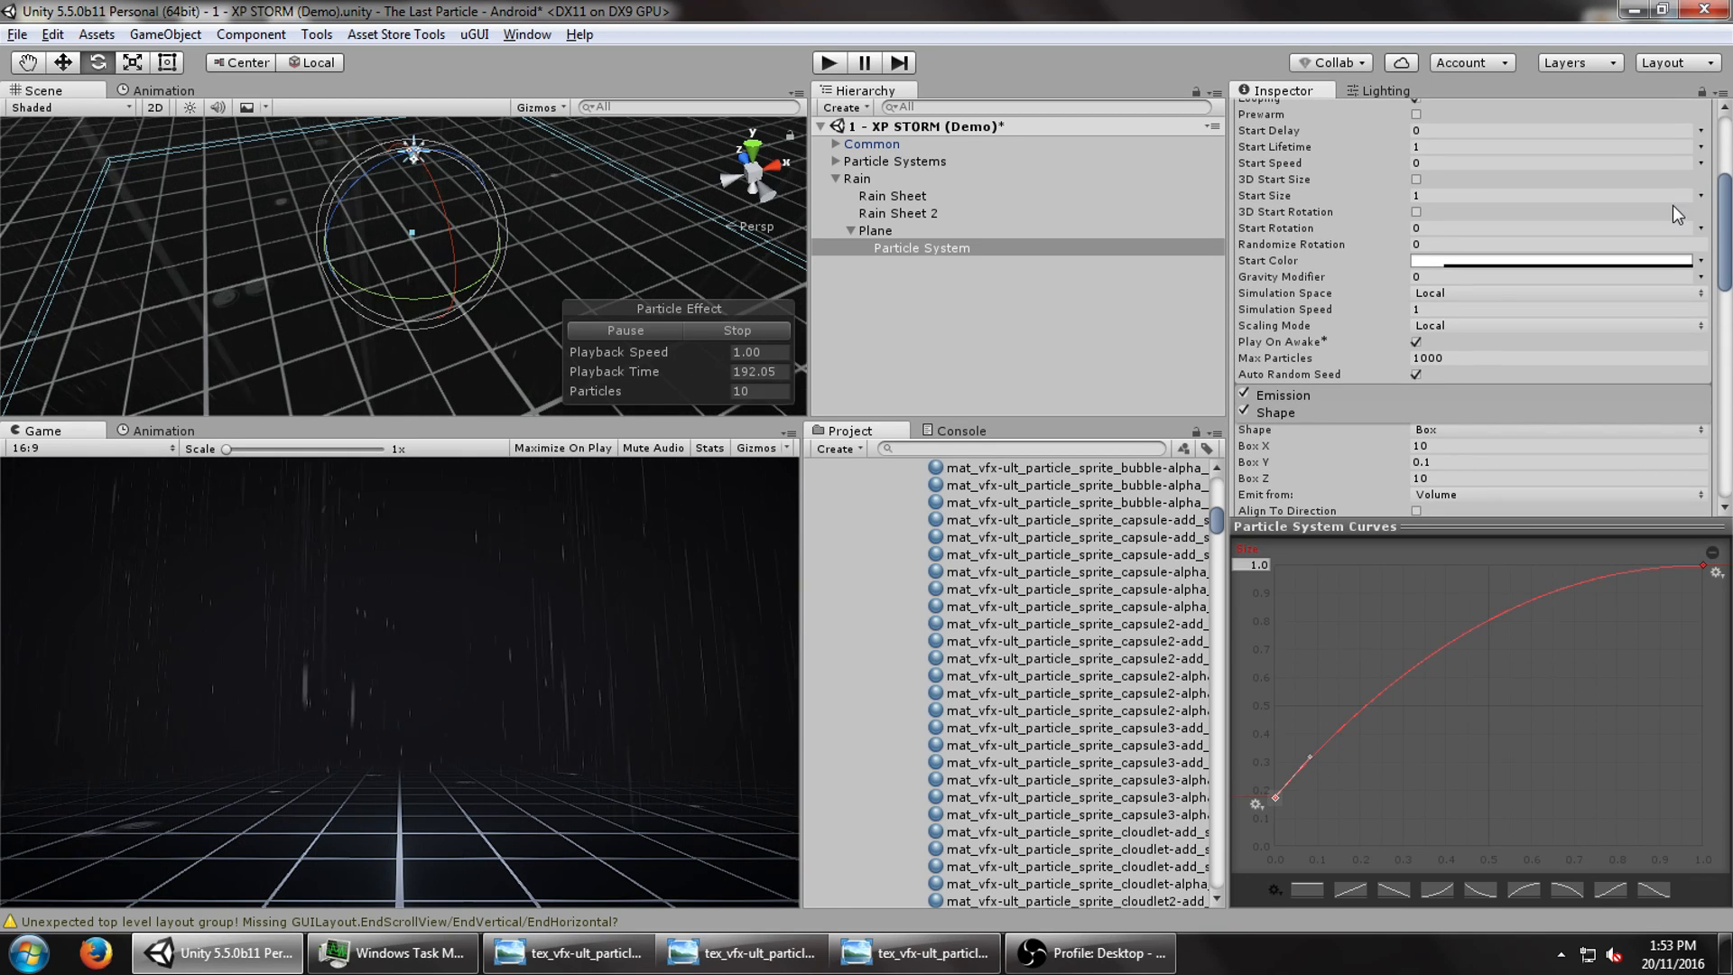
{"action": "left_click", "coordinate": [1476, 196]}
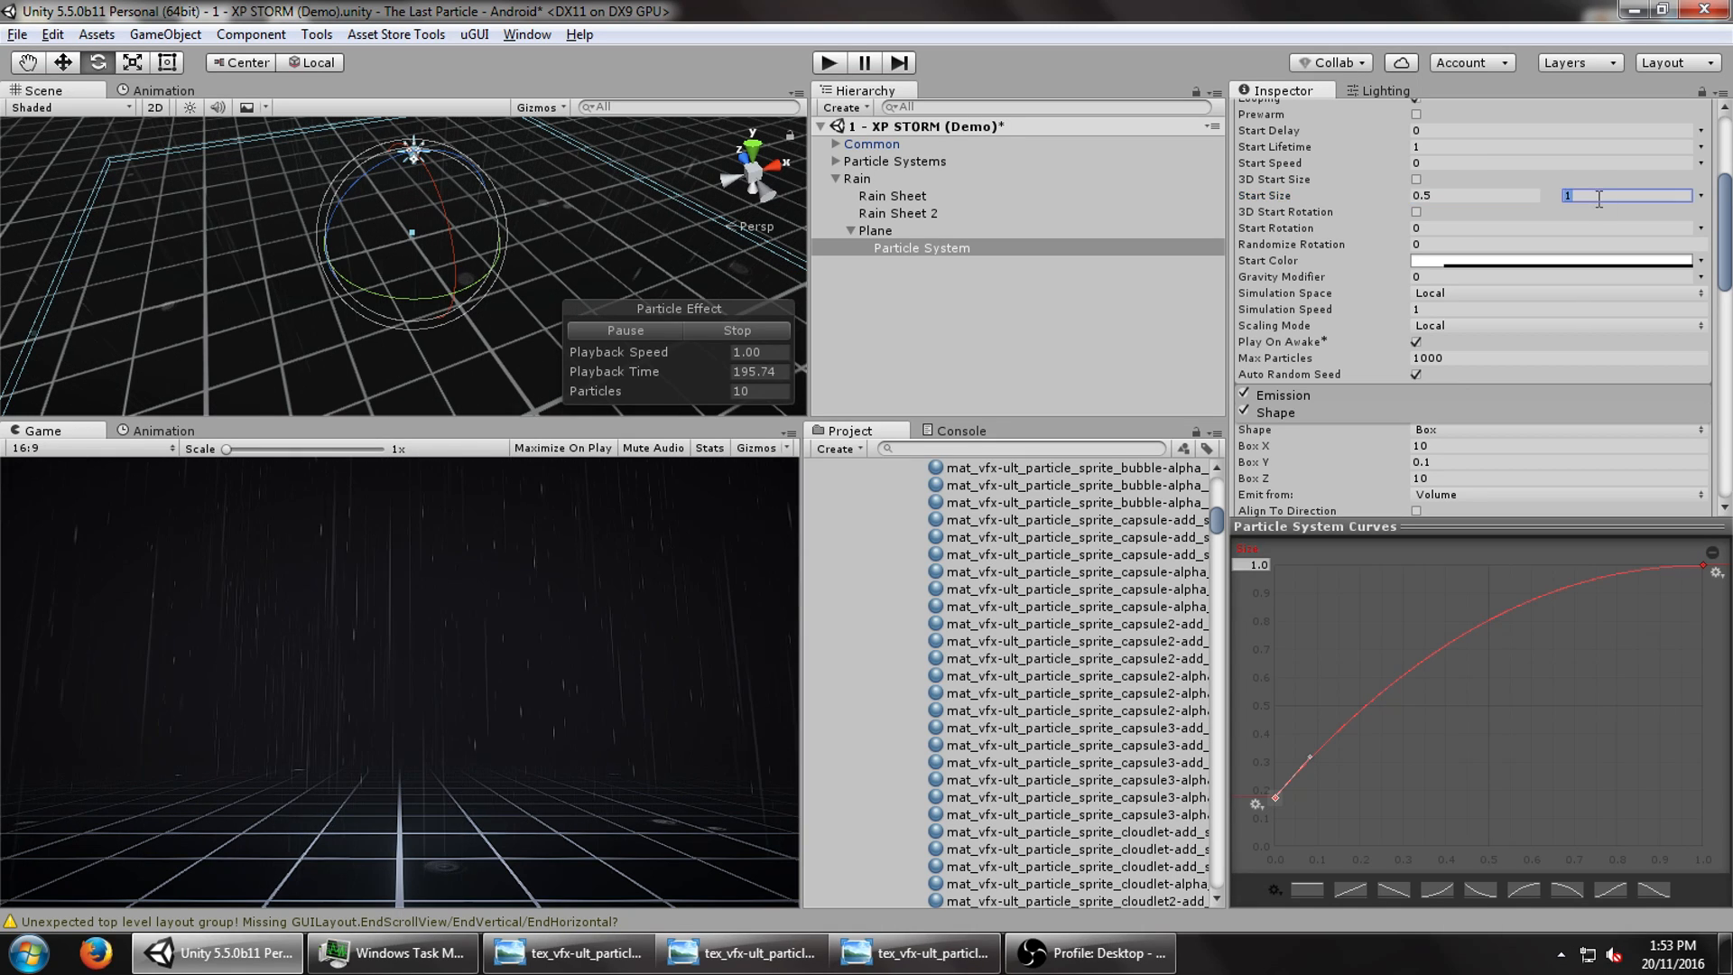
{"action": "type", "text": "2"}
{"action": "type", "text": "5"}
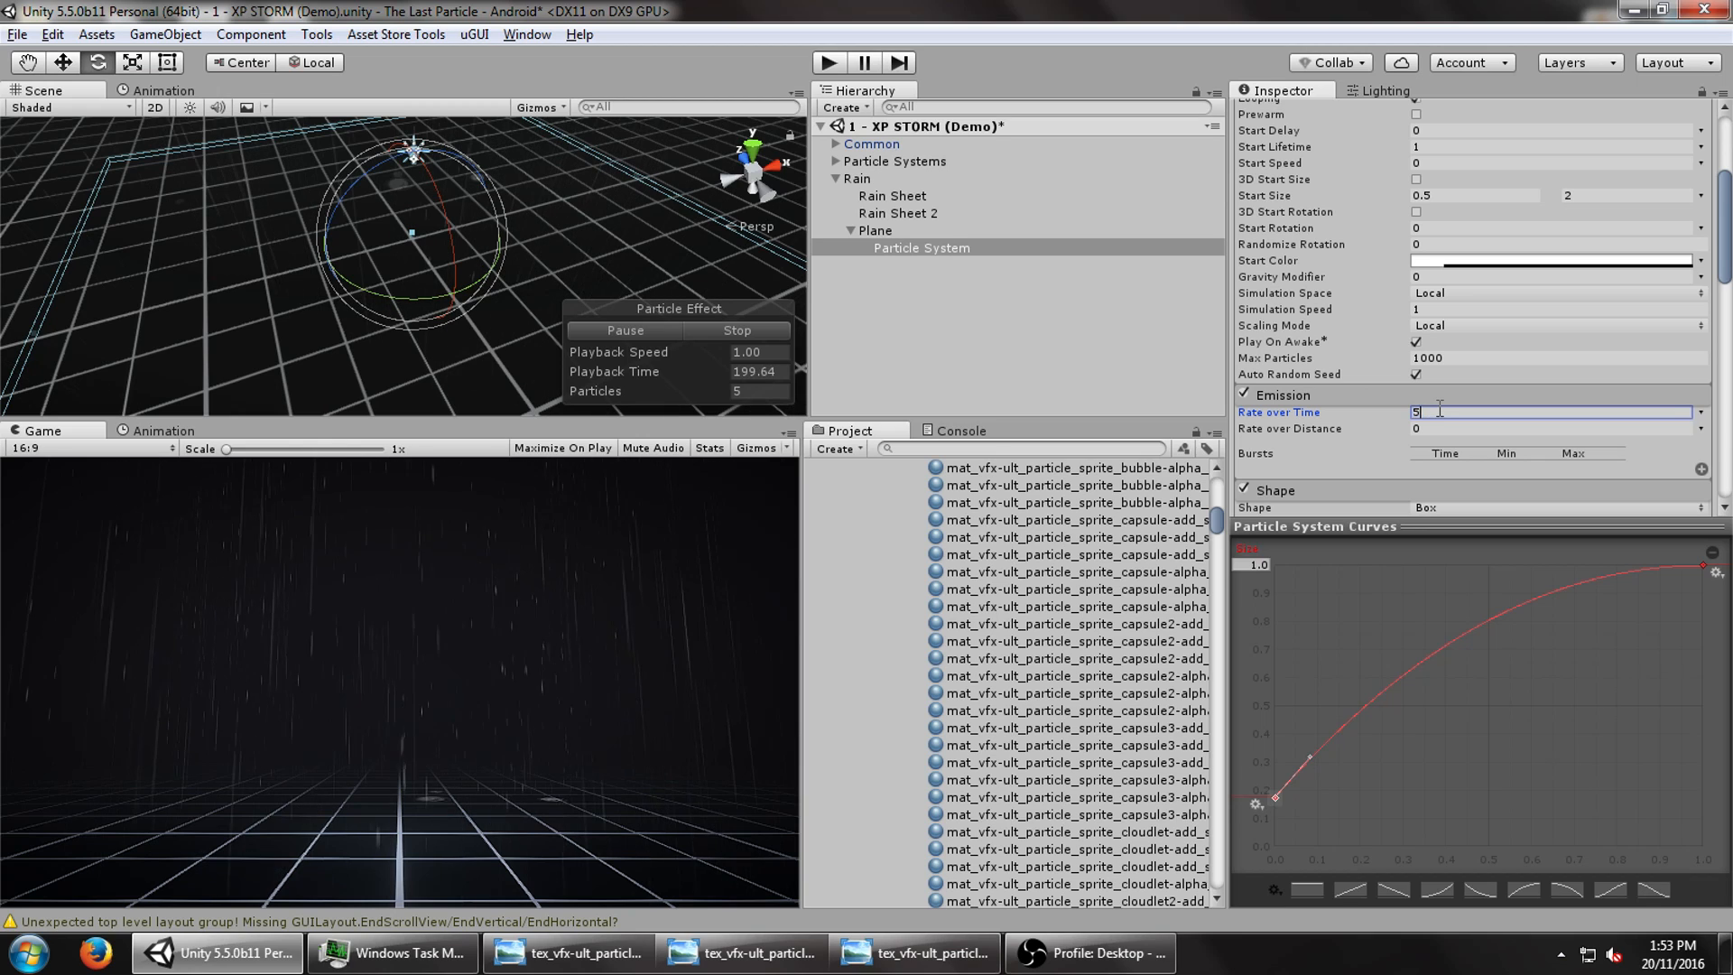
{"action": "type", "text": "0"}
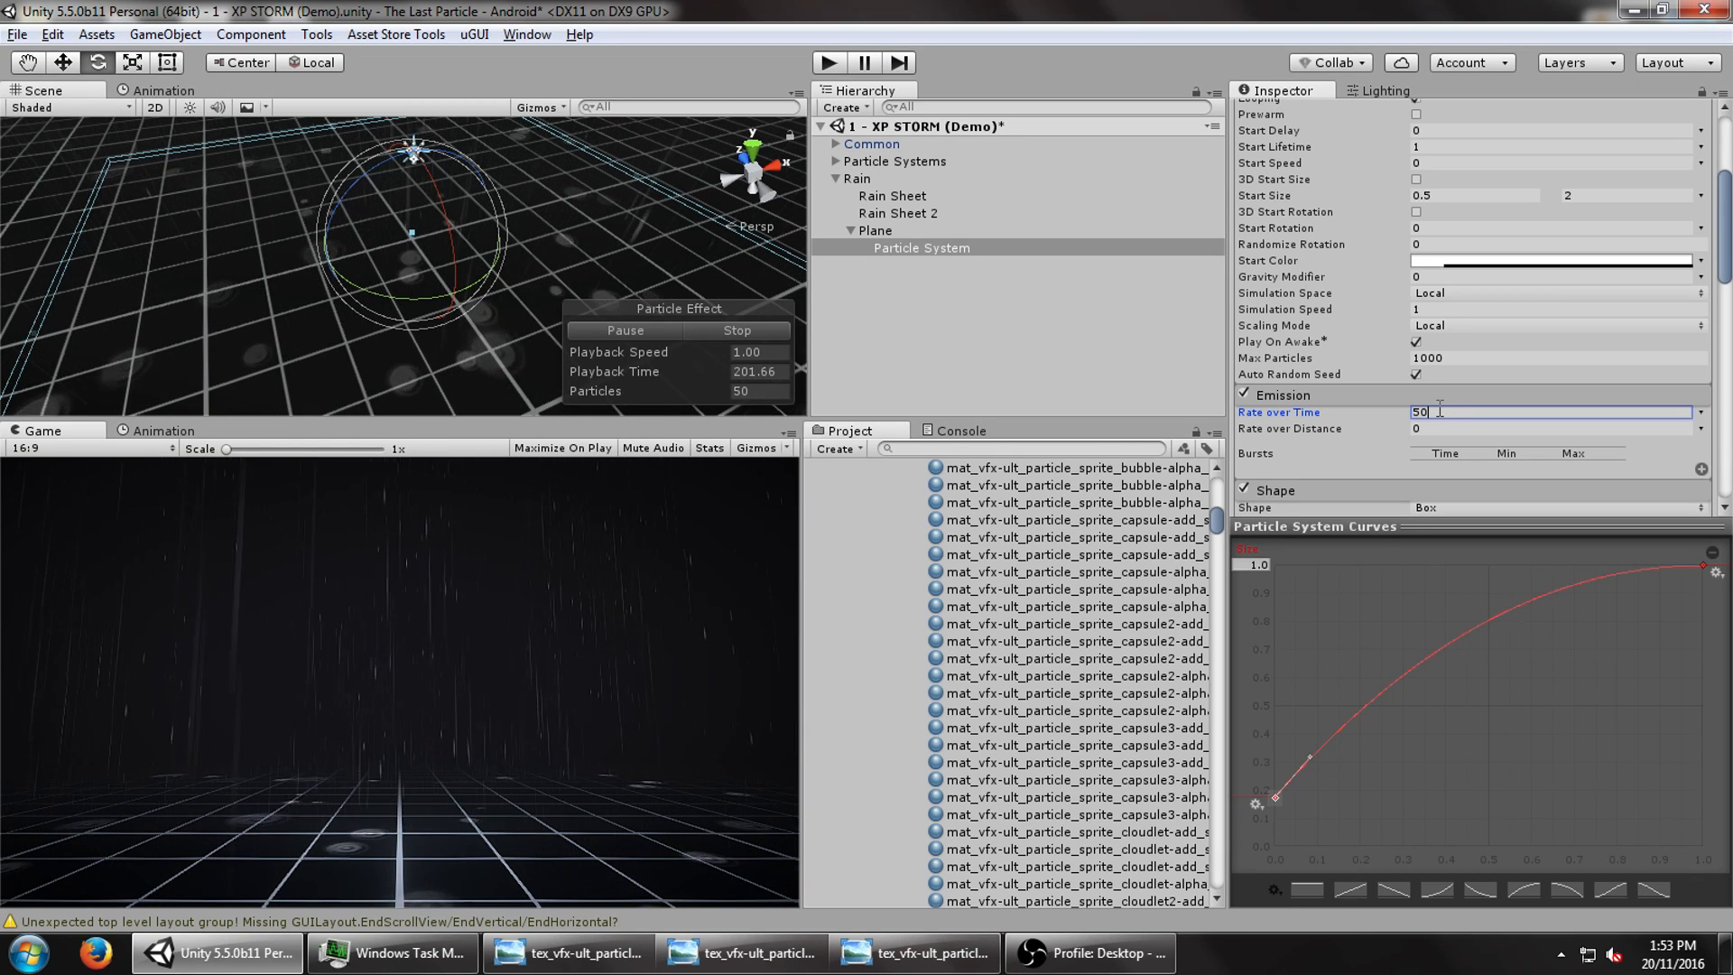
- Emit 50 ripples per second with a faint, low-alpha white start colour
{"action": "left_click", "coordinate": [1625, 195]}
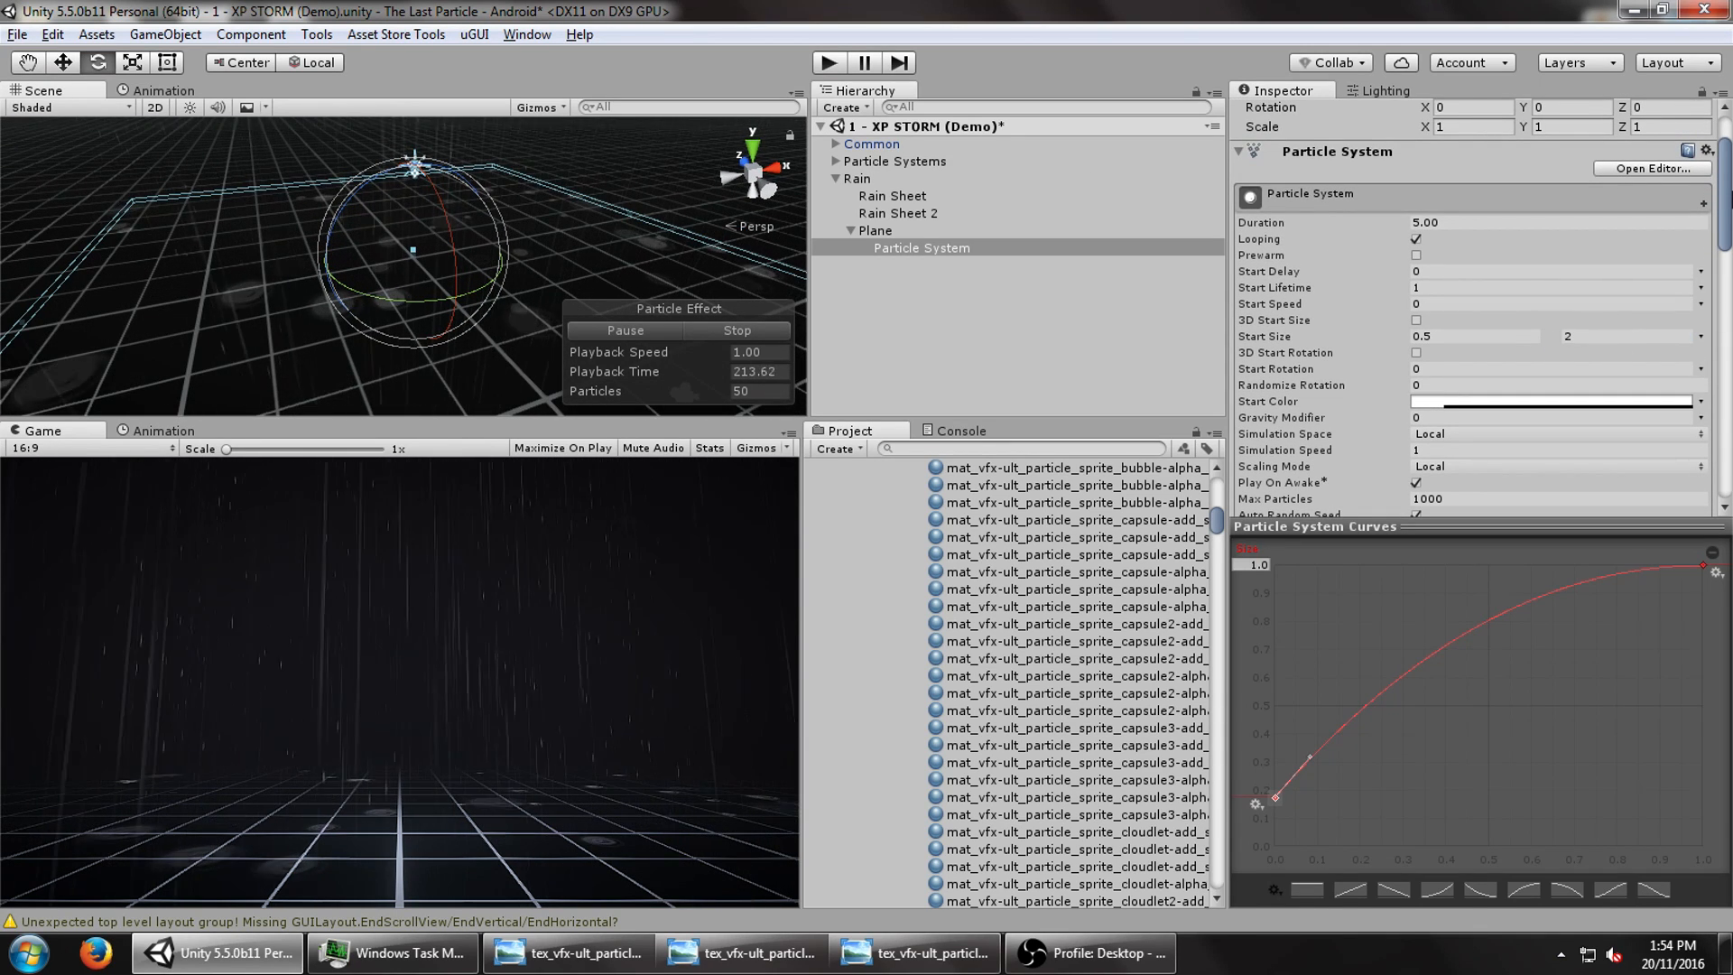
{"action": "left_click", "coordinate": [1552, 400]}
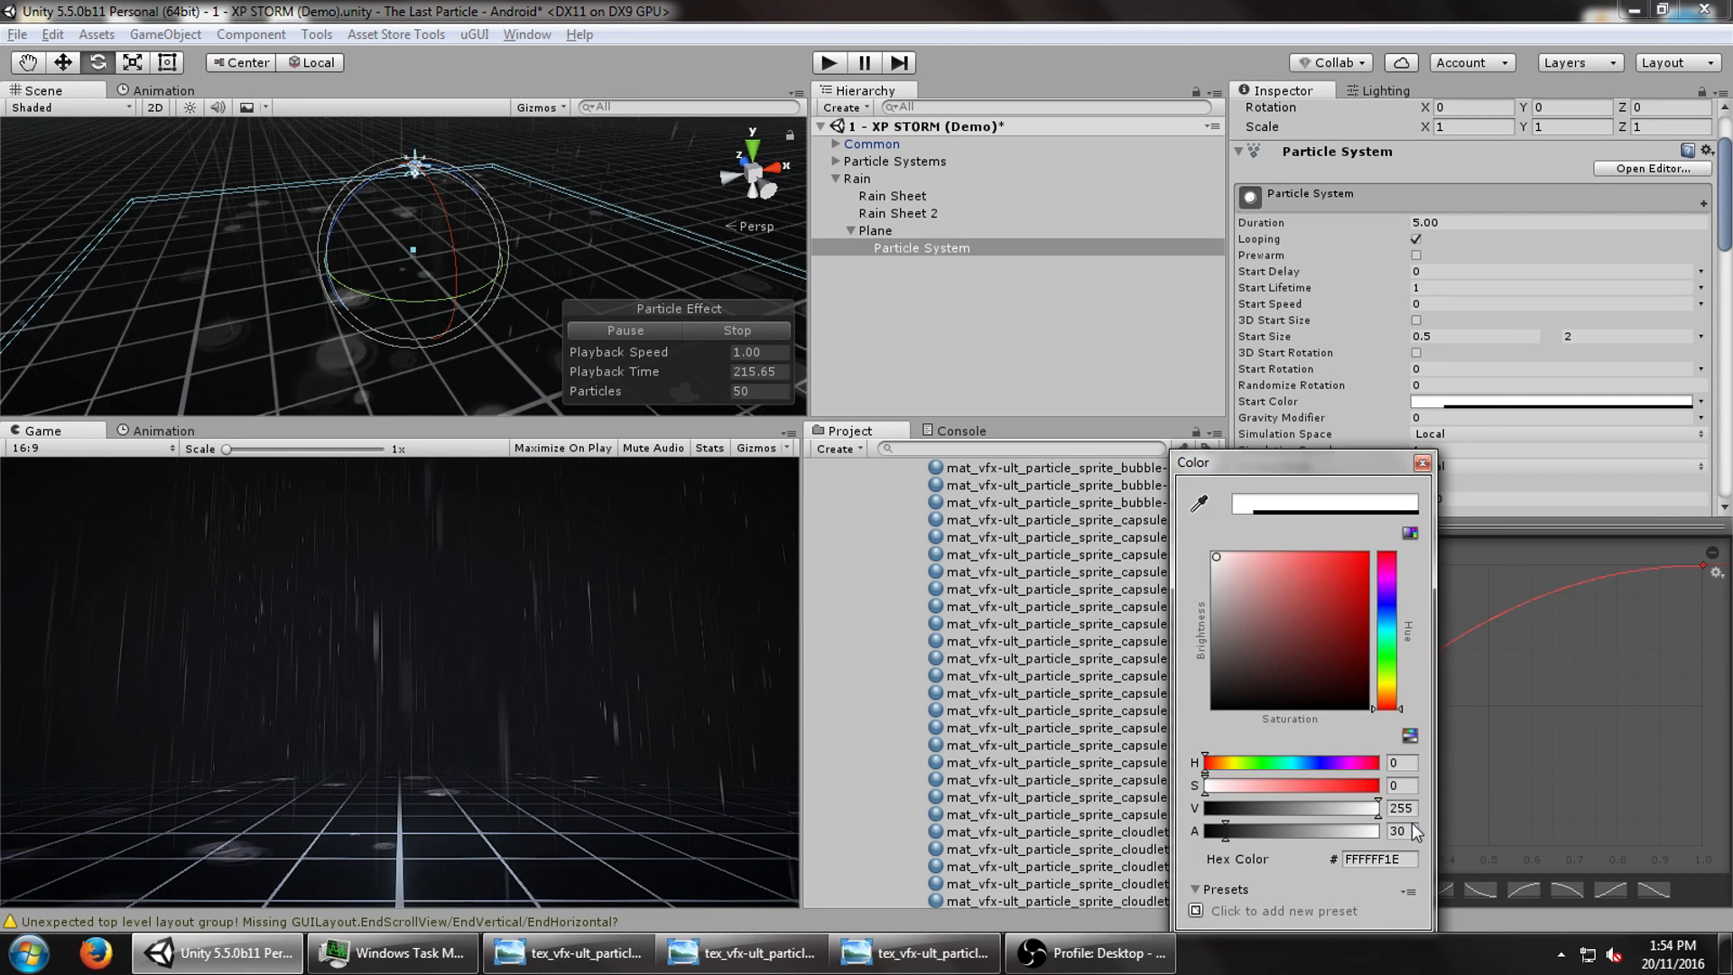
{"action": "type", "text": "12"}
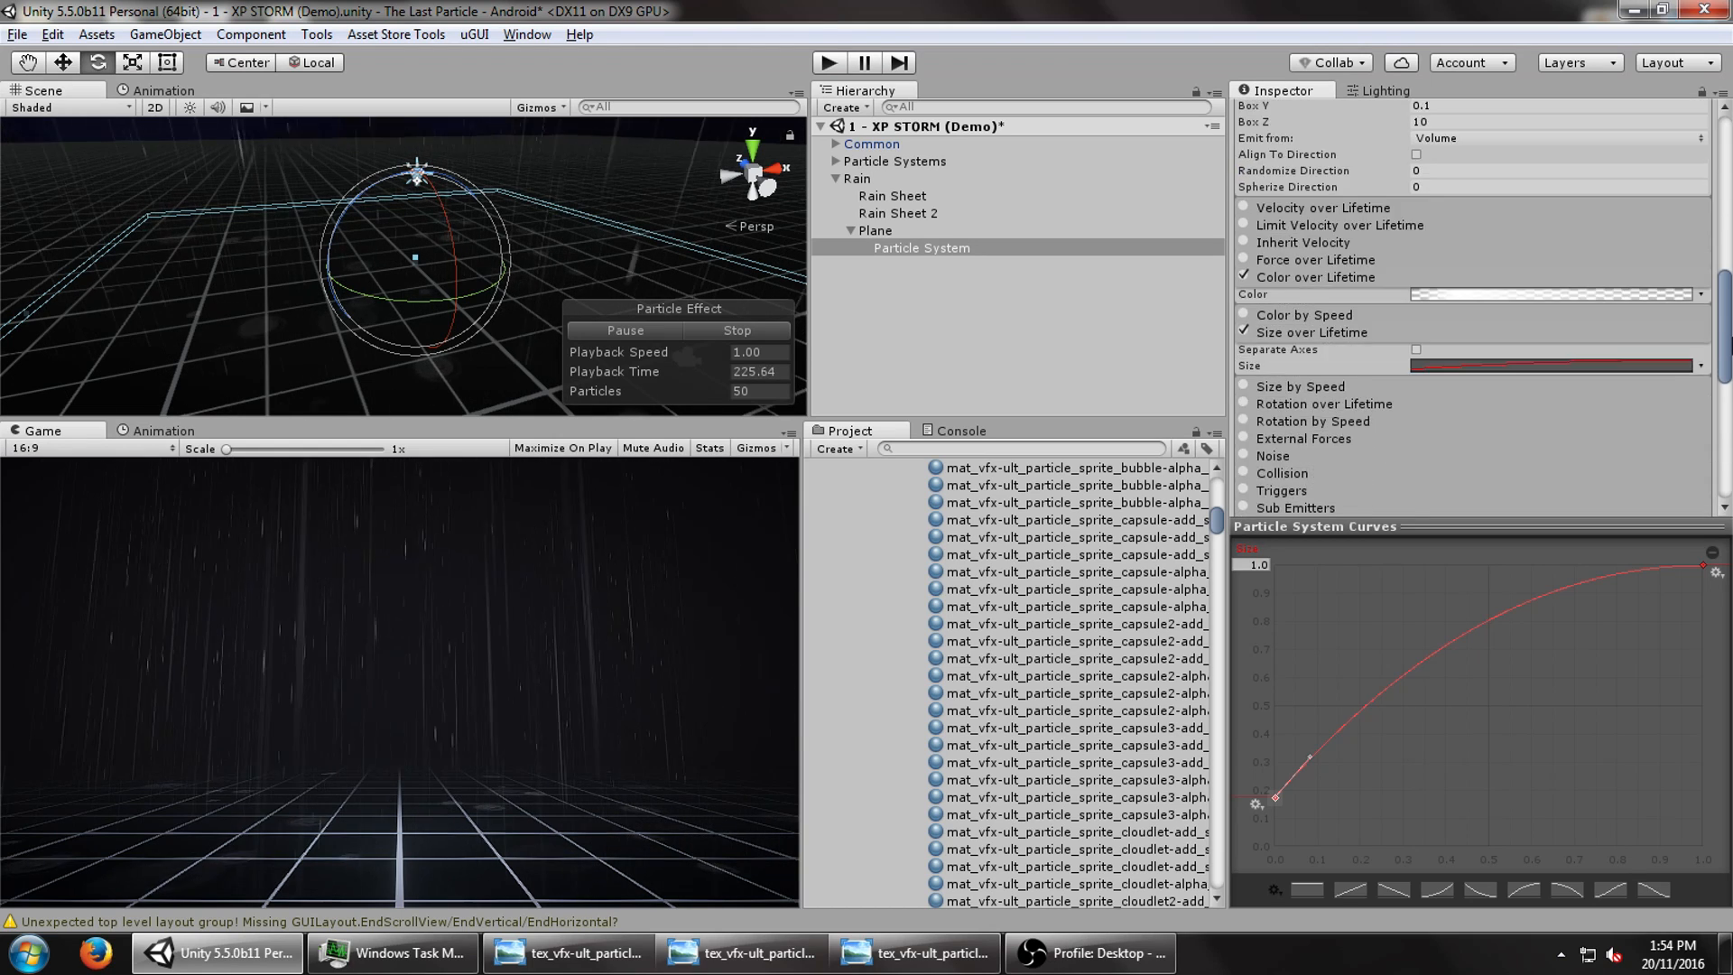
{"action": "scroll", "scroll_direction": "down", "scroll_amount": 3}
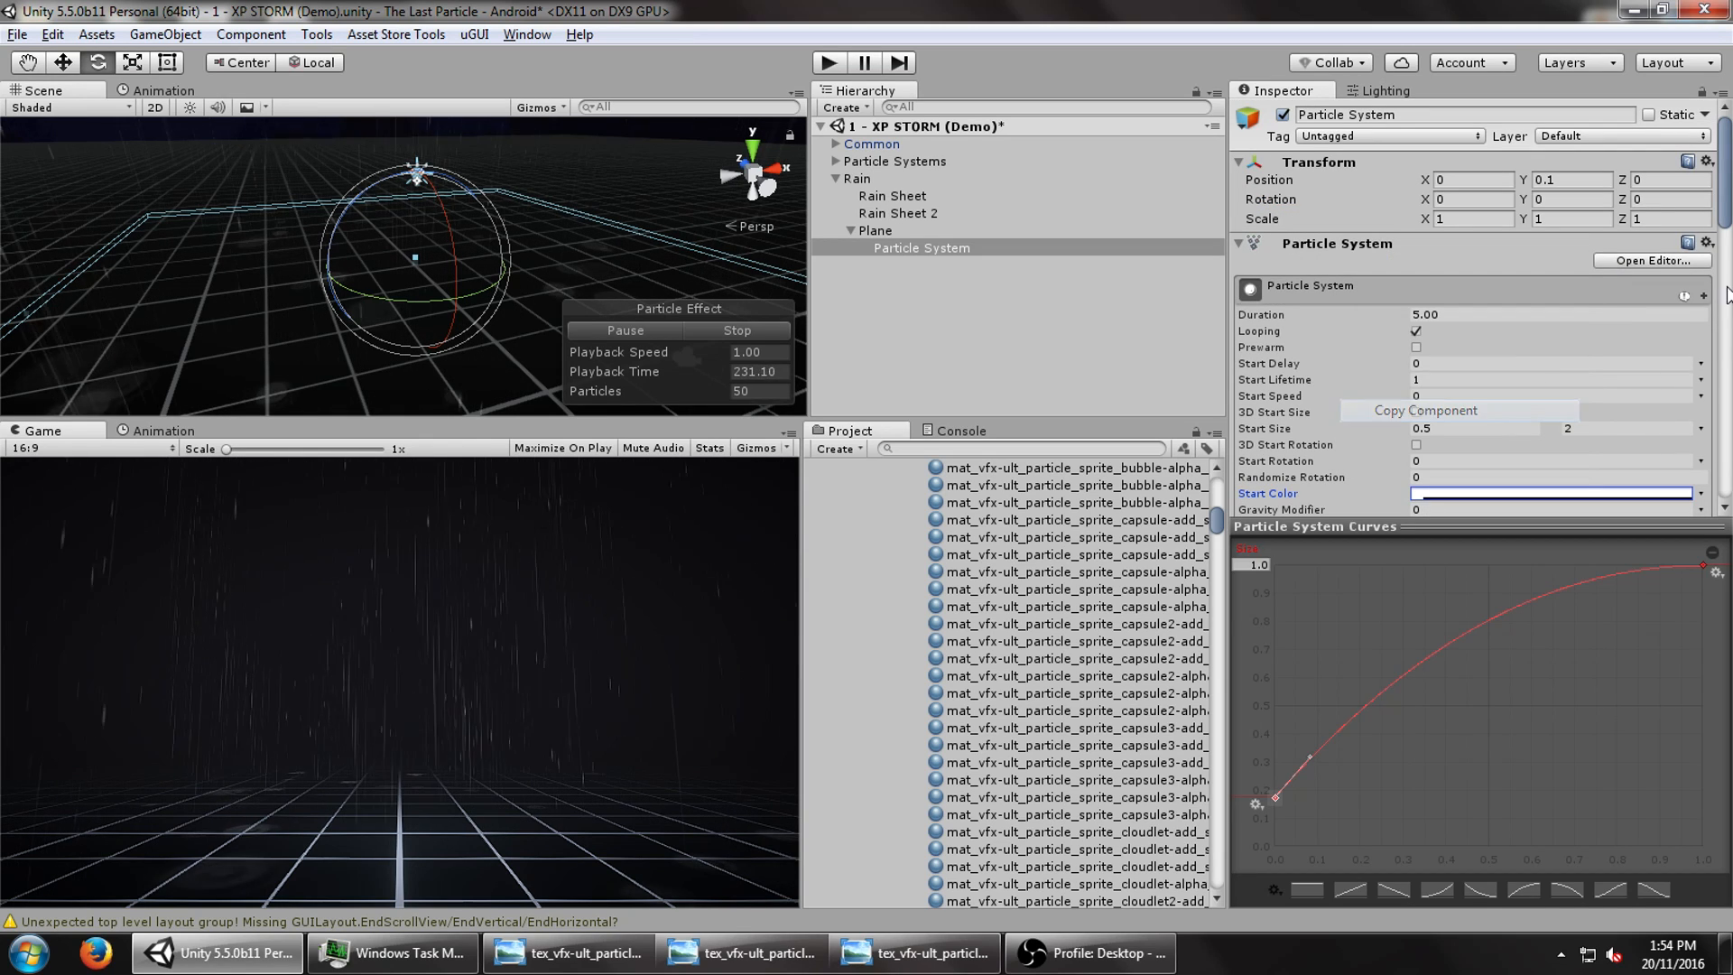
- Add a birth sub-emitter and assign it the swirl spritesheet alpha material
{"action": "scroll", "scroll_direction": "down", "scroll_amount": 3}
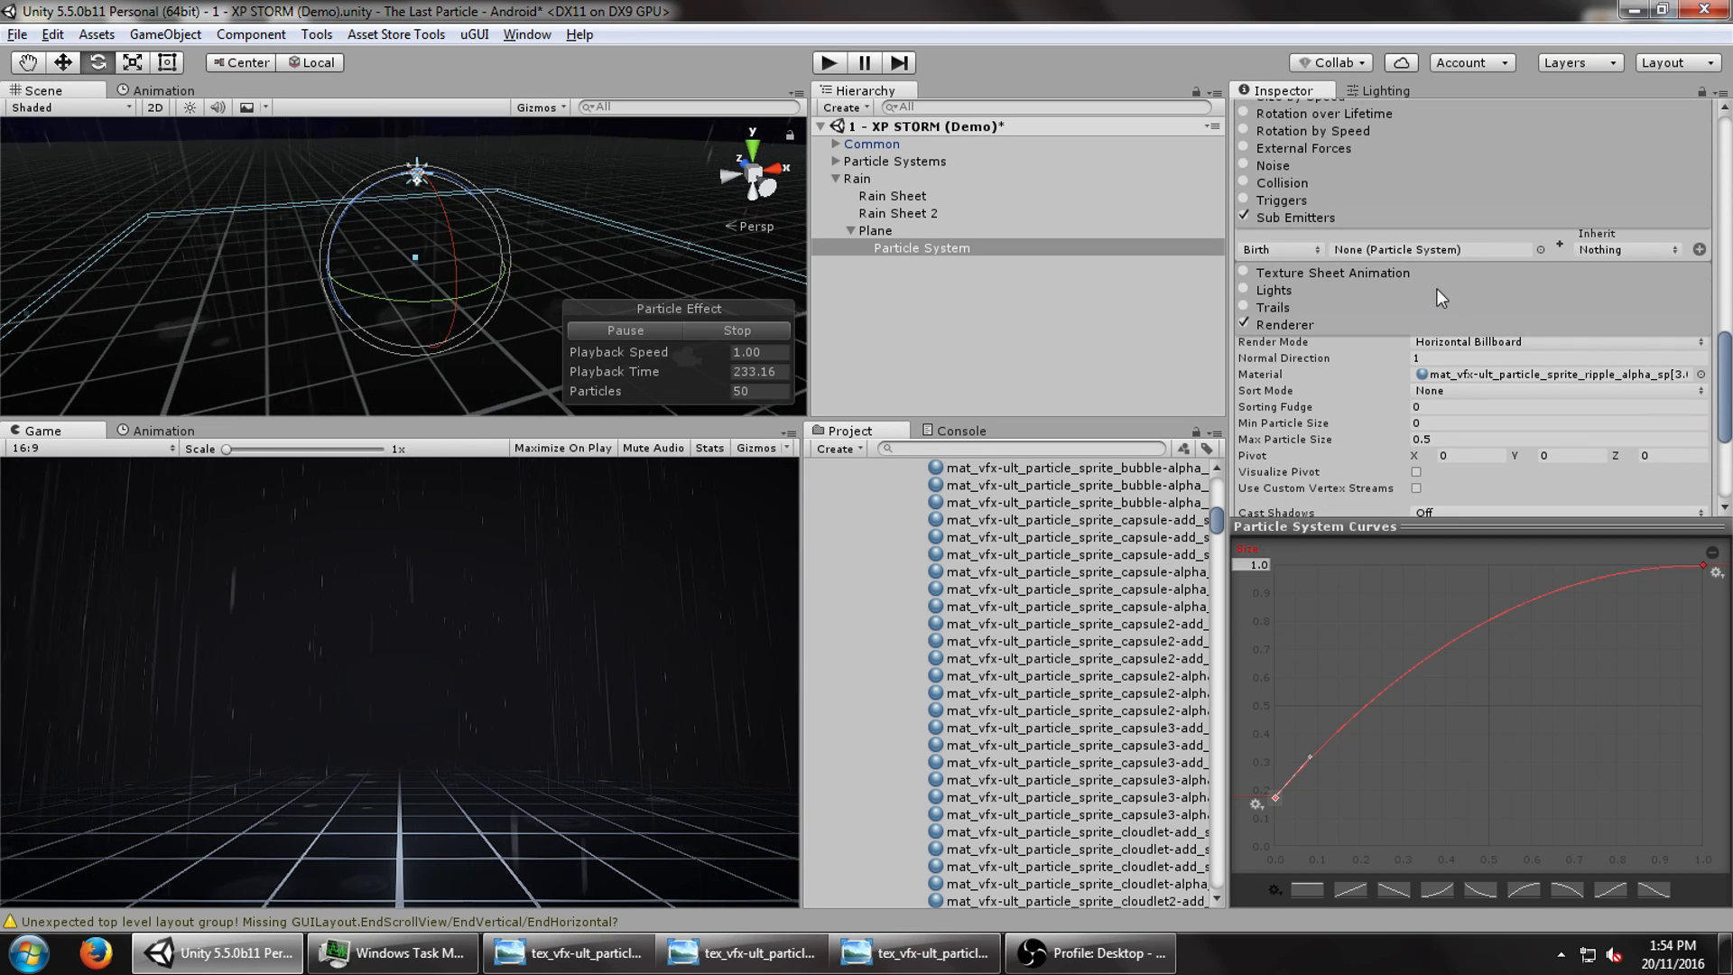
{"action": "mouse_move", "coordinate": [1564, 250]}
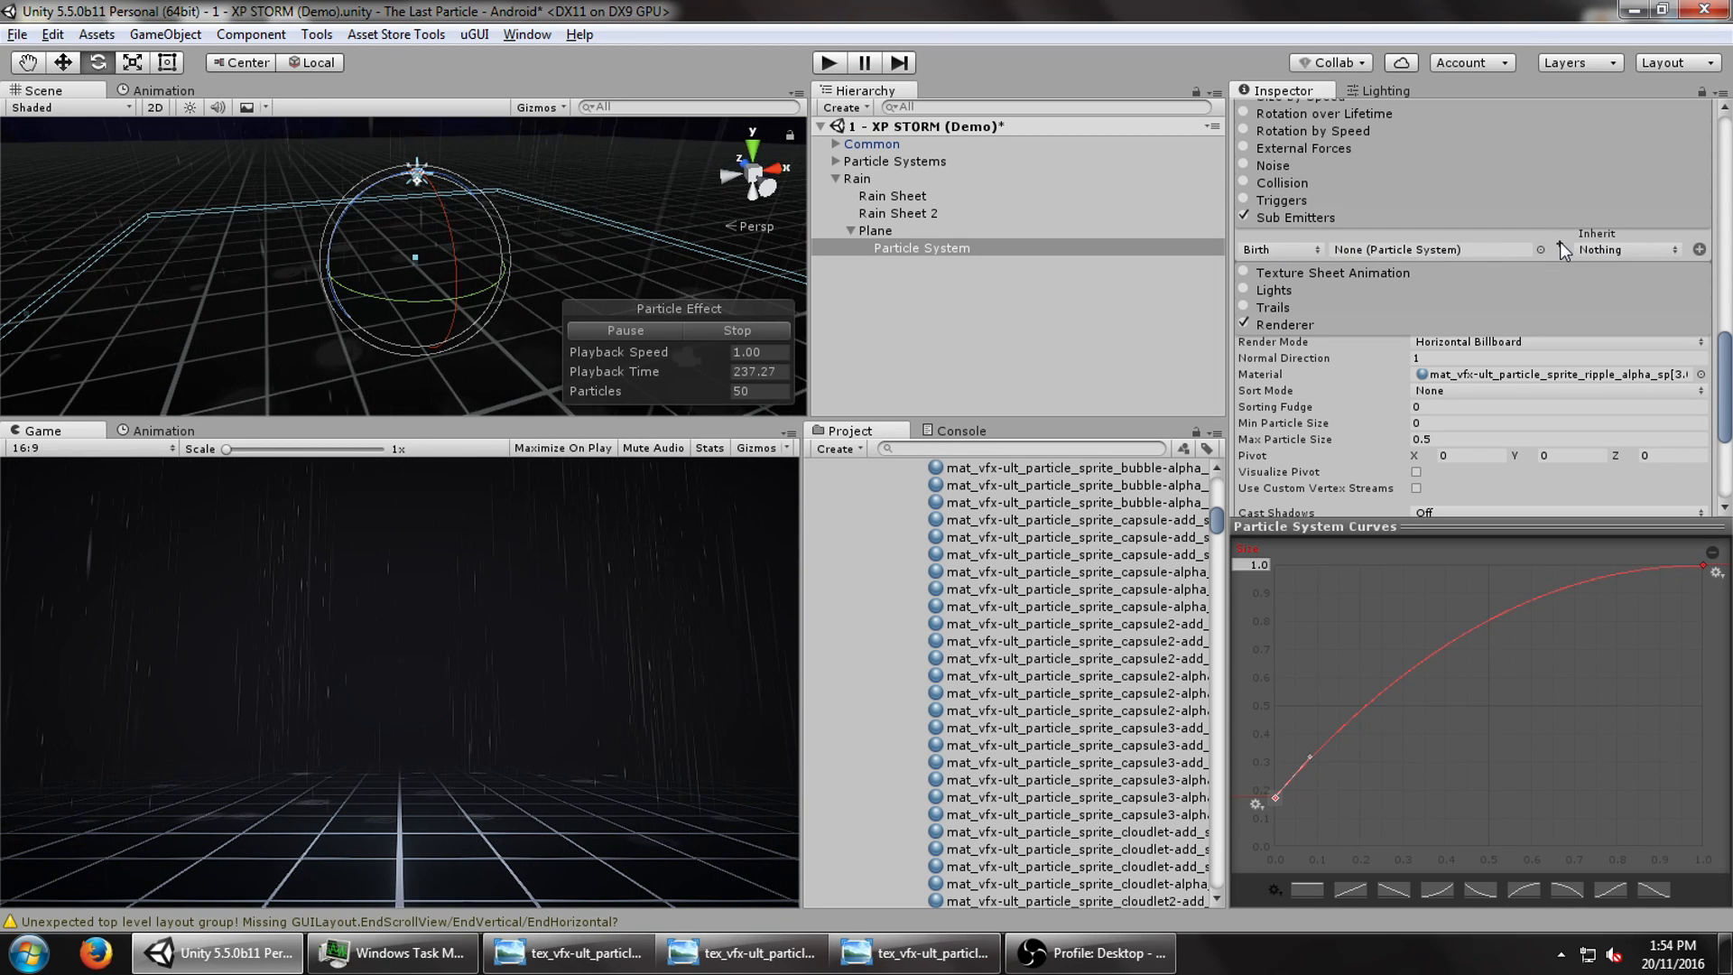
{"action": "left_click", "coordinate": [920, 247]}
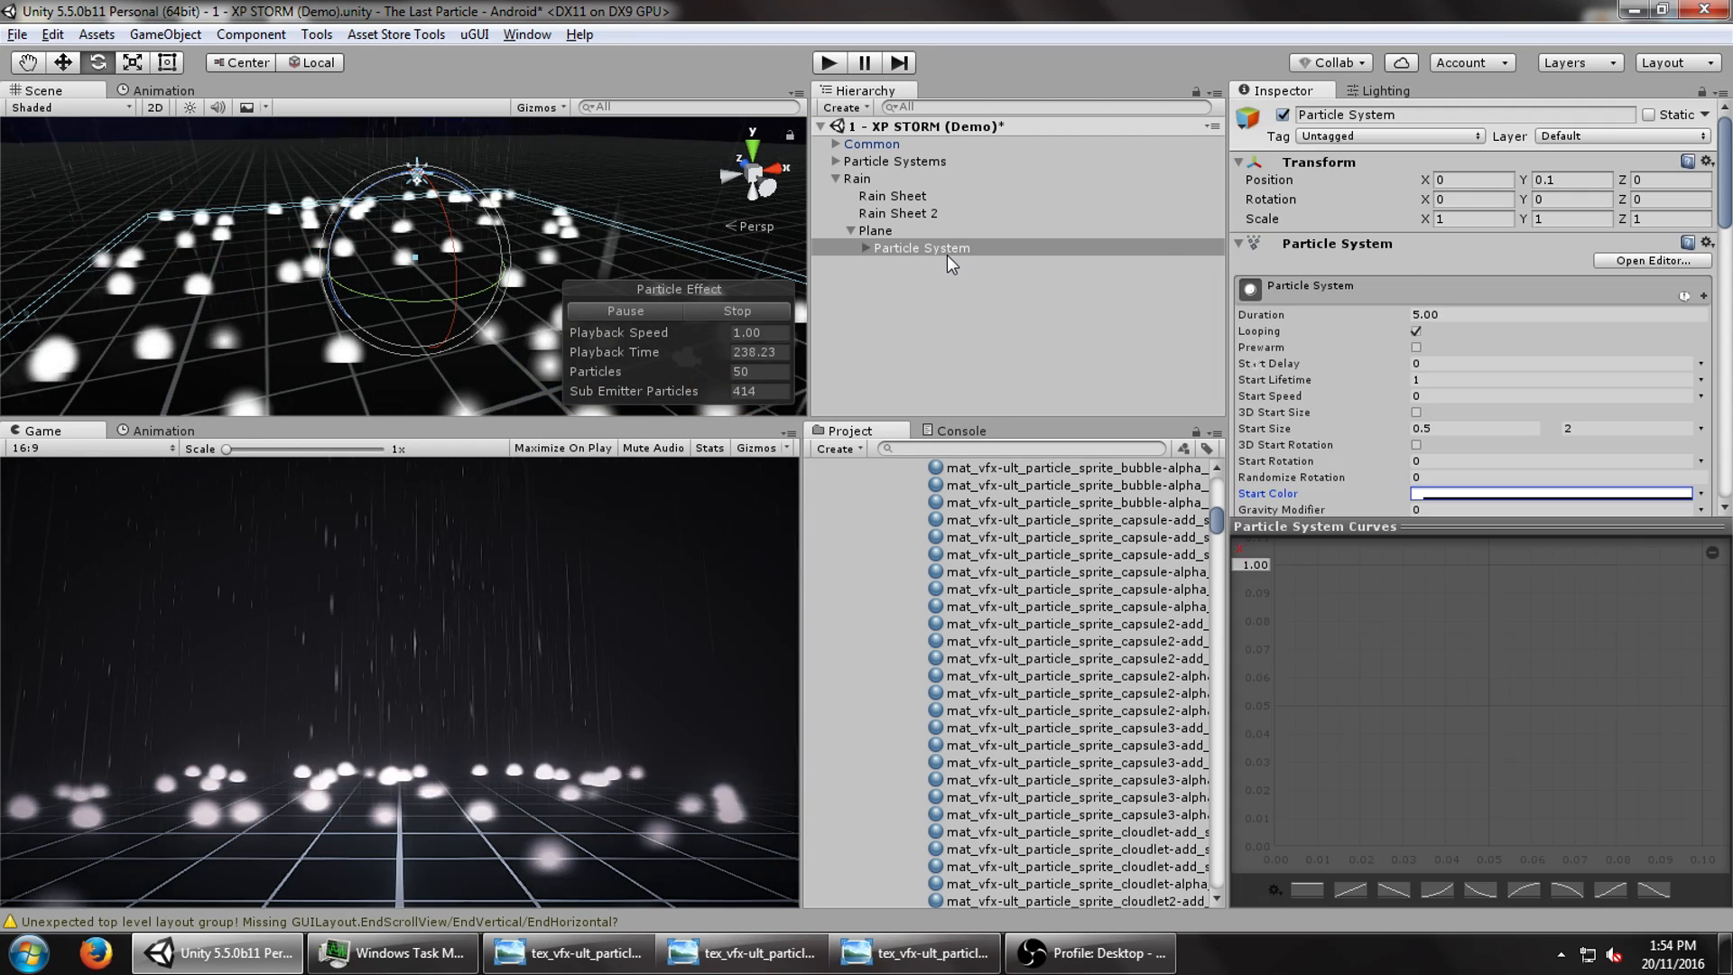
{"action": "left_click", "coordinate": [927, 265]}
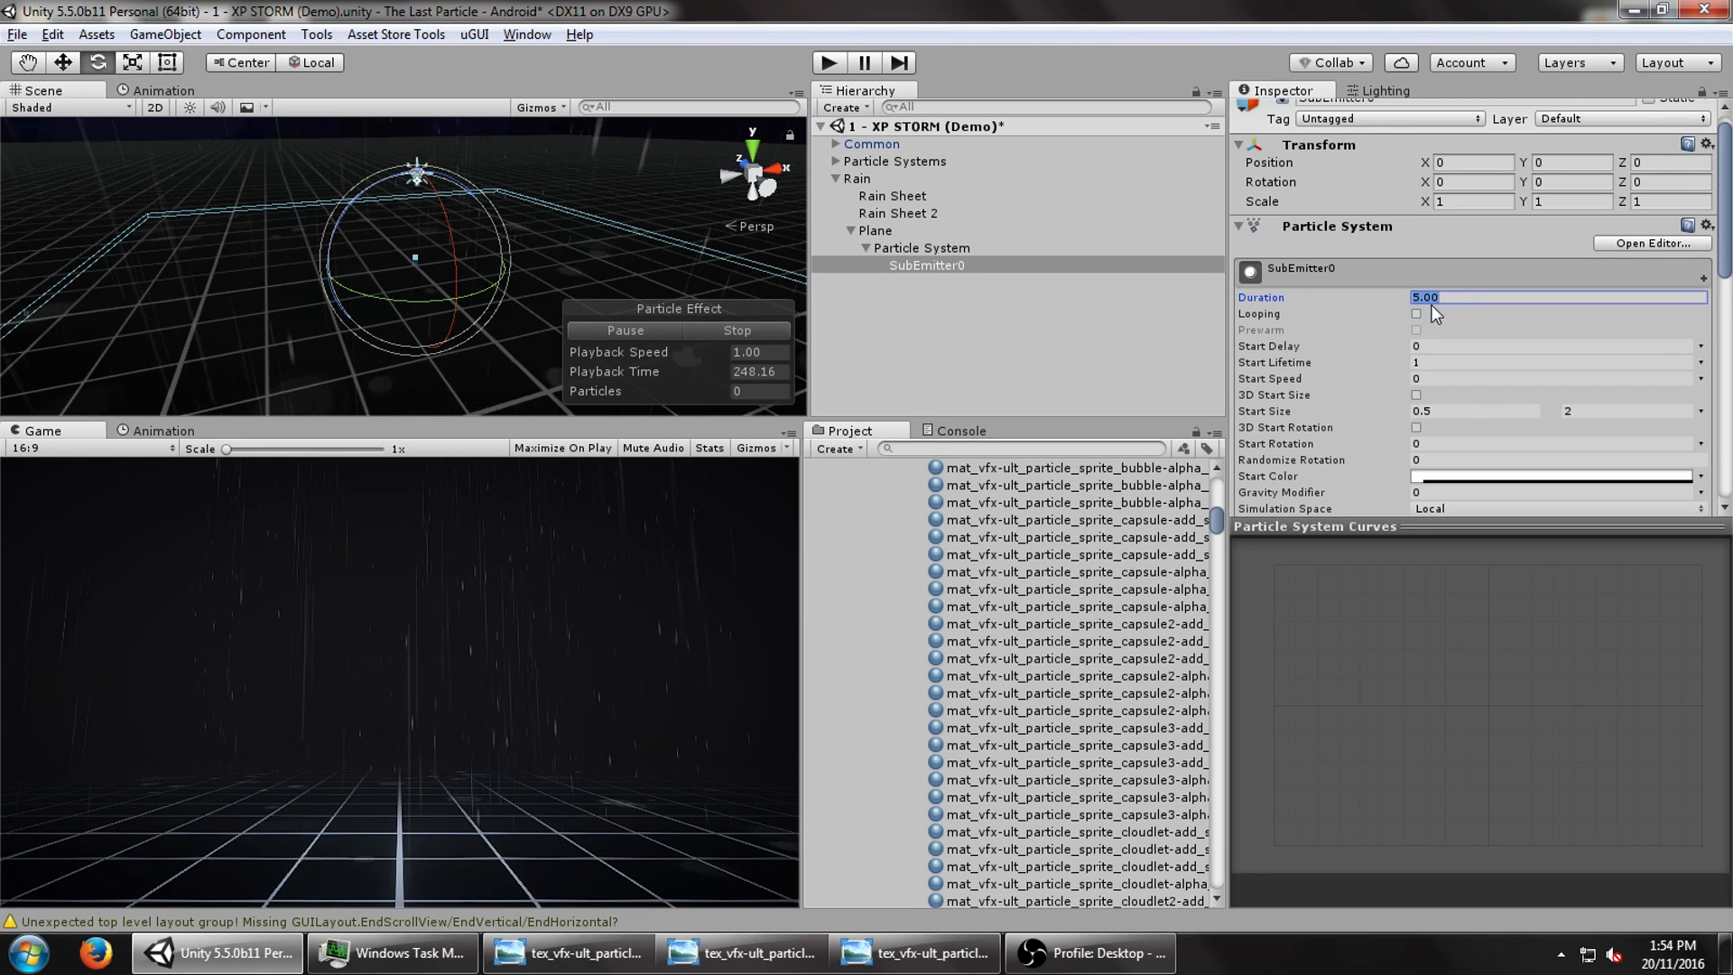
{"action": "scroll", "scroll_direction": "down", "scroll_amount": 3}
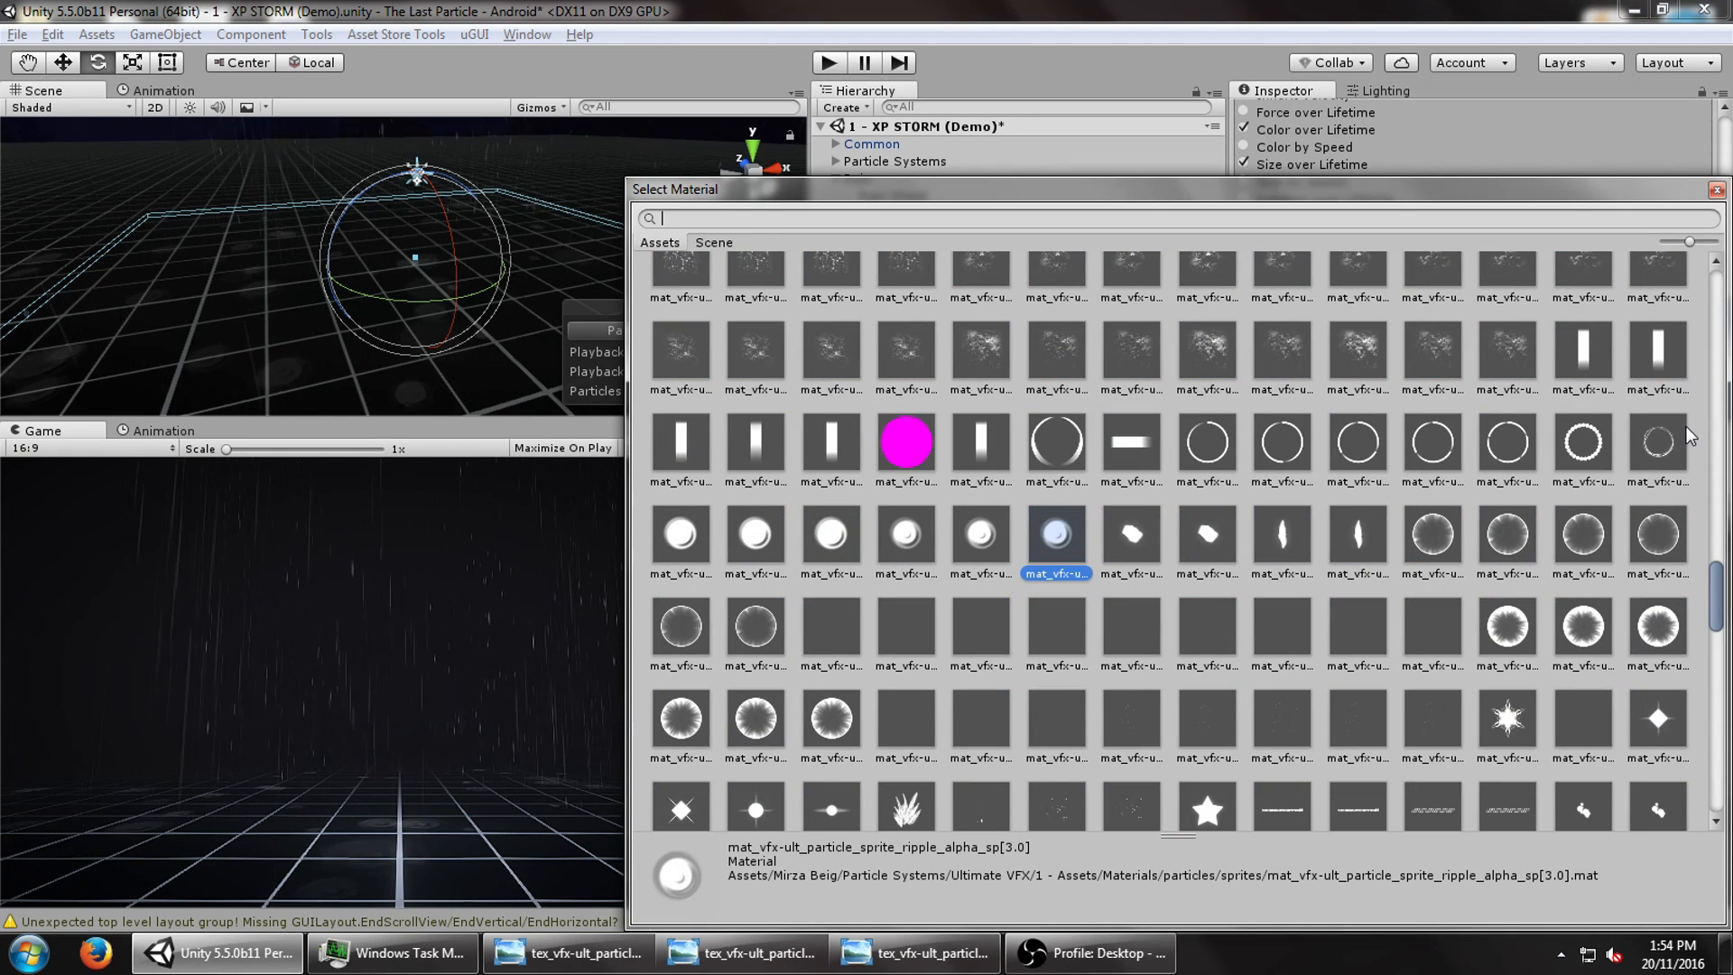
{"action": "type", "text": "swirl"}
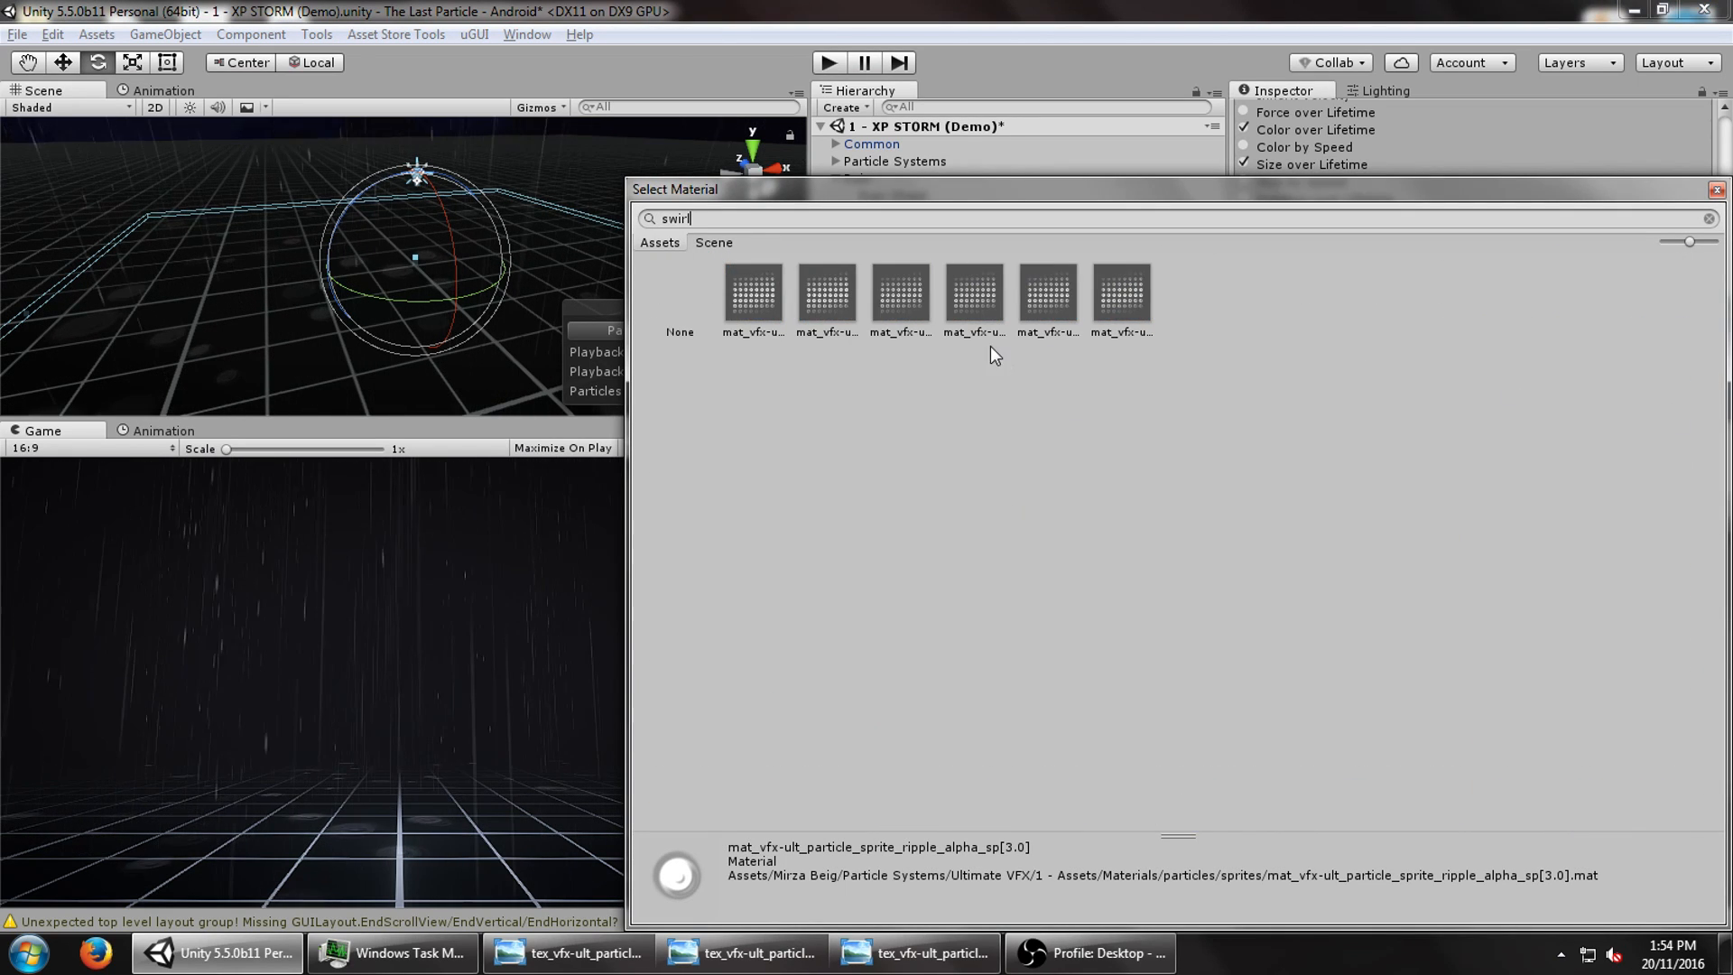
{"action": "left_click", "coordinate": [973, 296]}
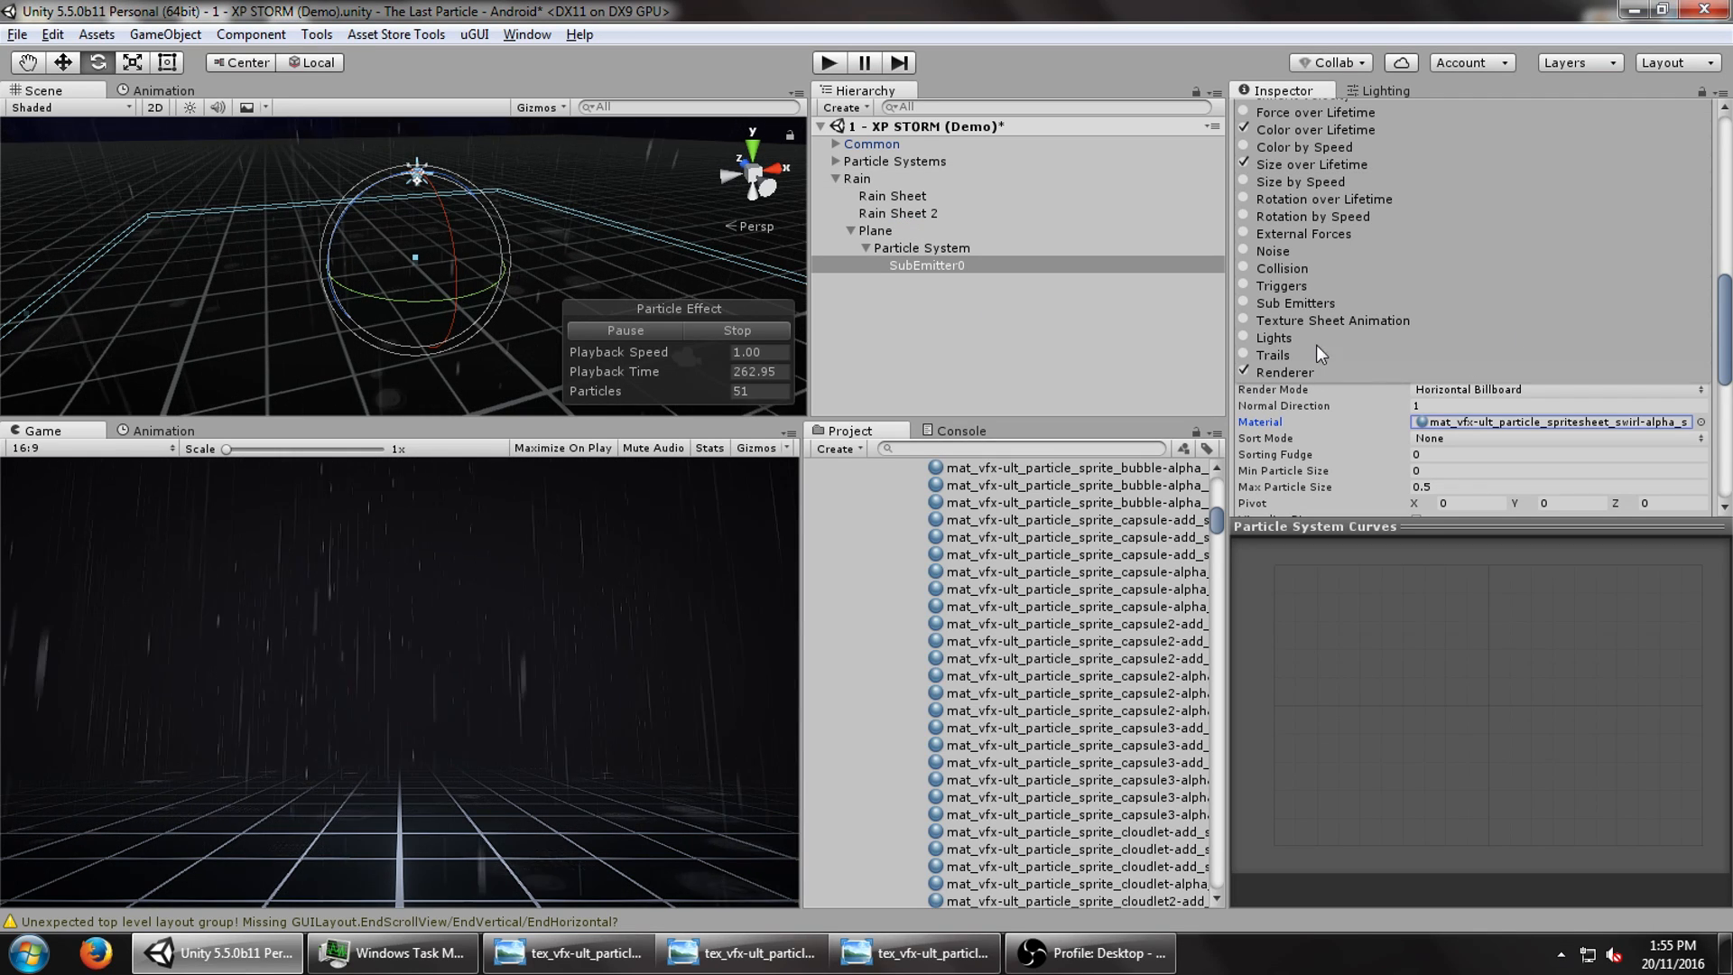
{"action": "left_click", "coordinate": [1245, 321]}
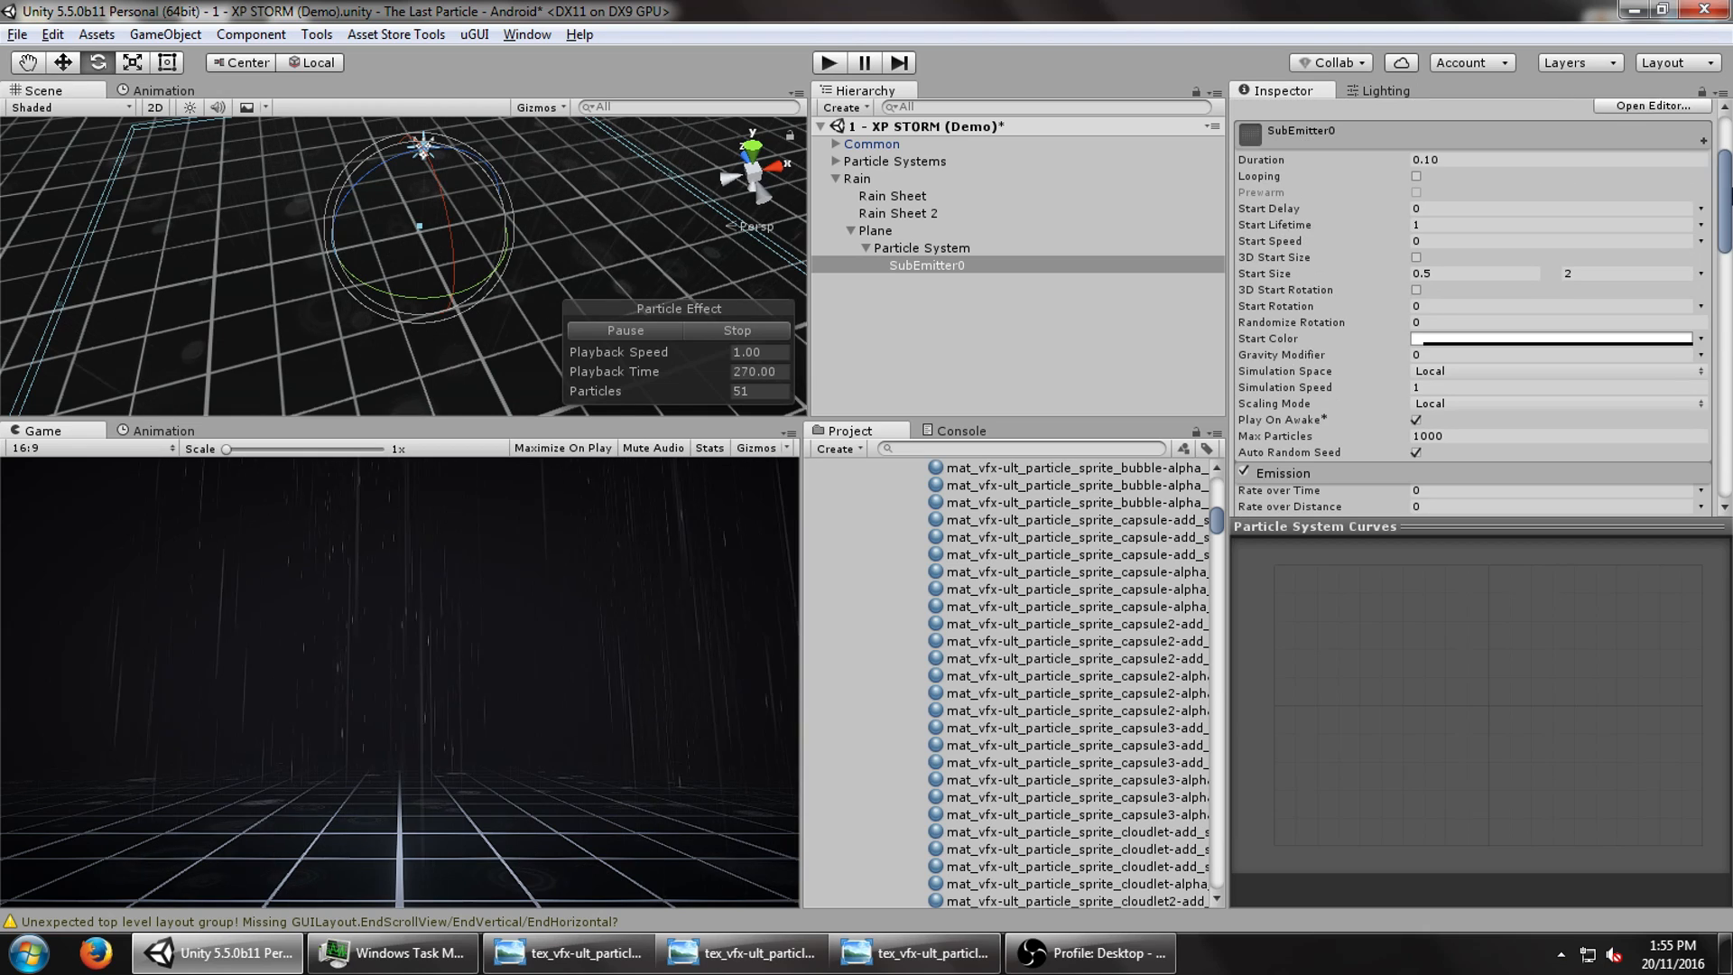
- Set the sub-emitter's minimum start size to 1 and start lifetime to 0.5
{"action": "left_click", "coordinate": [1473, 273]}
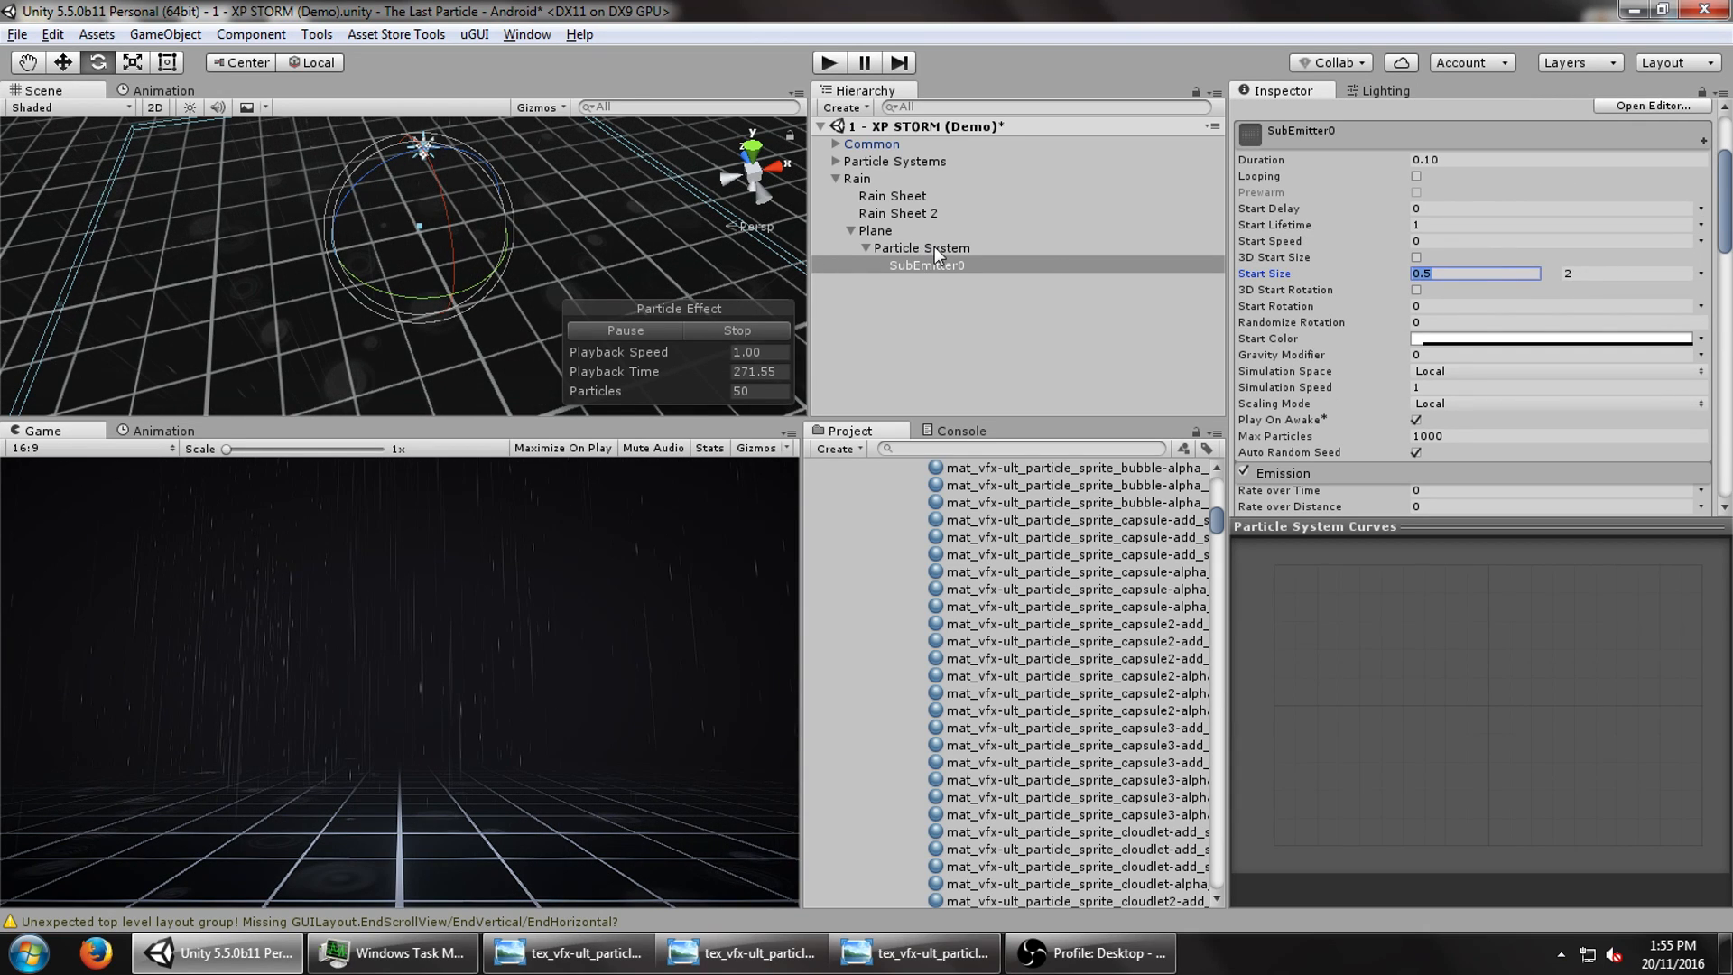
{"action": "type", "text": "1"}
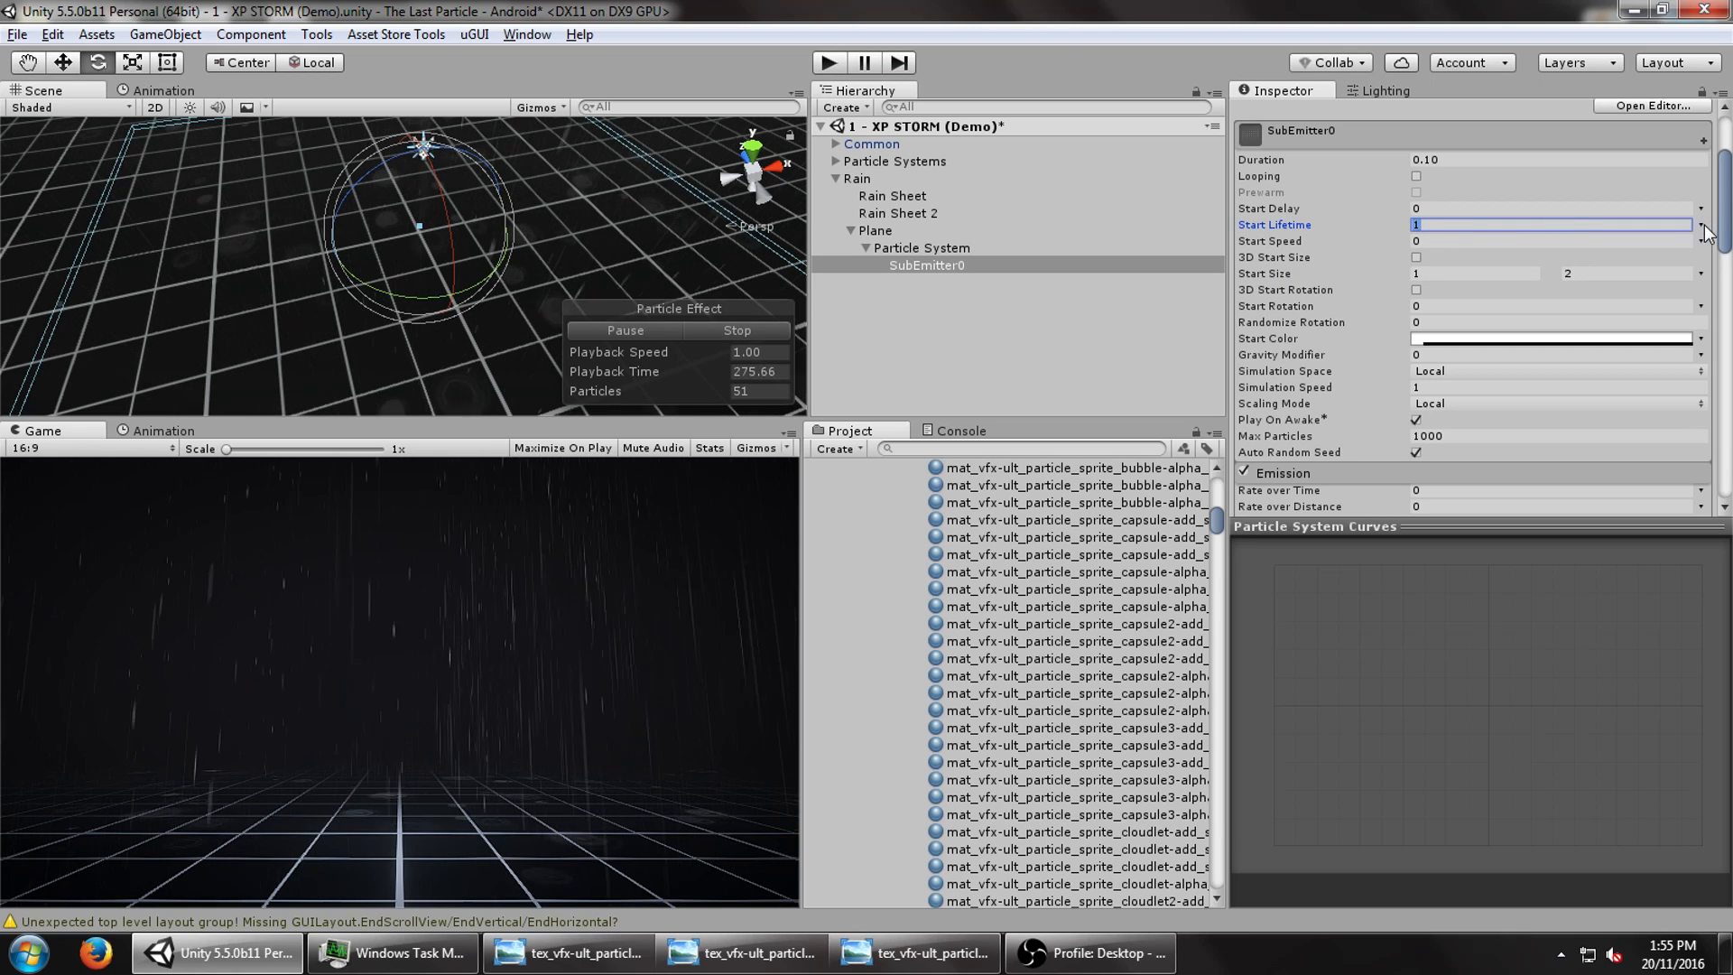
{"action": "type", "text": ".5"}
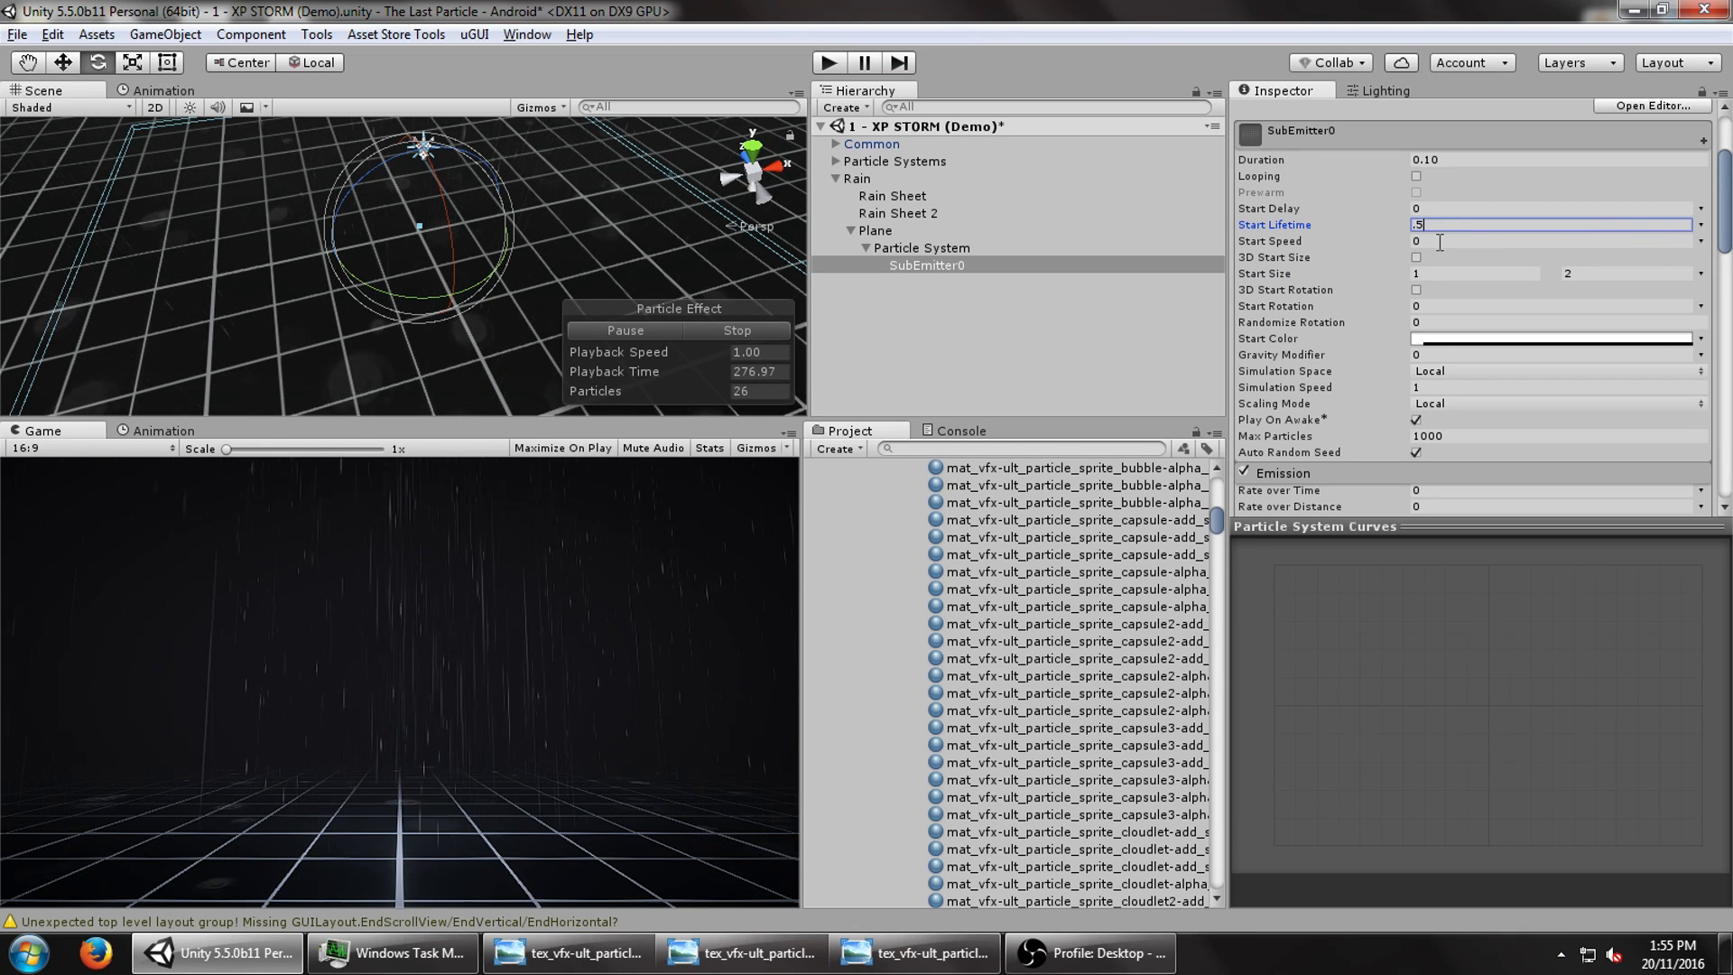
{"action": "left_click", "coordinate": [1547, 241]}
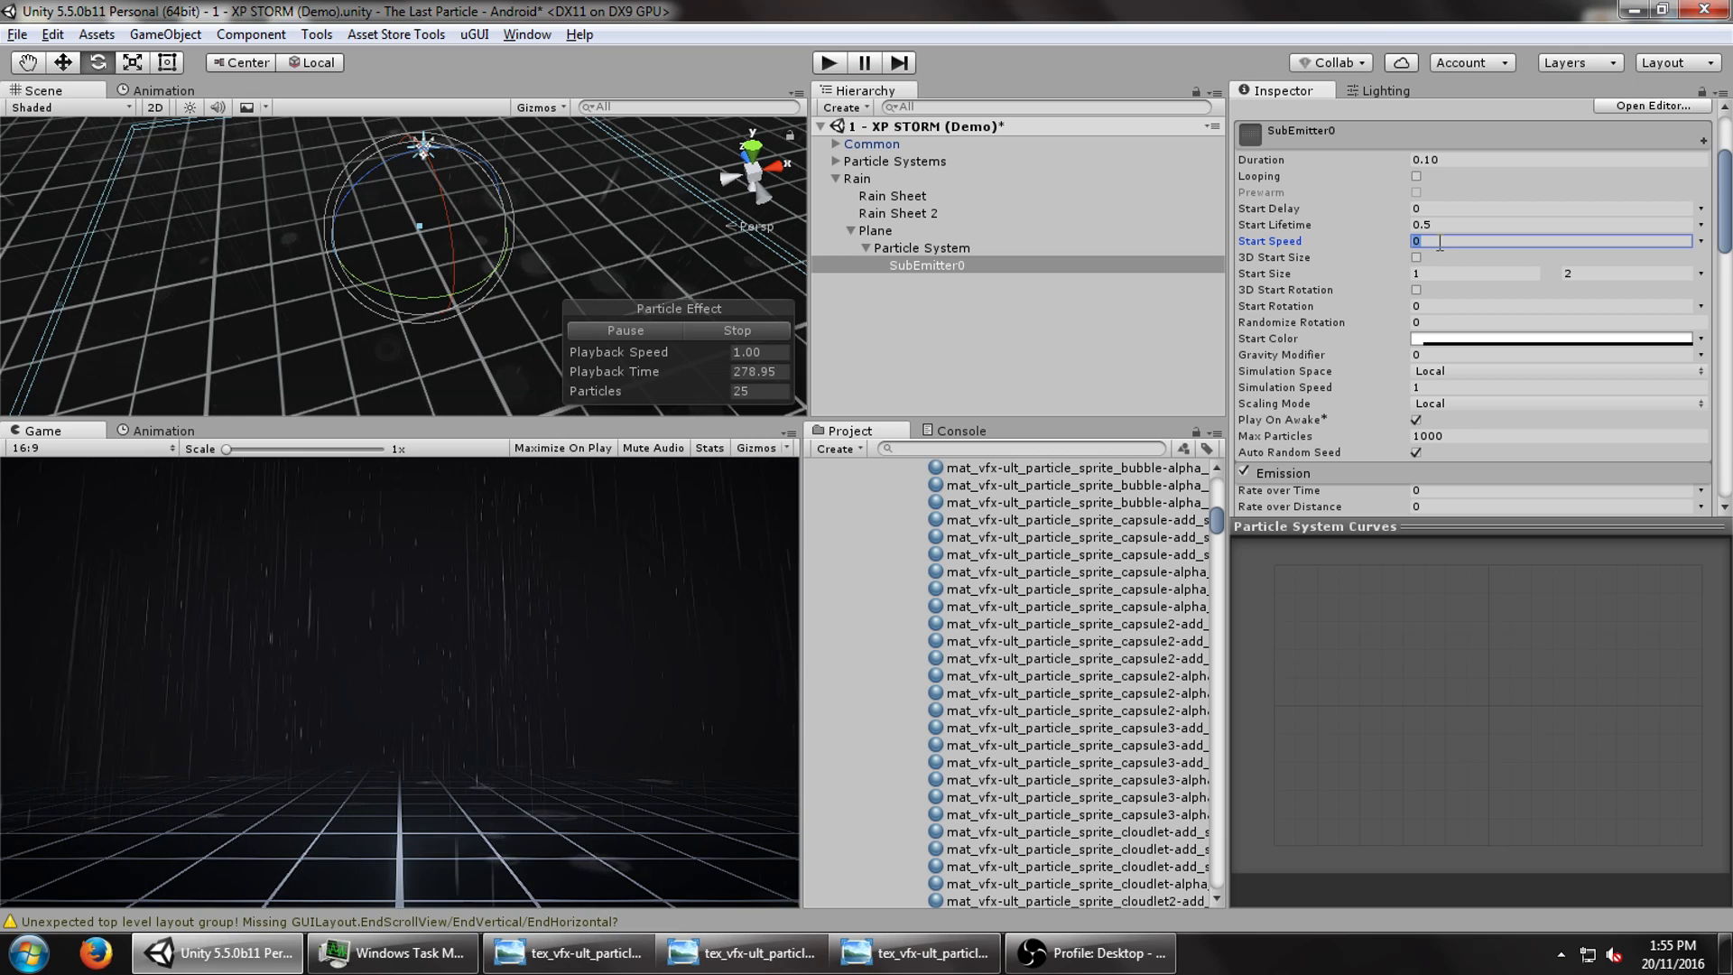
{"action": "left_click", "coordinate": [1551, 339]}
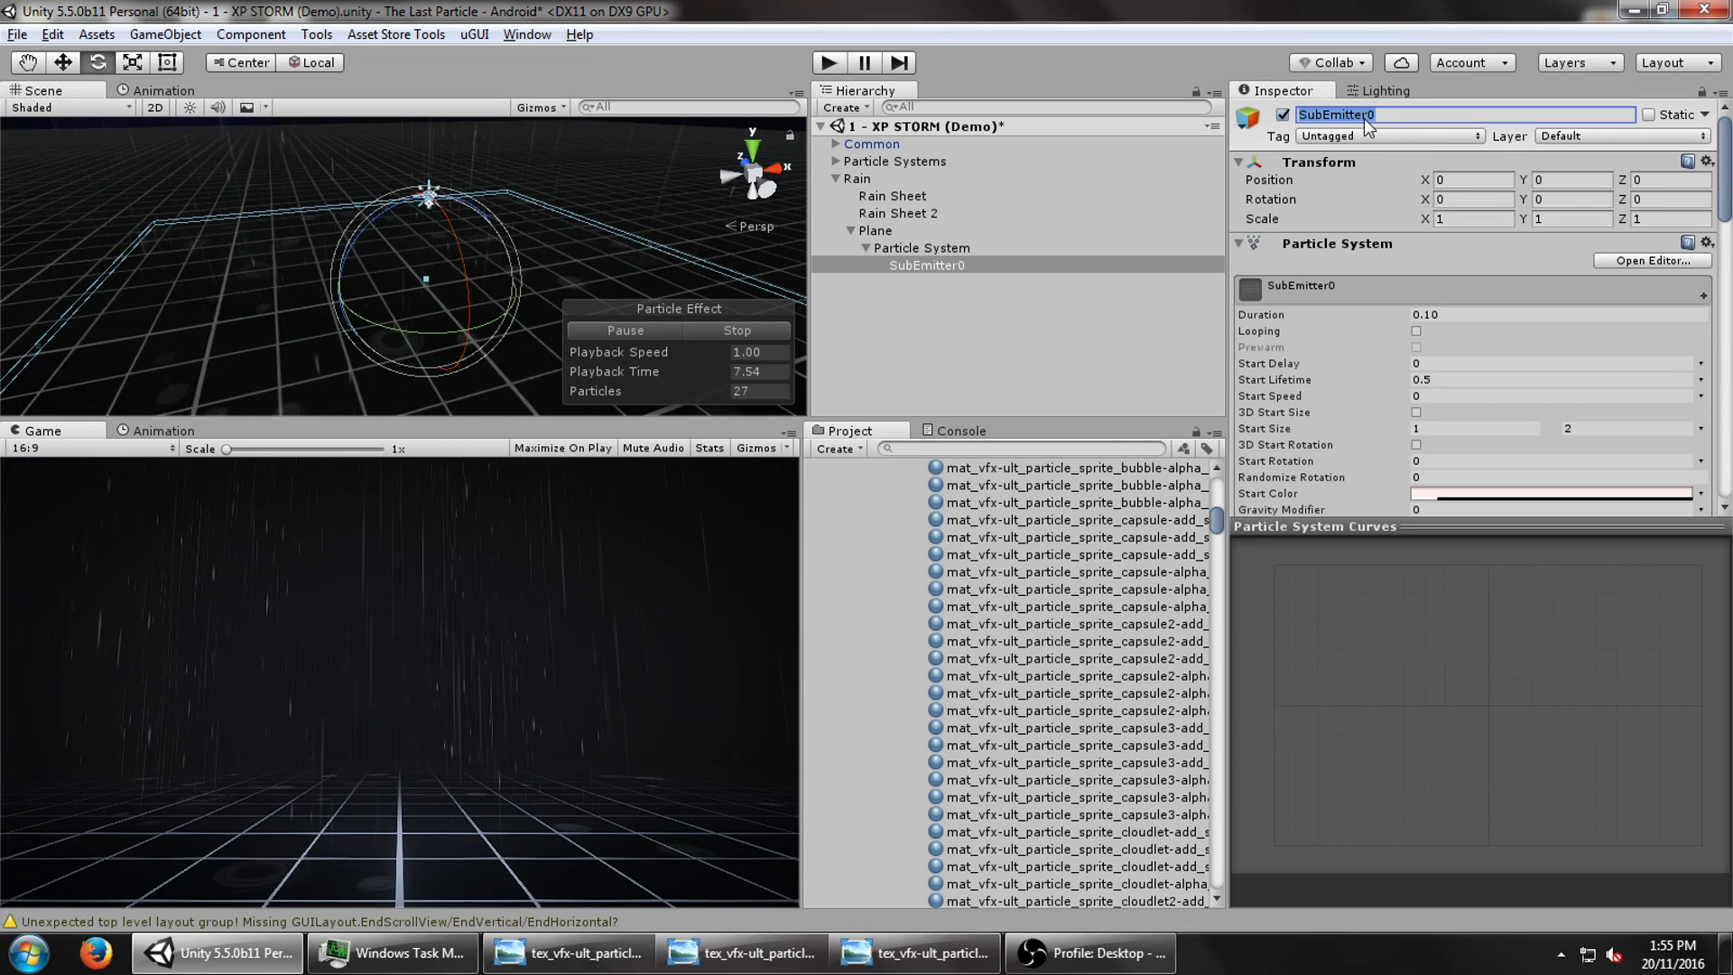
- Name the sub-emitter Swirls and its parent system Ripples
{"action": "type", "text": "Swirls"}
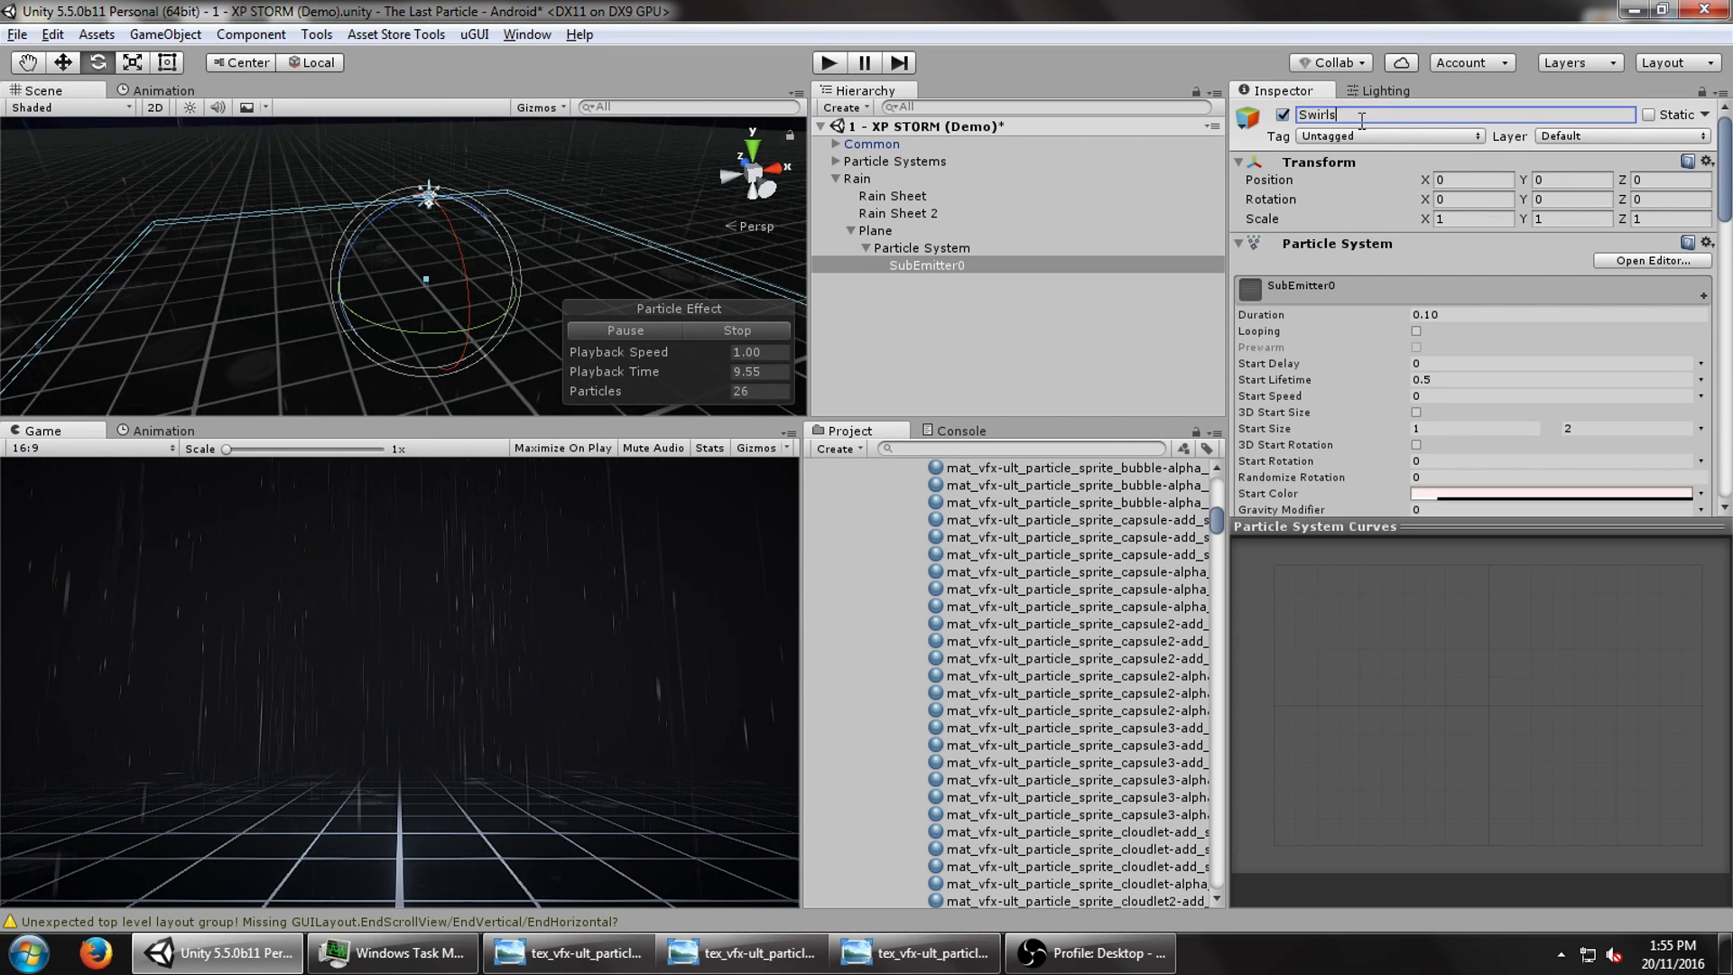
{"action": "left_click", "coordinate": [920, 248]}
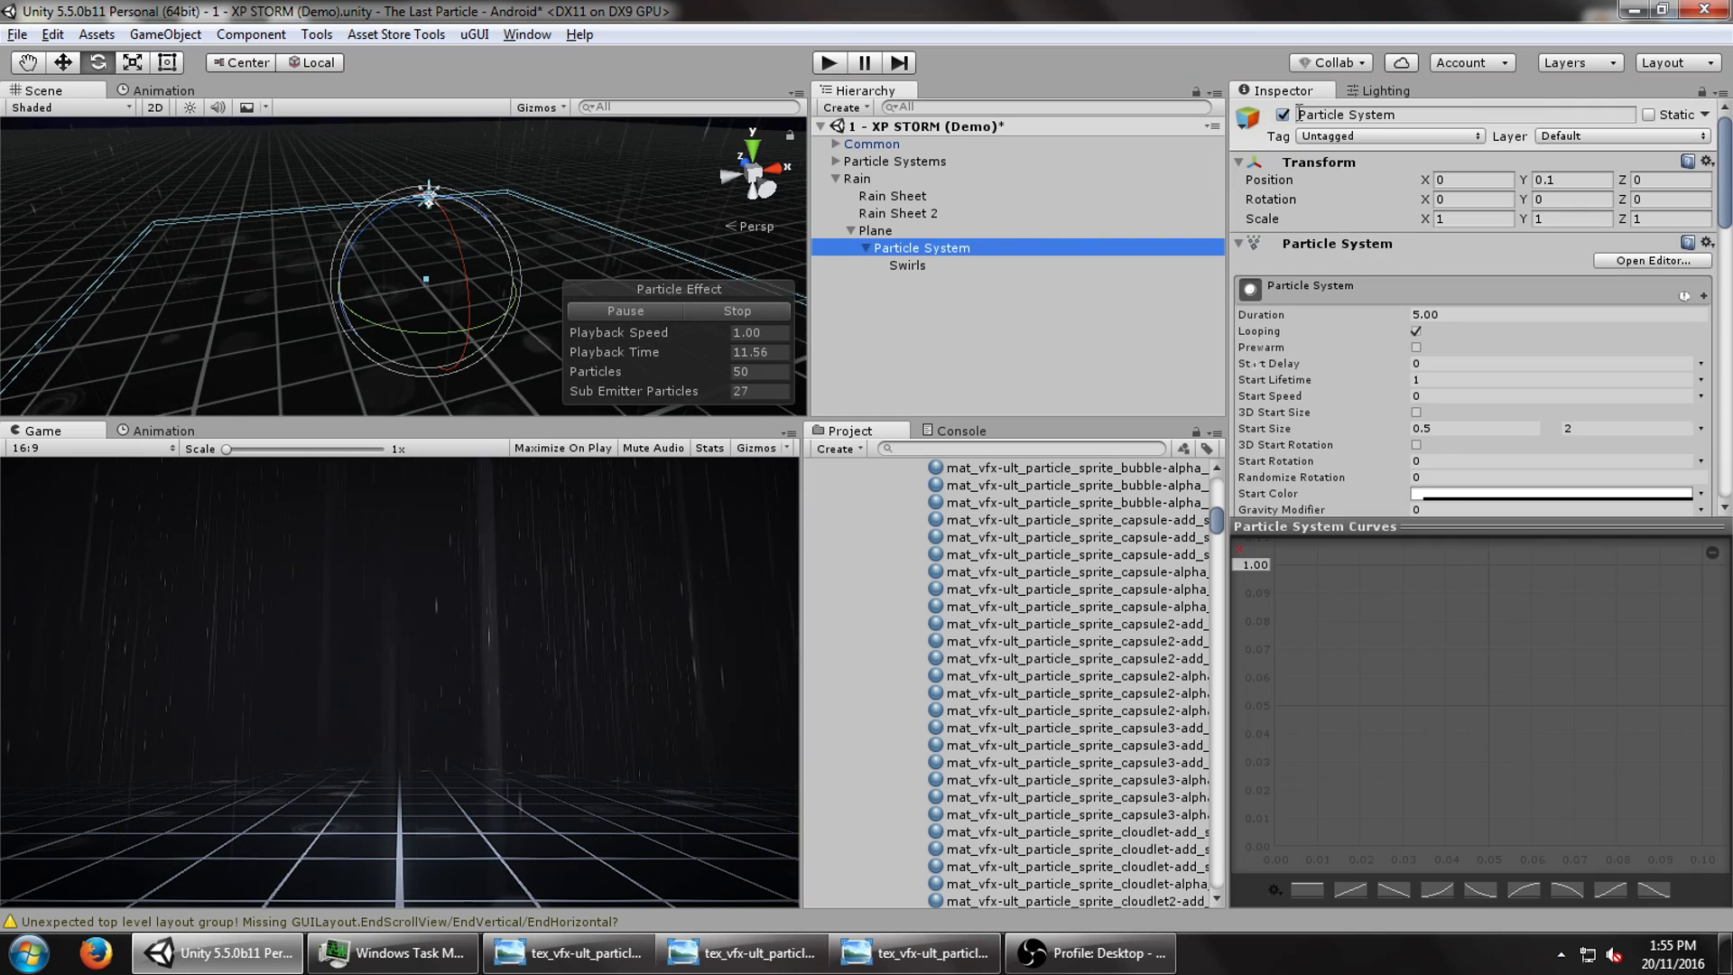
{"action": "type", "text": "Ripples"}
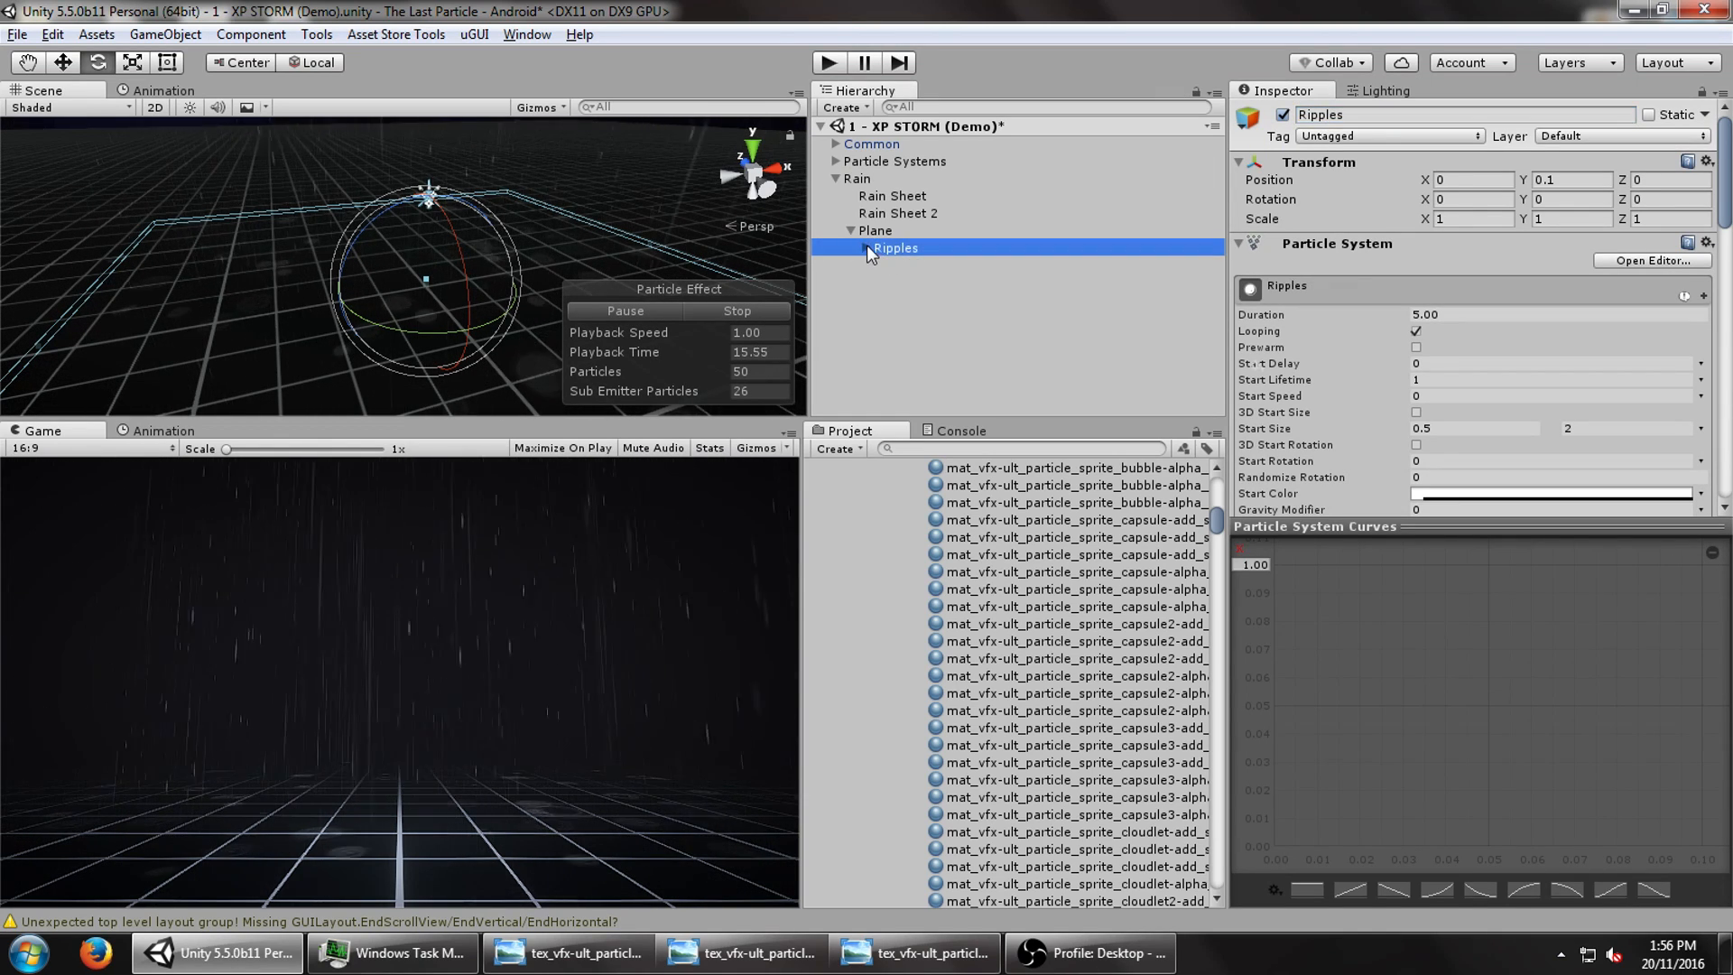
{"action": "left_click", "coordinate": [851, 248]}
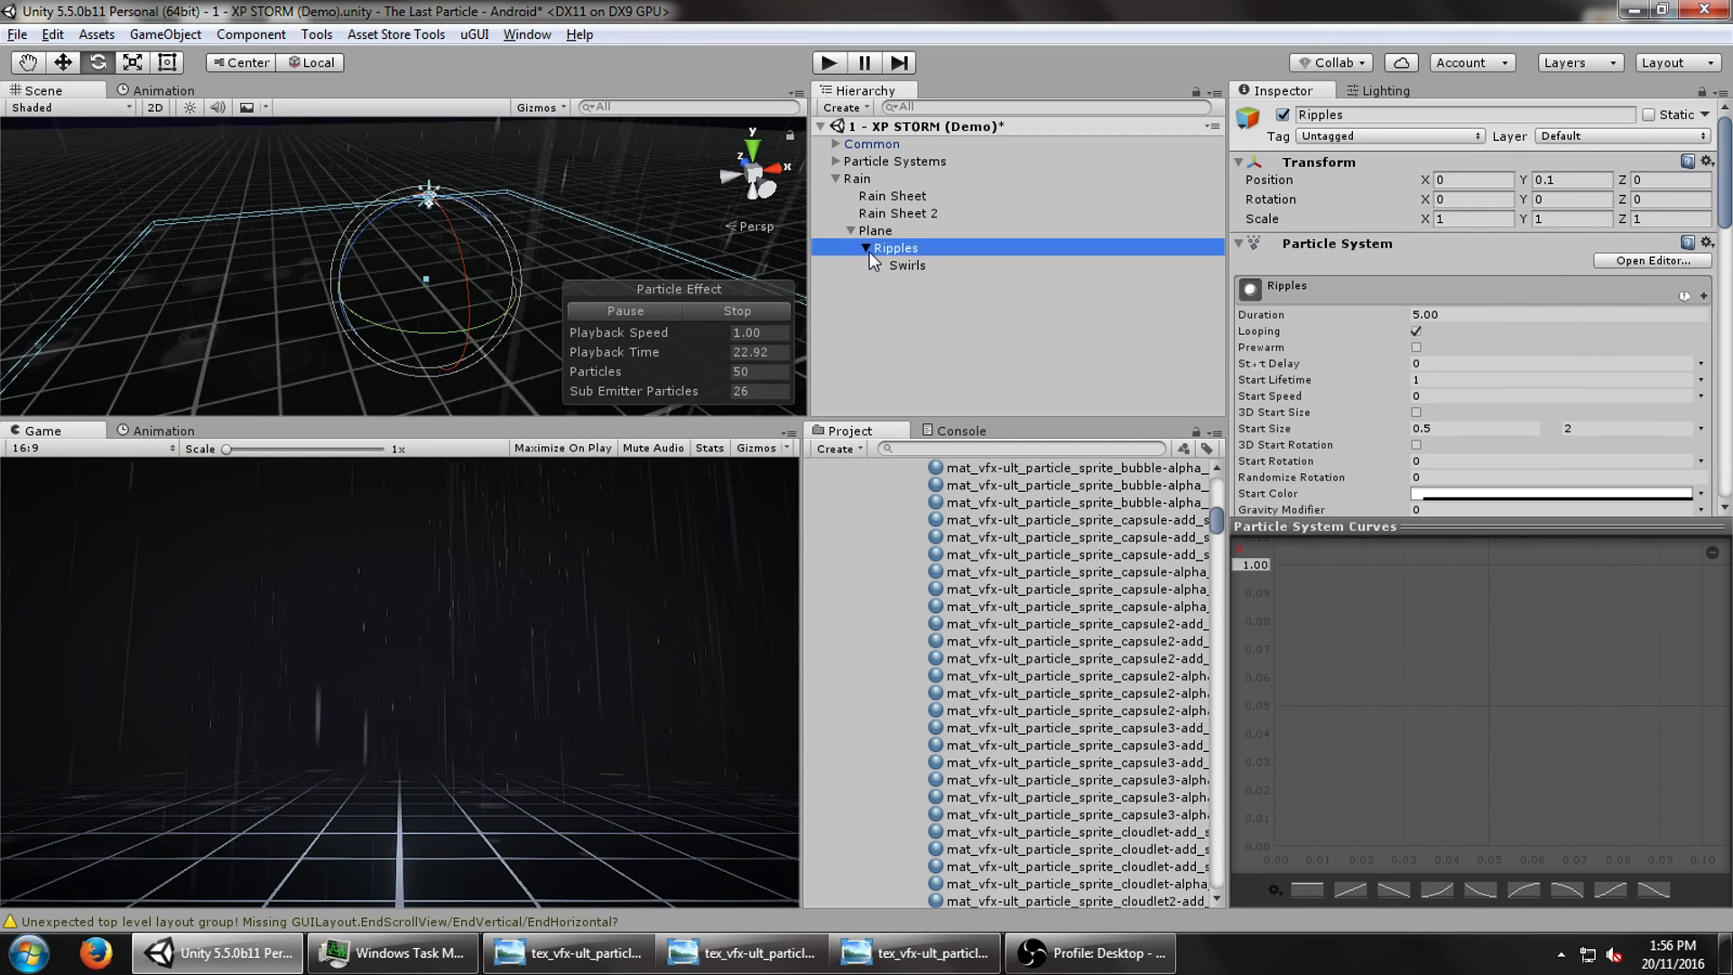
- Add a particle system under Plane using Vertical Billboard rendering and a smoke alpha material
{"action": "right_click", "coordinate": [876, 230]}
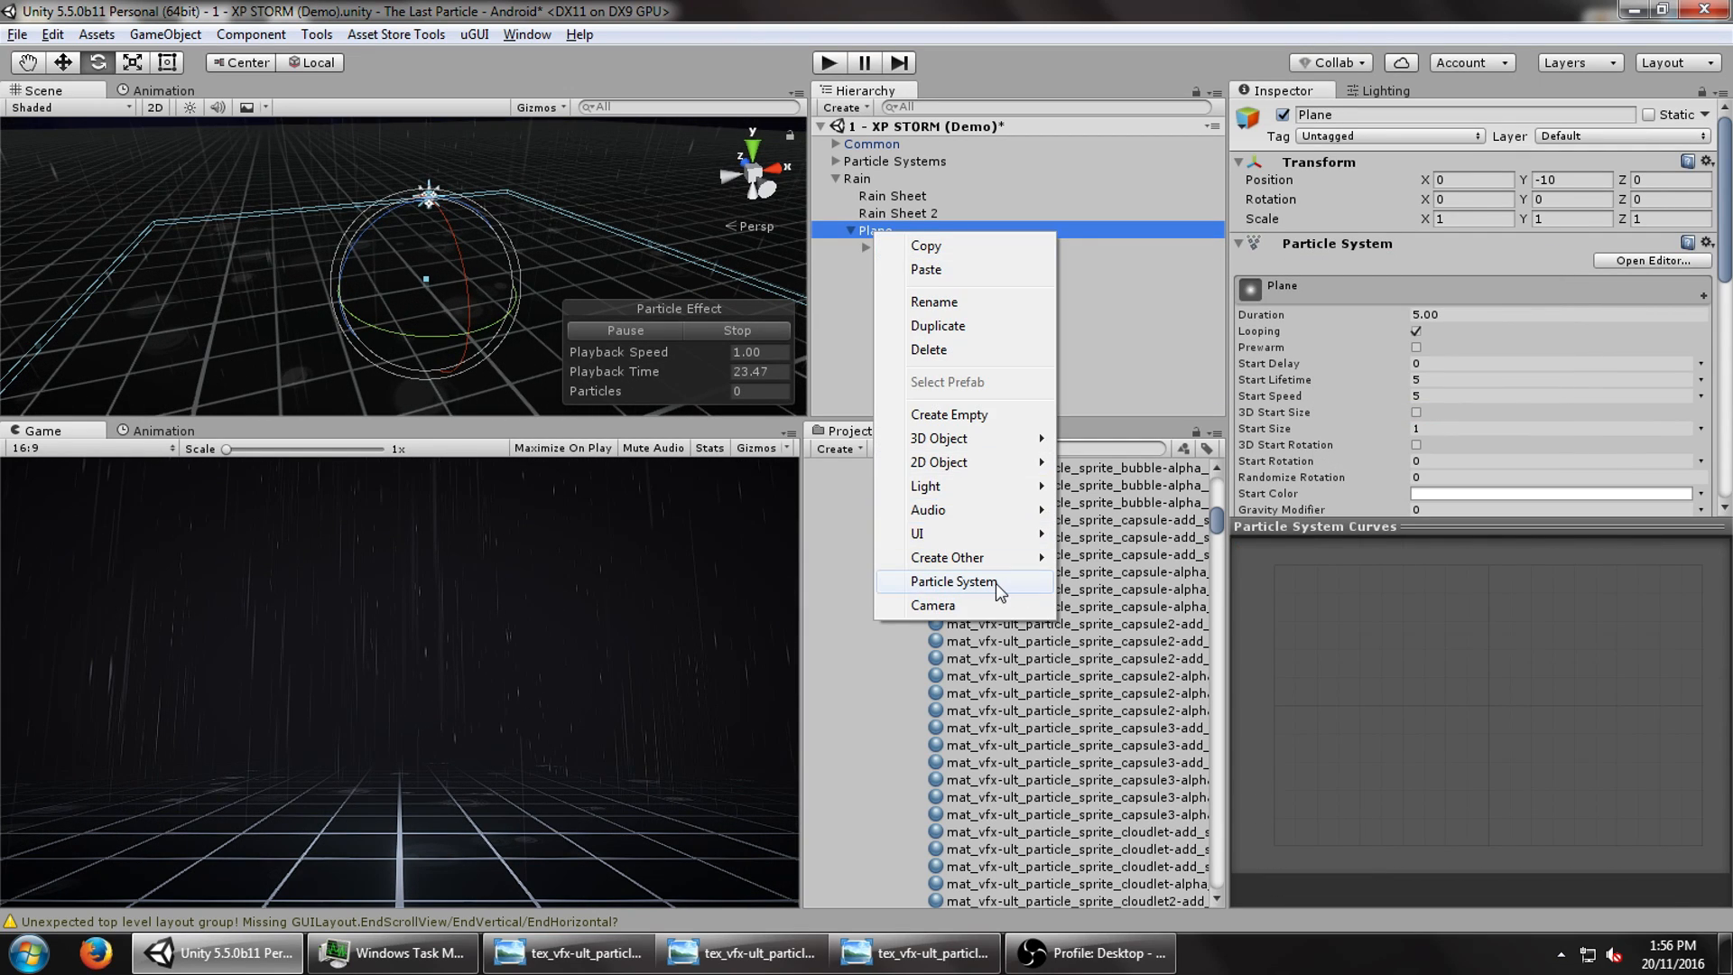
{"action": "left_click", "coordinate": [953, 581]}
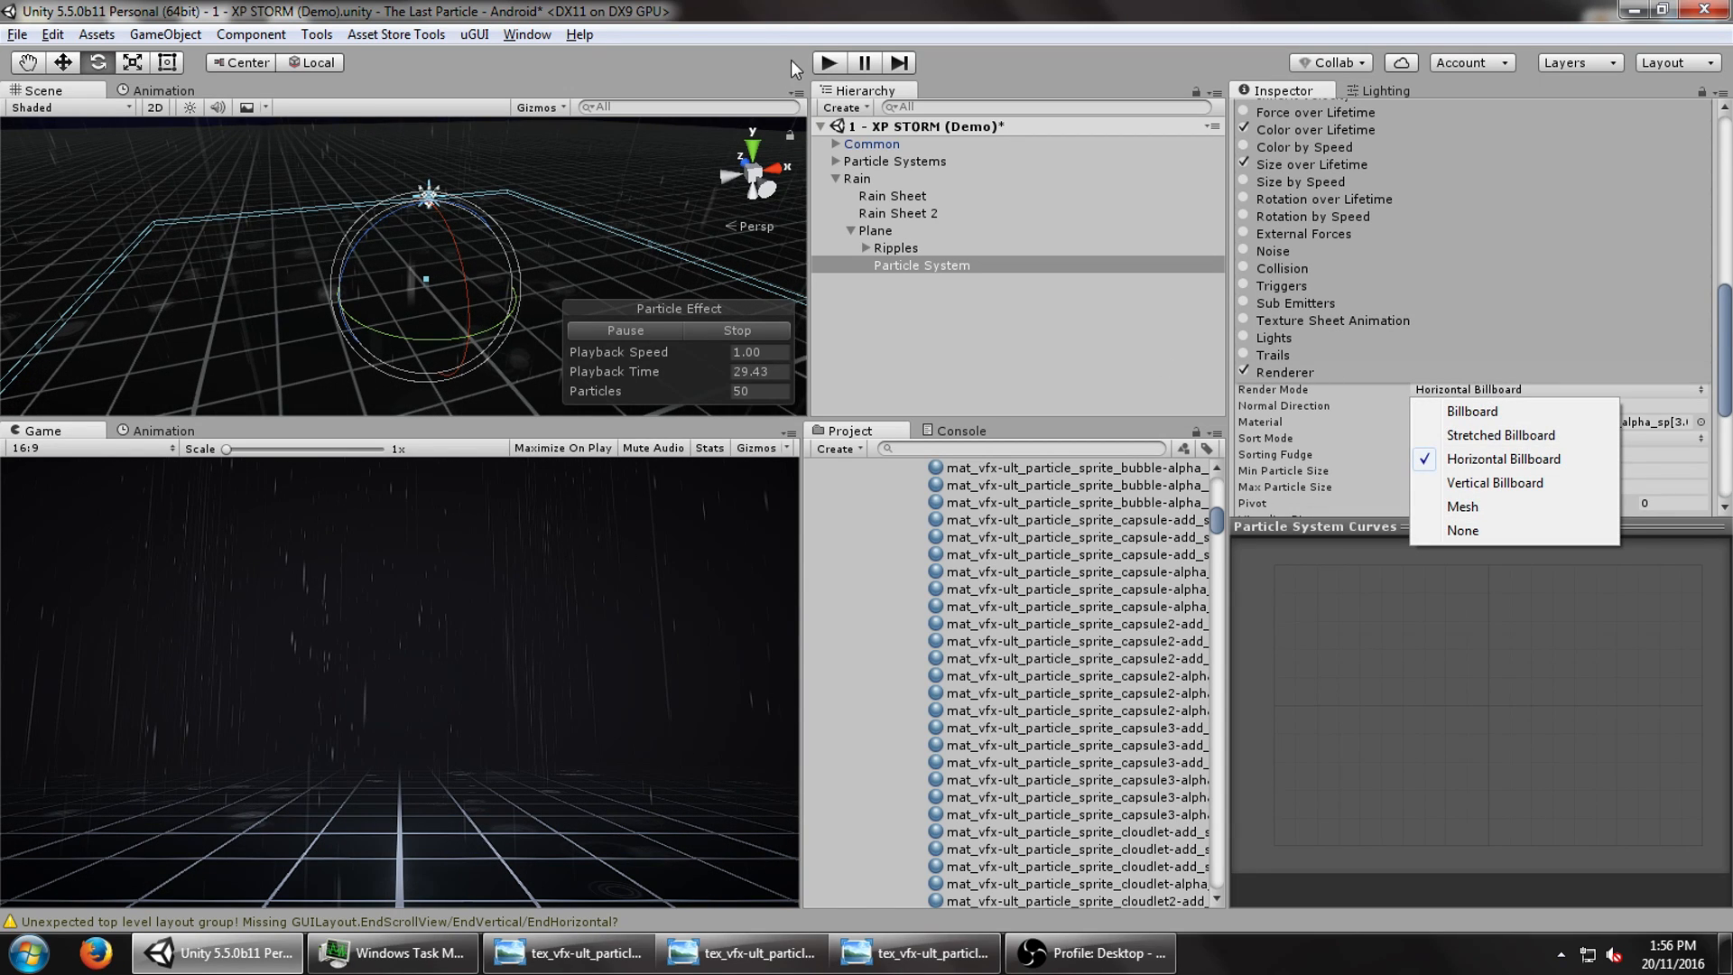
{"action": "left_click", "coordinate": [1493, 482]}
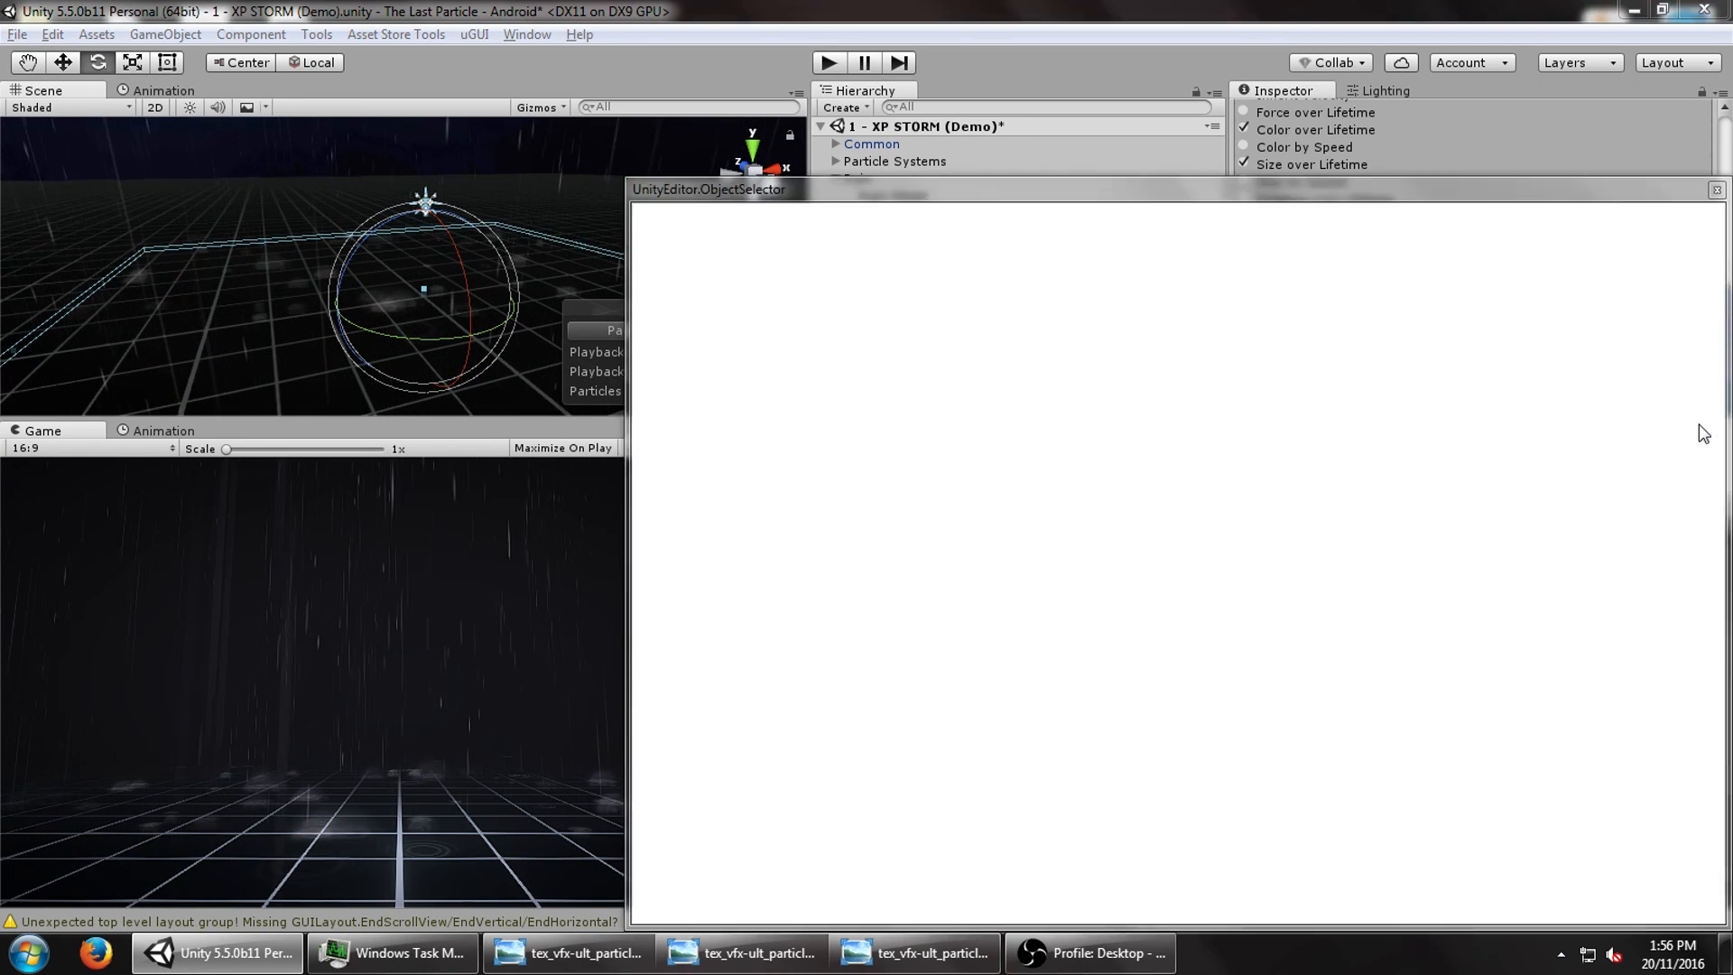
{"action": "type", "text": "smoke alpha"}
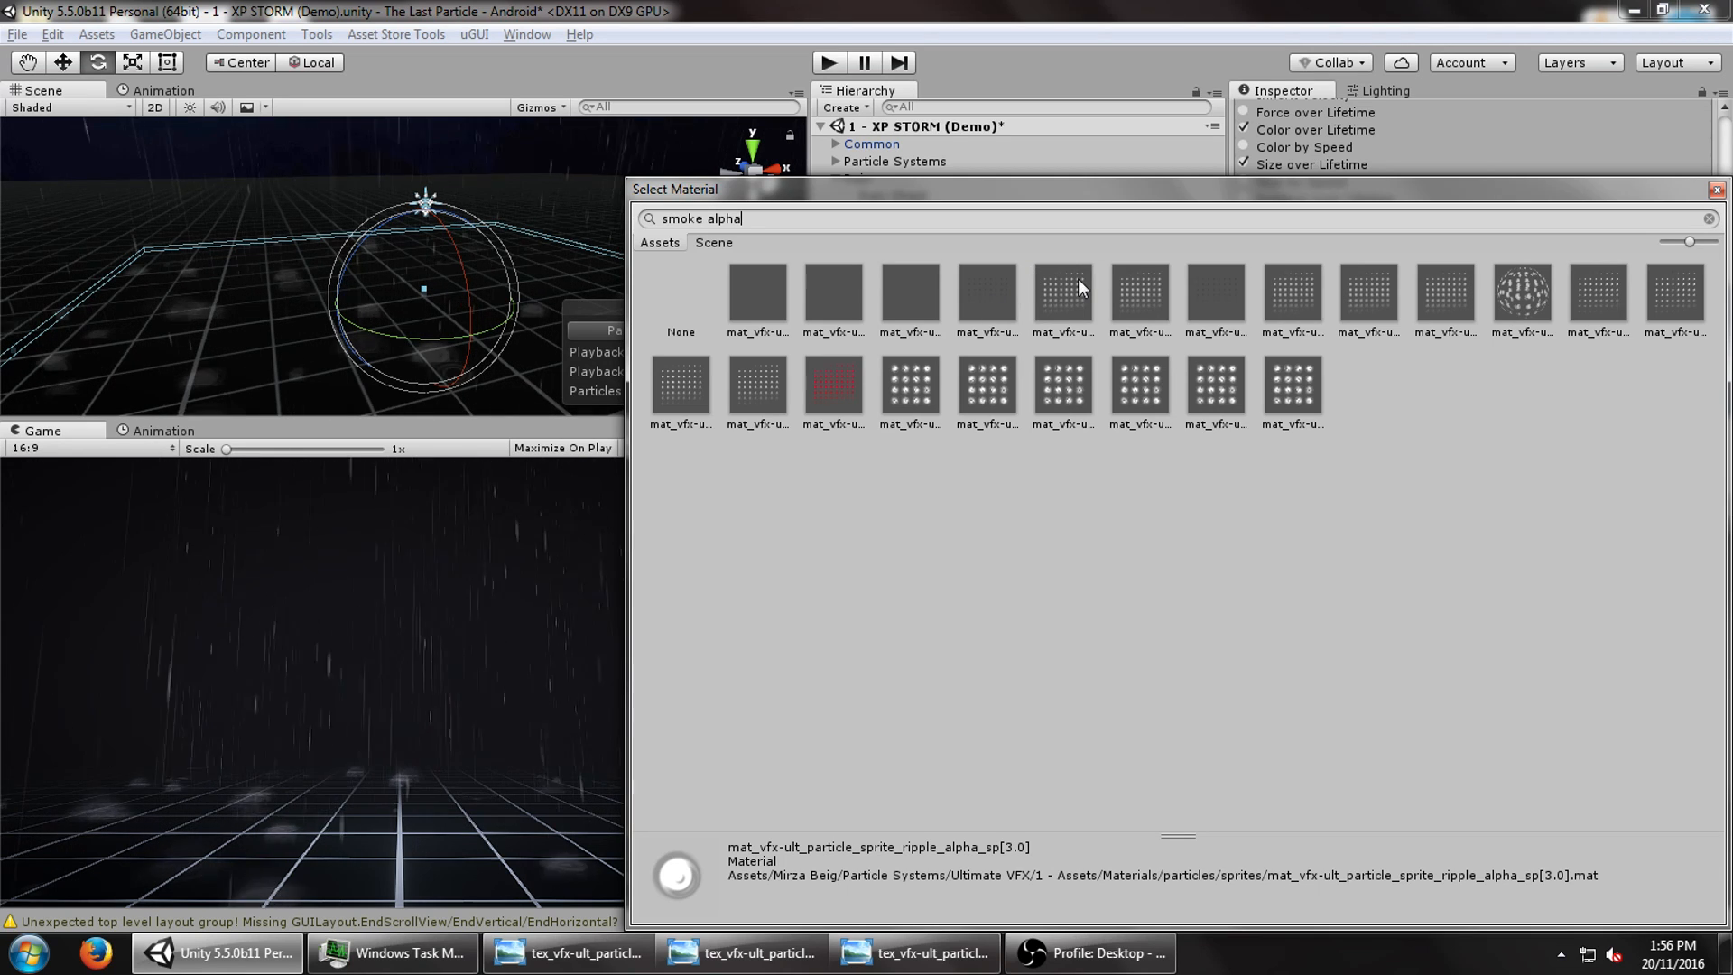
{"action": "left_click", "coordinate": [1139, 296]}
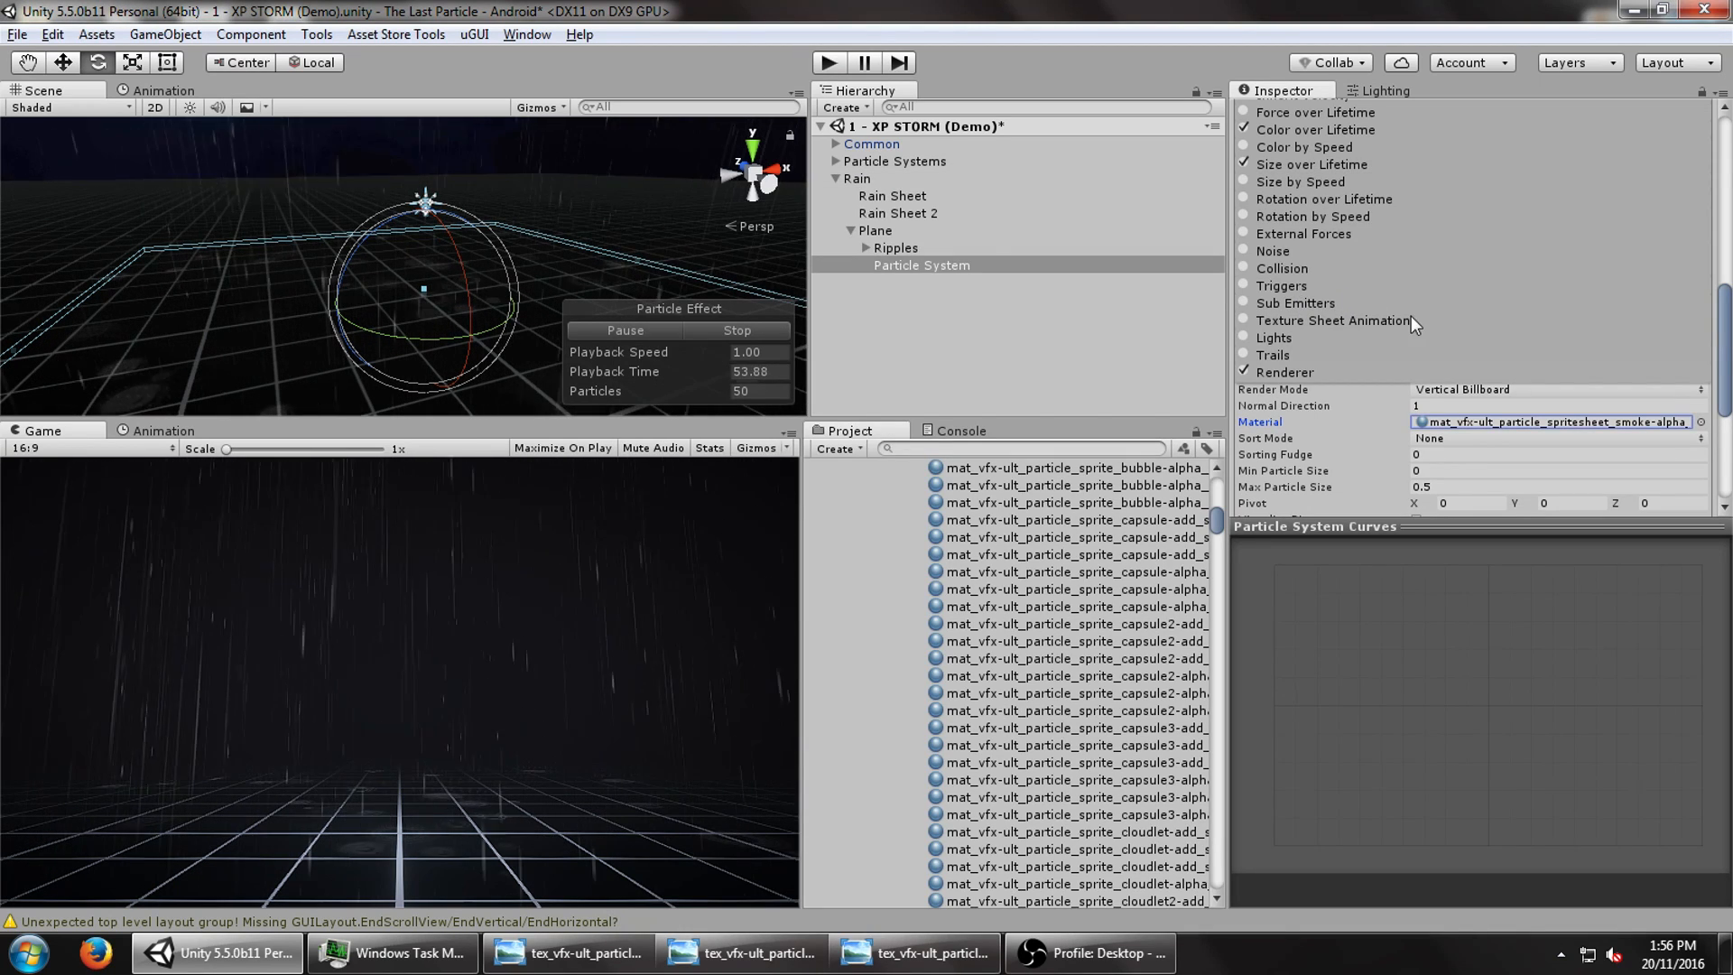
- Give it start size 2–3, a faint low-alpha grey colour and random rotation
{"action": "left_click", "coordinate": [1333, 321]}
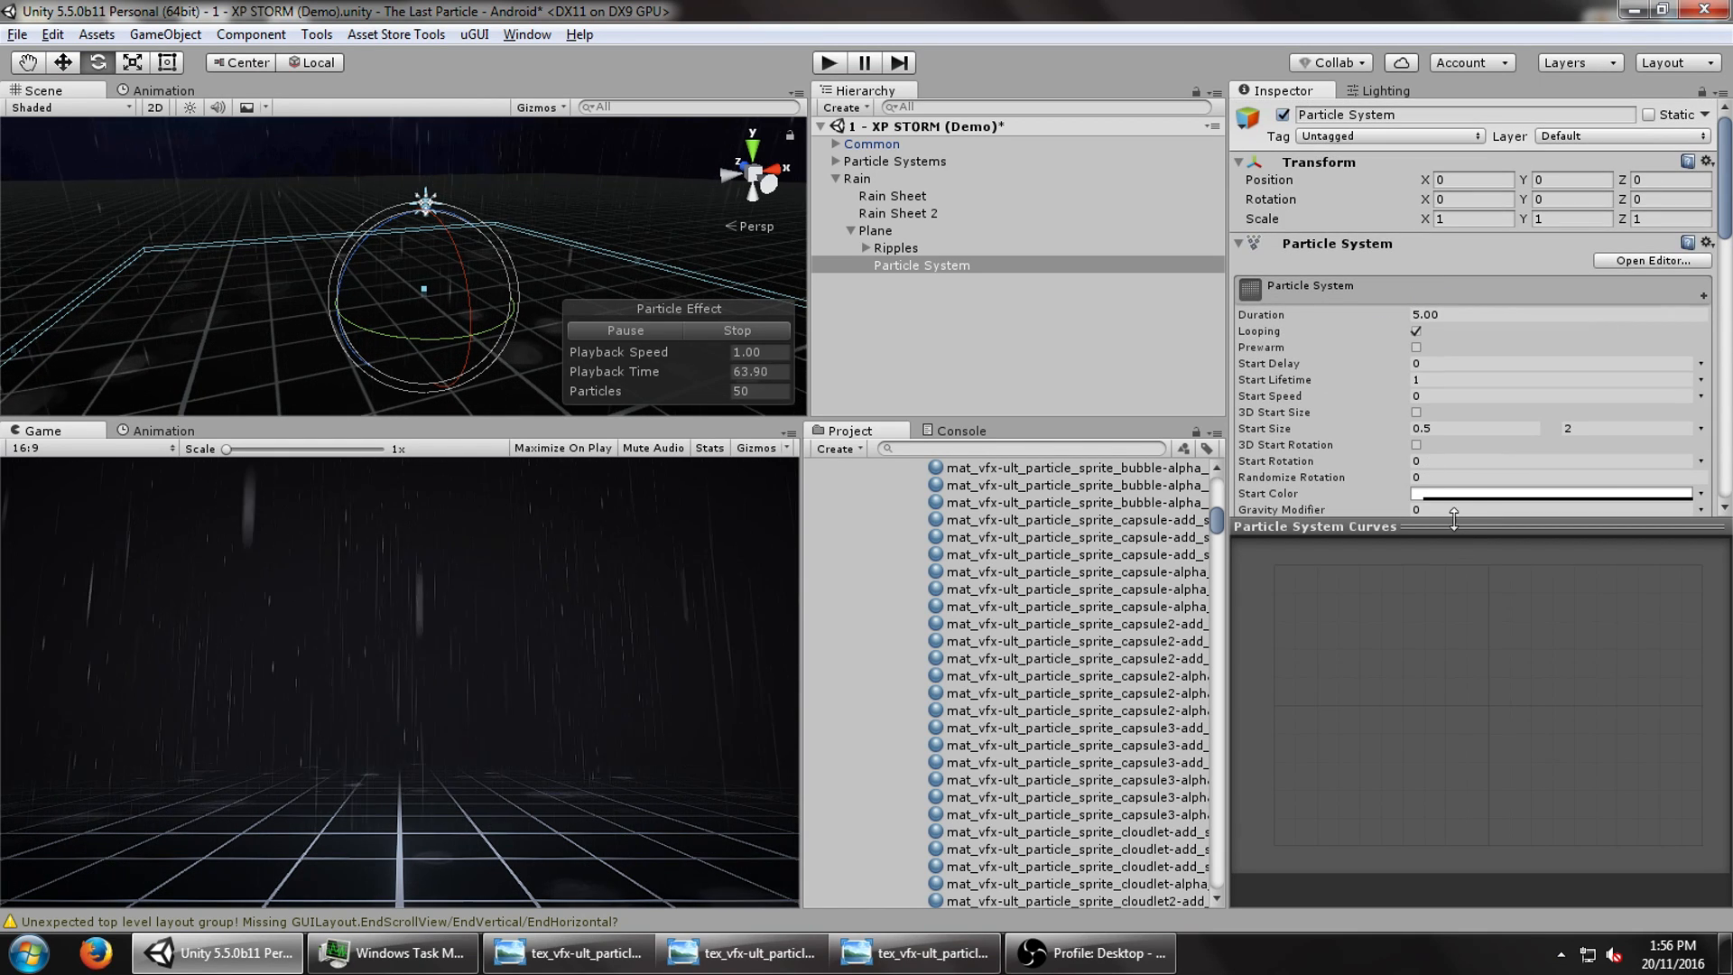
{"action": "left_click", "coordinate": [1552, 493]}
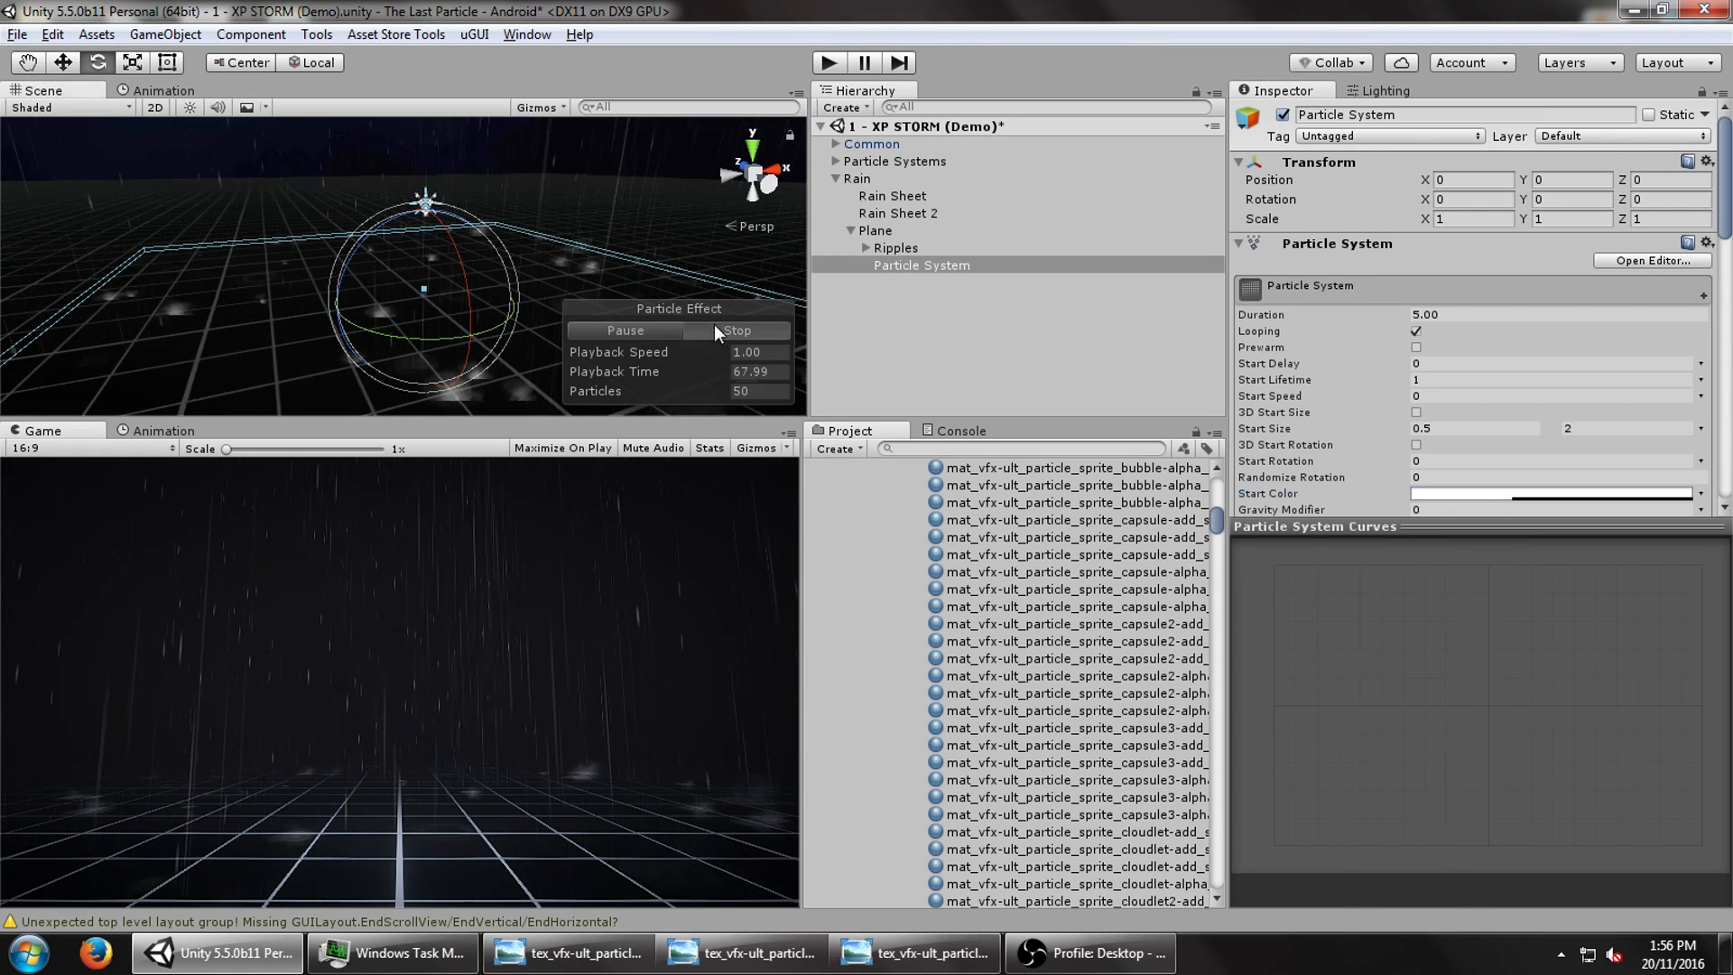
{"action": "left_click", "coordinate": [735, 330]}
{"action": "type", "text": "3"}
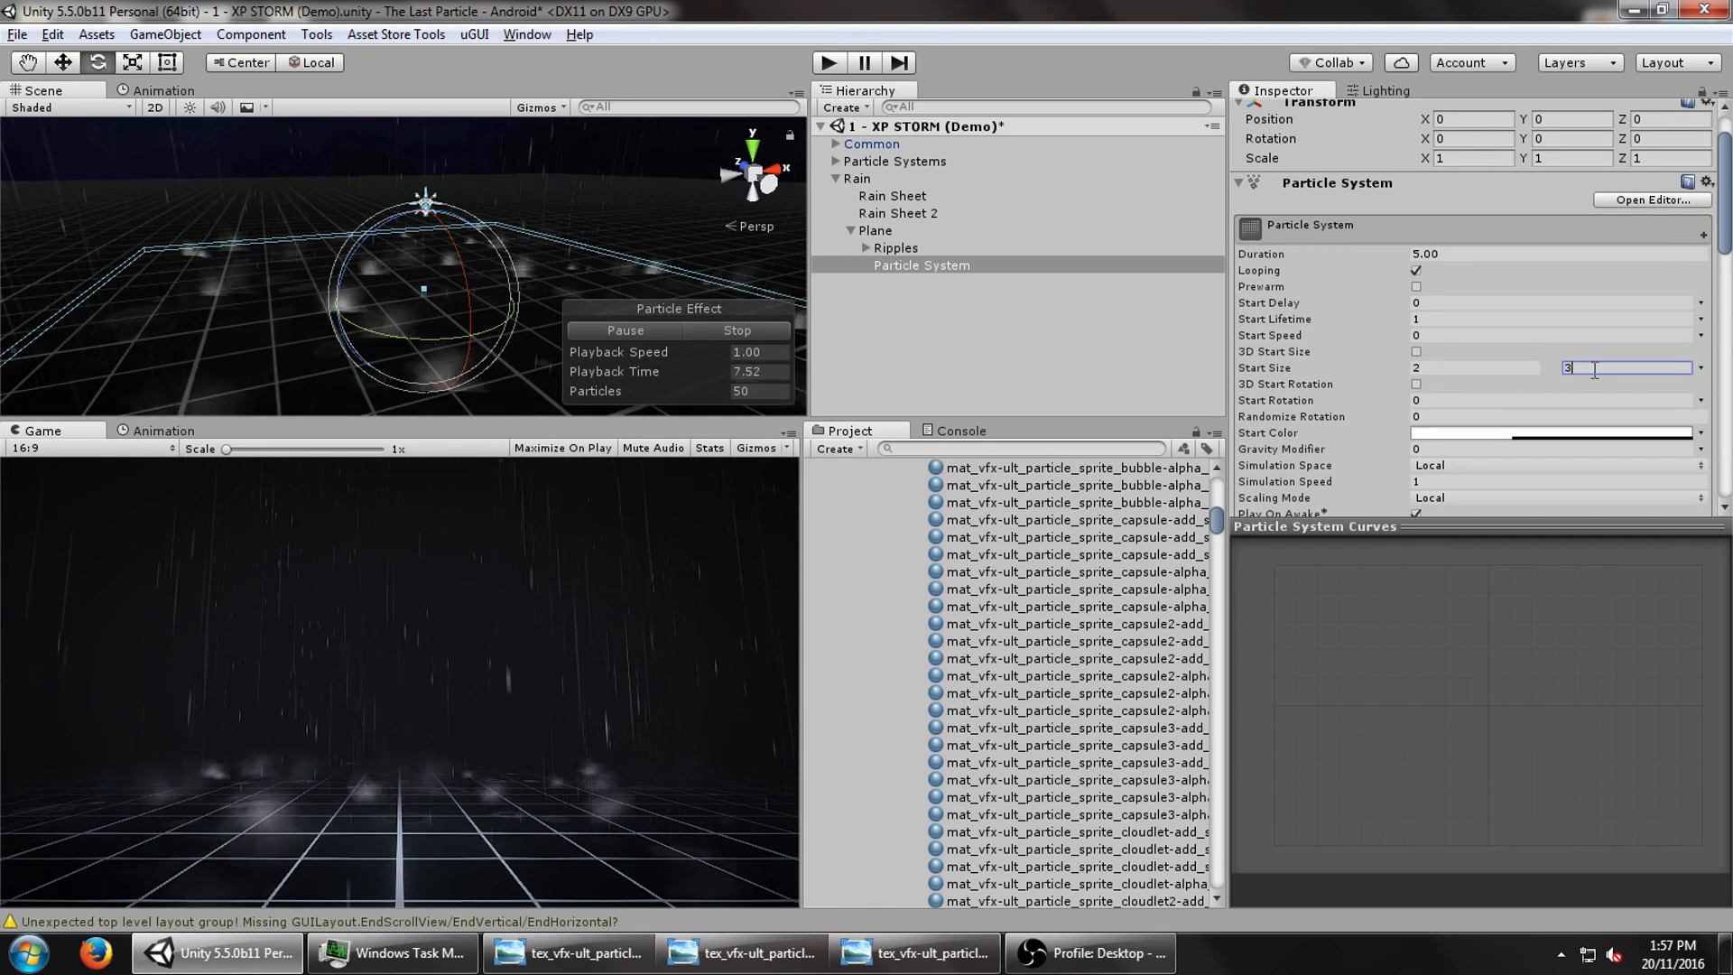
{"action": "left_click", "coordinate": [1547, 432]}
{"action": "type", "text": "128"}
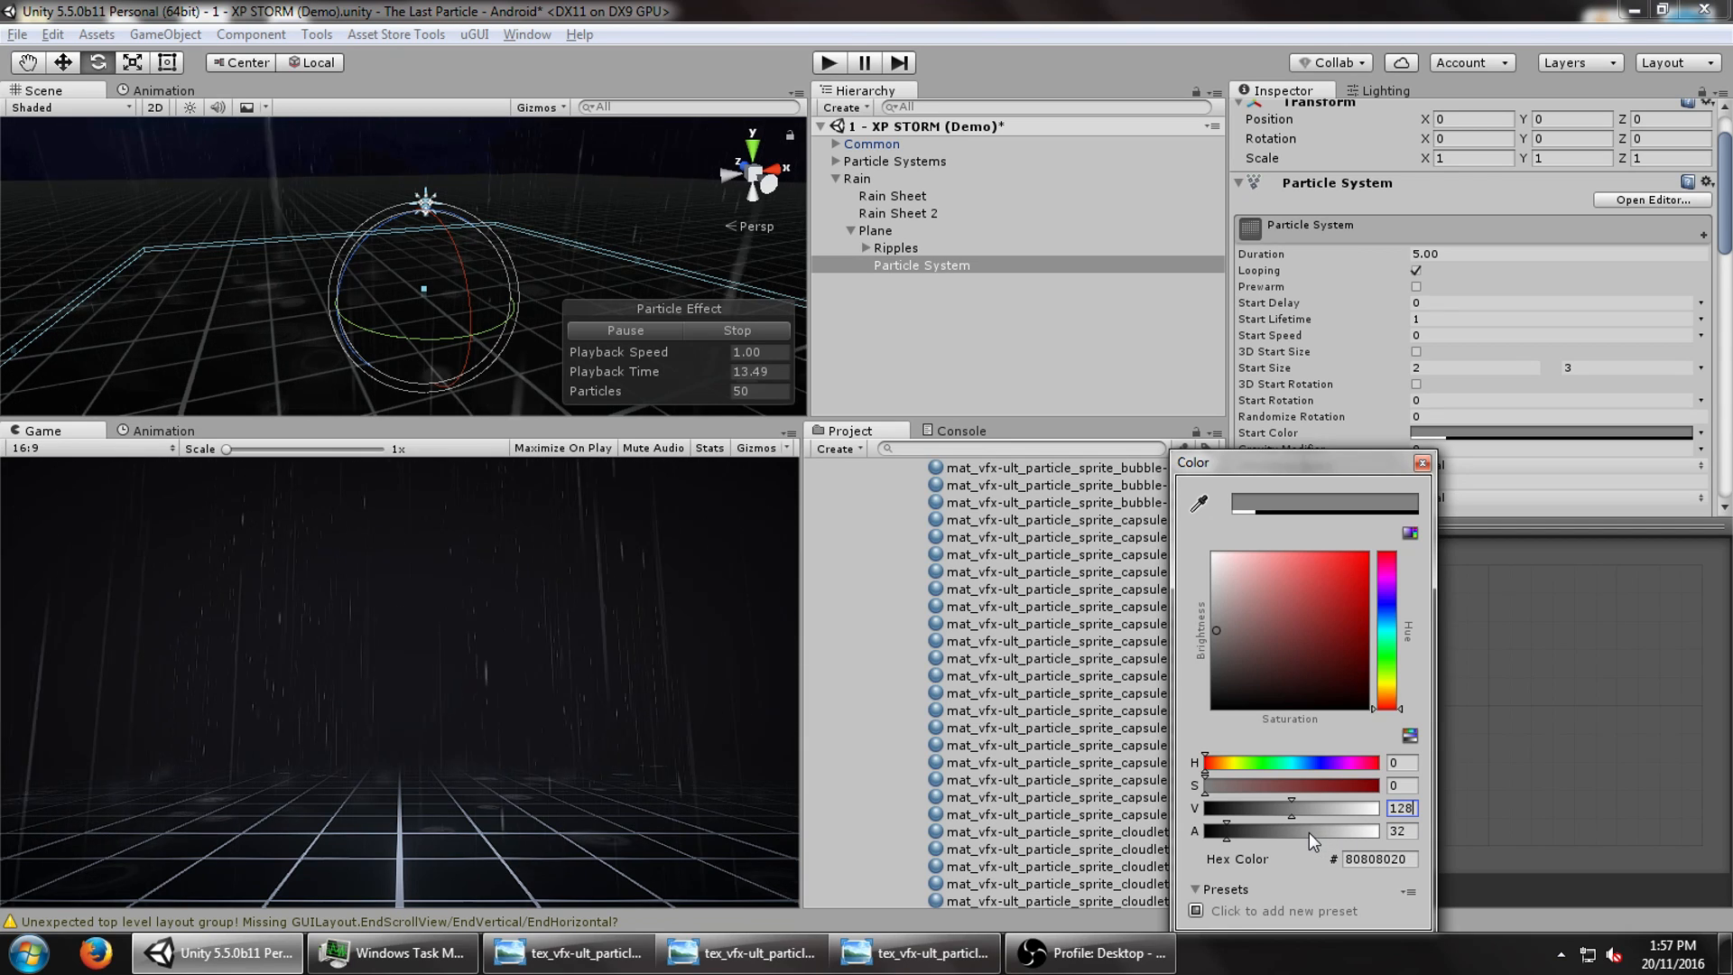
{"action": "left_click_drag", "start_coordinate": [1265, 831], "coordinate": [1245, 830]}
{"action": "type", "text": "360"}
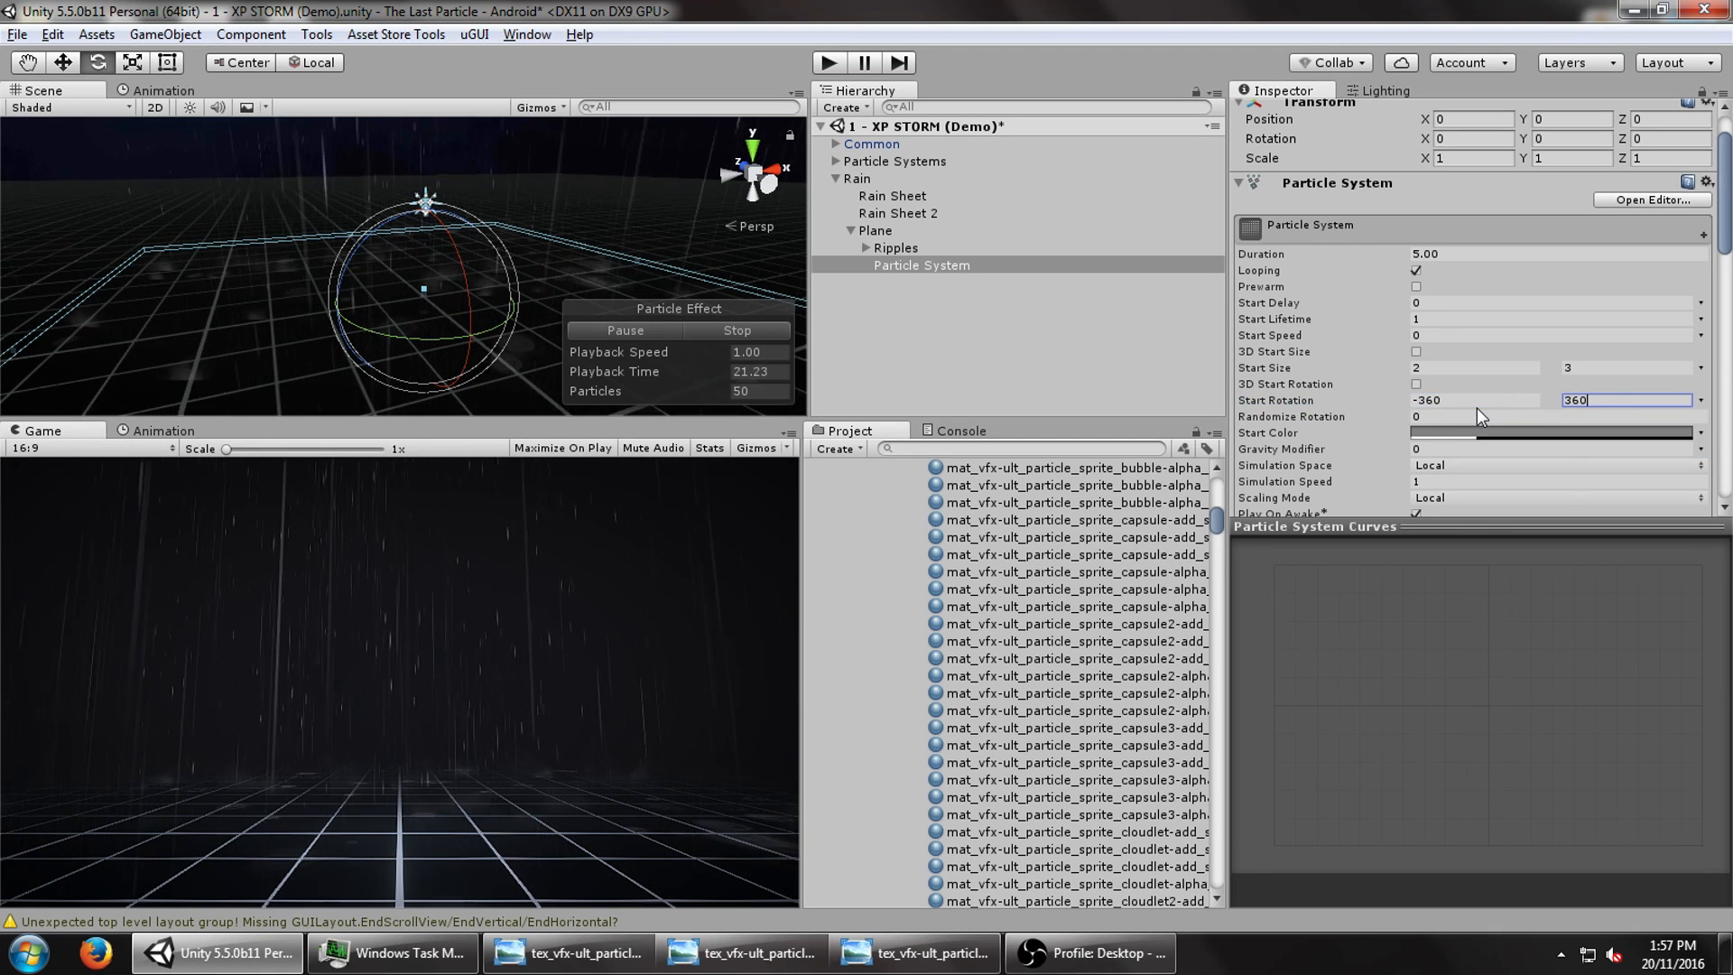
{"action": "left_click", "coordinate": [896, 247]}
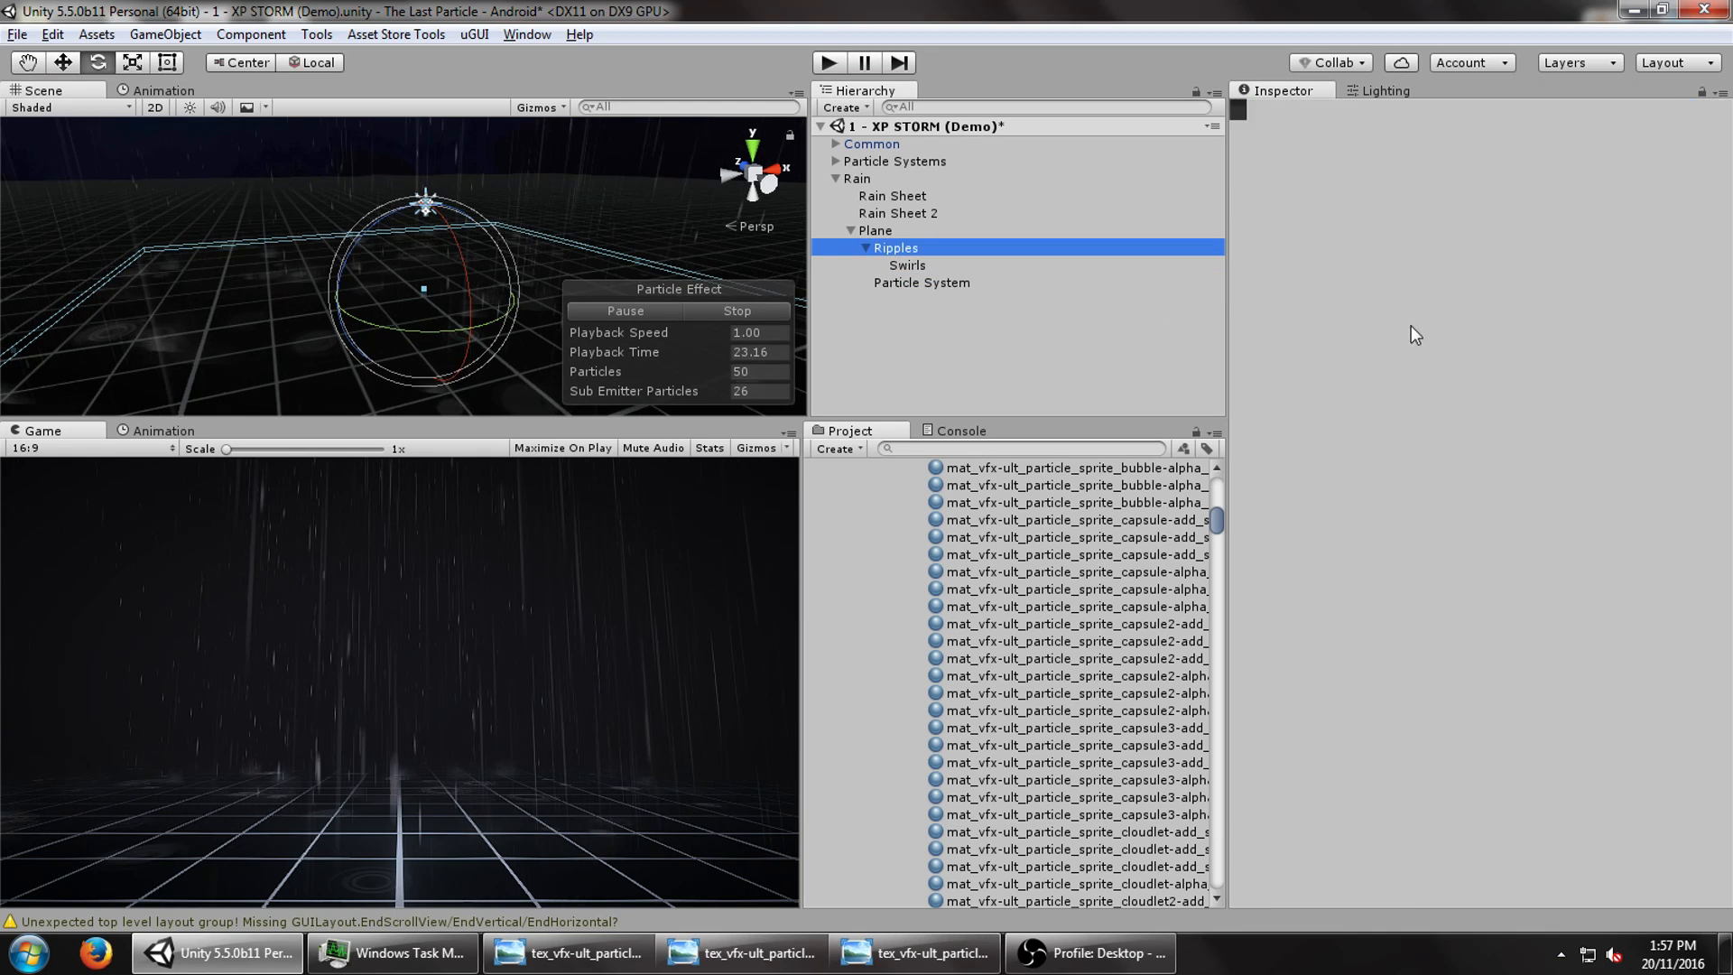
- Set Swirls' Start Rotation to Random Between Two Constants, -360 to 360
{"action": "left_click", "coordinate": [1725, 428]}
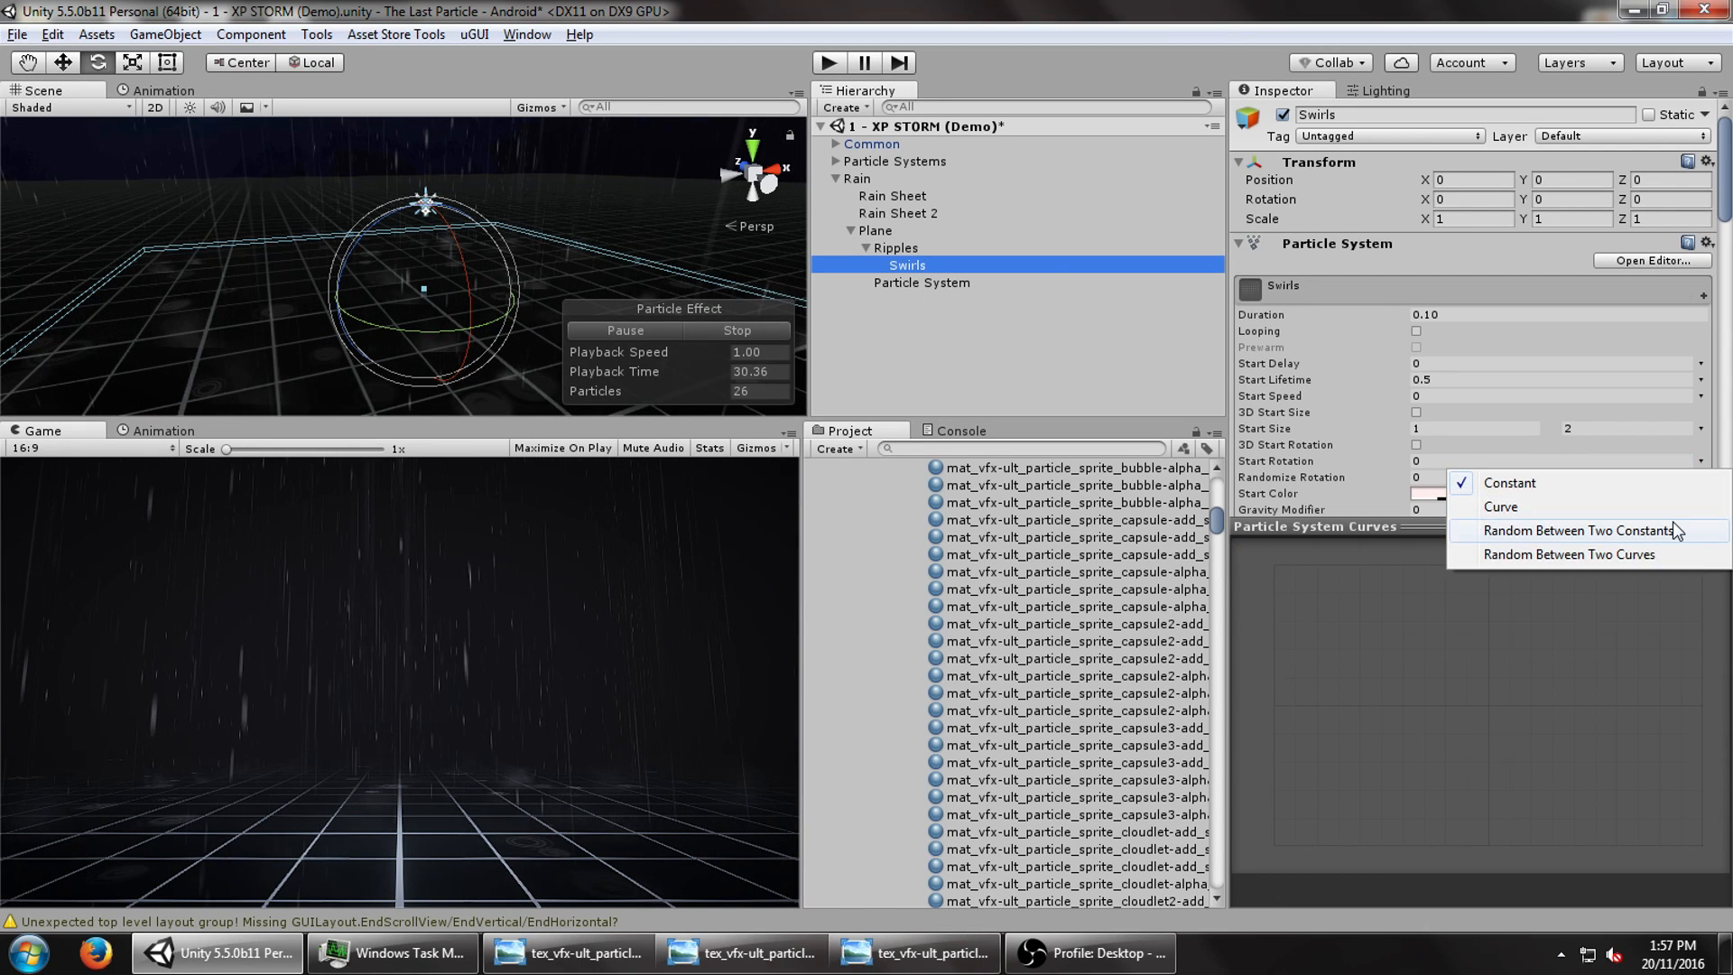
{"action": "left_click", "coordinate": [1579, 530]}
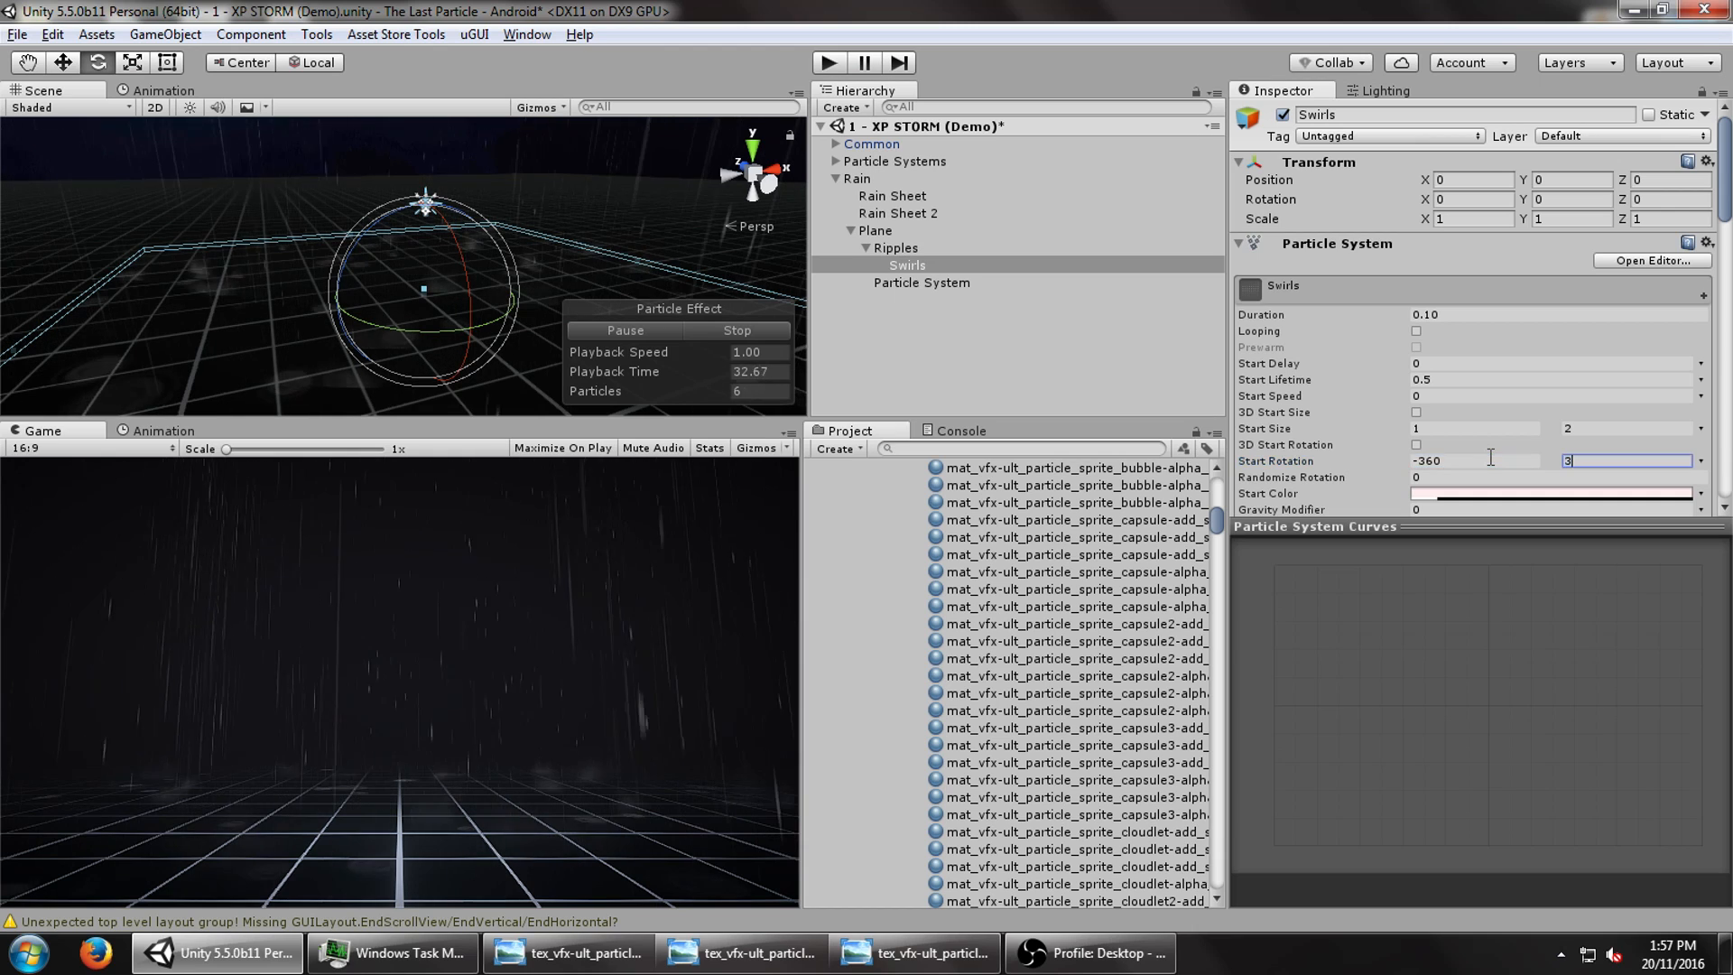
{"action": "type", "text": "60"}
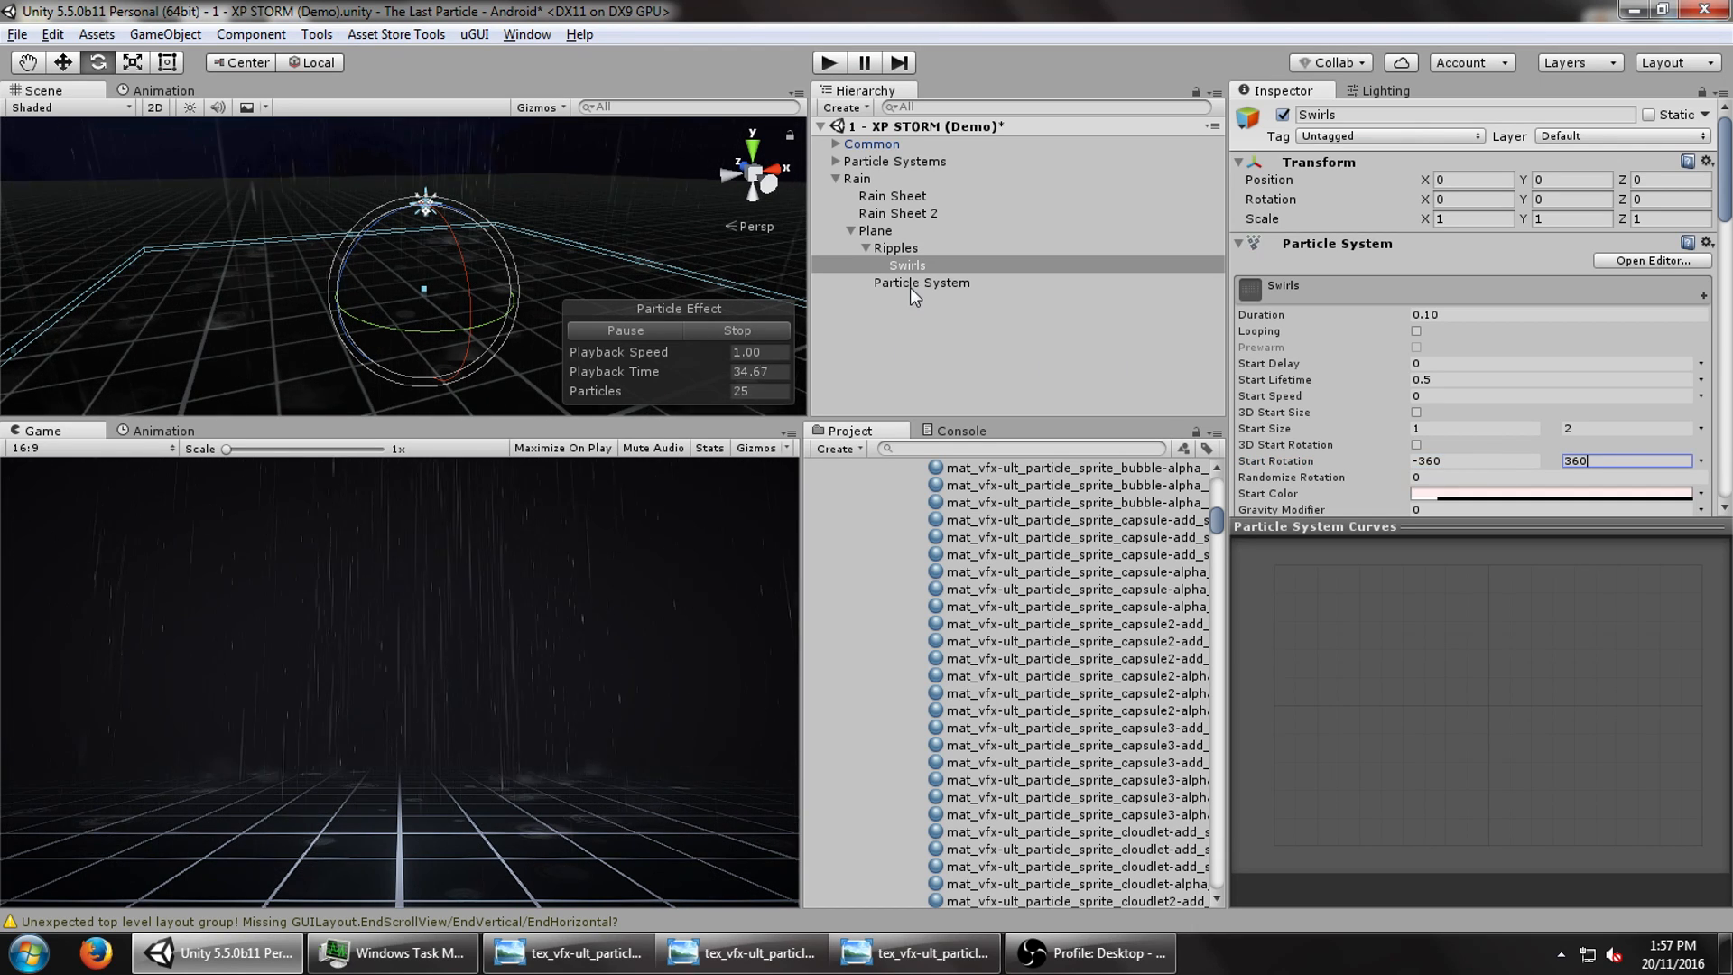
{"action": "left_click", "coordinate": [920, 282]}
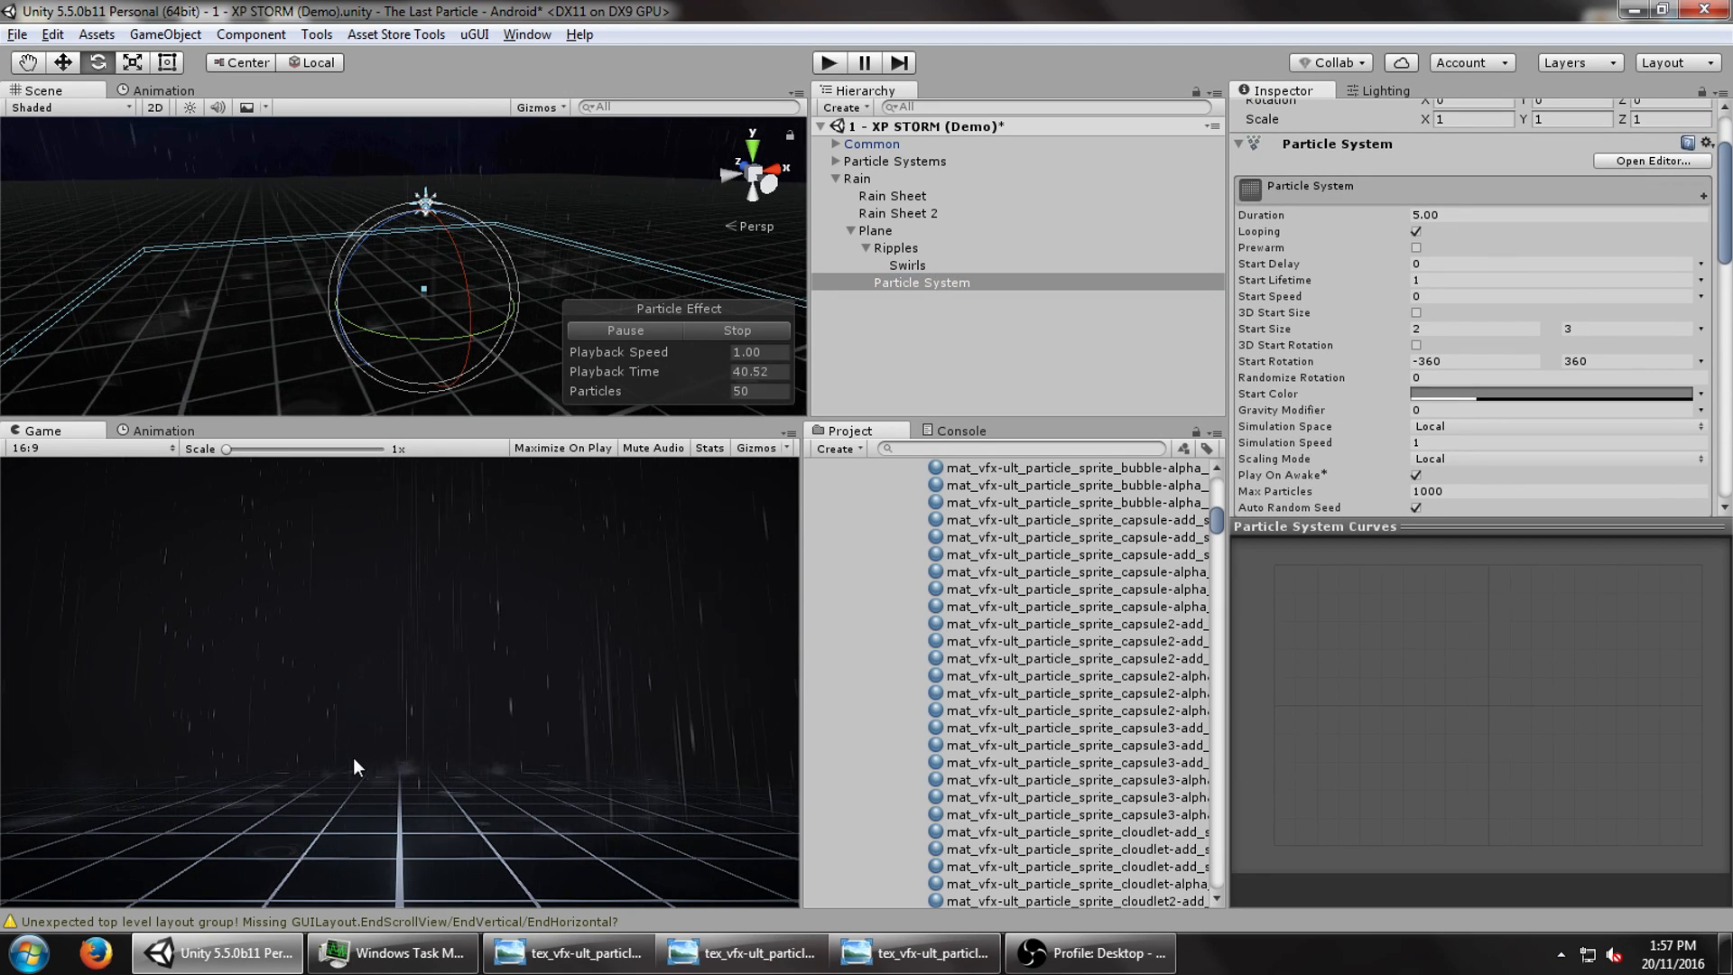
{"action": "scroll", "scroll_direction": "down", "scroll_amount": 3}
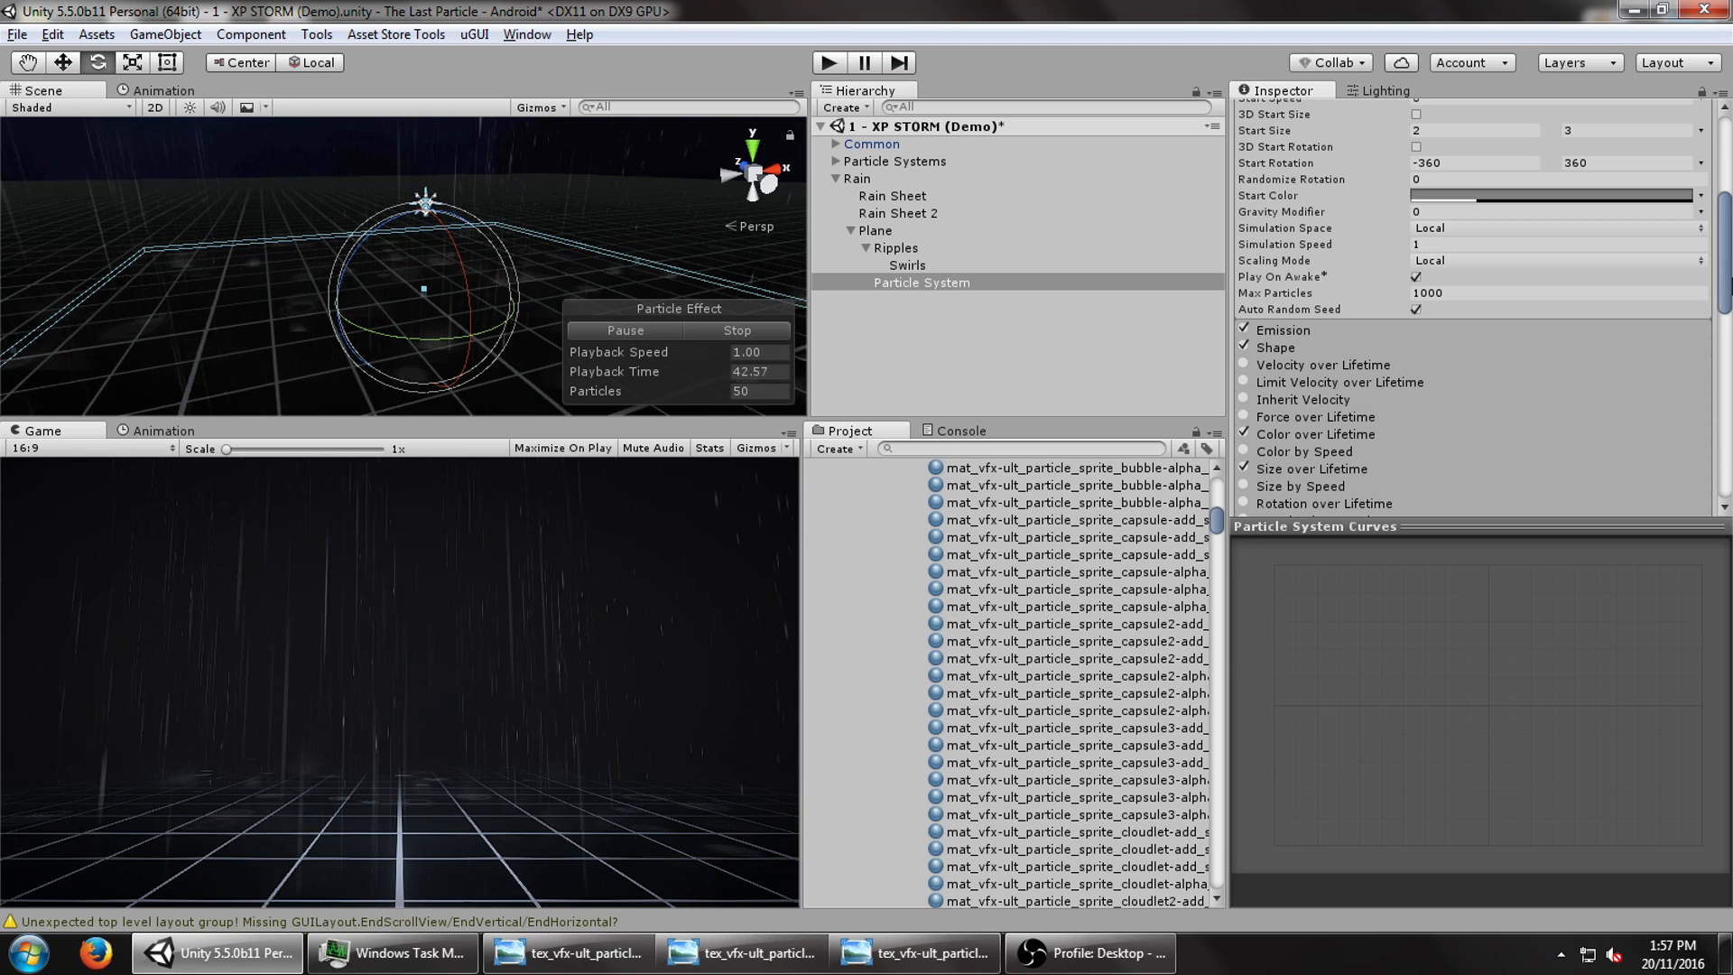
- Edit Splashes 2's Size over Lifetime curve, dragging its final key down to 0
{"action": "left_click", "coordinate": [921, 282]}
{"action": "type", "text": "Splashes"}
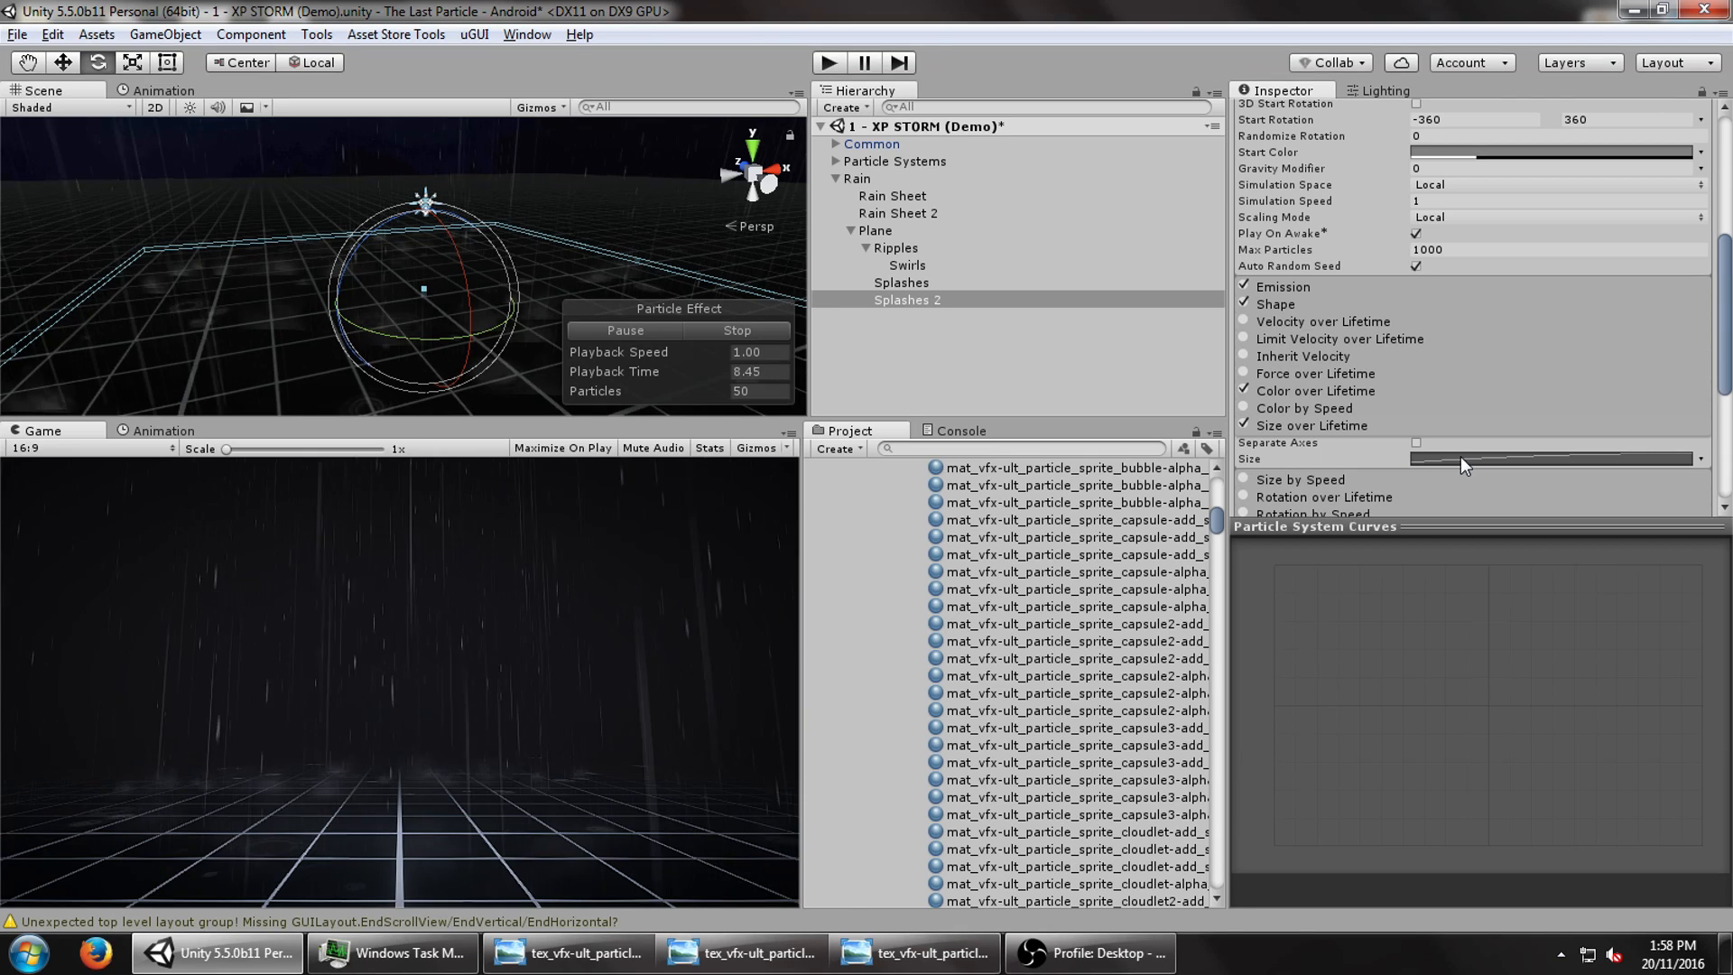
{"action": "left_click", "coordinate": [1416, 442]}
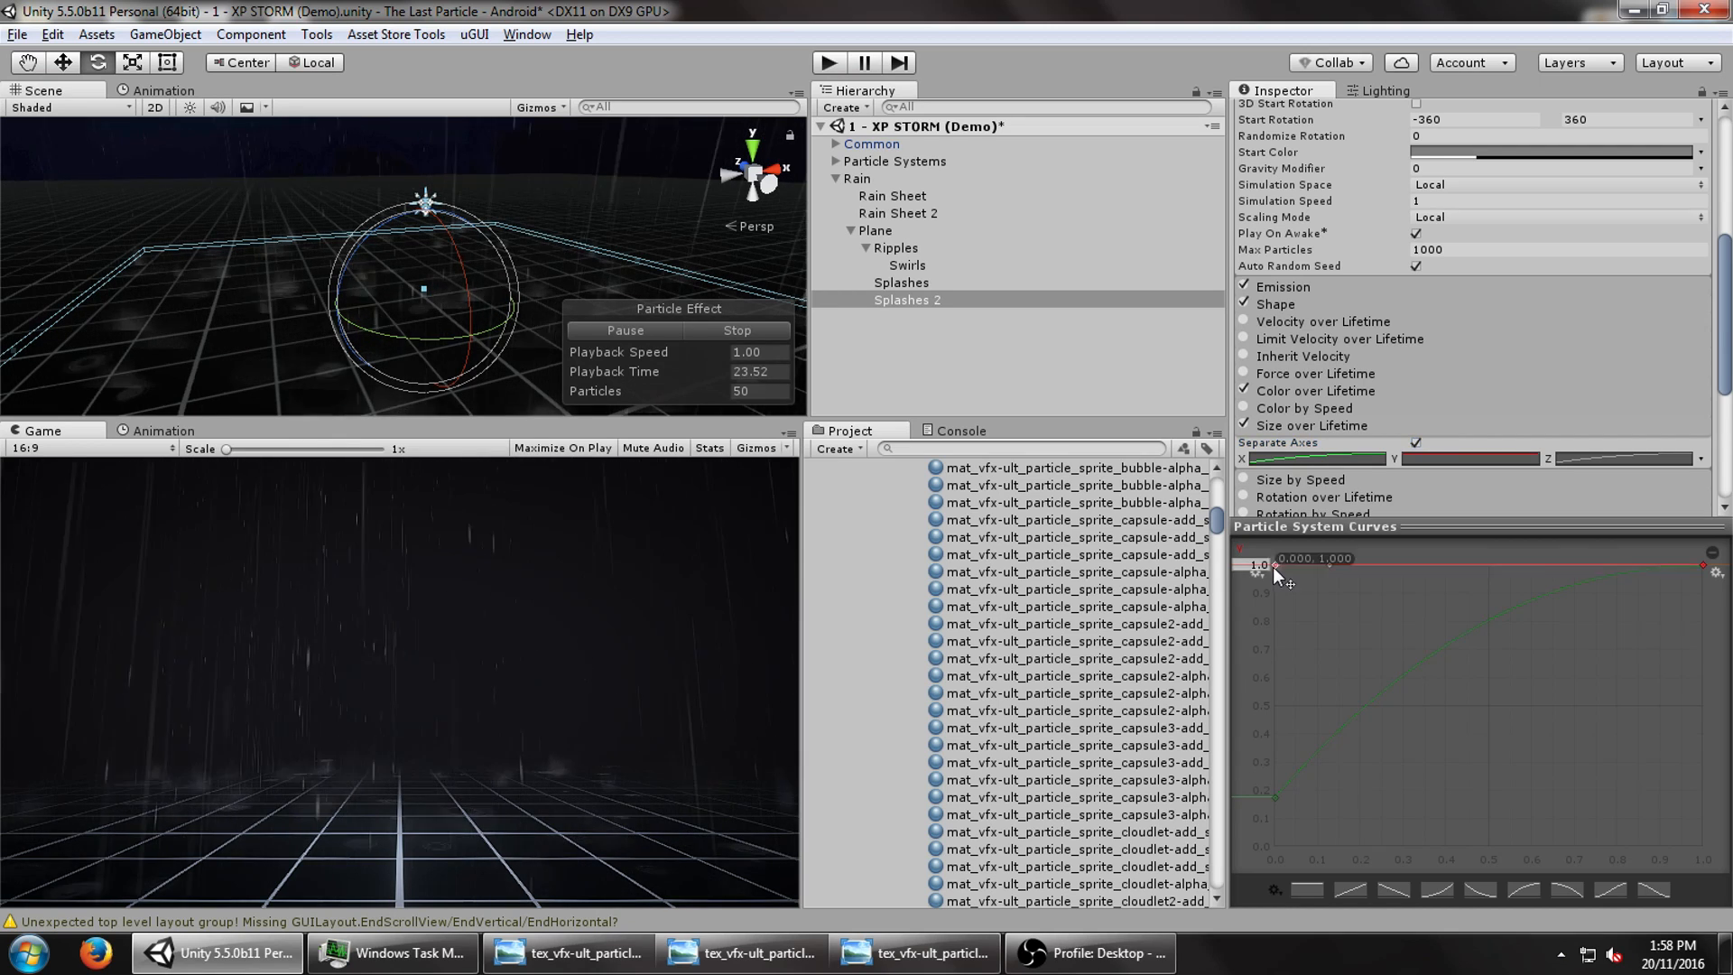
{"action": "right_click", "coordinate": [1403, 816]}
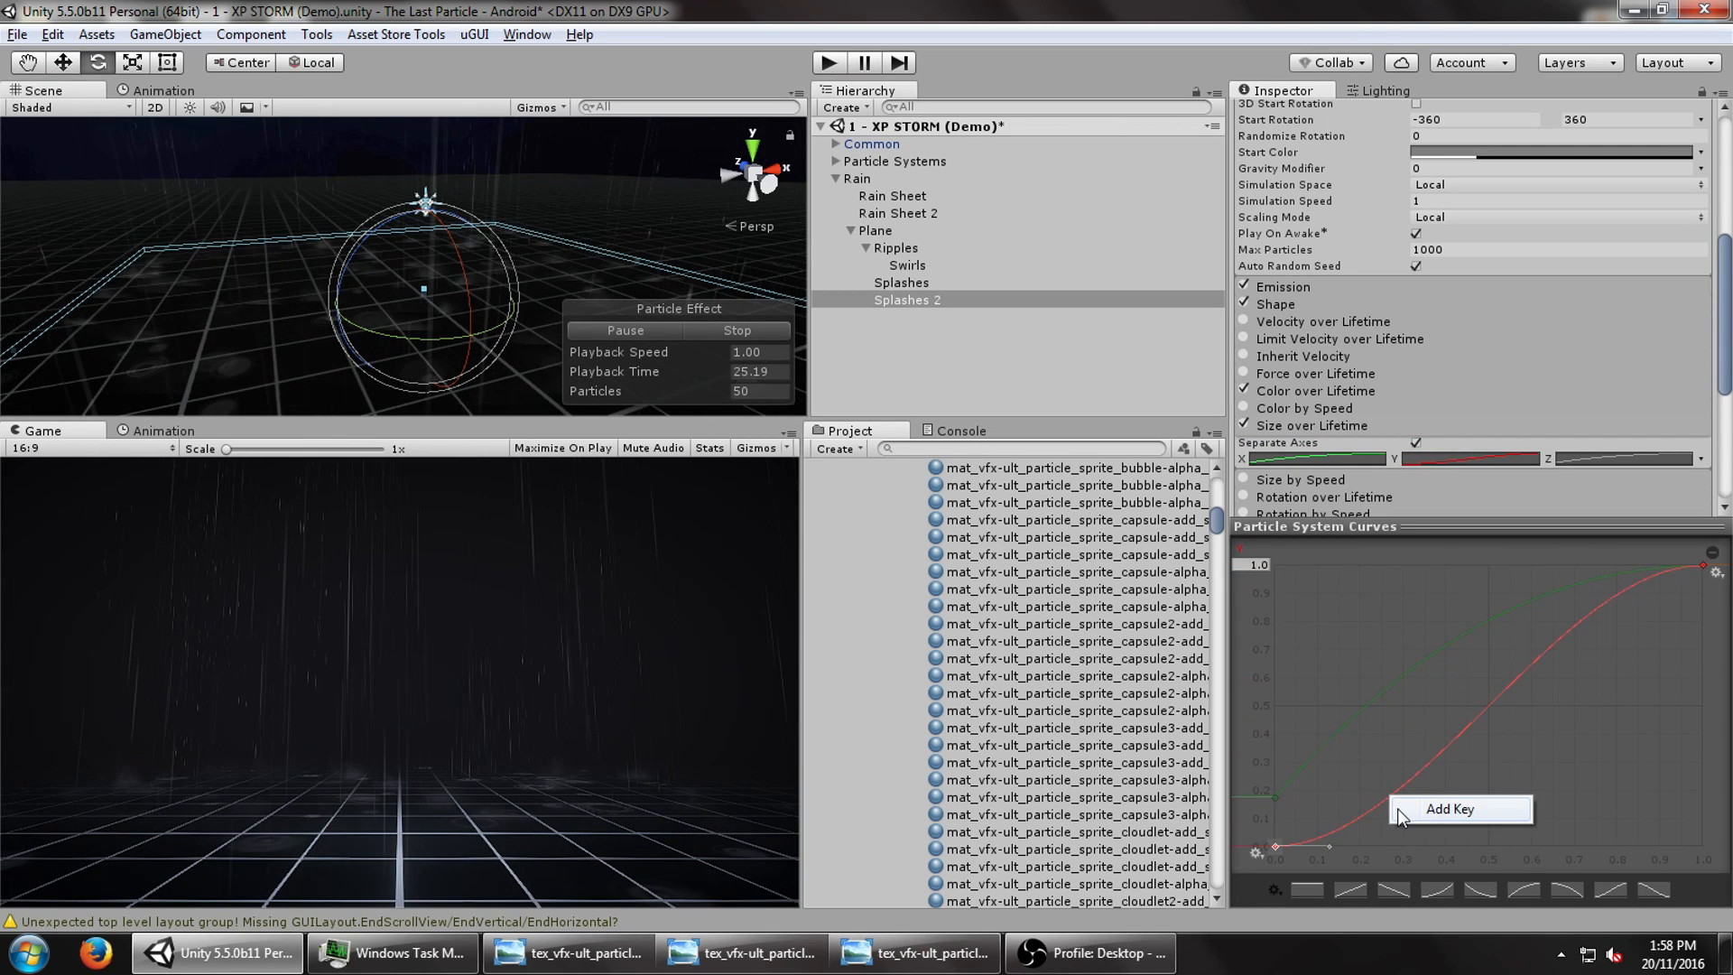
{"action": "right_click", "coordinate": [1354, 569]}
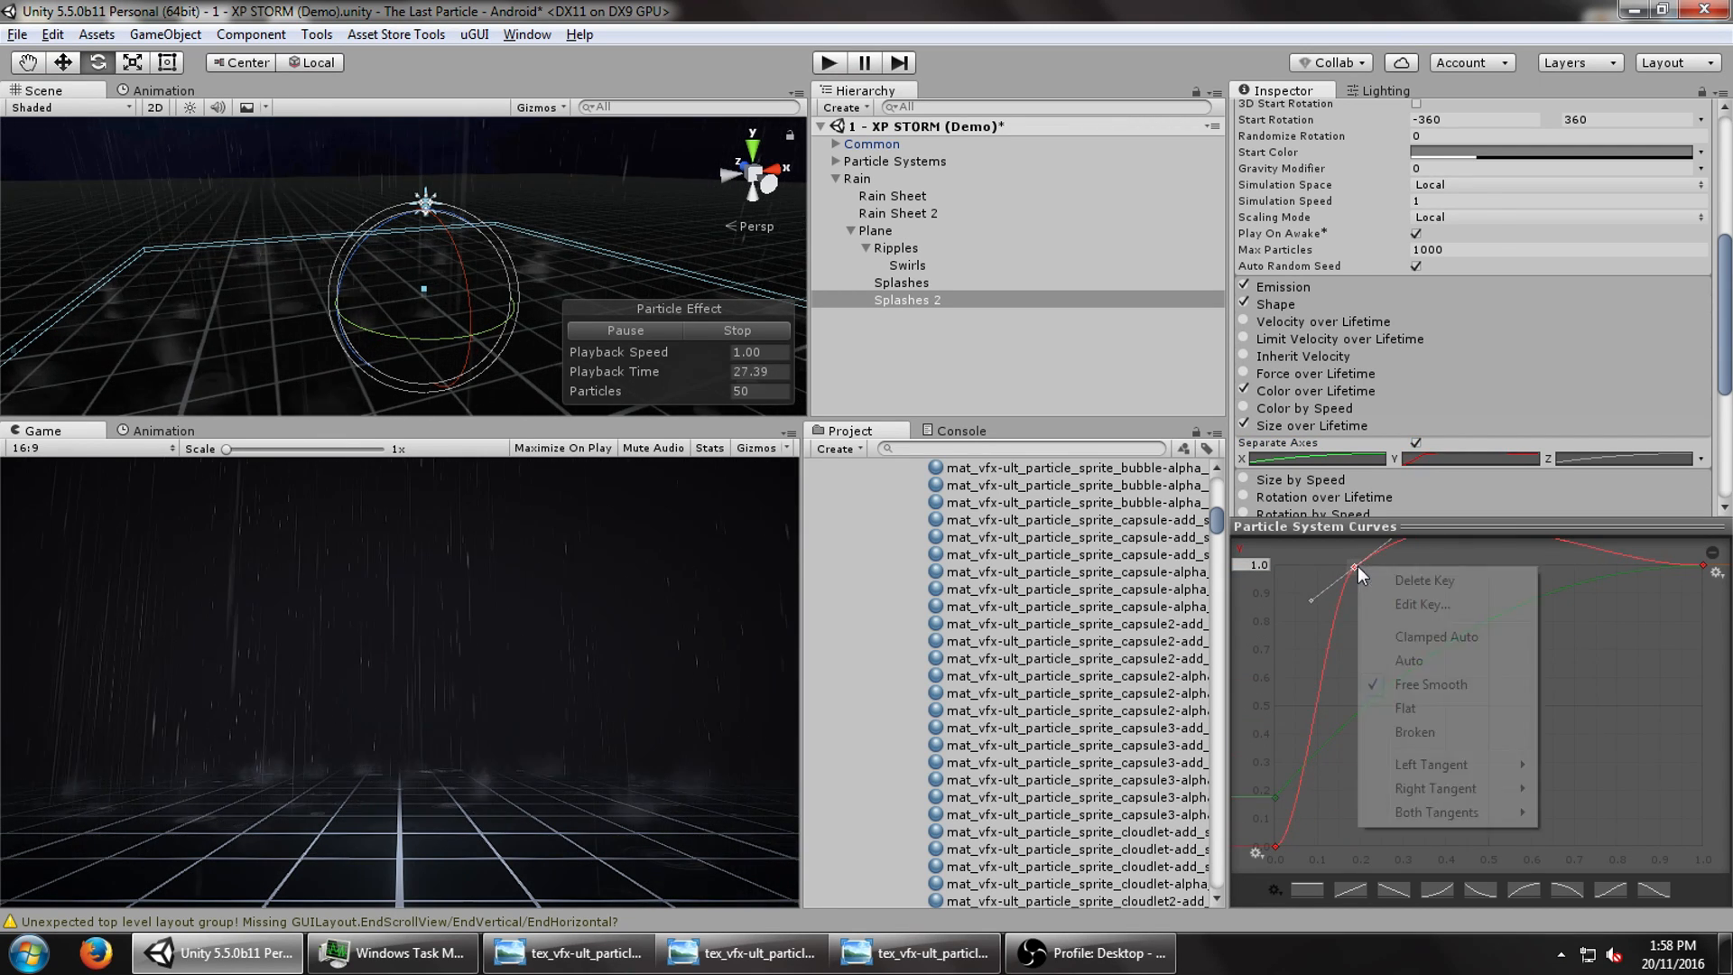
{"action": "left_click", "coordinate": [1407, 708]}
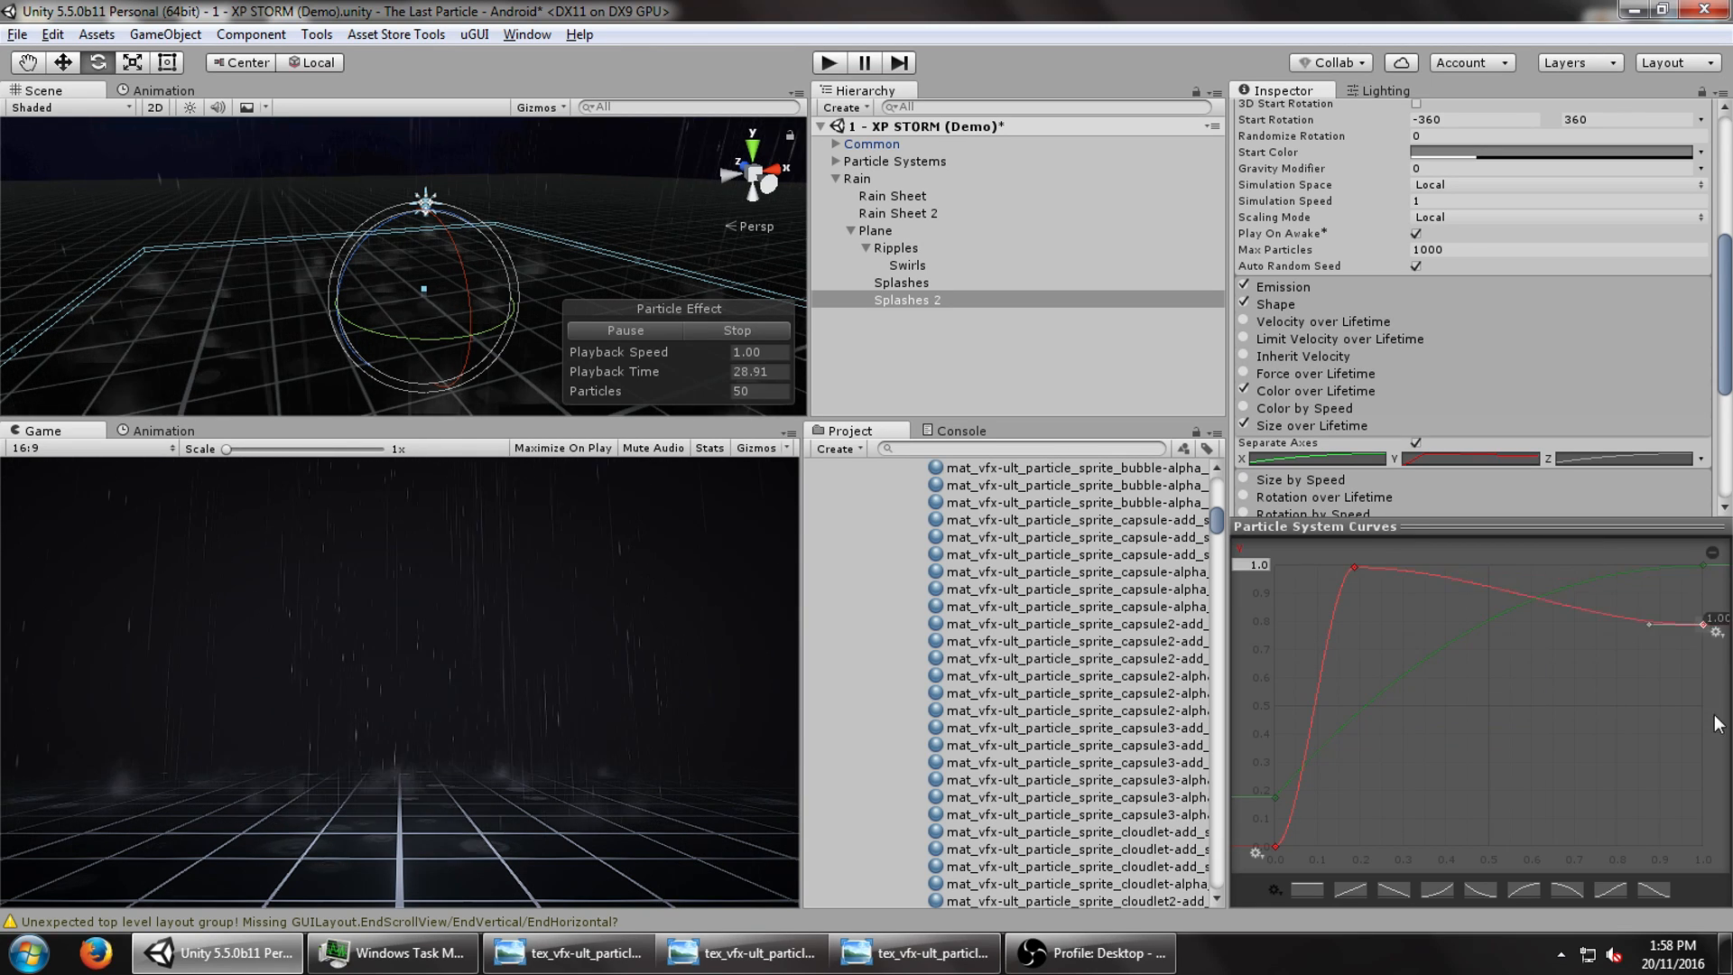
{"action": "left_click_drag", "start_coordinate": [1703, 621], "coordinate": [1702, 852]}
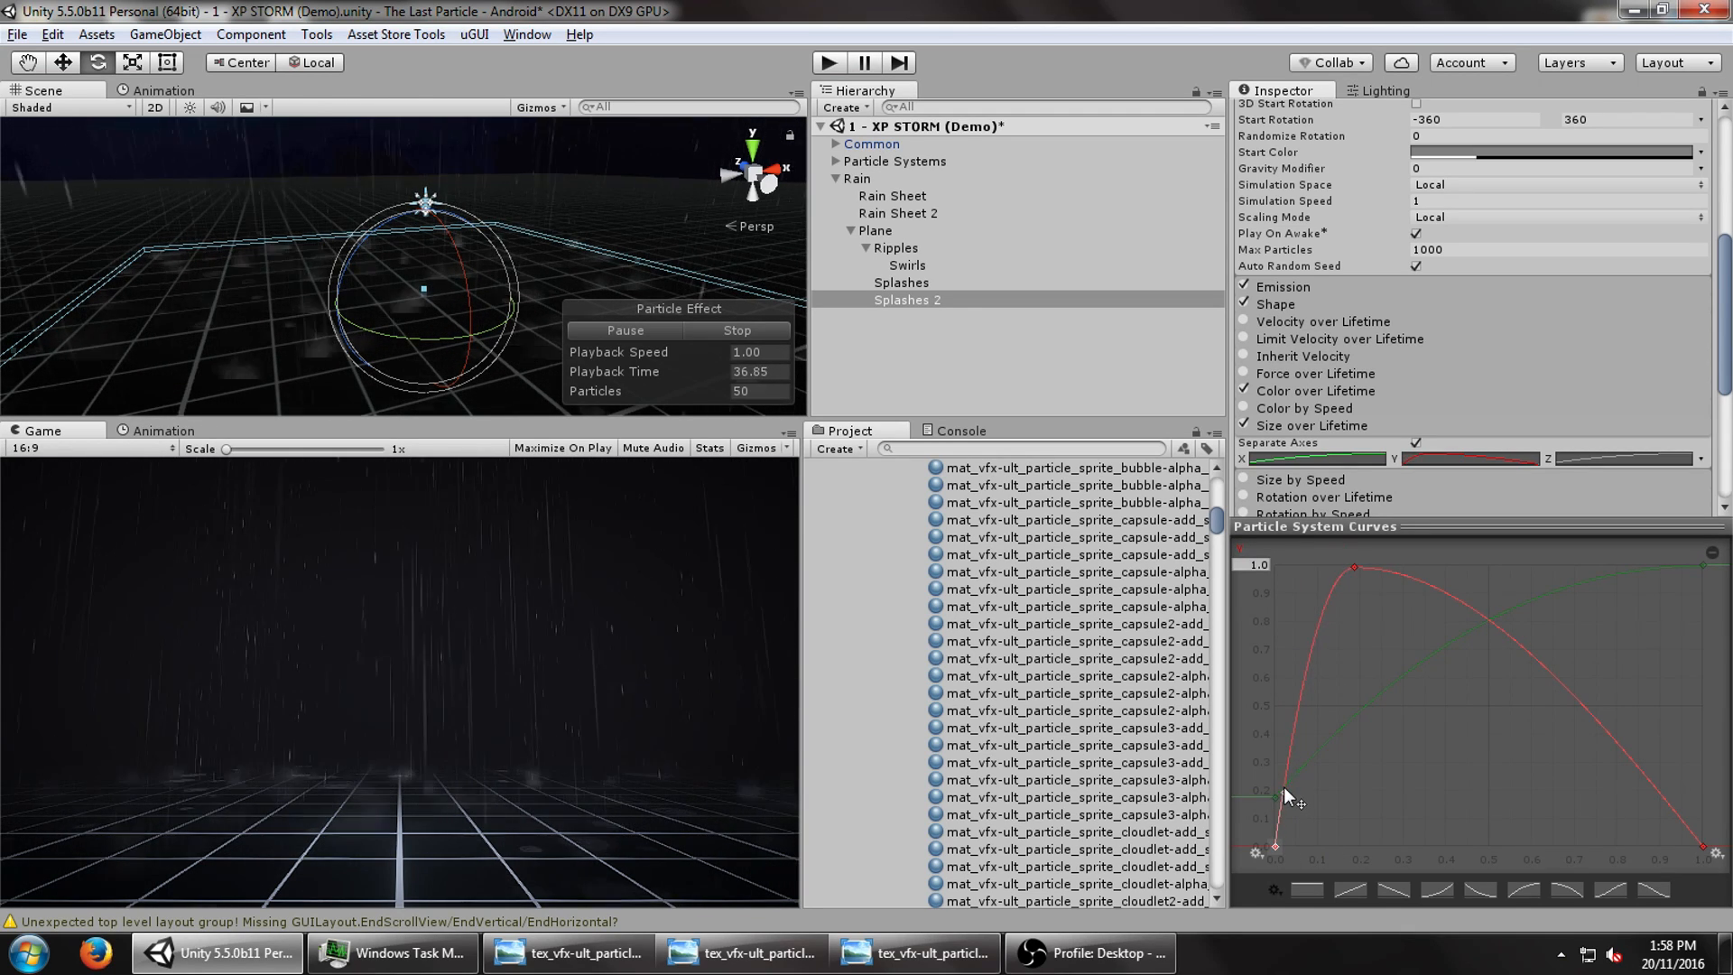
{"action": "left_click", "coordinate": [877, 300]}
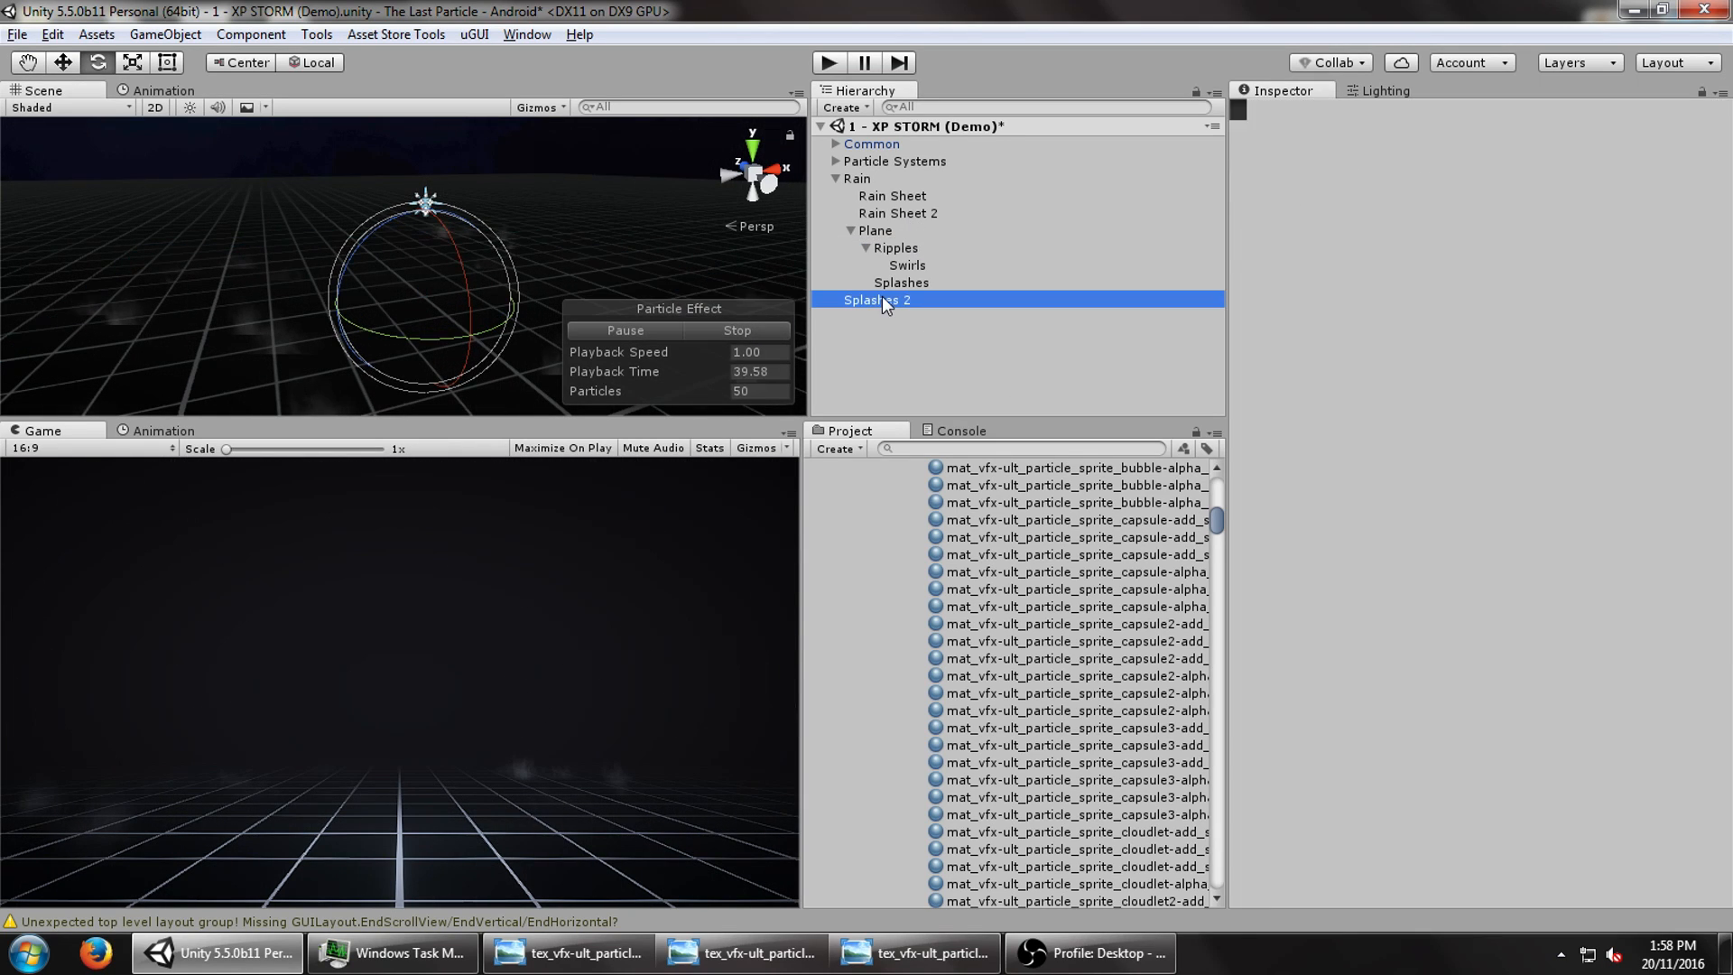
{"action": "left_click", "coordinate": [875, 300]}
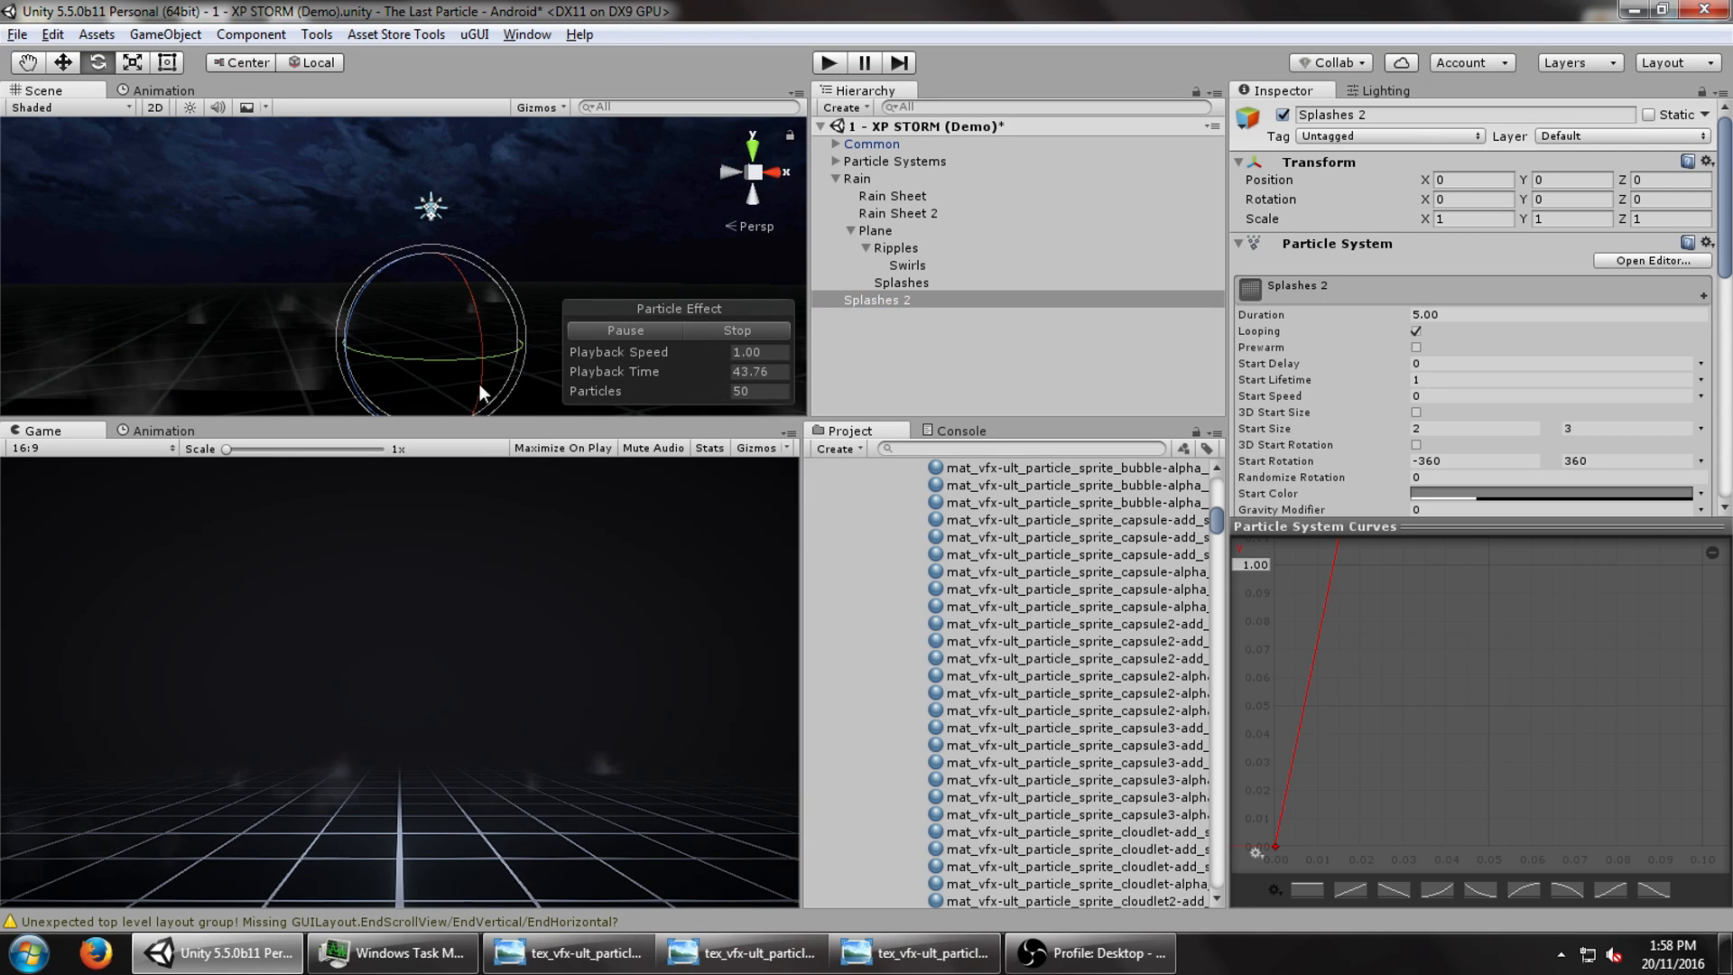
{"action": "left_click", "coordinate": [876, 300]}
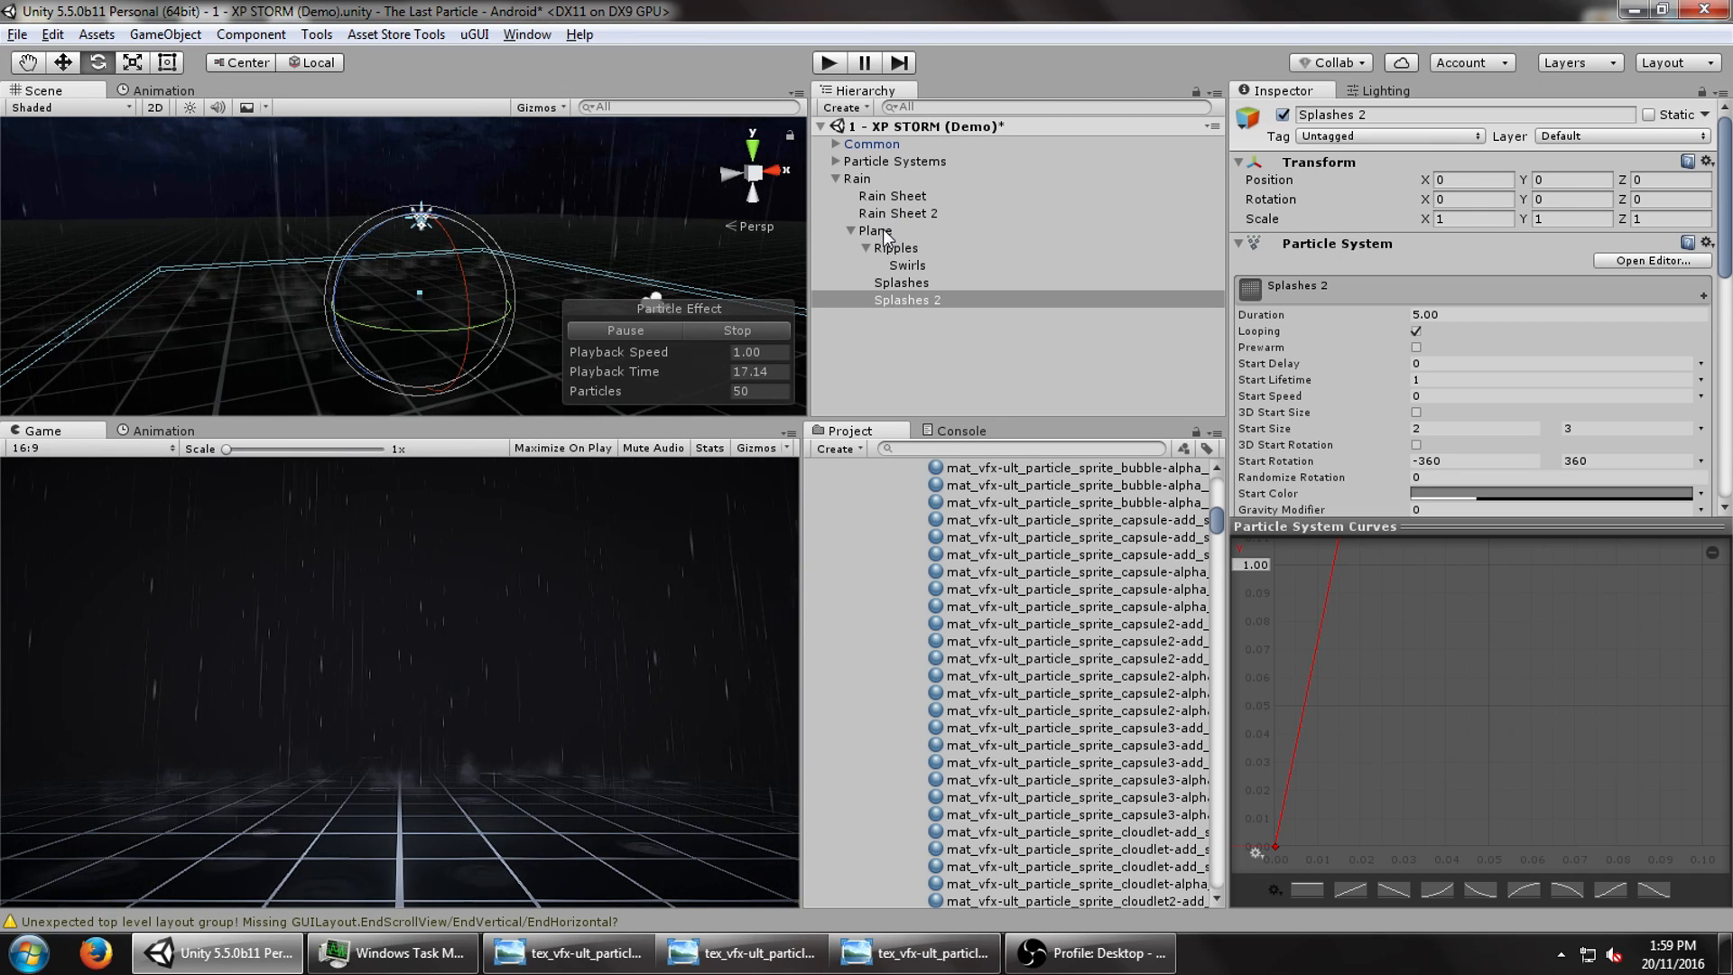
{"action": "left_click", "coordinate": [875, 230]}
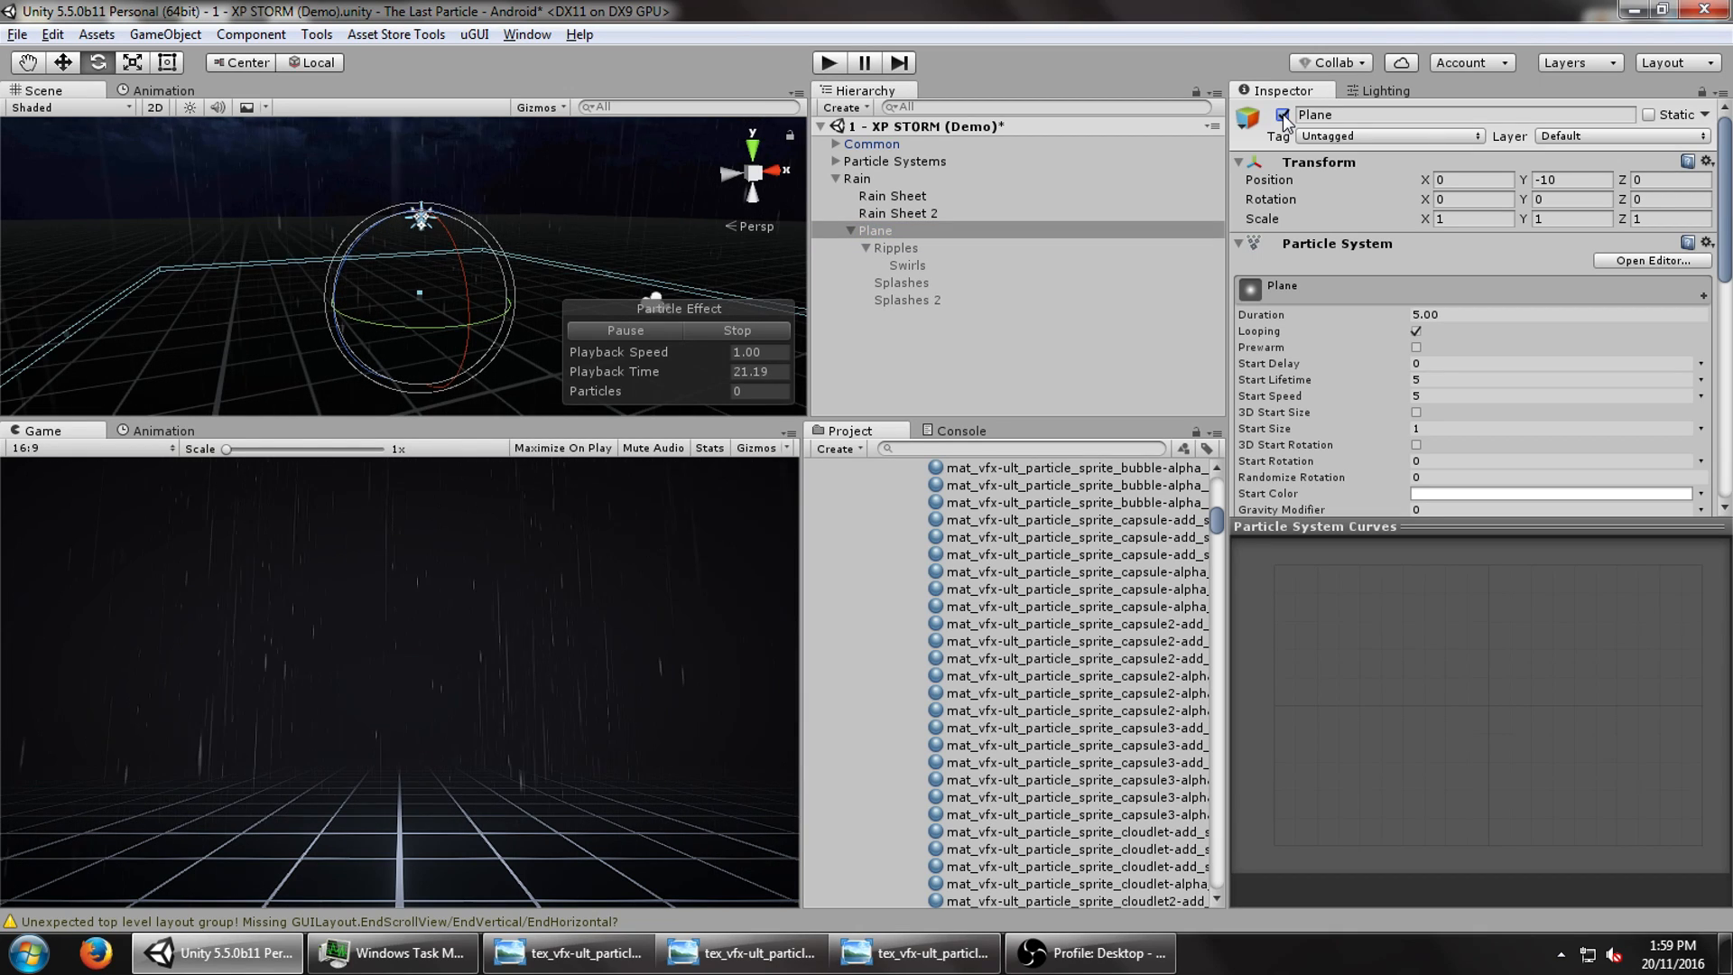
{"action": "left_click", "coordinate": [875, 230]}
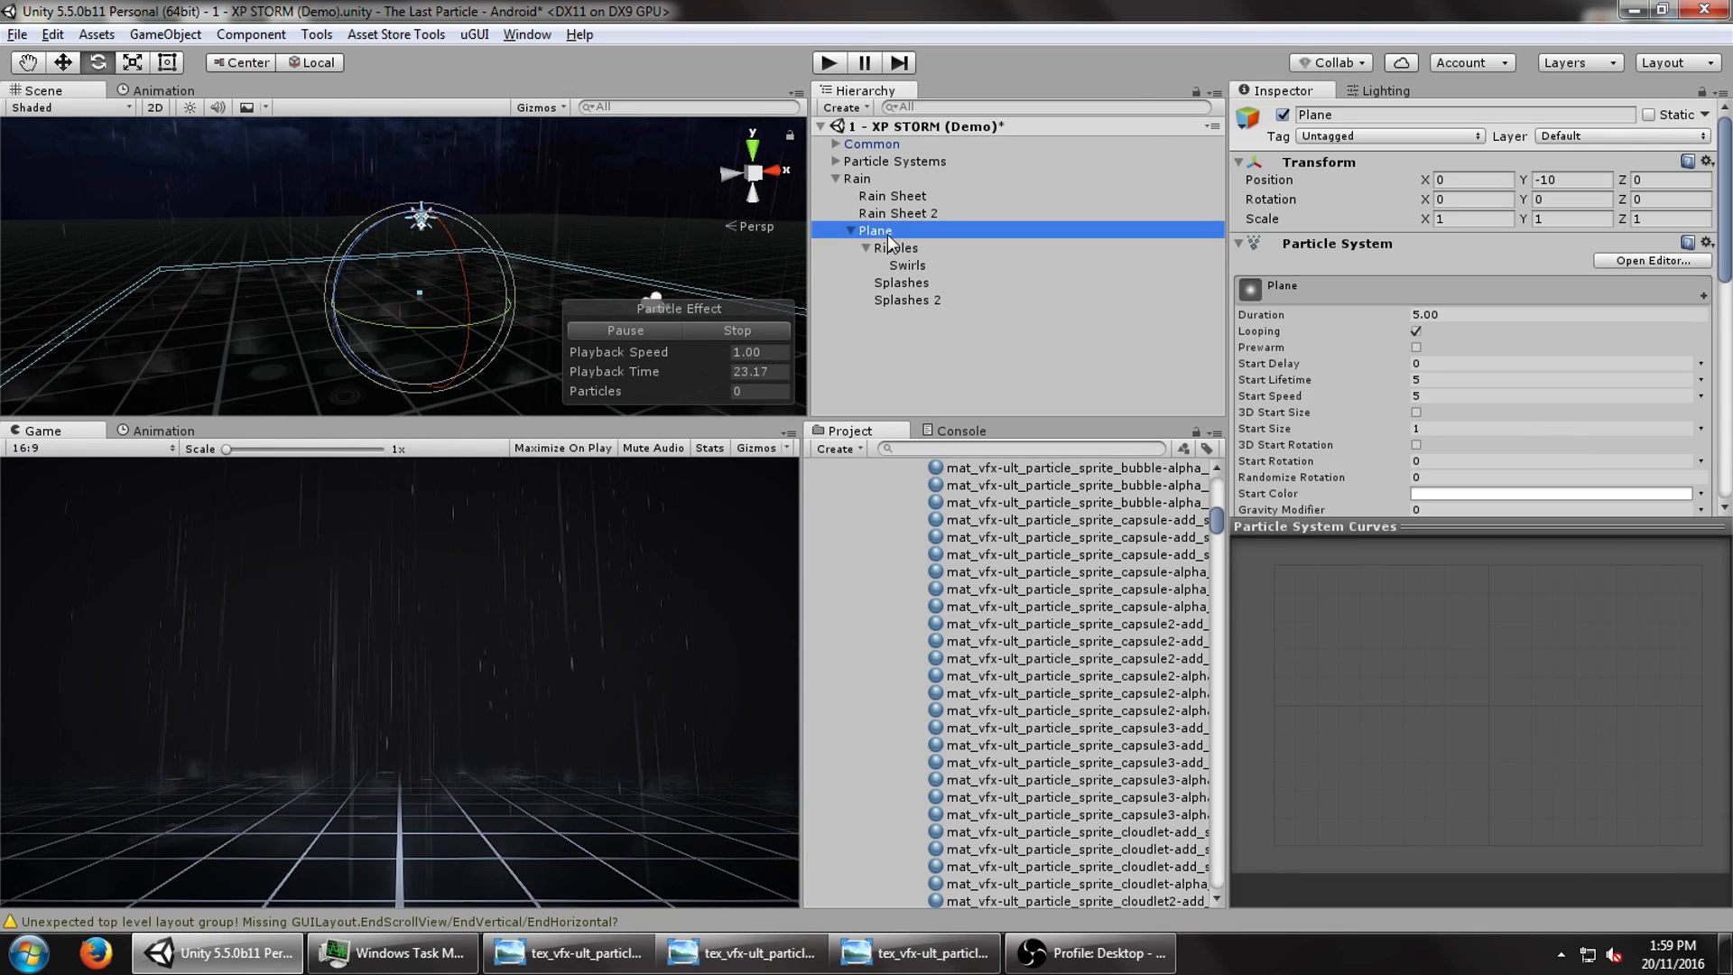
- Add a particle system under Rain and lower its Position Y to -10
{"action": "right_click", "coordinate": [857, 178]}
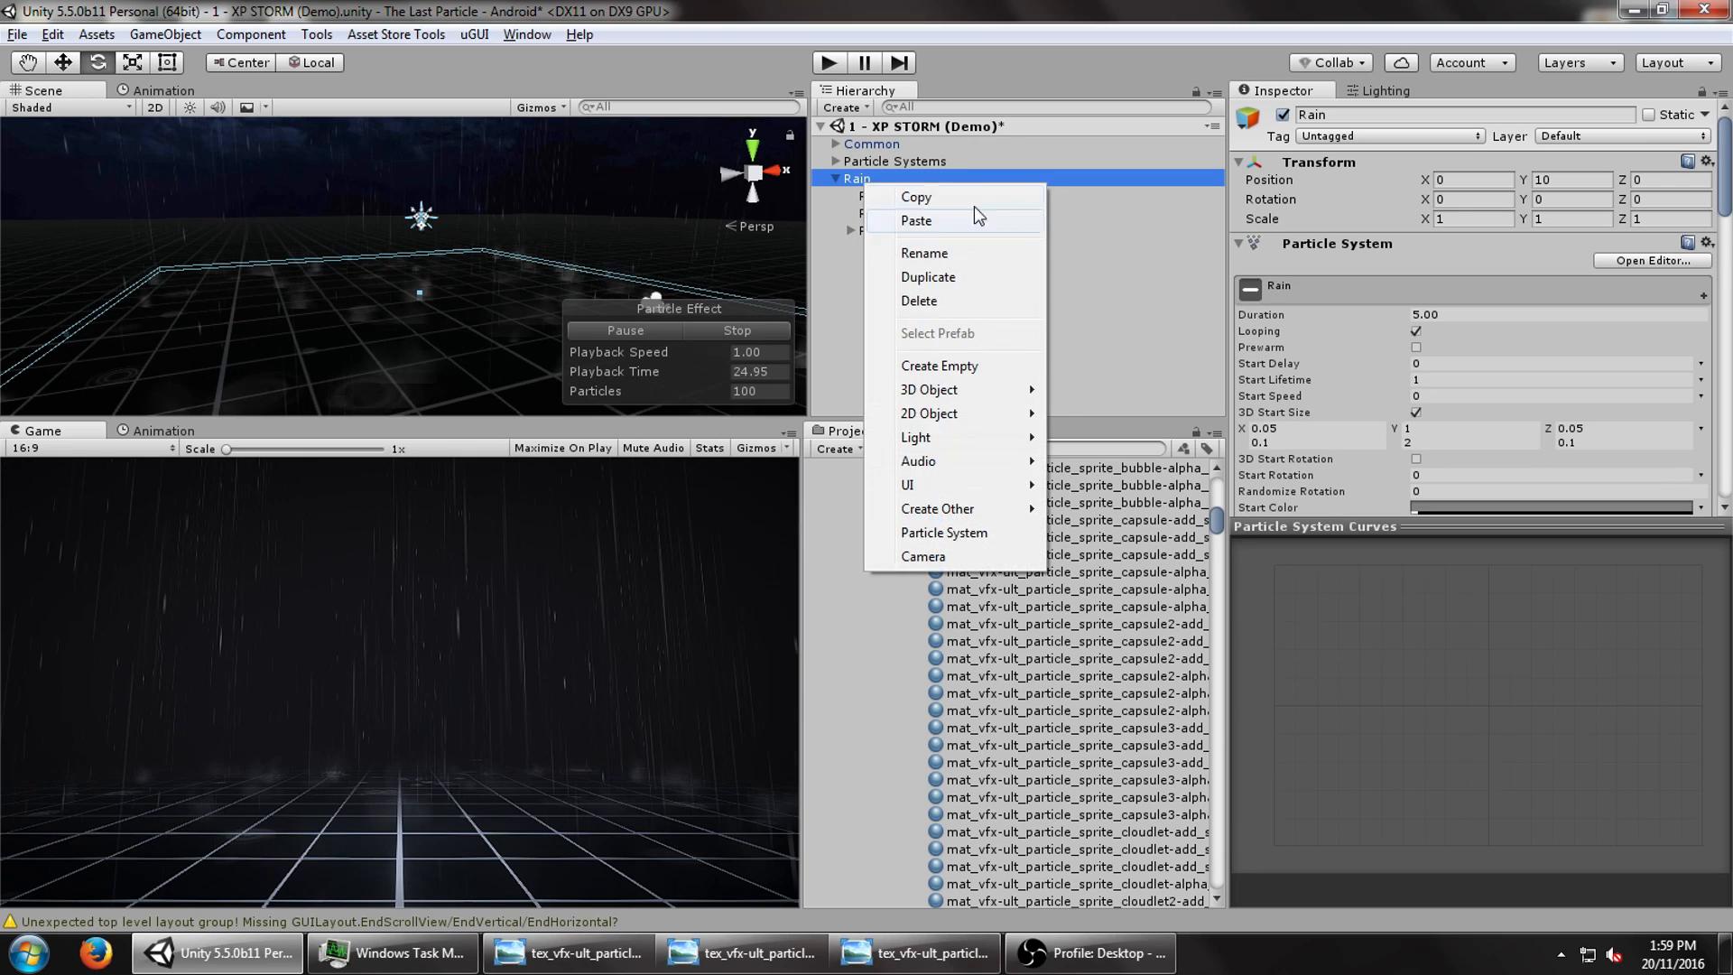
{"action": "mouse_move", "coordinate": [951, 532]}
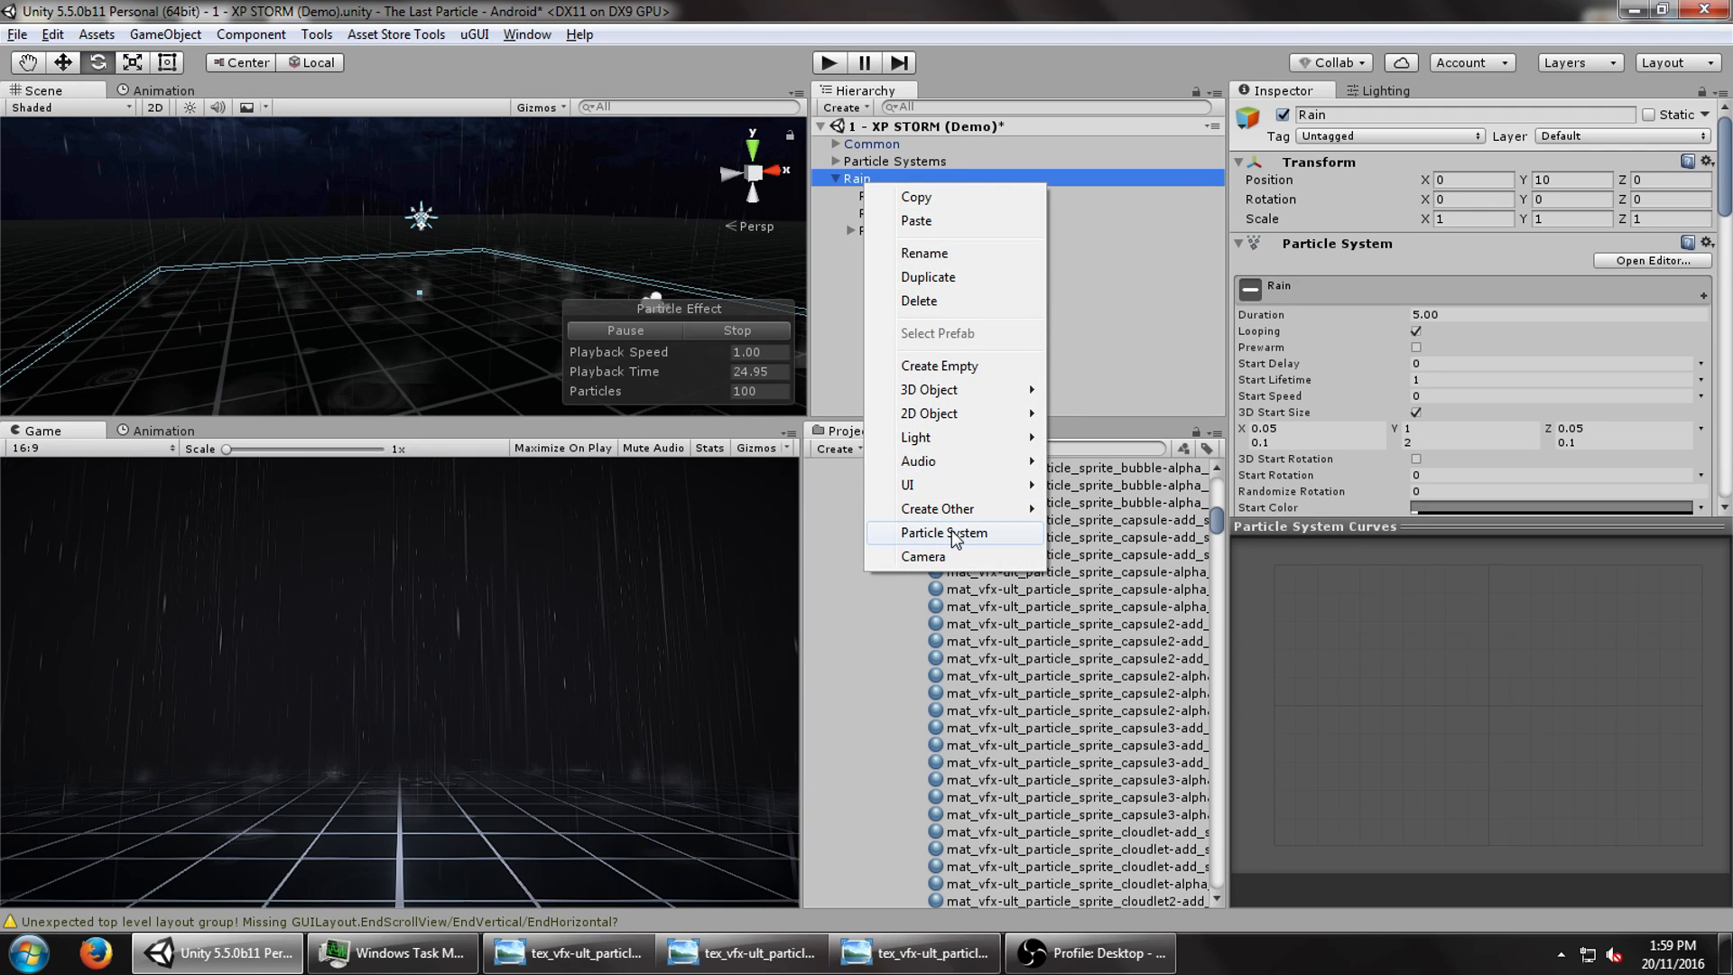
{"action": "left_click", "coordinate": [942, 533]}
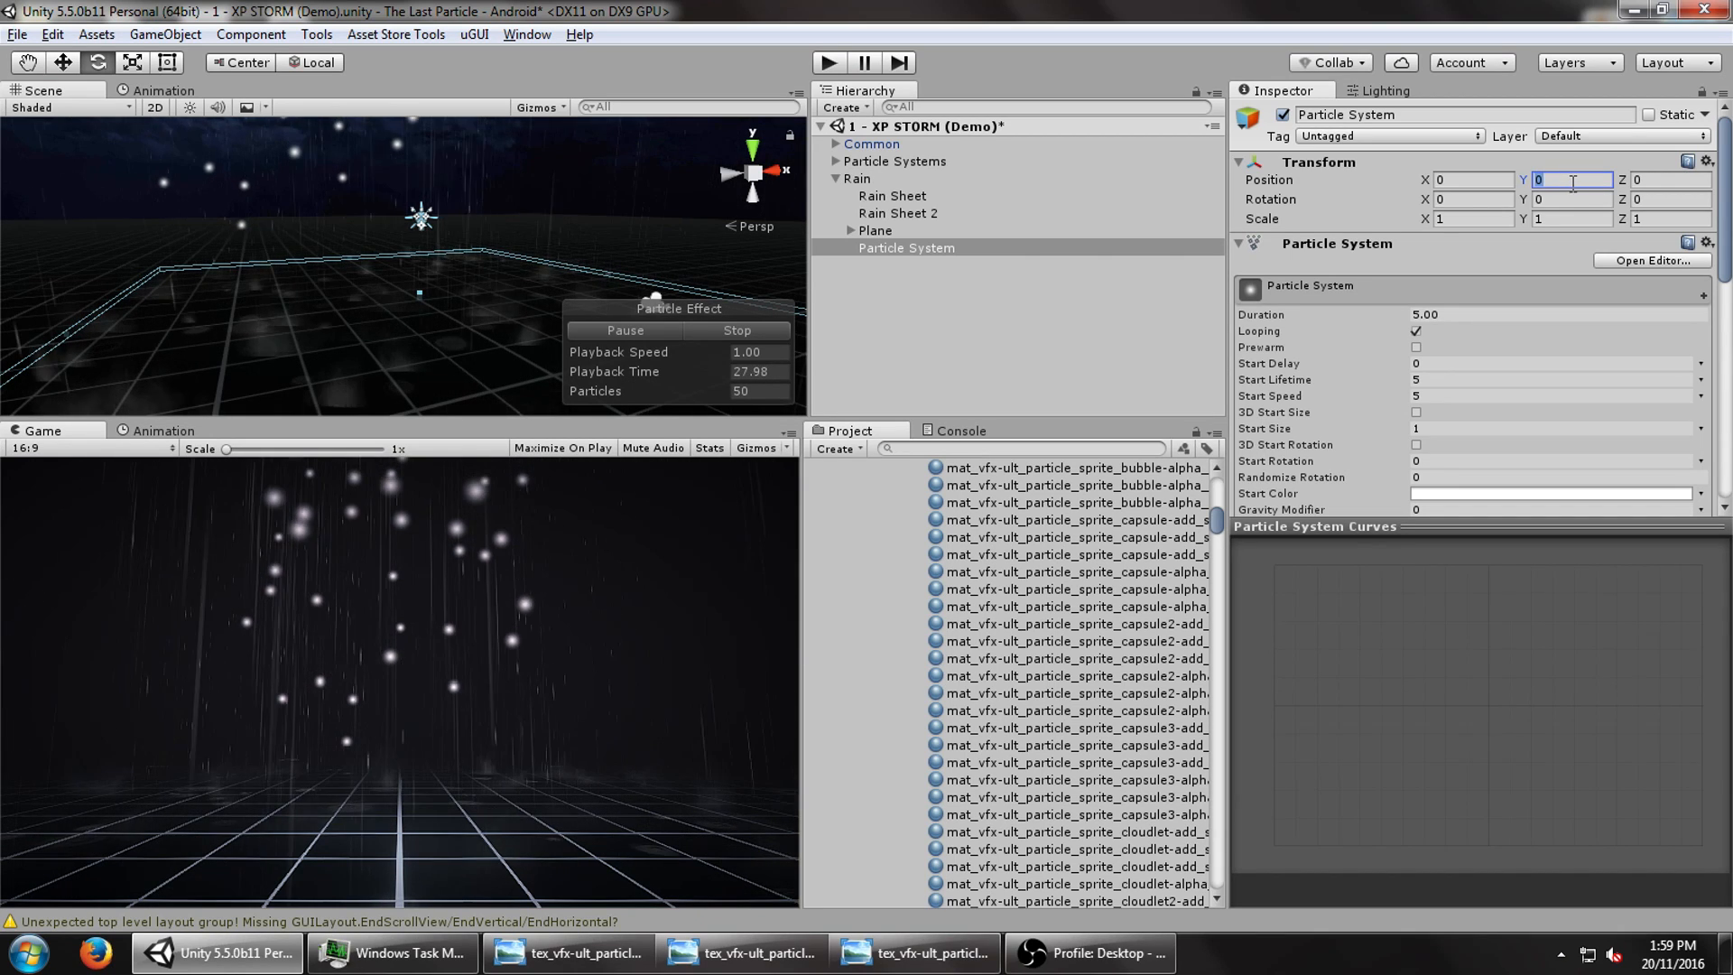
{"action": "type", "text": "-5"}
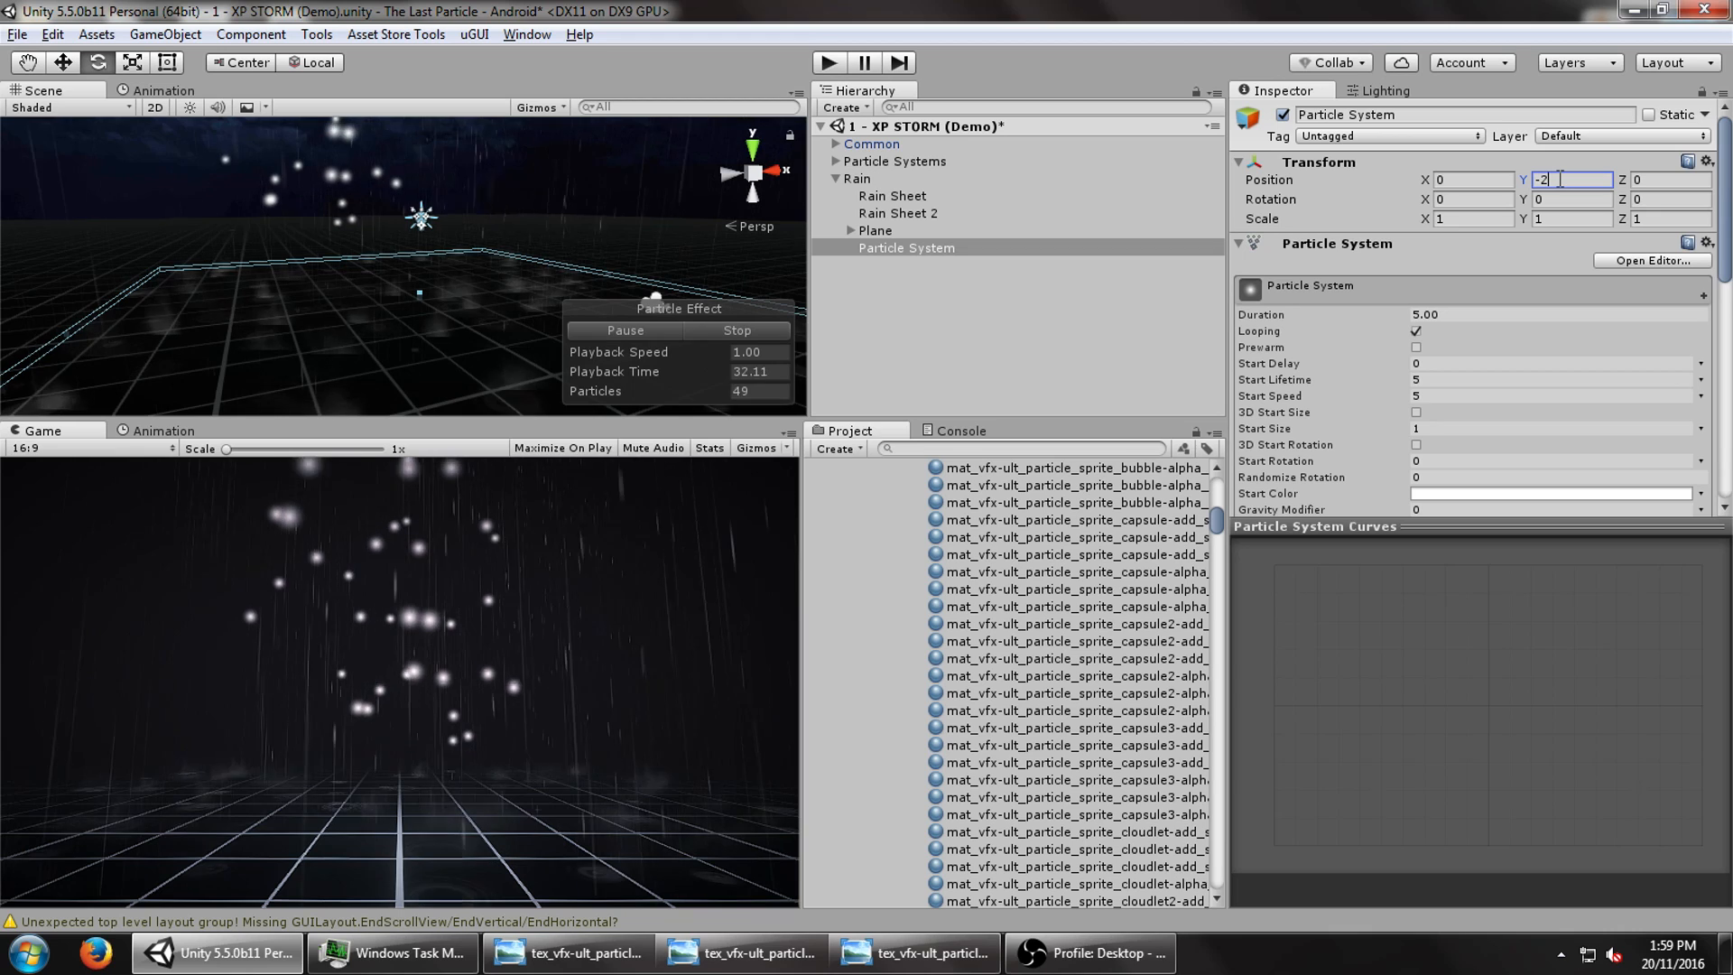
{"action": "type", "text": "-10"}
{"action": "type", "text": "amoke a"}
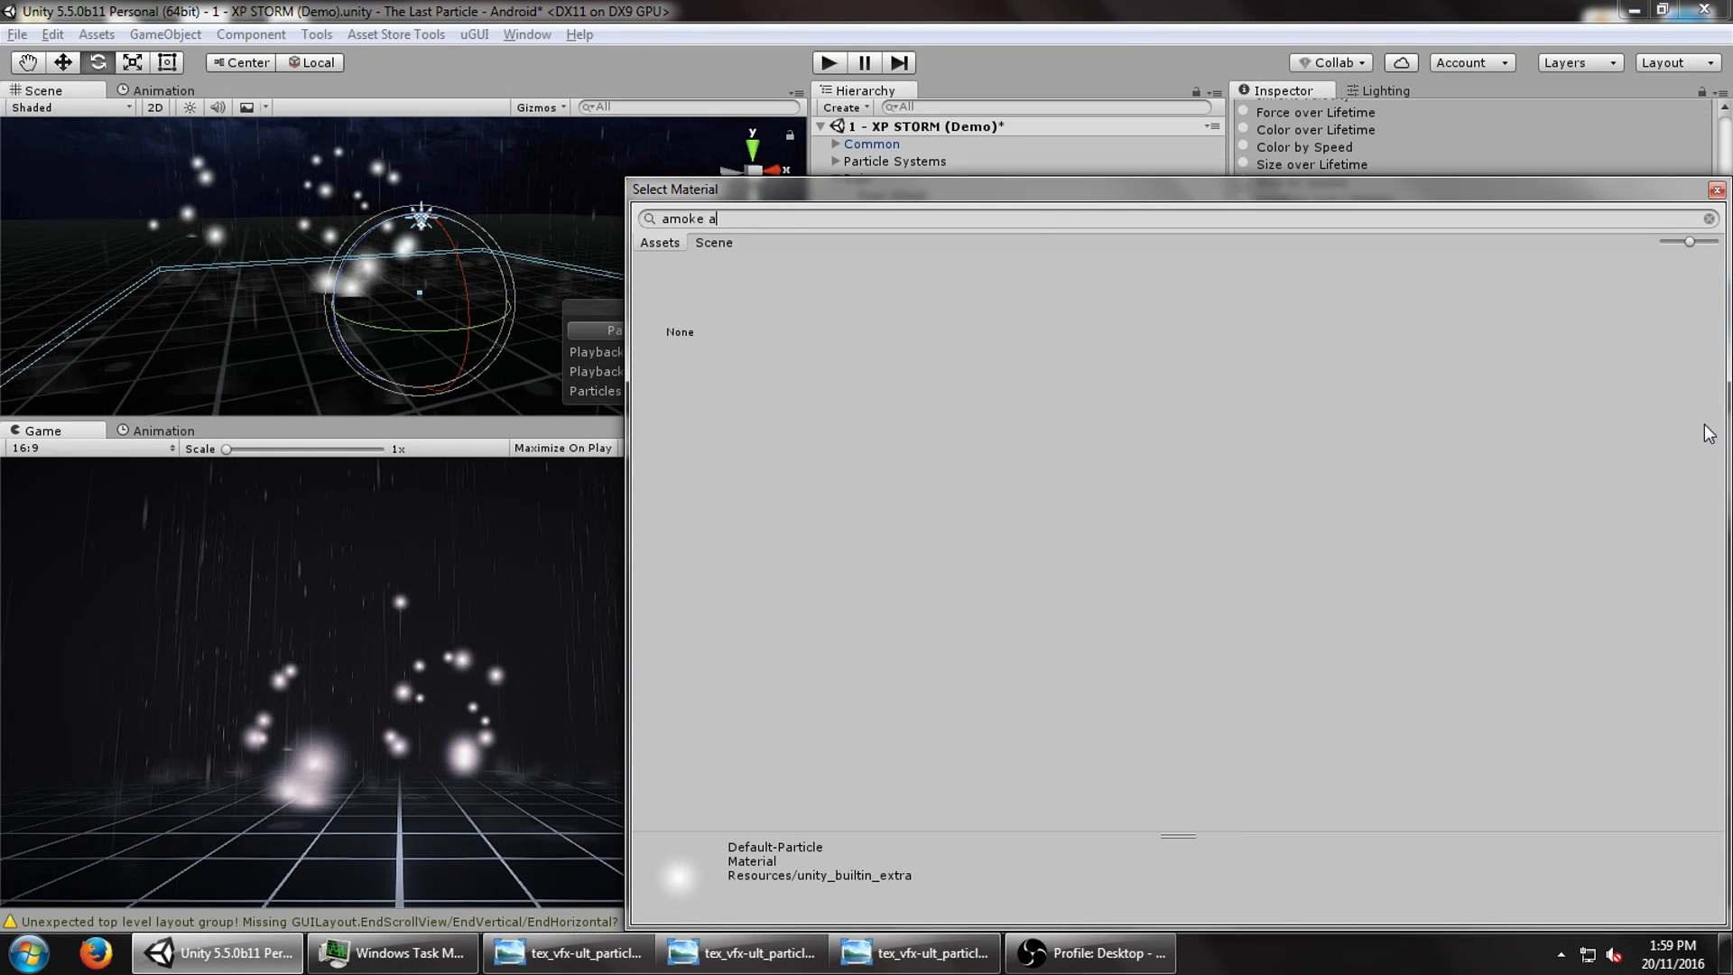
- Give it the smoke alpha spritesheet material, start size 5 and a darker start colour
{"action": "type", "text": "smoke alp"}
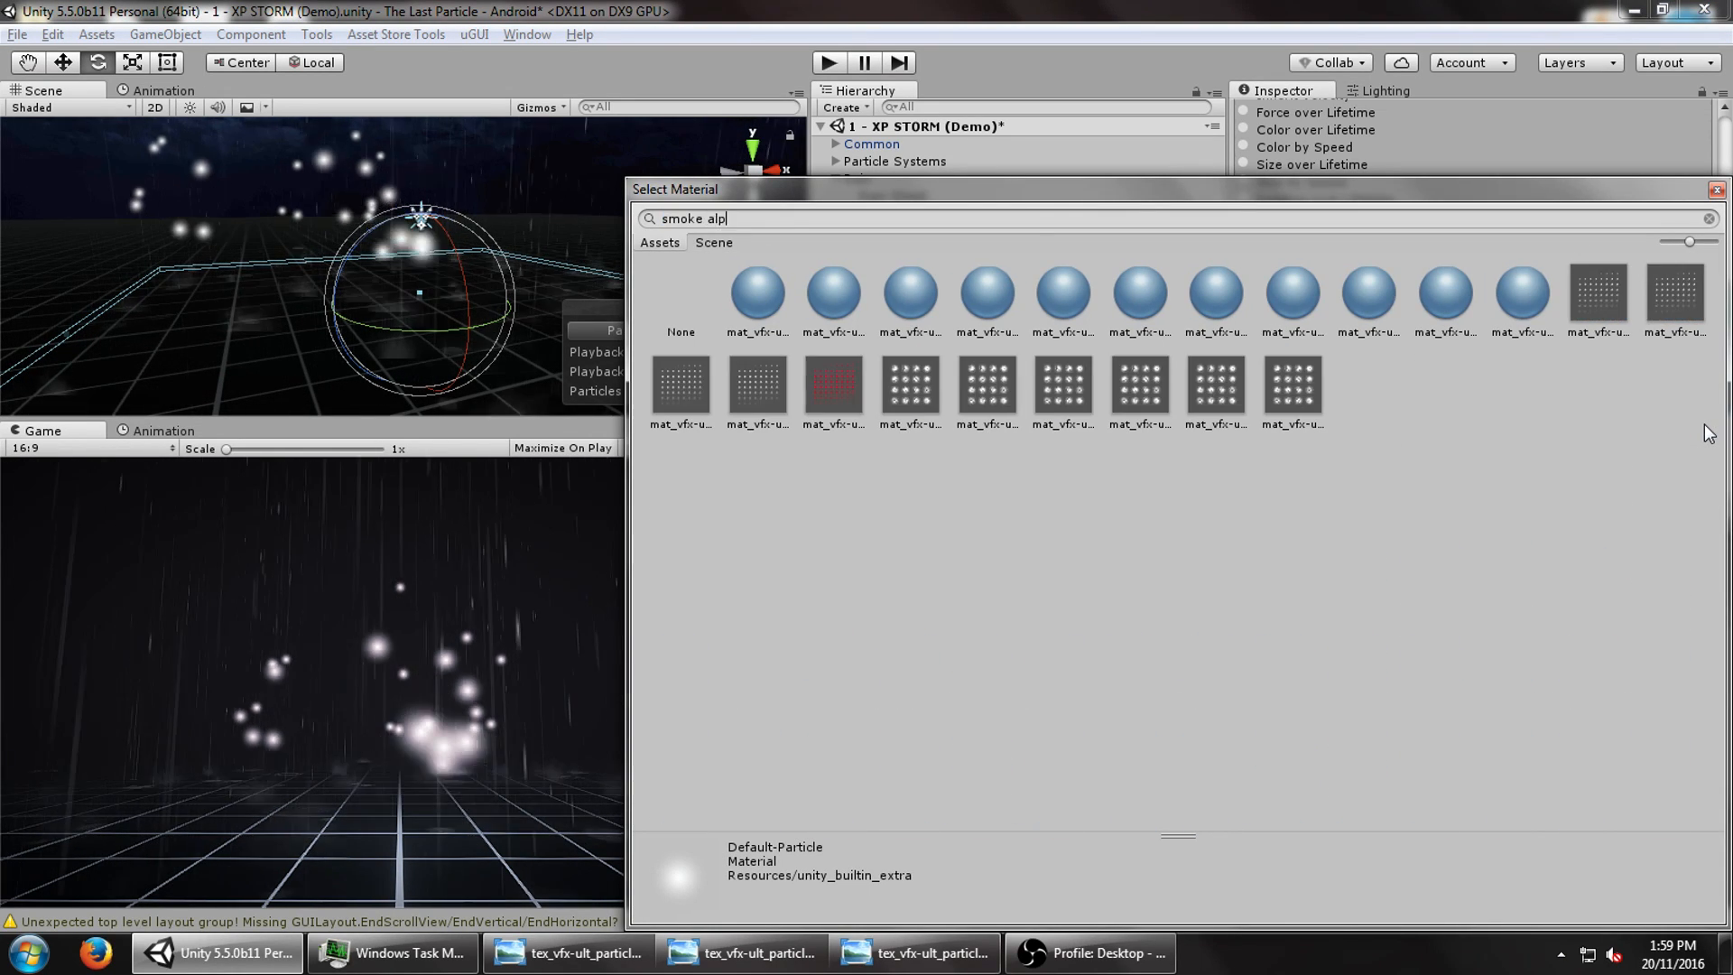
{"action": "left_click", "coordinate": [1062, 296]}
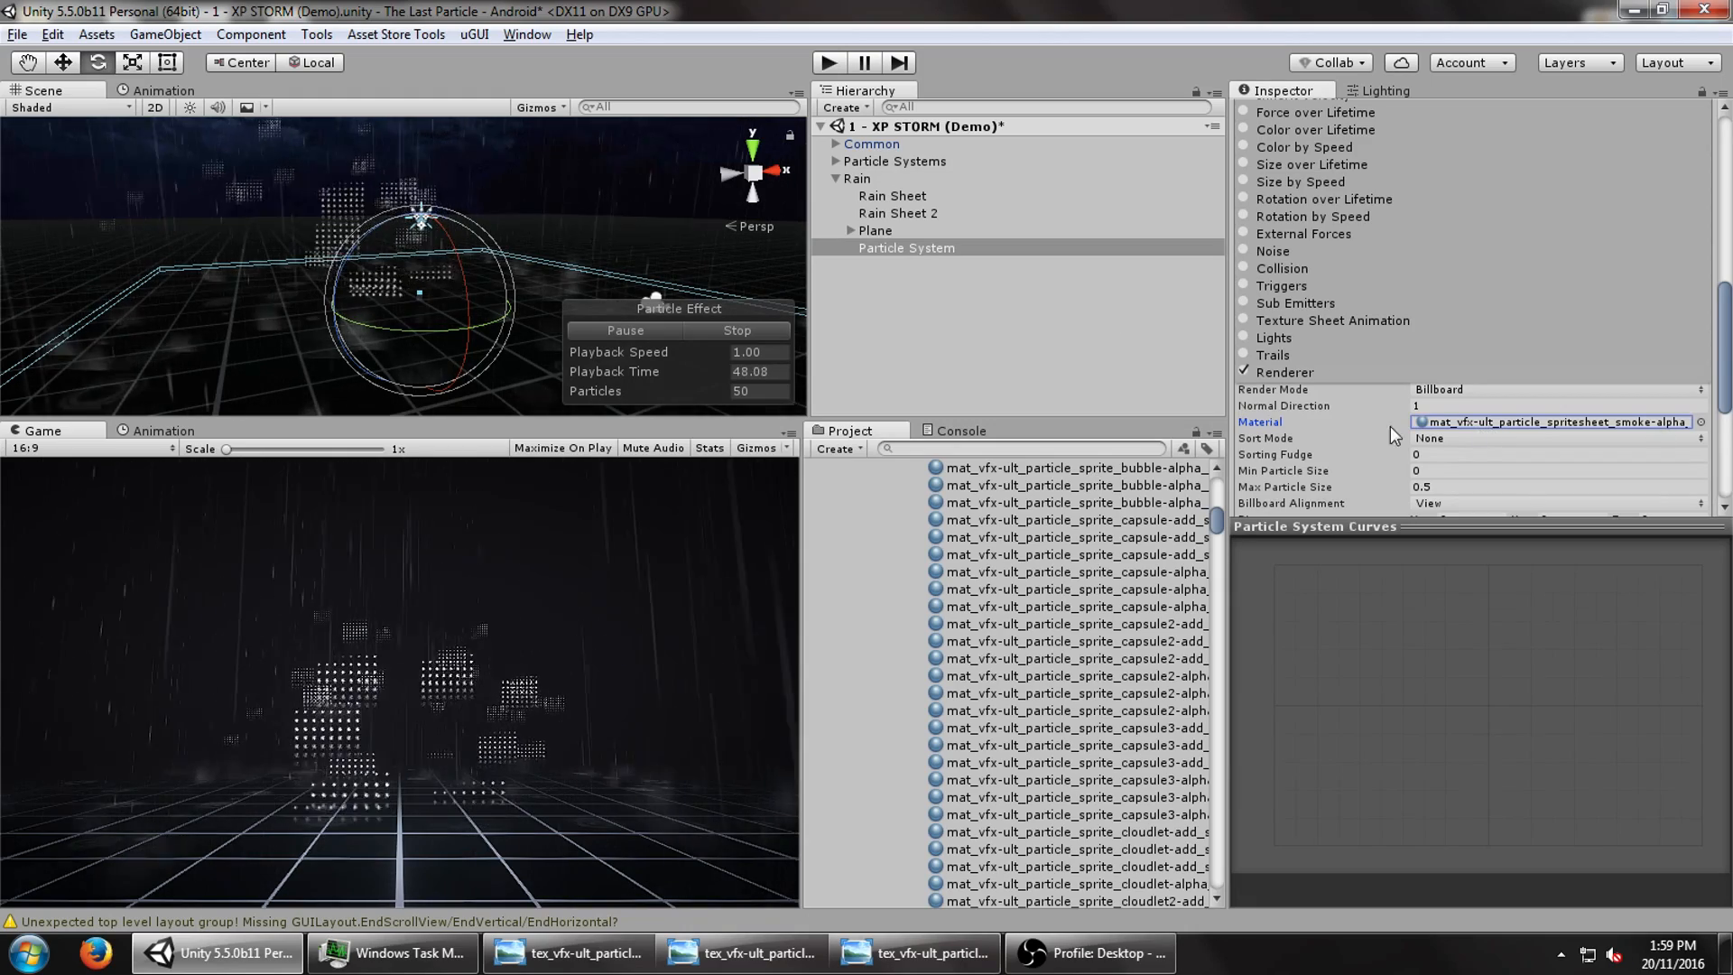
{"action": "left_click", "coordinate": [1242, 319]}
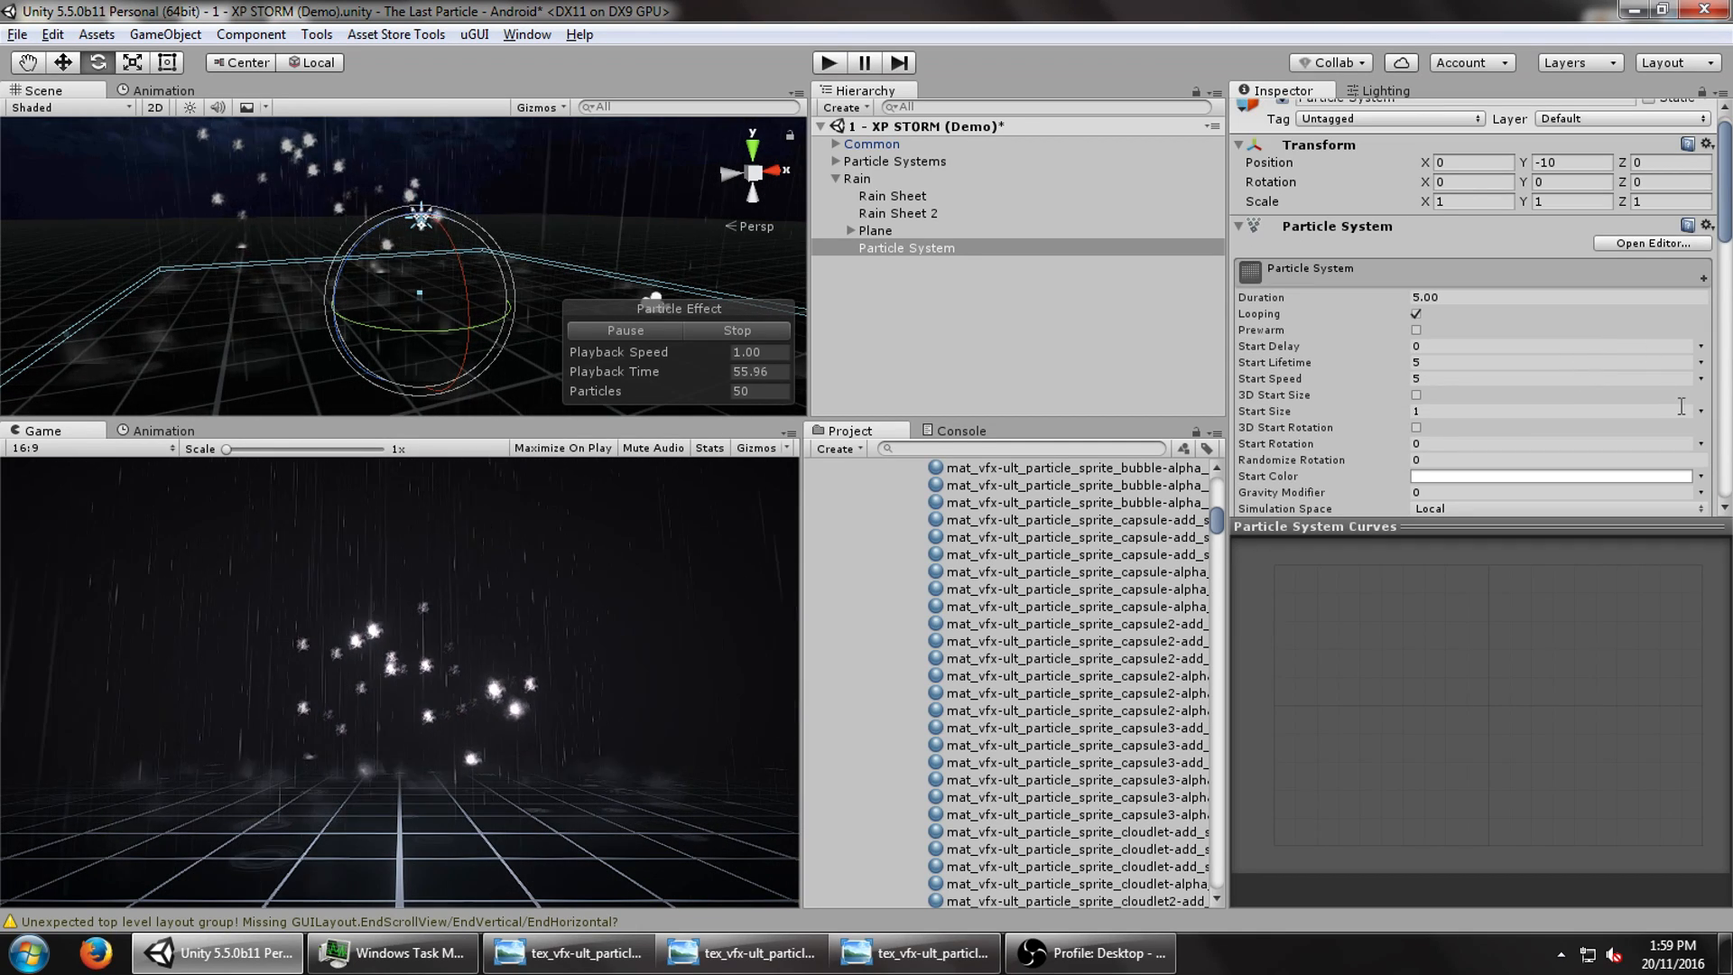
{"action": "left_click", "coordinate": [1547, 475]}
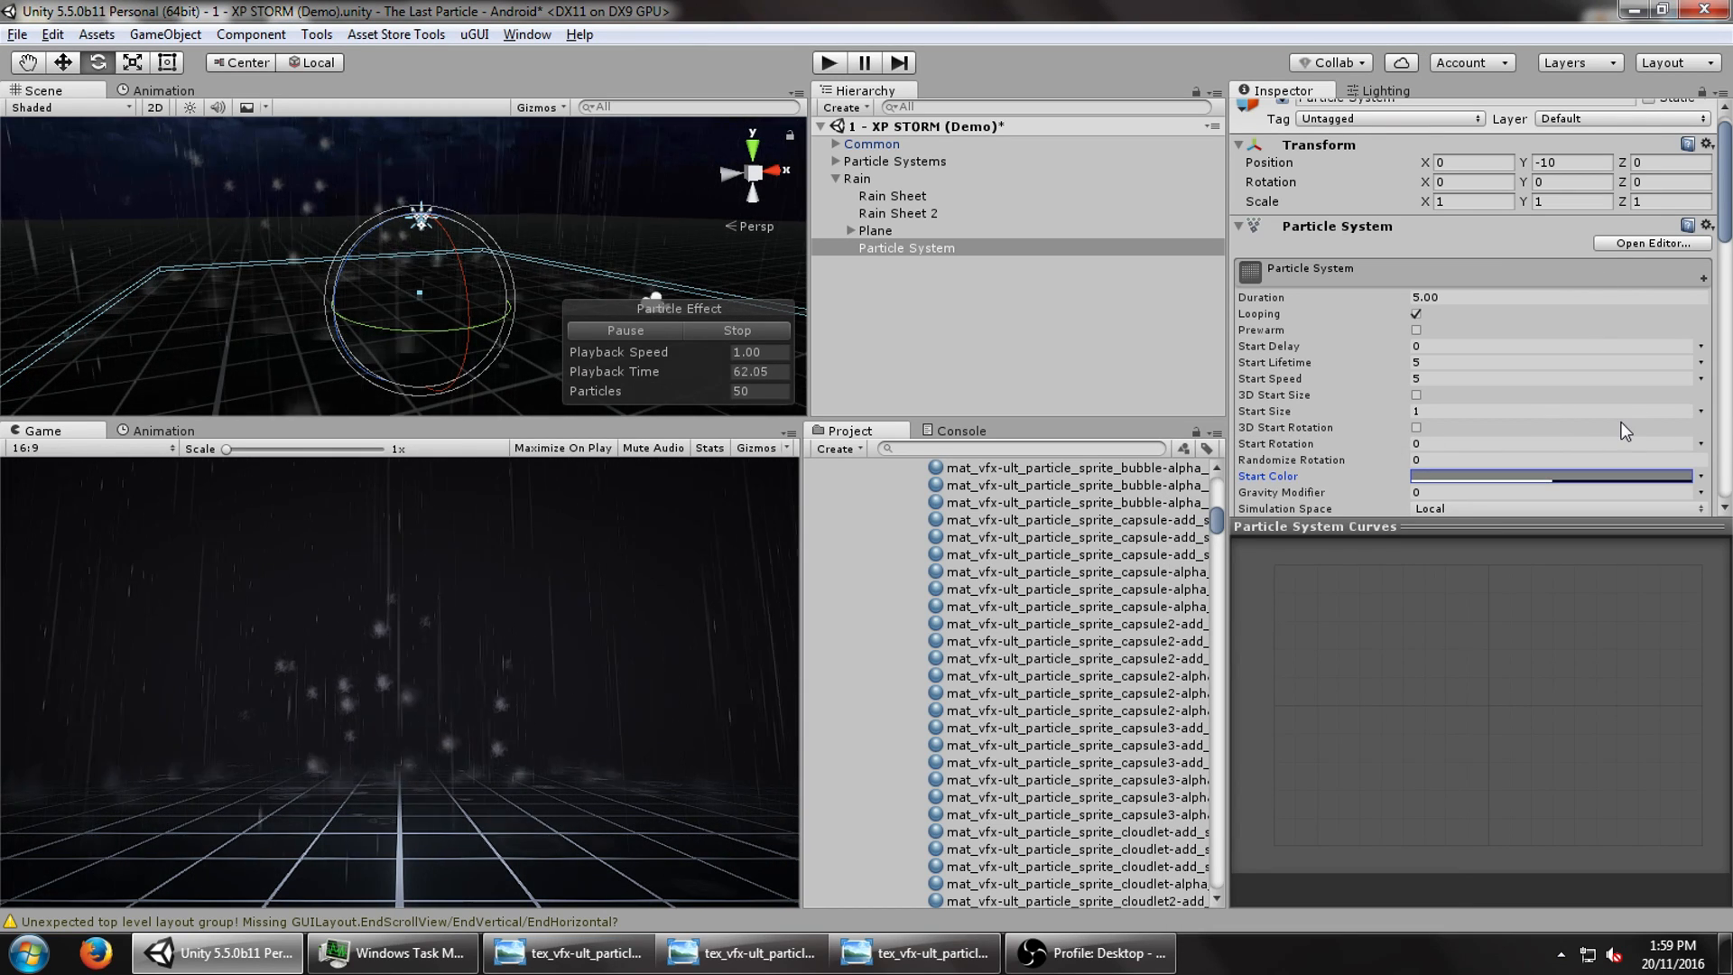
{"action": "left_click", "coordinate": [1552, 412]}
{"action": "type", "text": "5"}
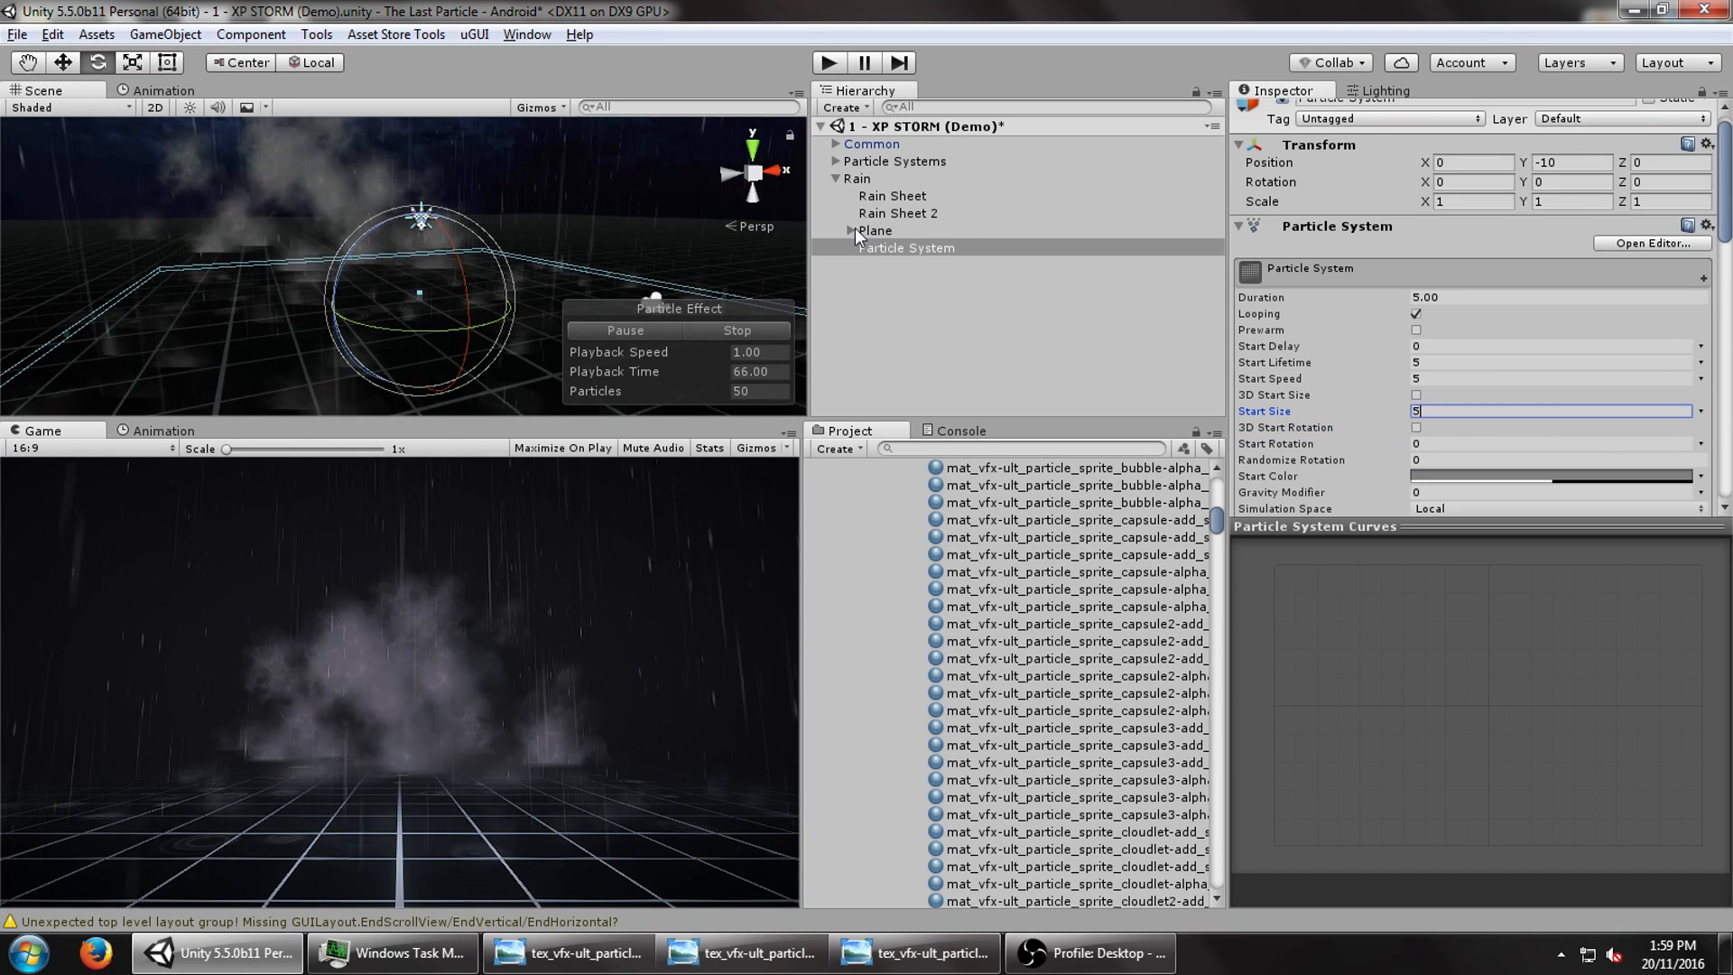
{"action": "left_click", "coordinate": [906, 300]}
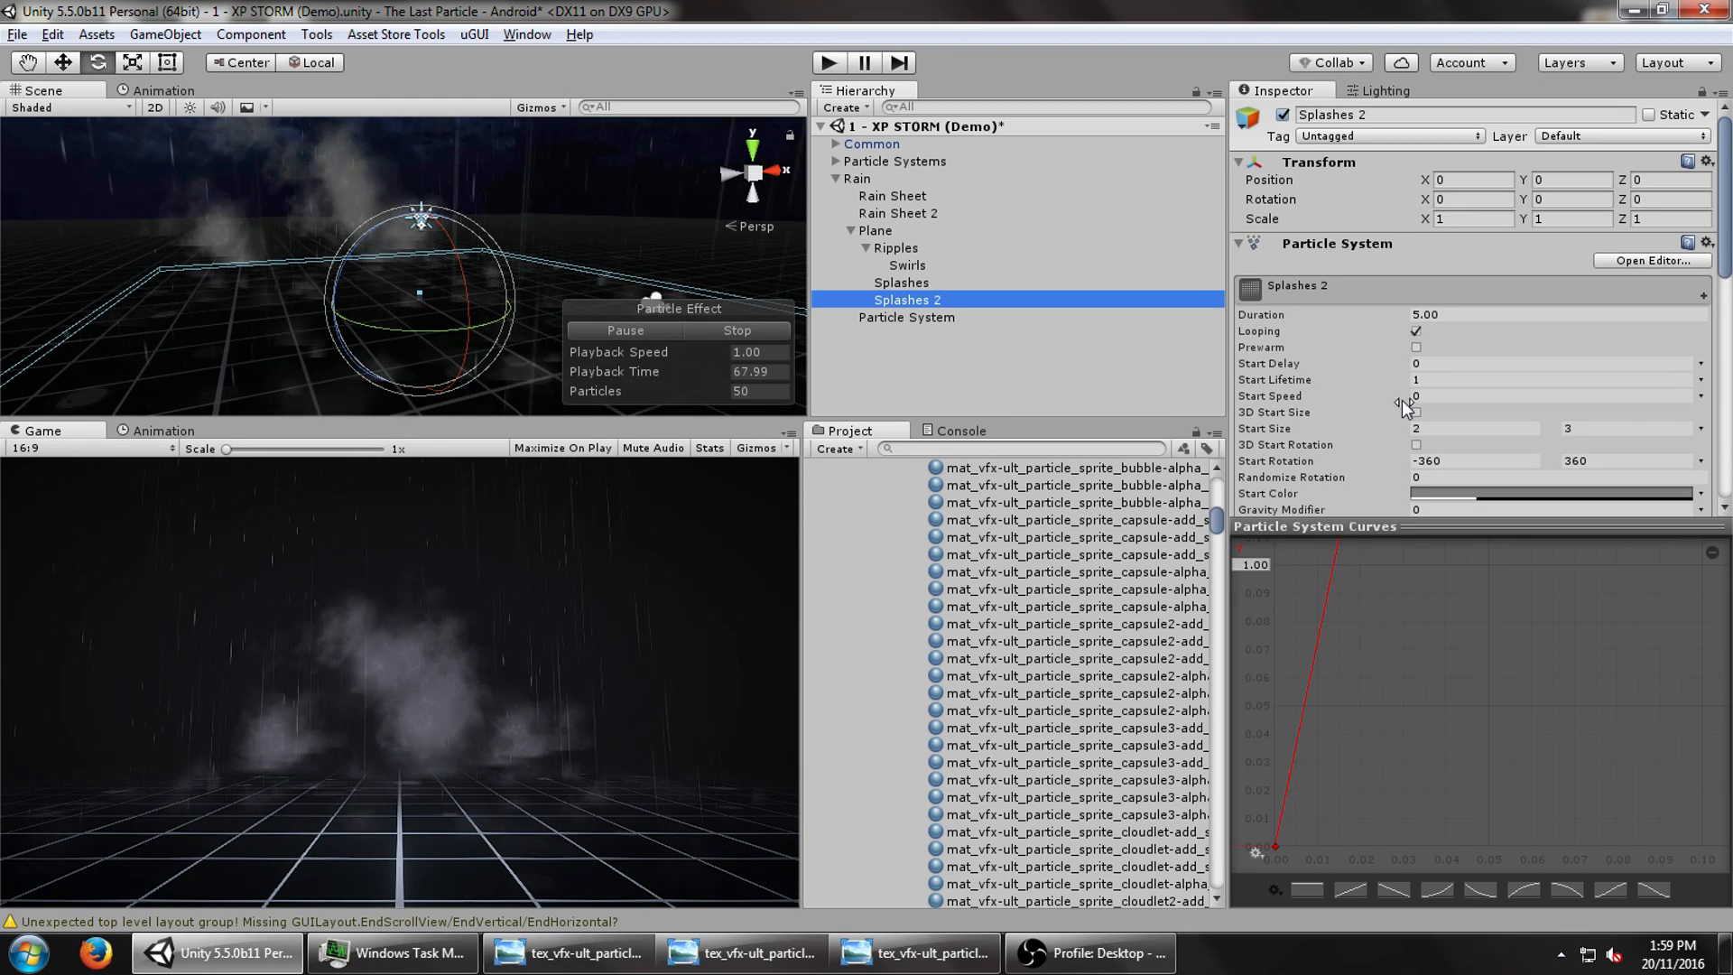
{"action": "left_click", "coordinate": [906, 317]}
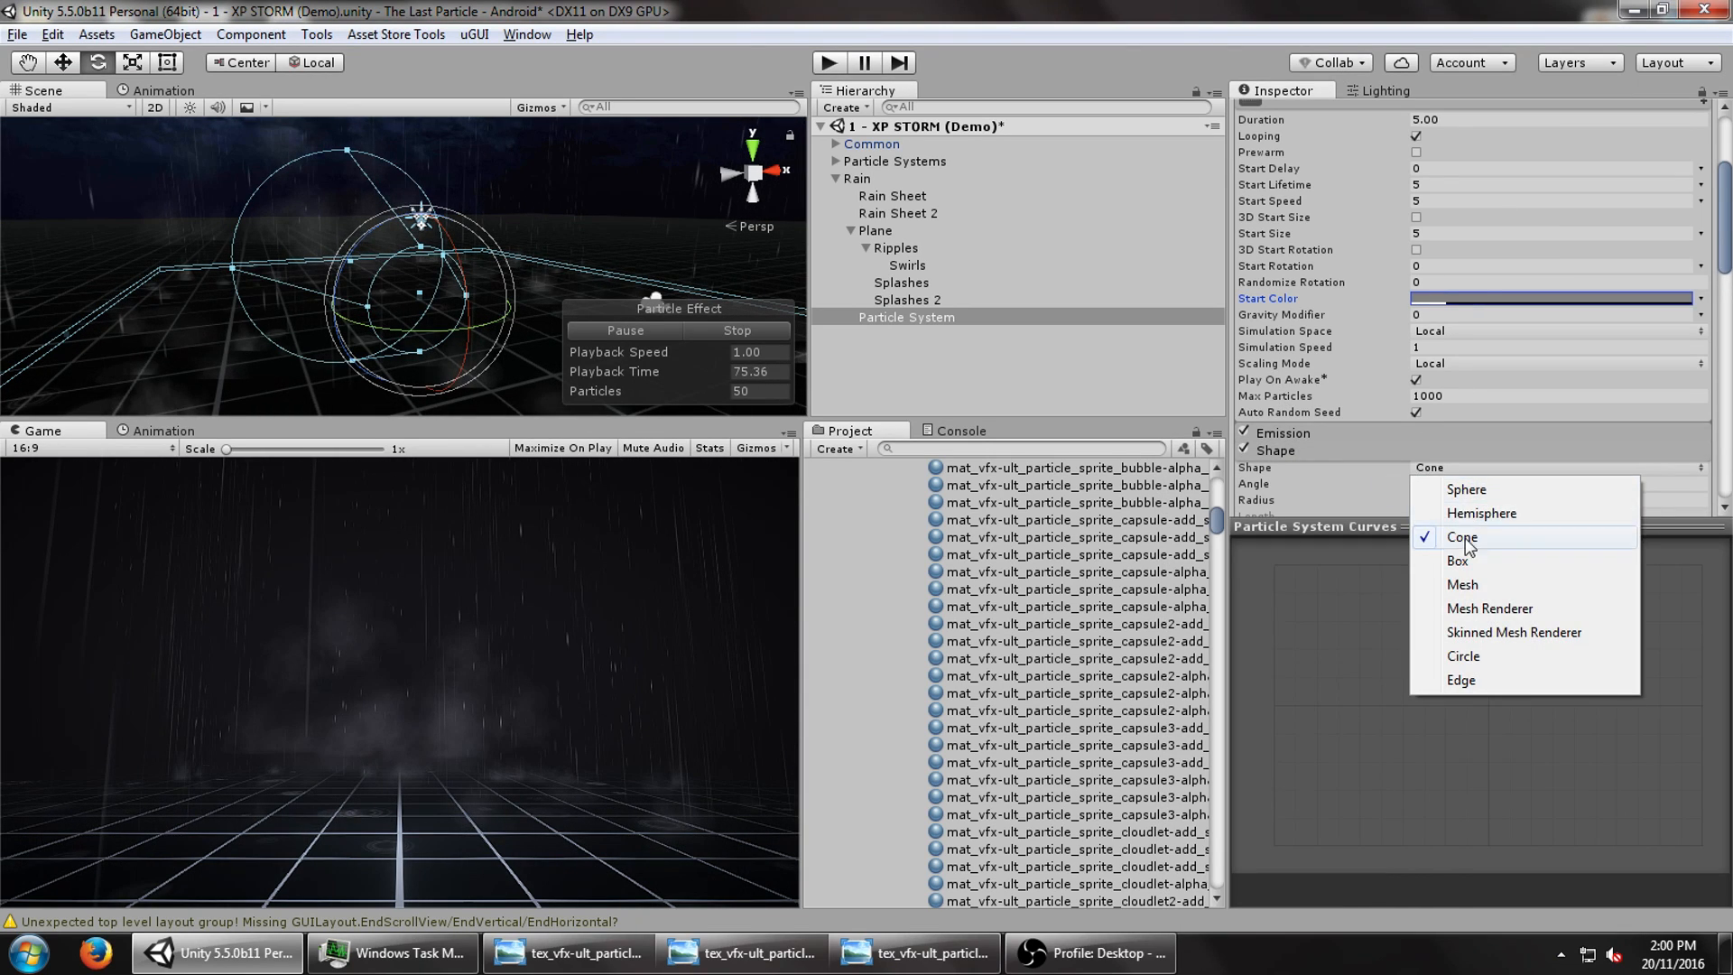
- Set a 10×2×10 box emitter, speed 0, lifetime 8, size 4–8 and faint colour
{"action": "left_click", "coordinate": [1458, 561]}
{"action": "type", "text": "10"}
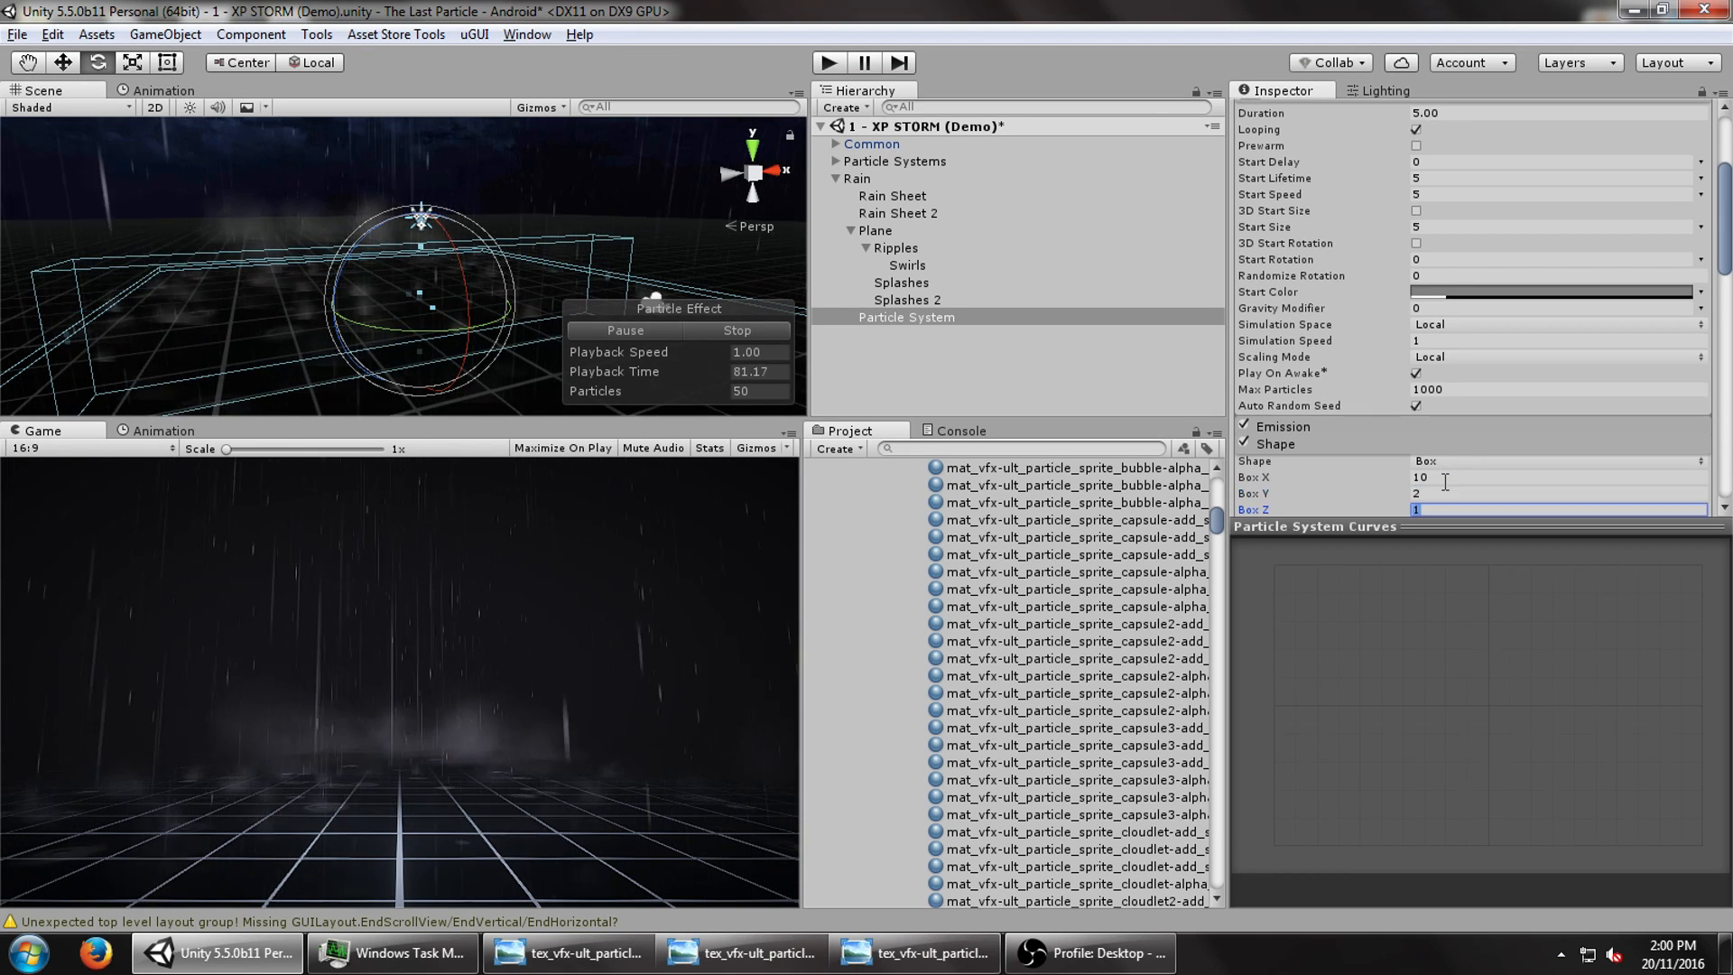
{"action": "left_click", "coordinate": [1547, 195]}
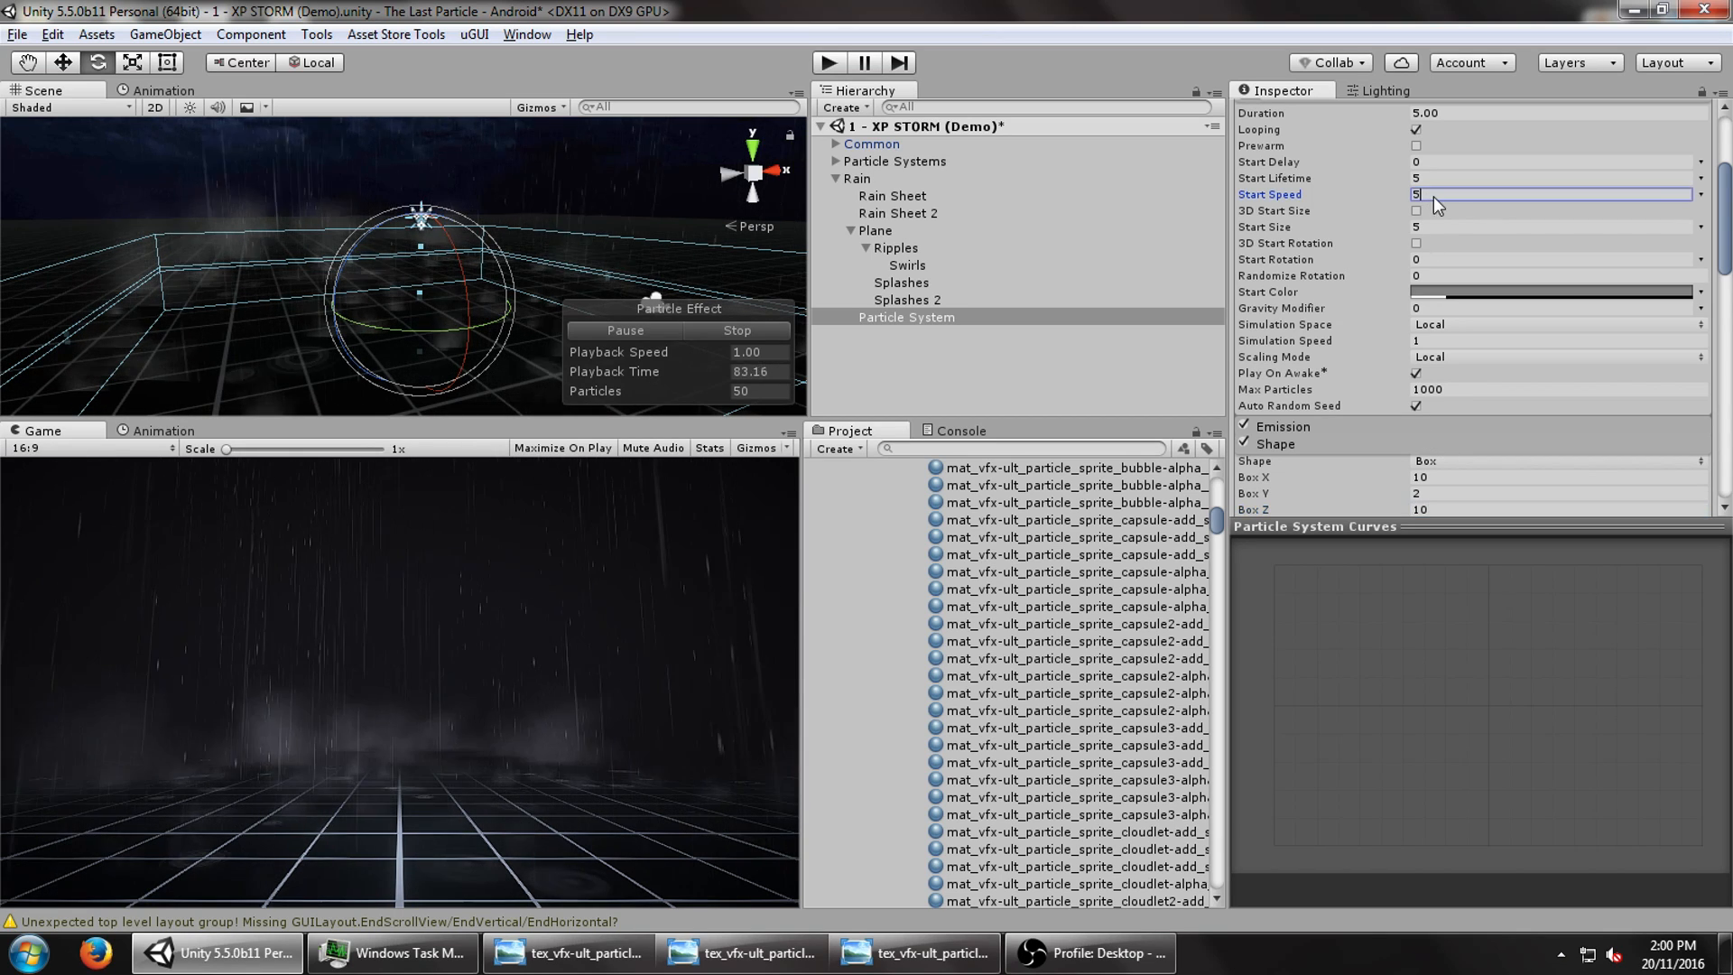
{"action": "type", "text": "0"}
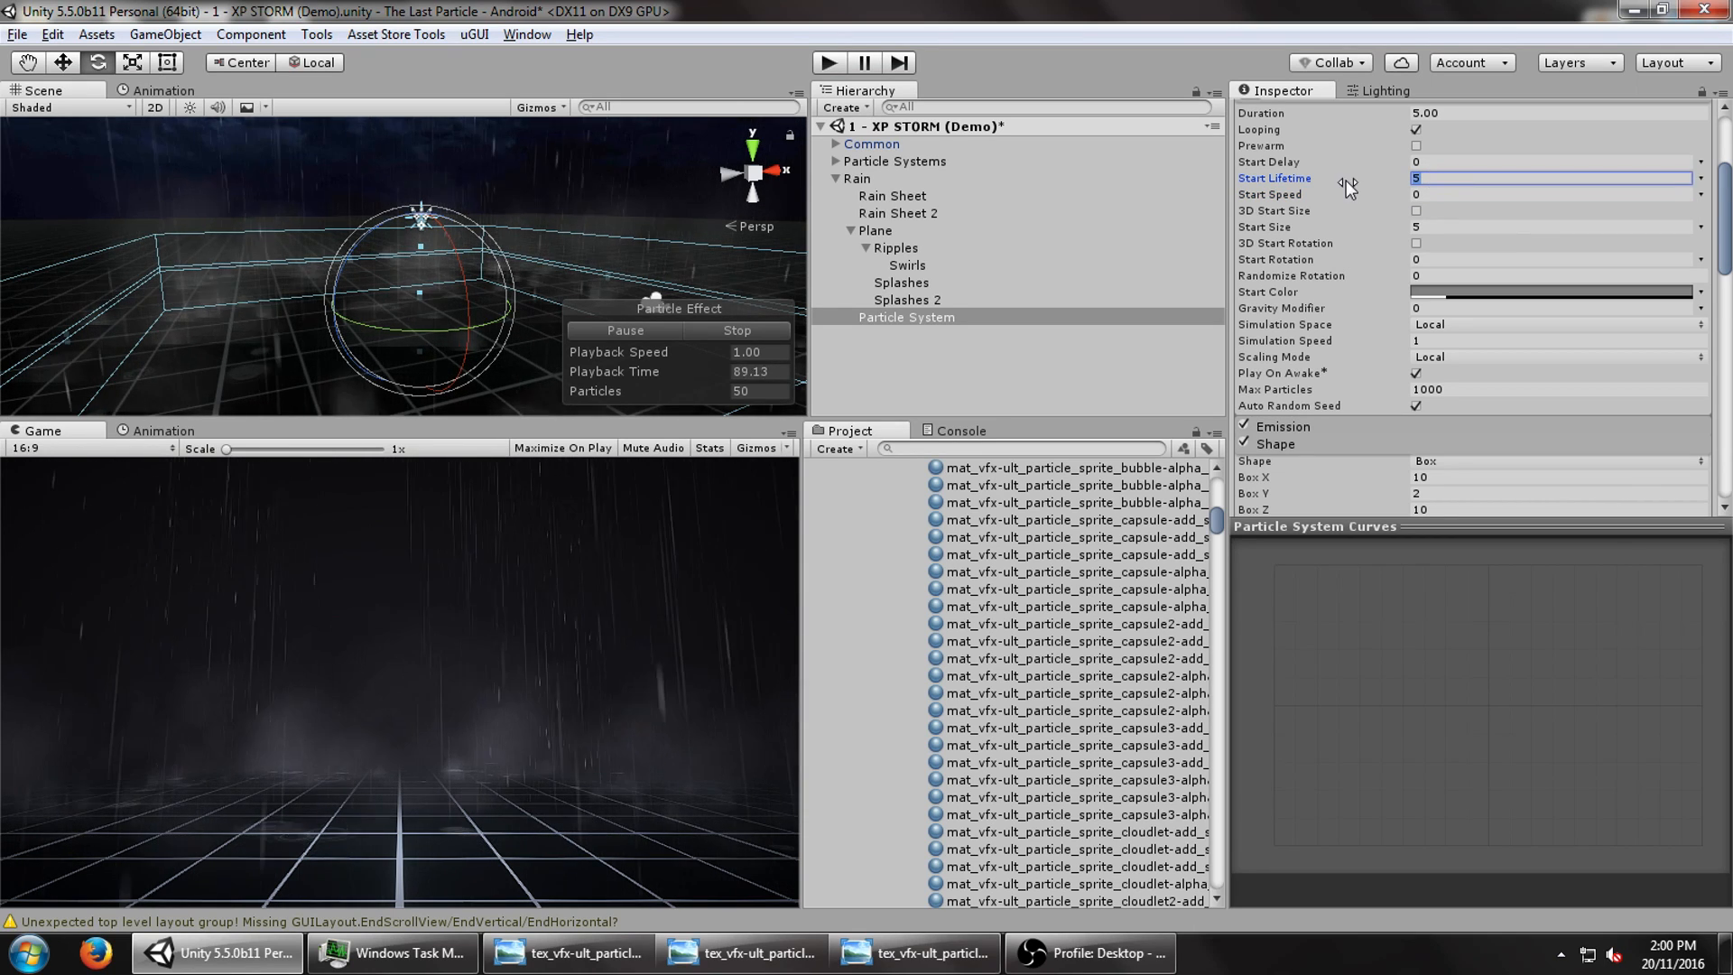
{"action": "type", "text": "2"}
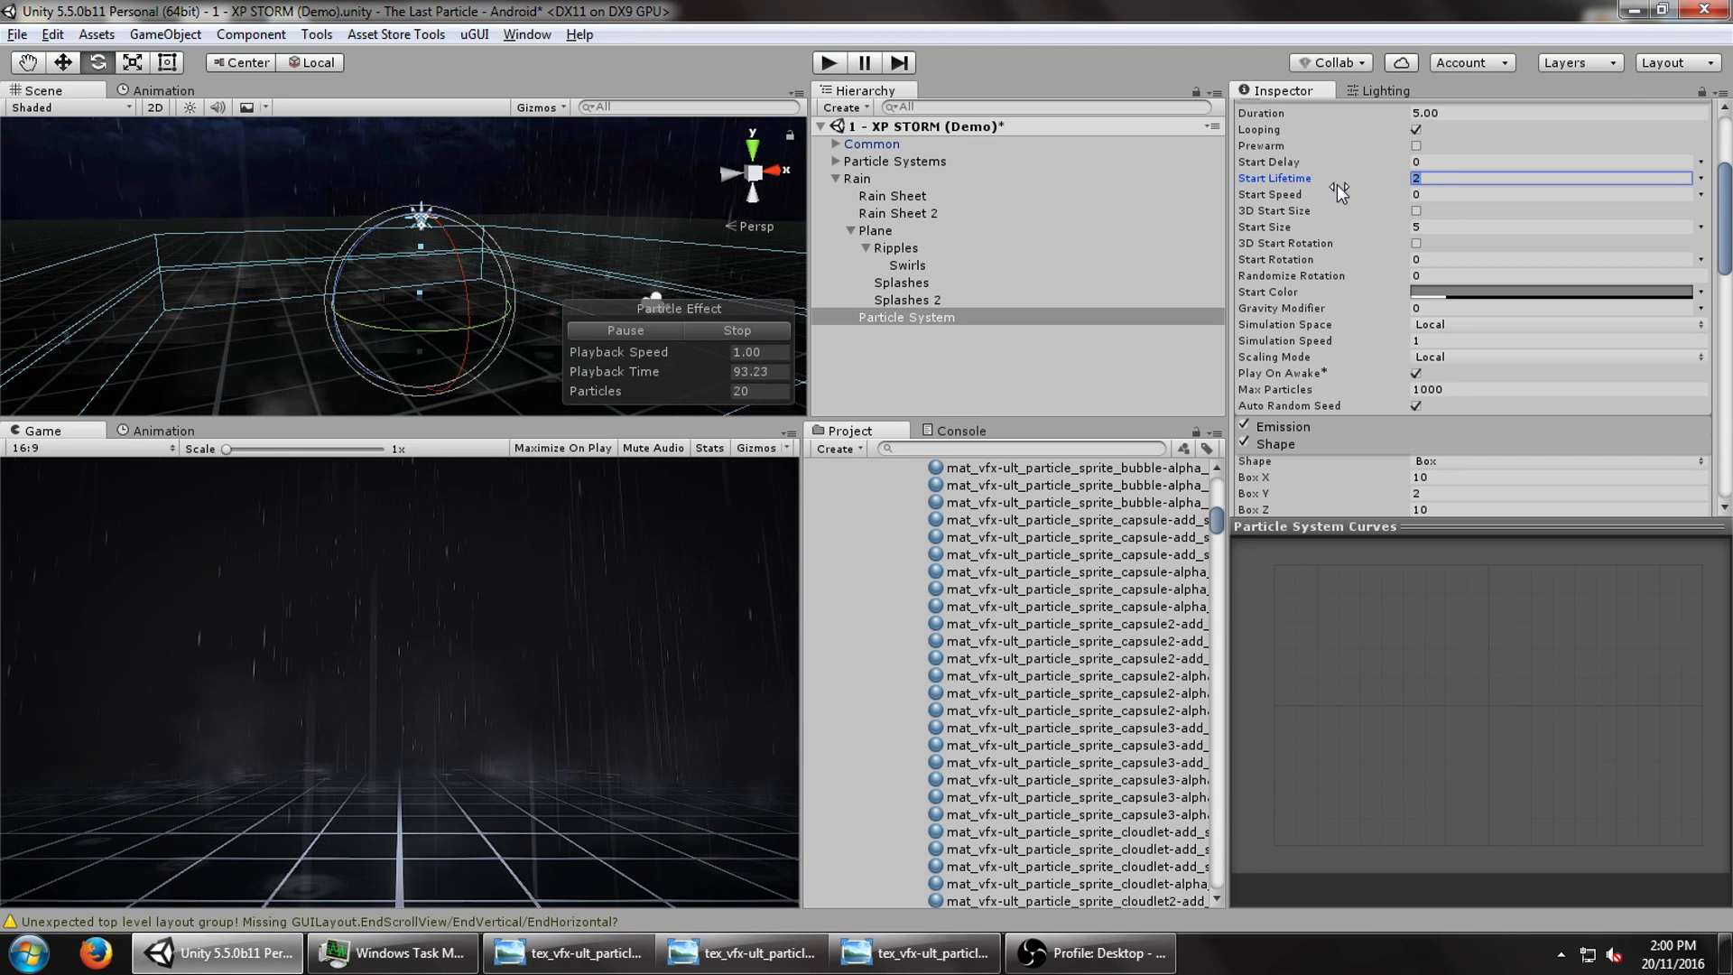
{"action": "type", "text": "5"}
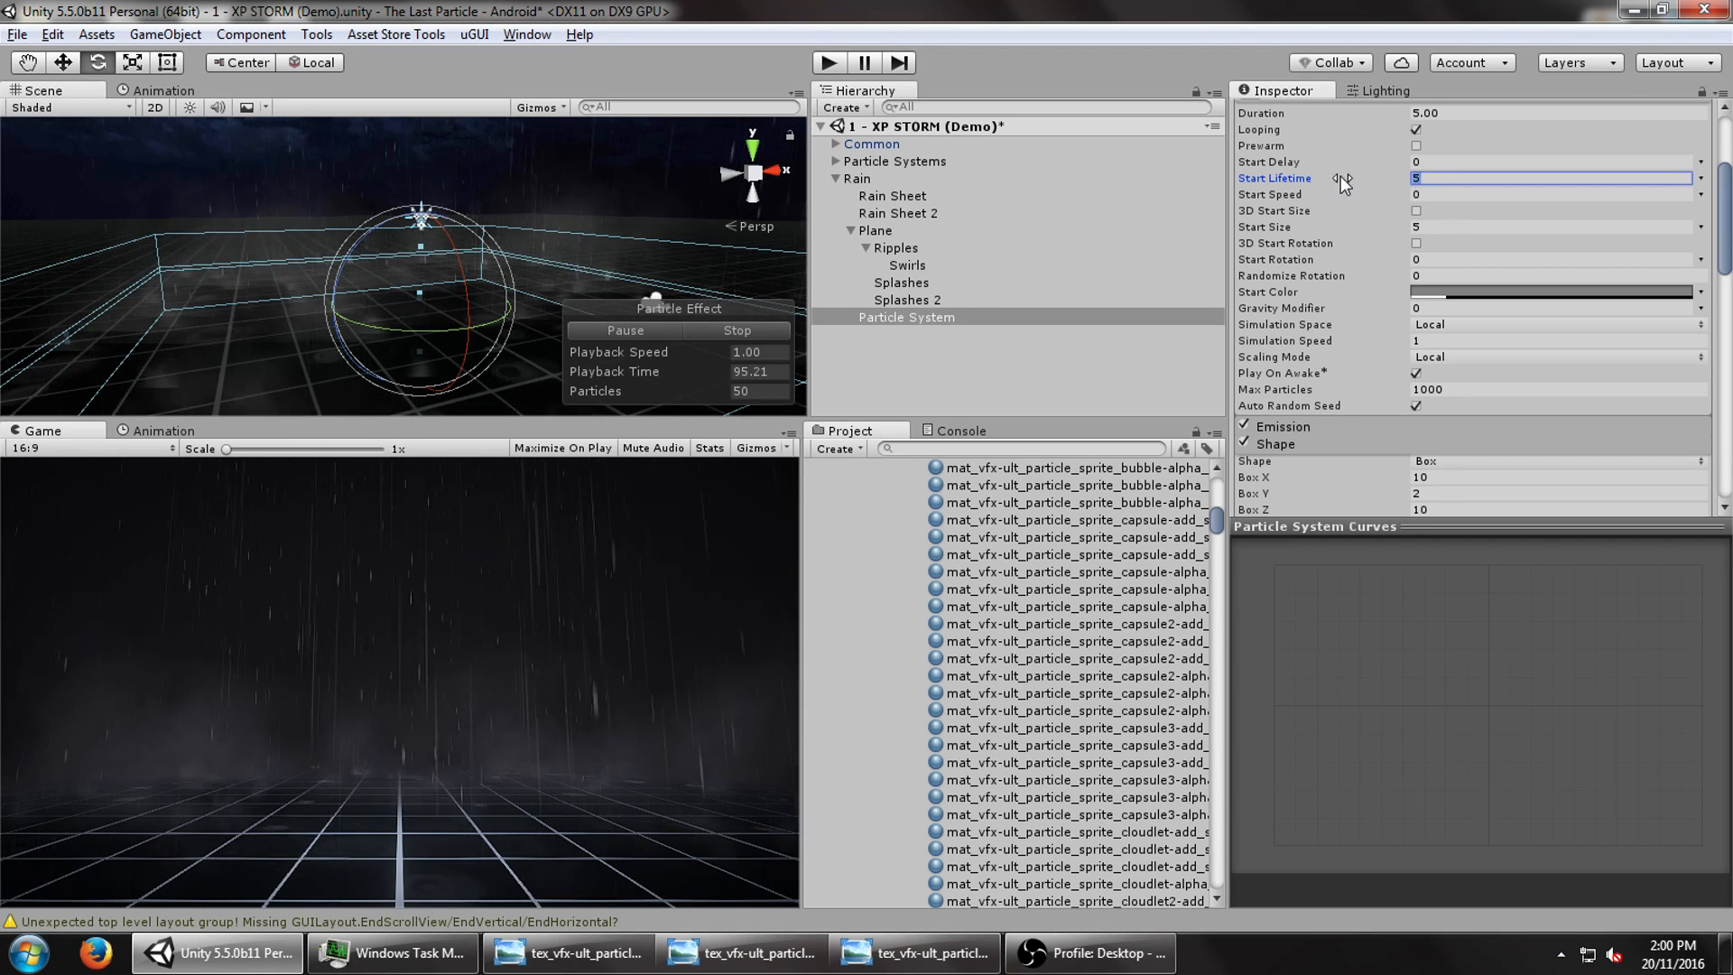
{"action": "type", "text": "8"}
{"action": "type", "text": "-8"}
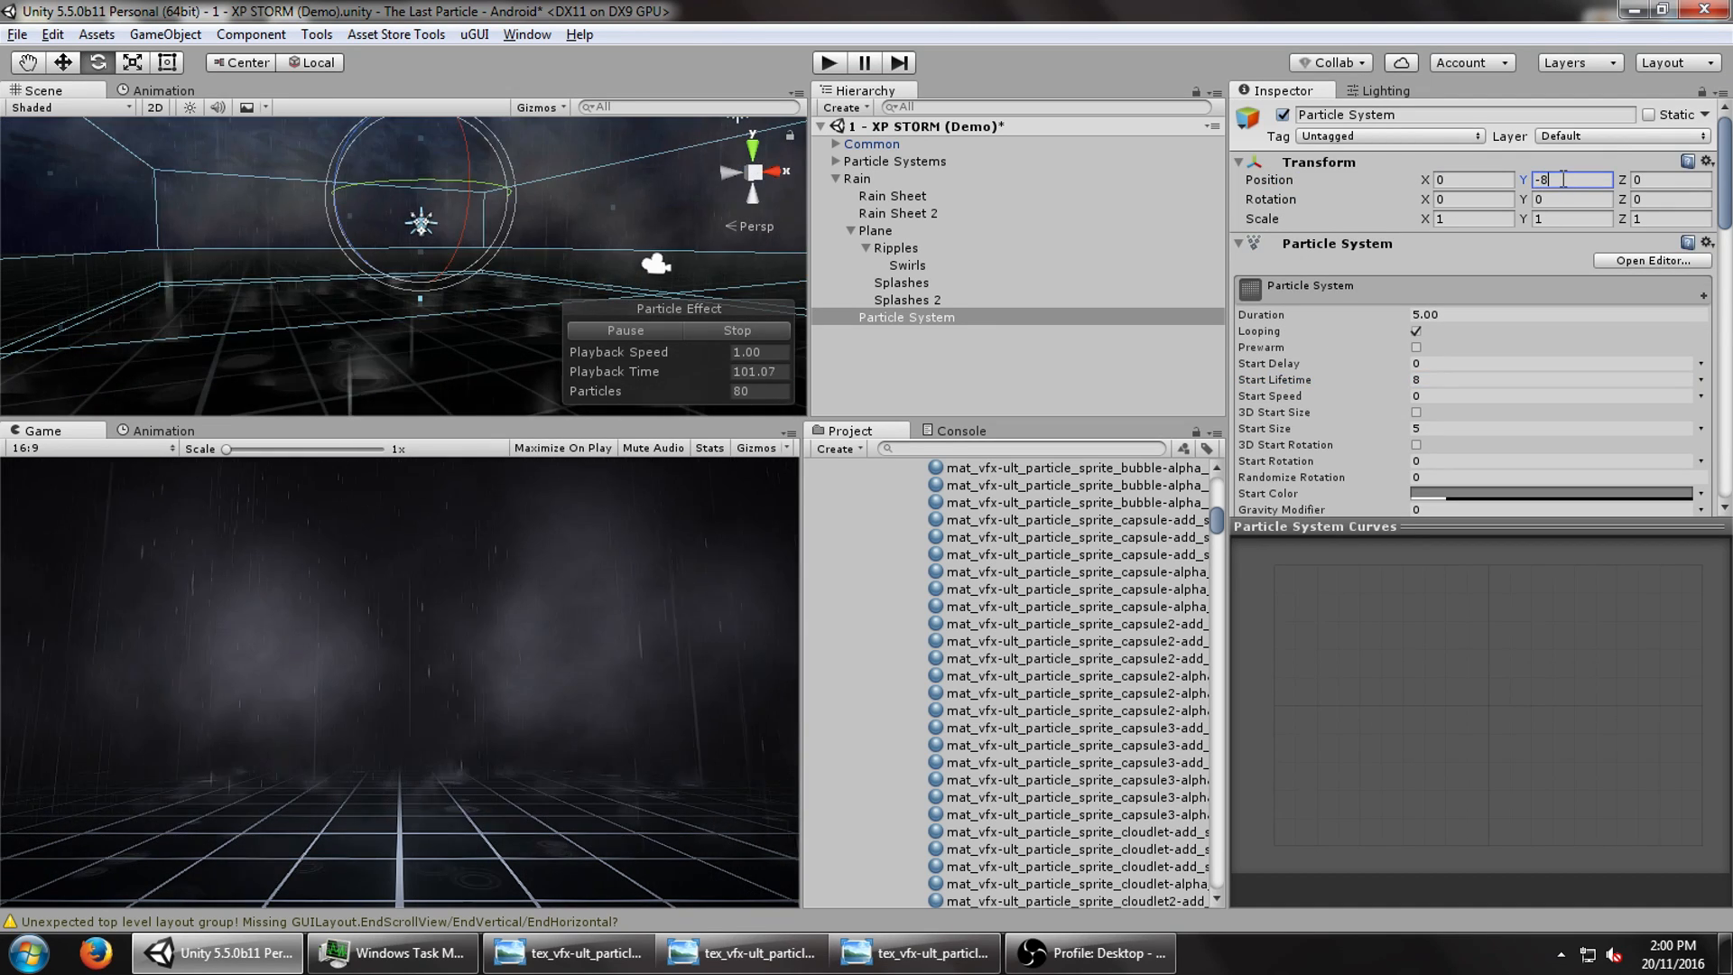
{"action": "type", "text": "-10"}
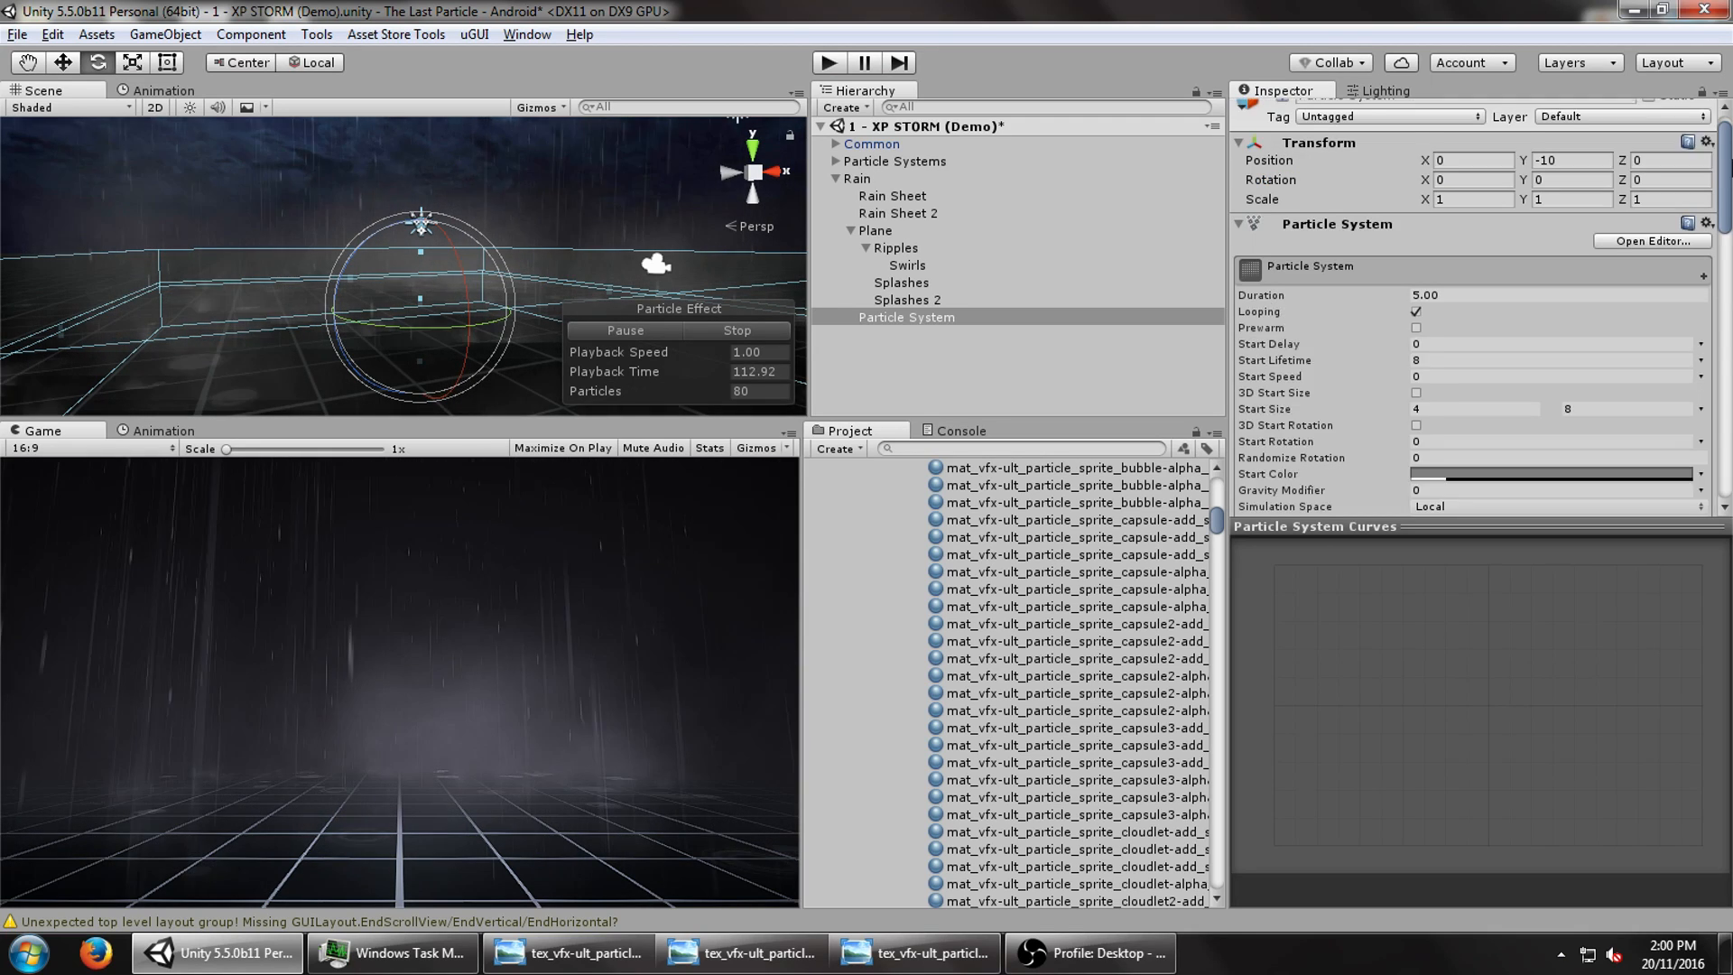
{"action": "left_click", "coordinate": [1552, 473]}
{"action": "type", "text": "12"}
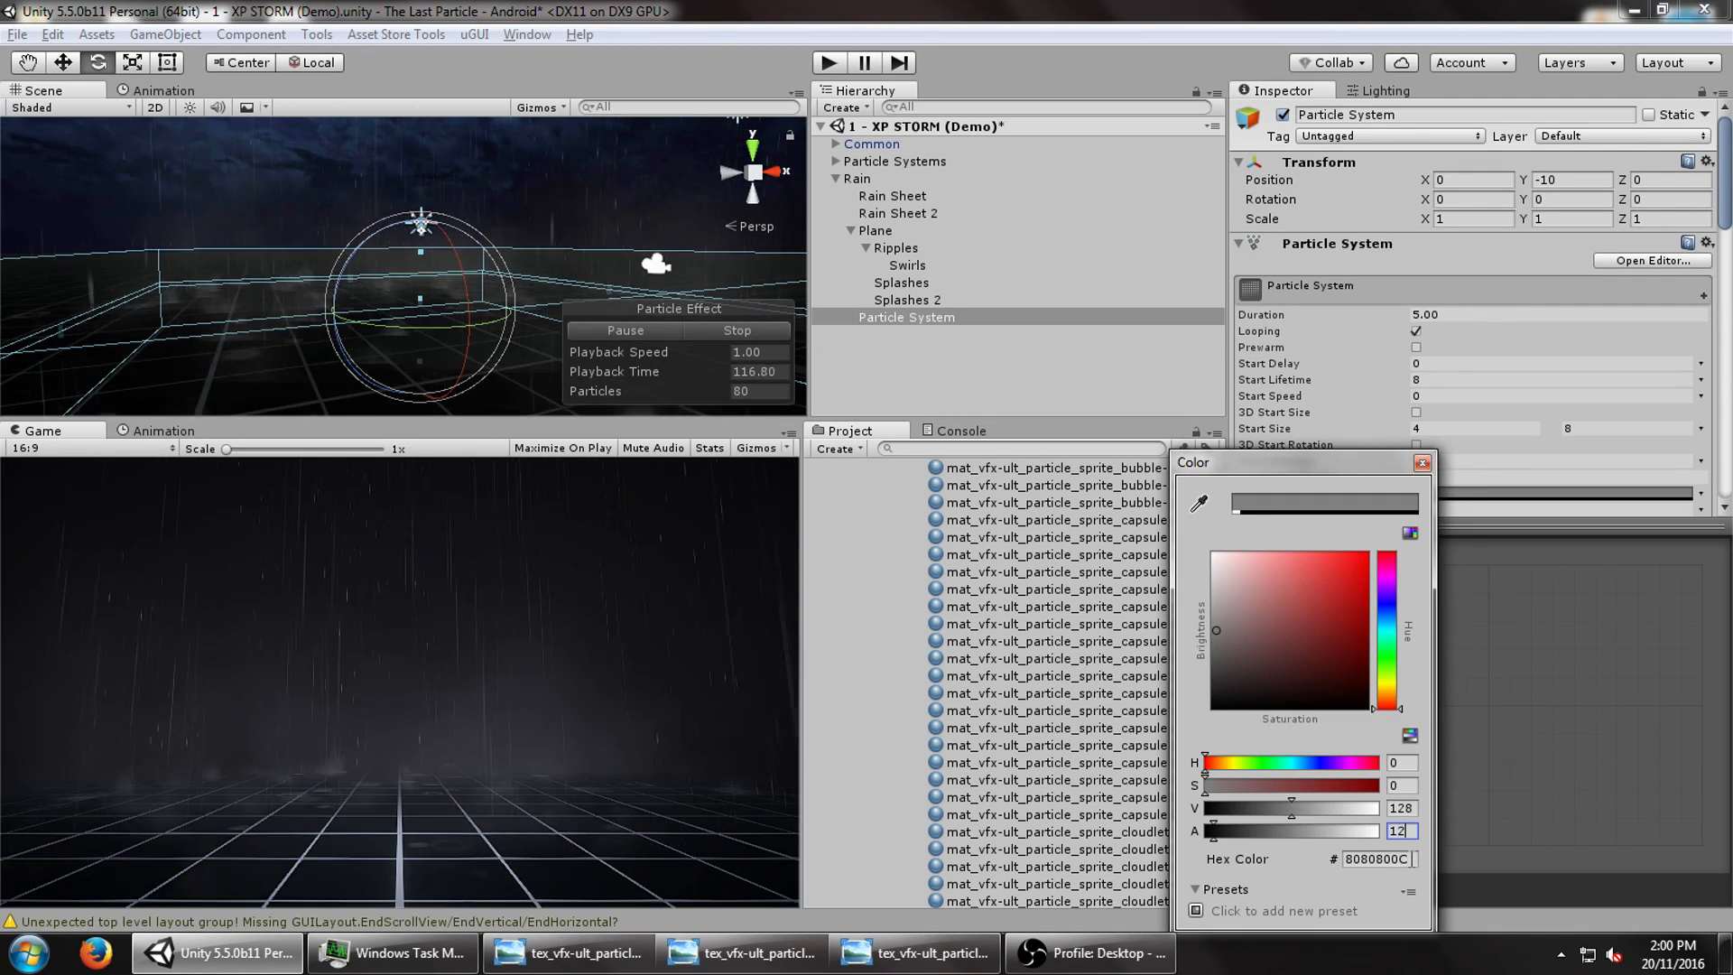
{"action": "left_click", "coordinate": [1424, 462]}
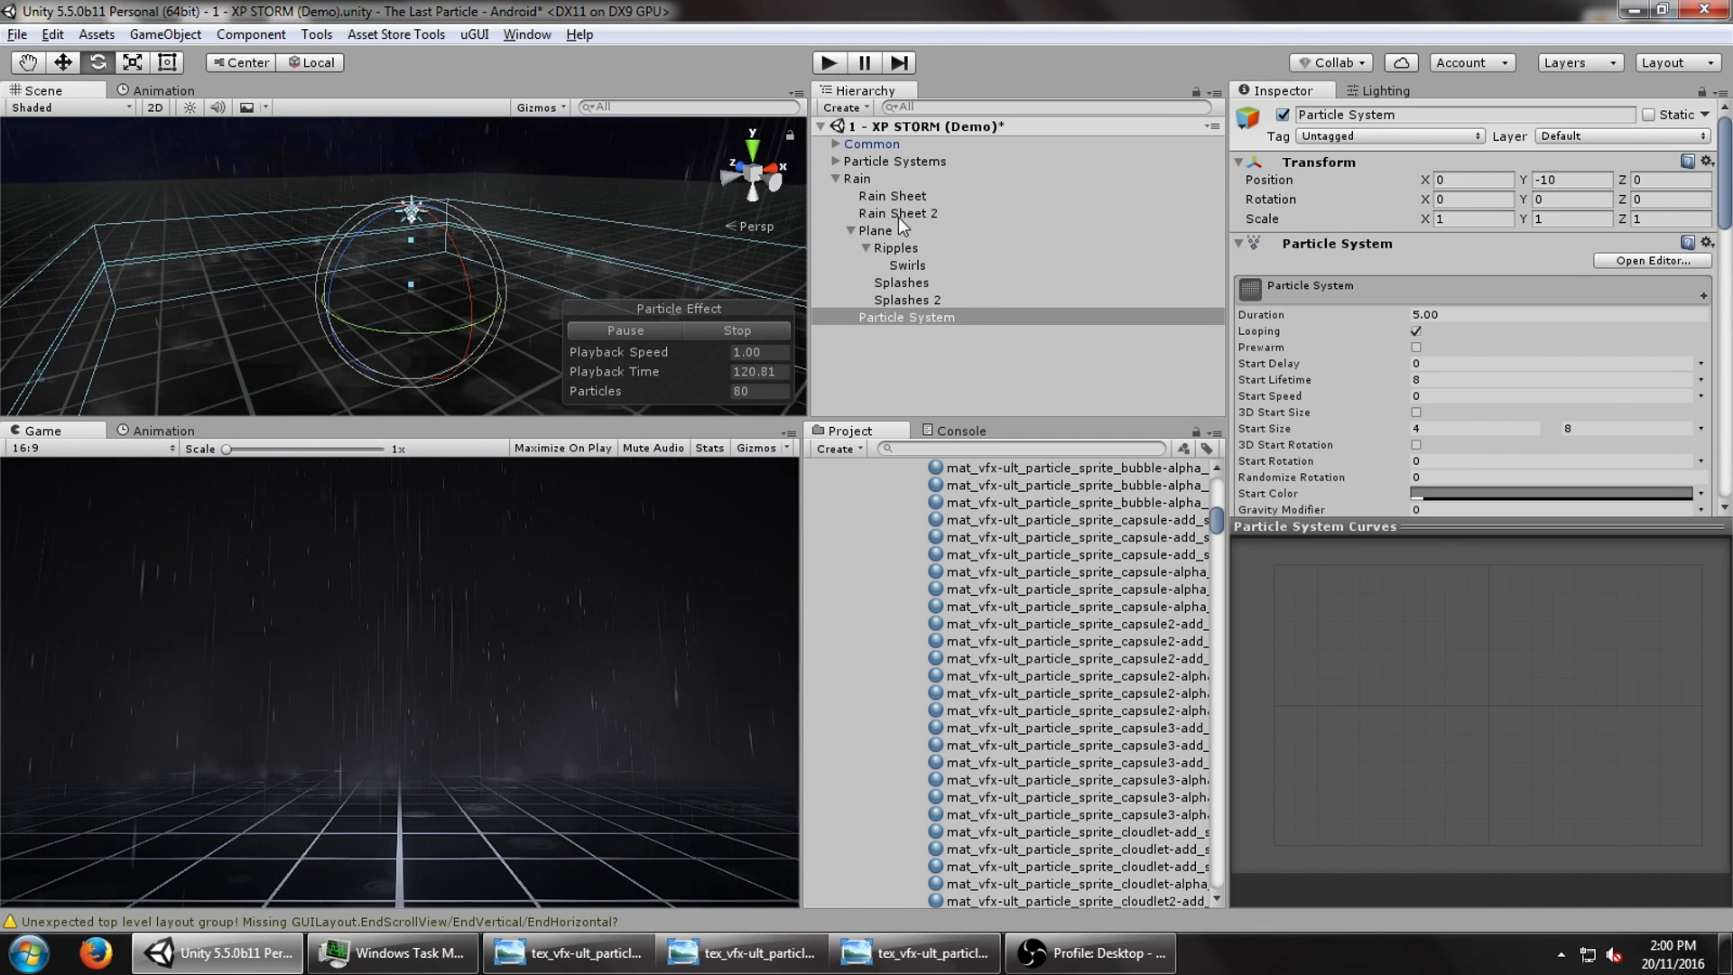
{"action": "left_click", "coordinate": [857, 178]}
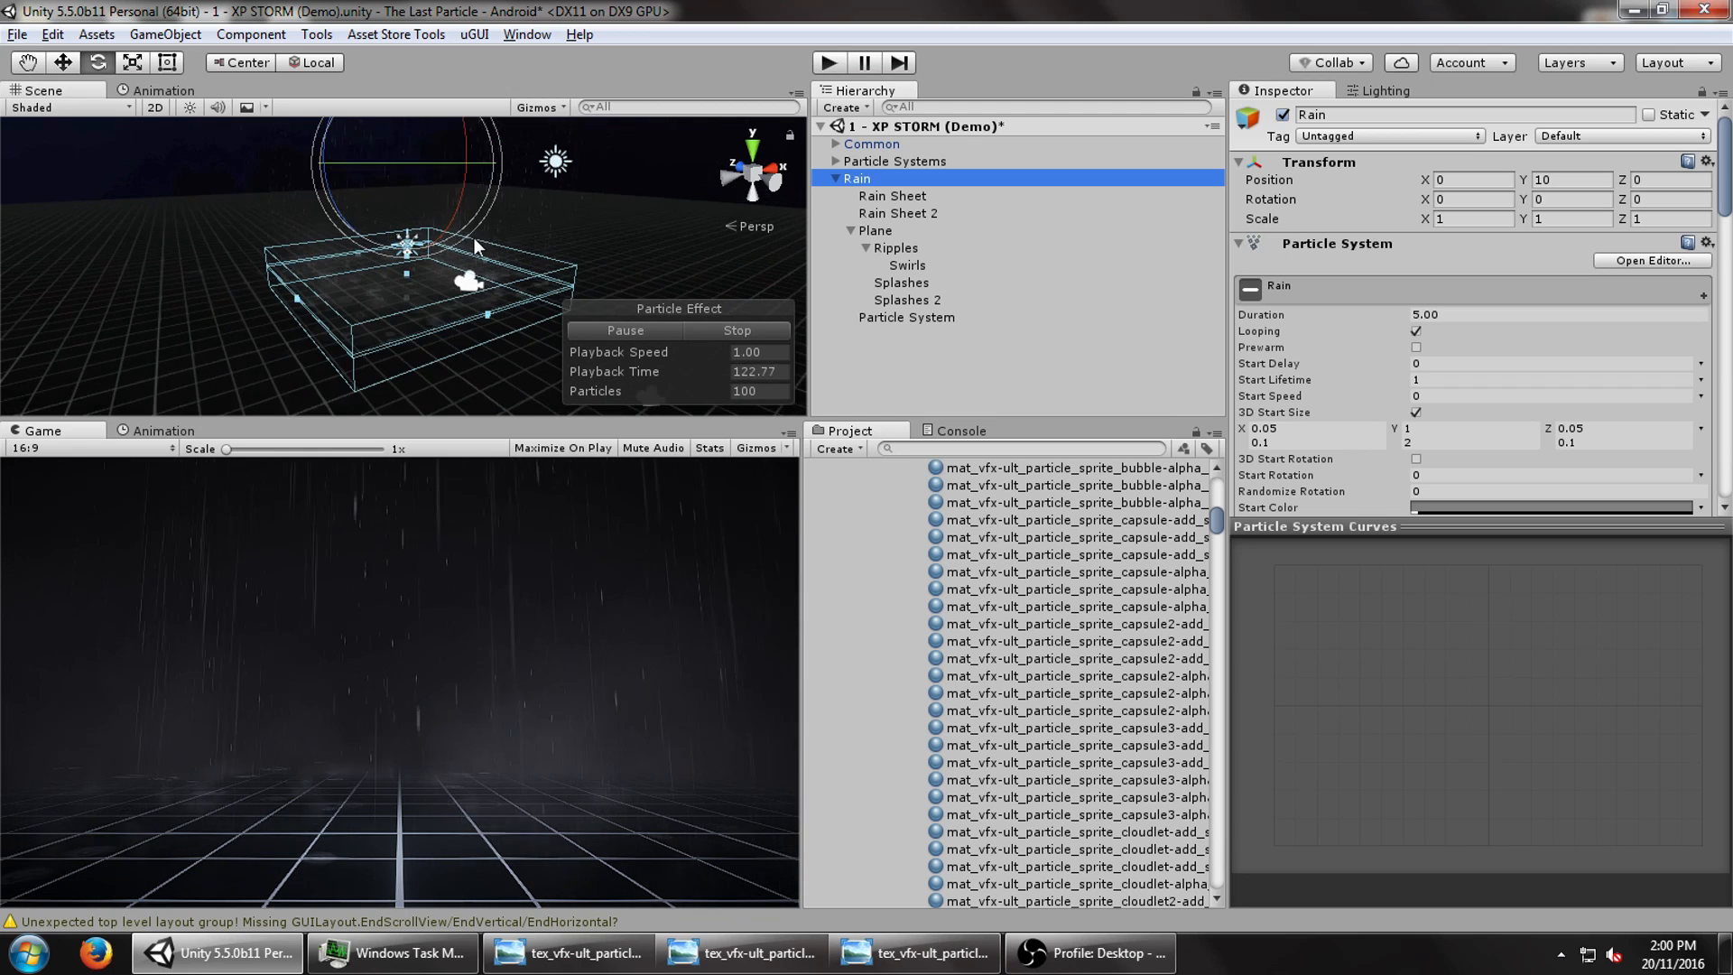